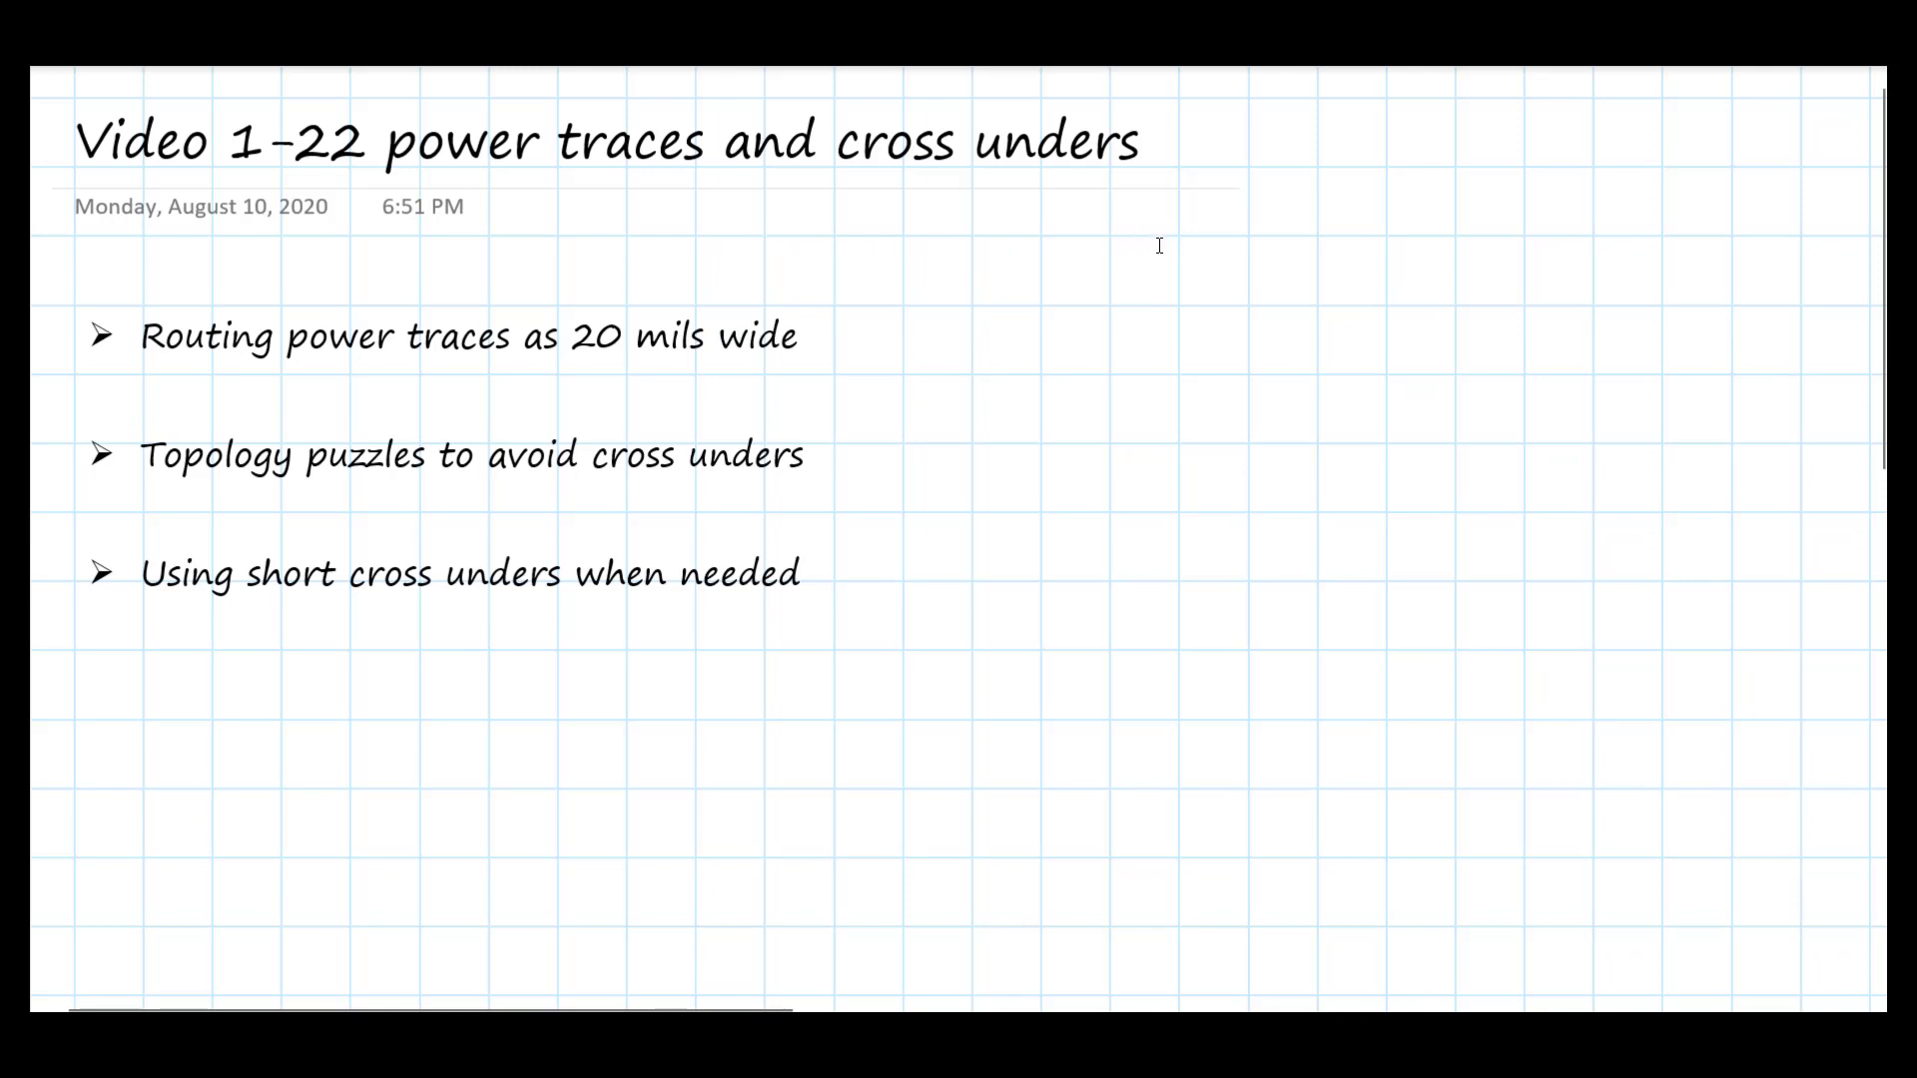
mouse_move(943, 258)
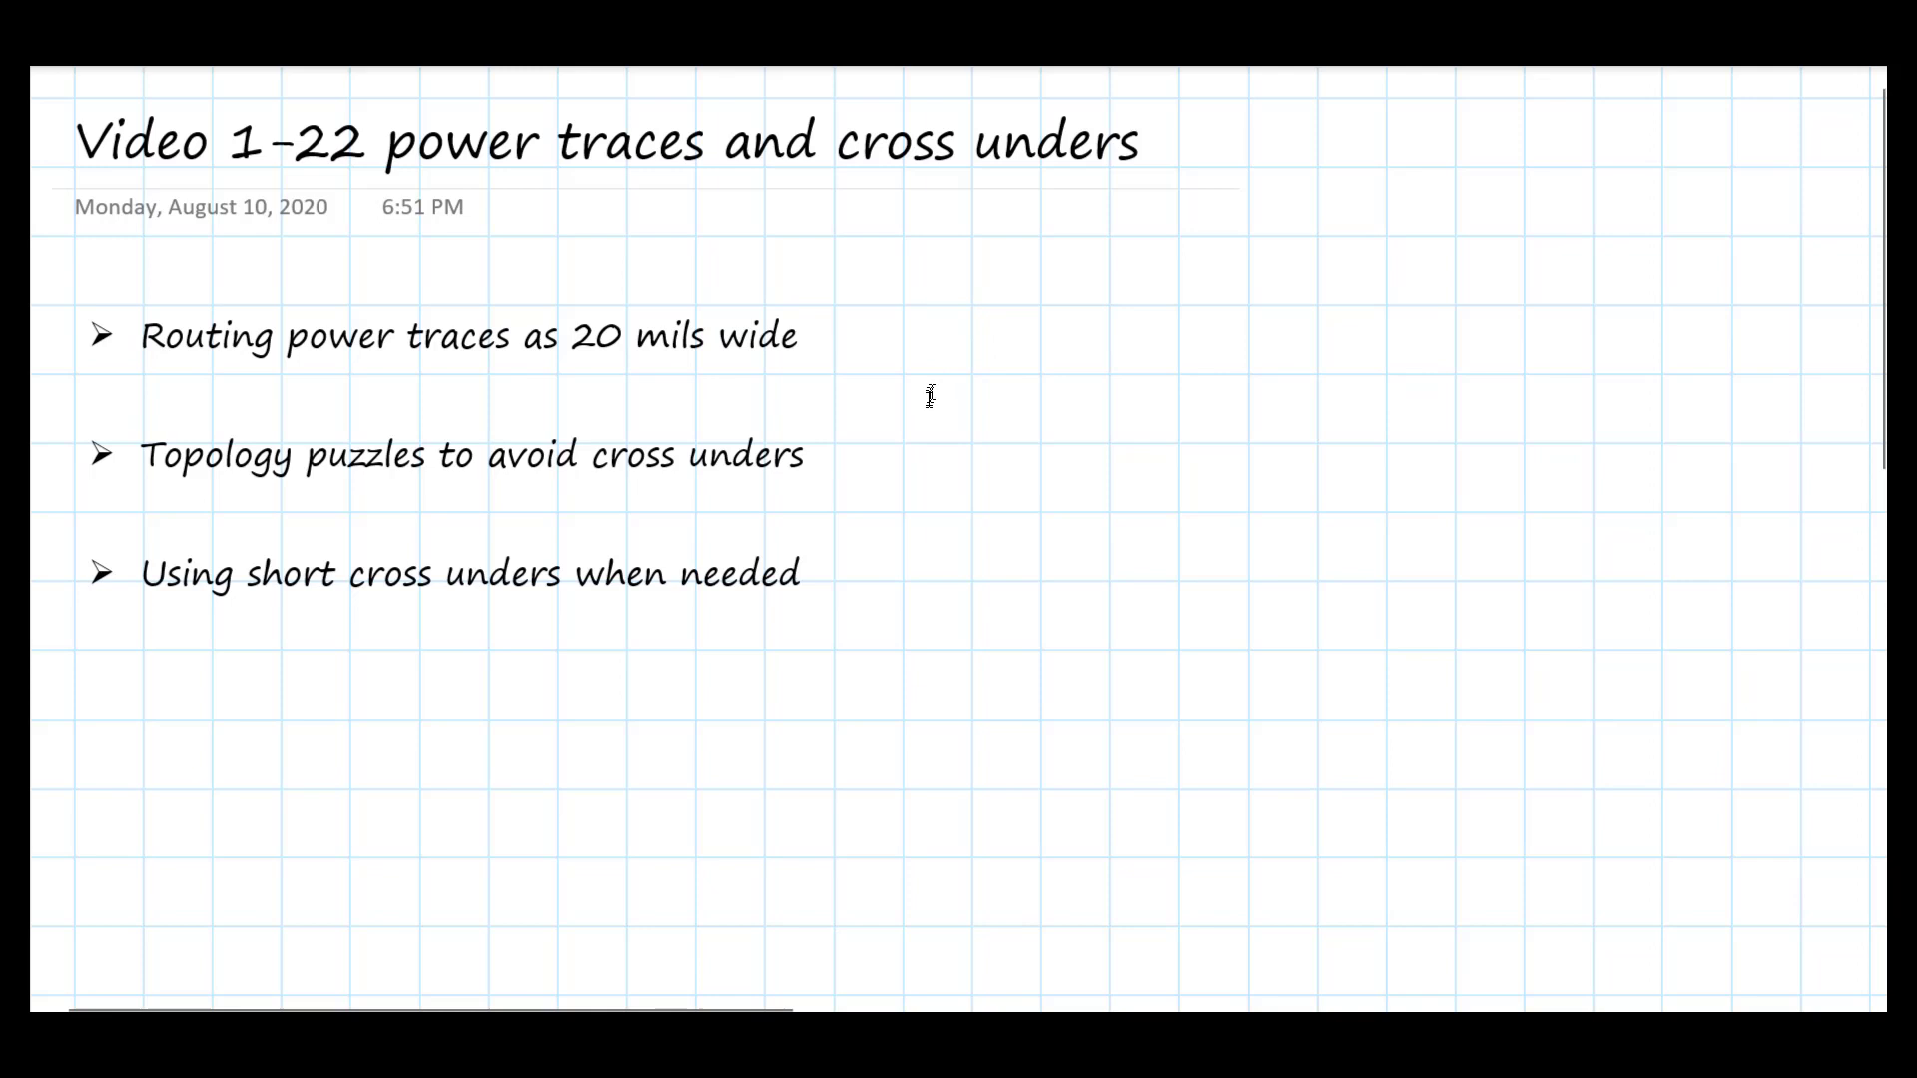
mouse_move(945, 396)
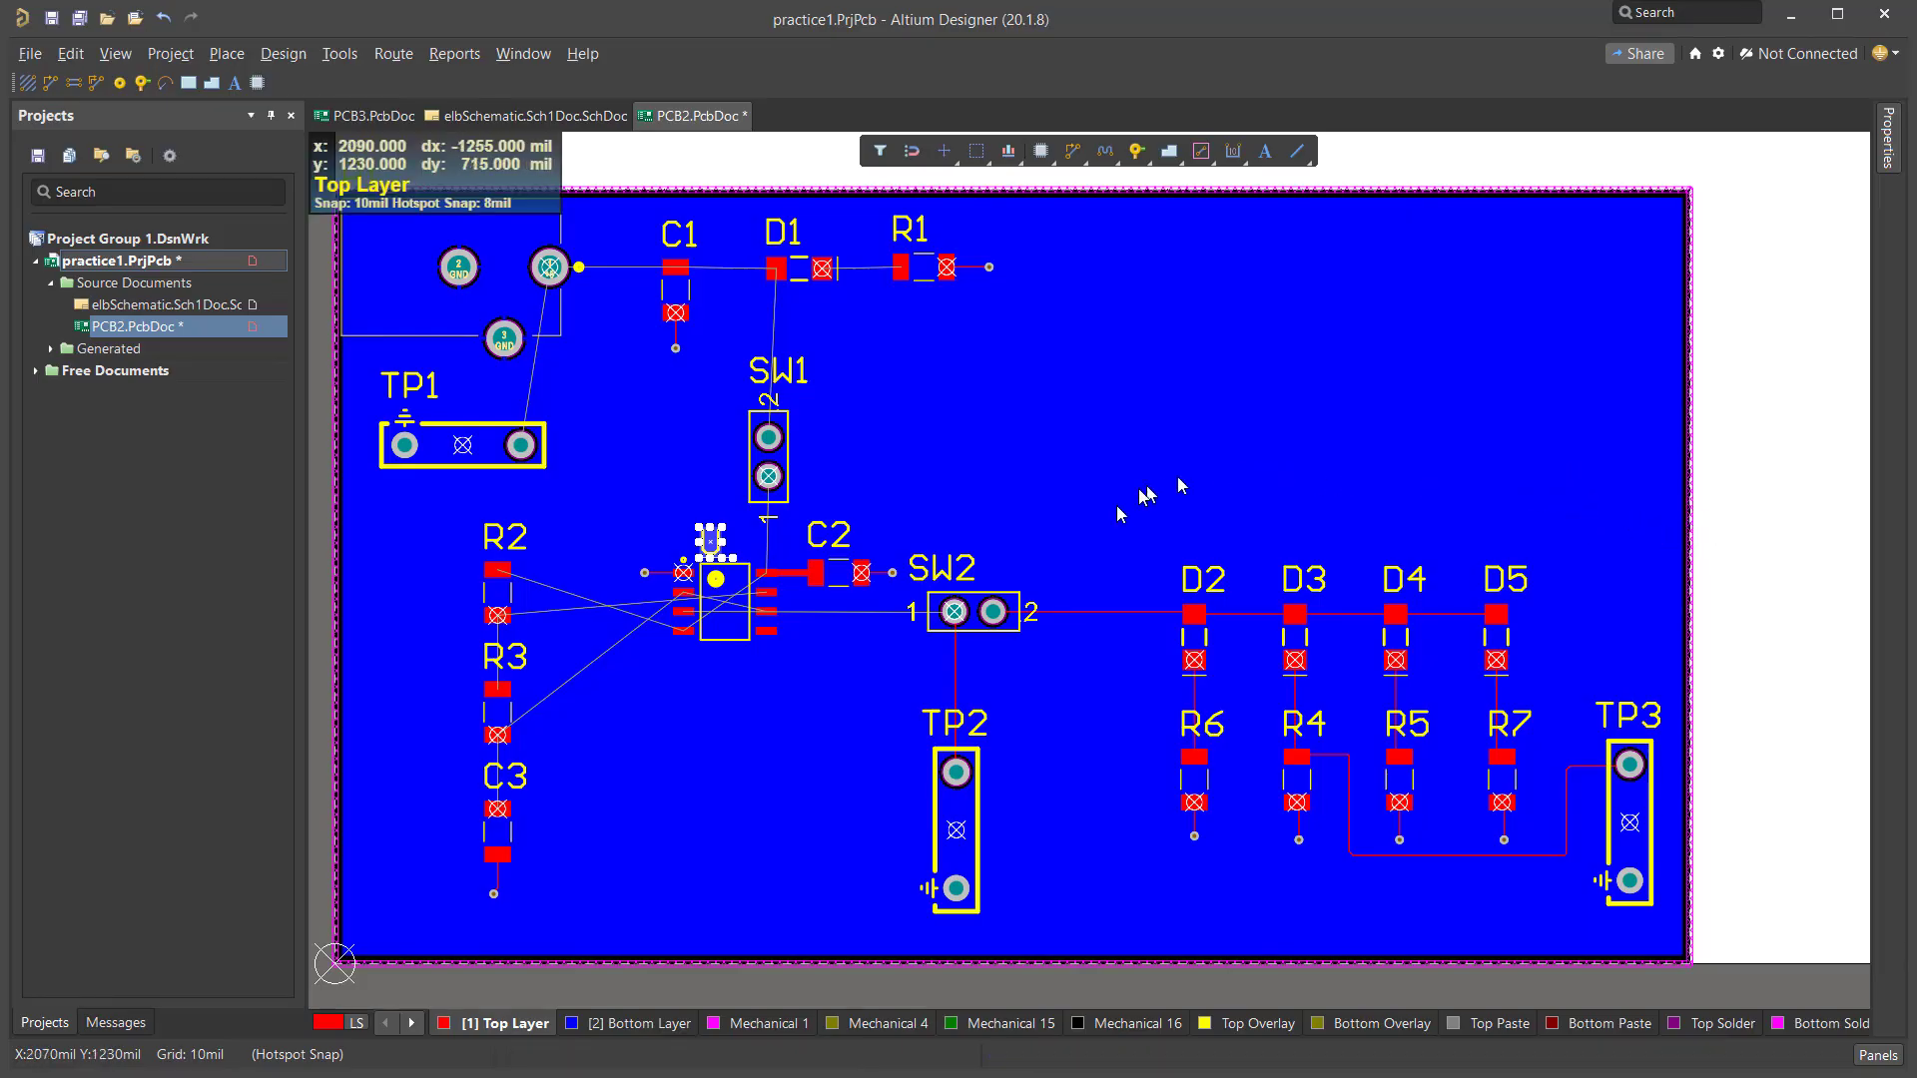
mouse_move(1655, 579)
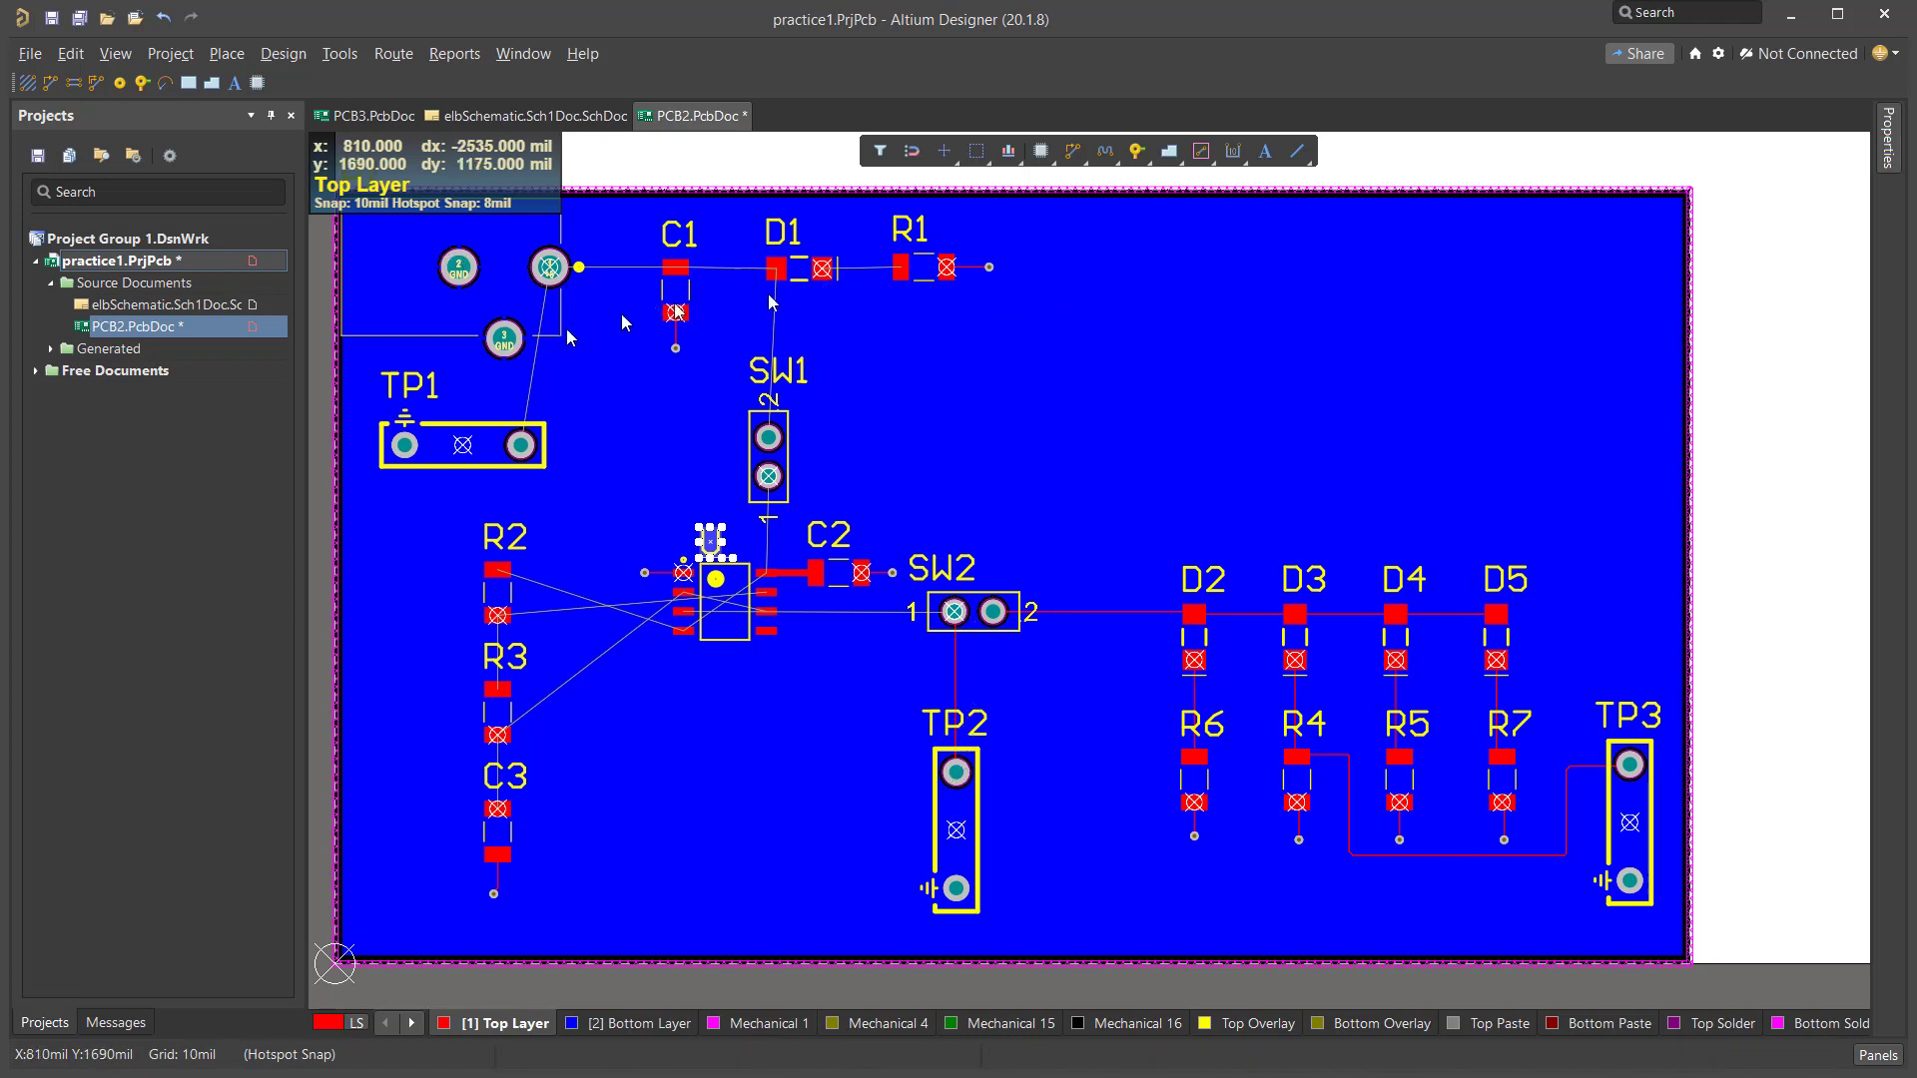
mouse_move(794, 343)
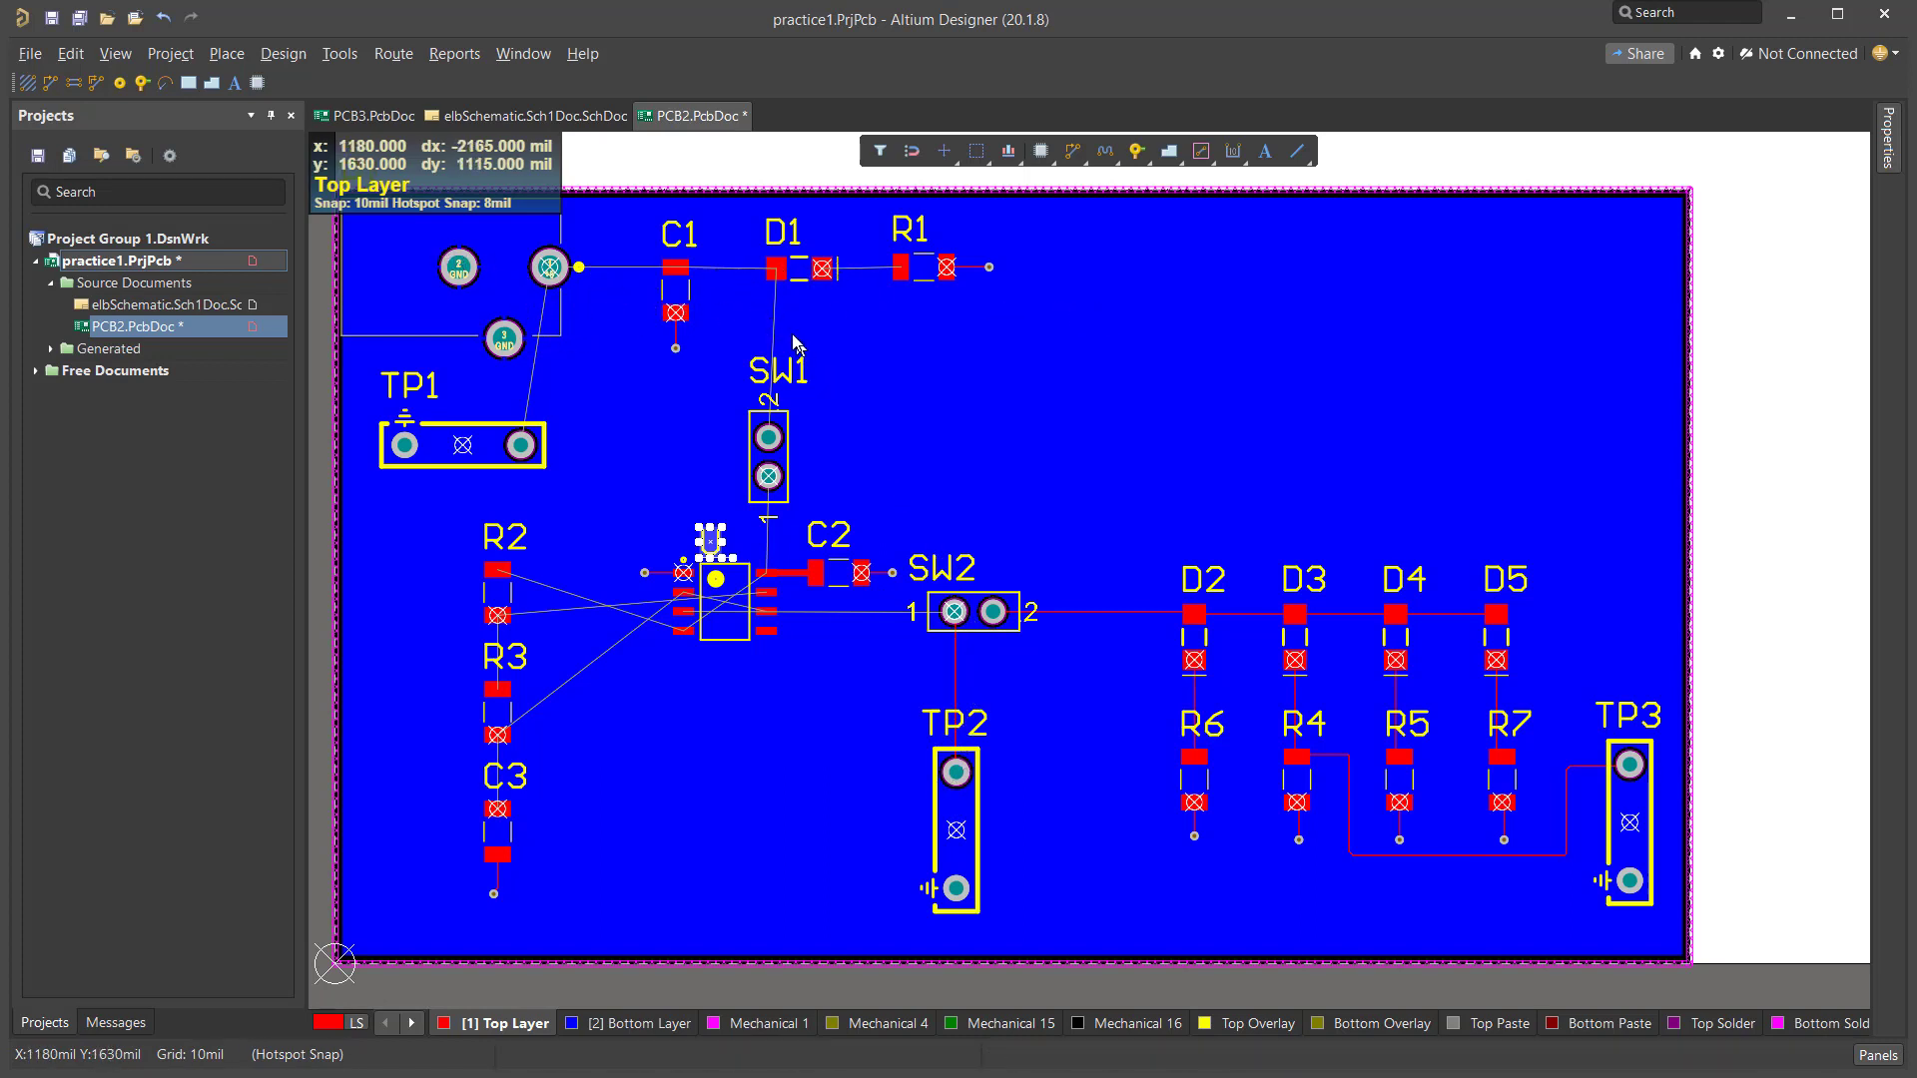
mouse_move(599, 378)
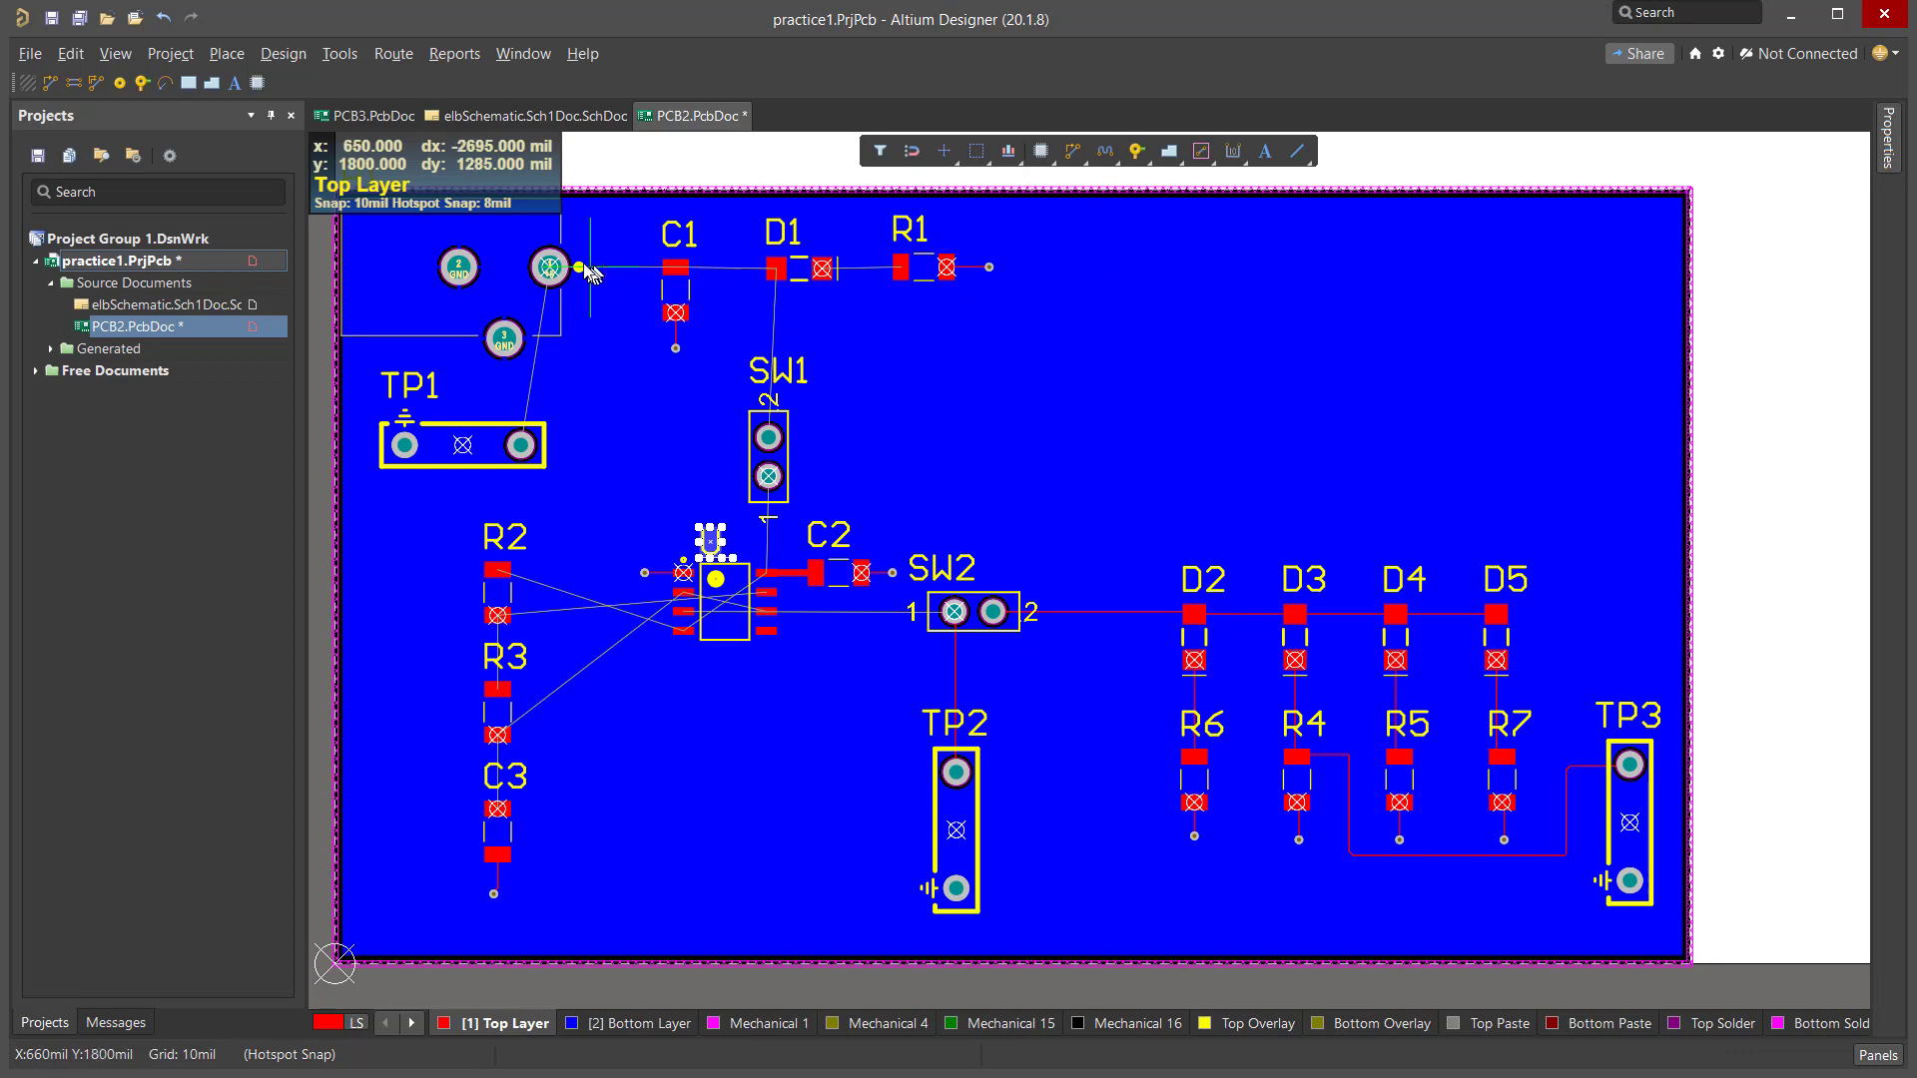
mouse_move(1013, 285)
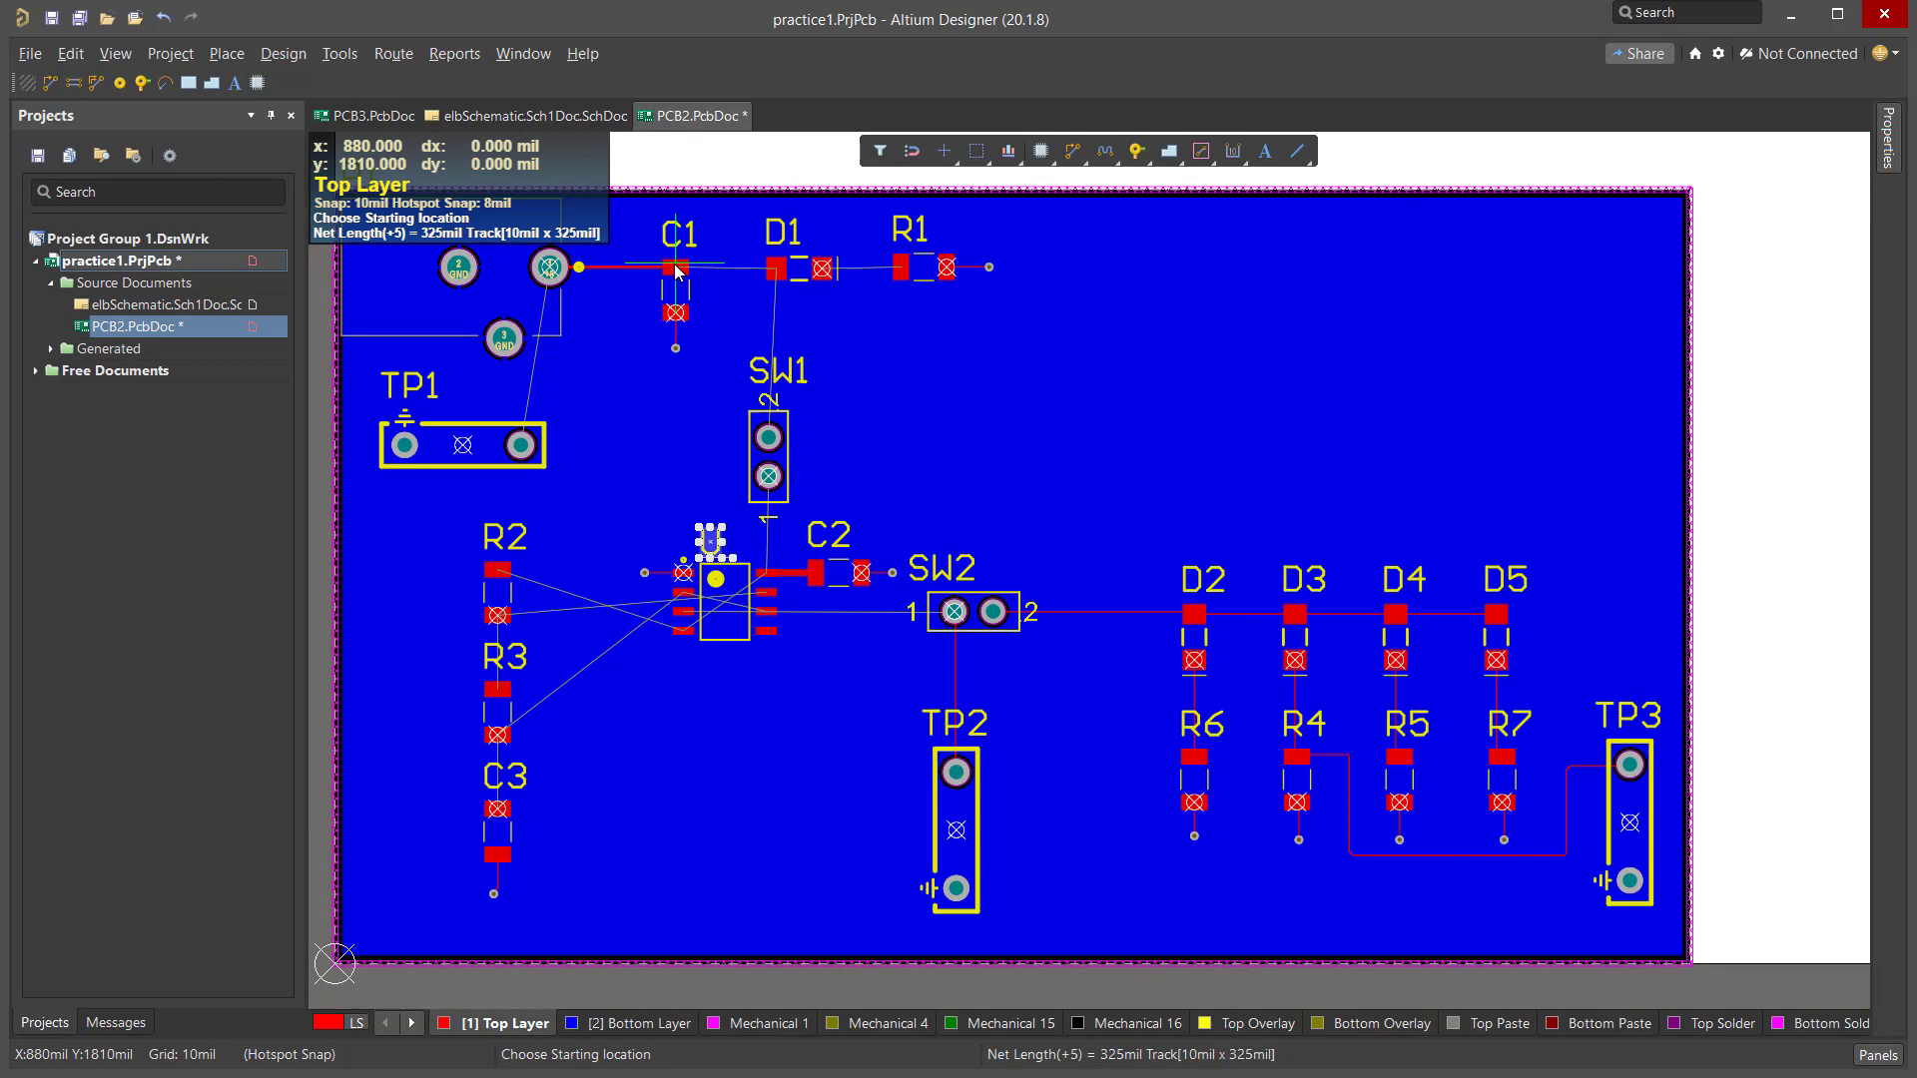
mouse_move(619, 276)
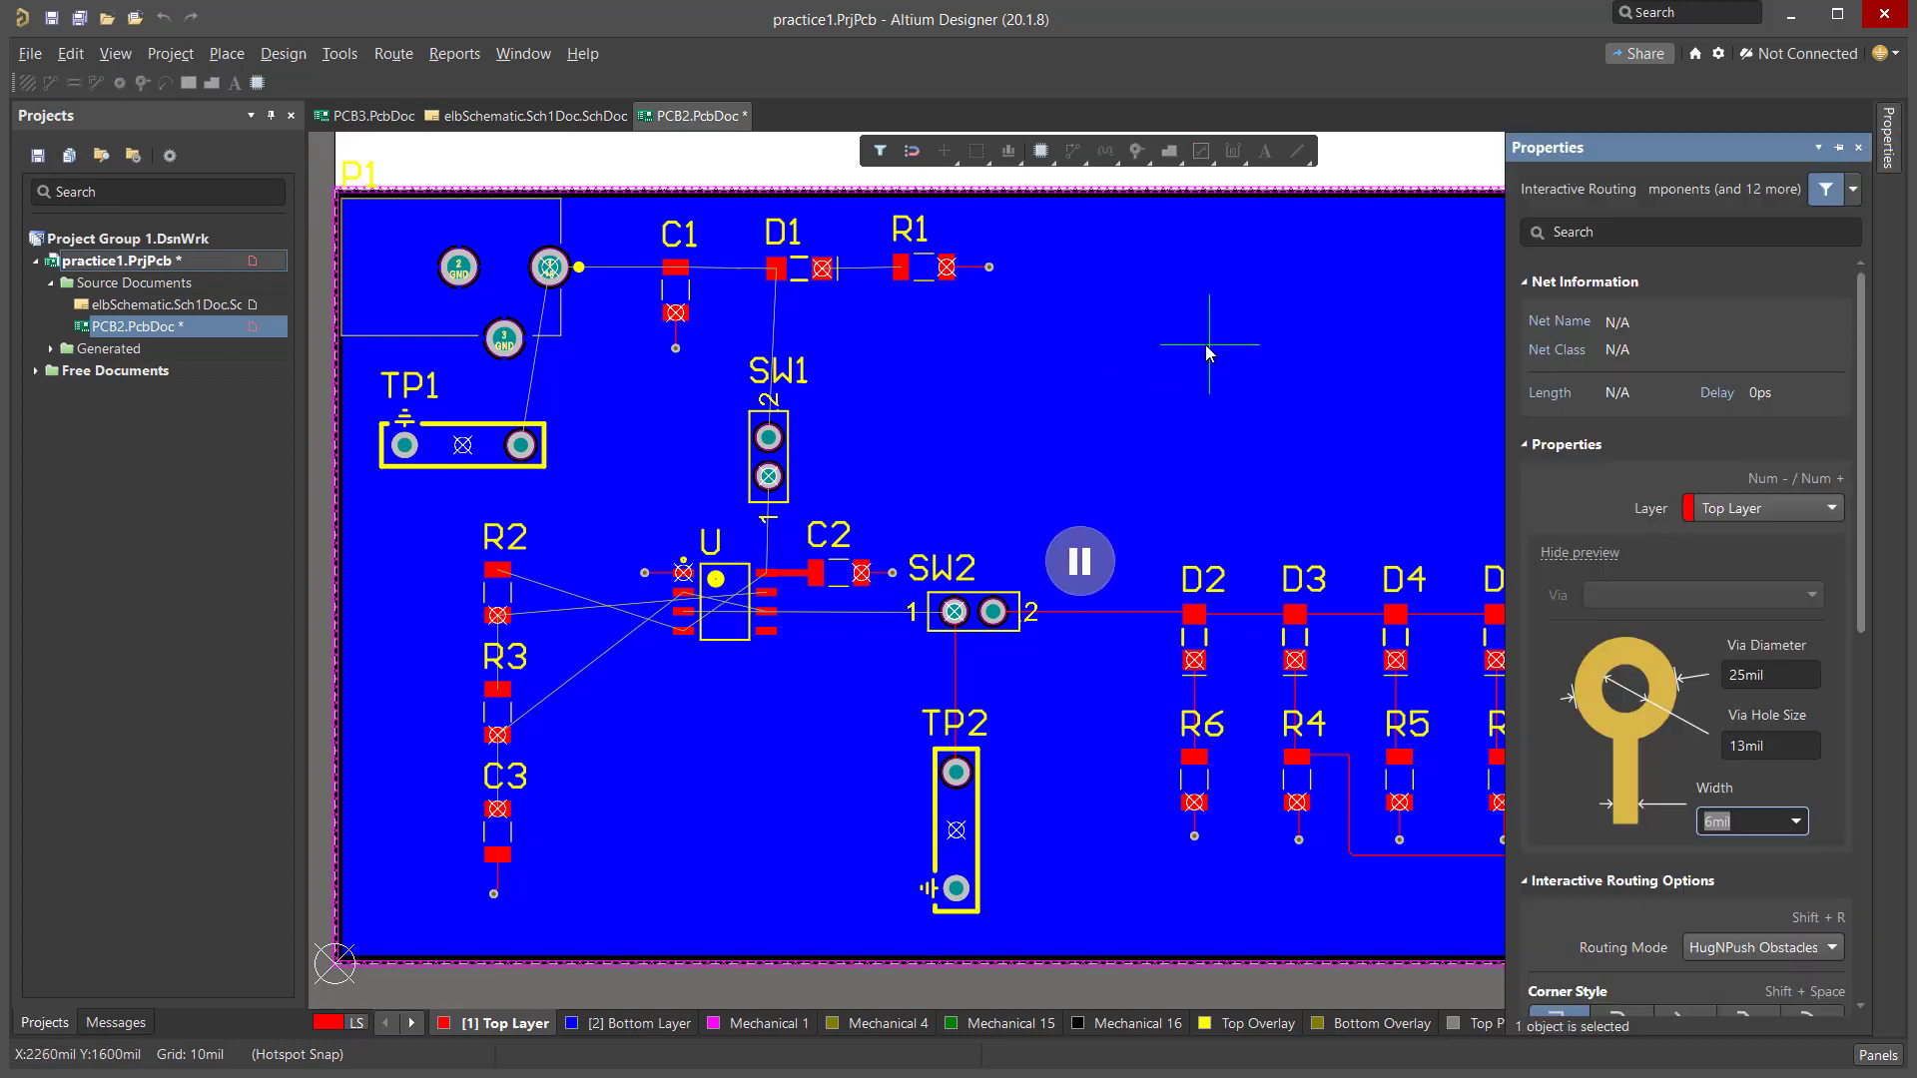
mouse_move(1754, 845)
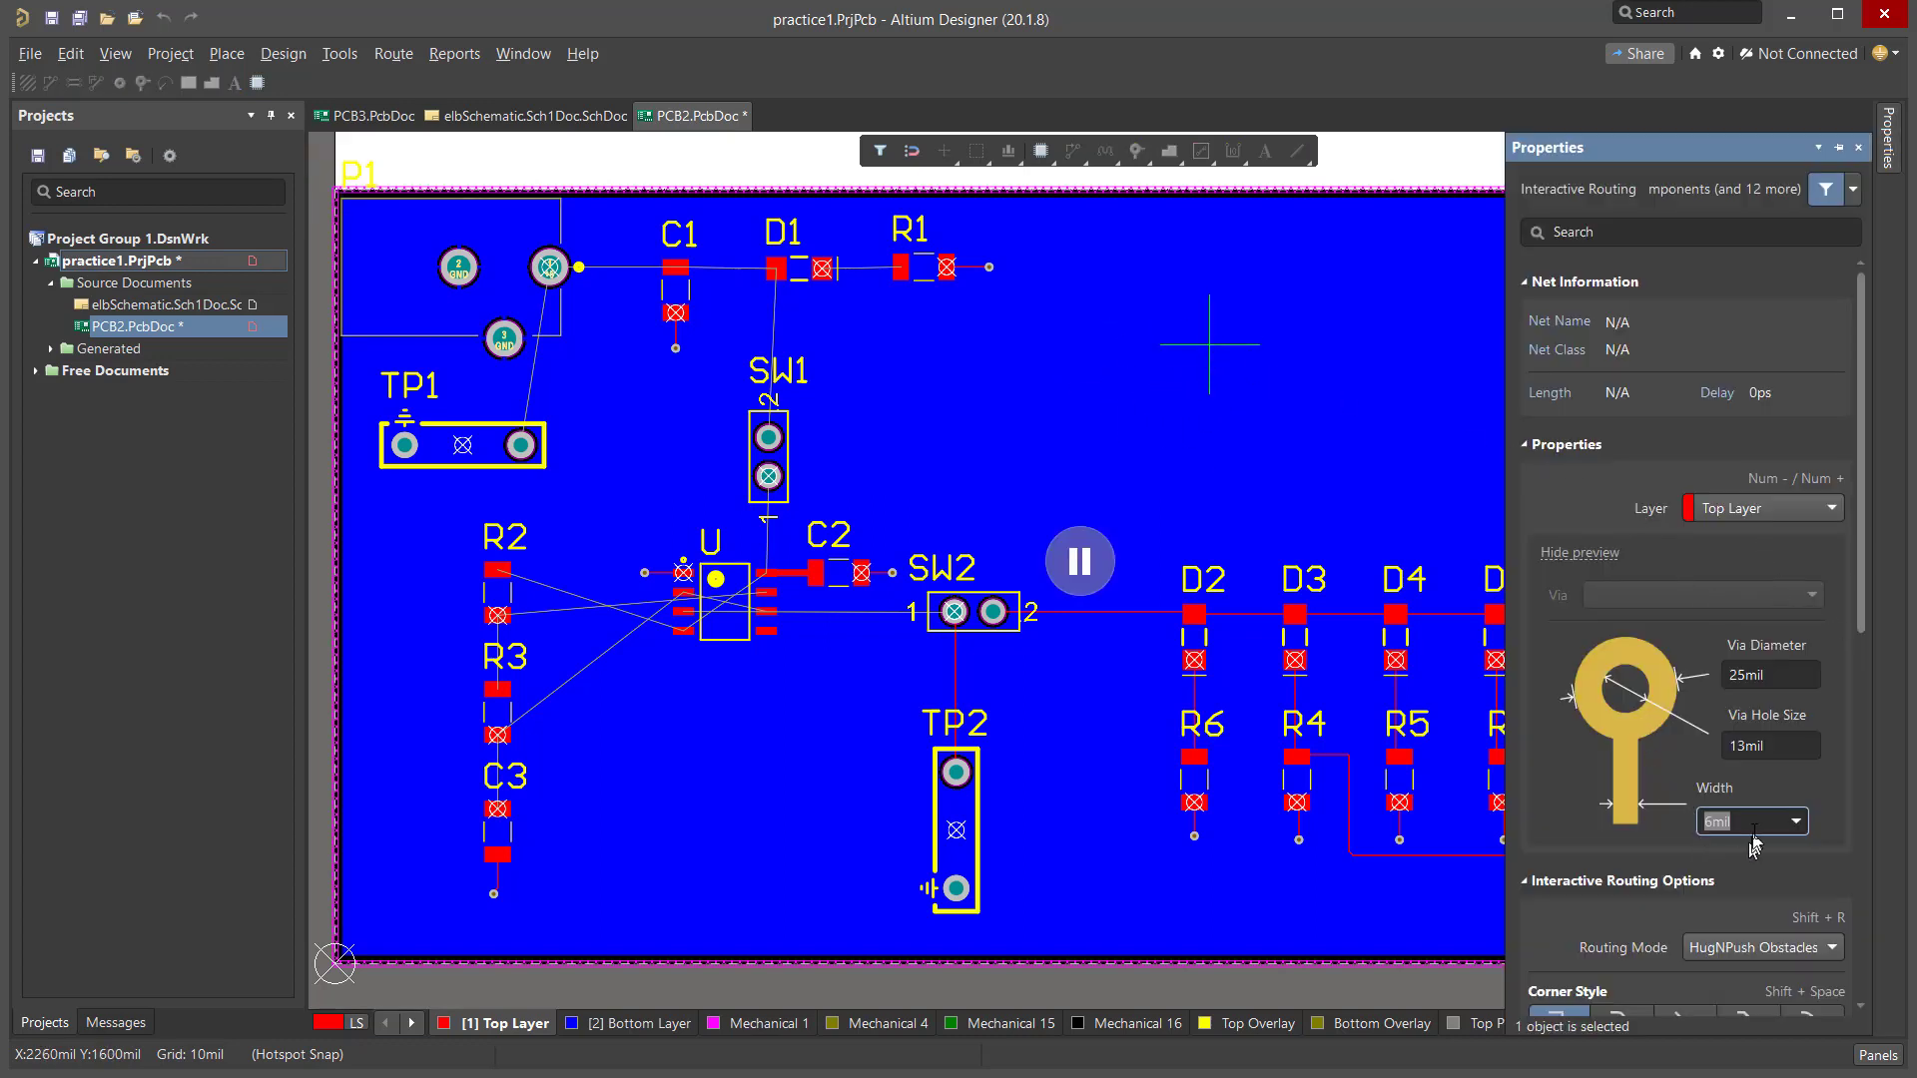
Enter 20 mil as the routing track width.
text(20)
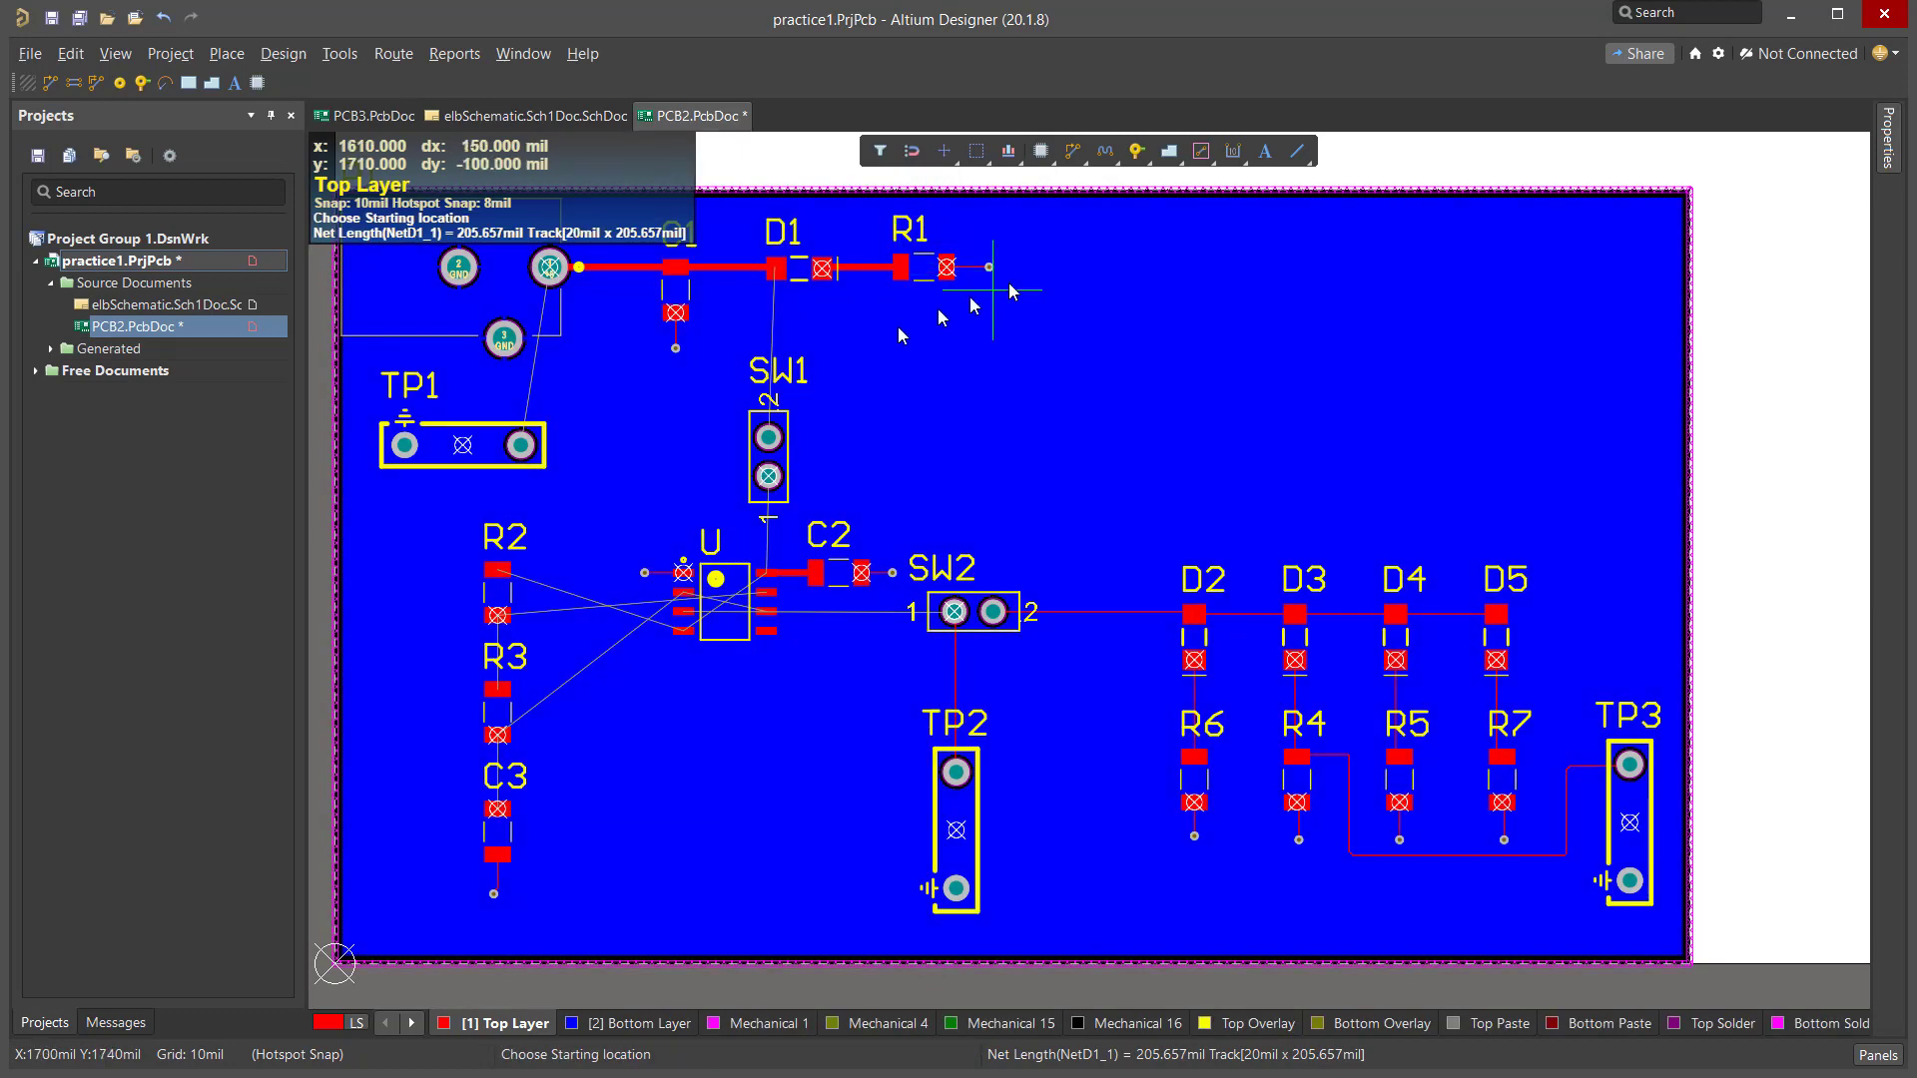
mouse_move(856, 269)
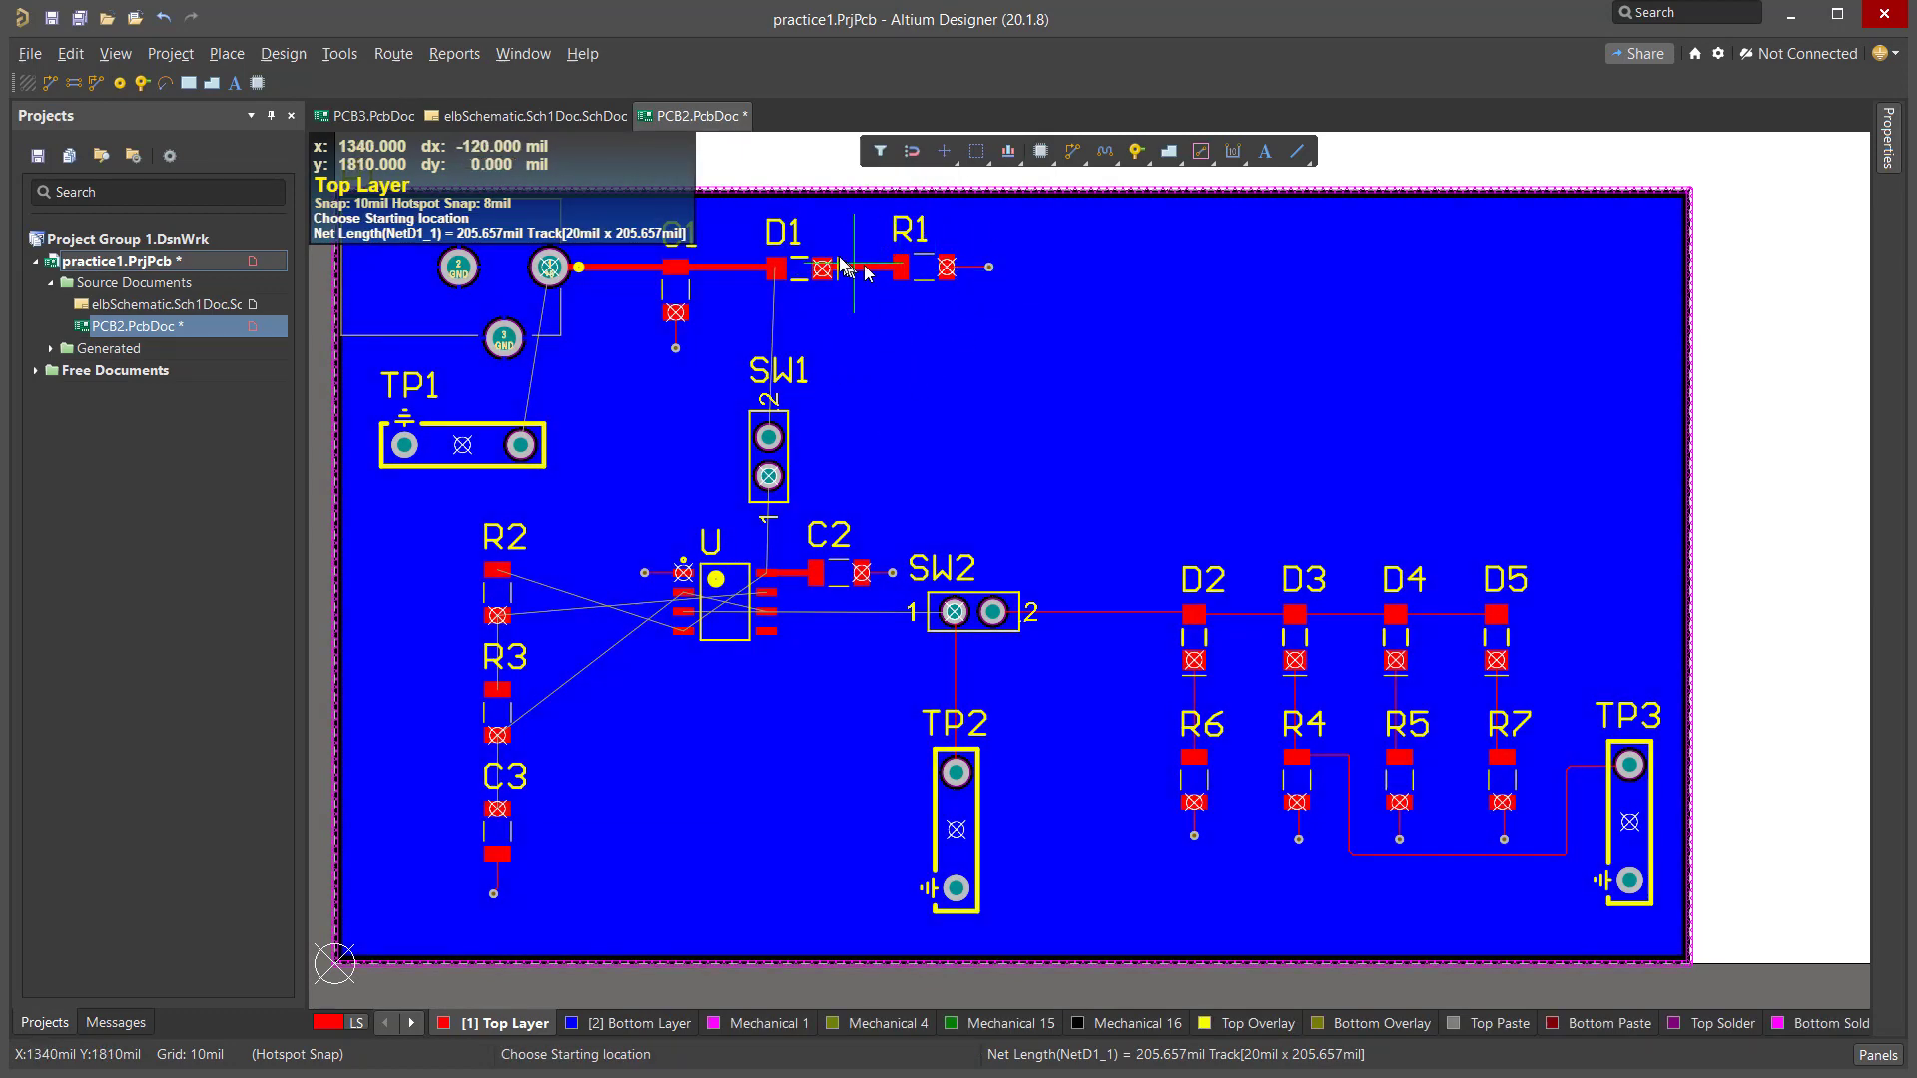
mouse_move(906, 270)
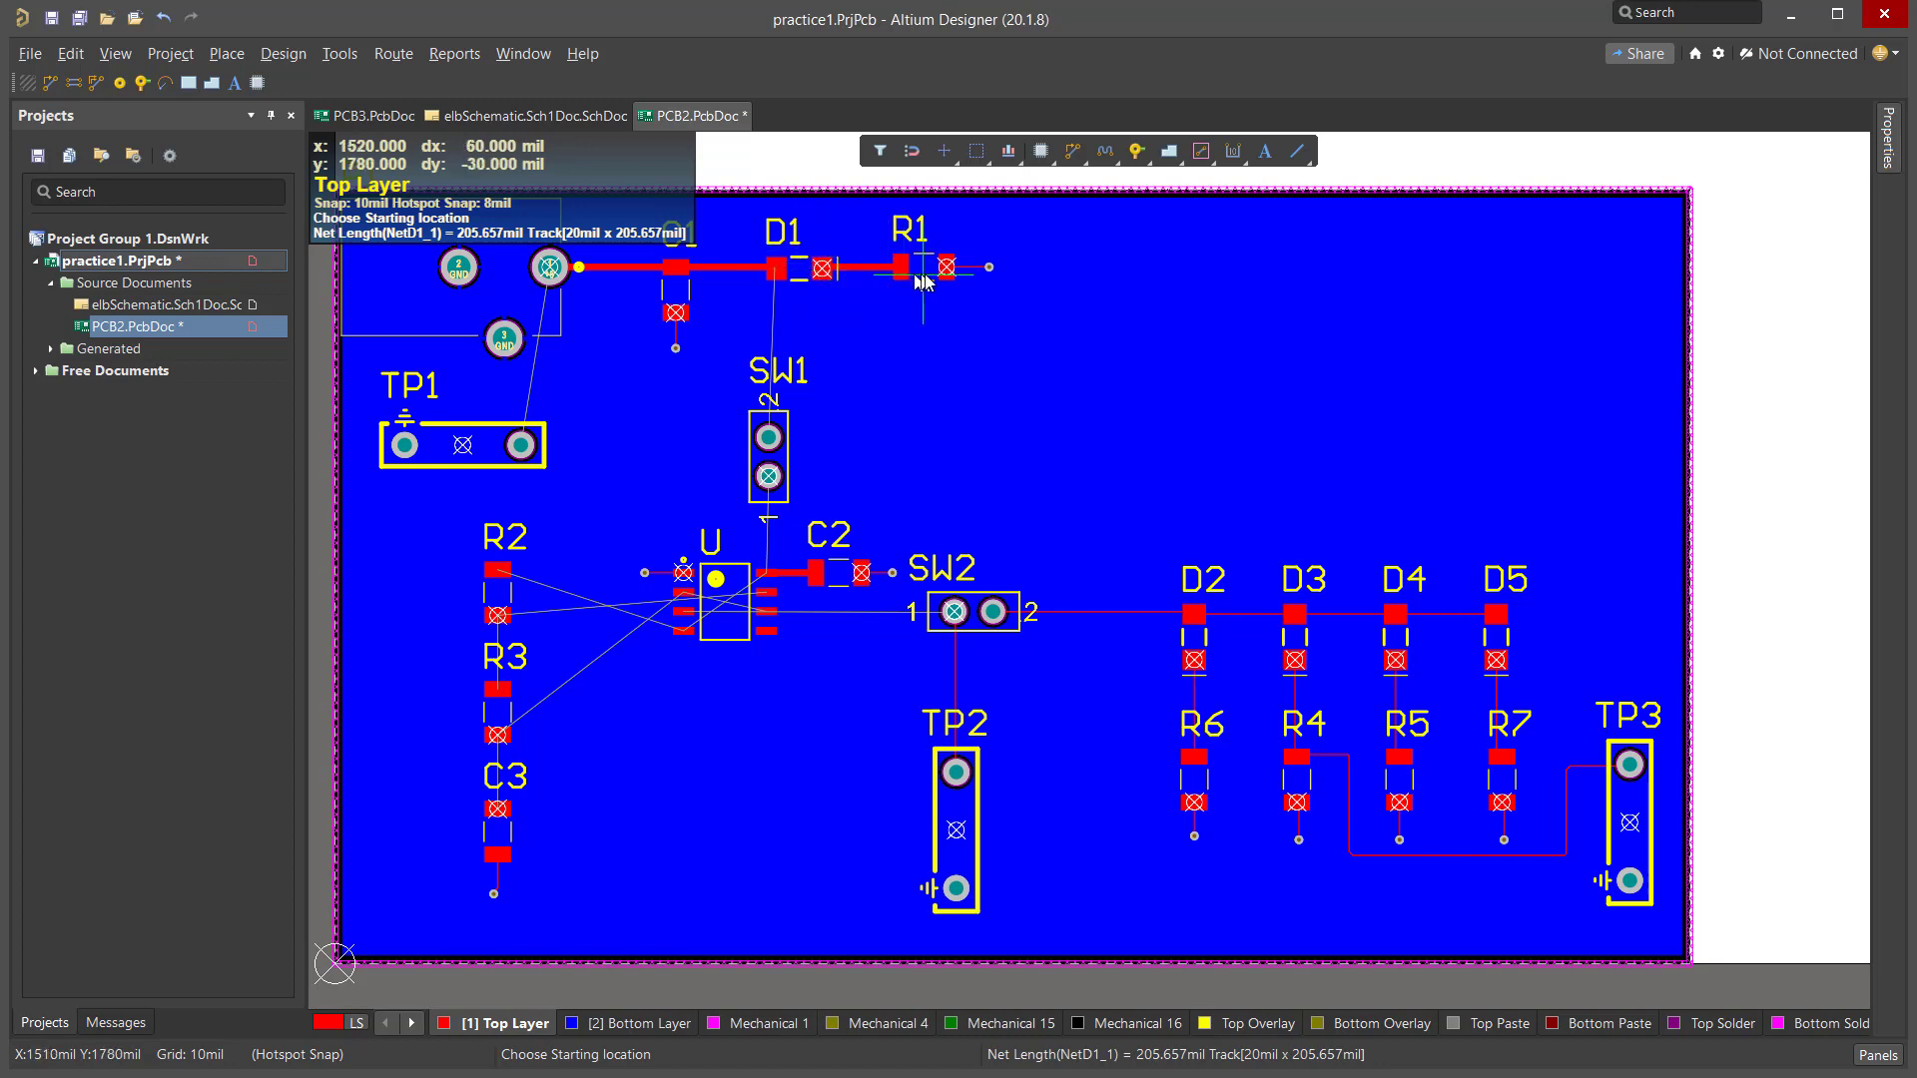
mouse_move(970, 312)
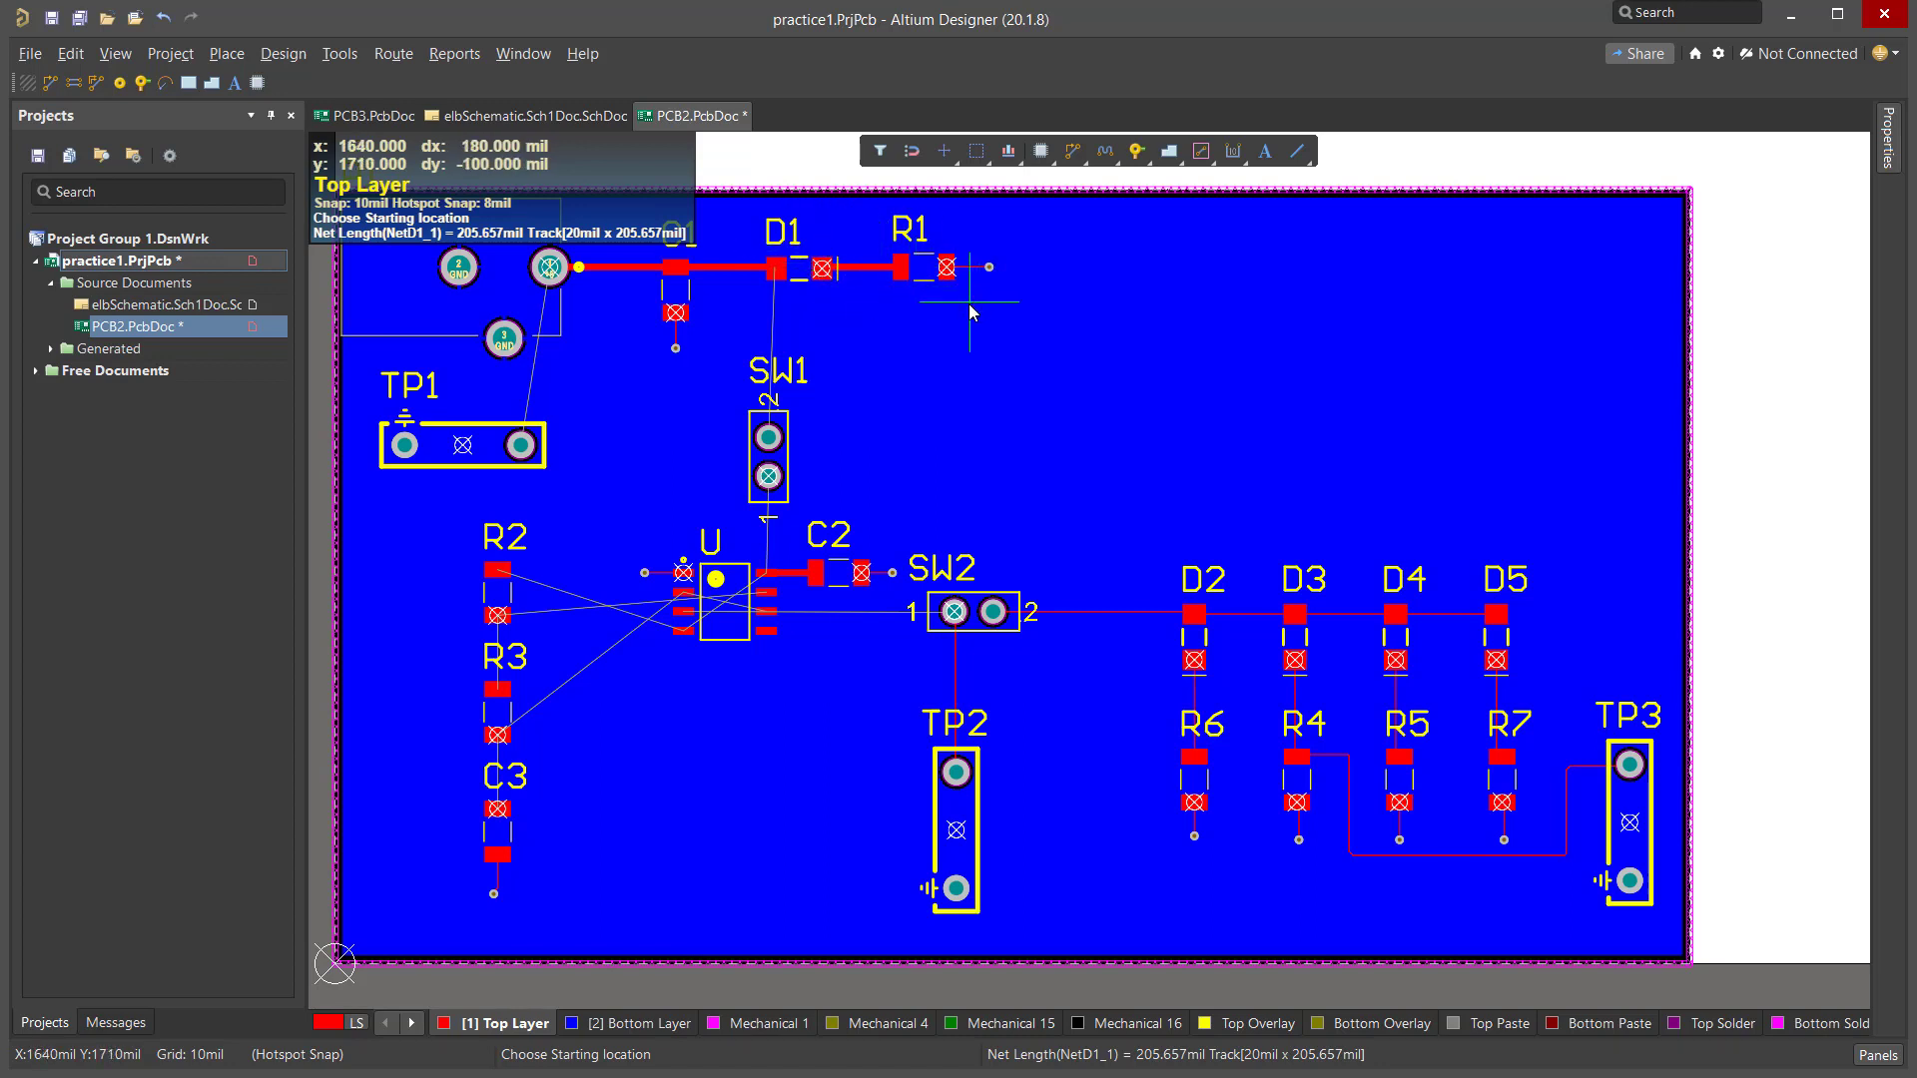
mouse_move(769, 268)
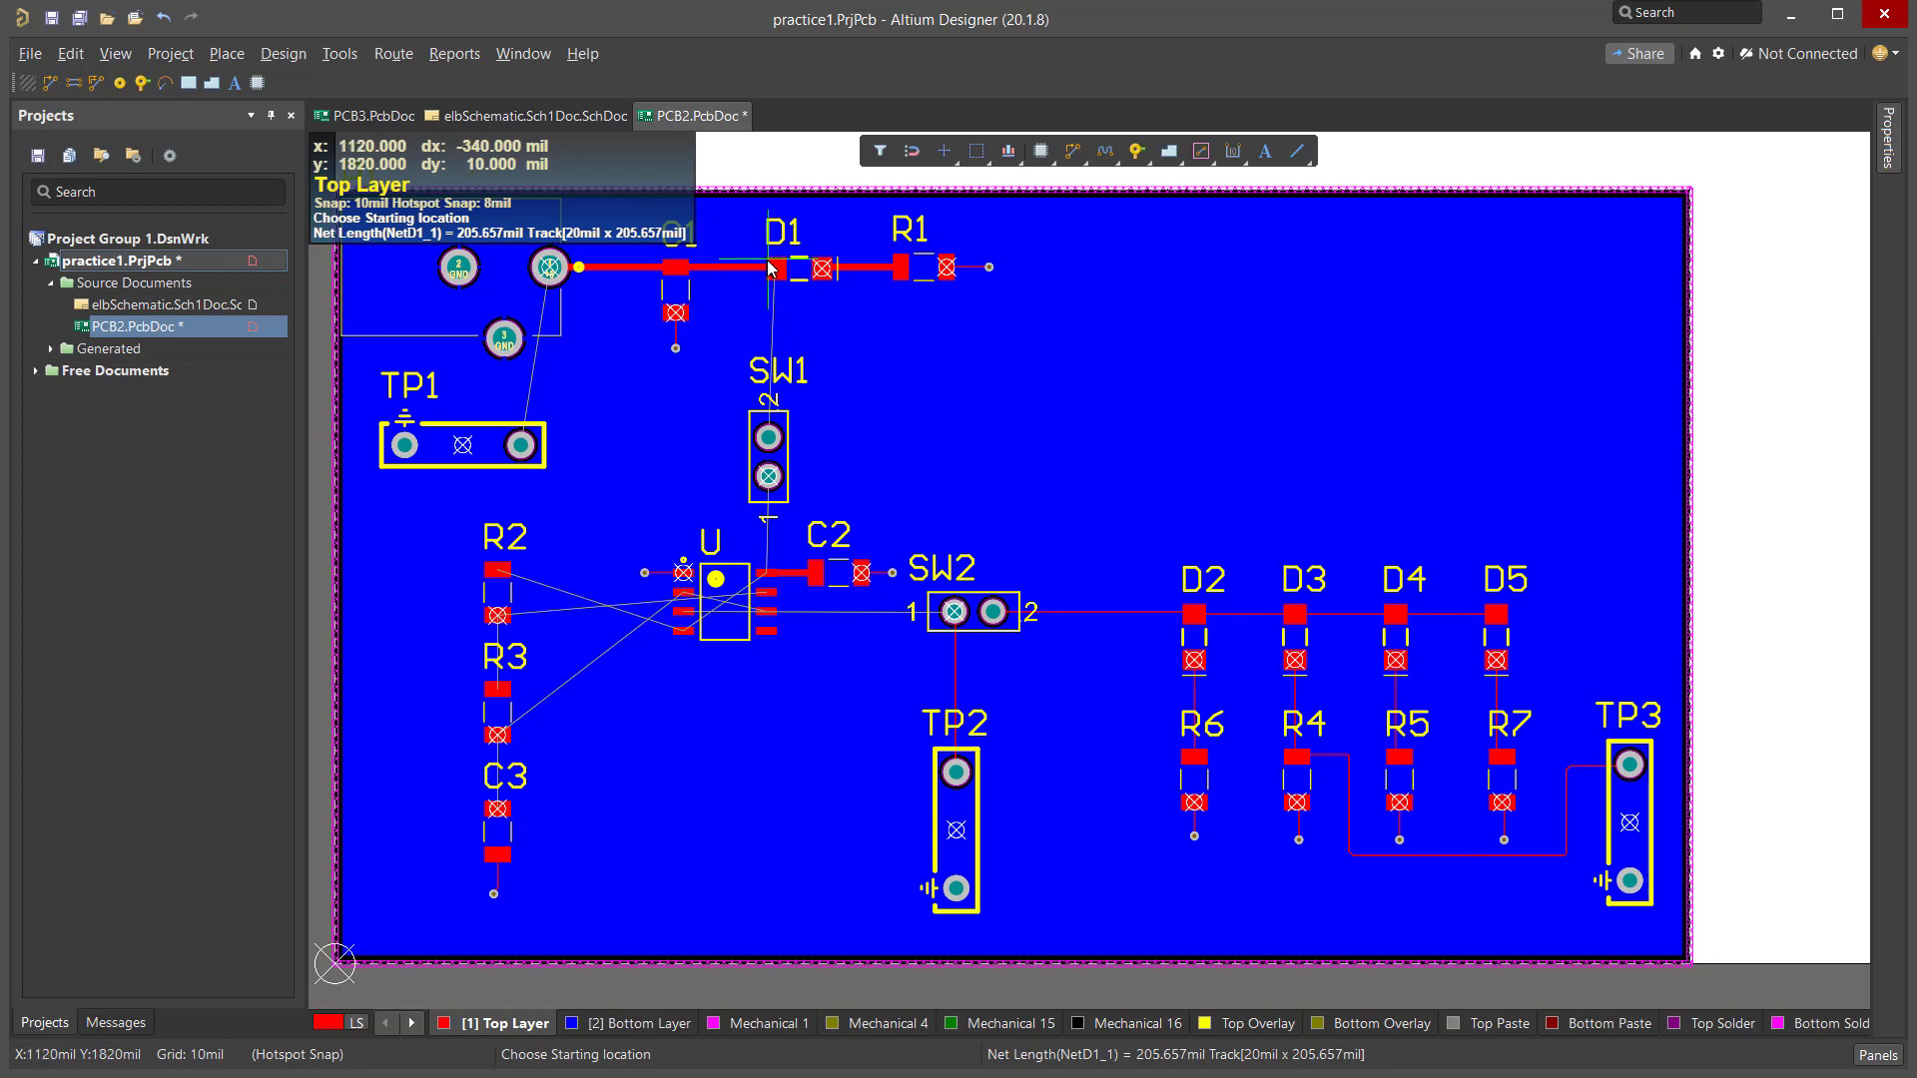
mouse_move(686, 384)
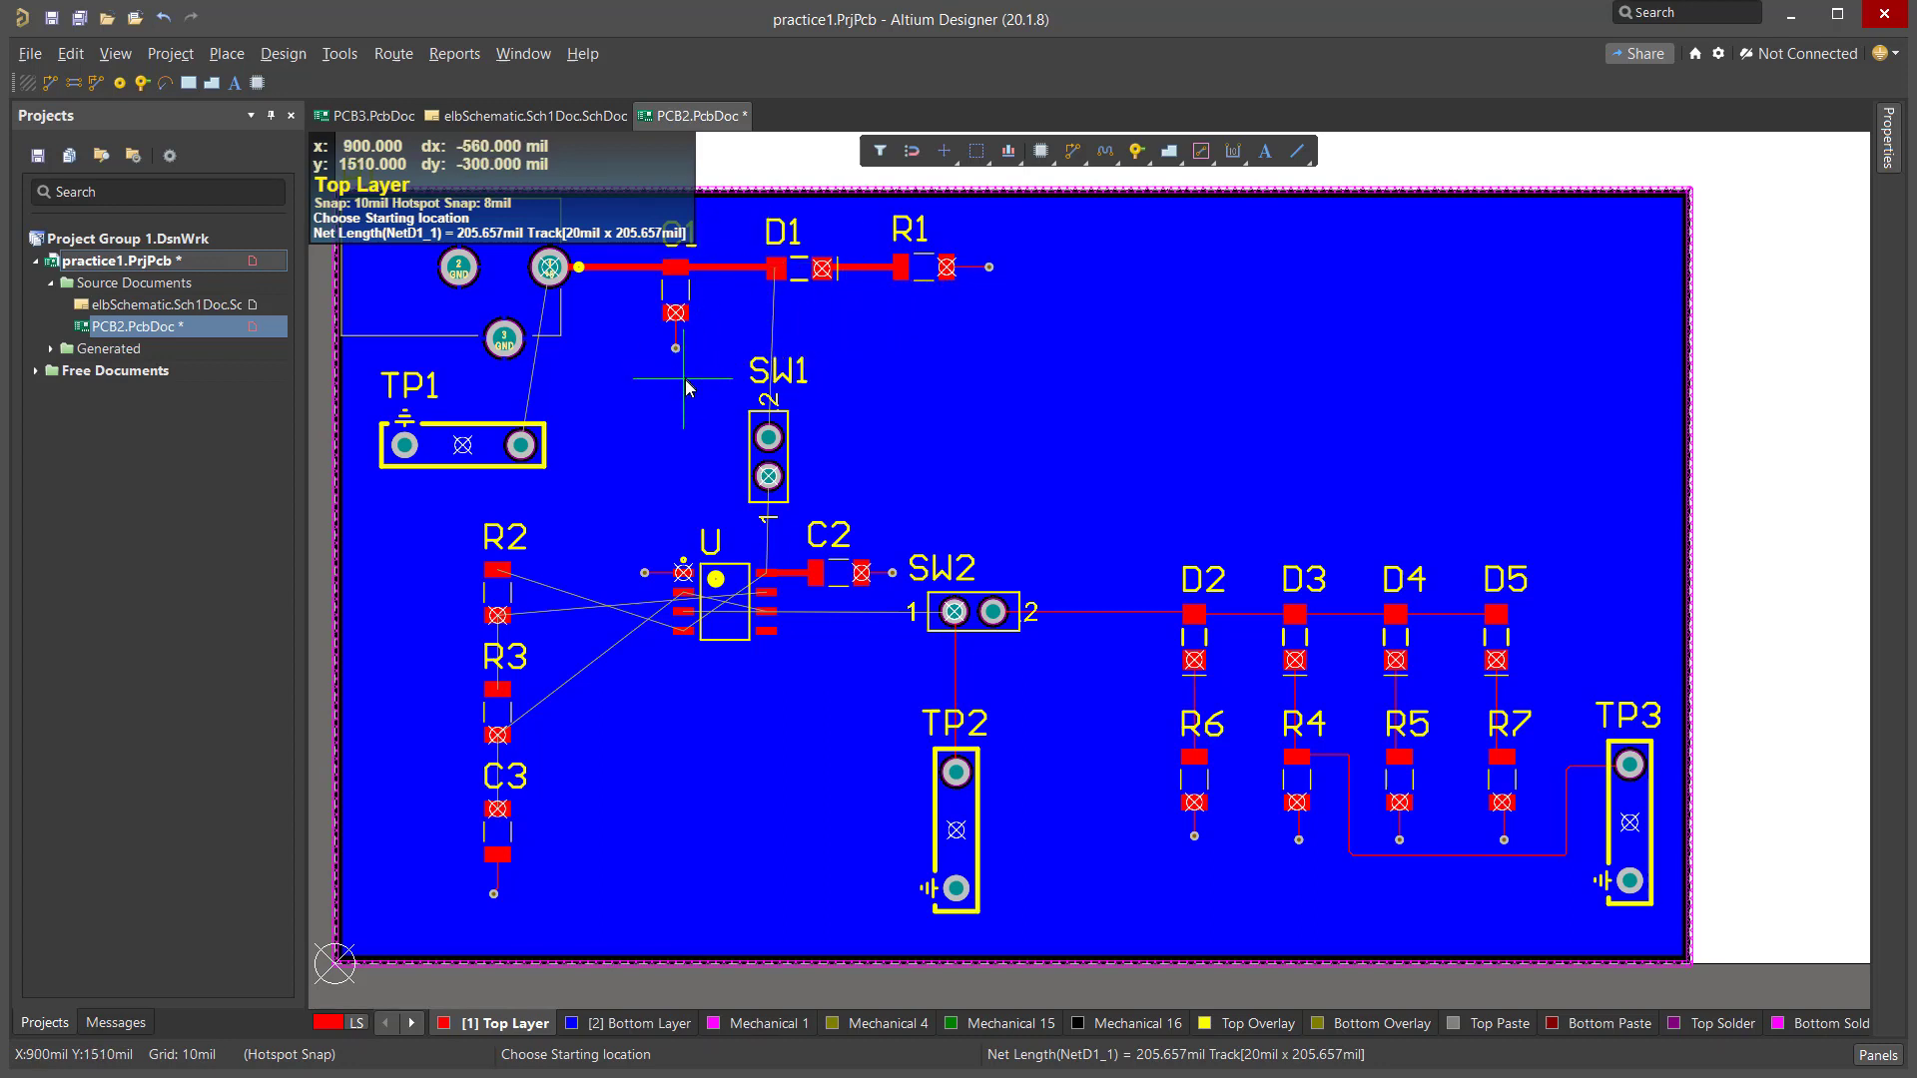
mouse_move(677, 325)
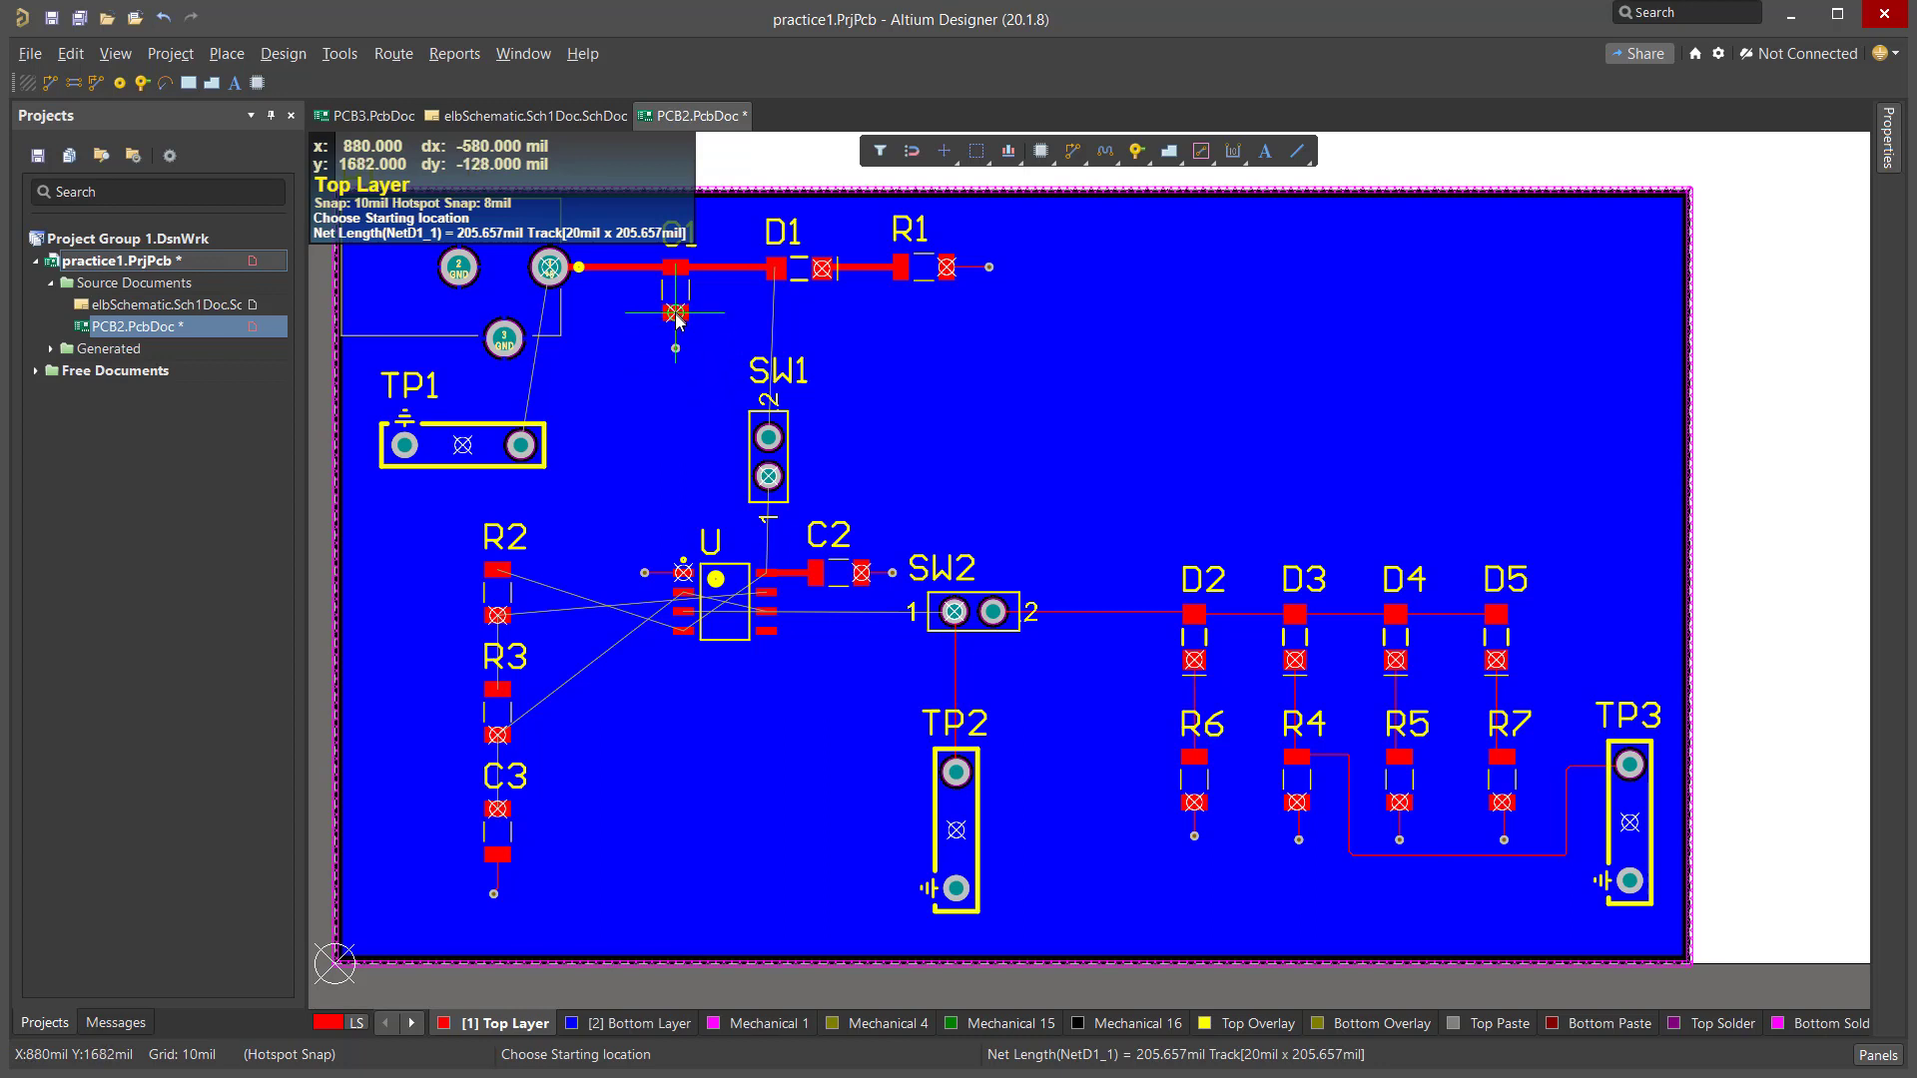
mouse_move(673, 331)
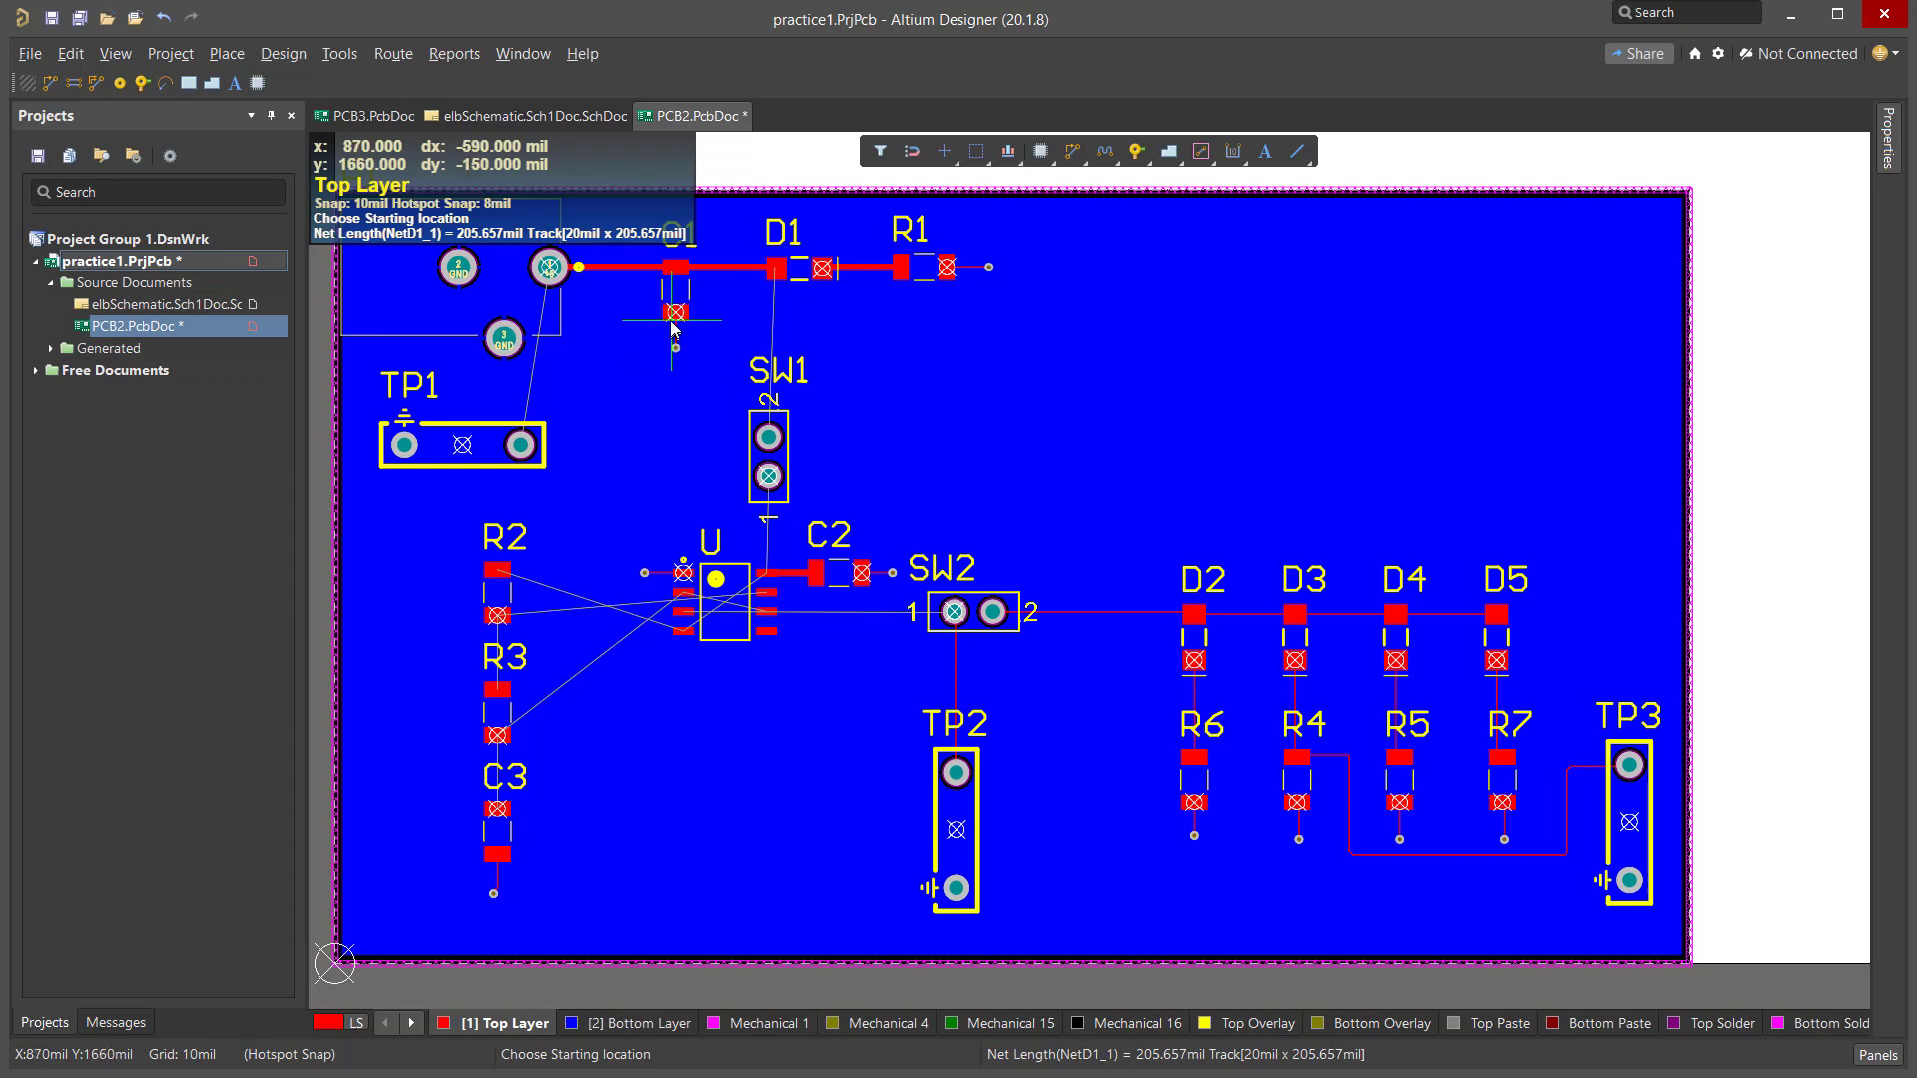
mouse_move(682, 311)
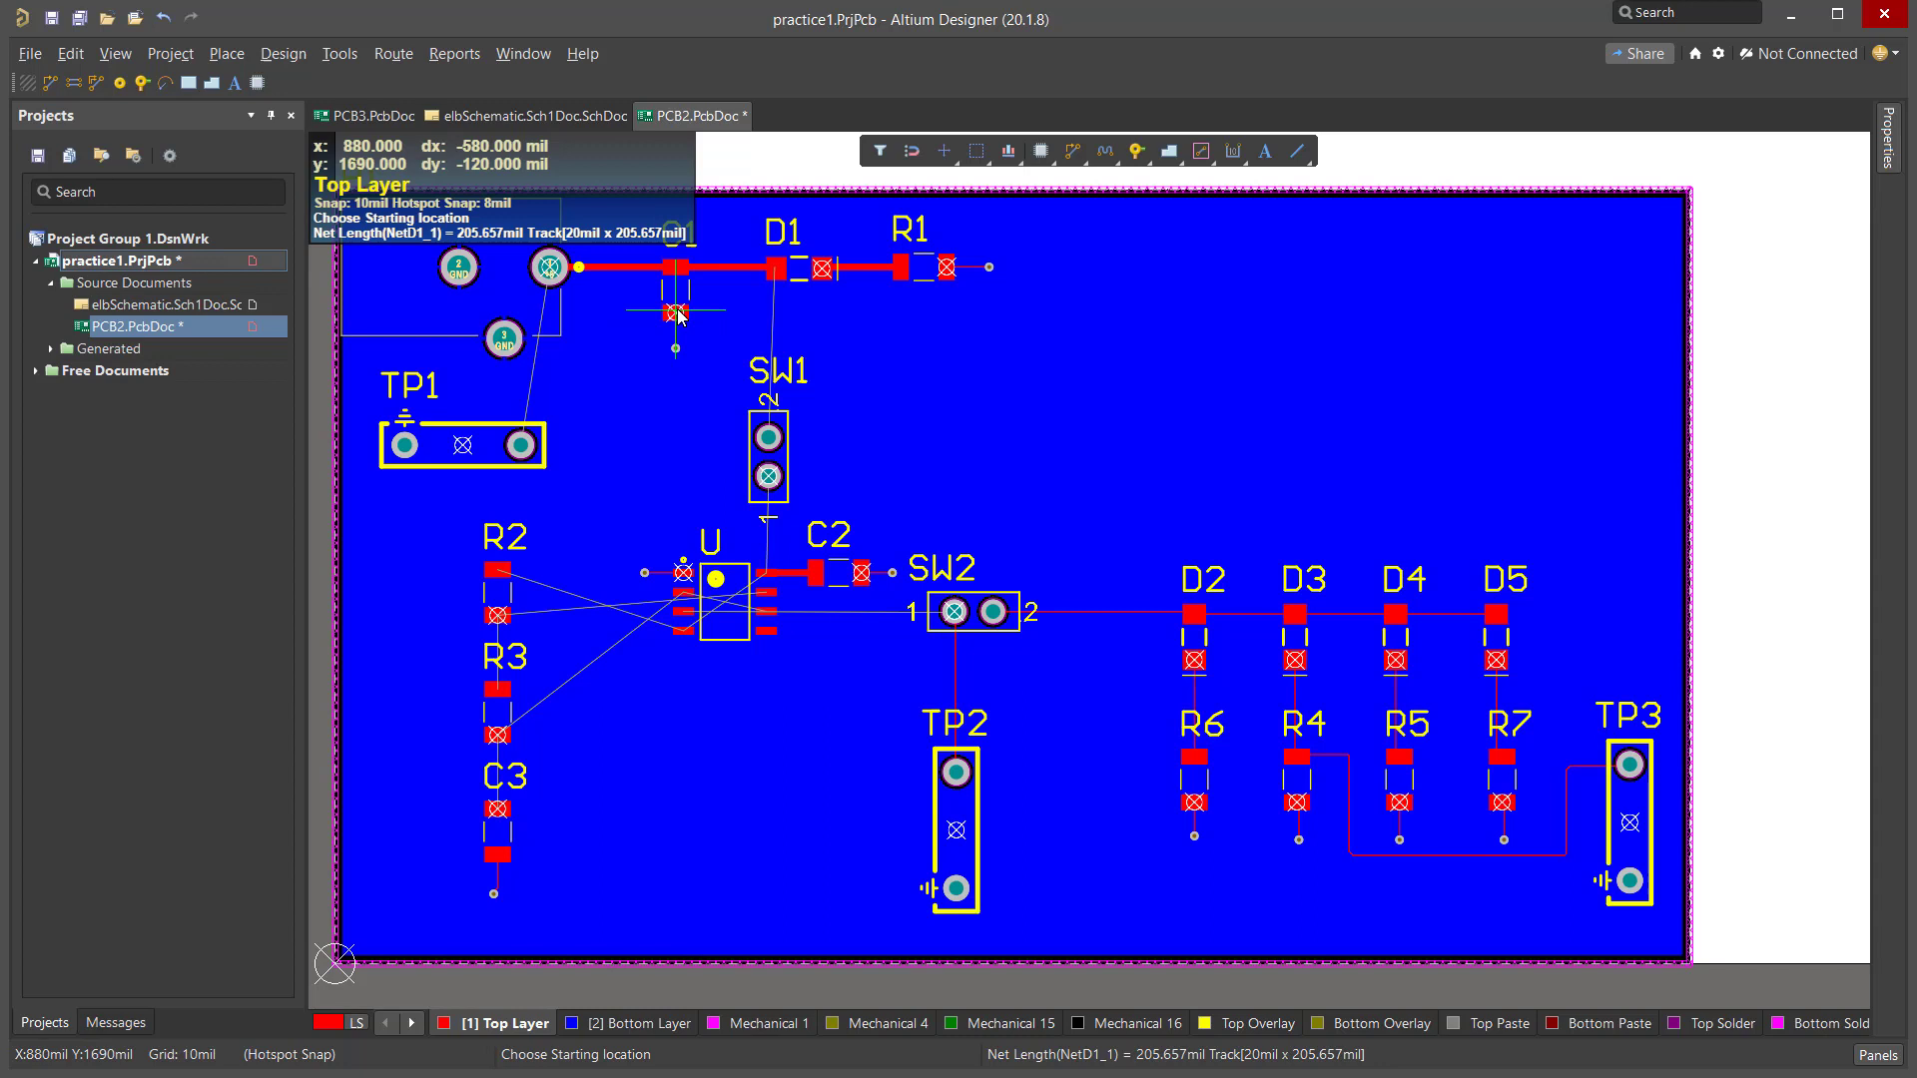
mouse_move(670, 355)
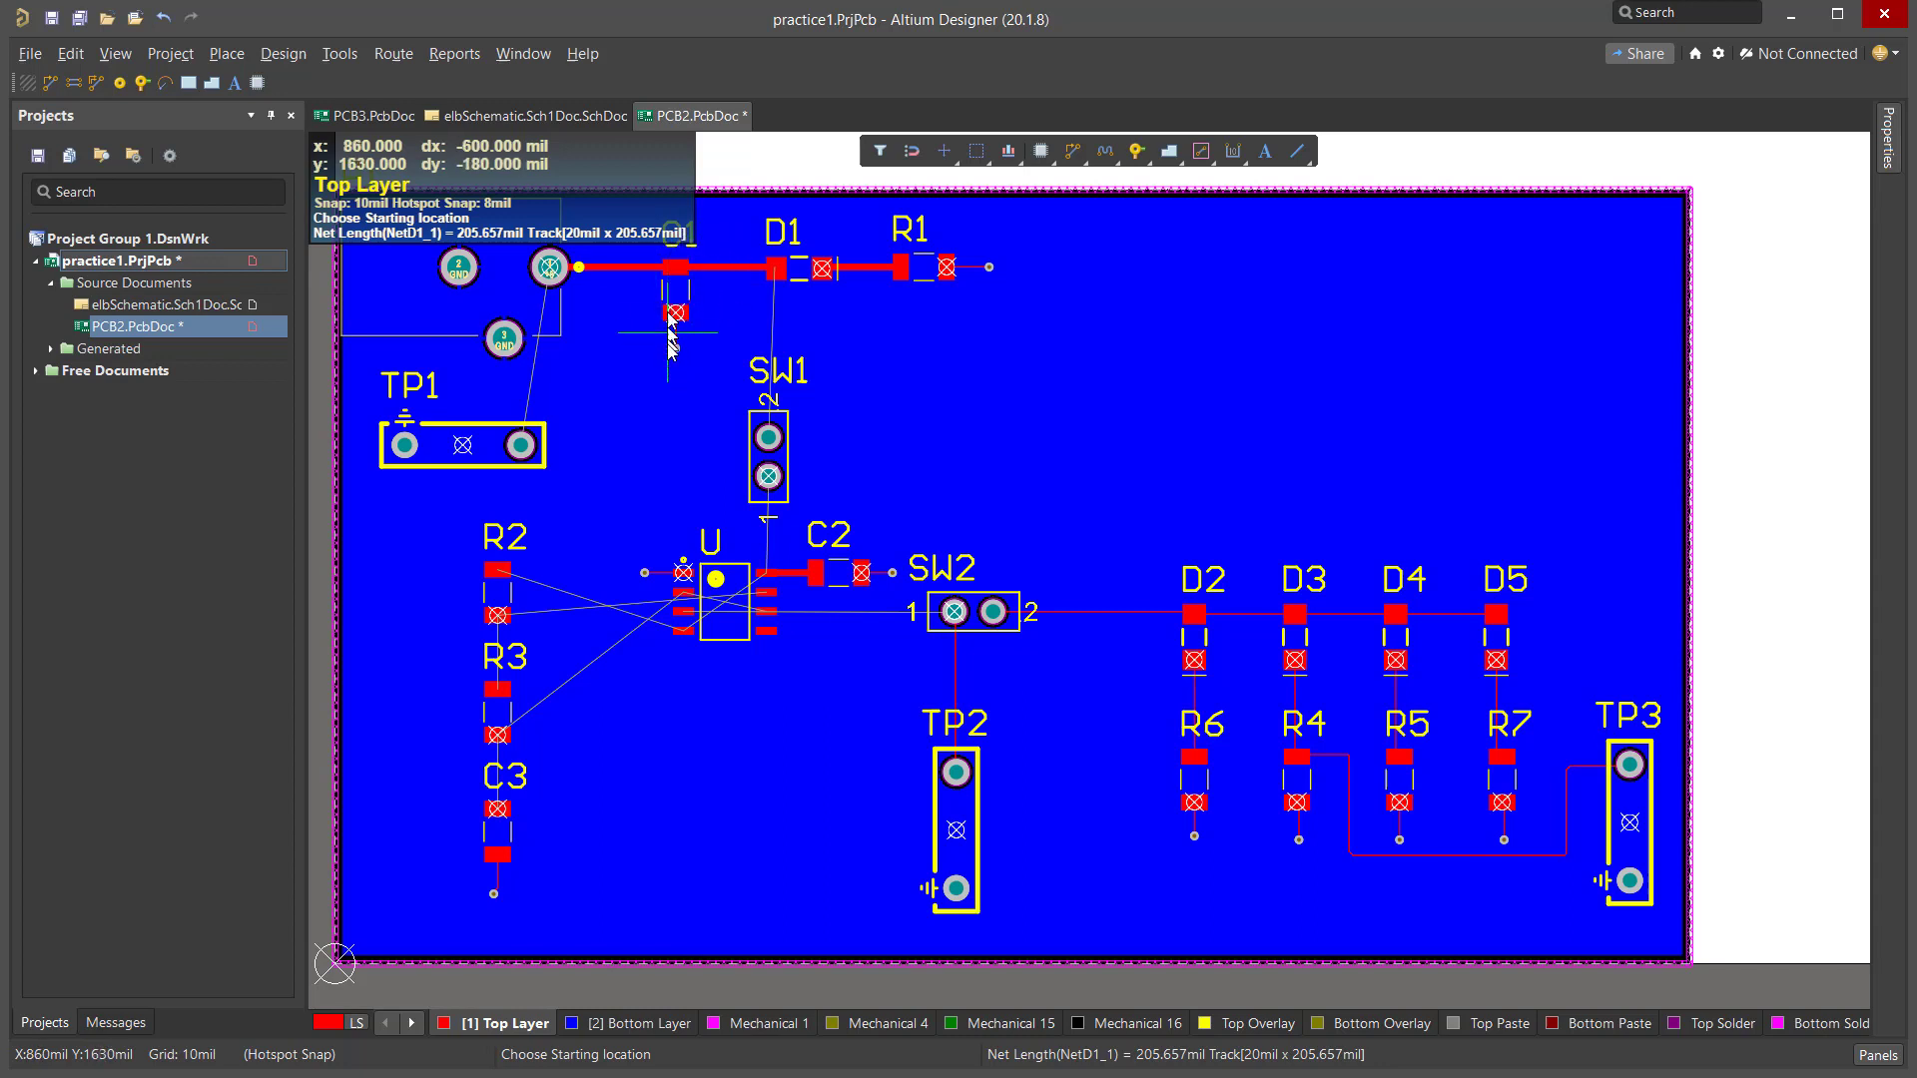
mouse_move(708, 342)
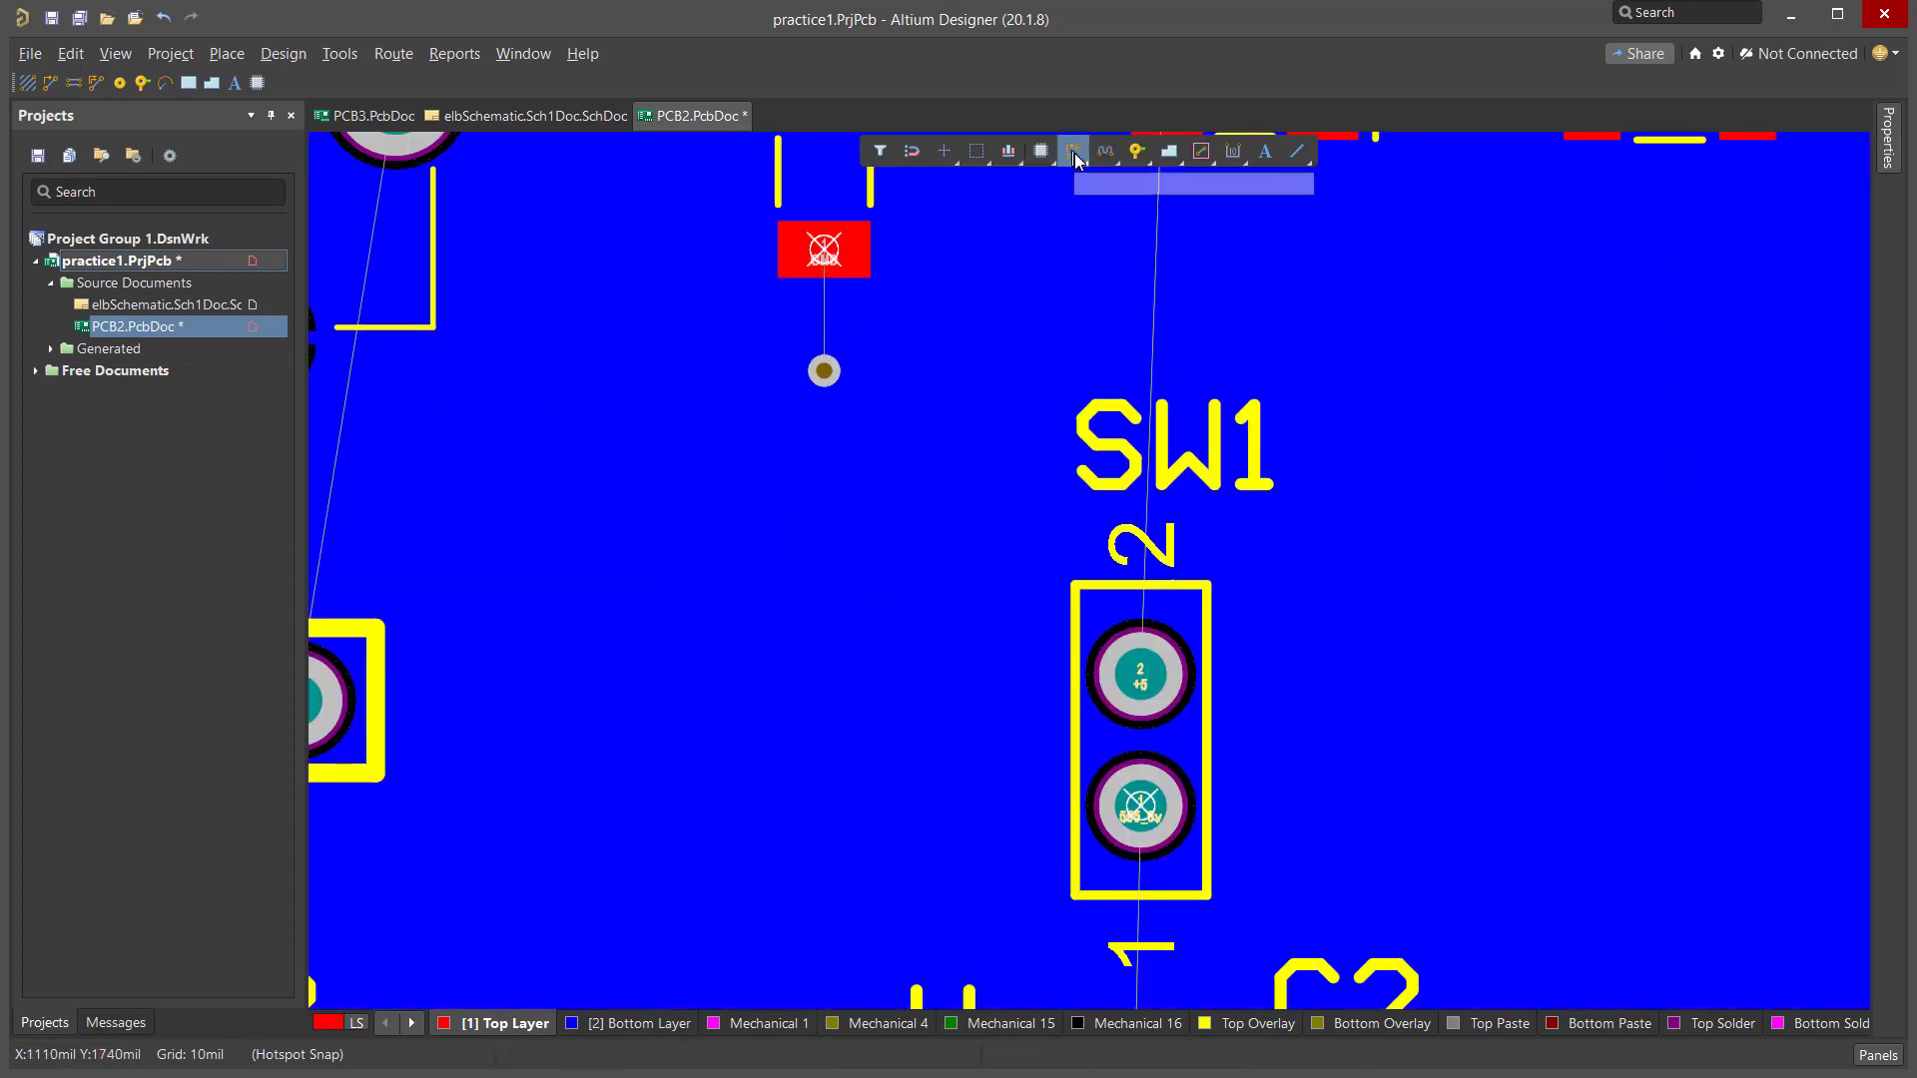
mouse_move(931, 313)
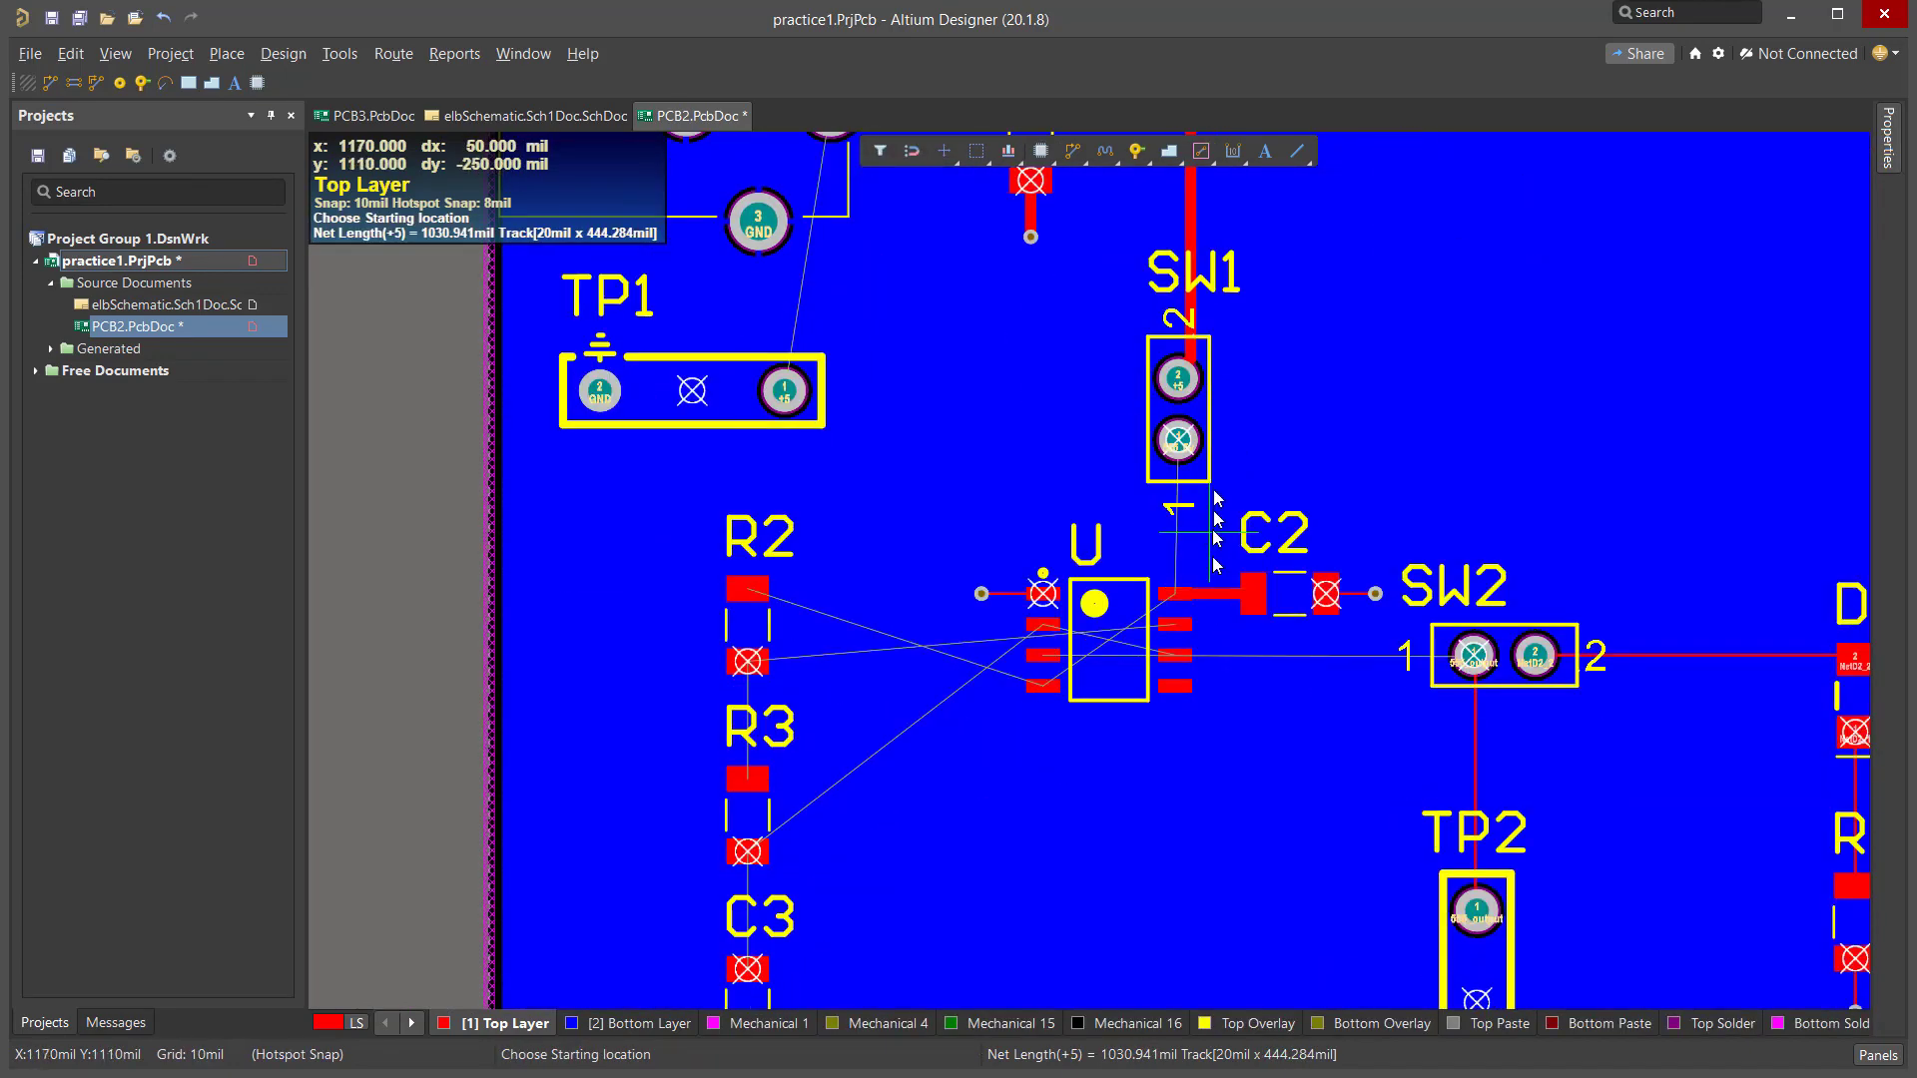
mouse_move(1186, 570)
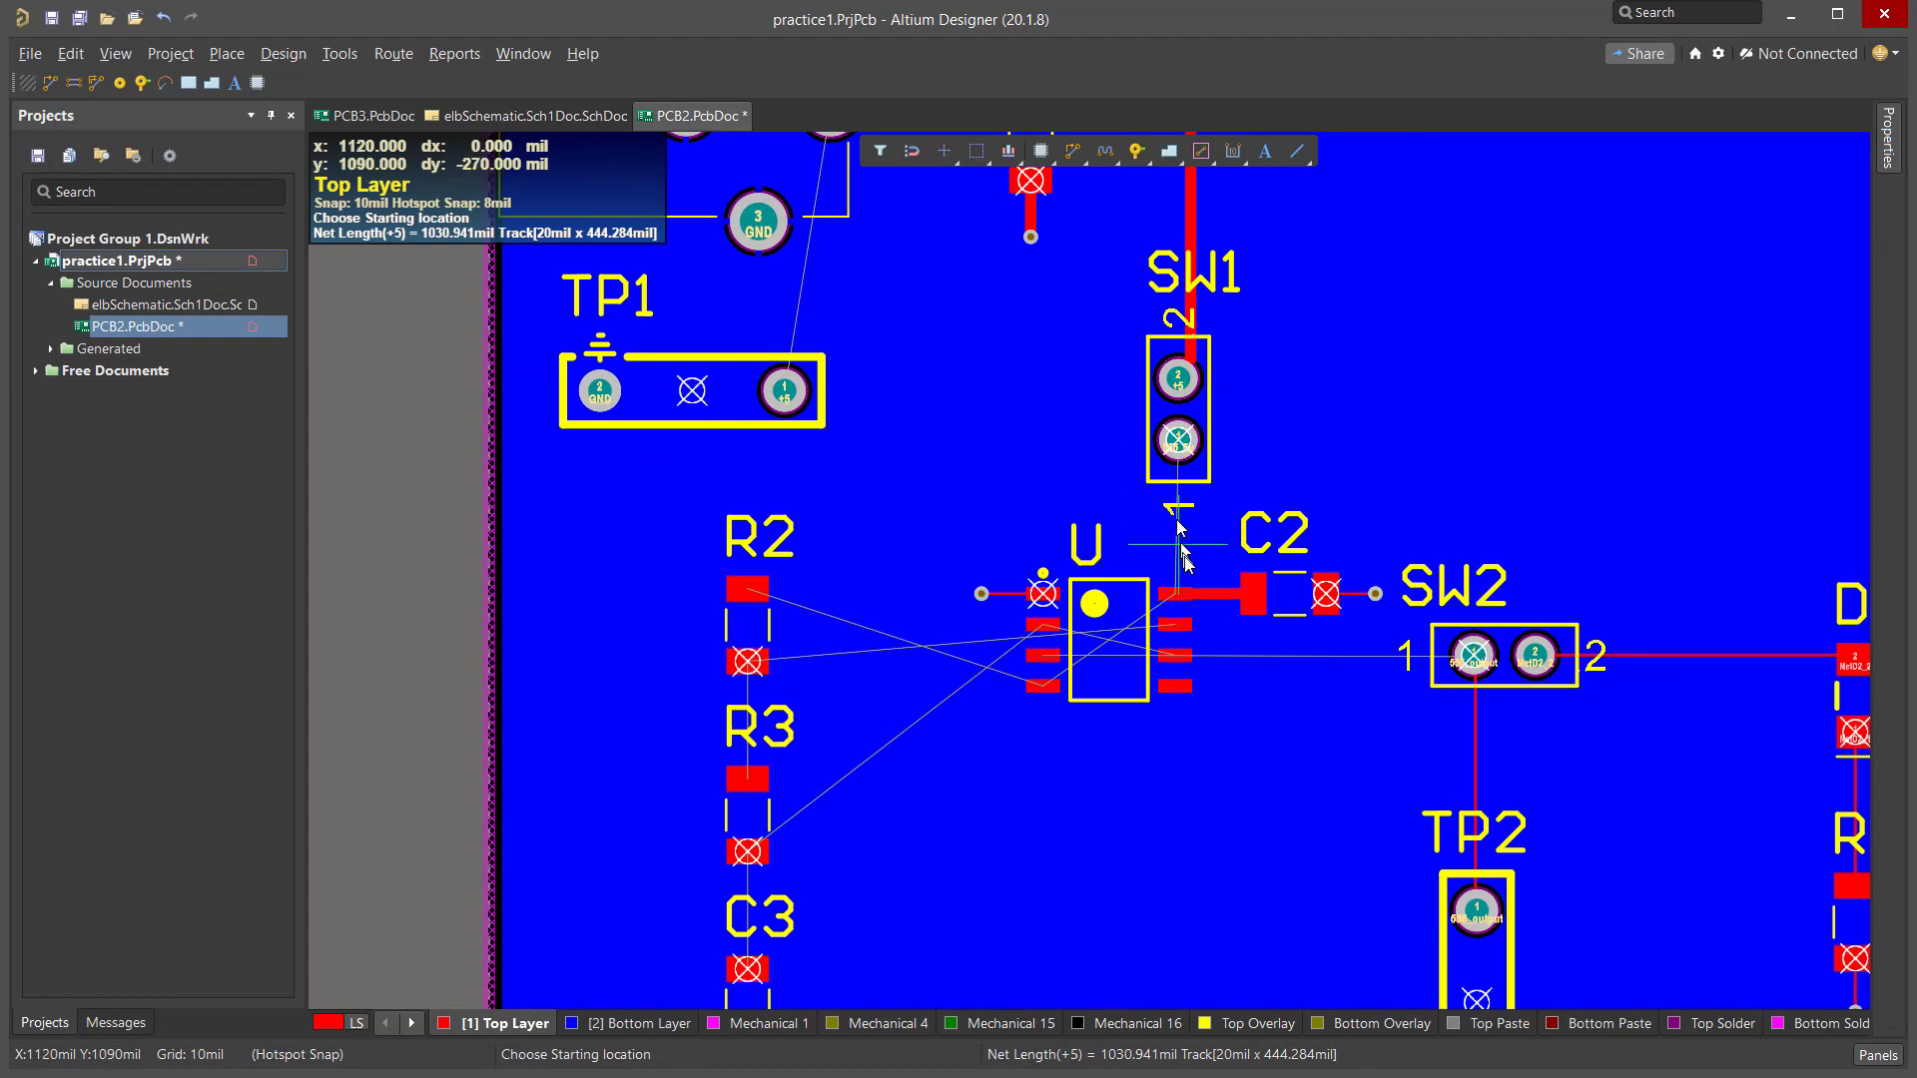
mouse_move(1177, 442)
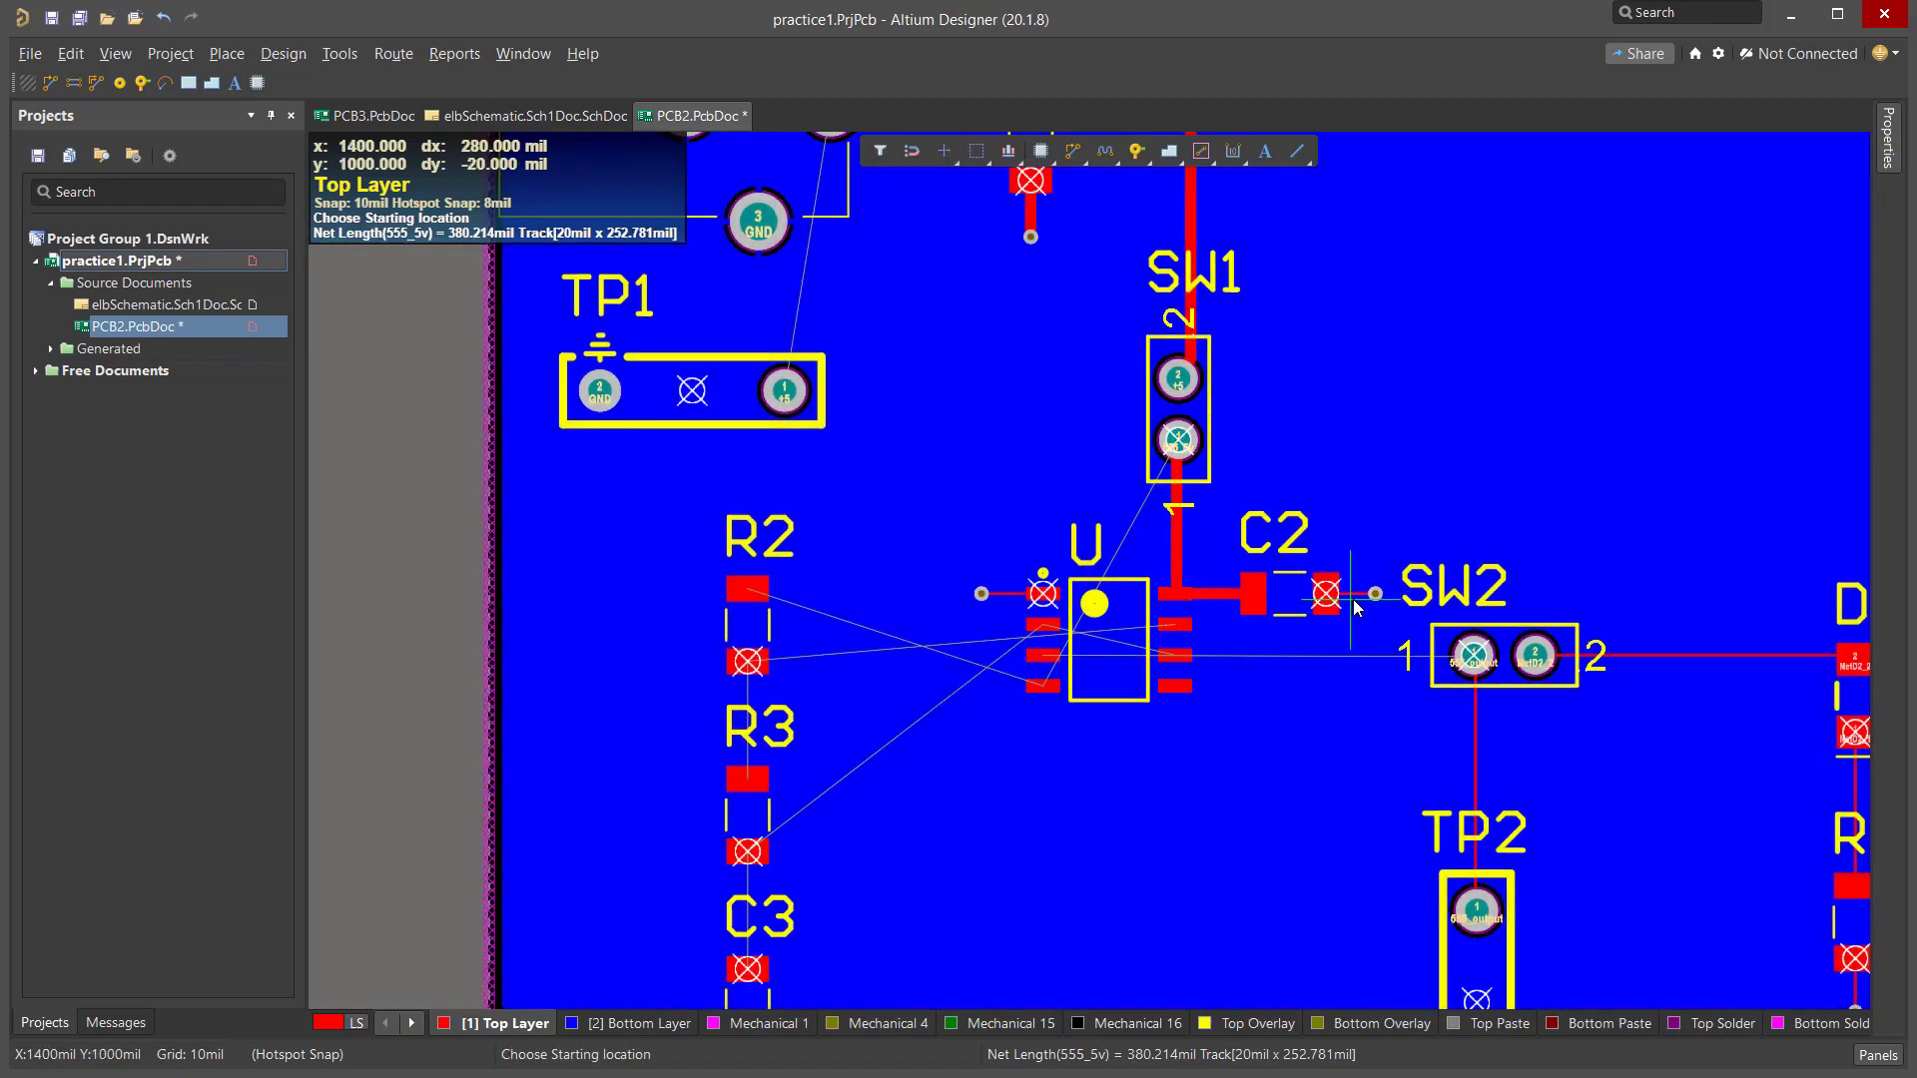
mouse_move(1276, 610)
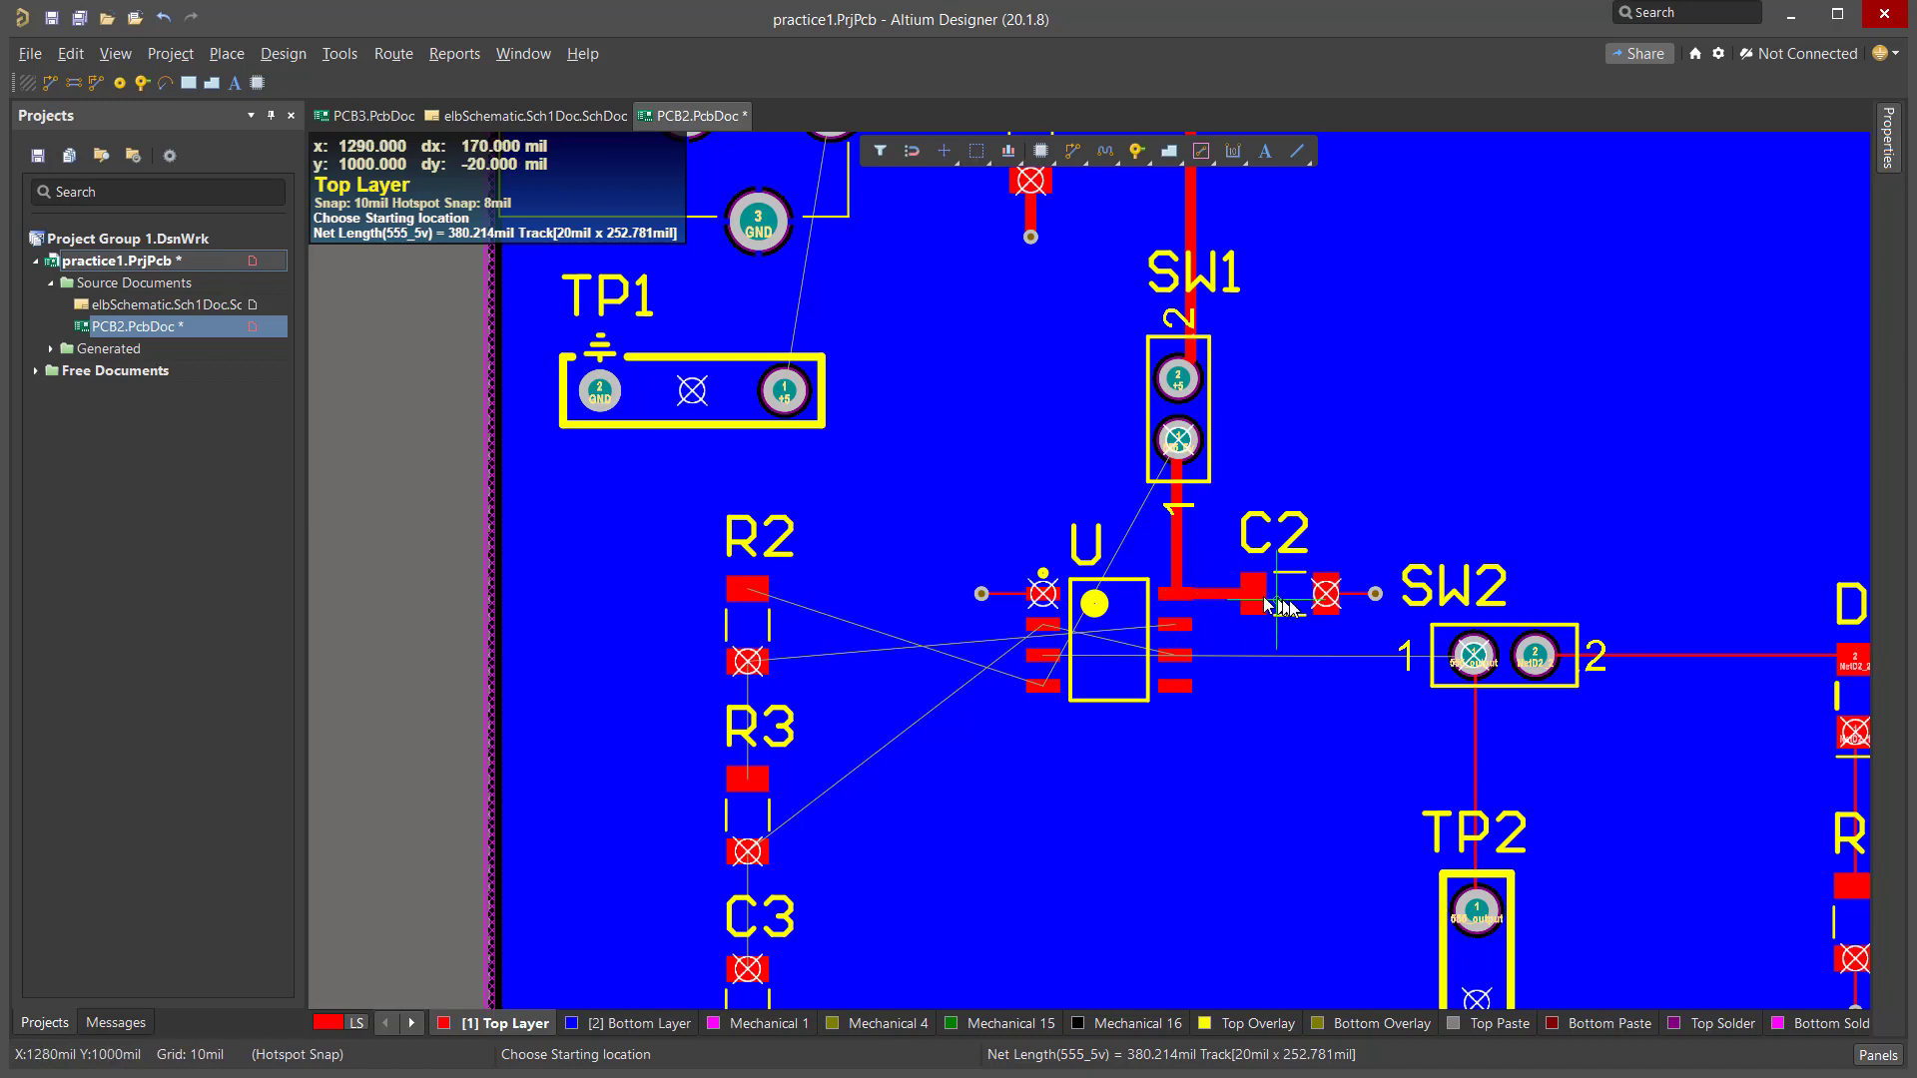
mouse_move(1186, 600)
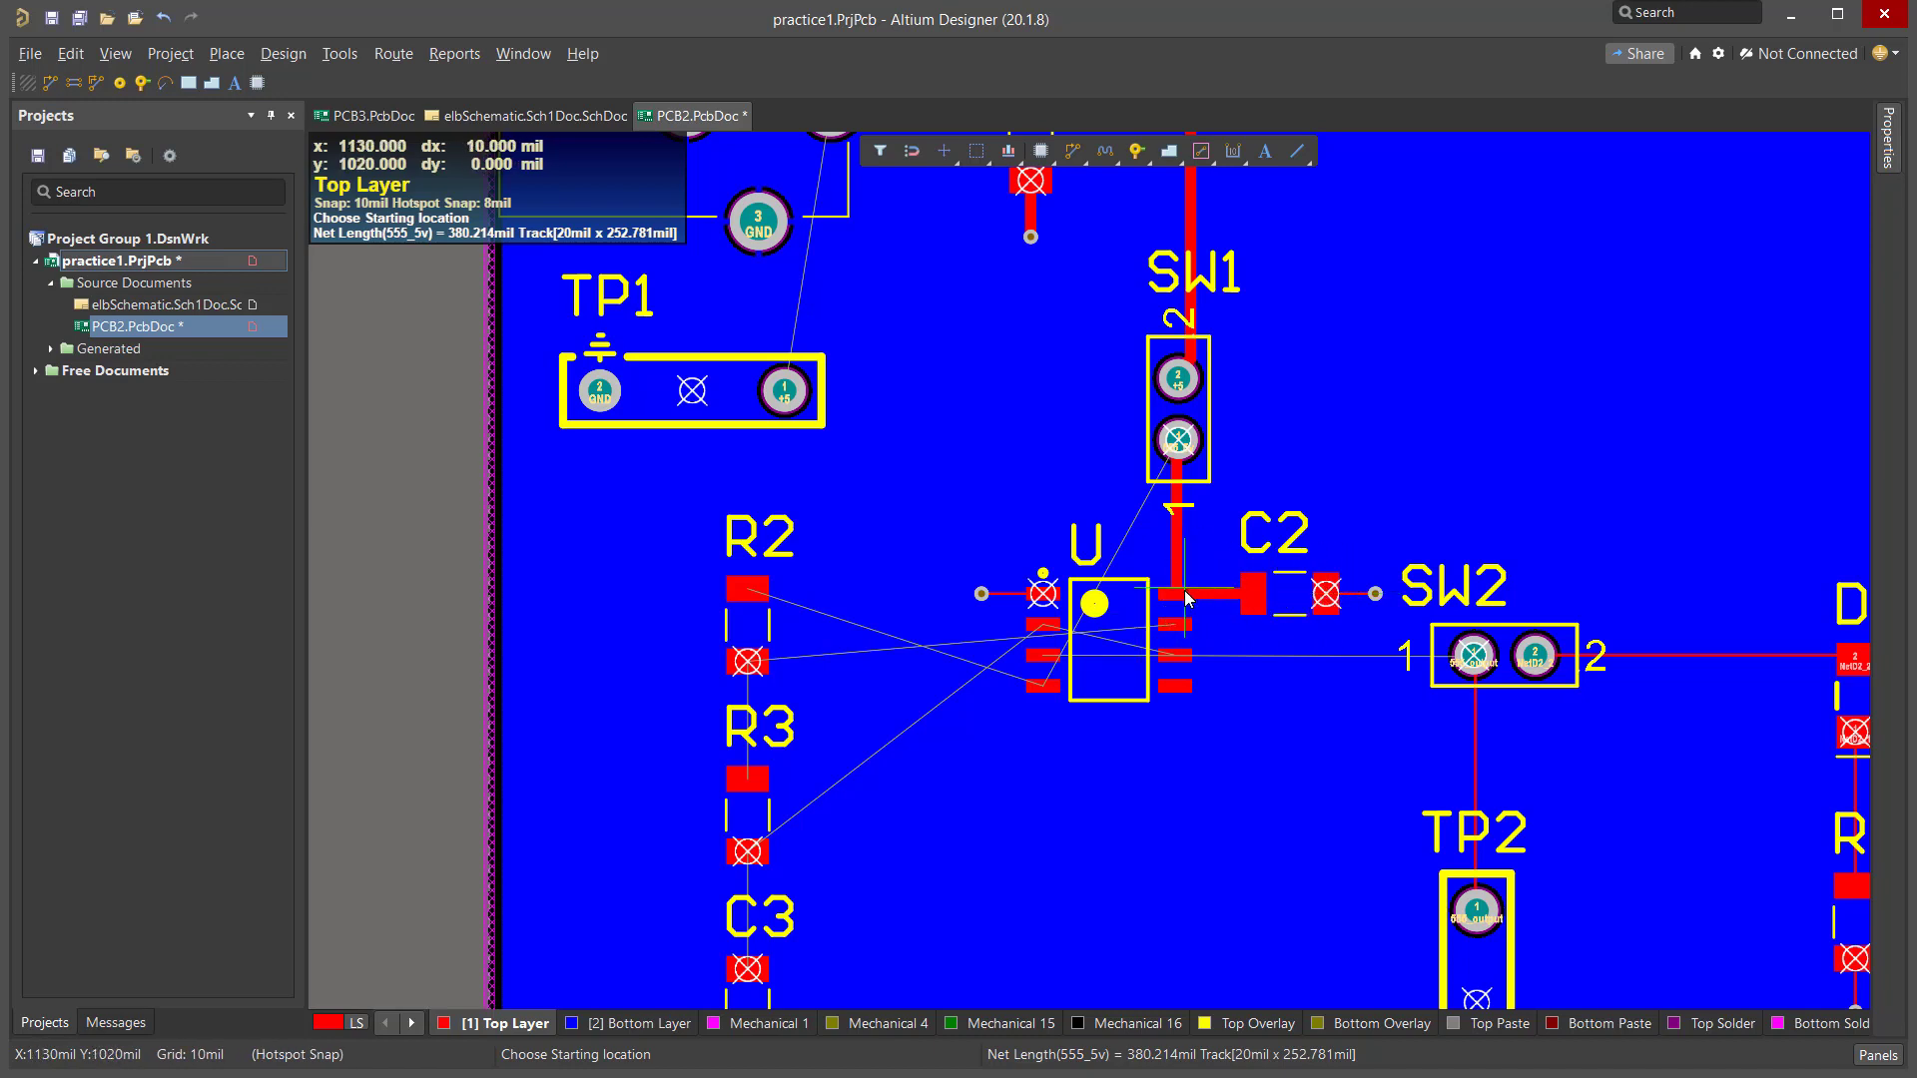
mouse_move(1354, 601)
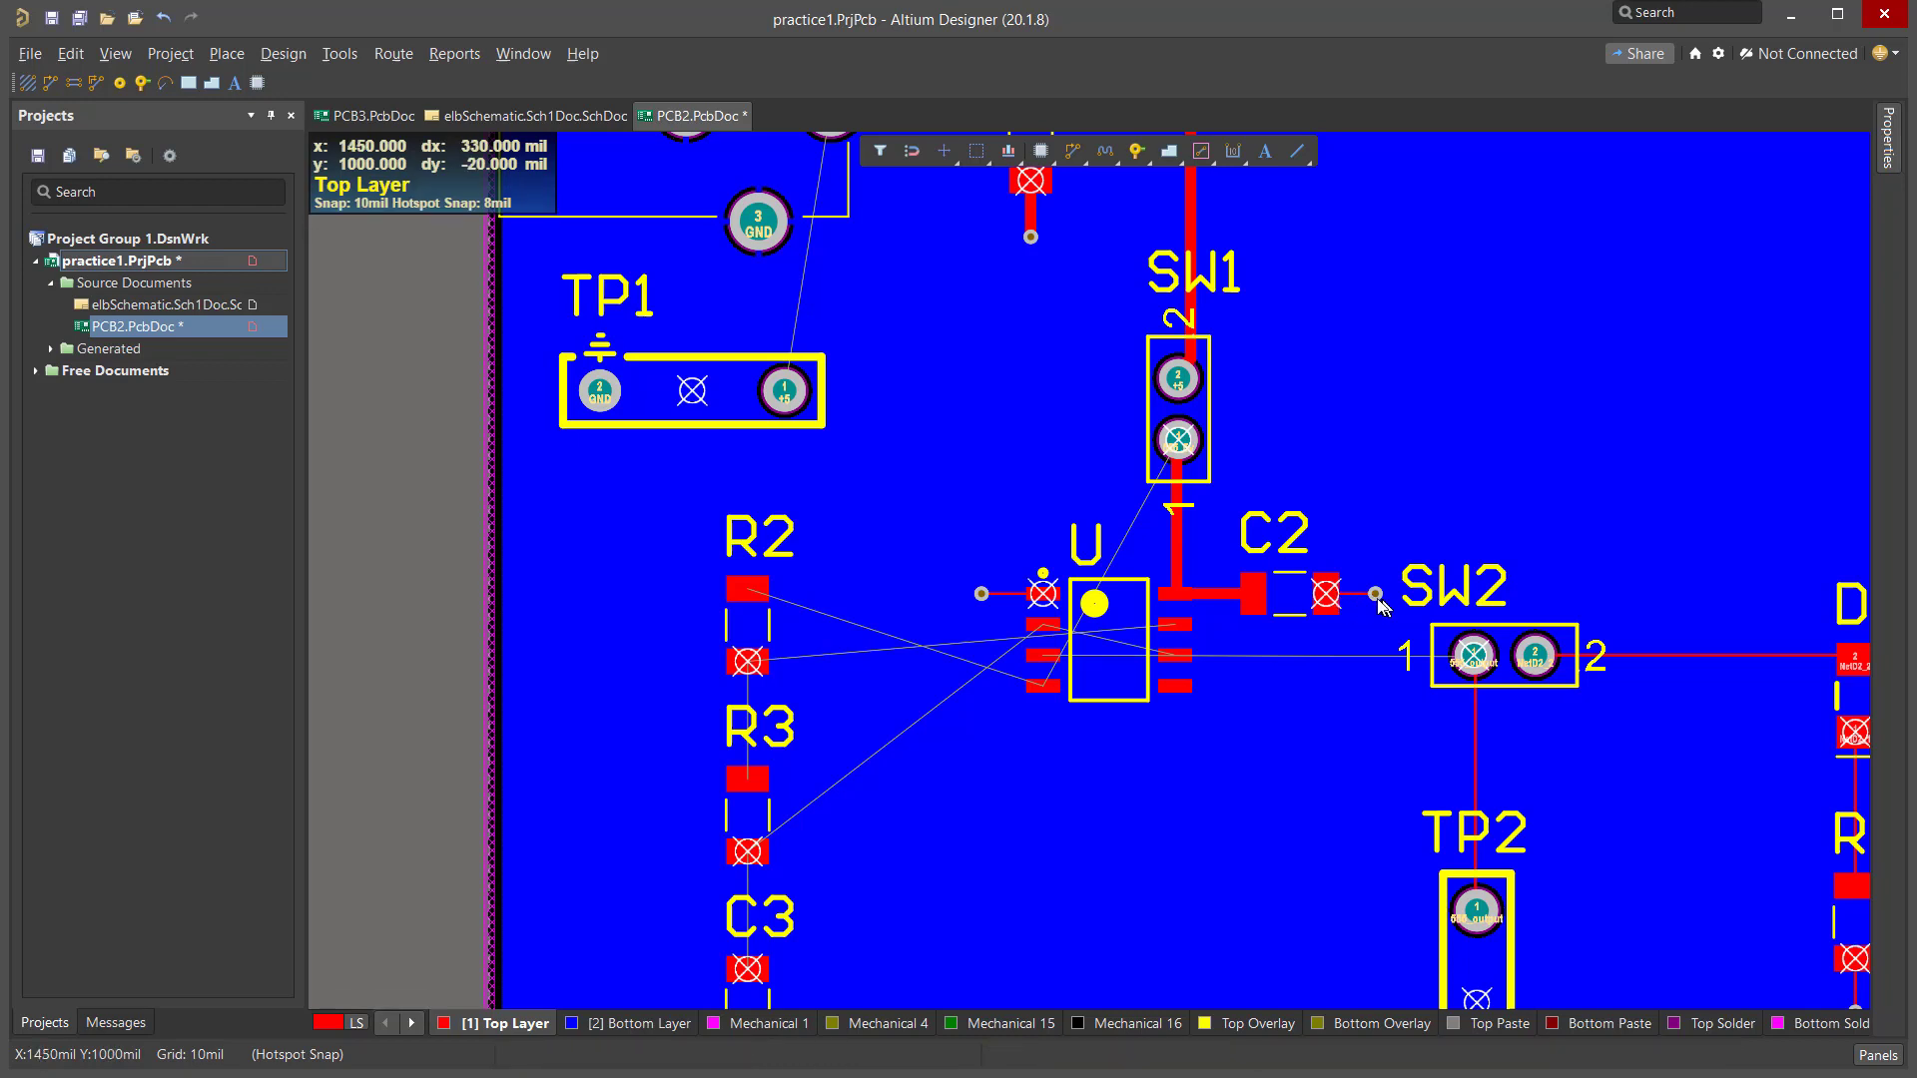
mouse_move(1361, 614)
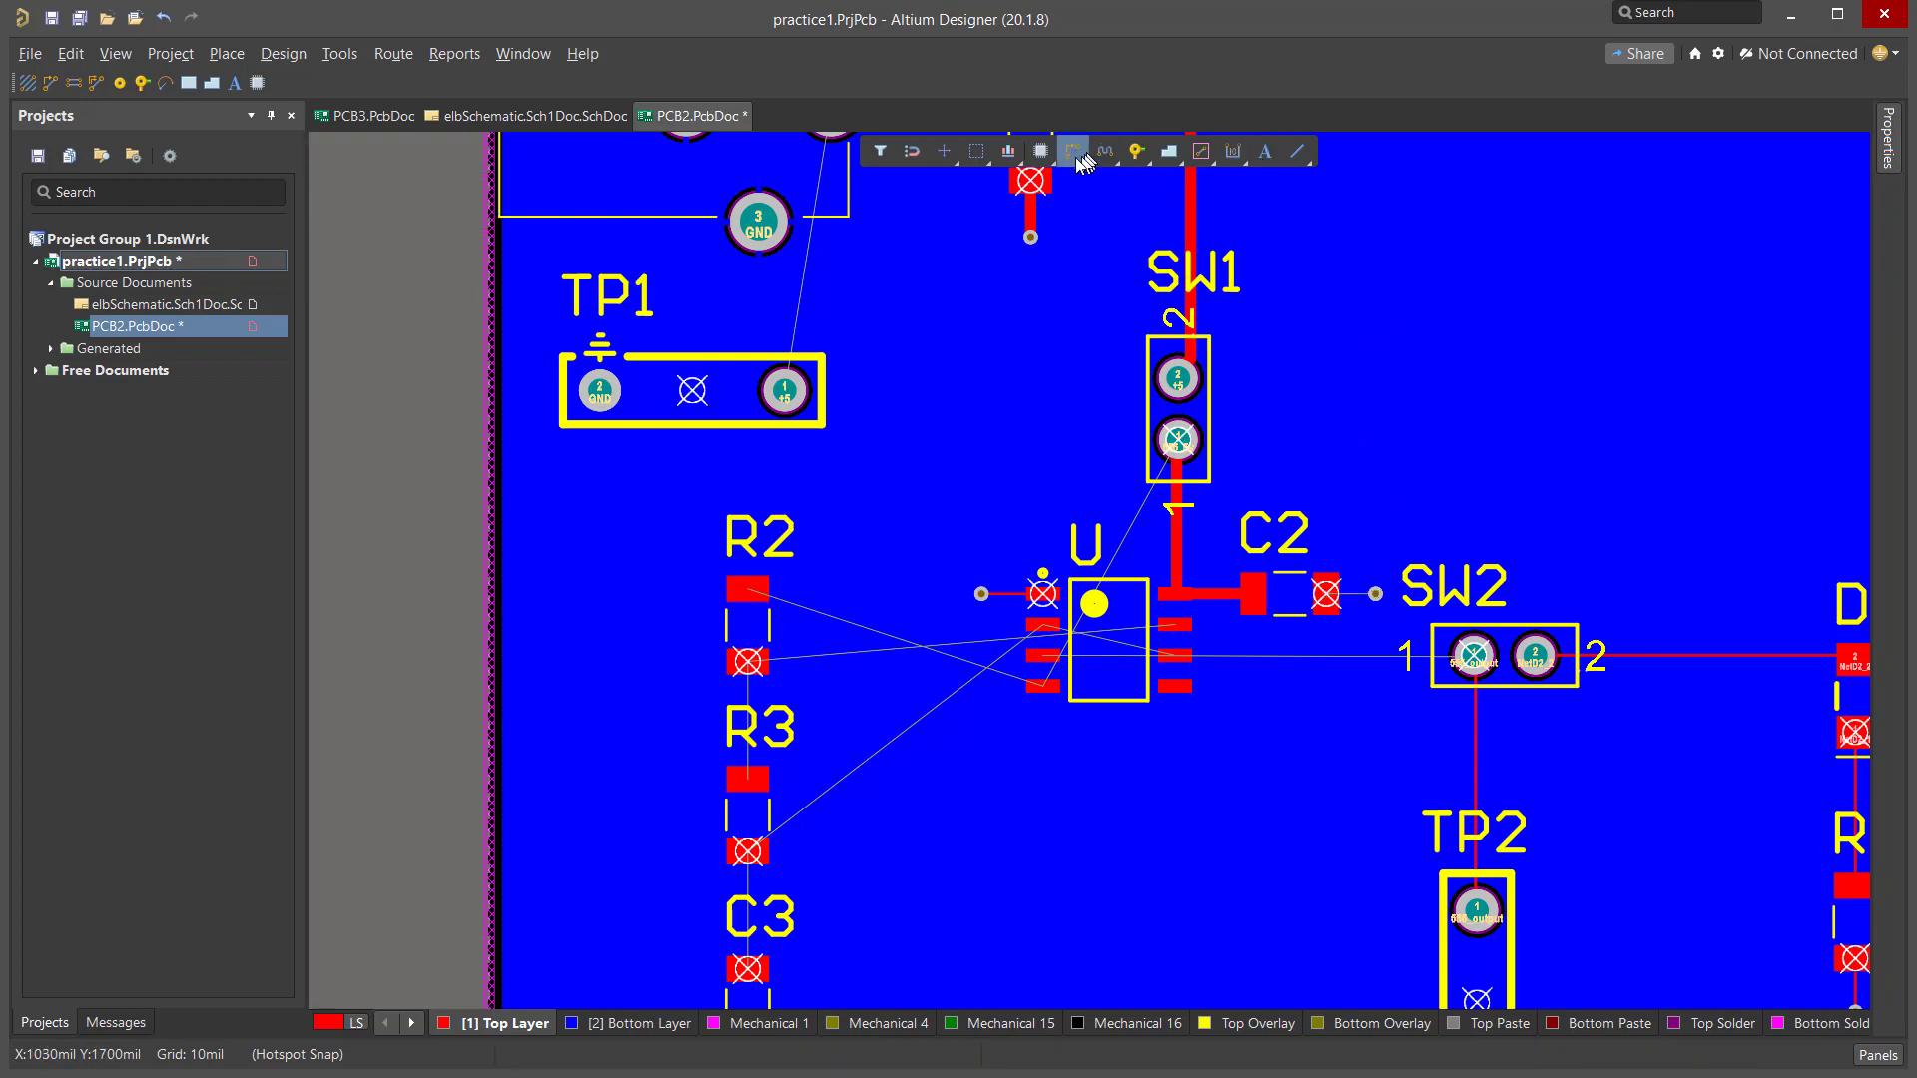
mouse_move(1327, 597)
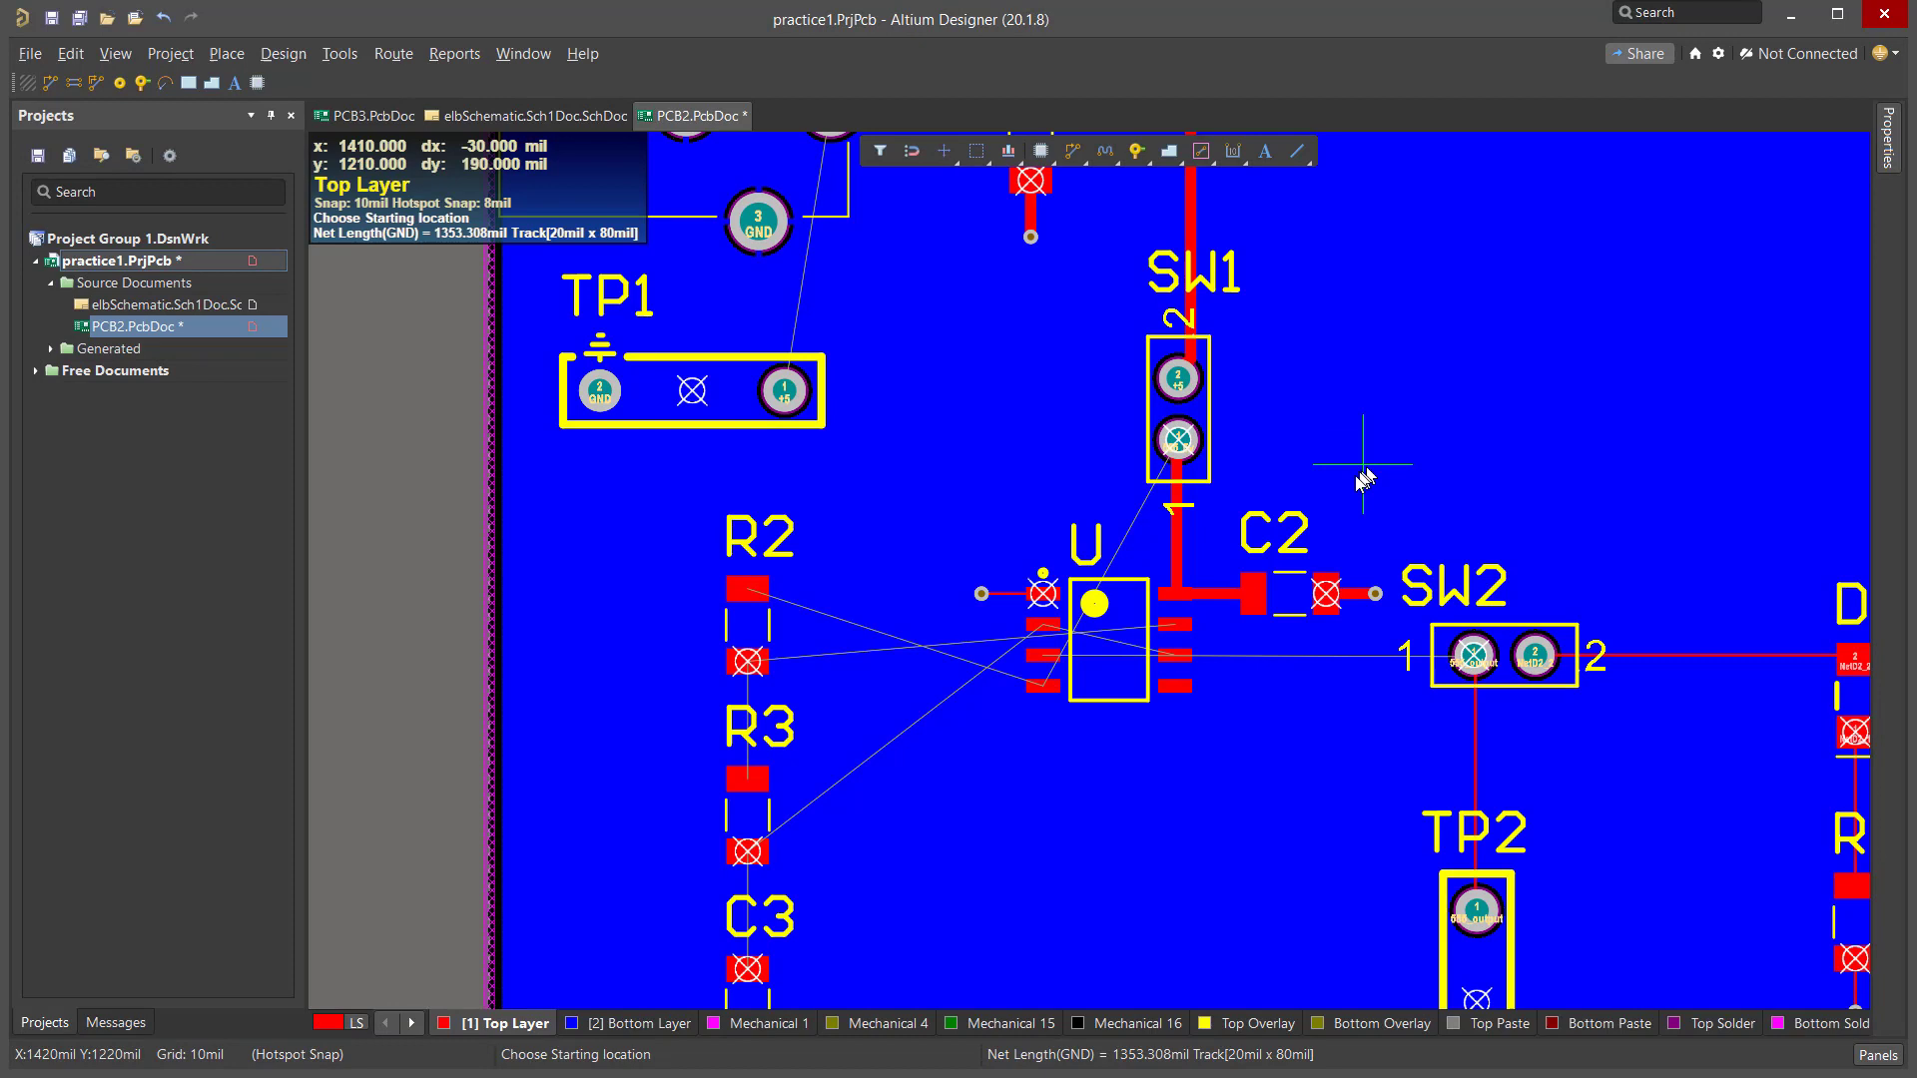
mouse_move(935, 526)
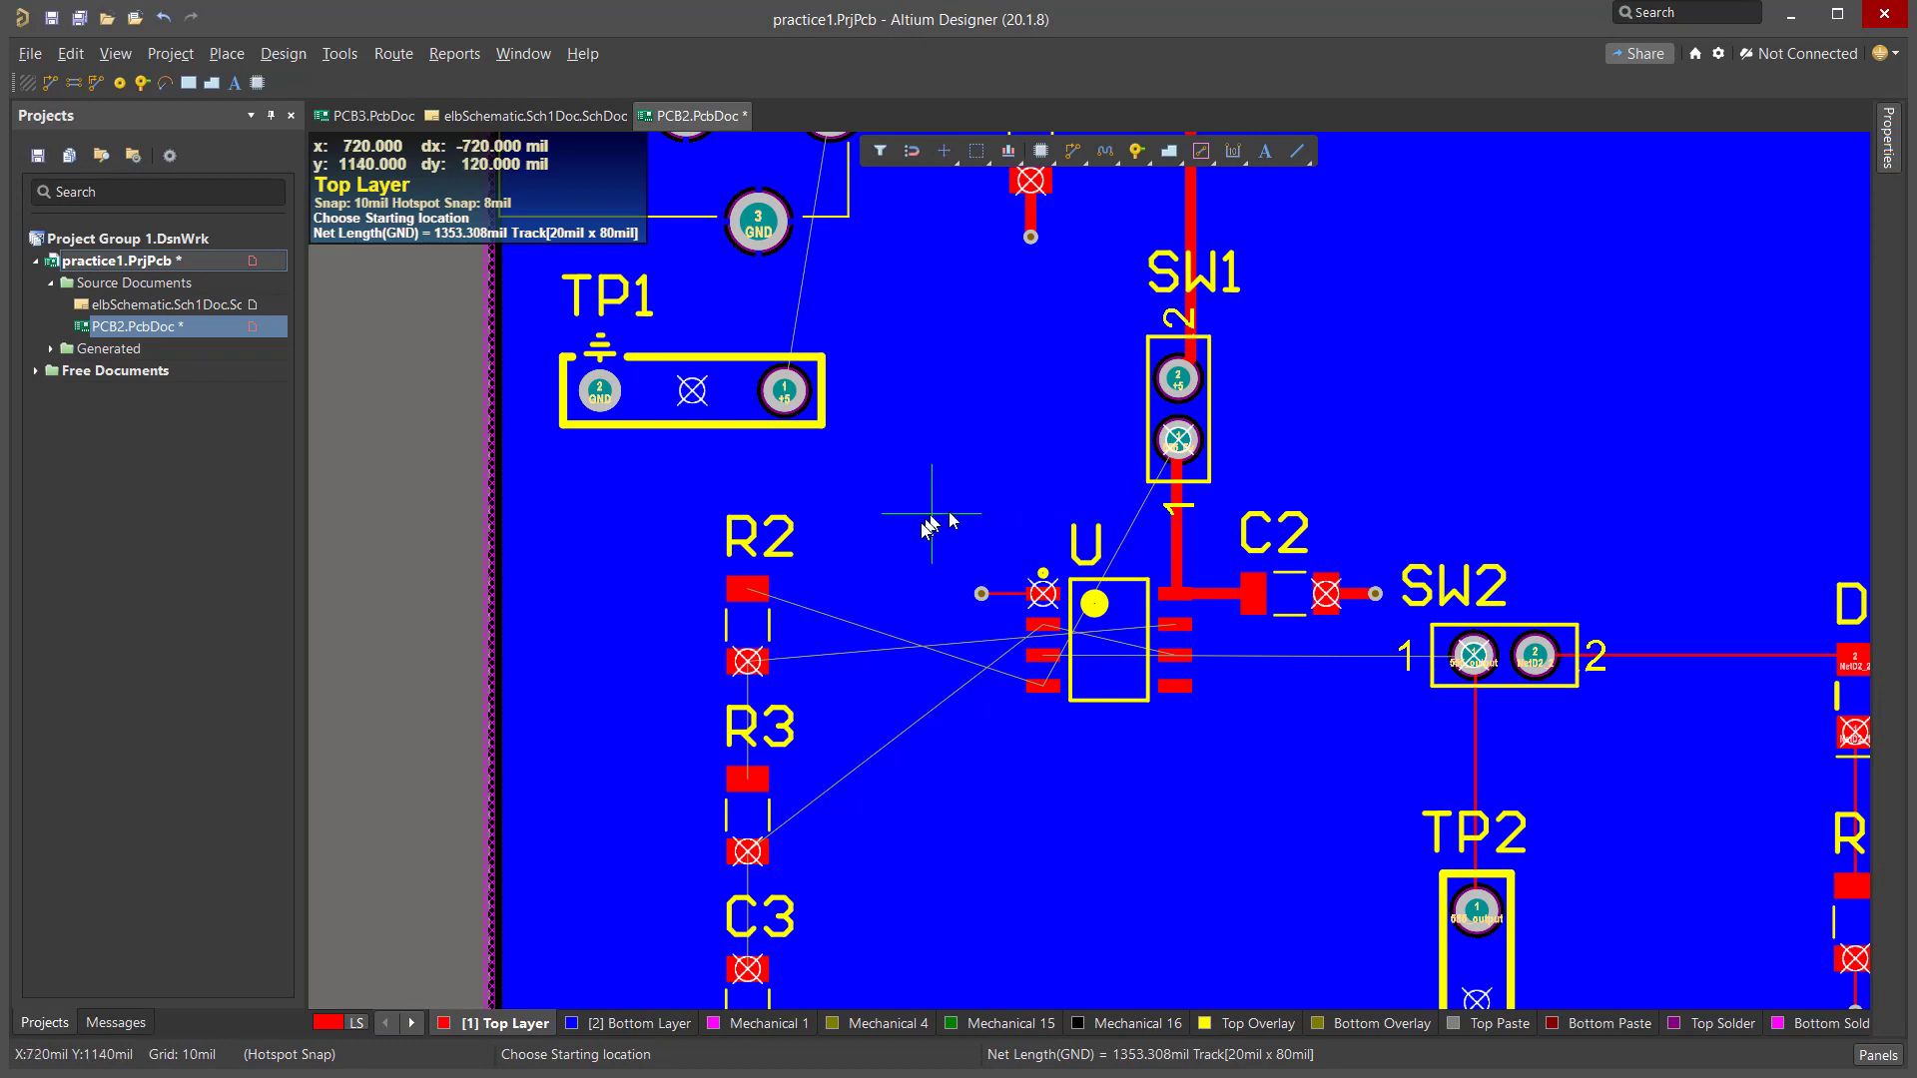
mouse_move(749, 589)
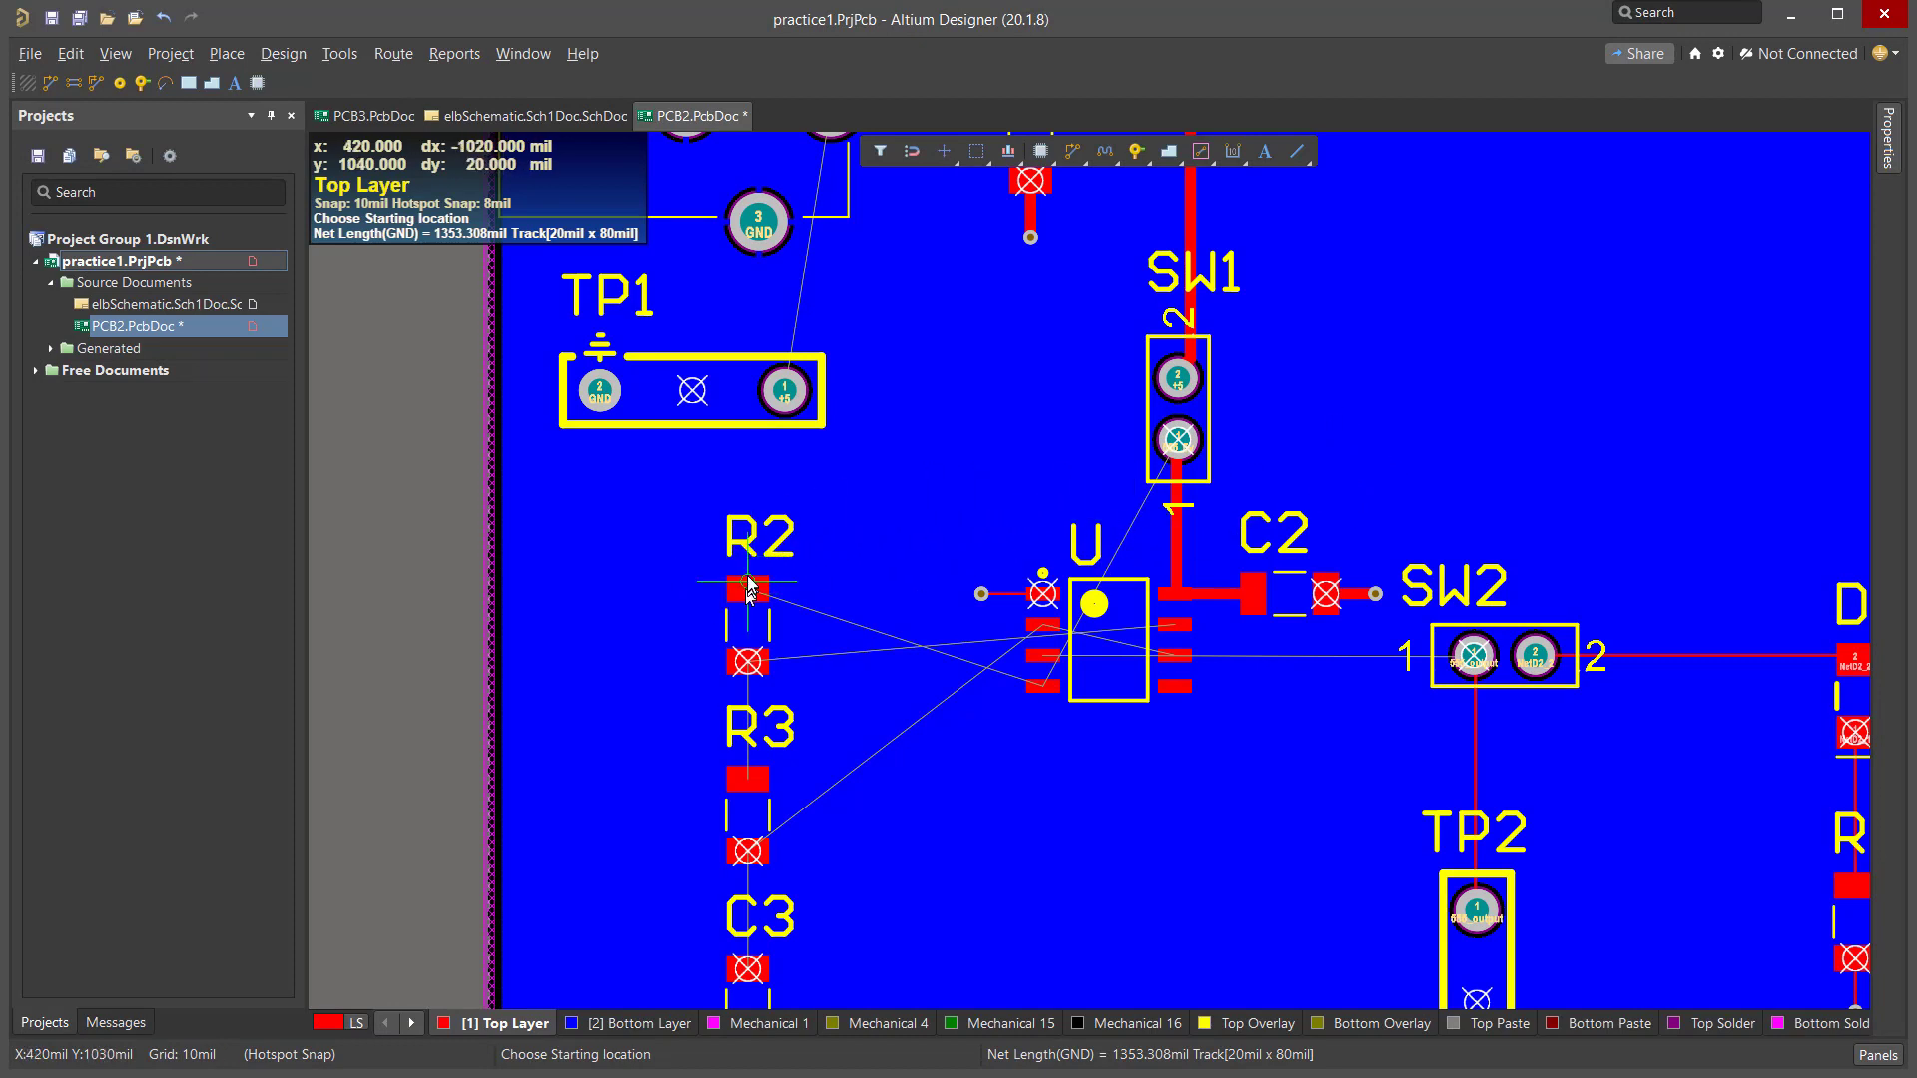
mouse_move(974, 687)
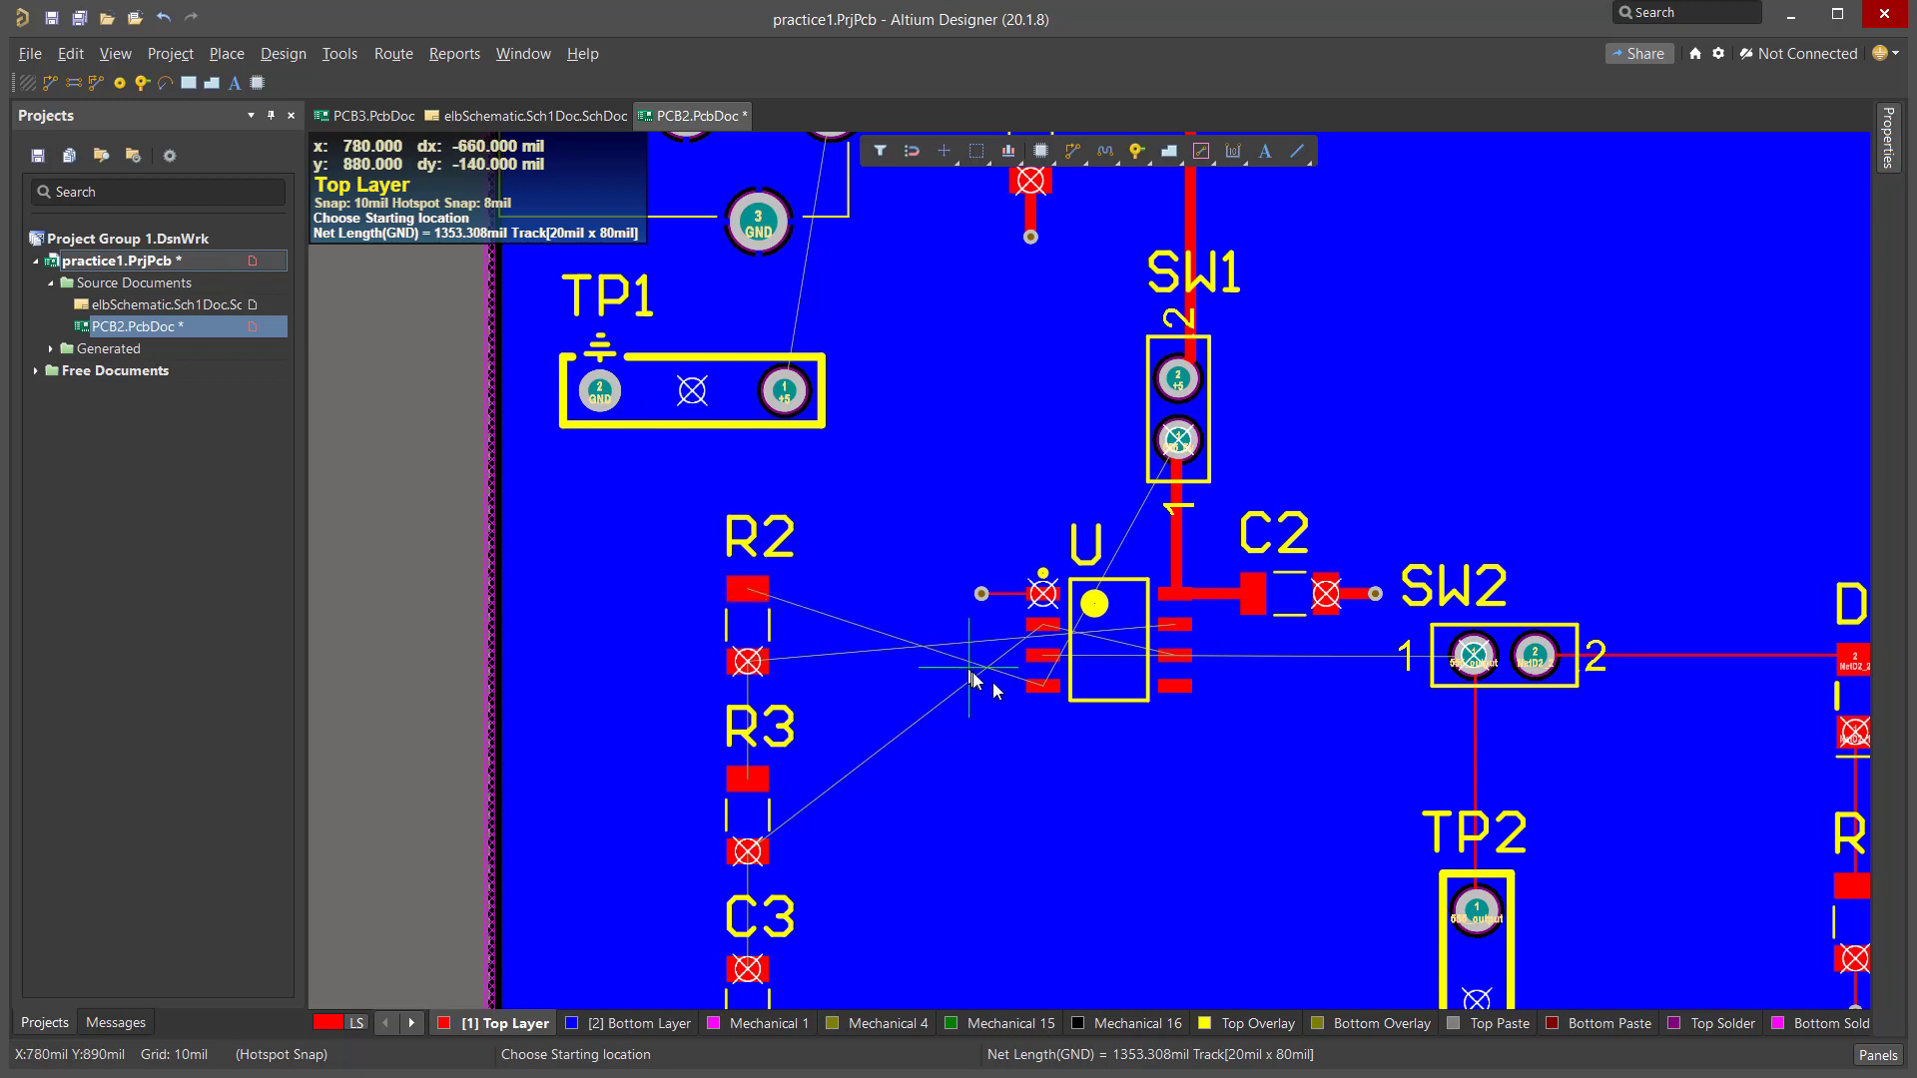
mouse_move(1046, 690)
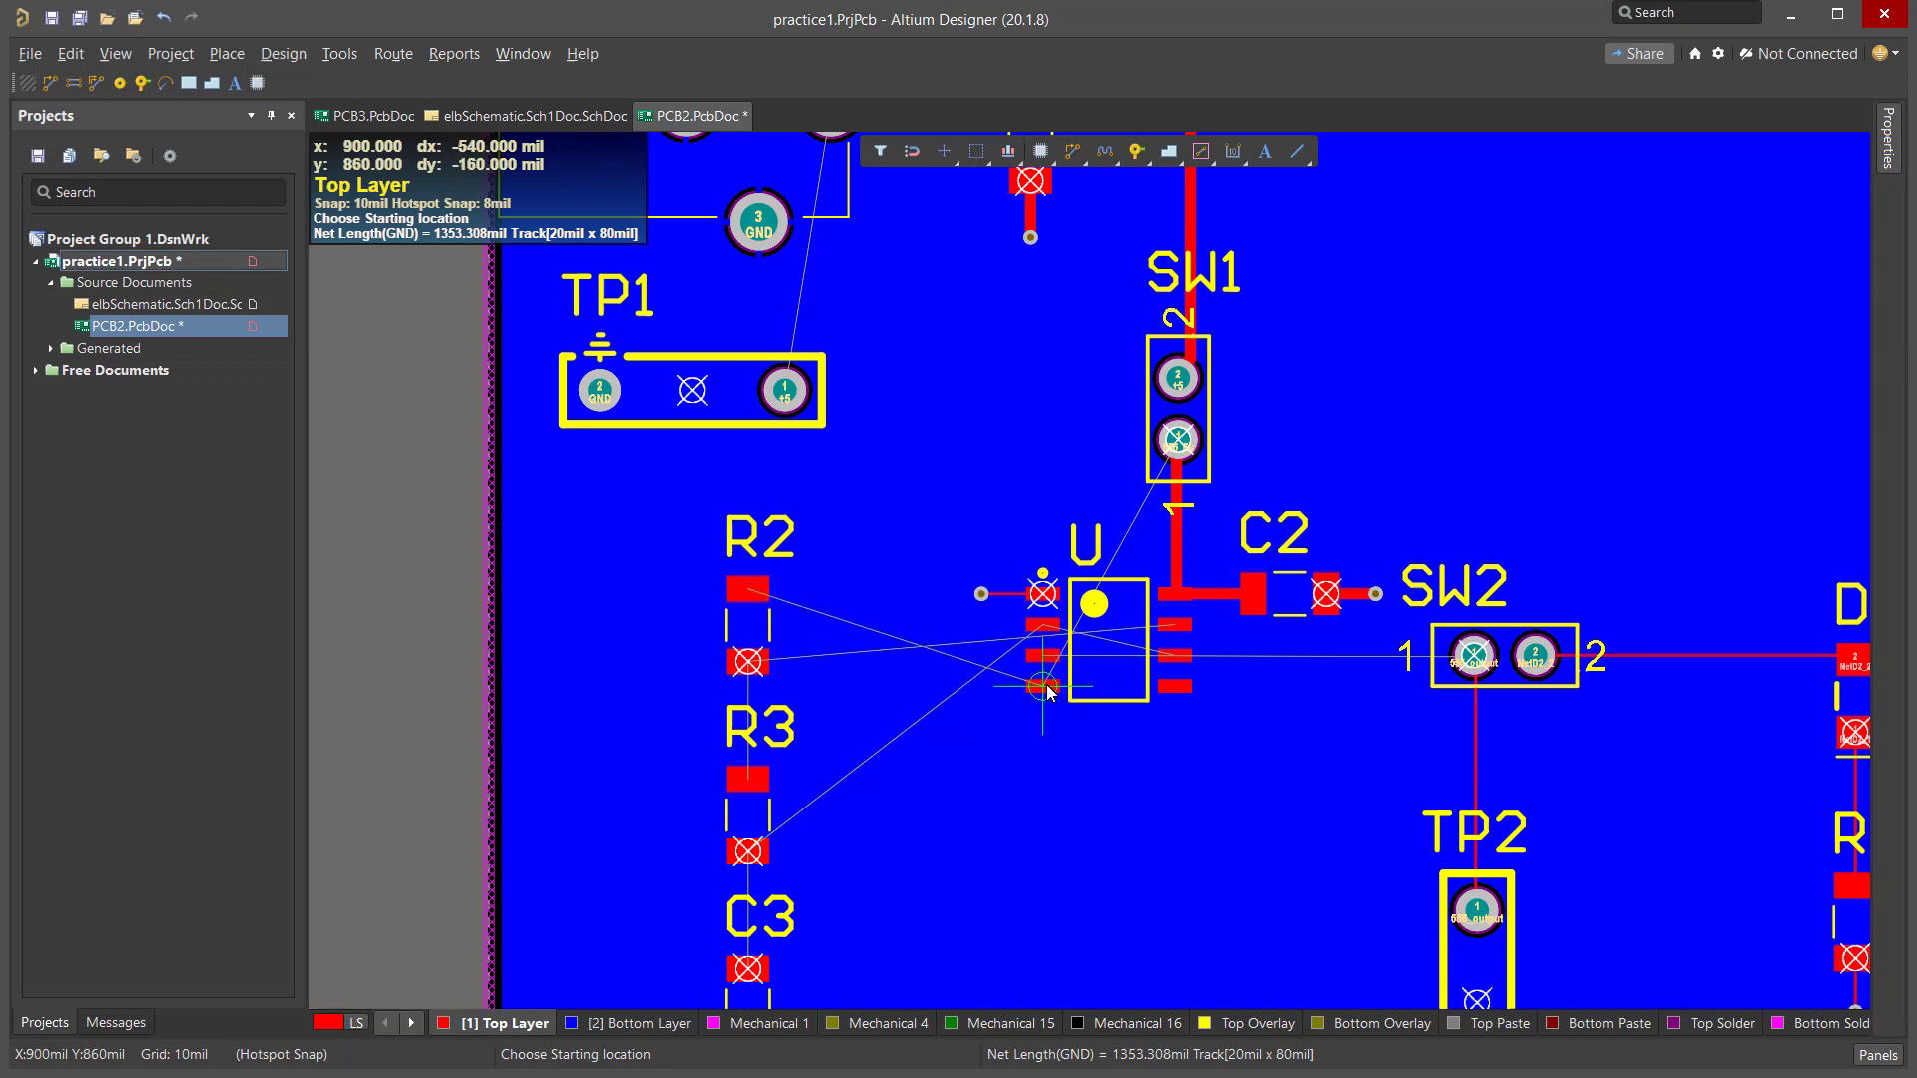
mouse_move(882, 503)
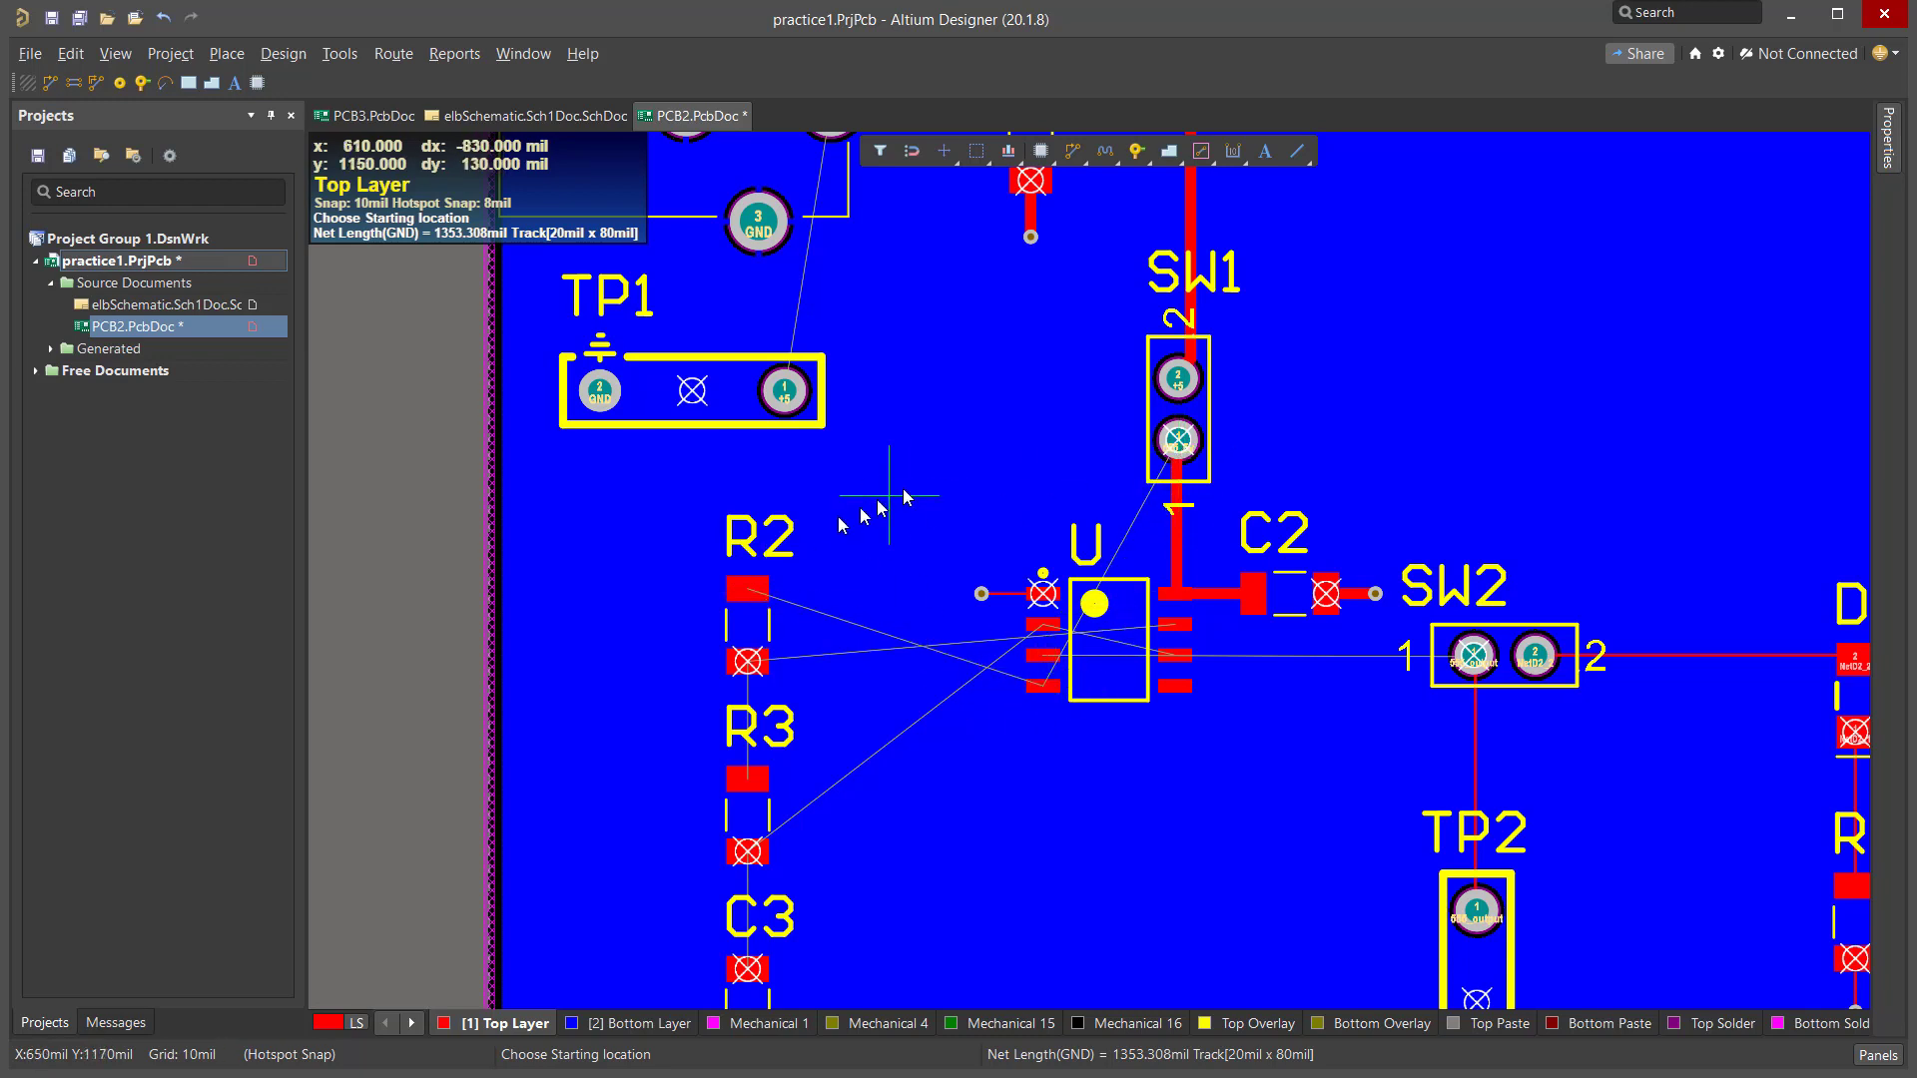
mouse_move(1187, 445)
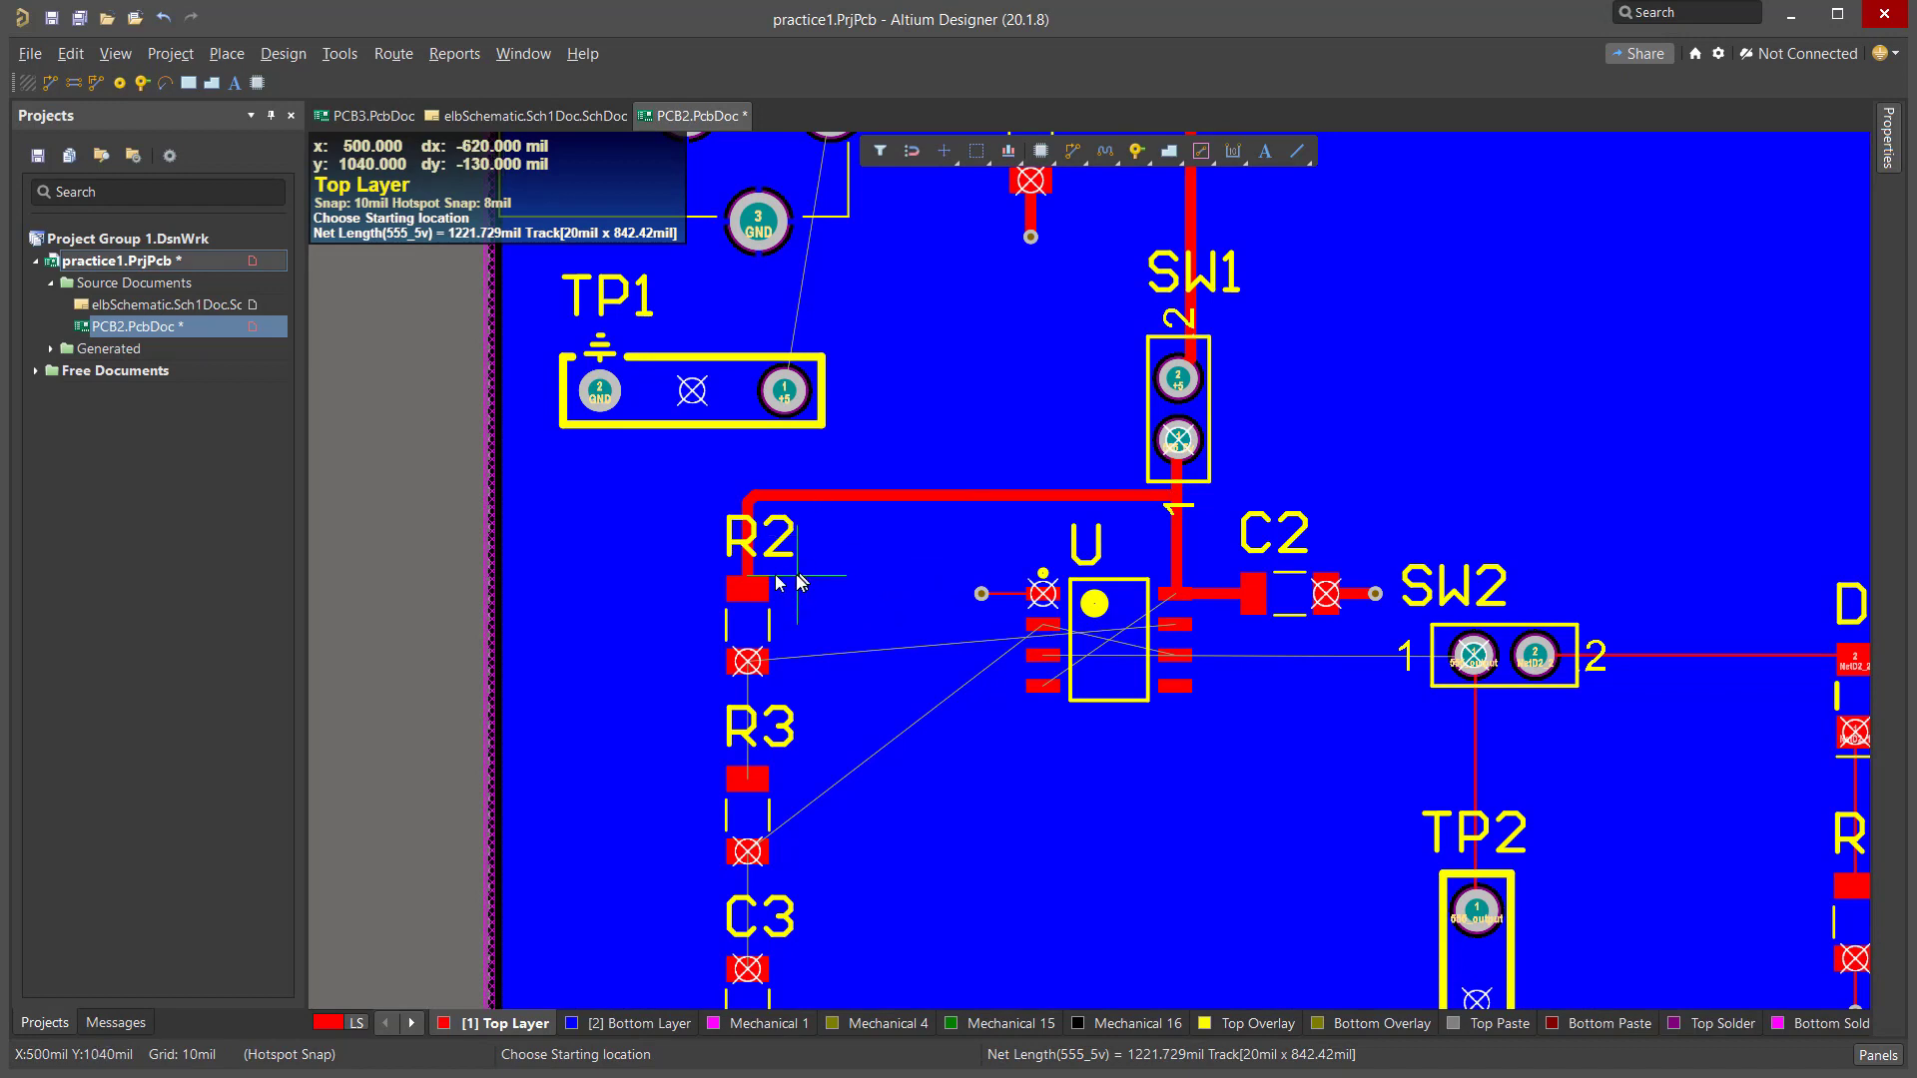
mouse_move(1149, 517)
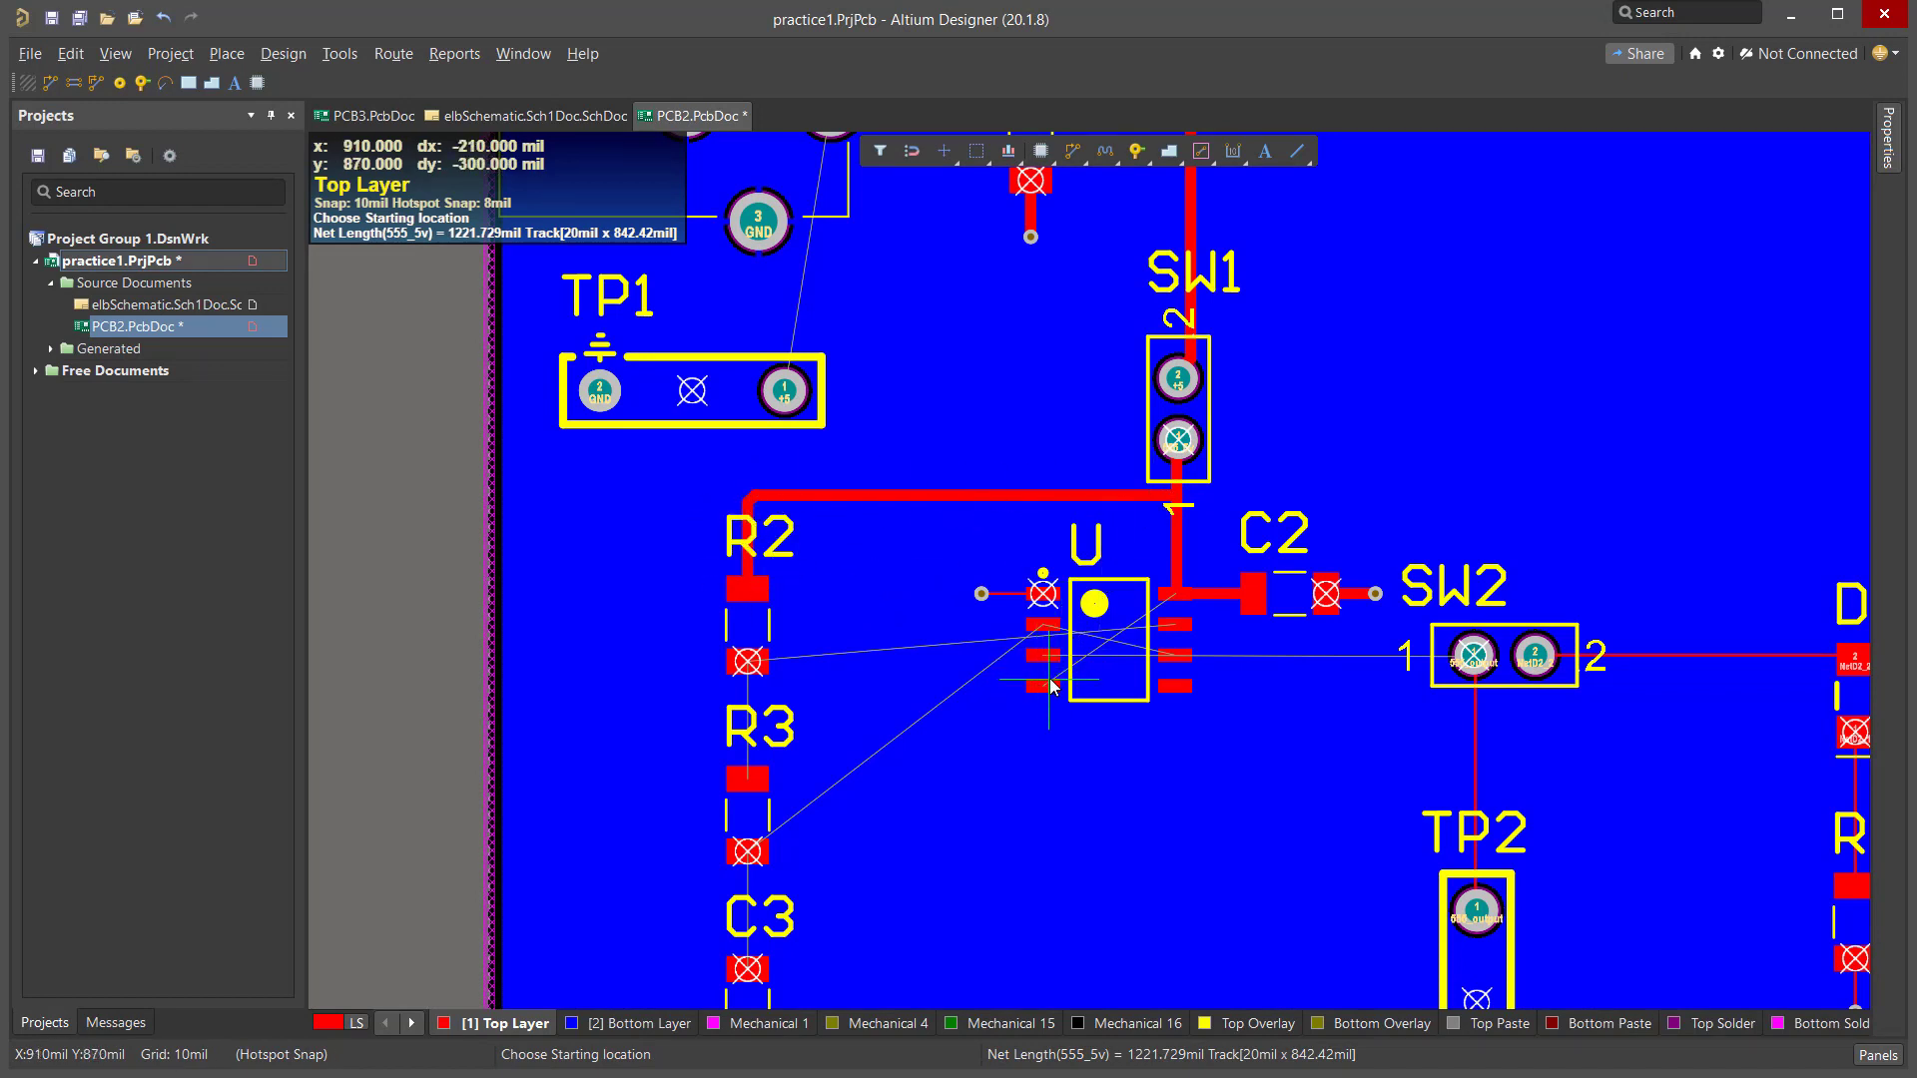
mouse_move(1160, 619)
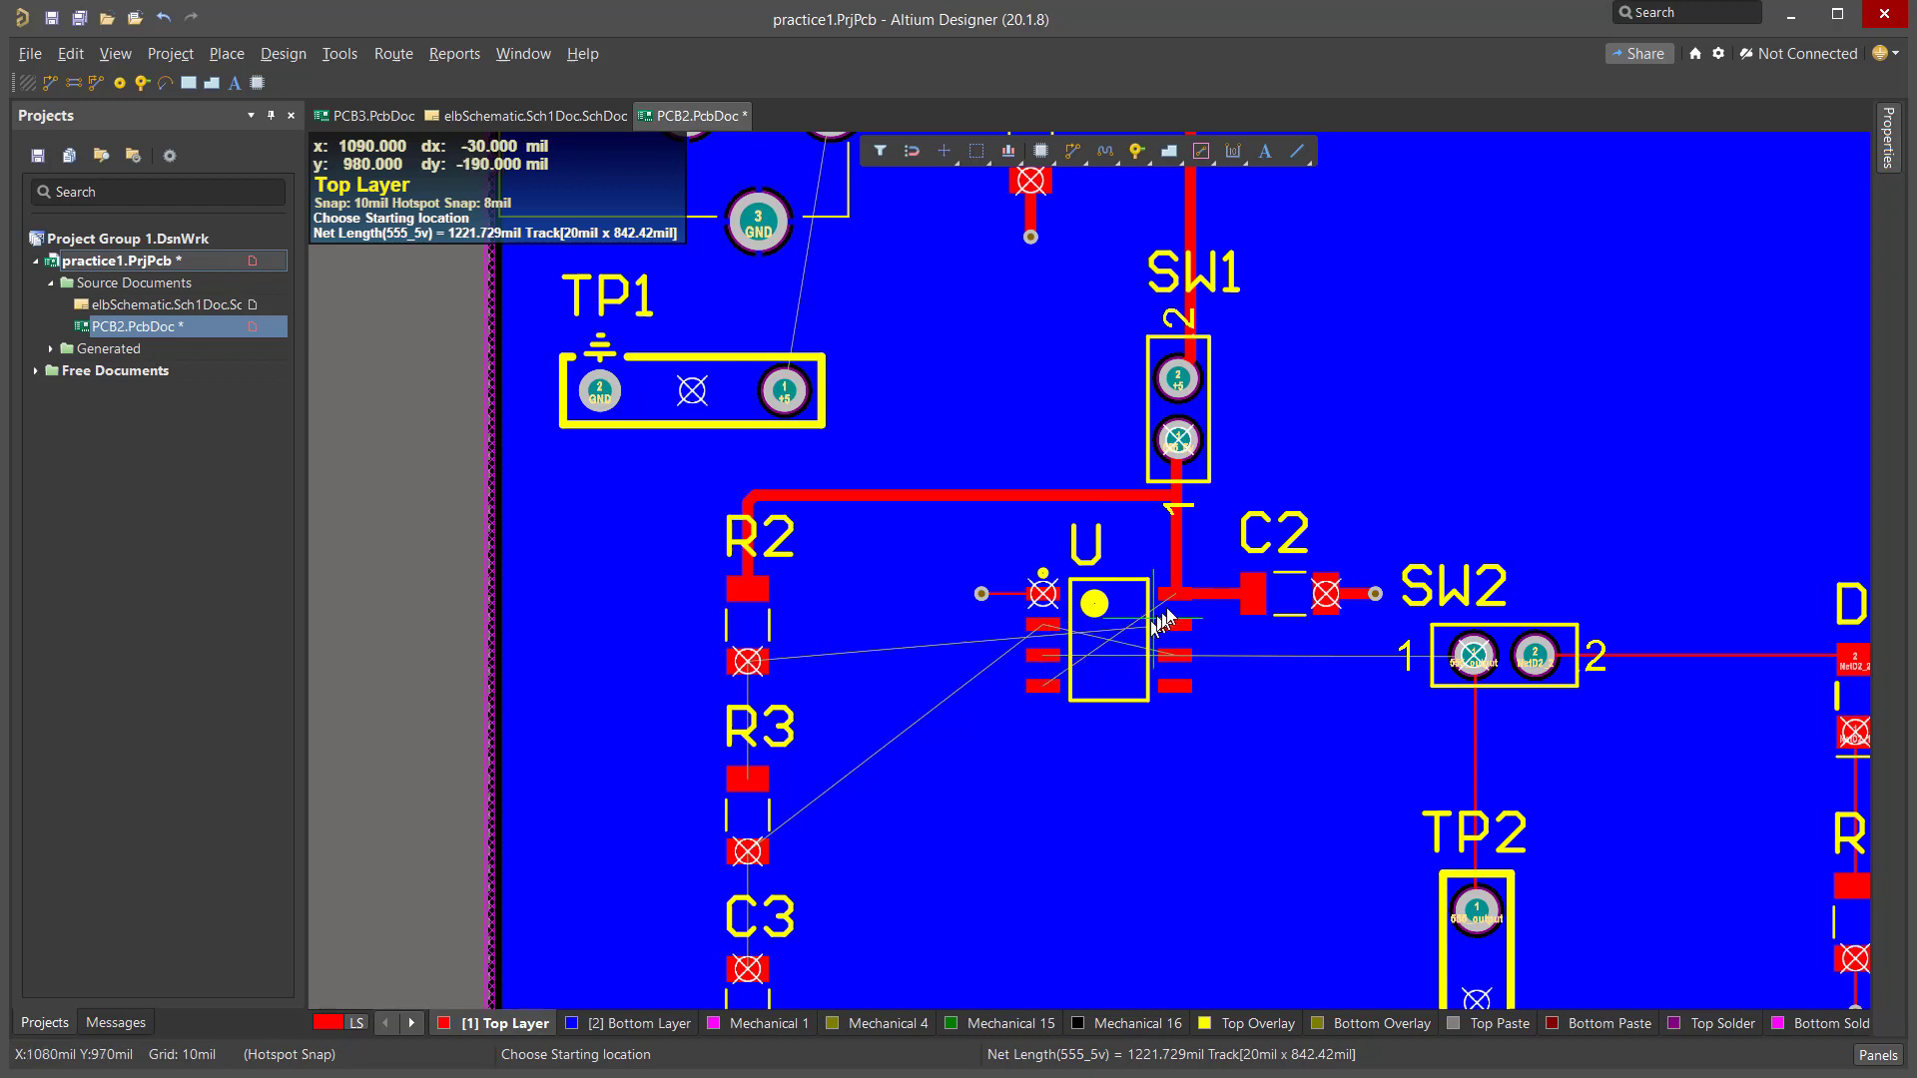
mouse_move(1169, 599)
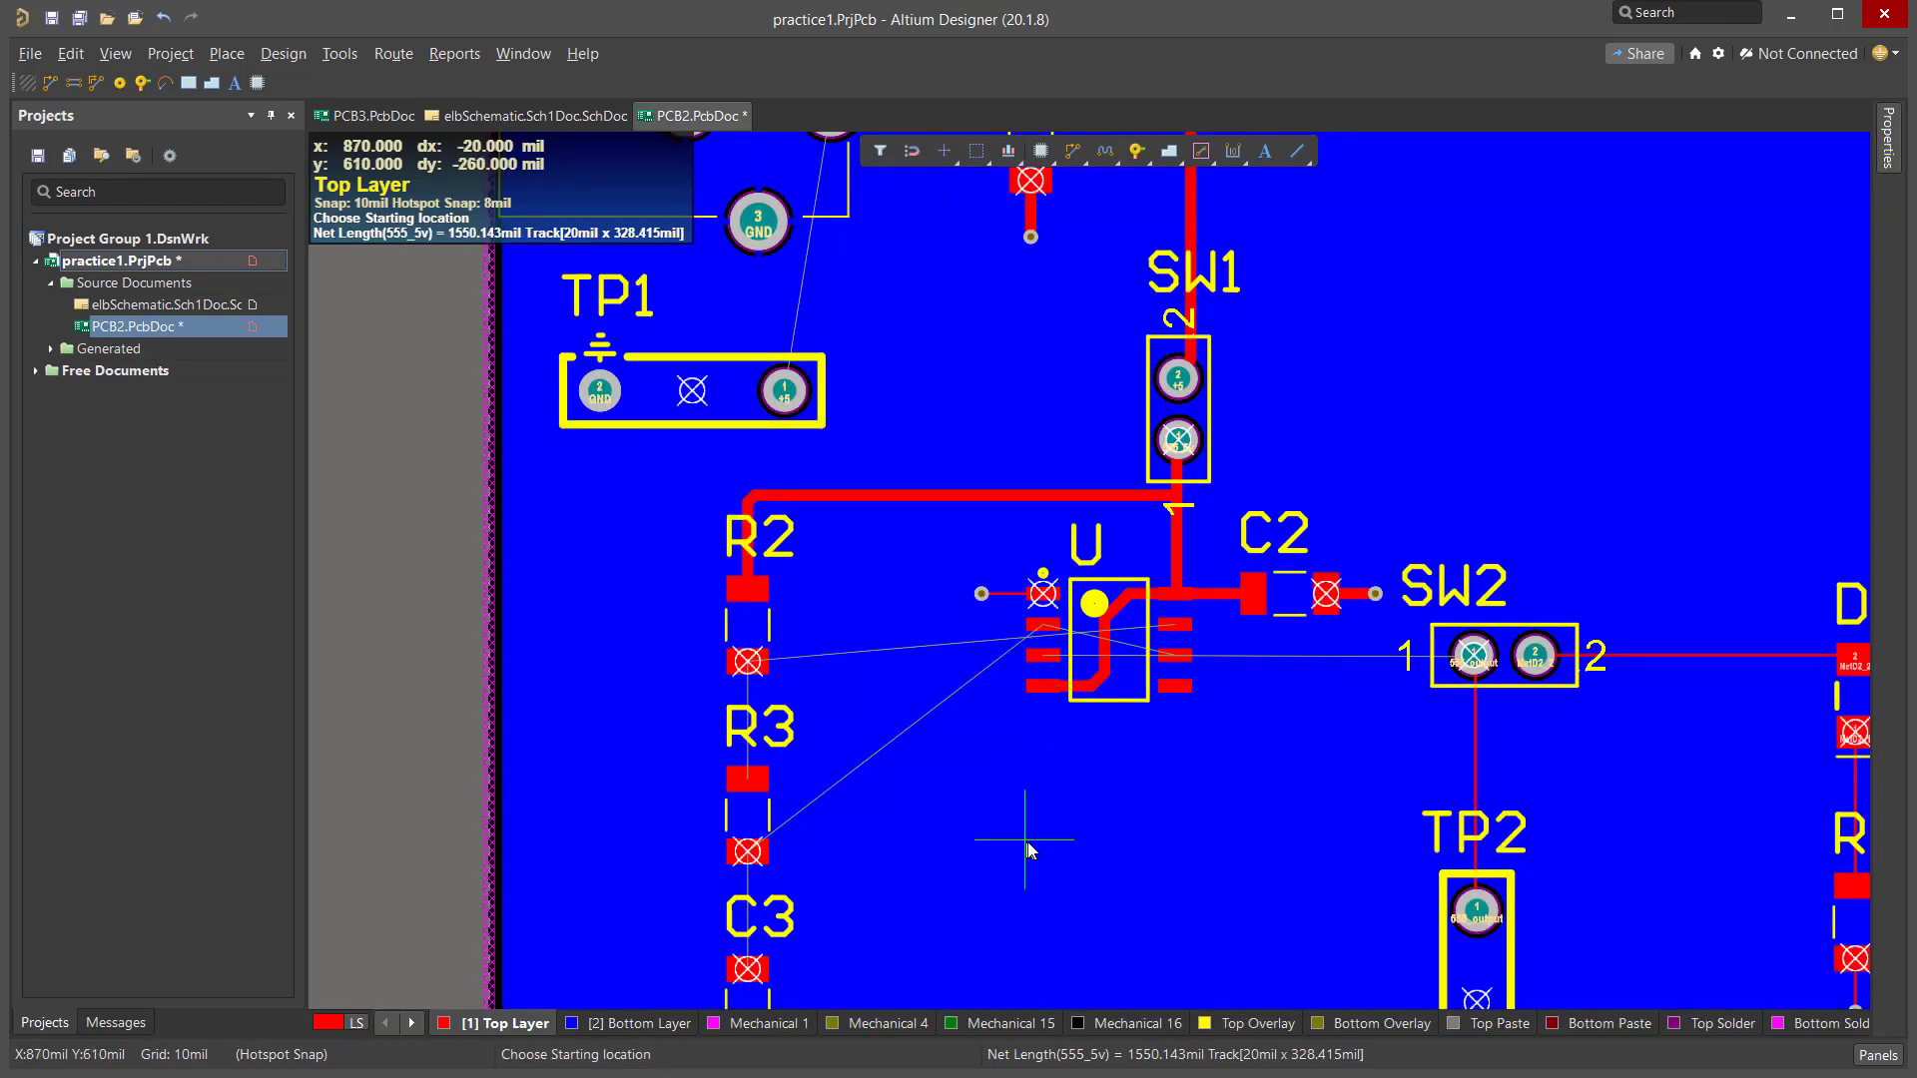
mouse_move(729, 577)
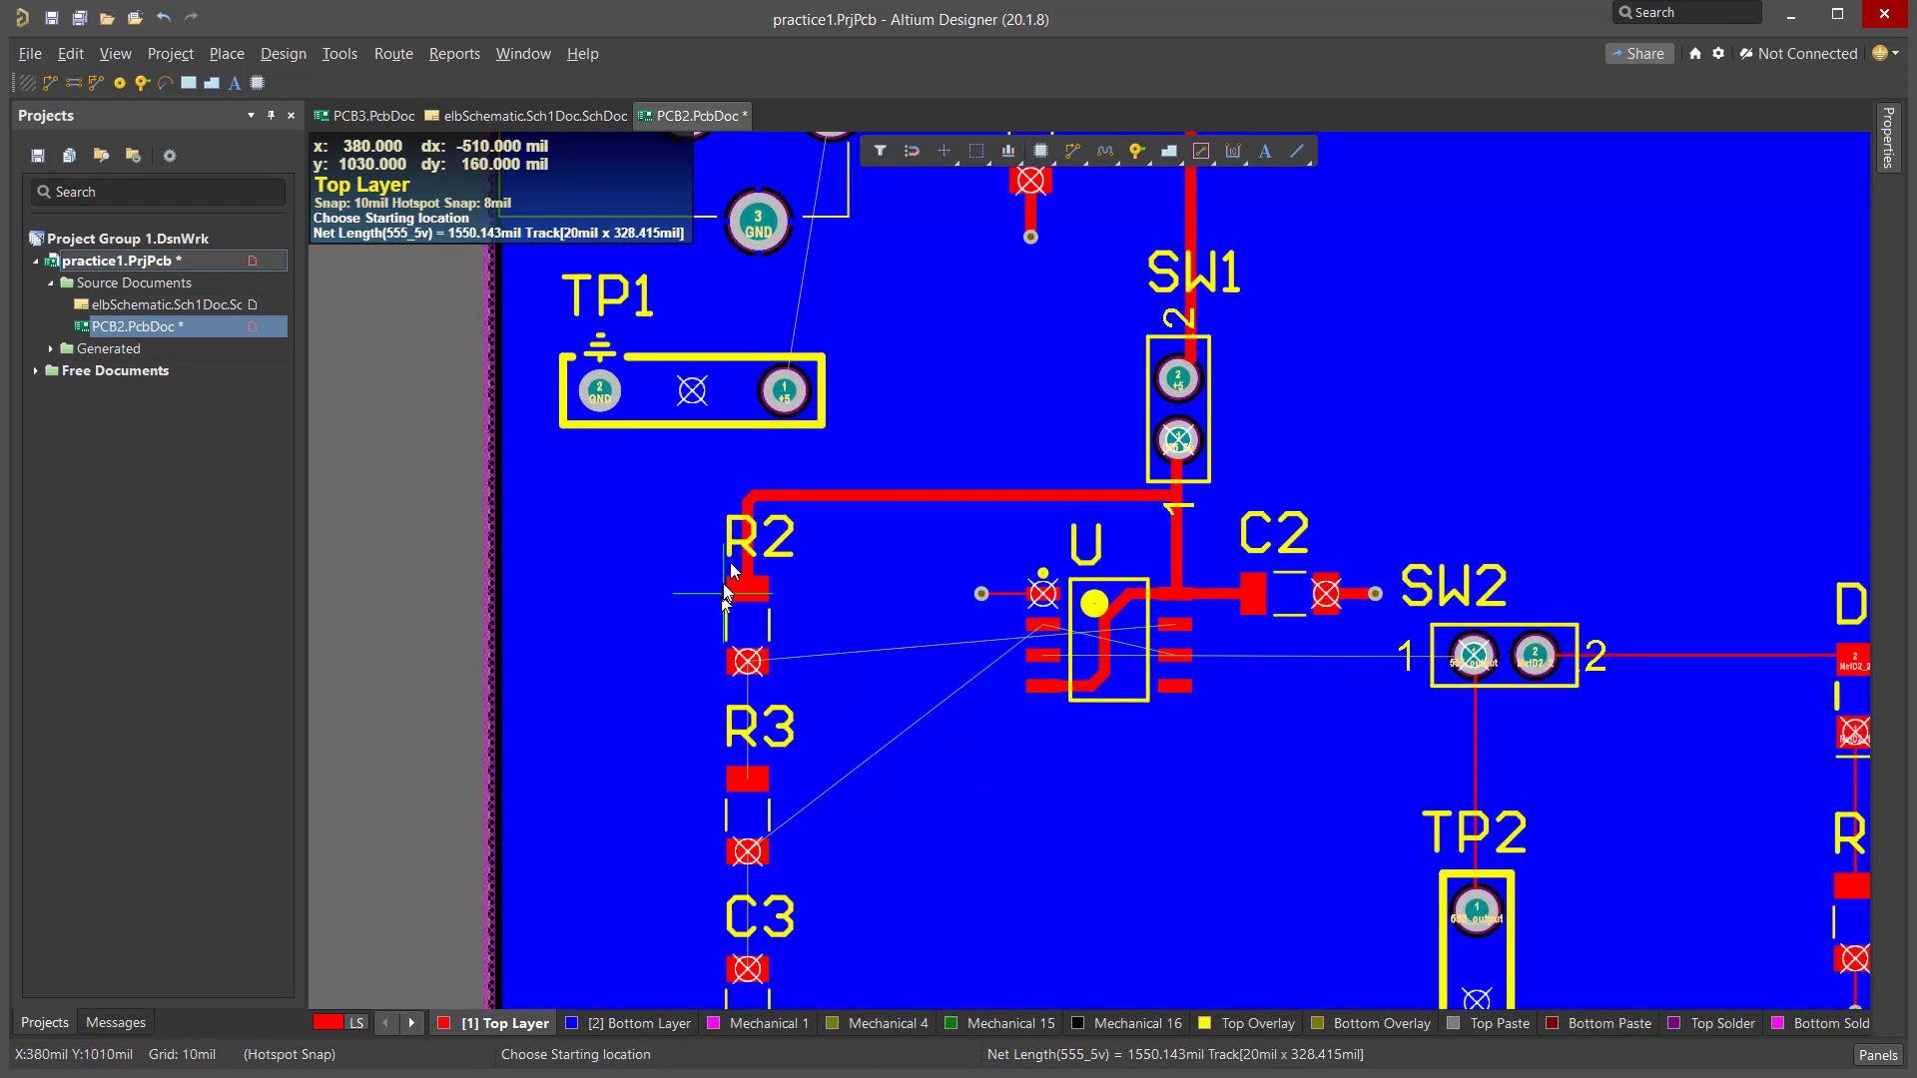
mouse_move(1019, 693)
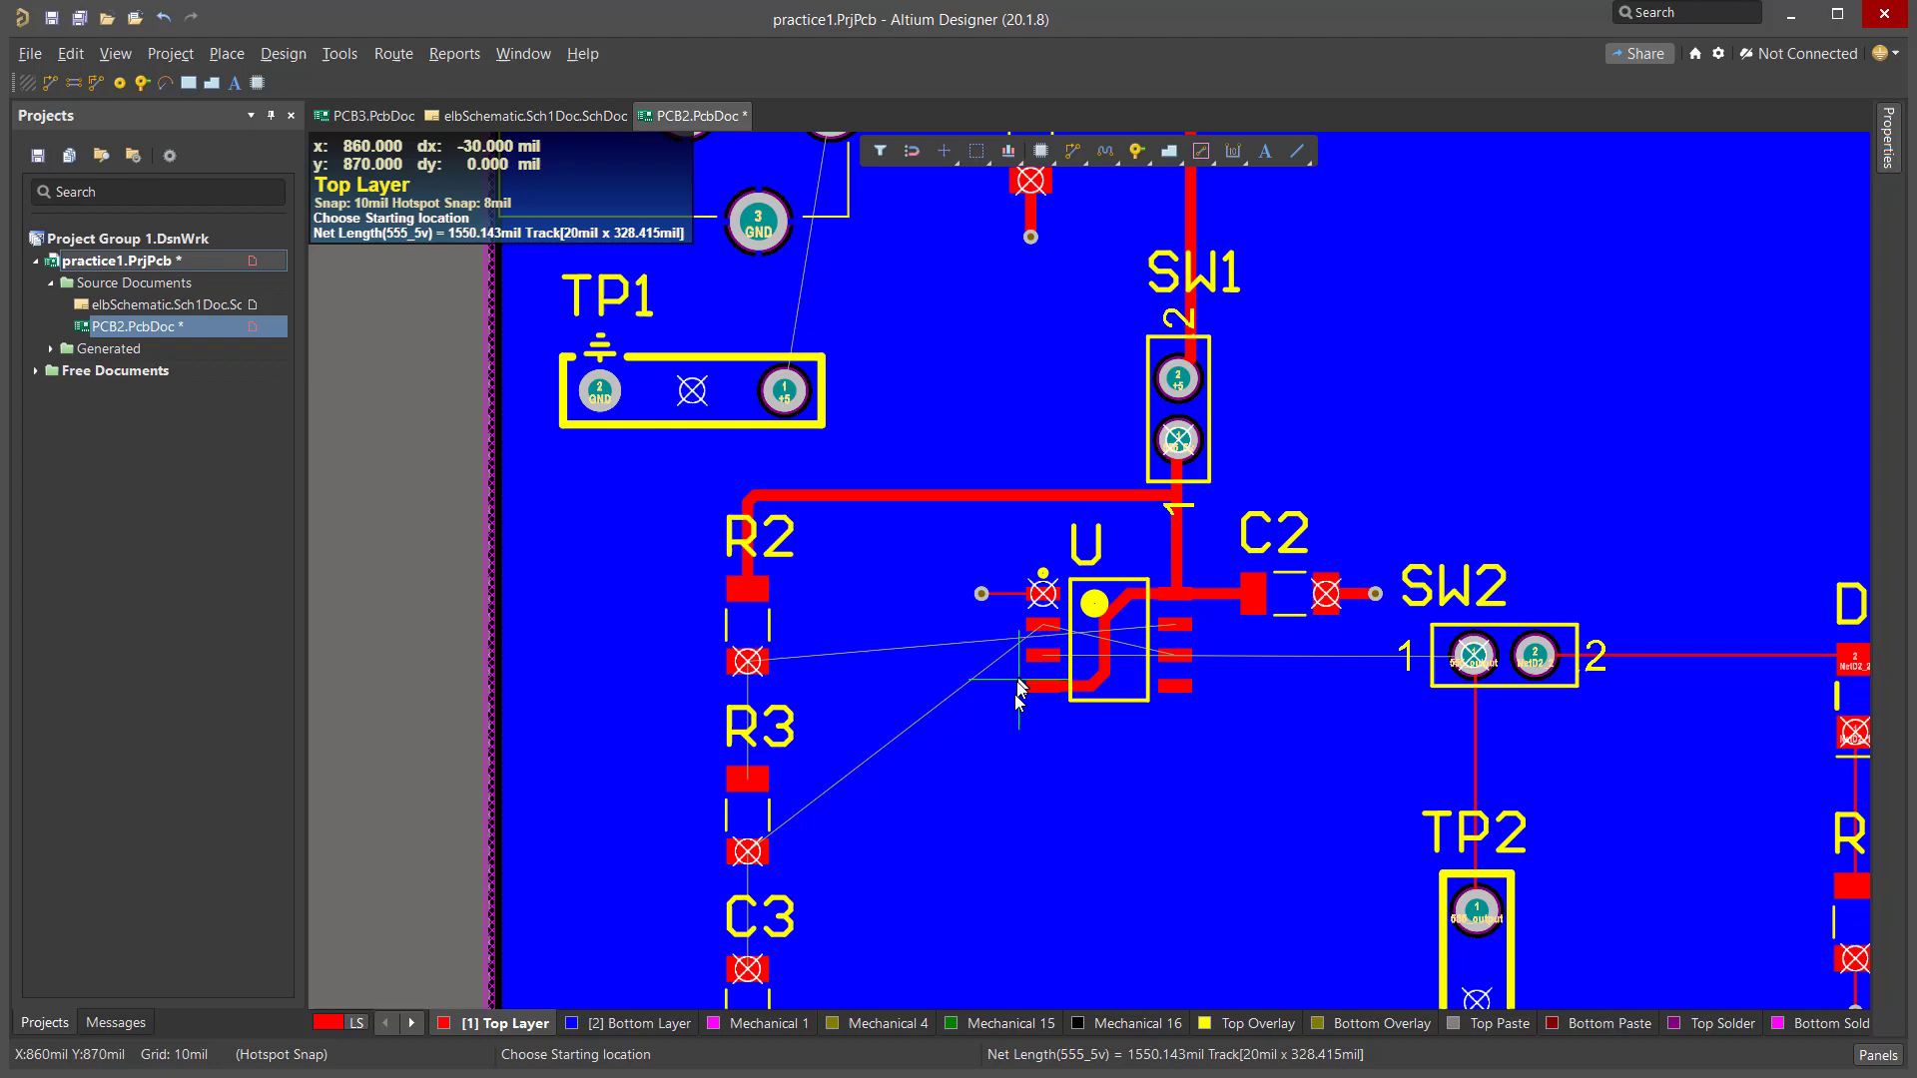
mouse_move(1314, 660)
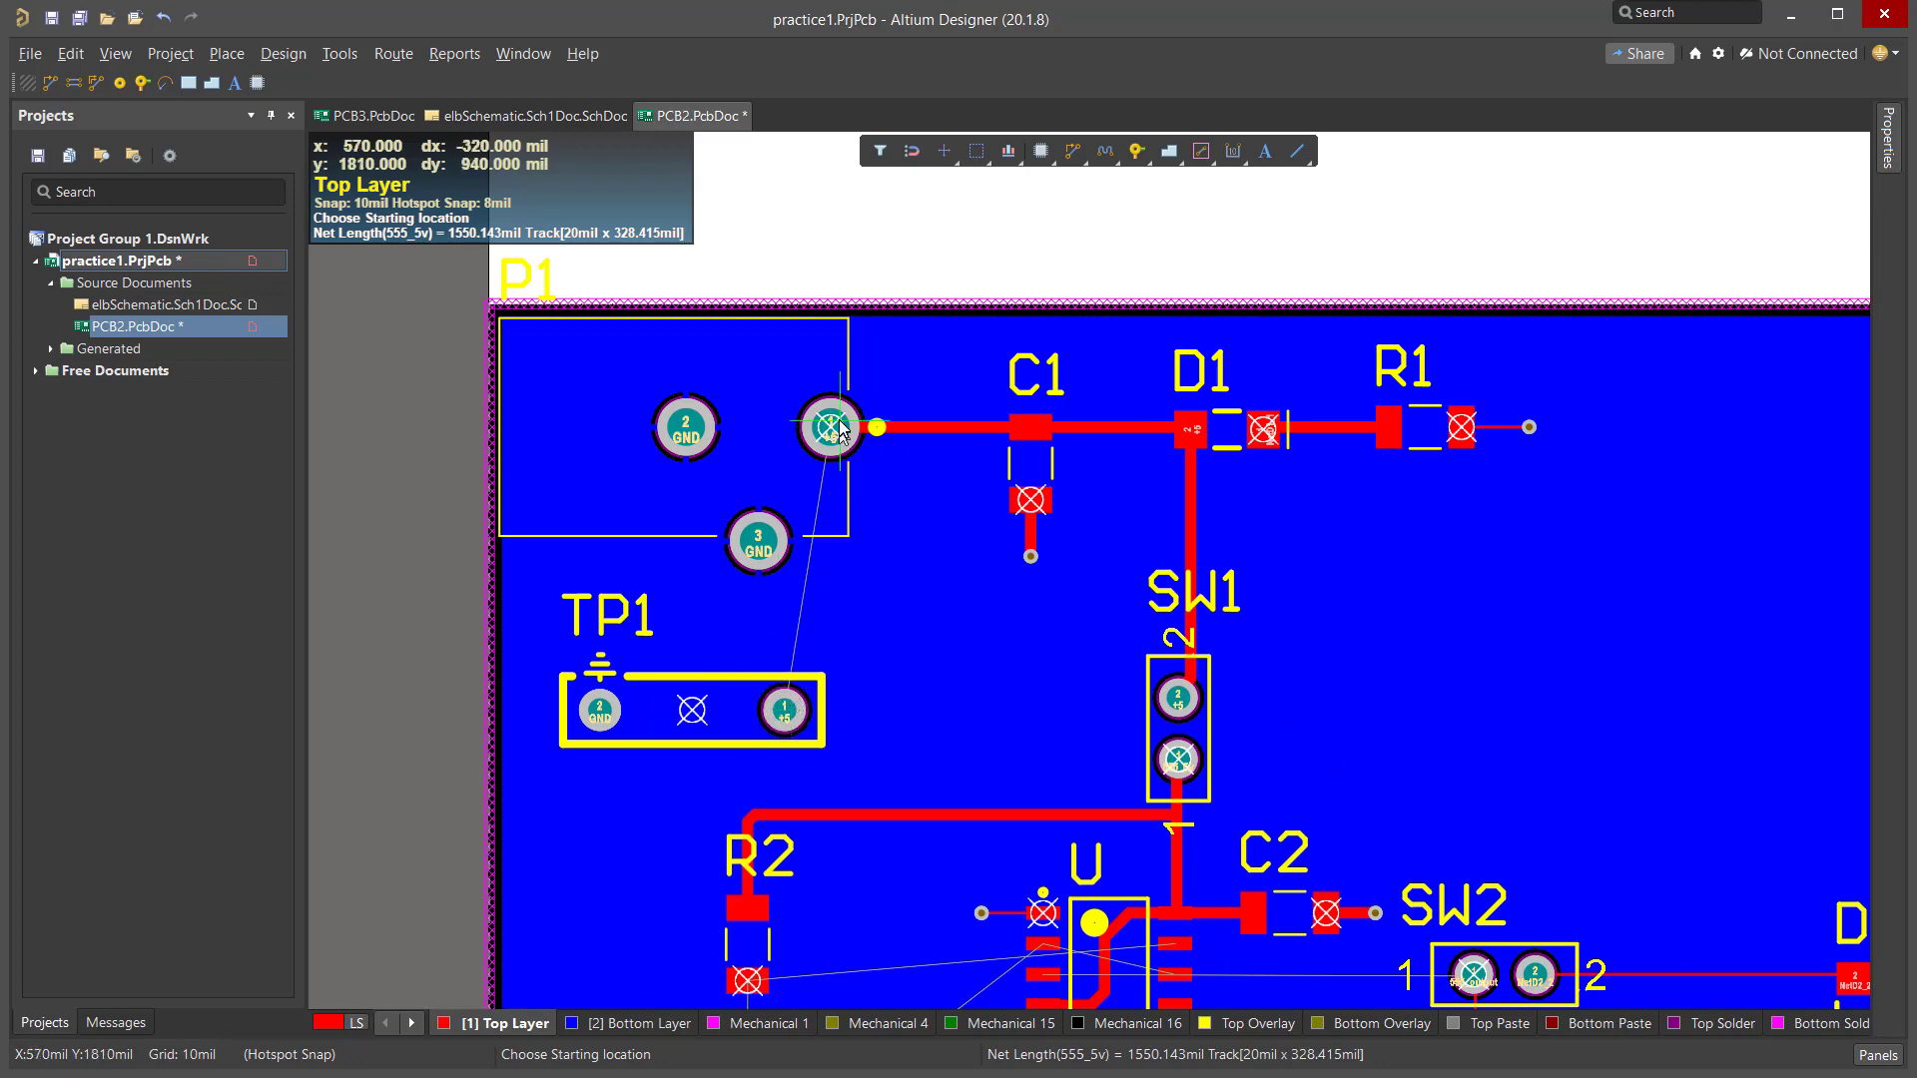
mouse_move(831, 437)
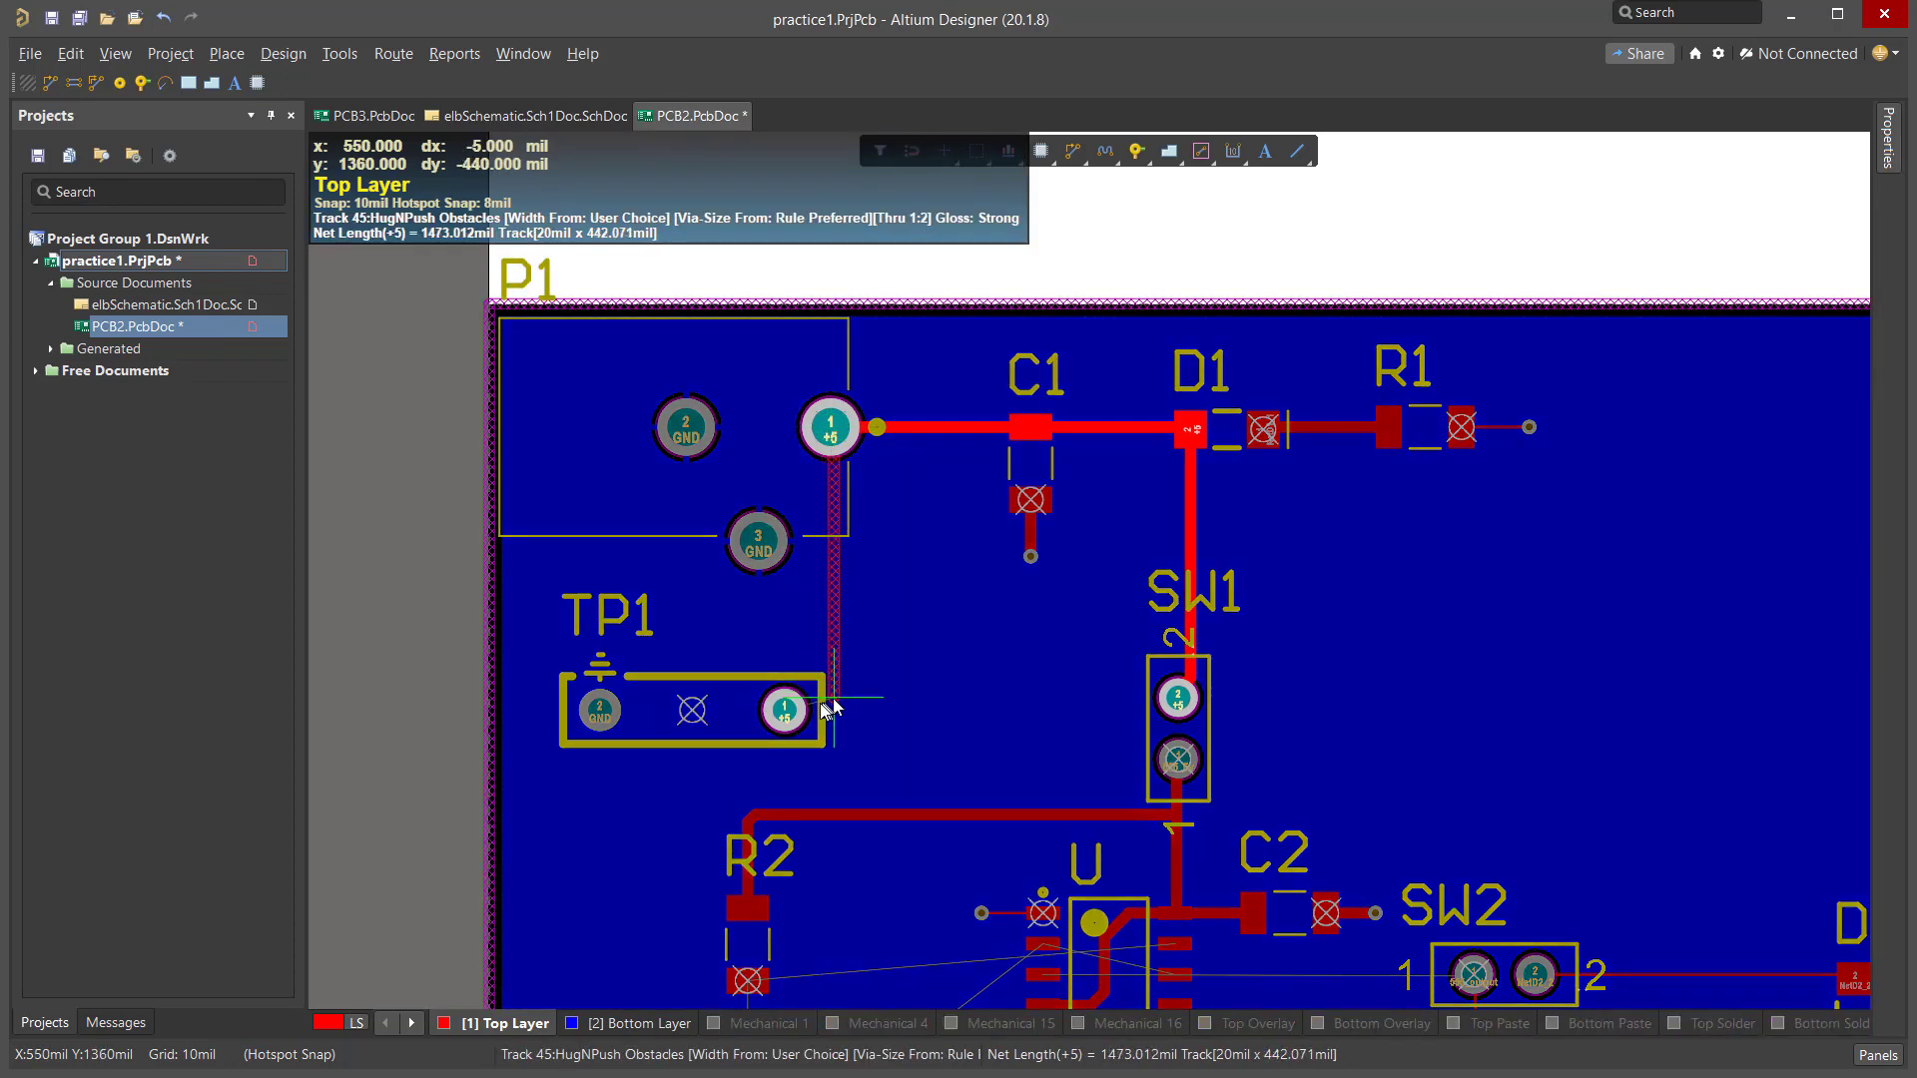
Finish the +5 trace from P1 on the TP1 test point pad.
click(784, 709)
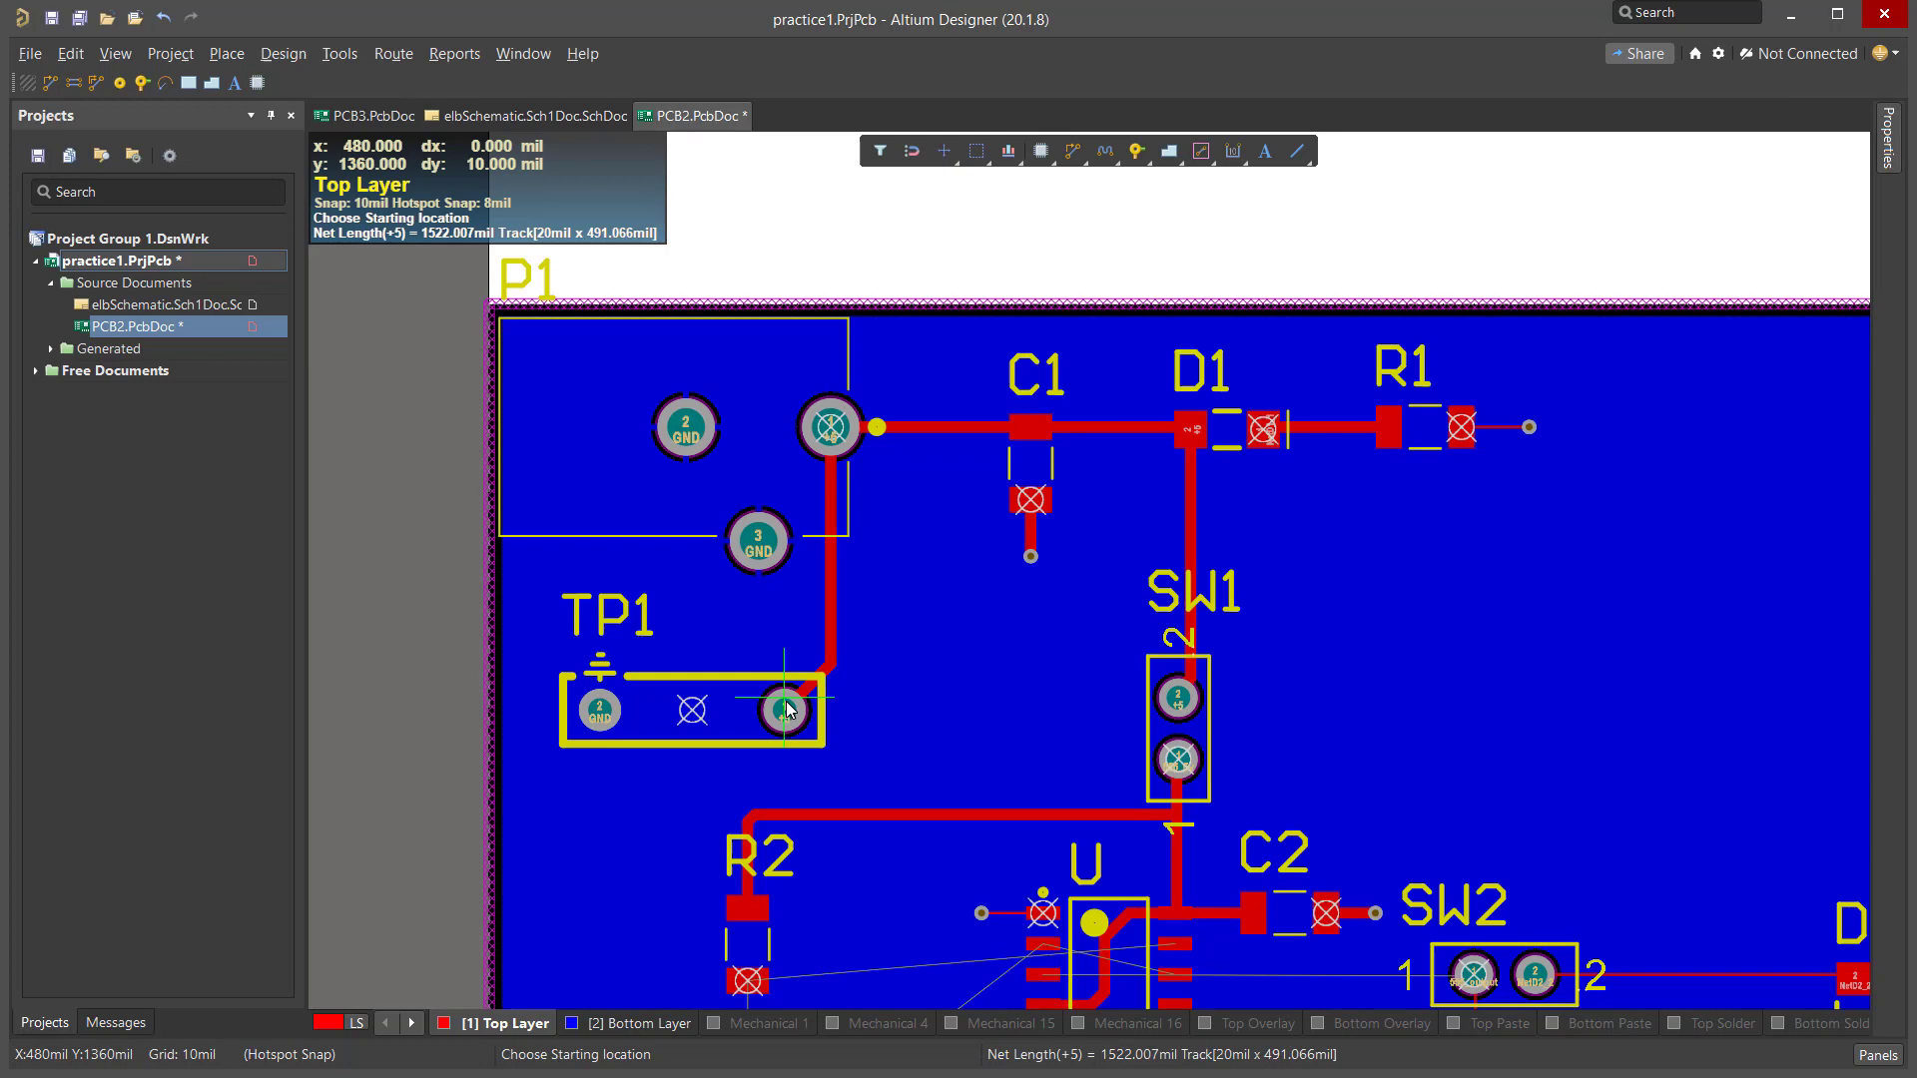
mouse_move(892, 623)
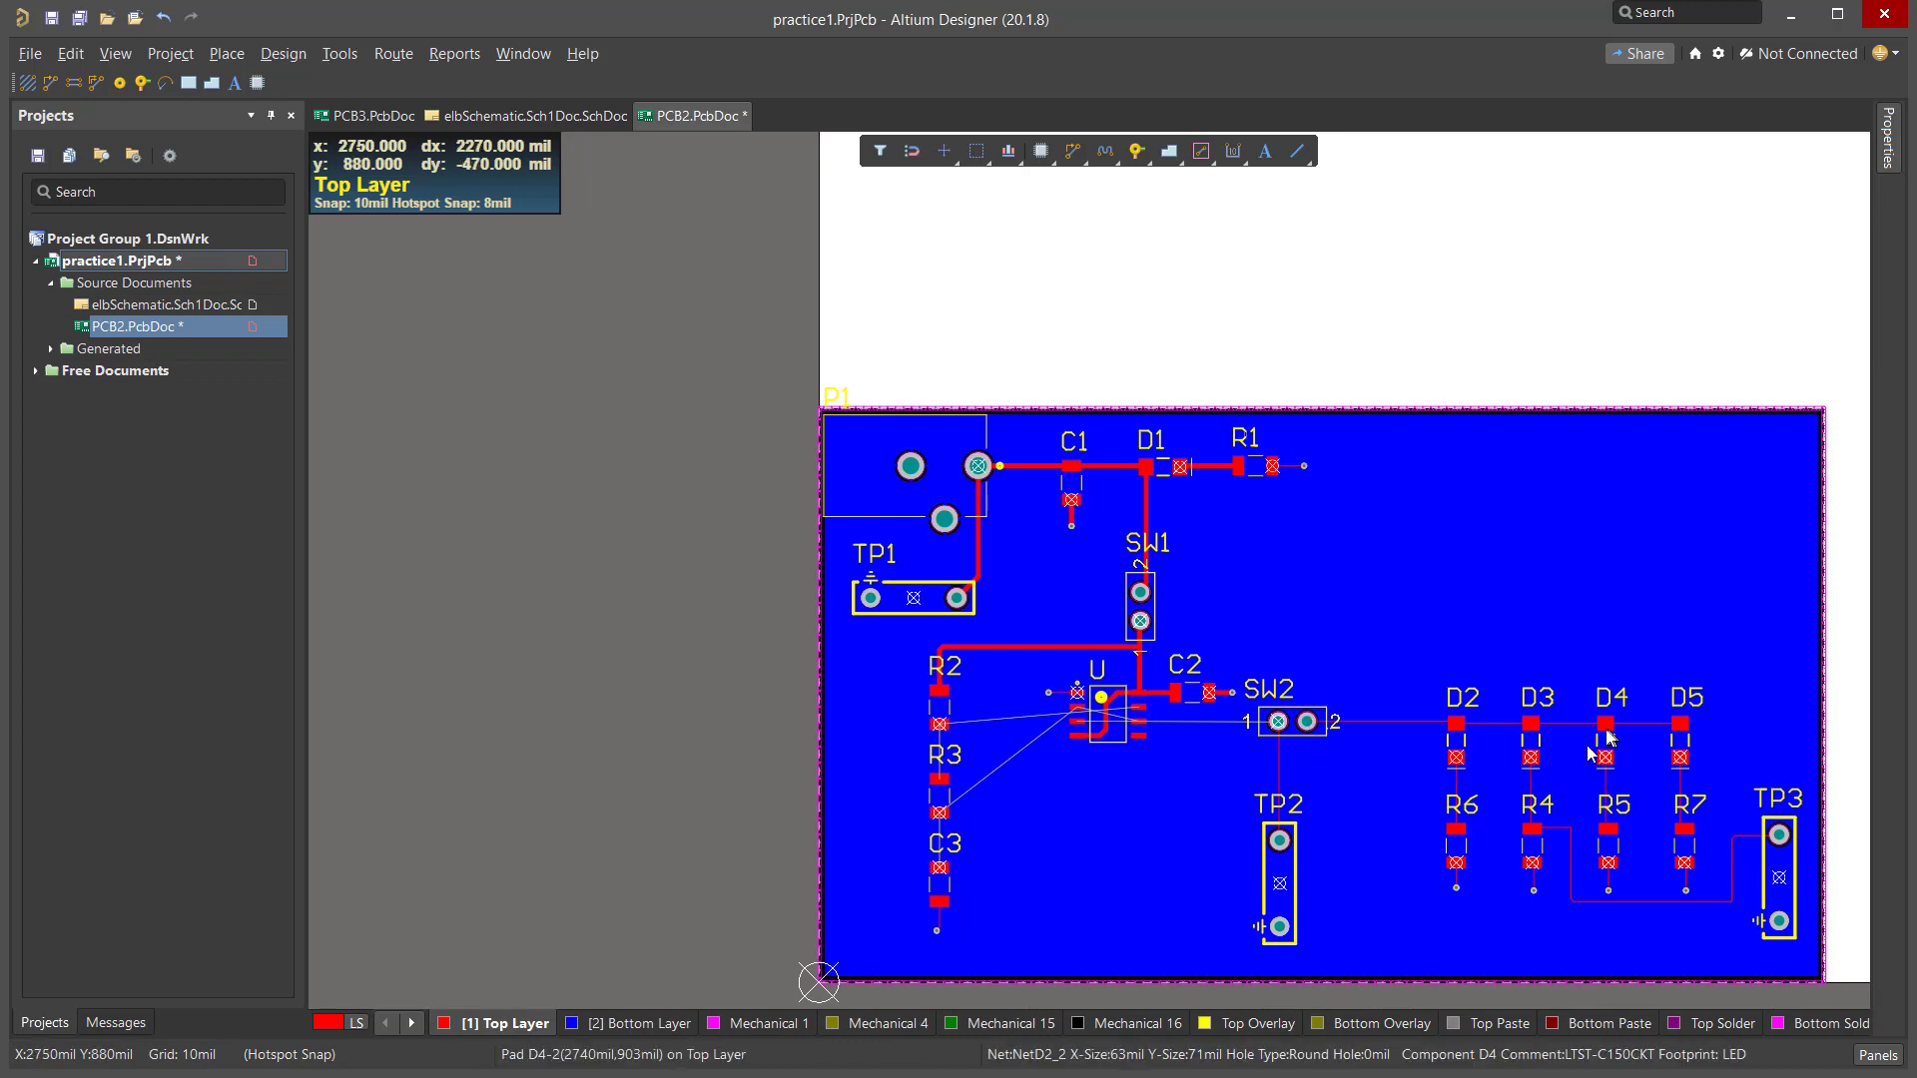
mouse_move(1127, 789)
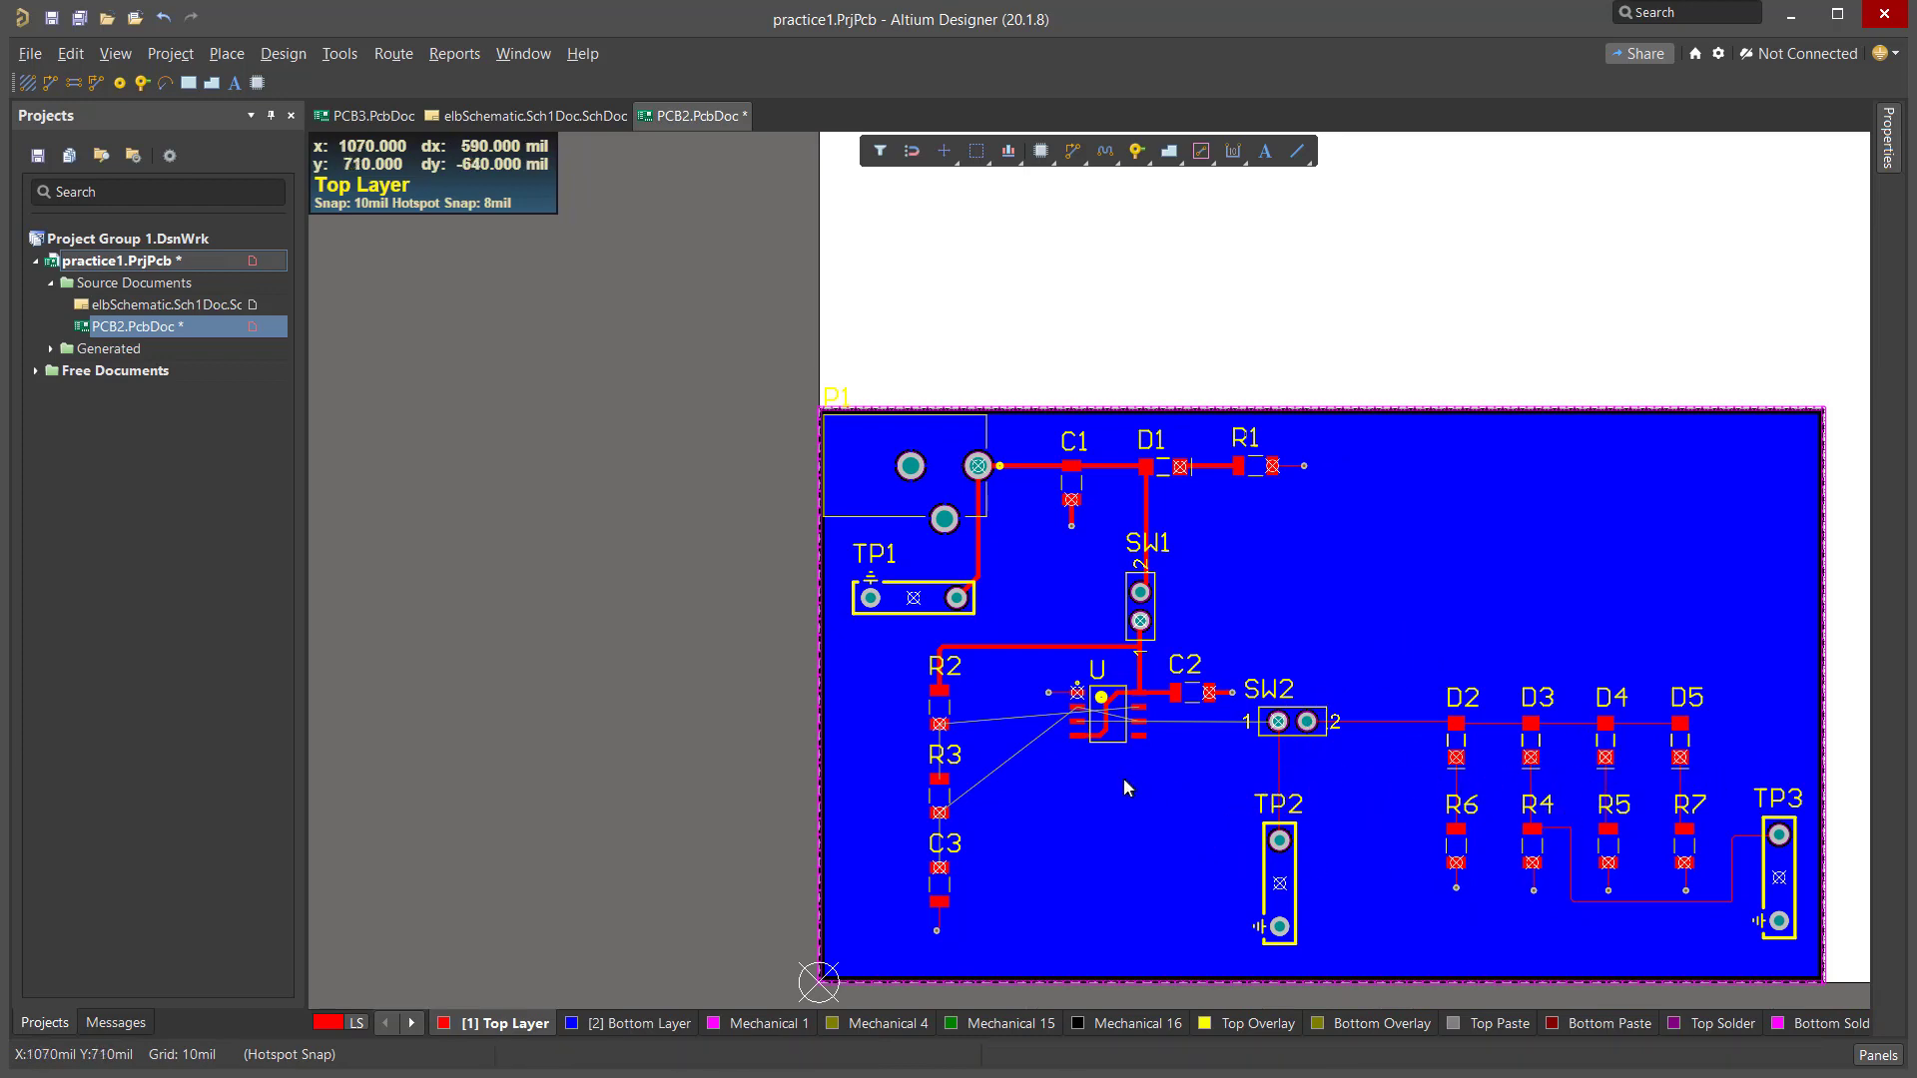
mouse_move(969, 900)
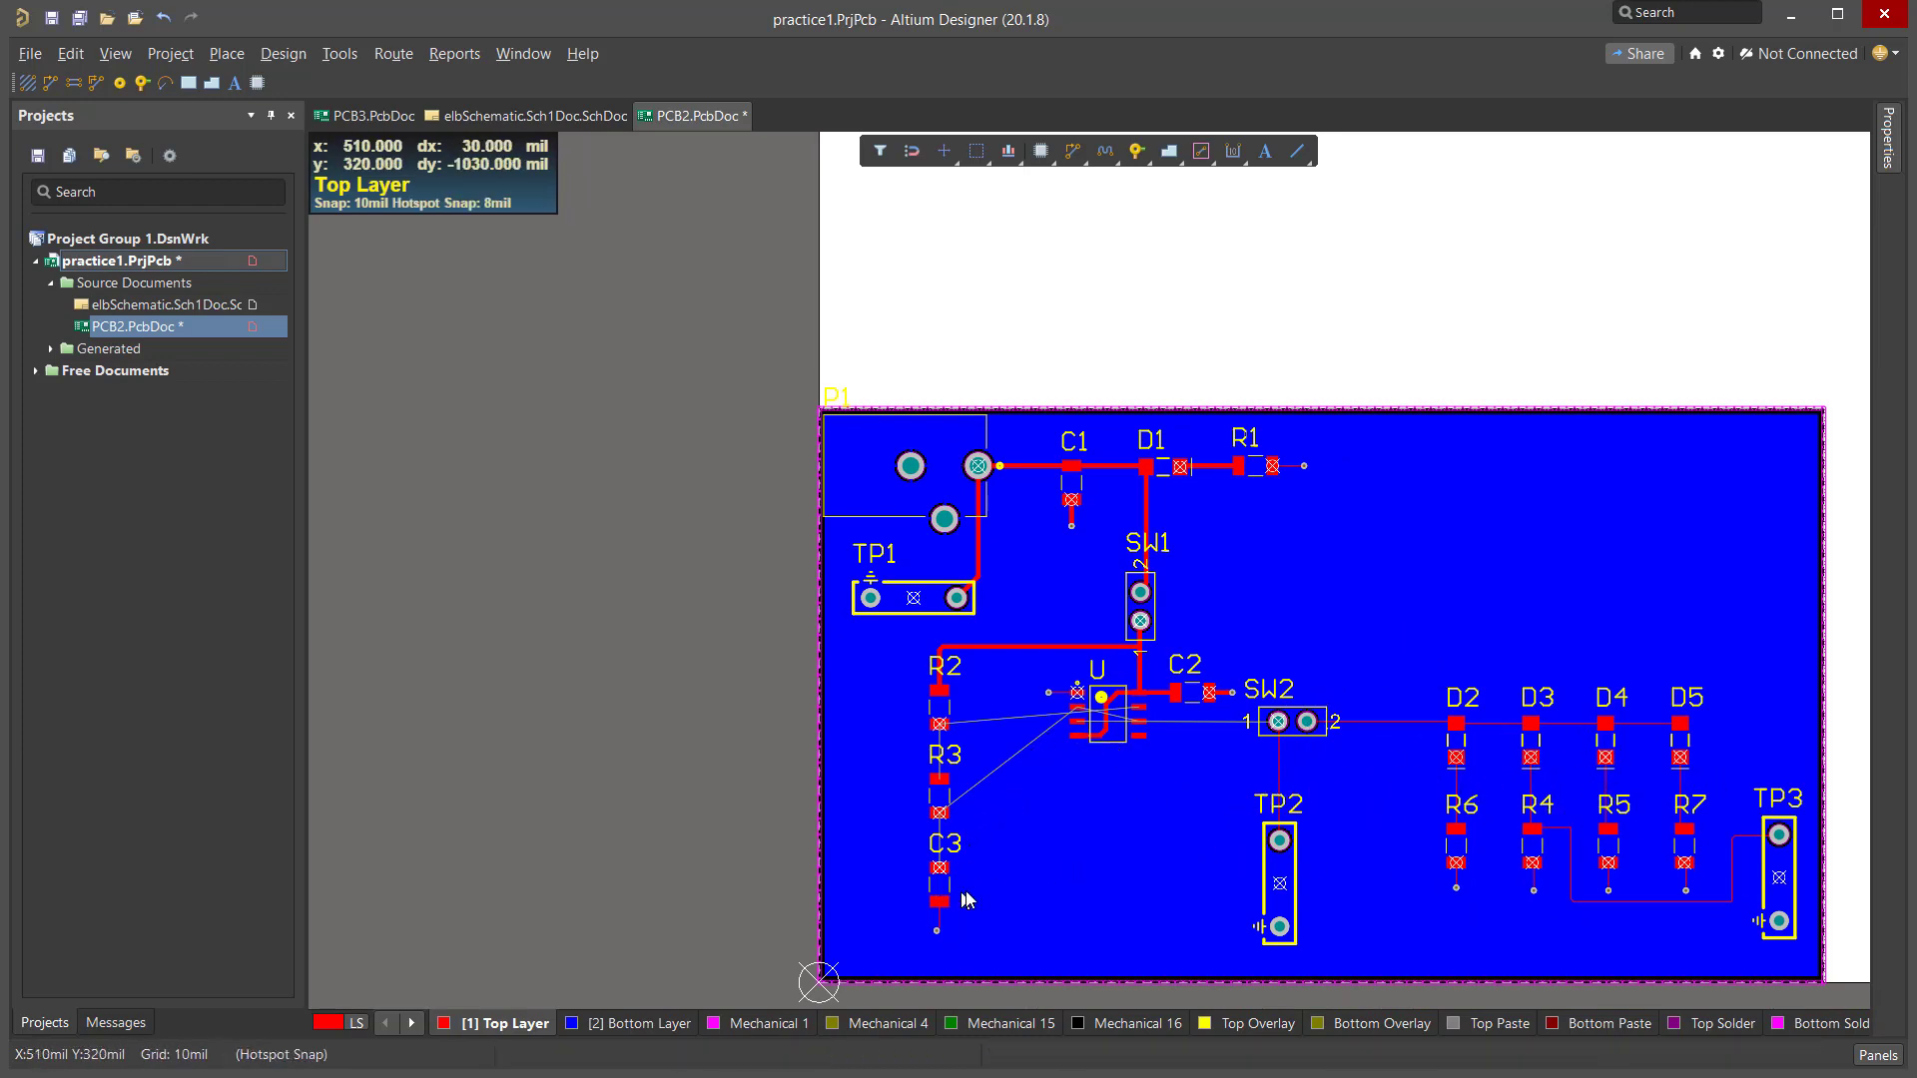
mouse_move(1642, 859)
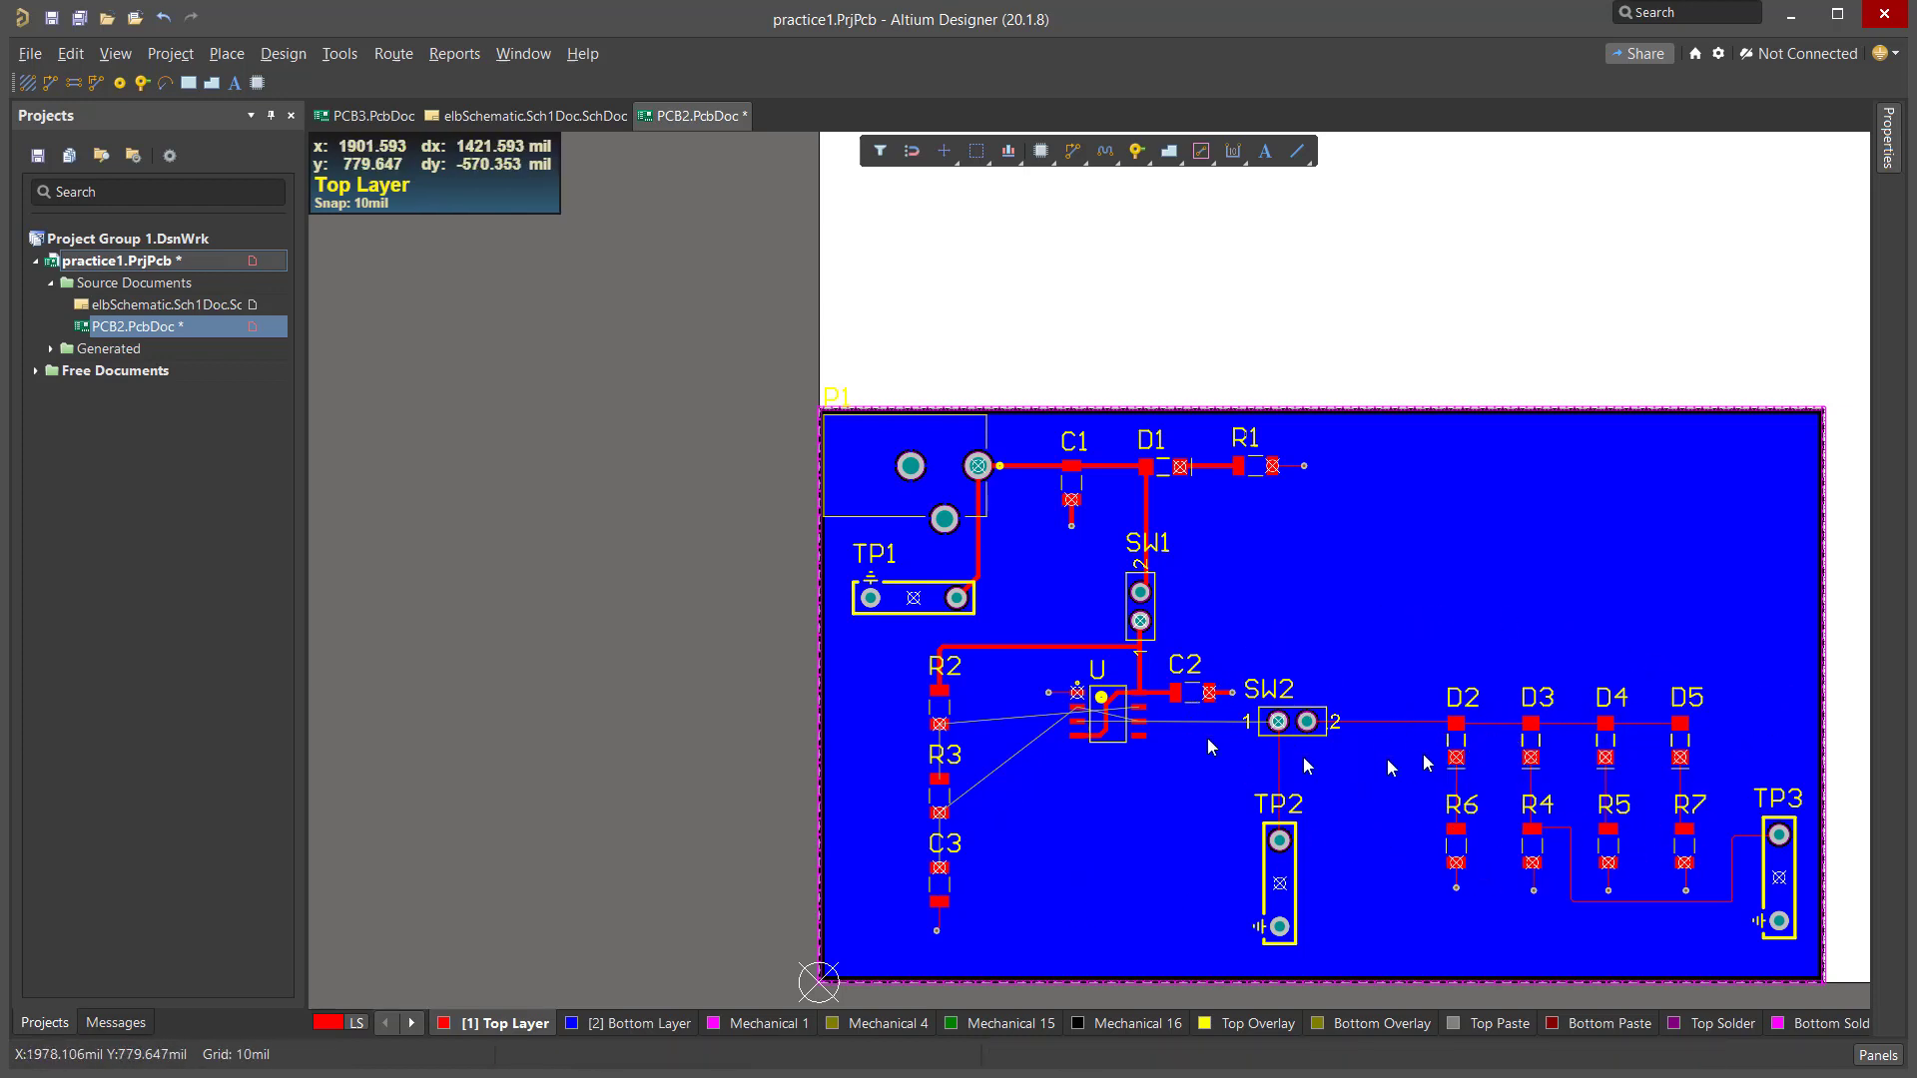
mouse_move(1009, 663)
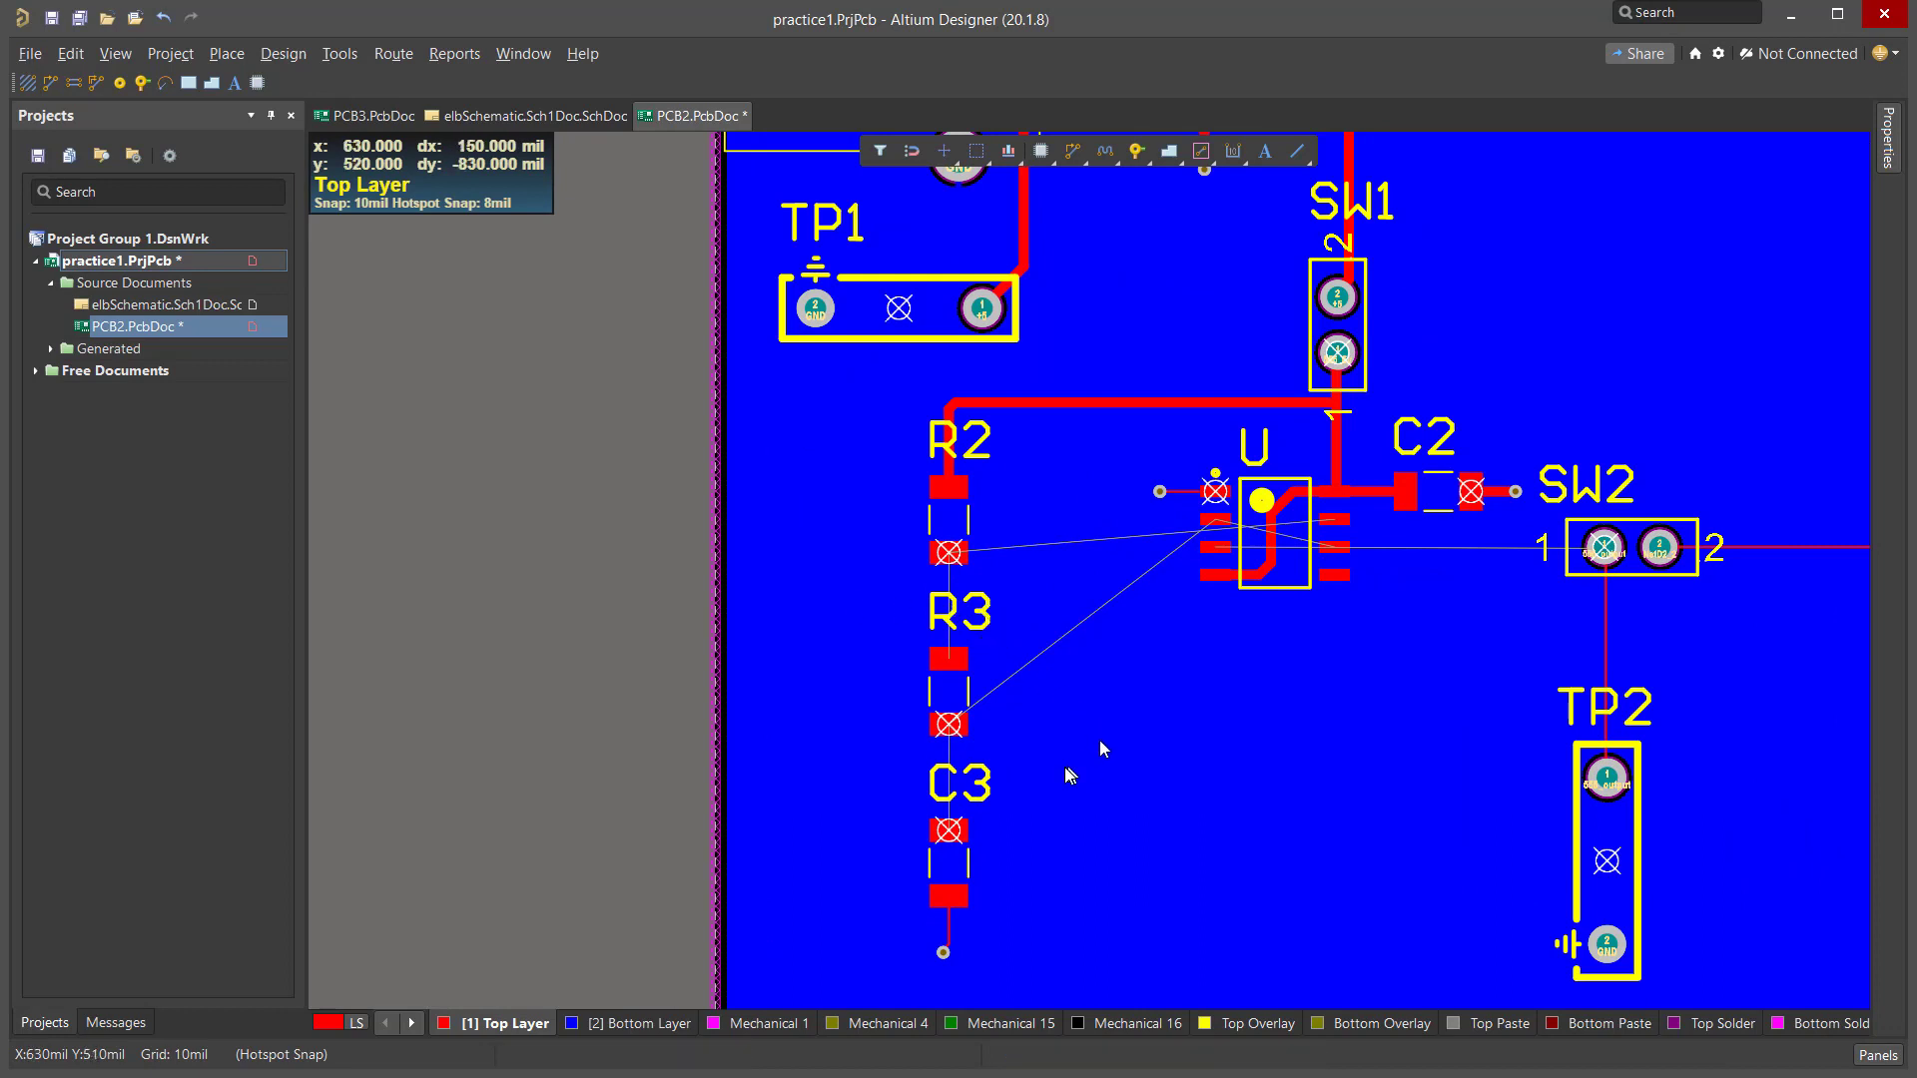
mouse_move(1182, 547)
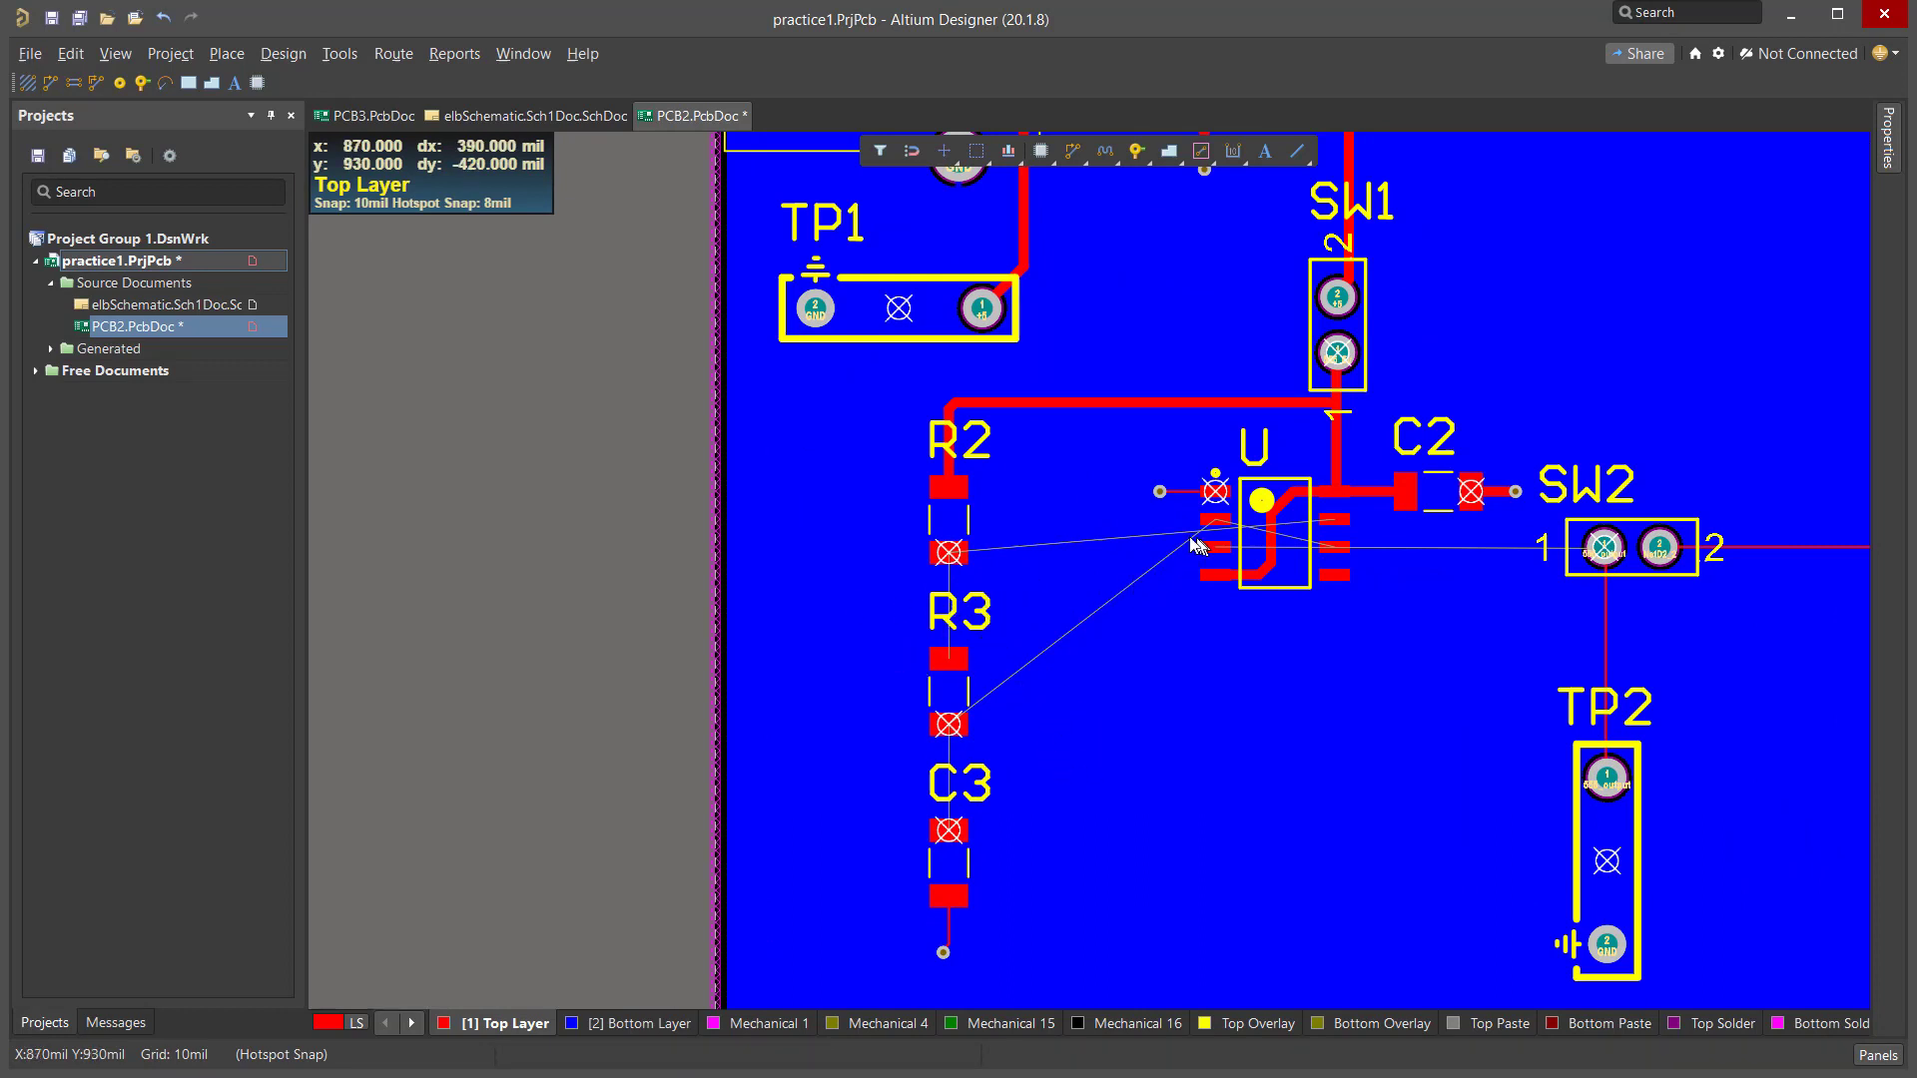
mouse_move(1125, 533)
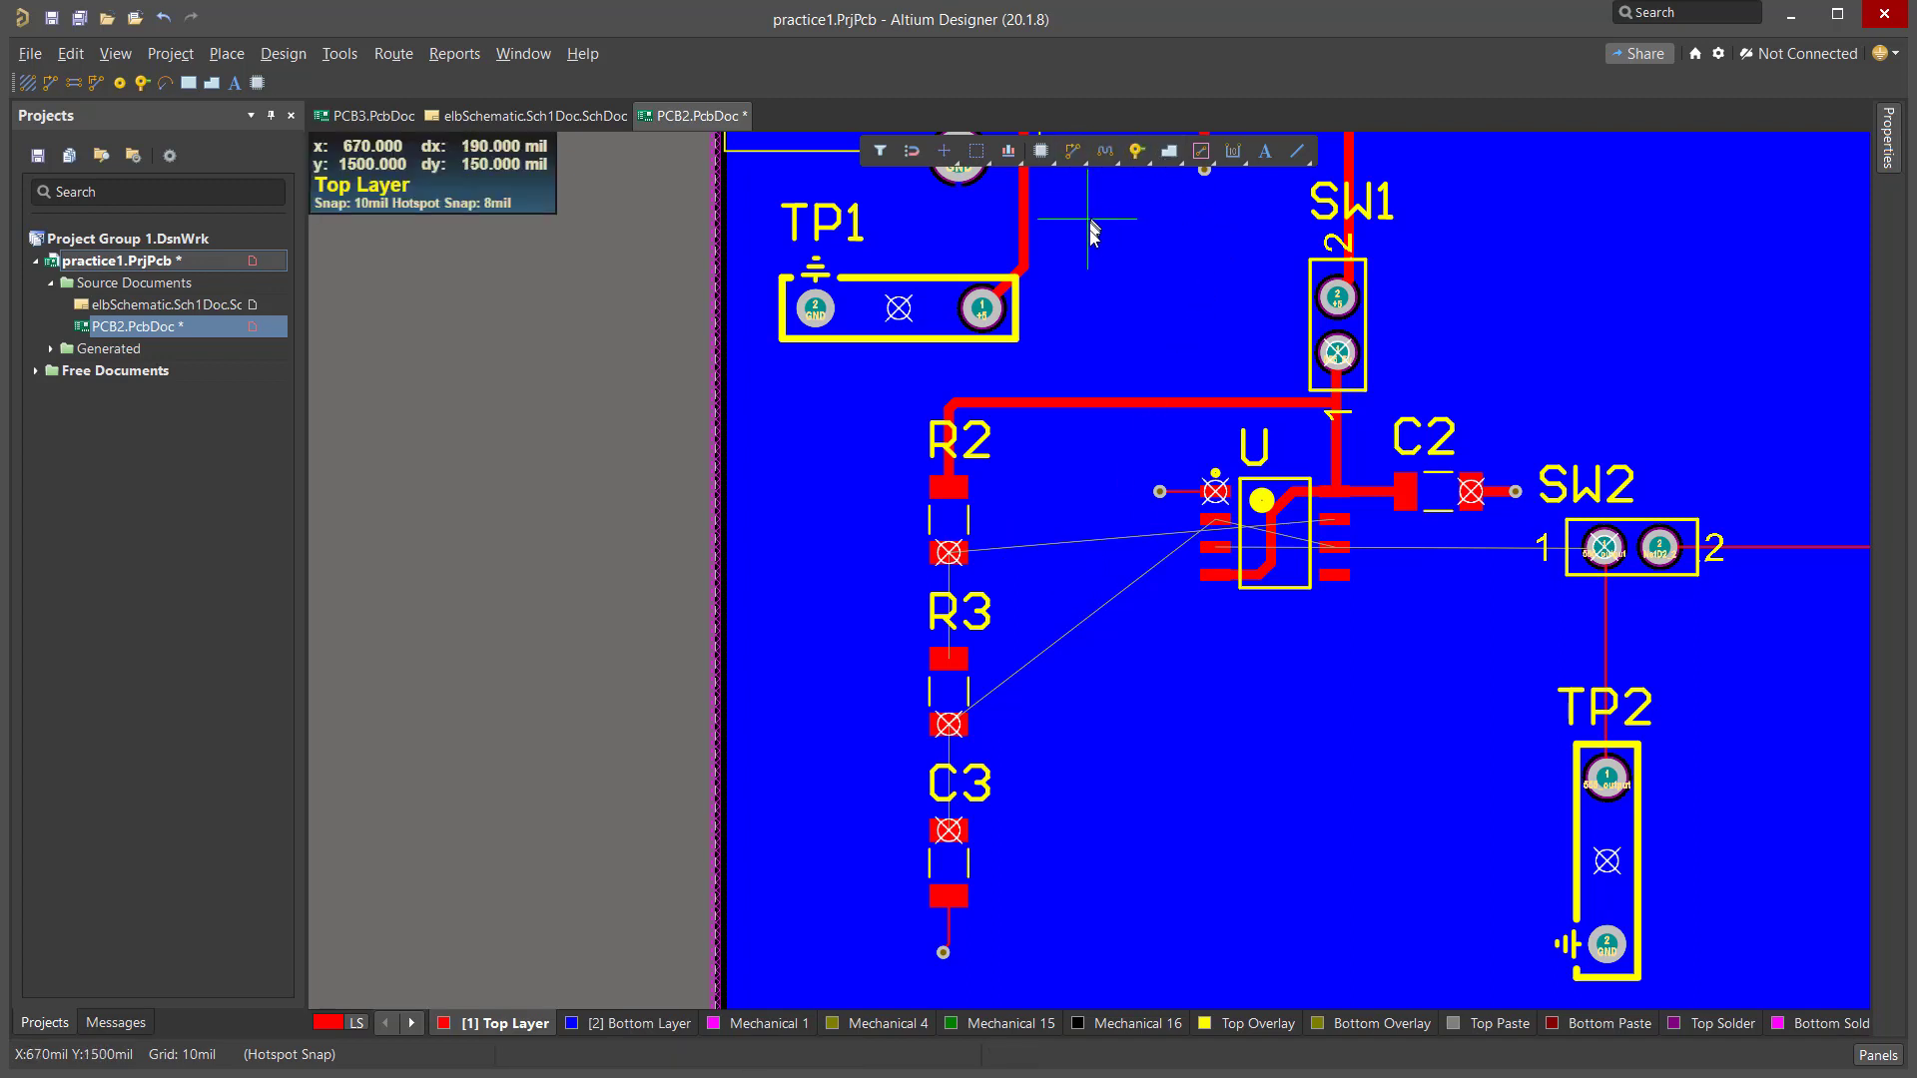
mouse_move(1117, 268)
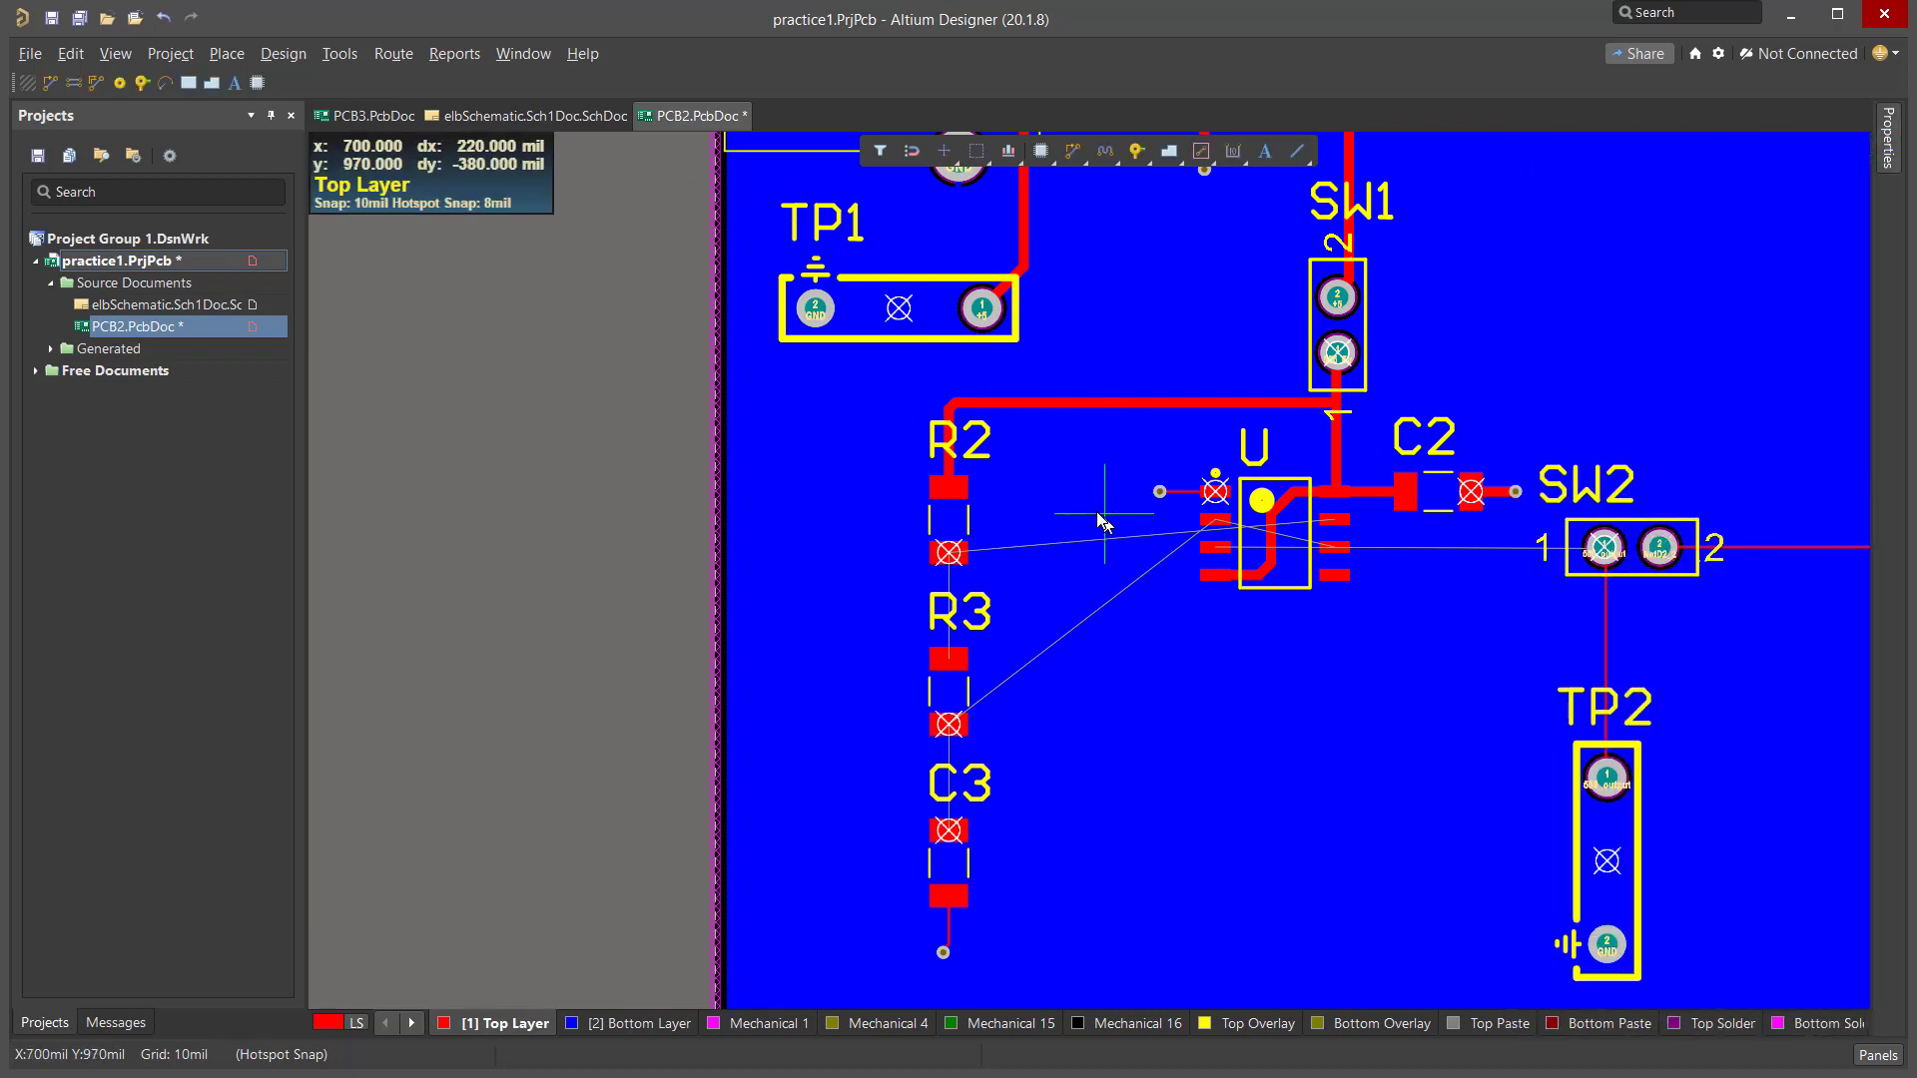
mouse_move(1167, 729)
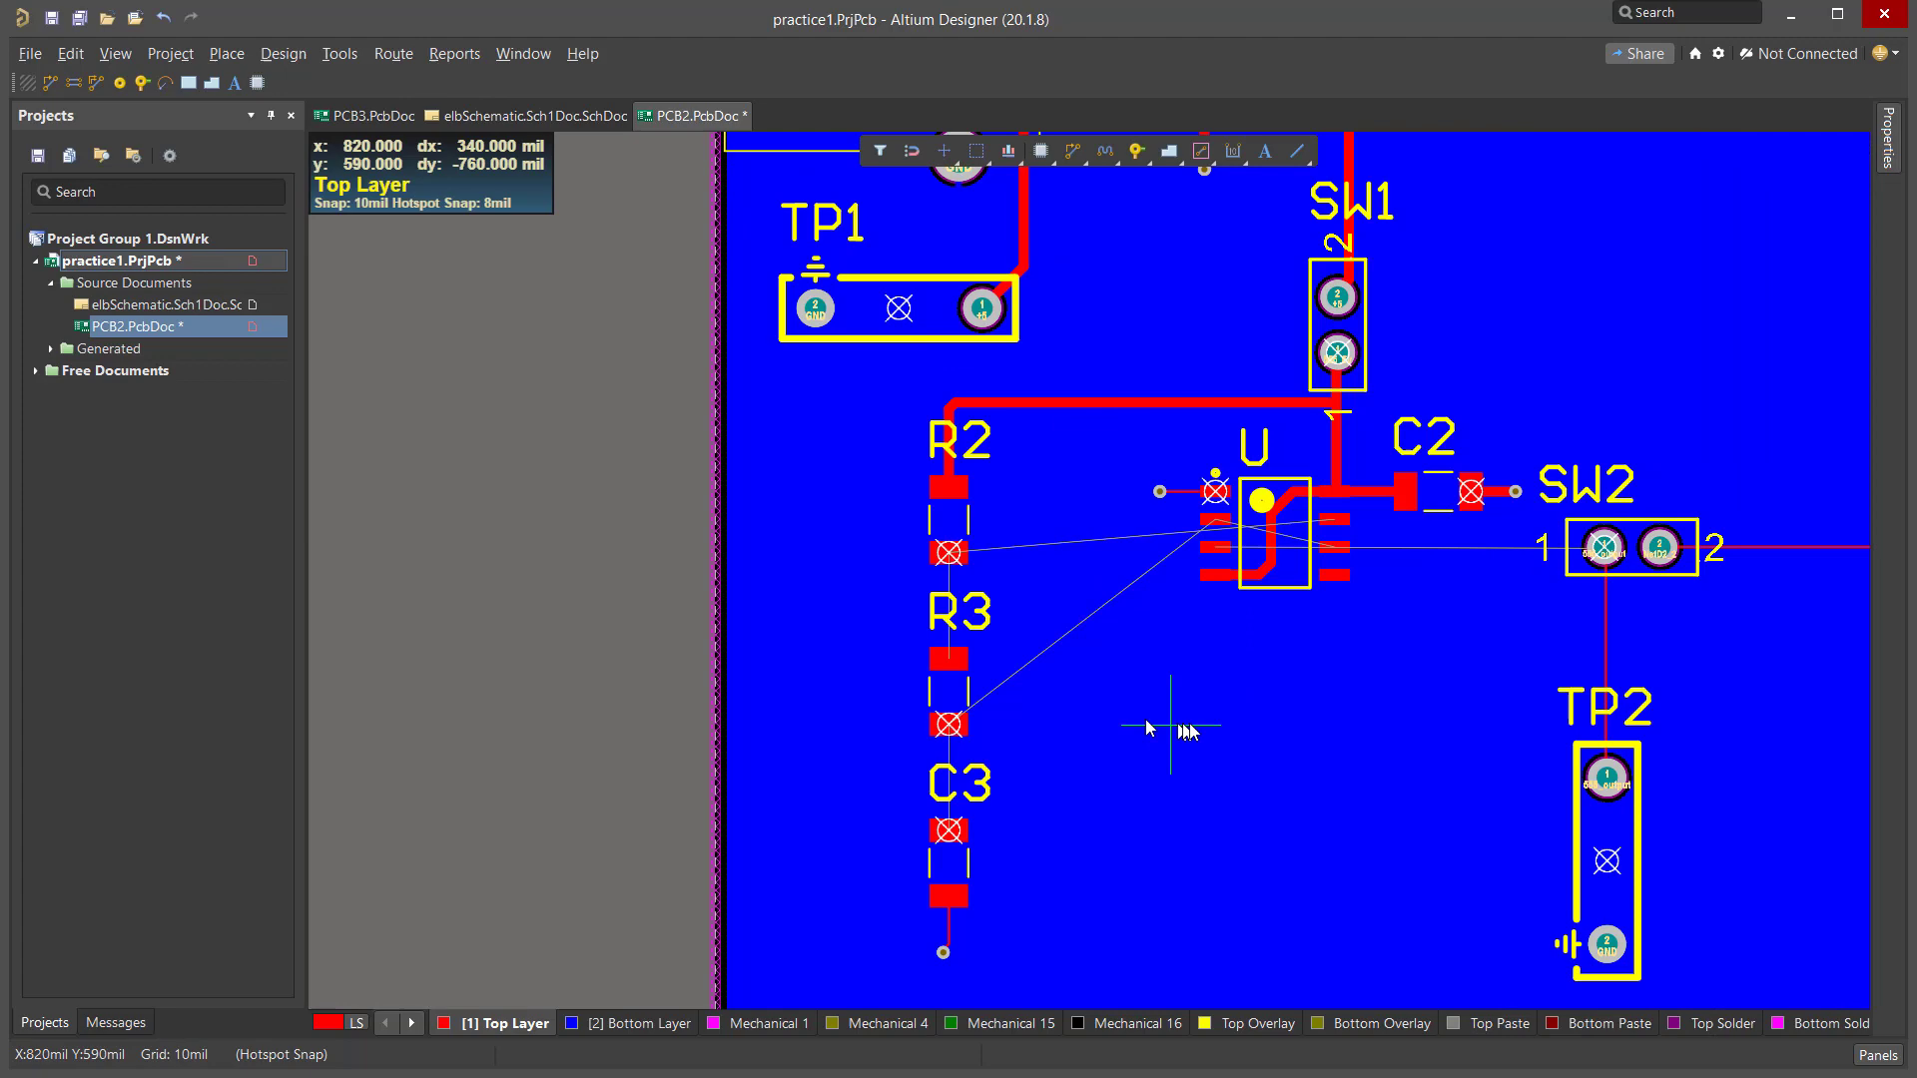
mouse_move(948, 555)
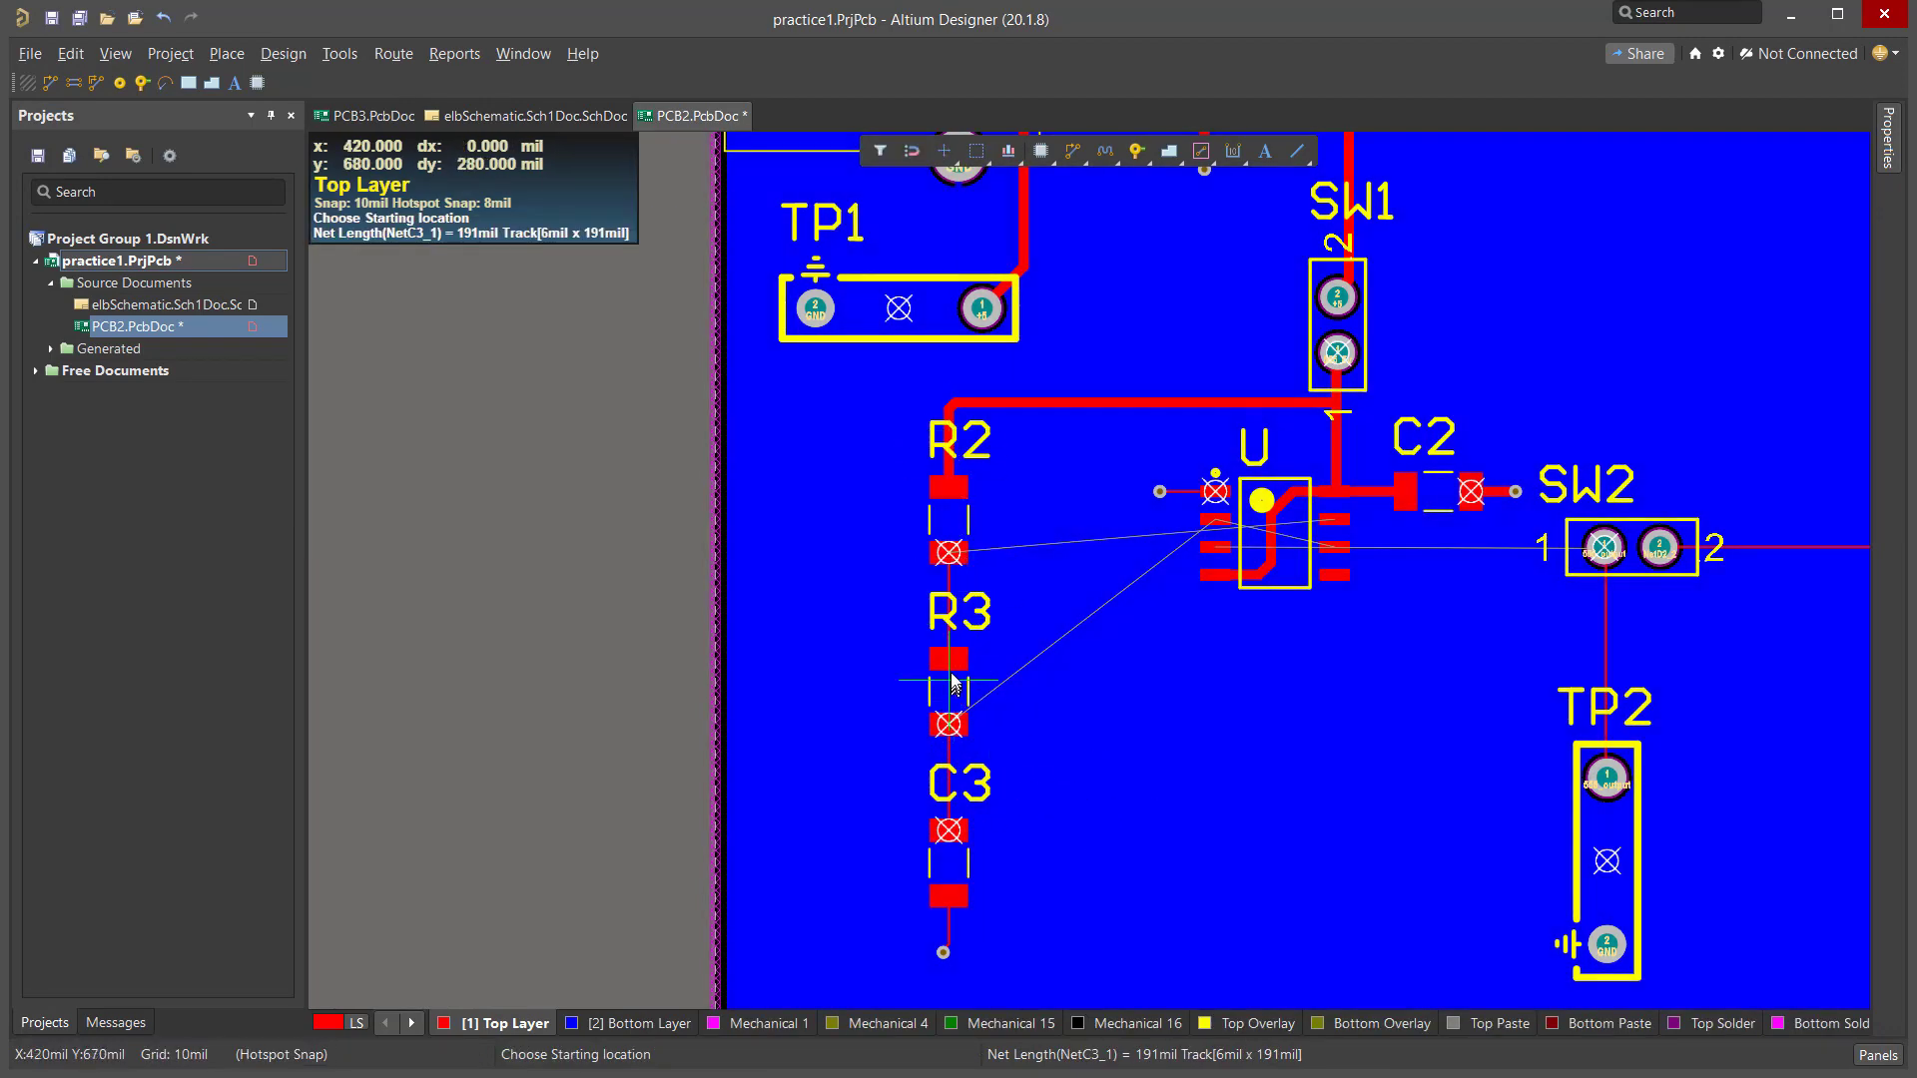
mouse_move(970, 842)
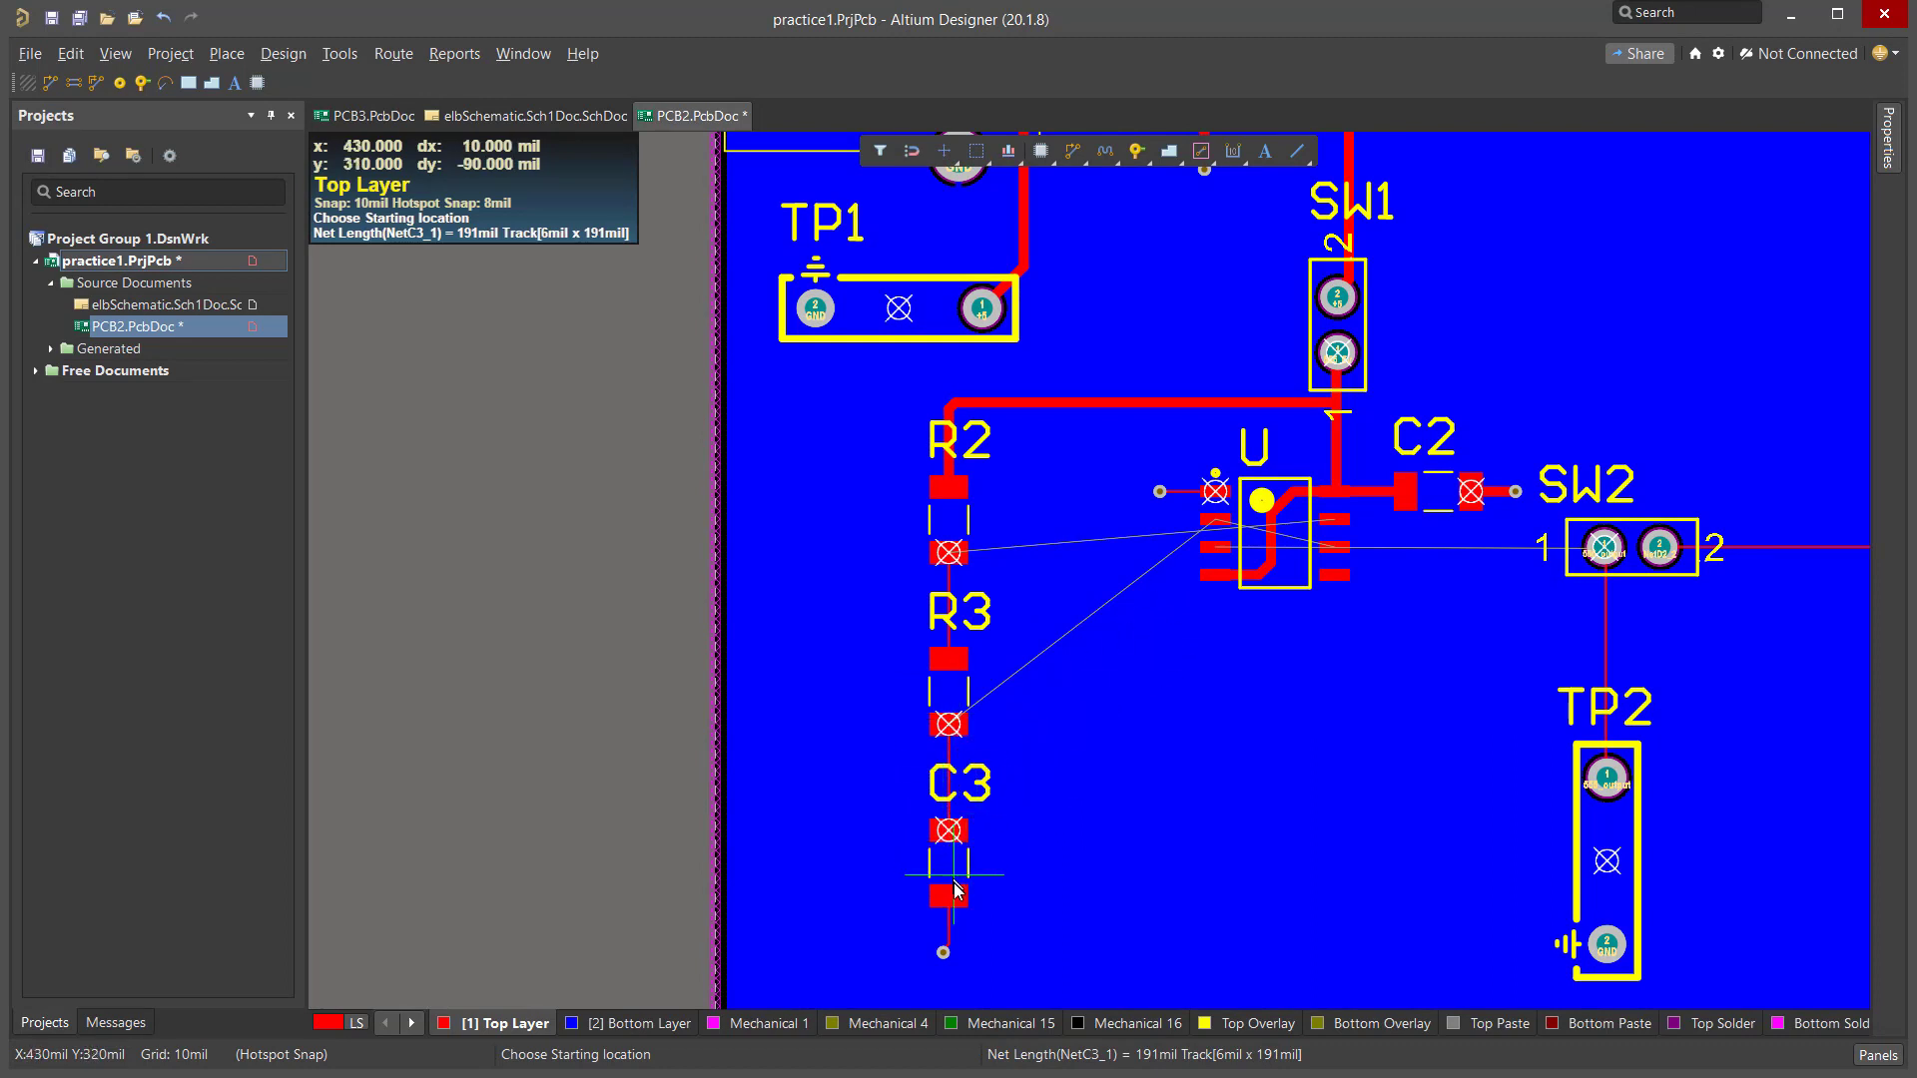
mouse_move(964, 836)
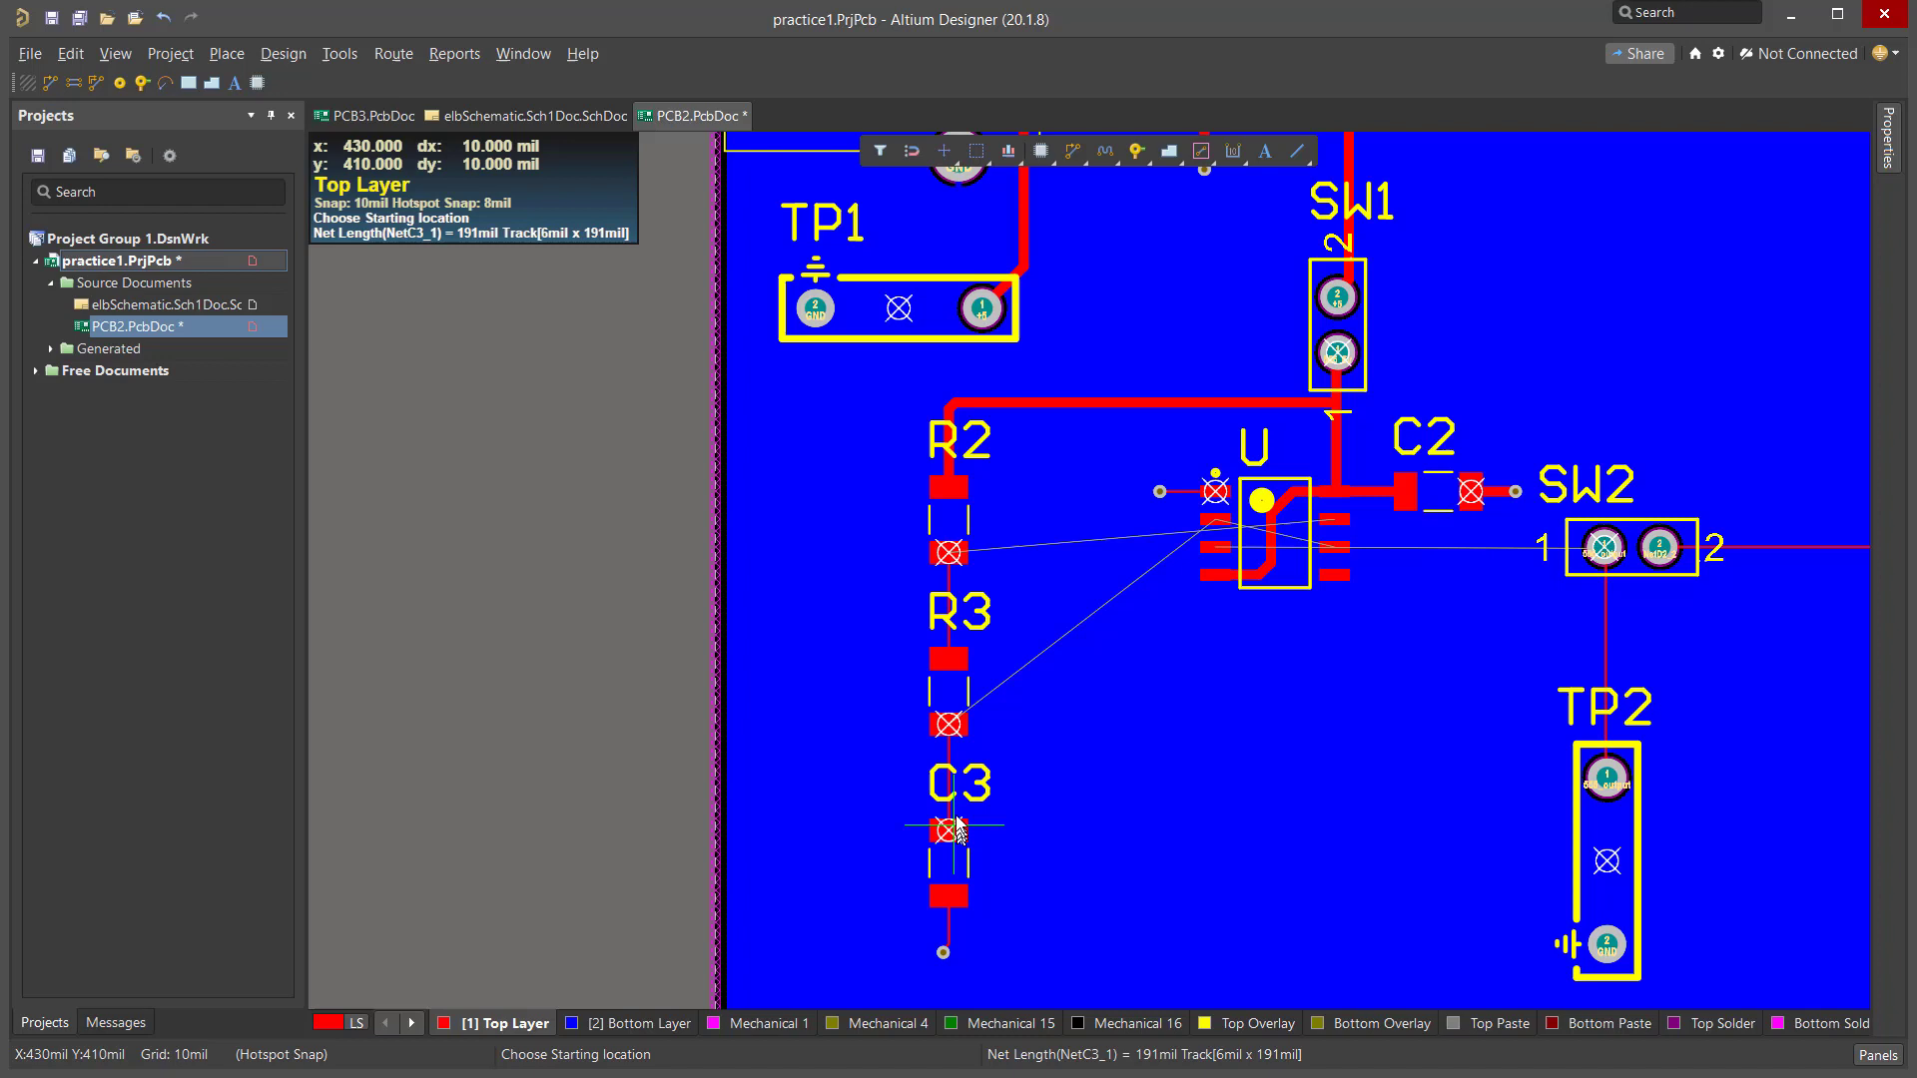
mouse_move(997, 804)
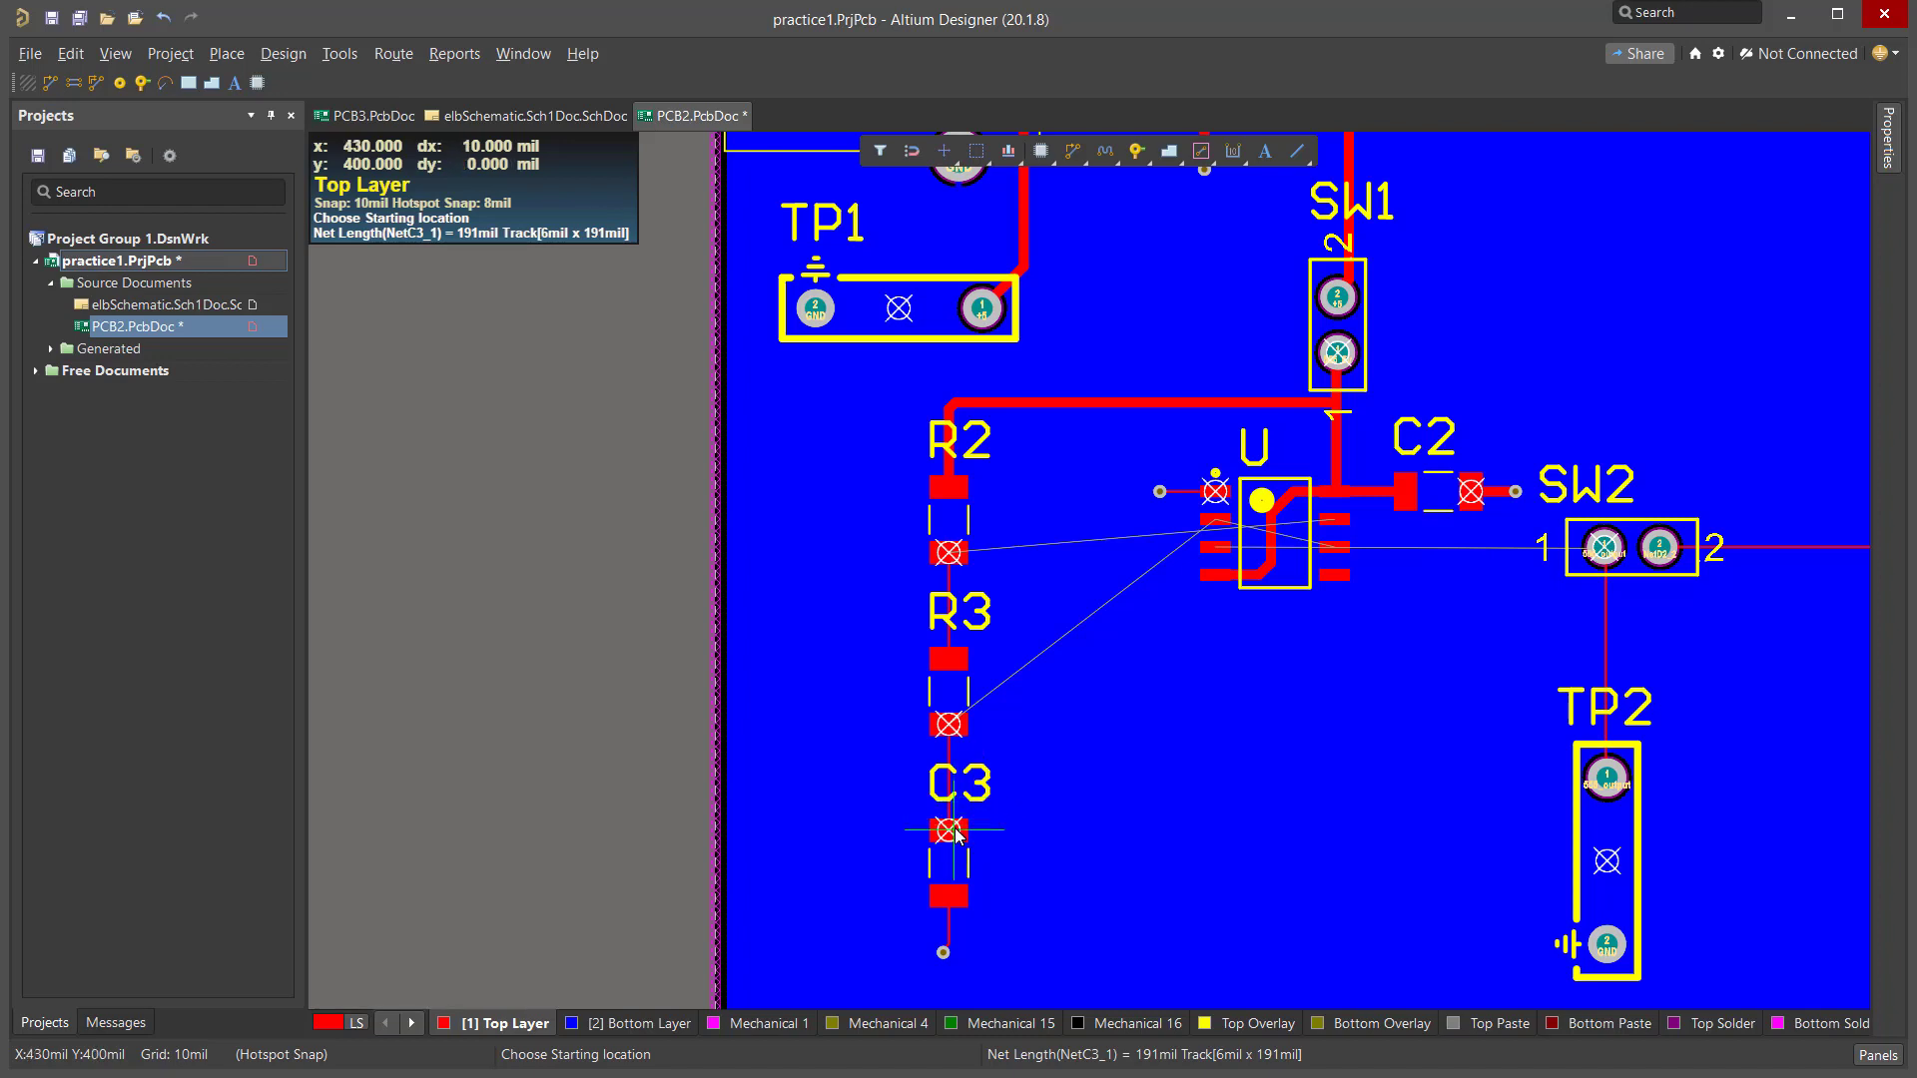
mouse_move(954, 761)
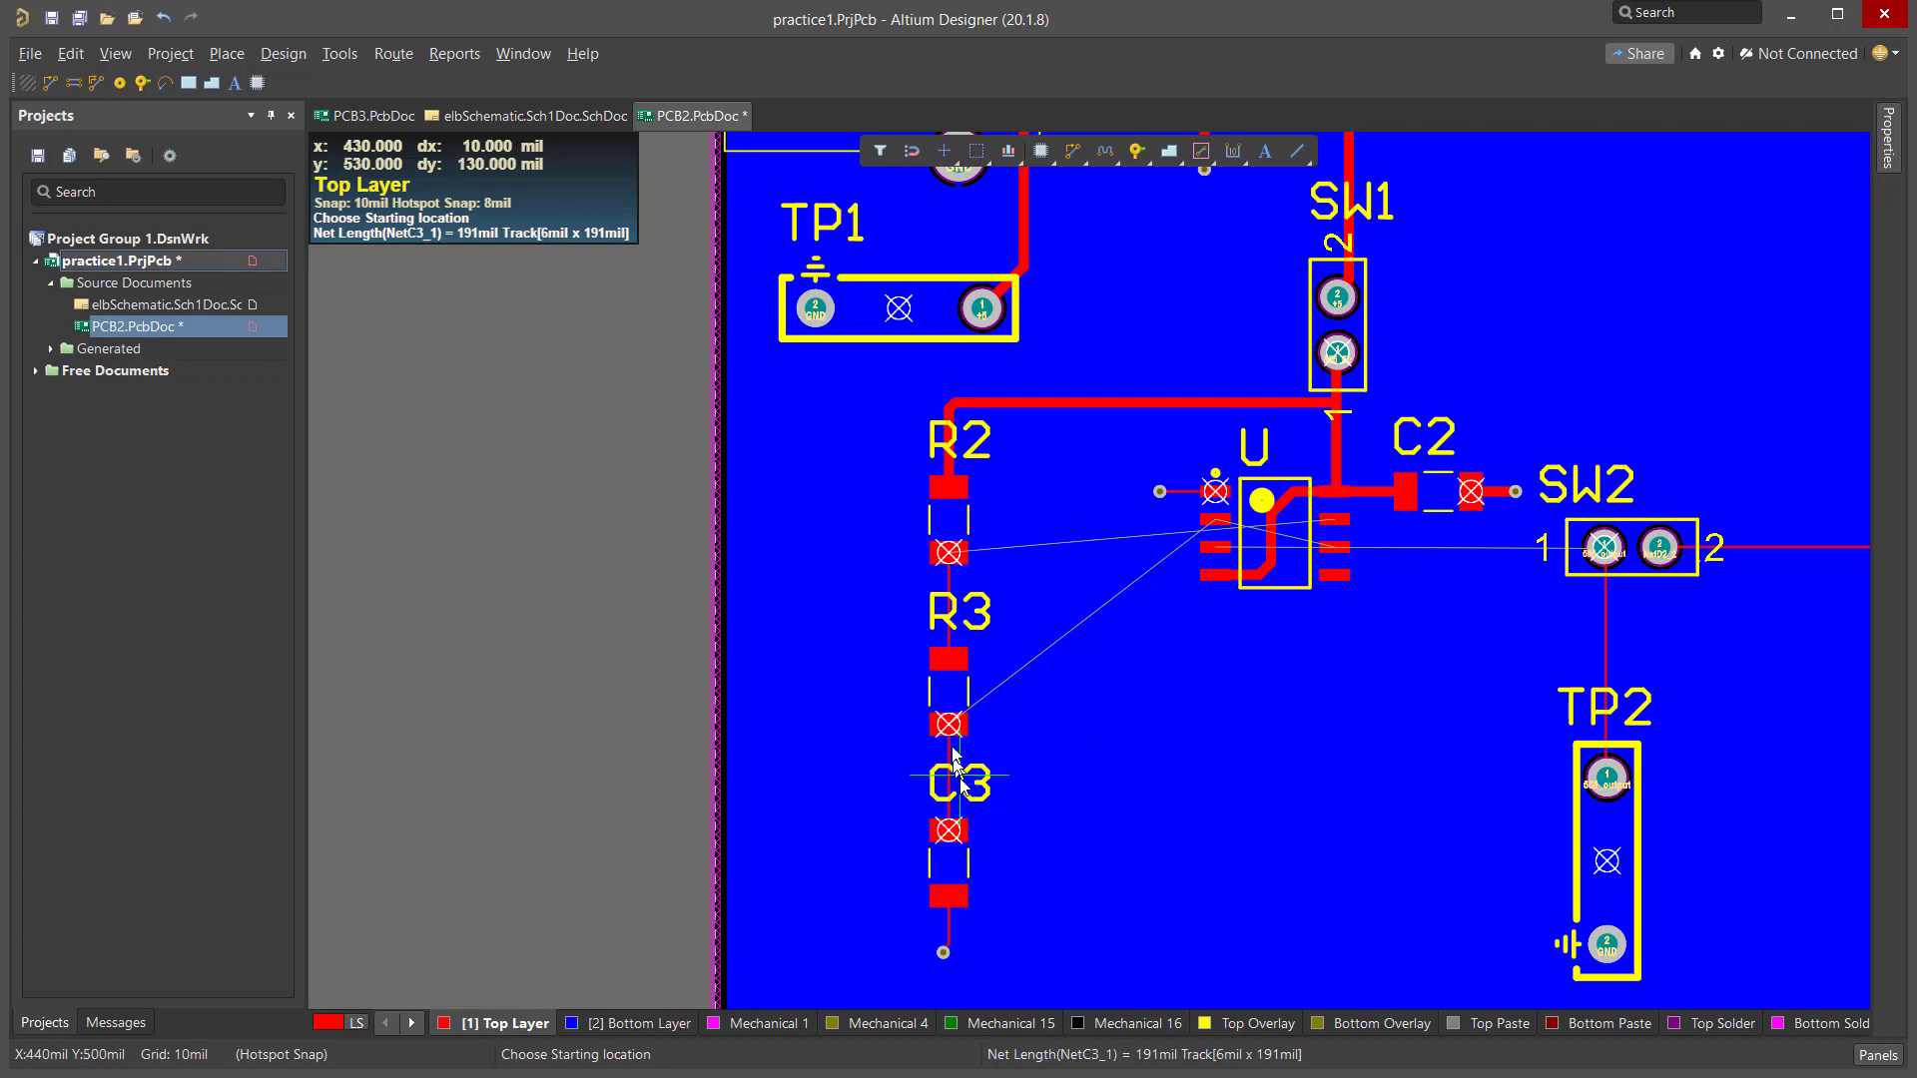
mouse_move(1220, 519)
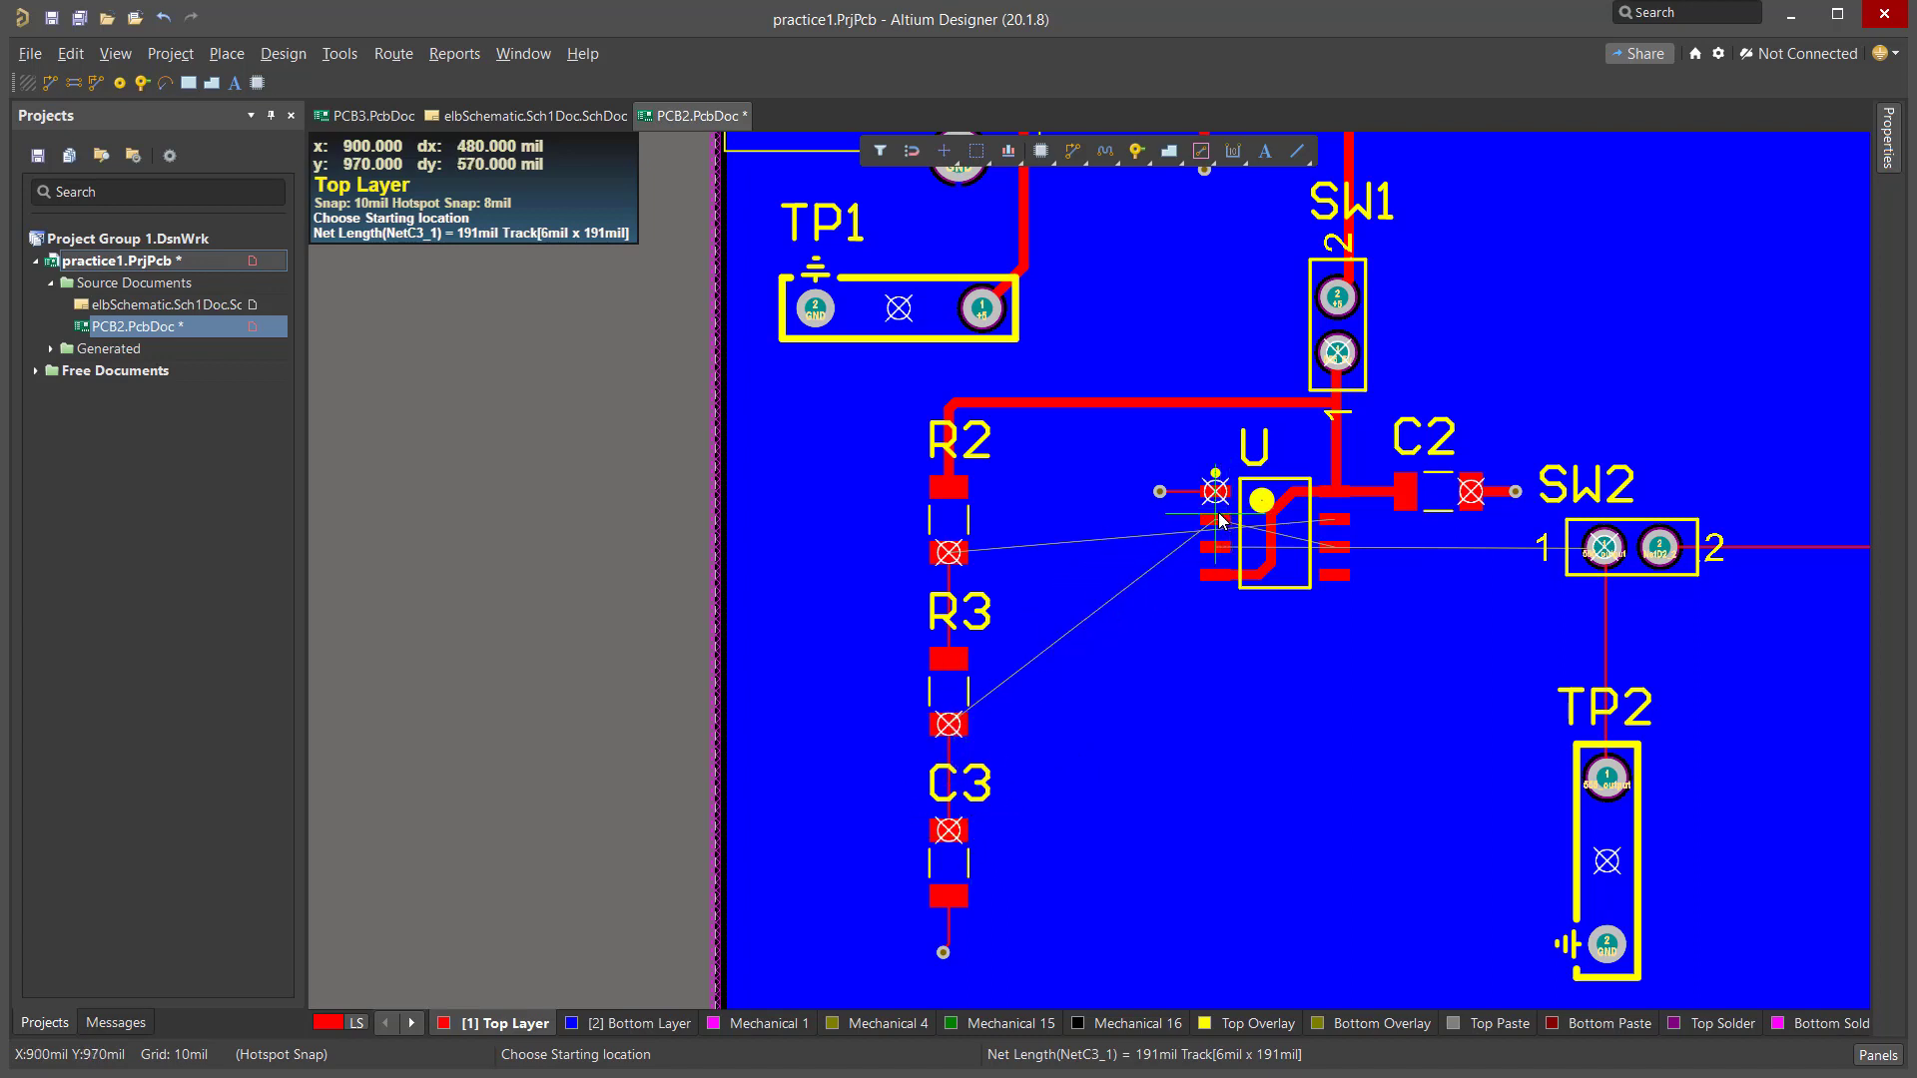
mouse_move(1214, 525)
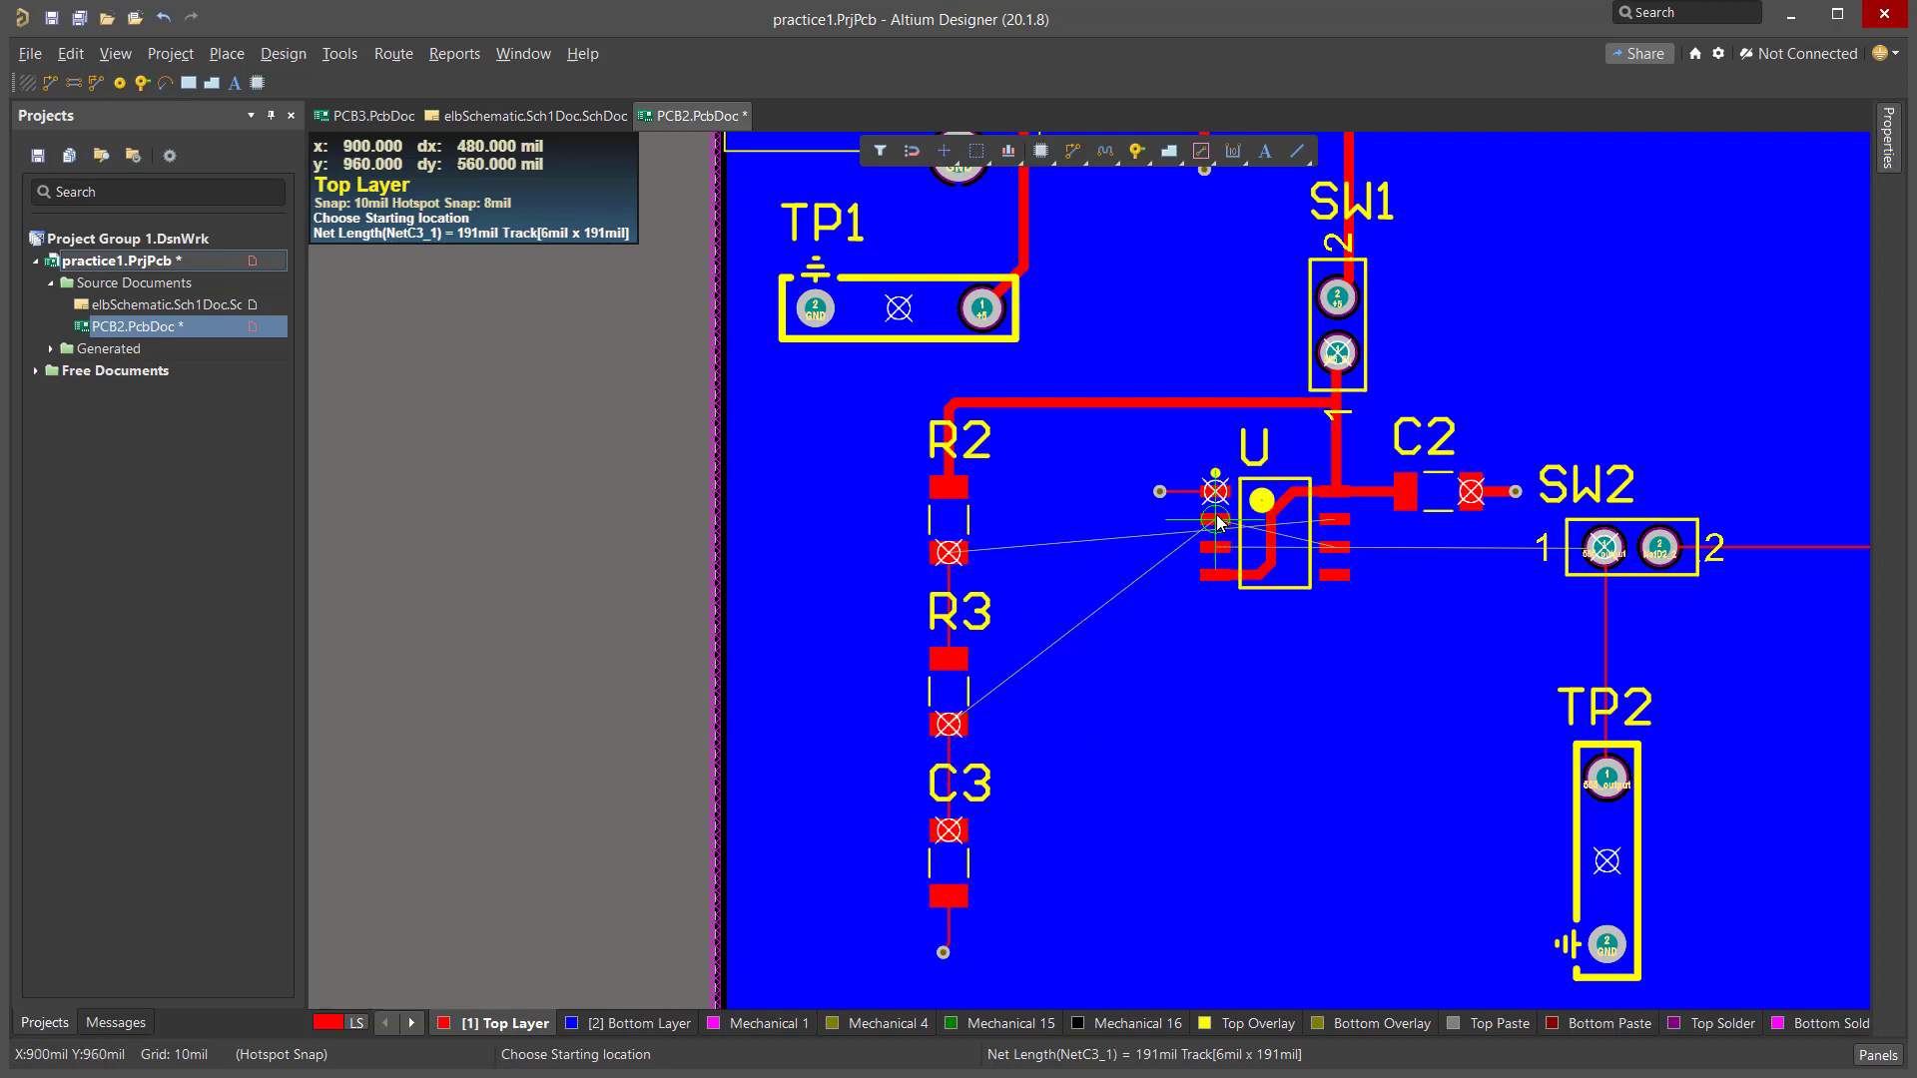
mouse_move(919, 794)
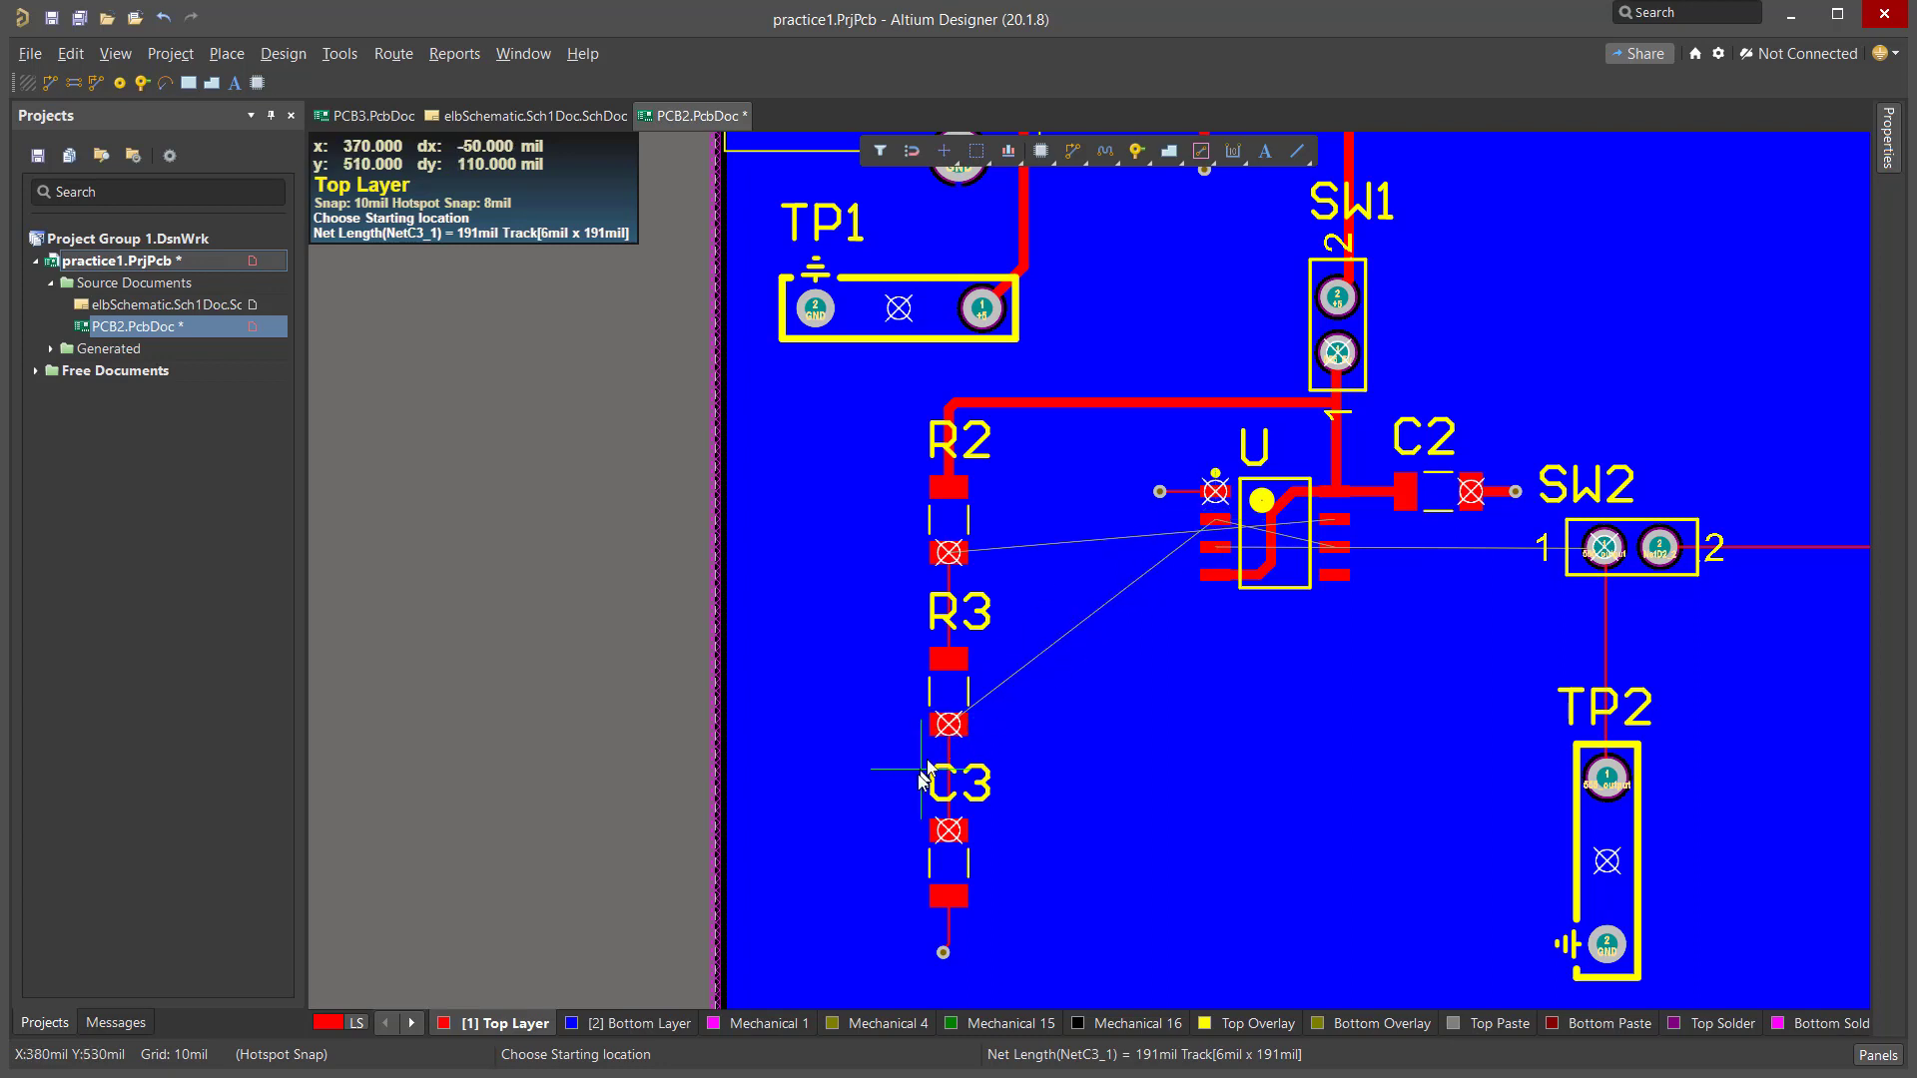
mouse_move(1214, 527)
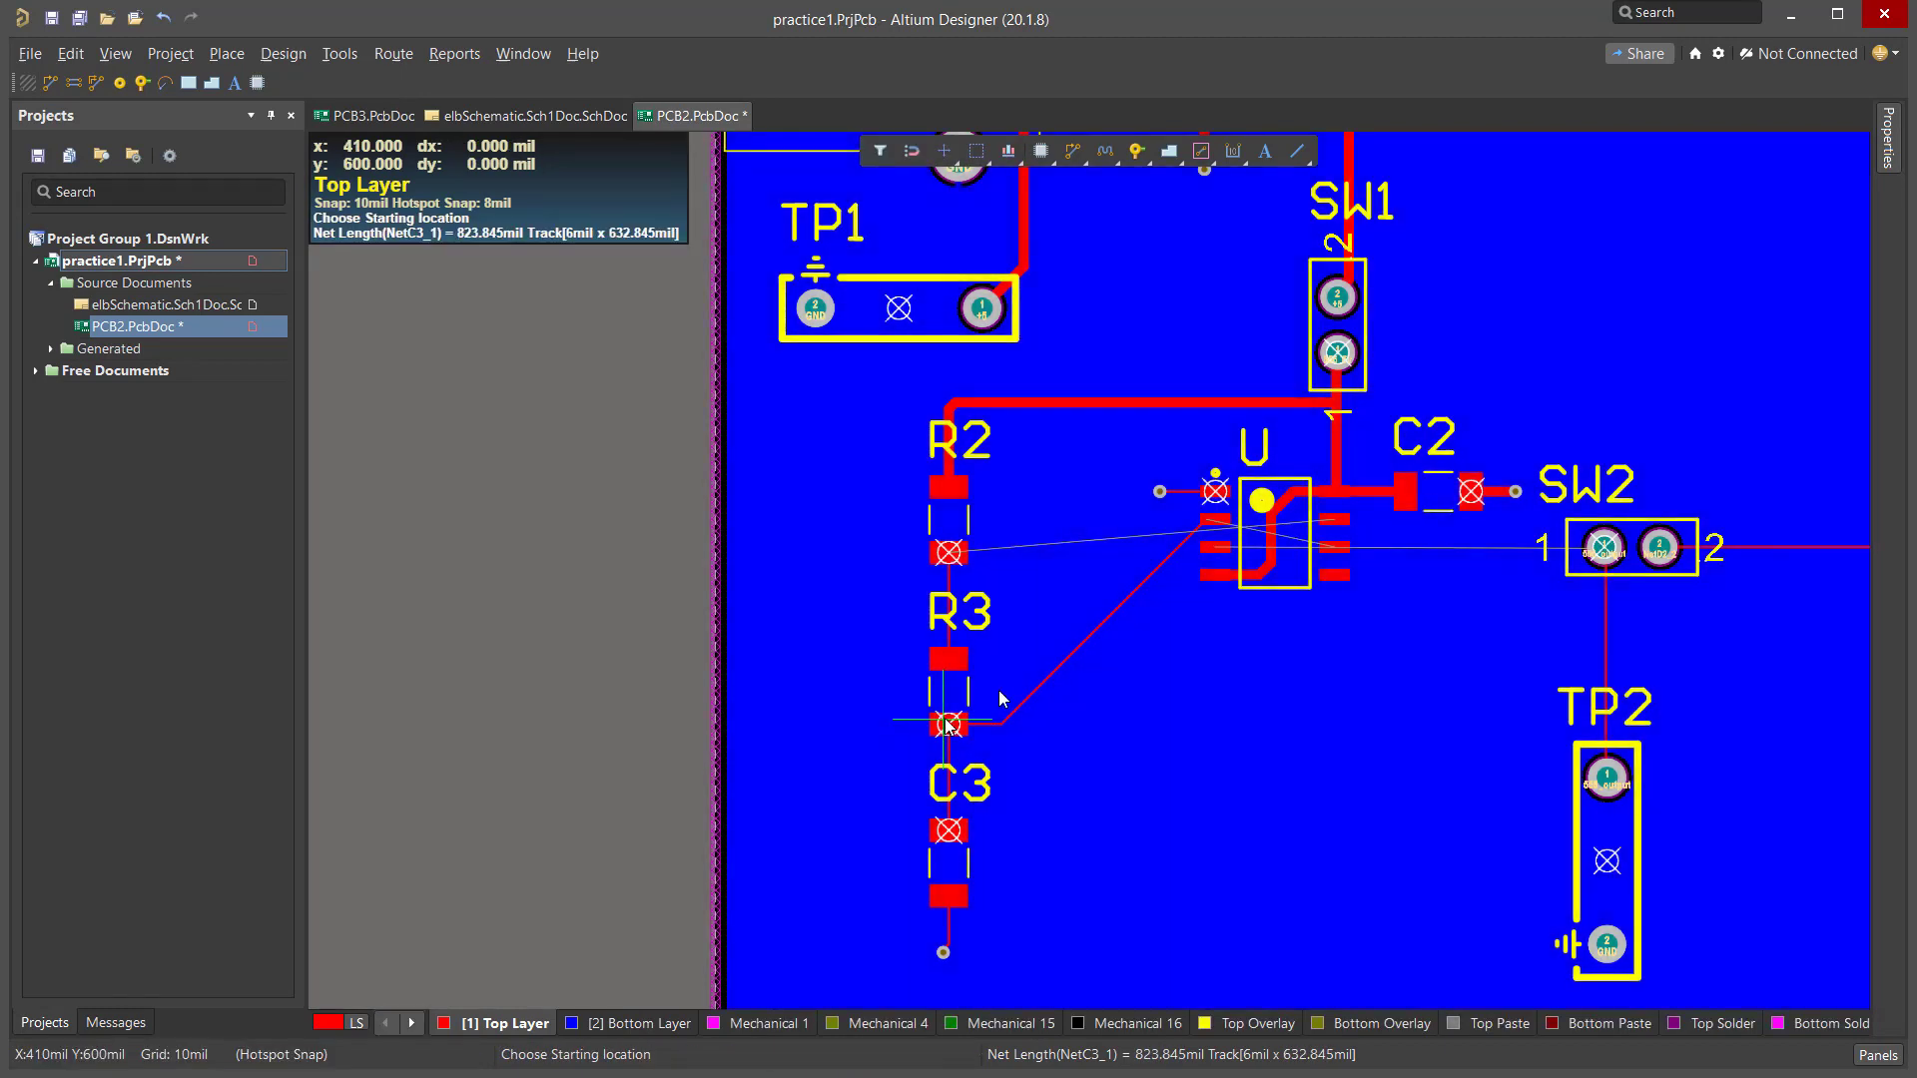
mouse_move(1249, 678)
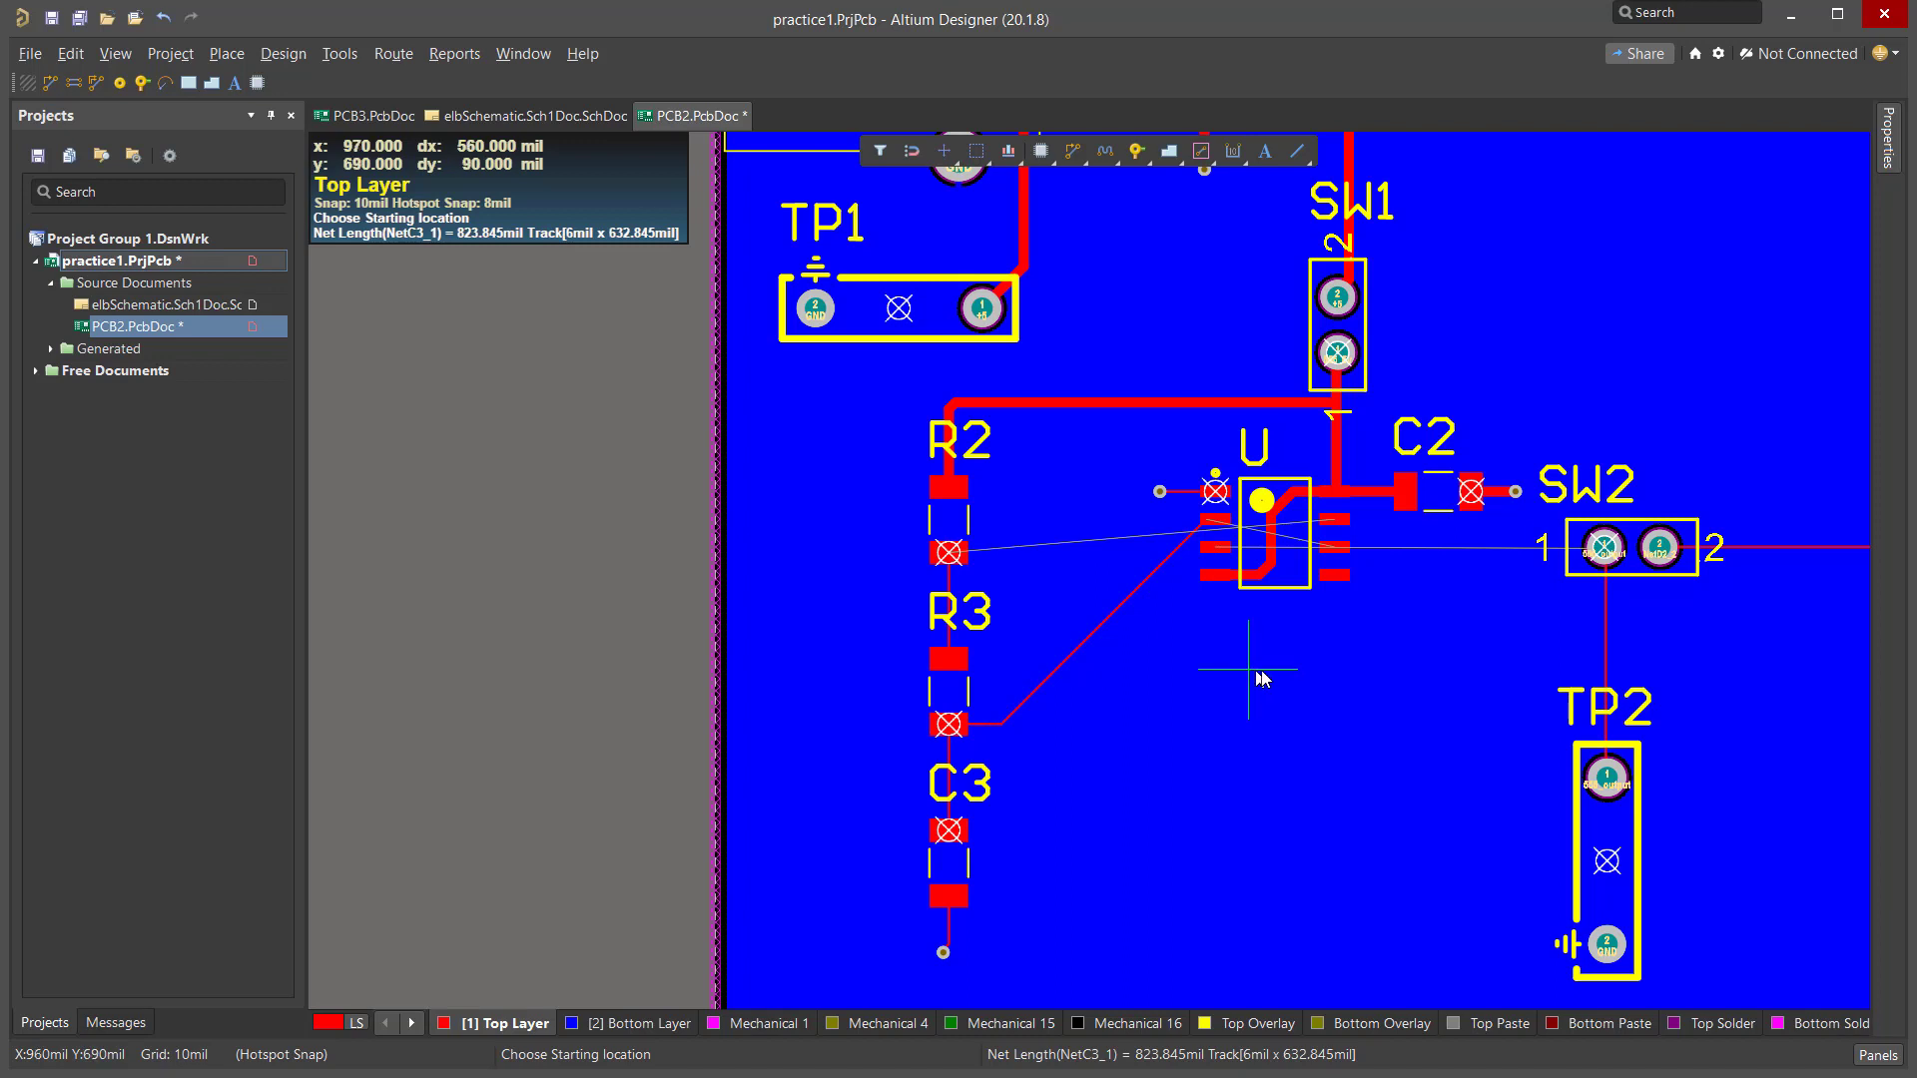
mouse_move(1378, 623)
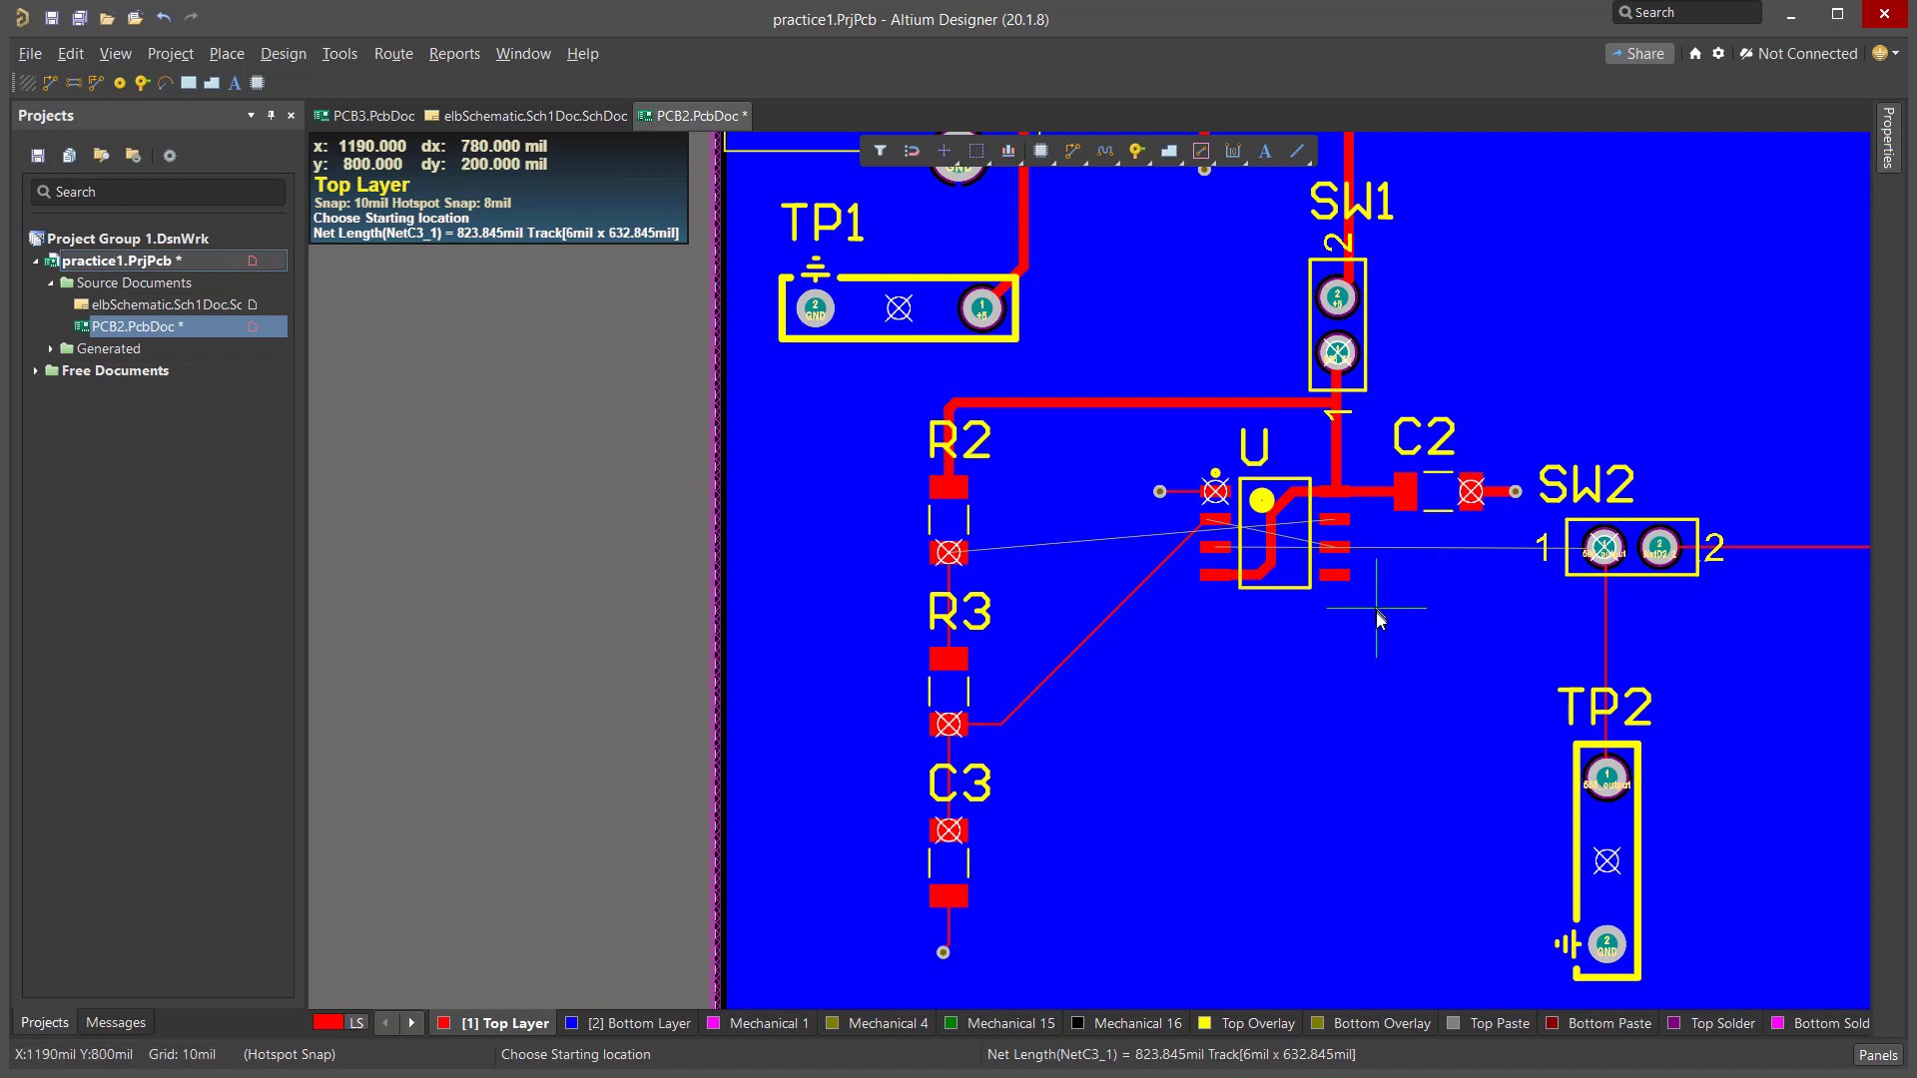
mouse_move(1222, 554)
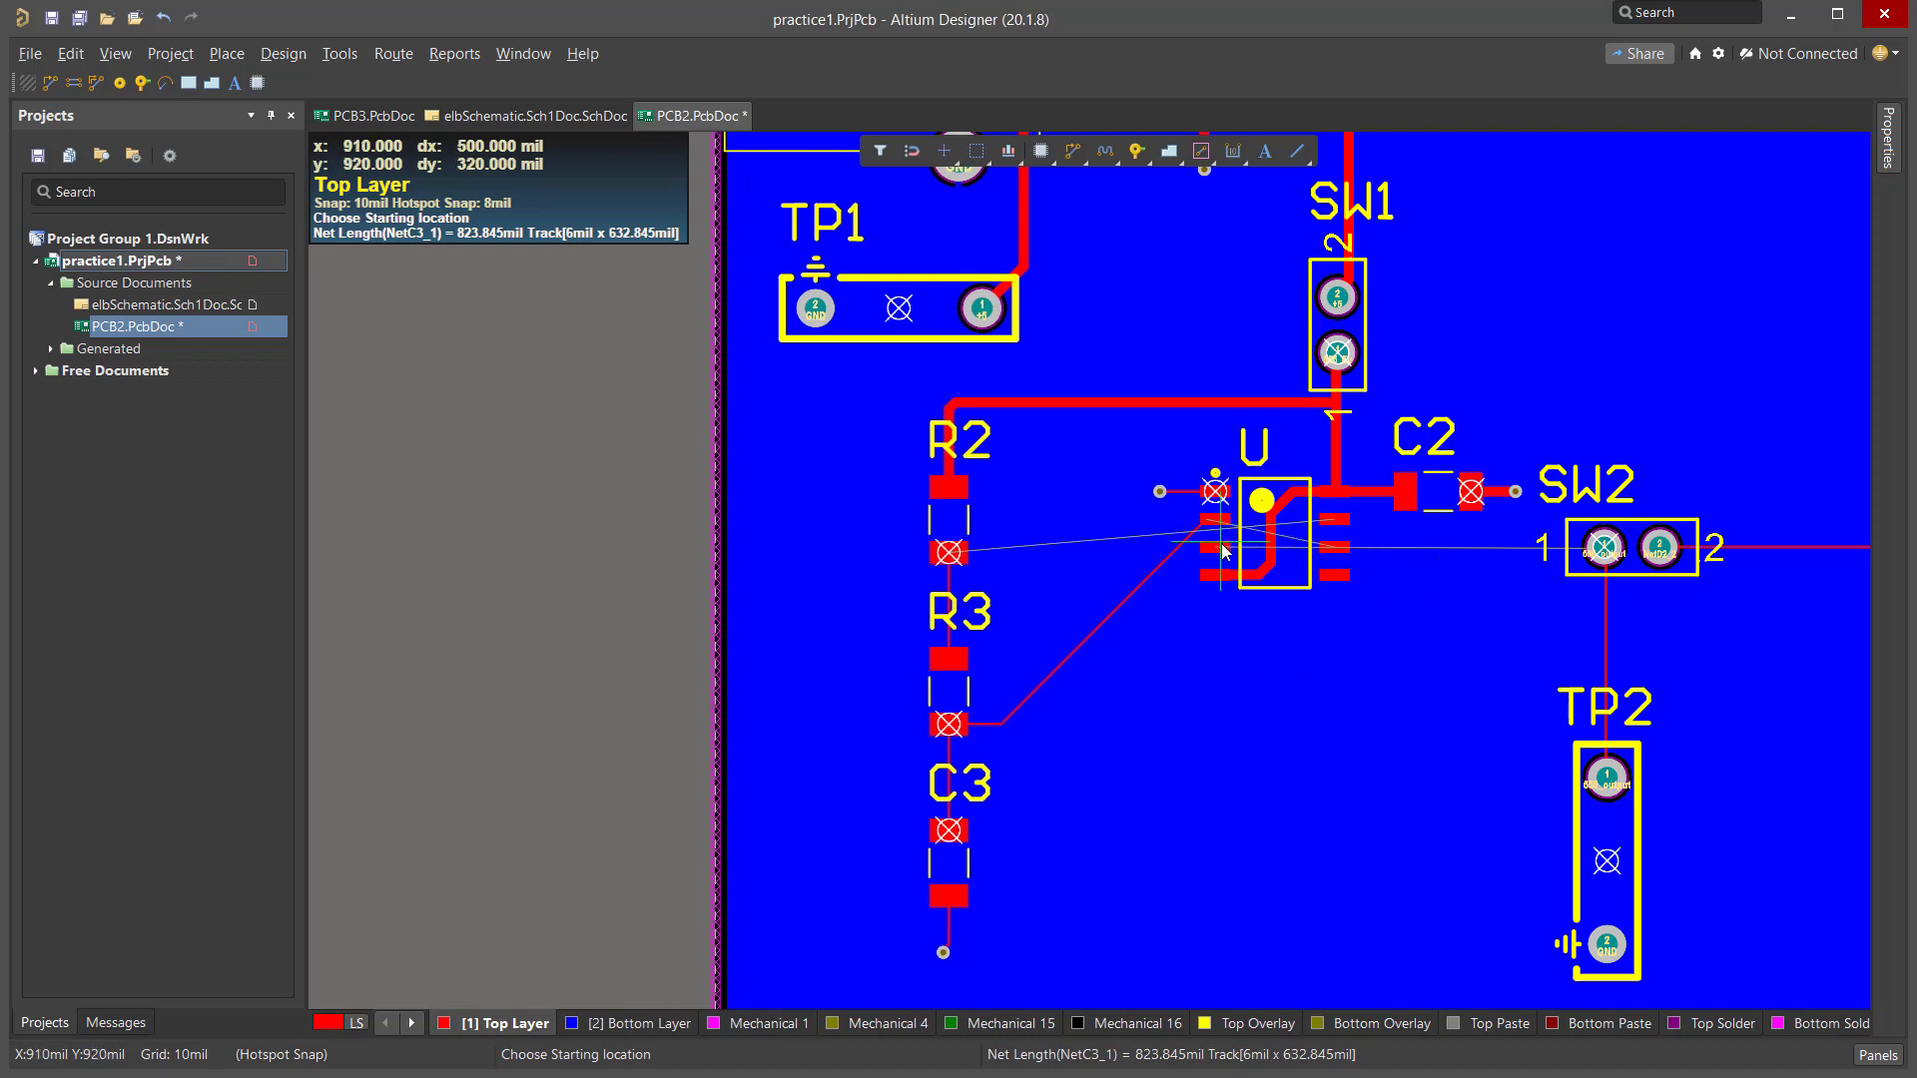
mouse_move(1252, 559)
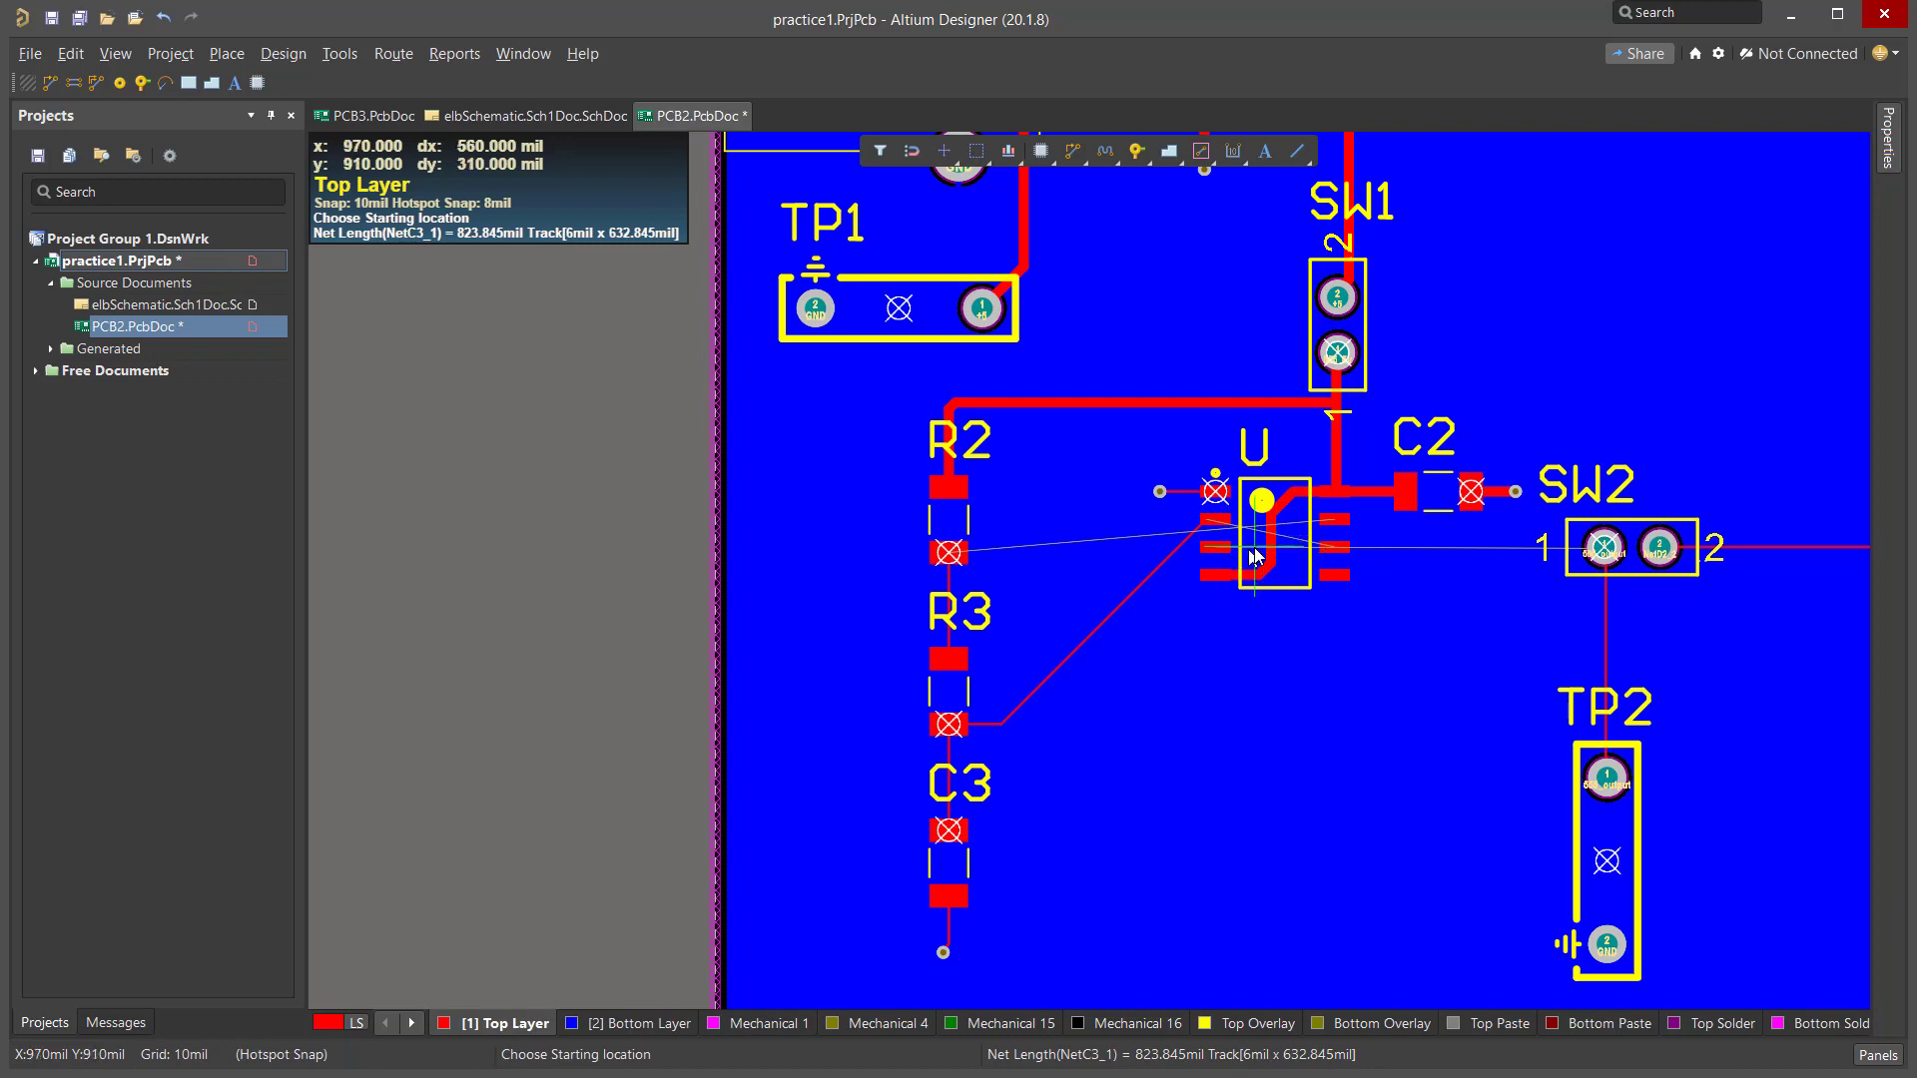
mouse_move(1211, 587)
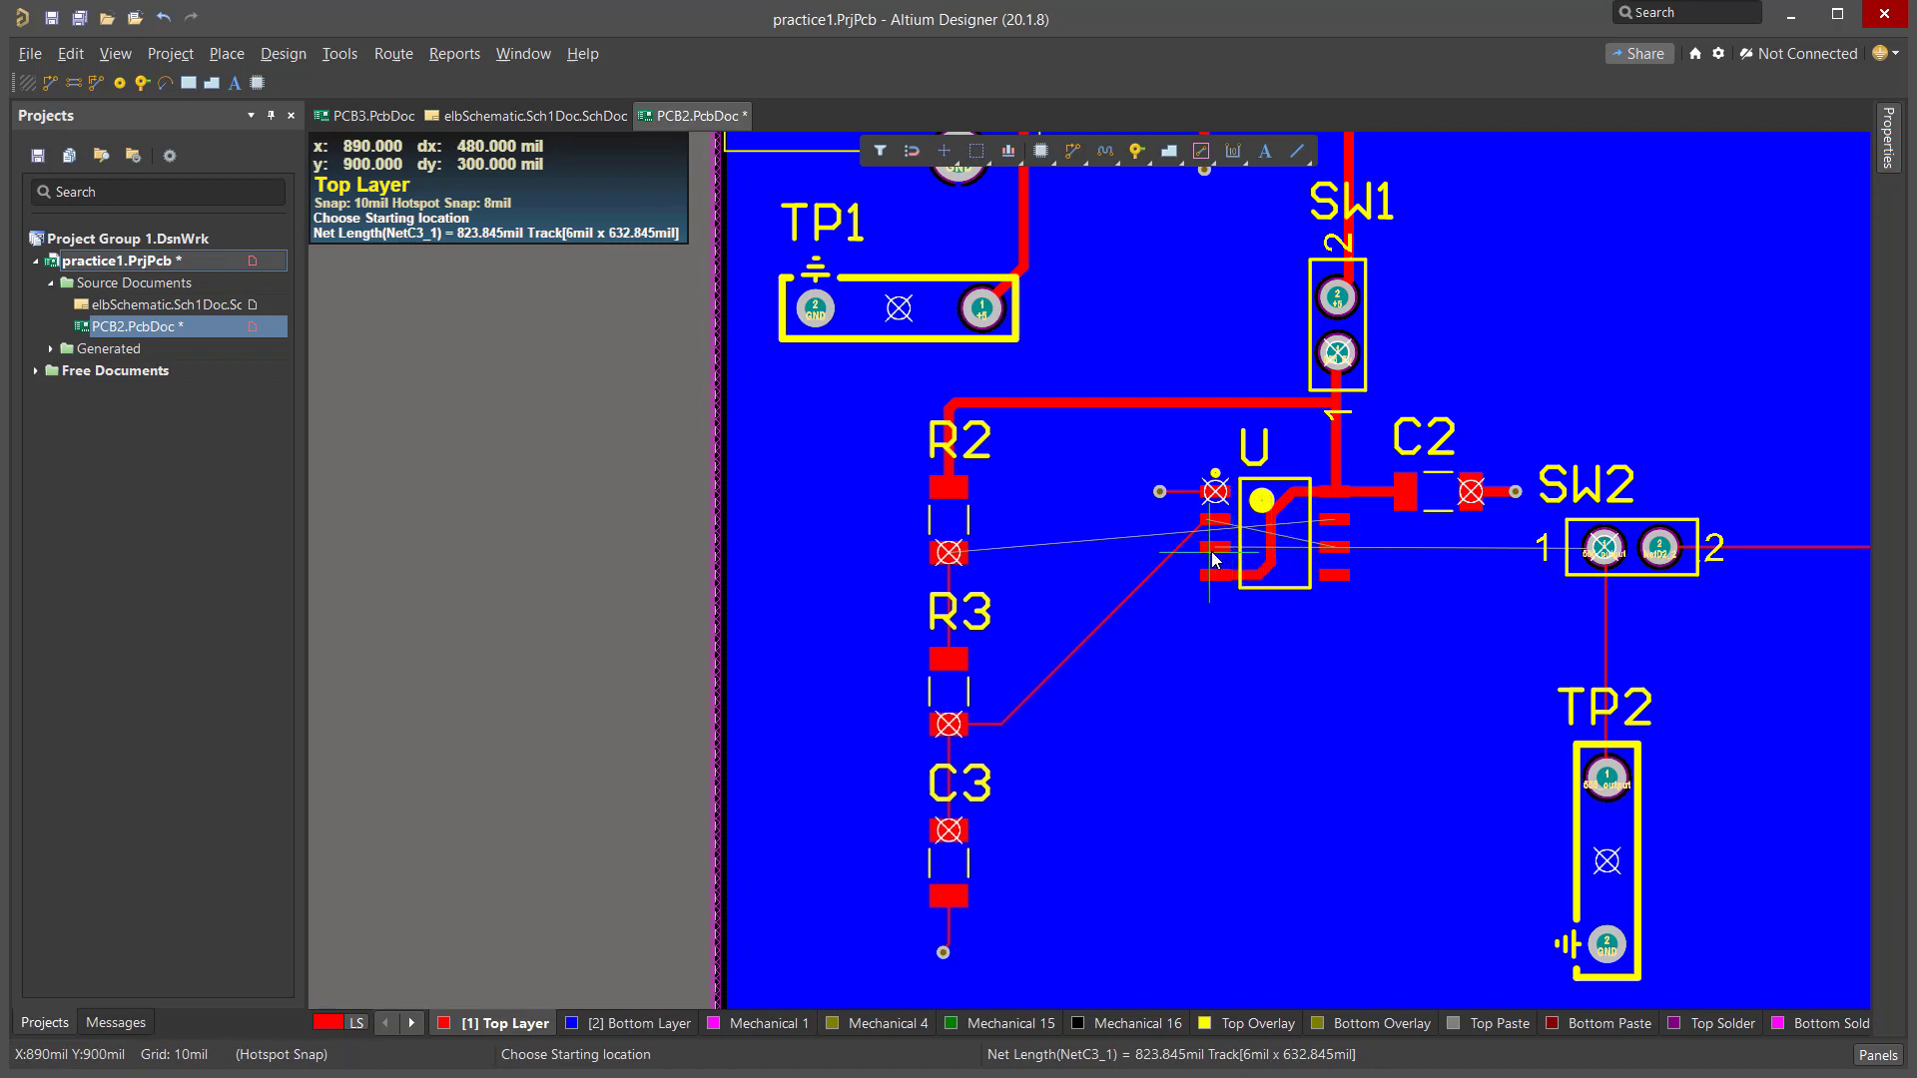
mouse_move(1512, 602)
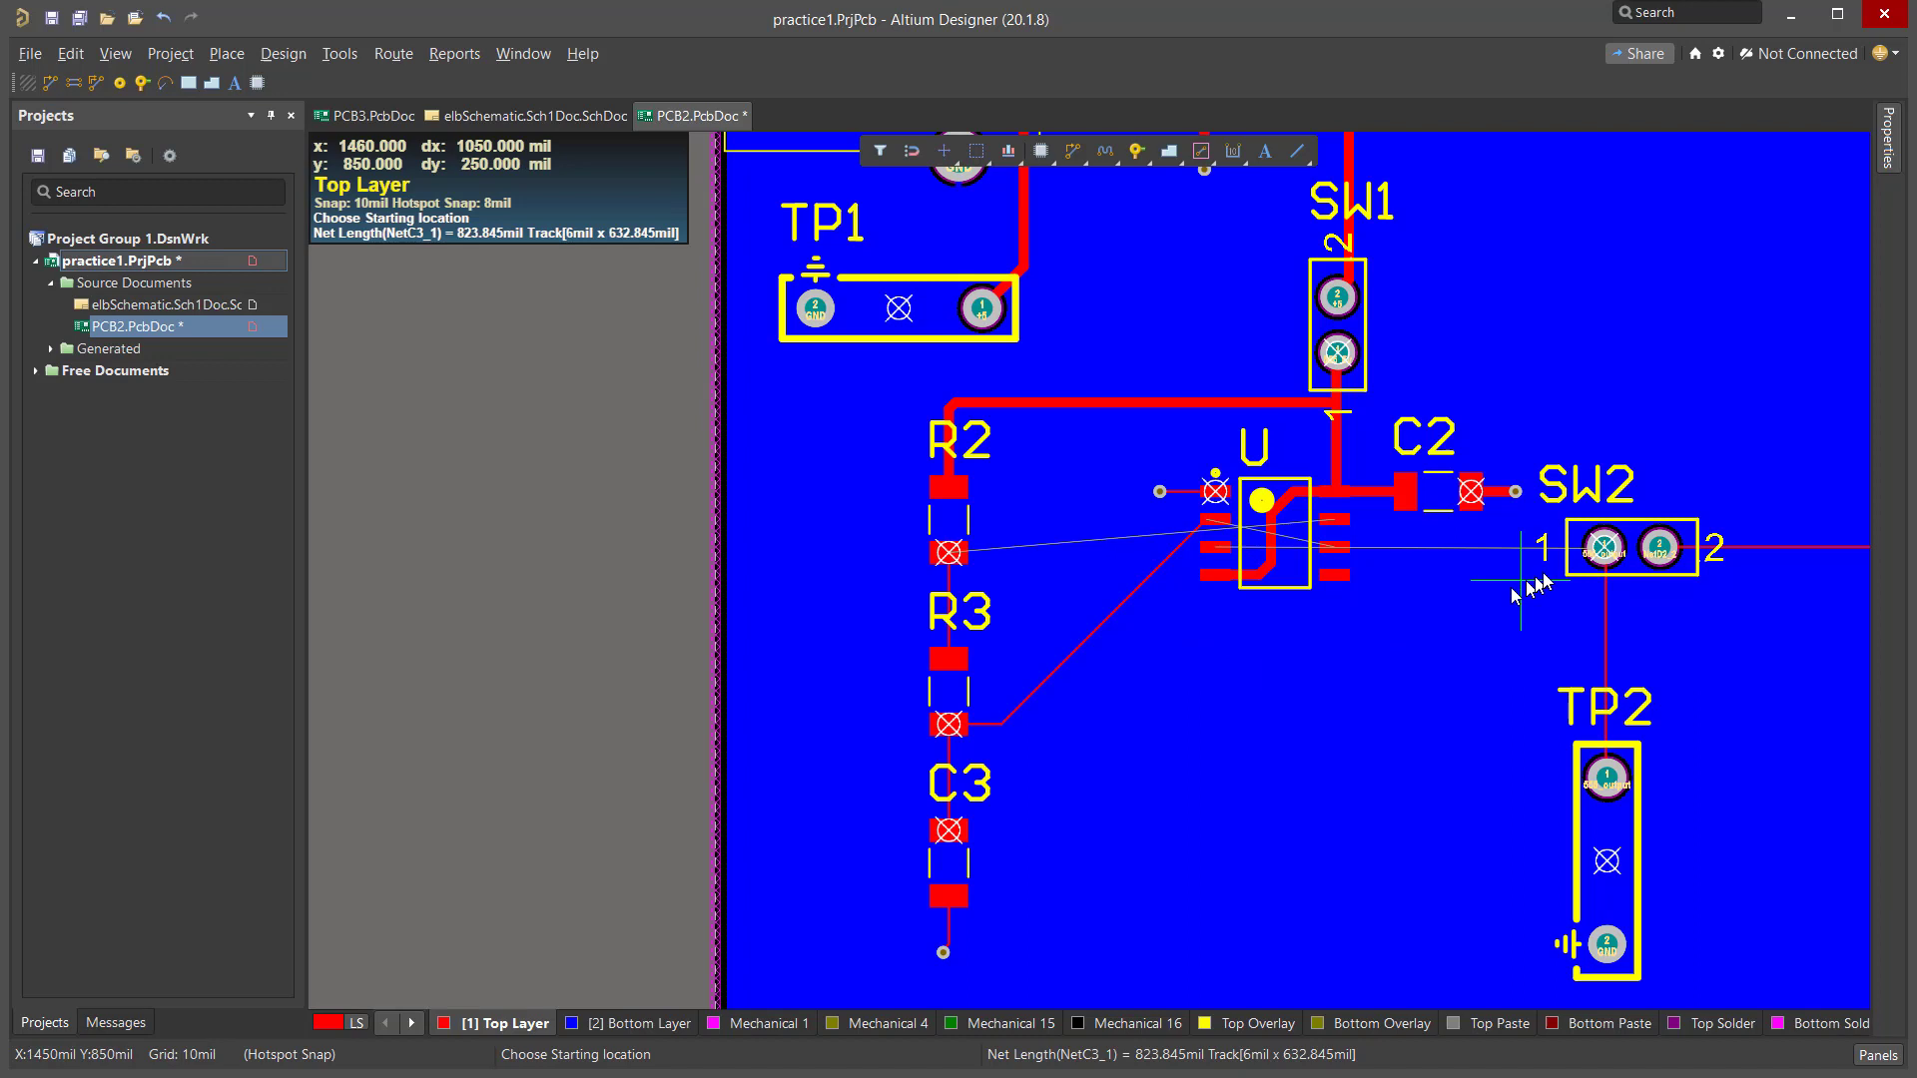
mouse_move(1227, 560)
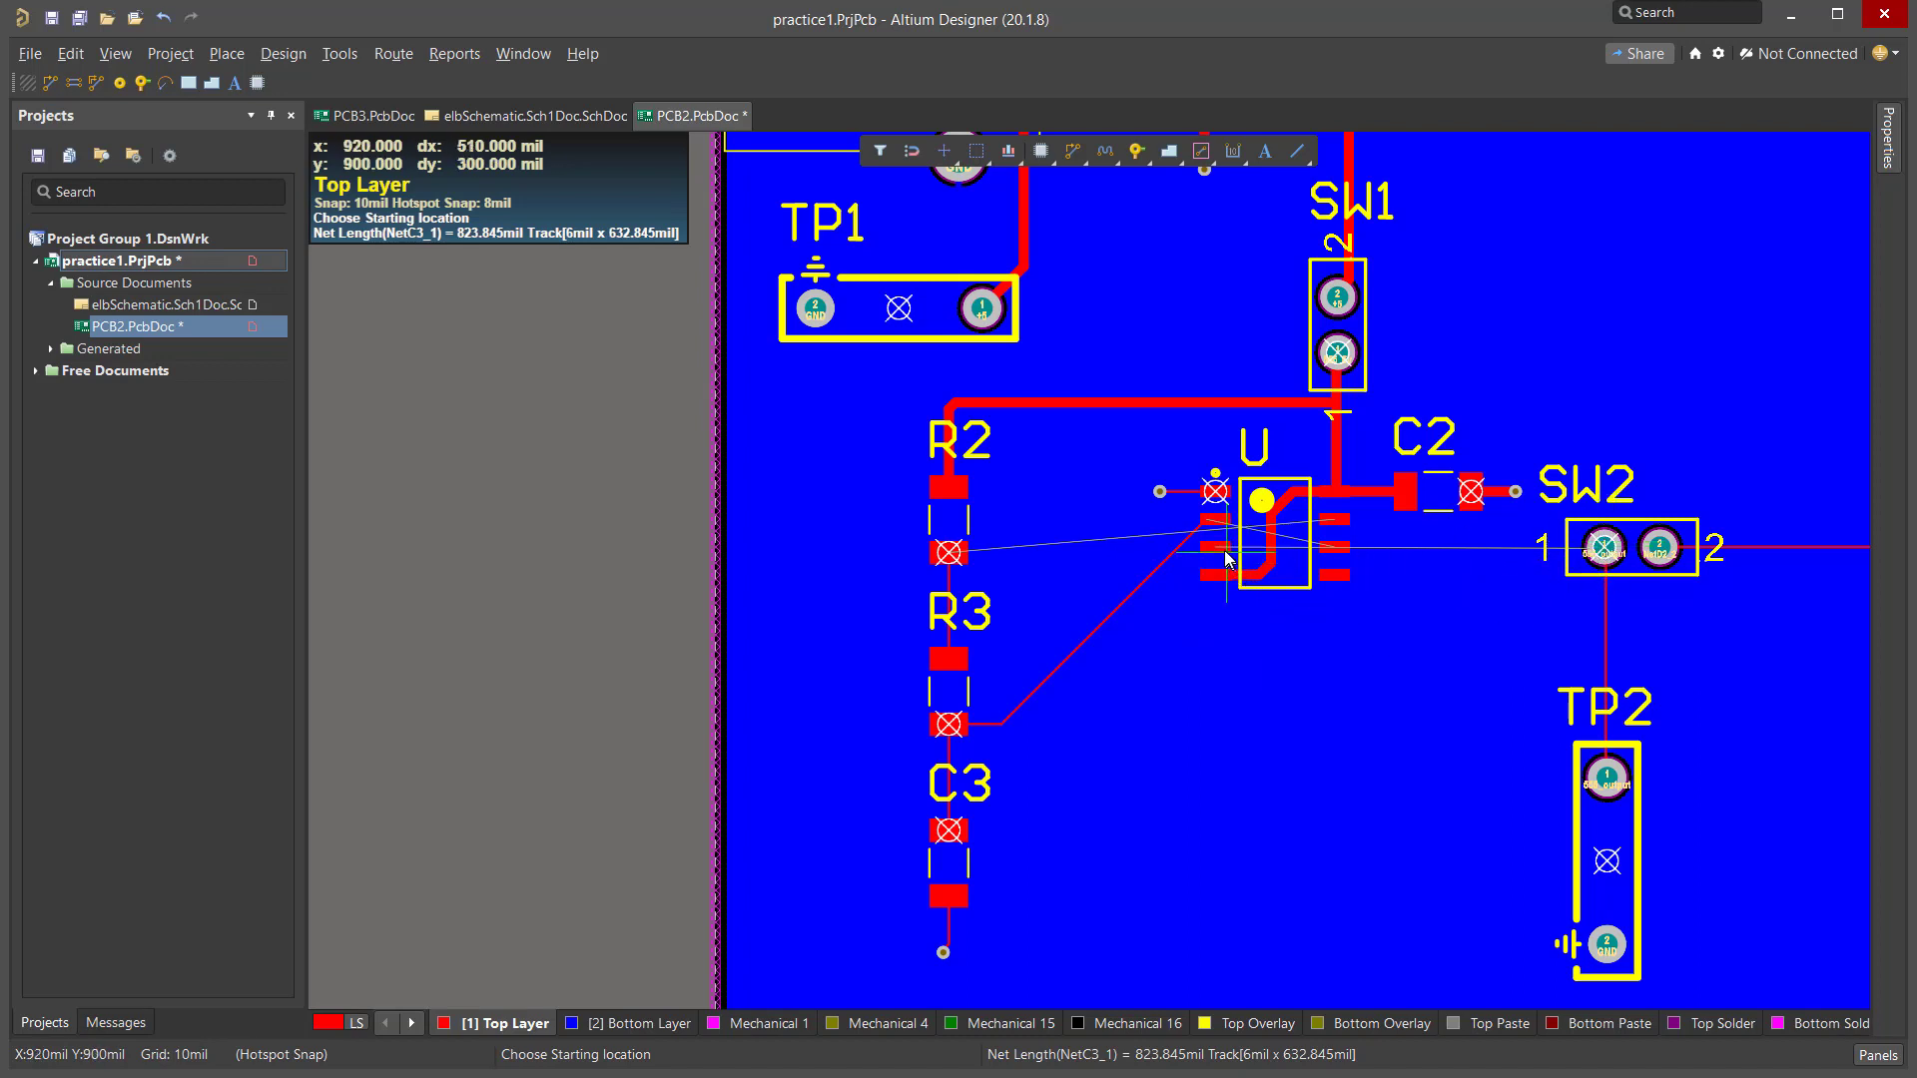
mouse_move(1212, 559)
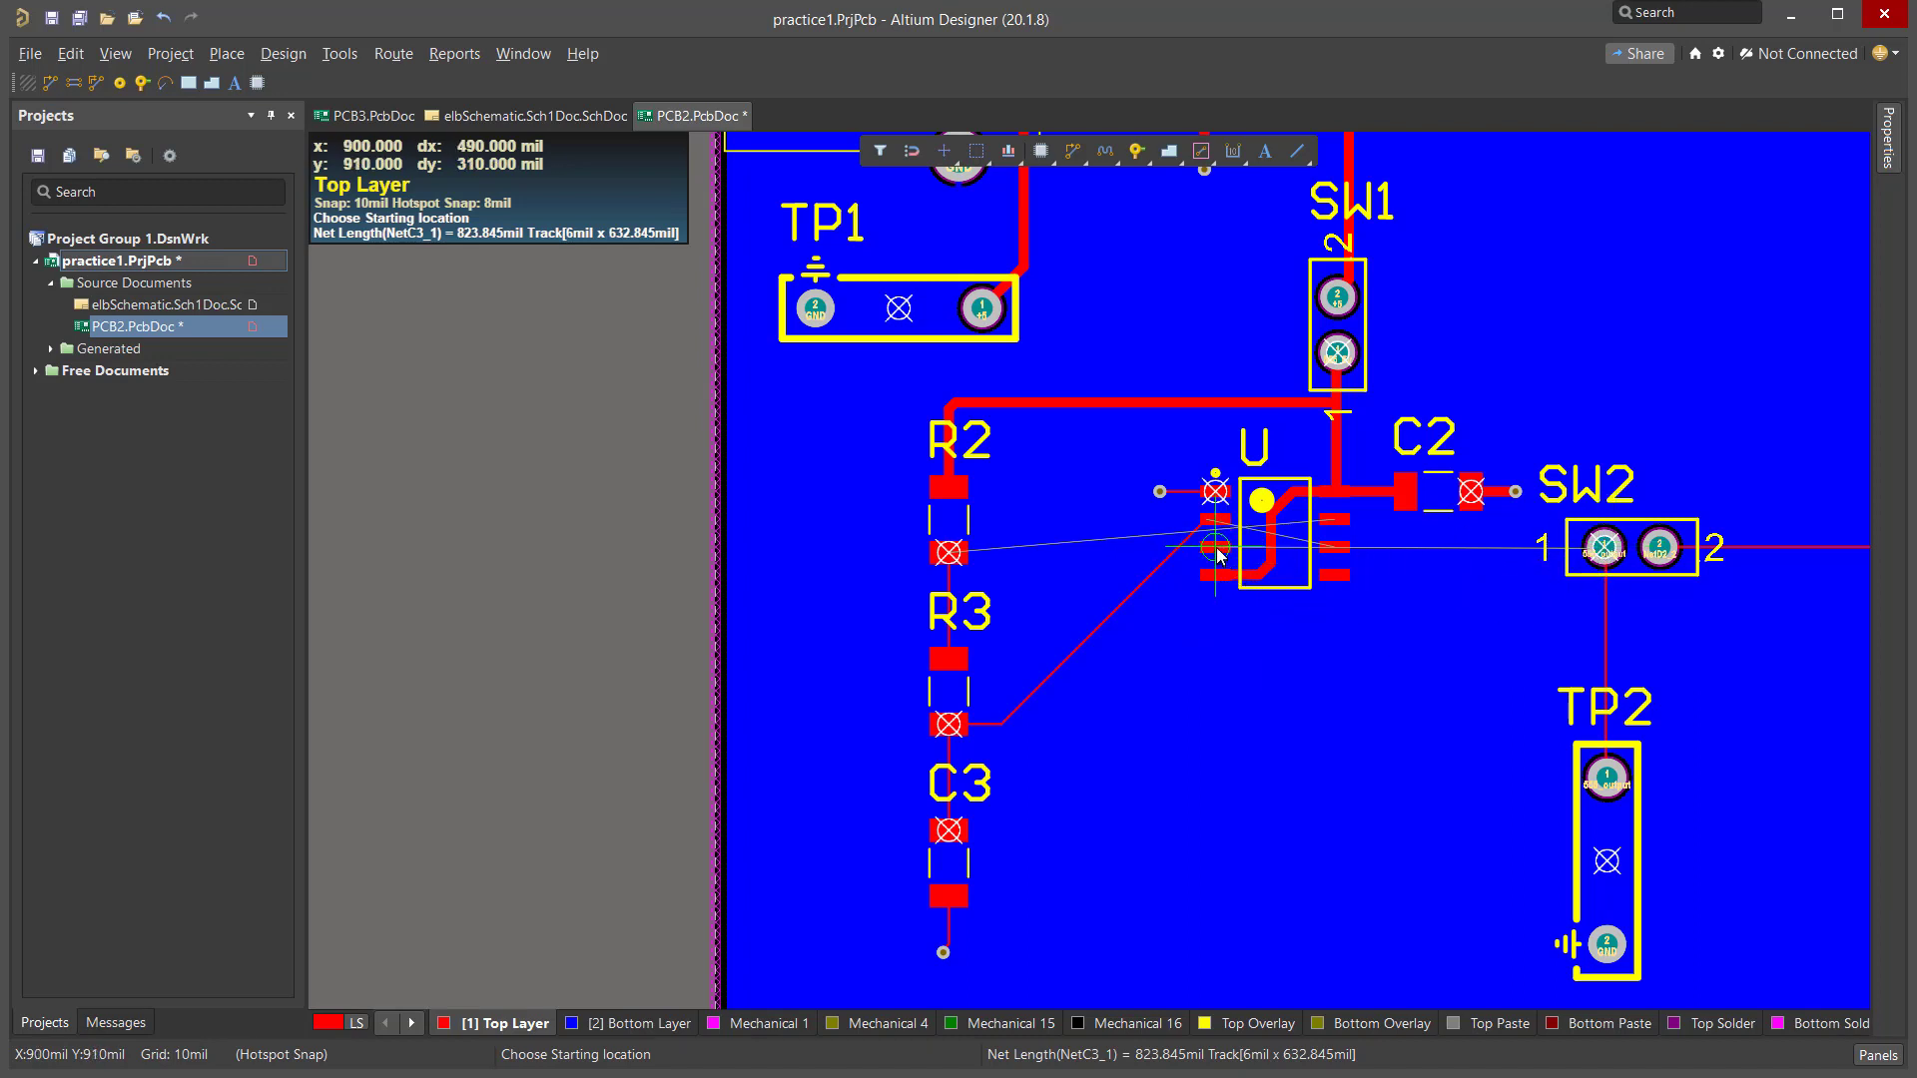
mouse_move(1199, 579)
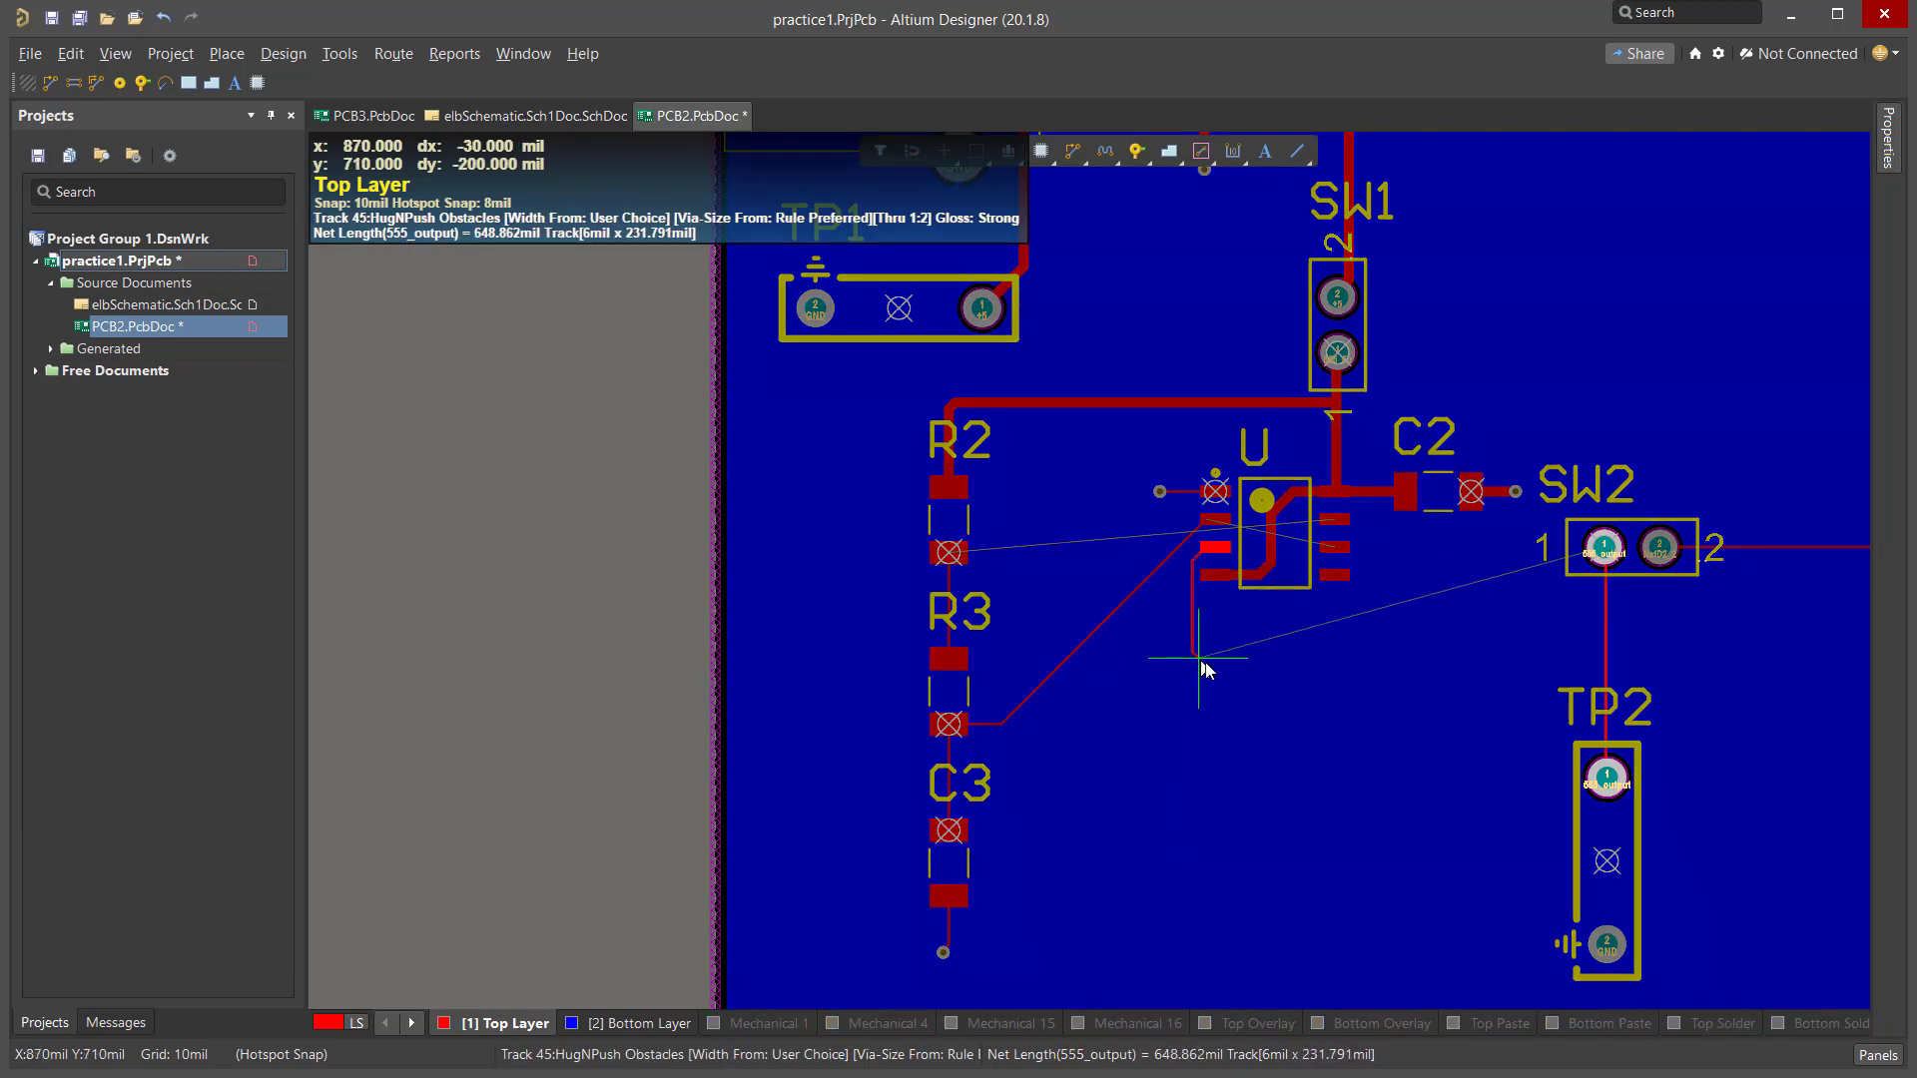
mouse_move(1369, 633)
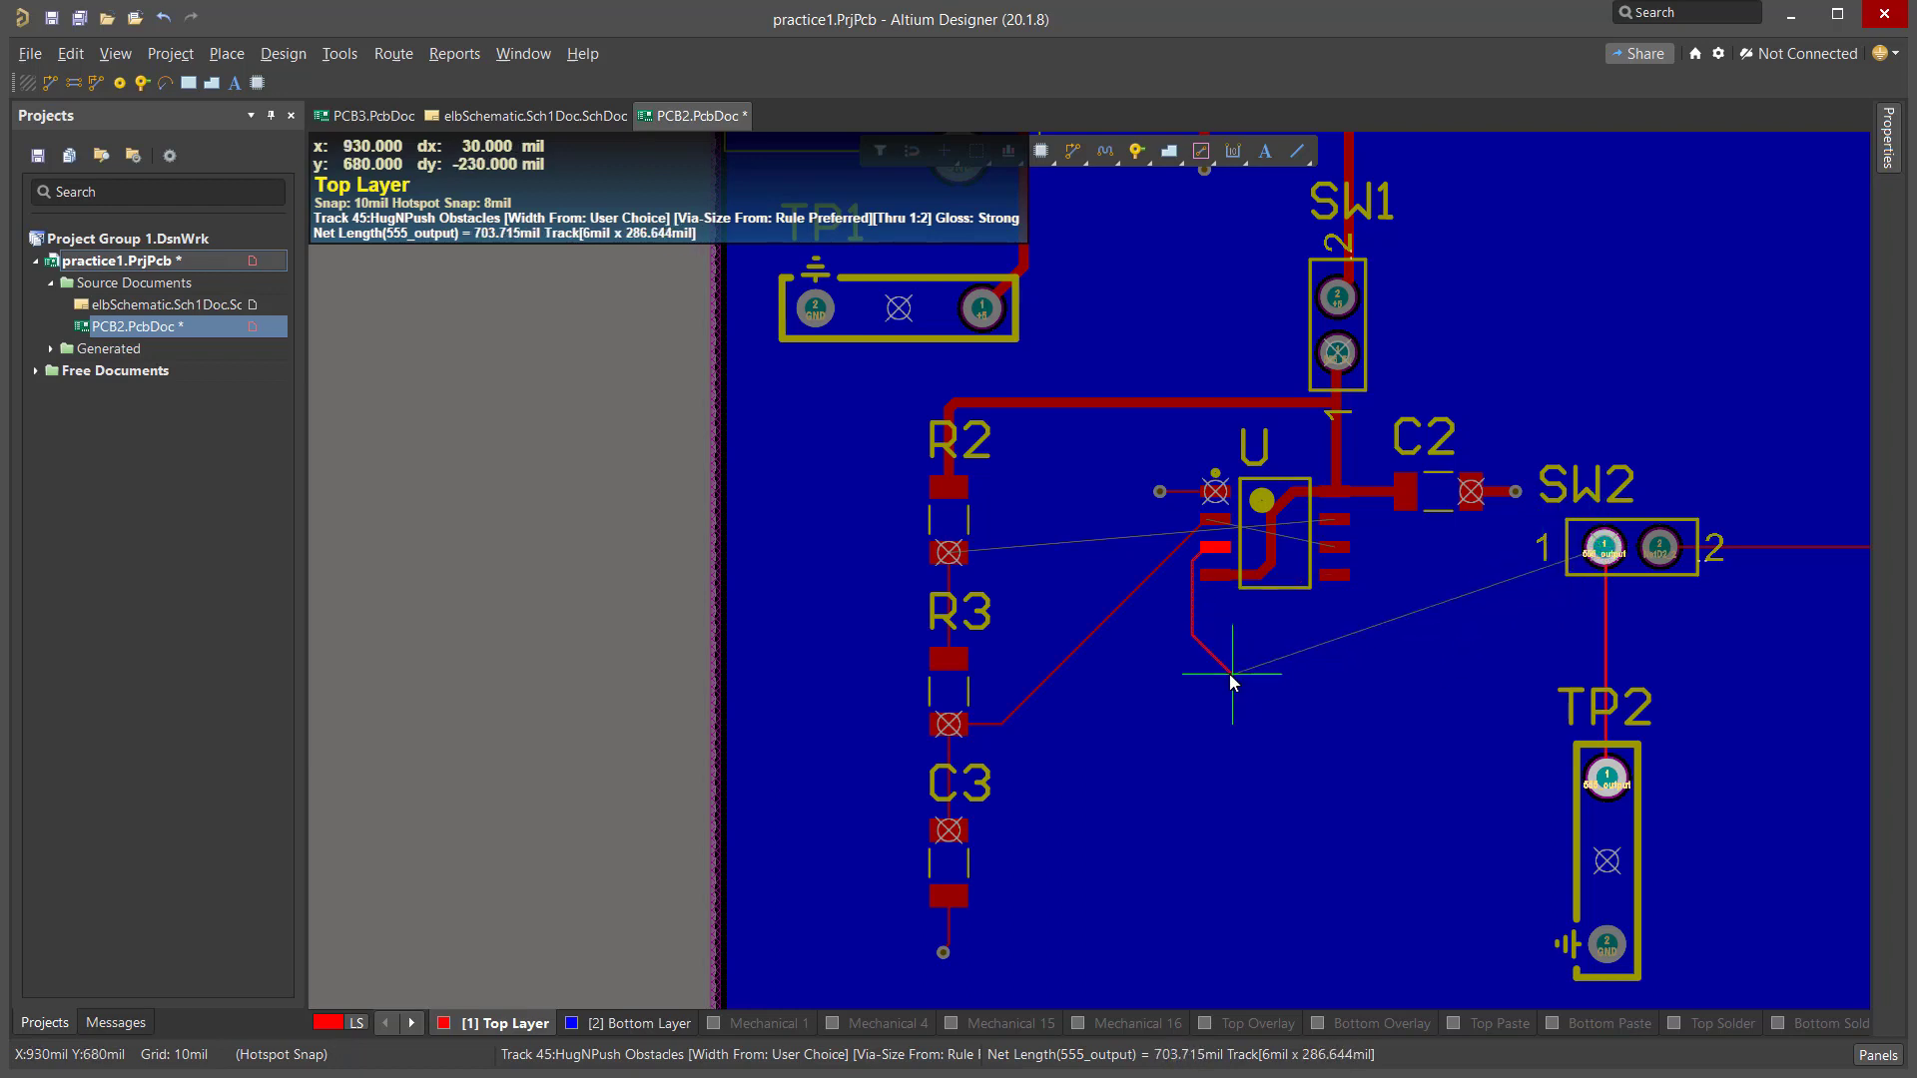
mouse_move(1182, 622)
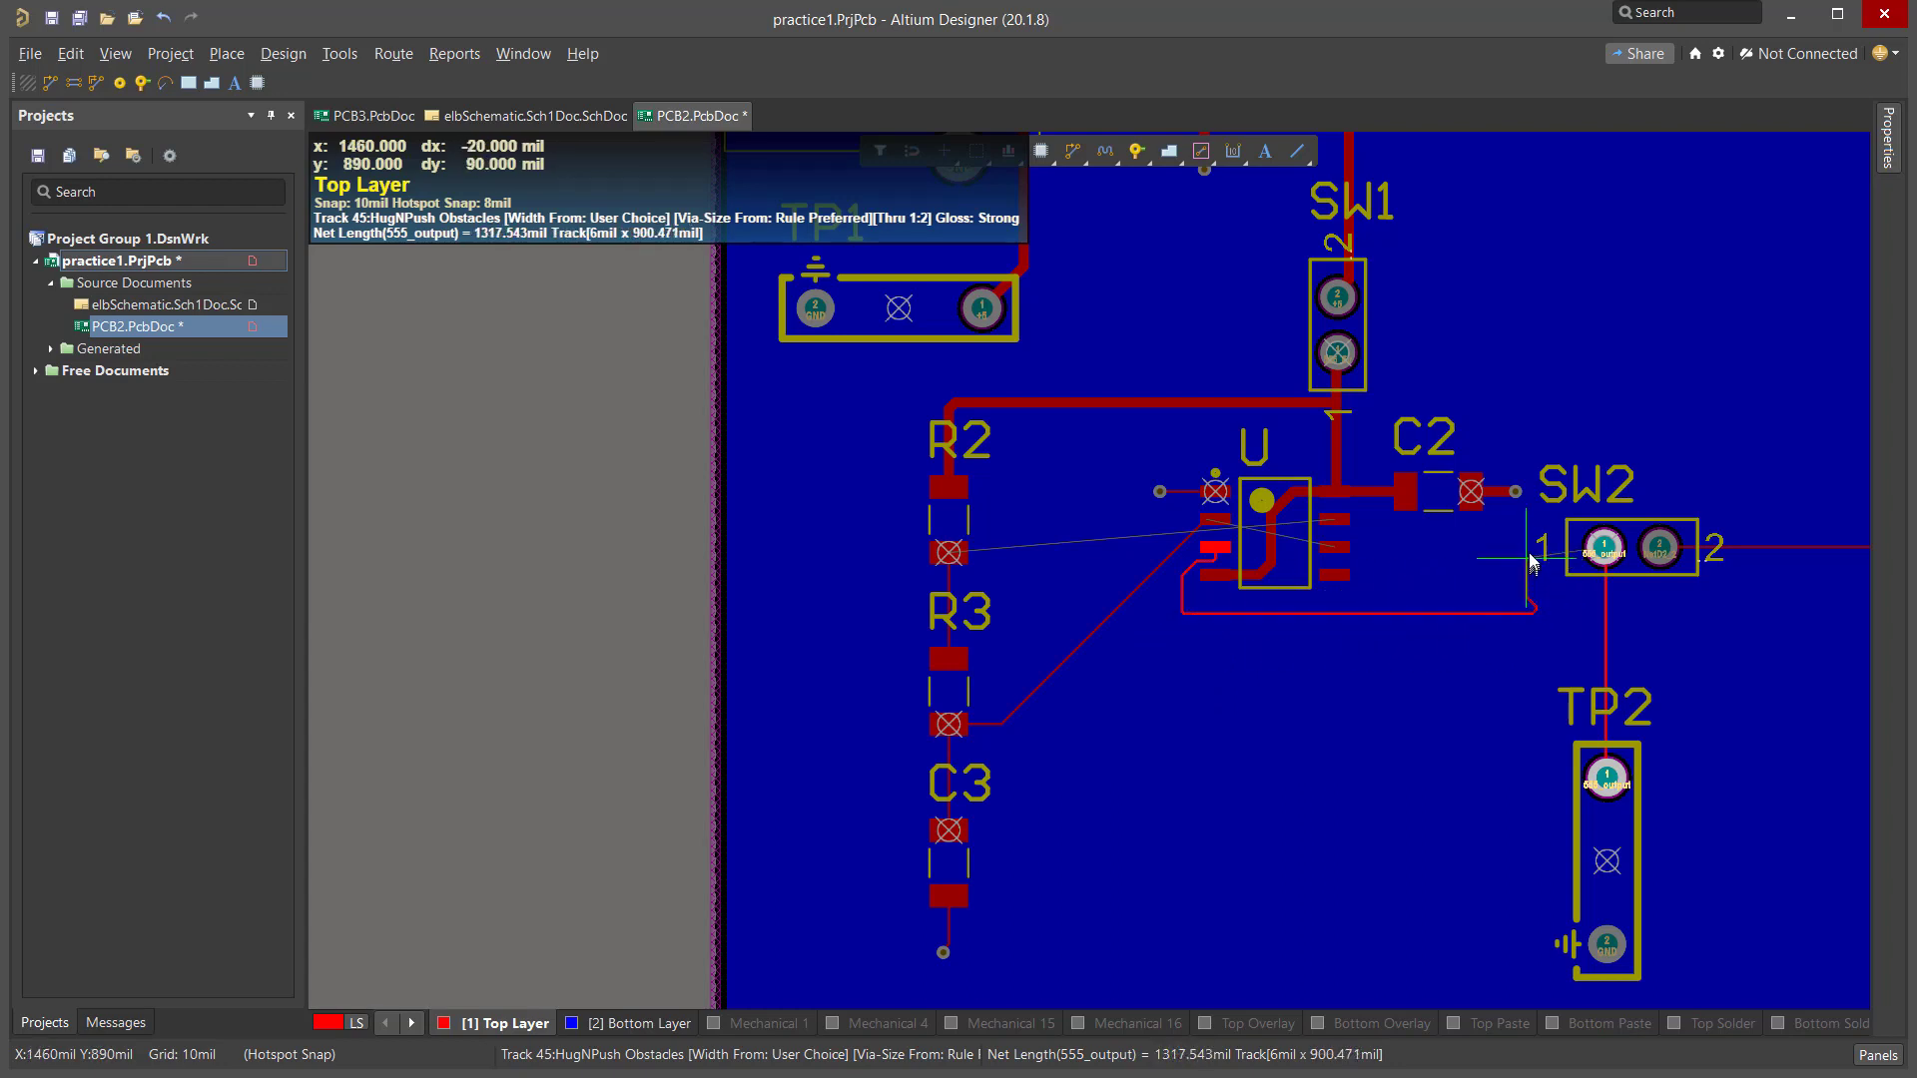
mouse_move(1604, 546)
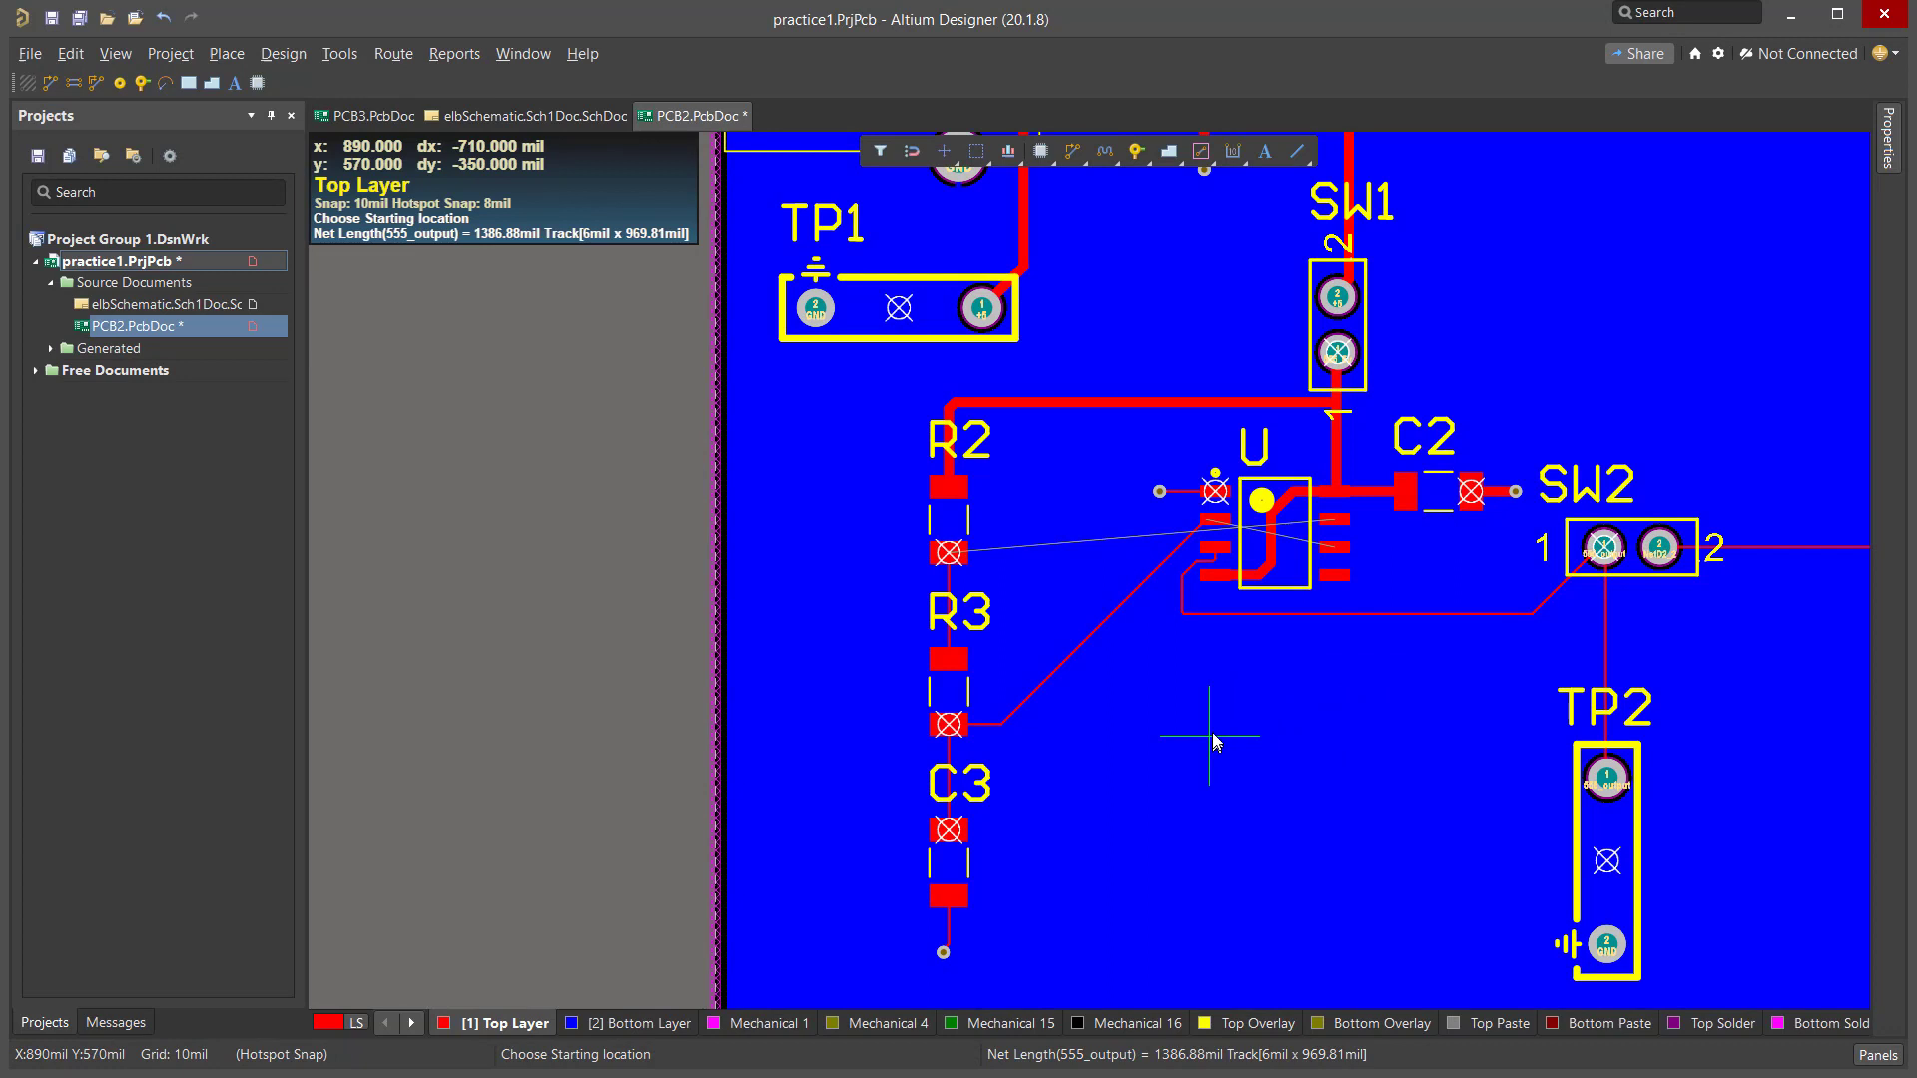
mouse_move(1249, 717)
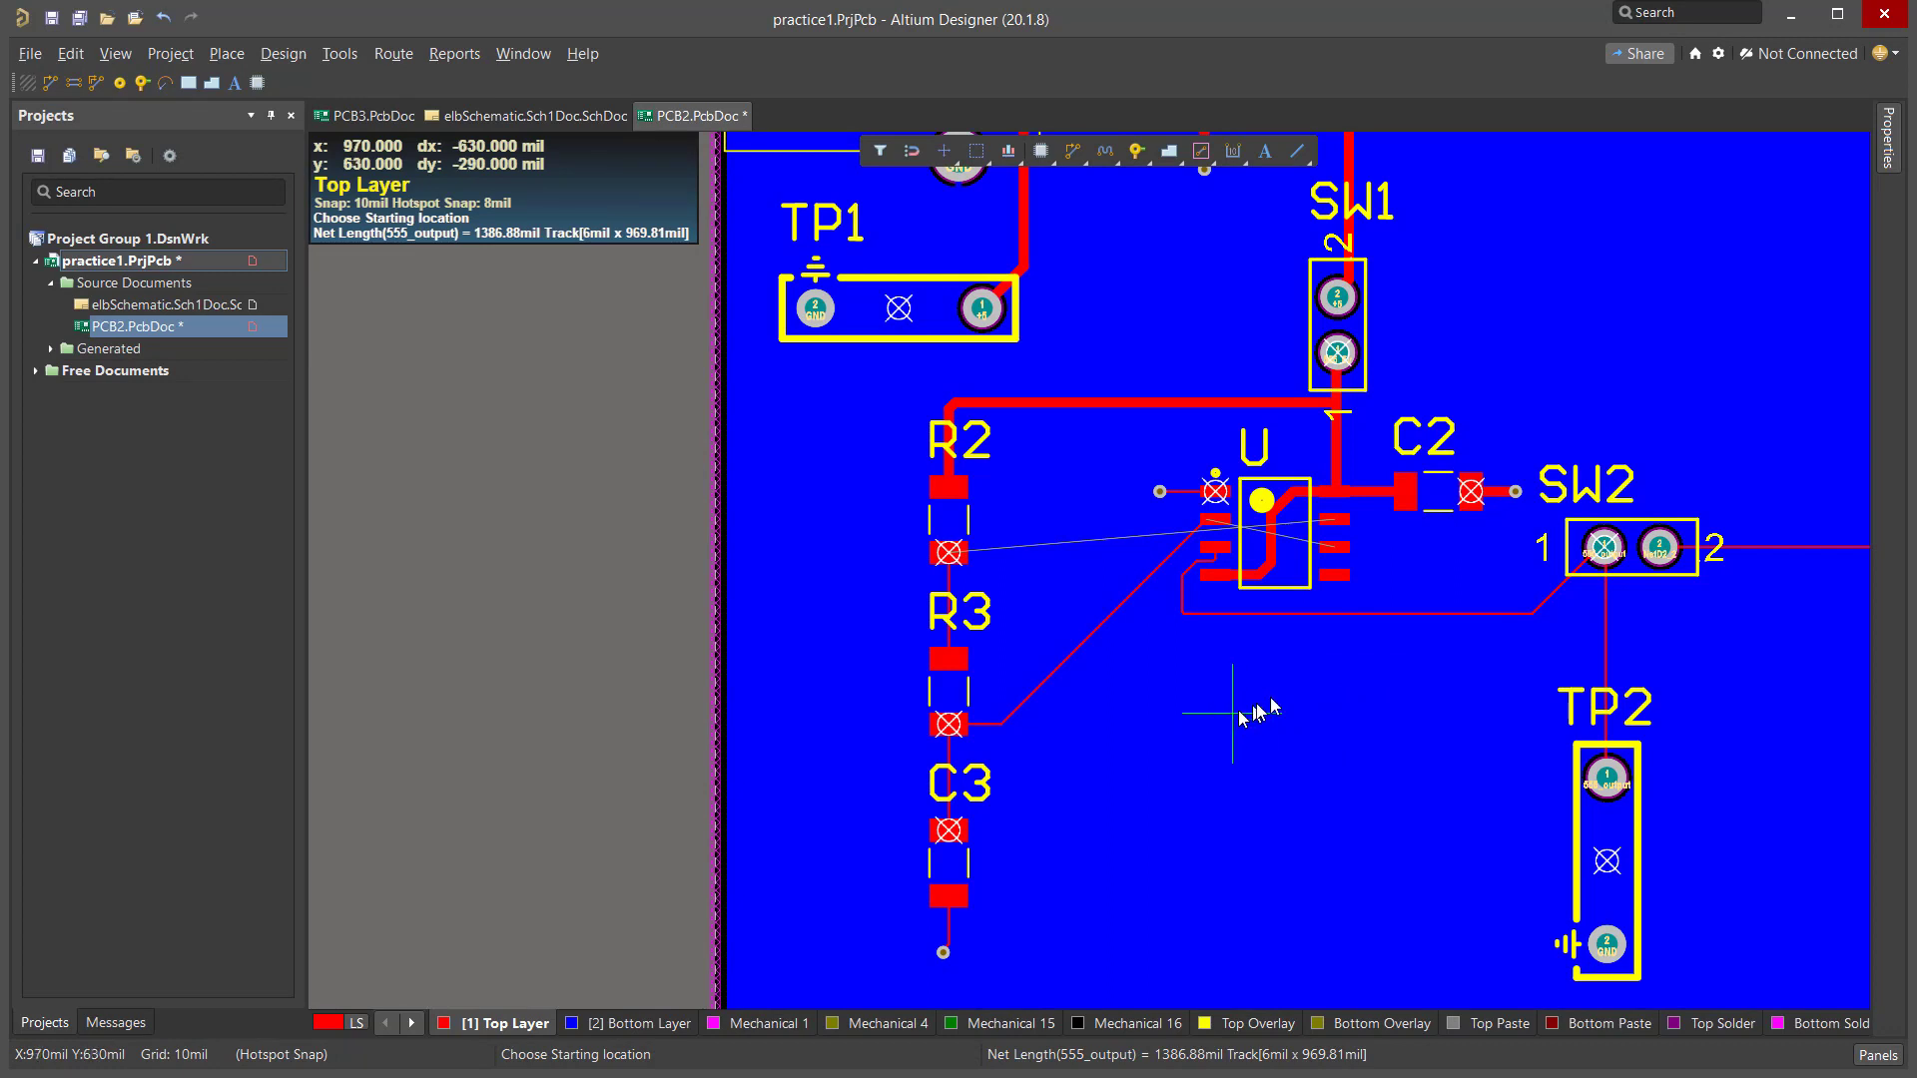
mouse_move(1288, 544)
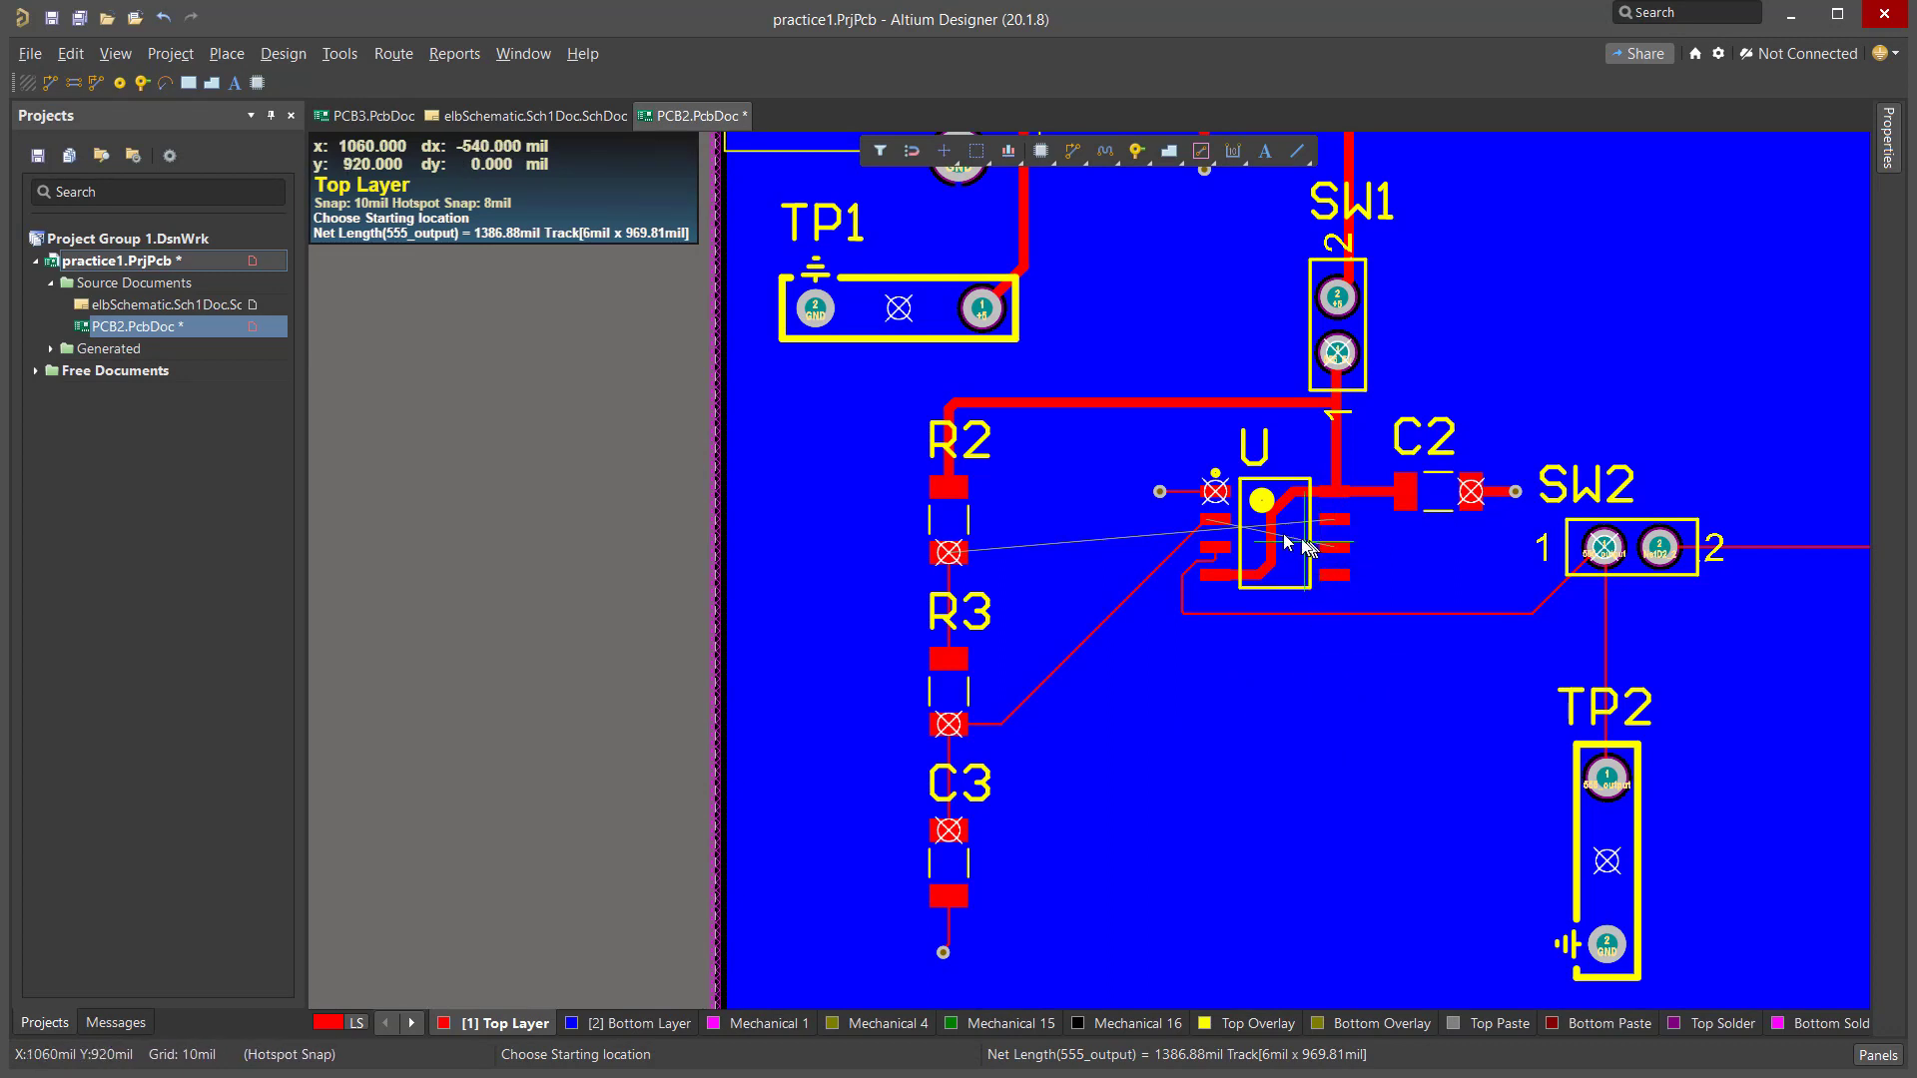
mouse_move(1351, 552)
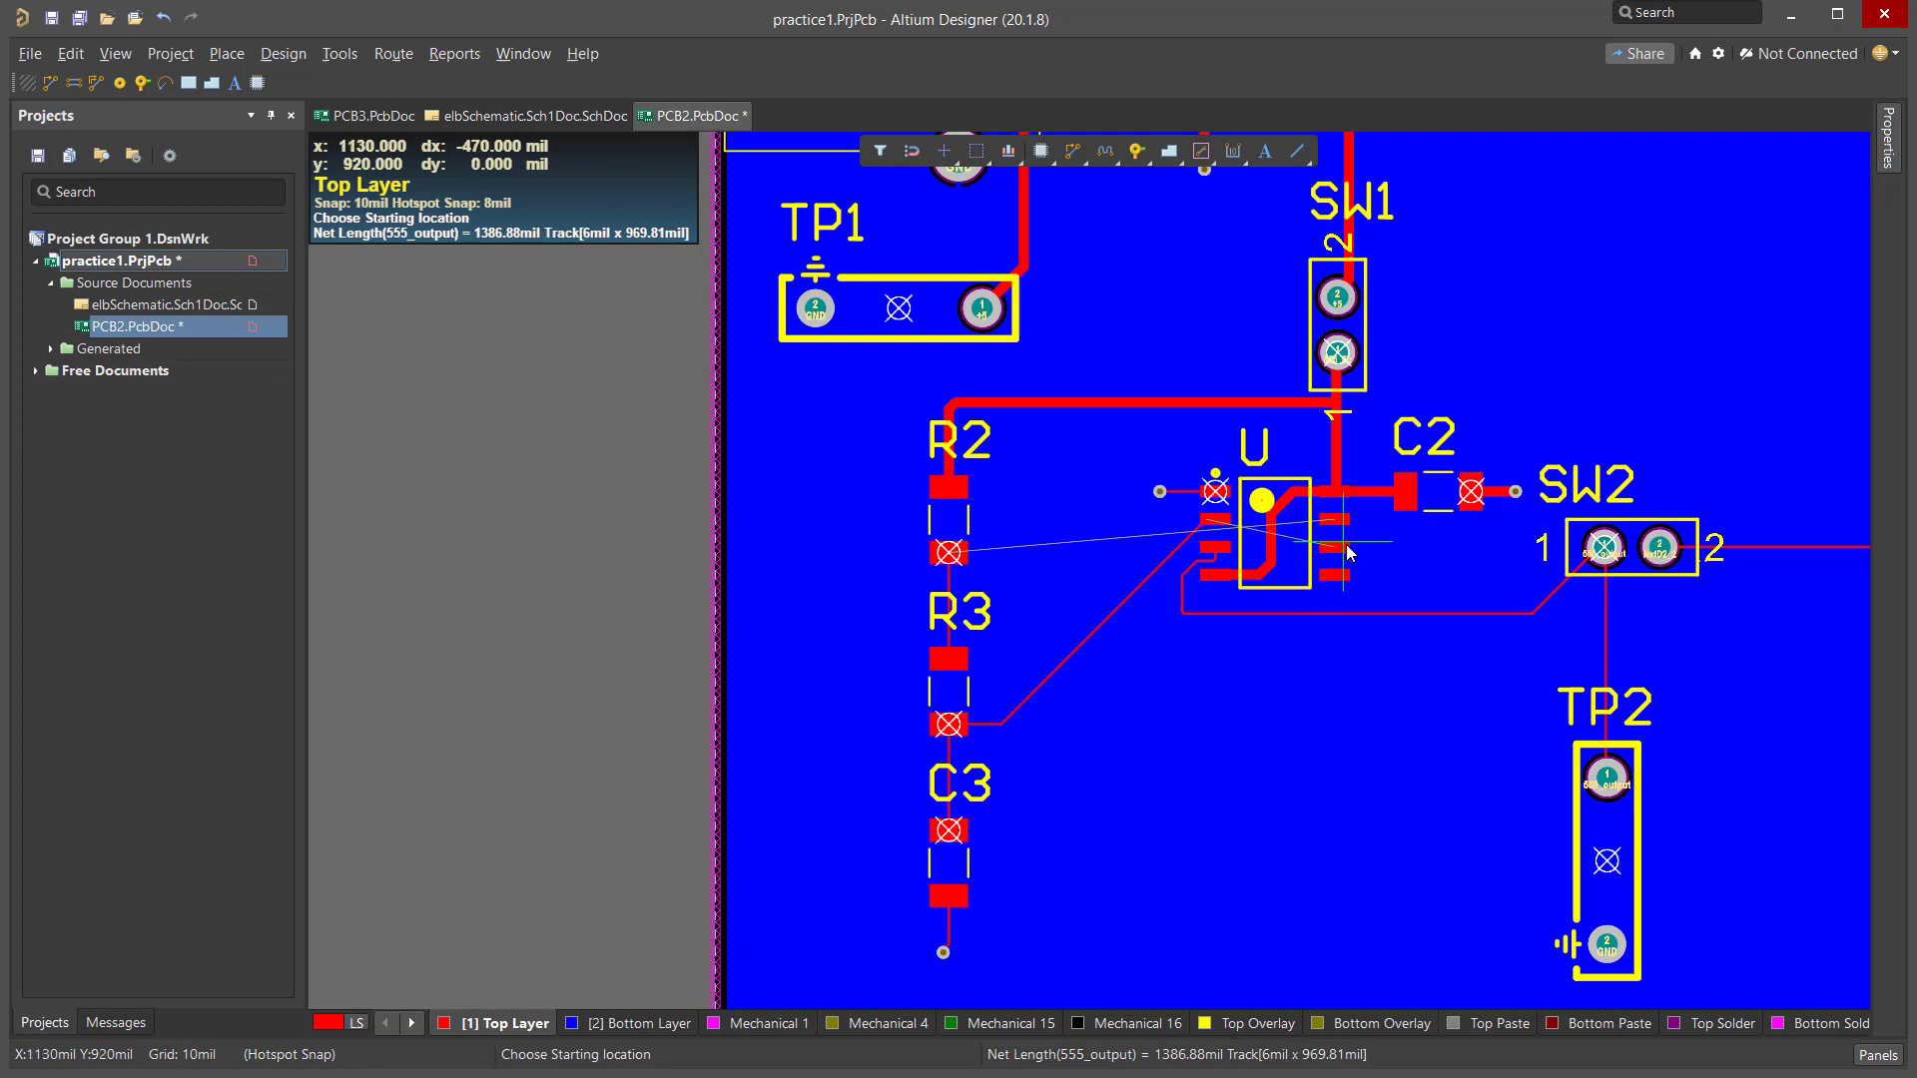
mouse_move(1330, 548)
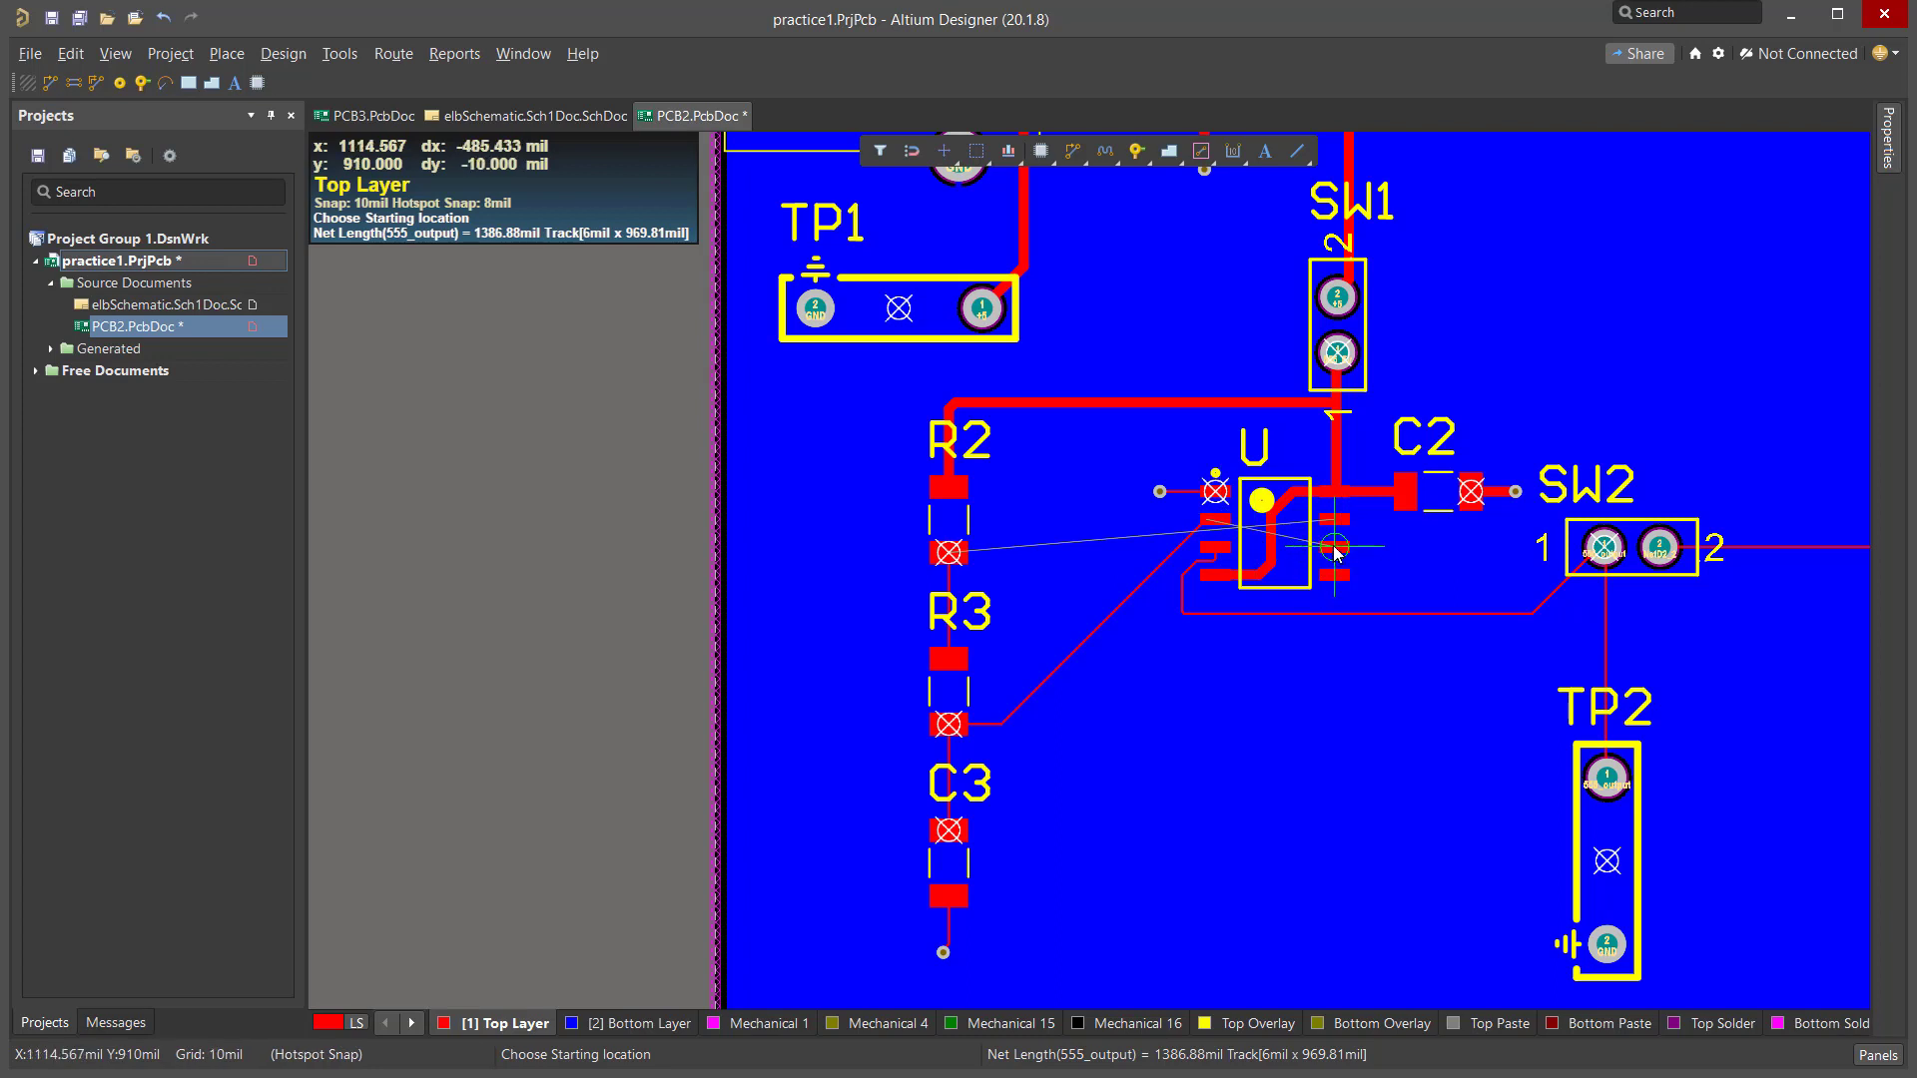
mouse_move(1225, 582)
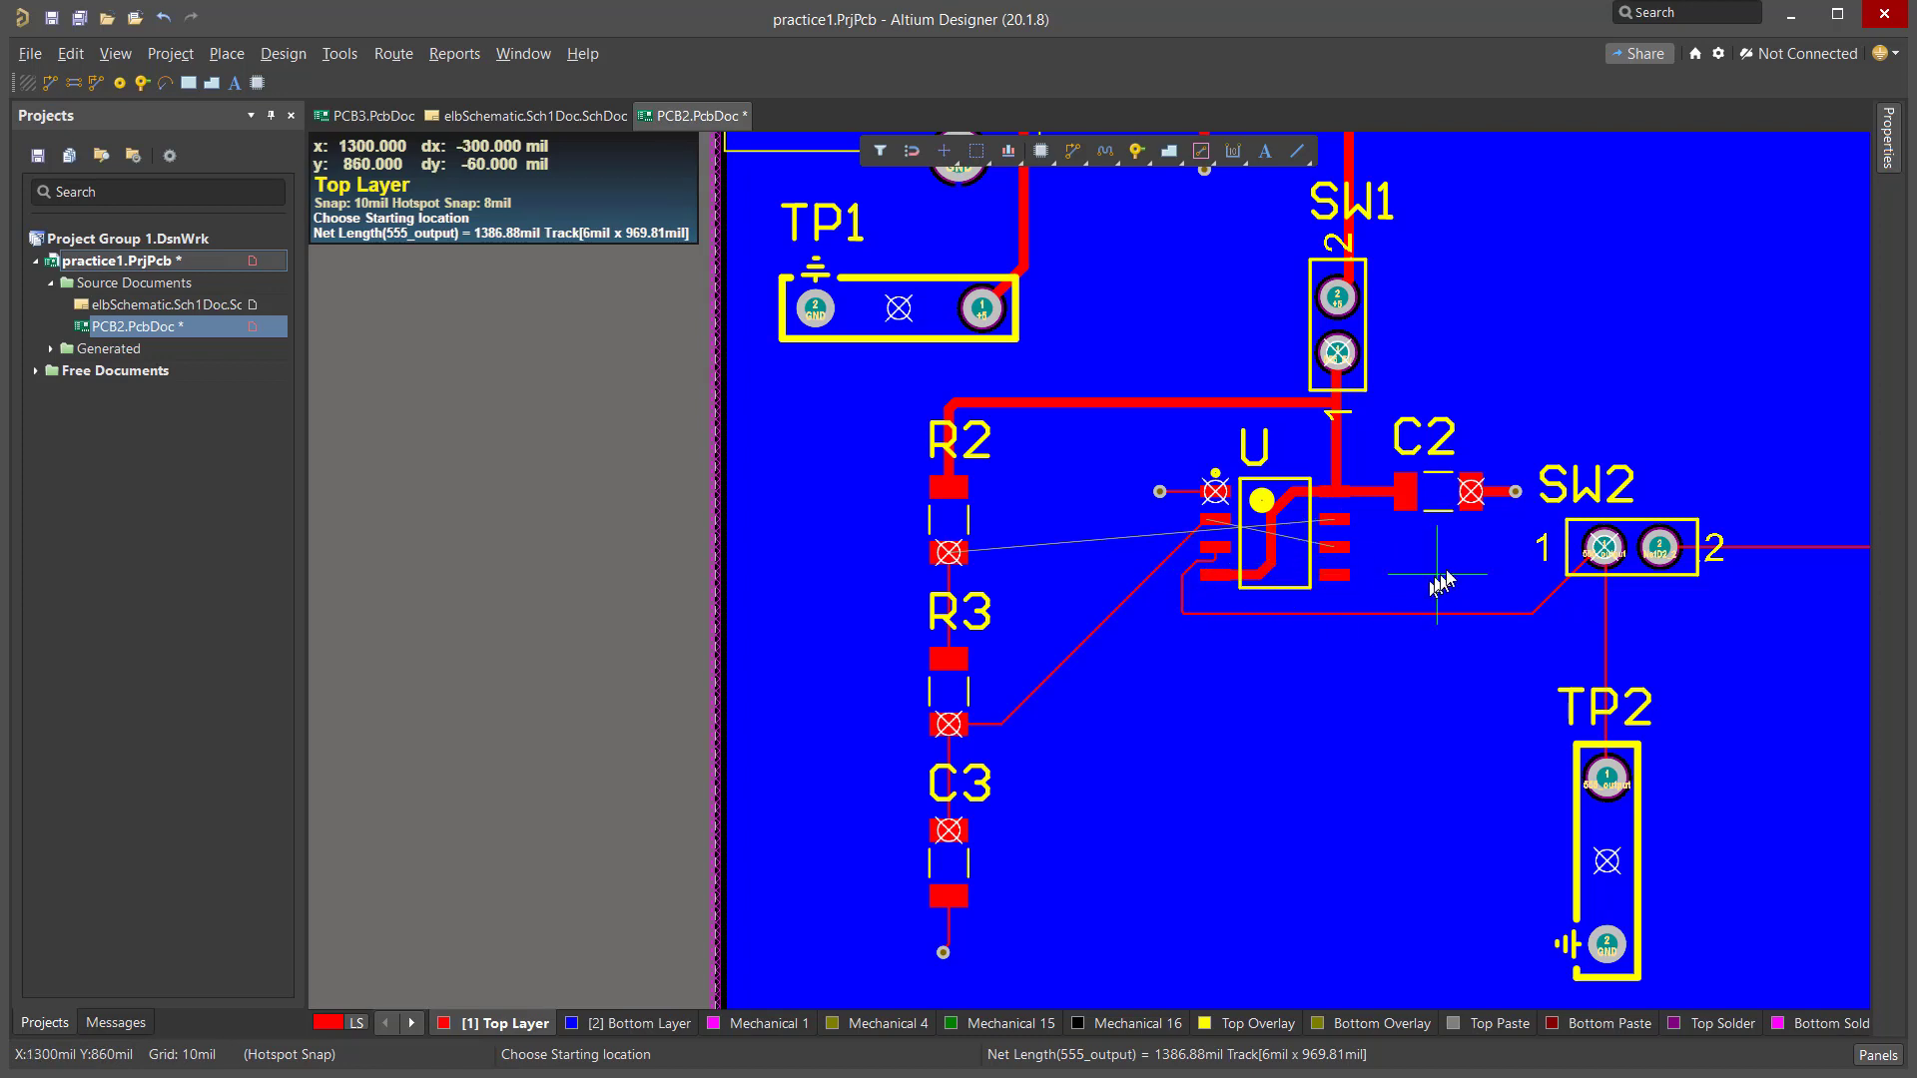
mouse_move(1360, 577)
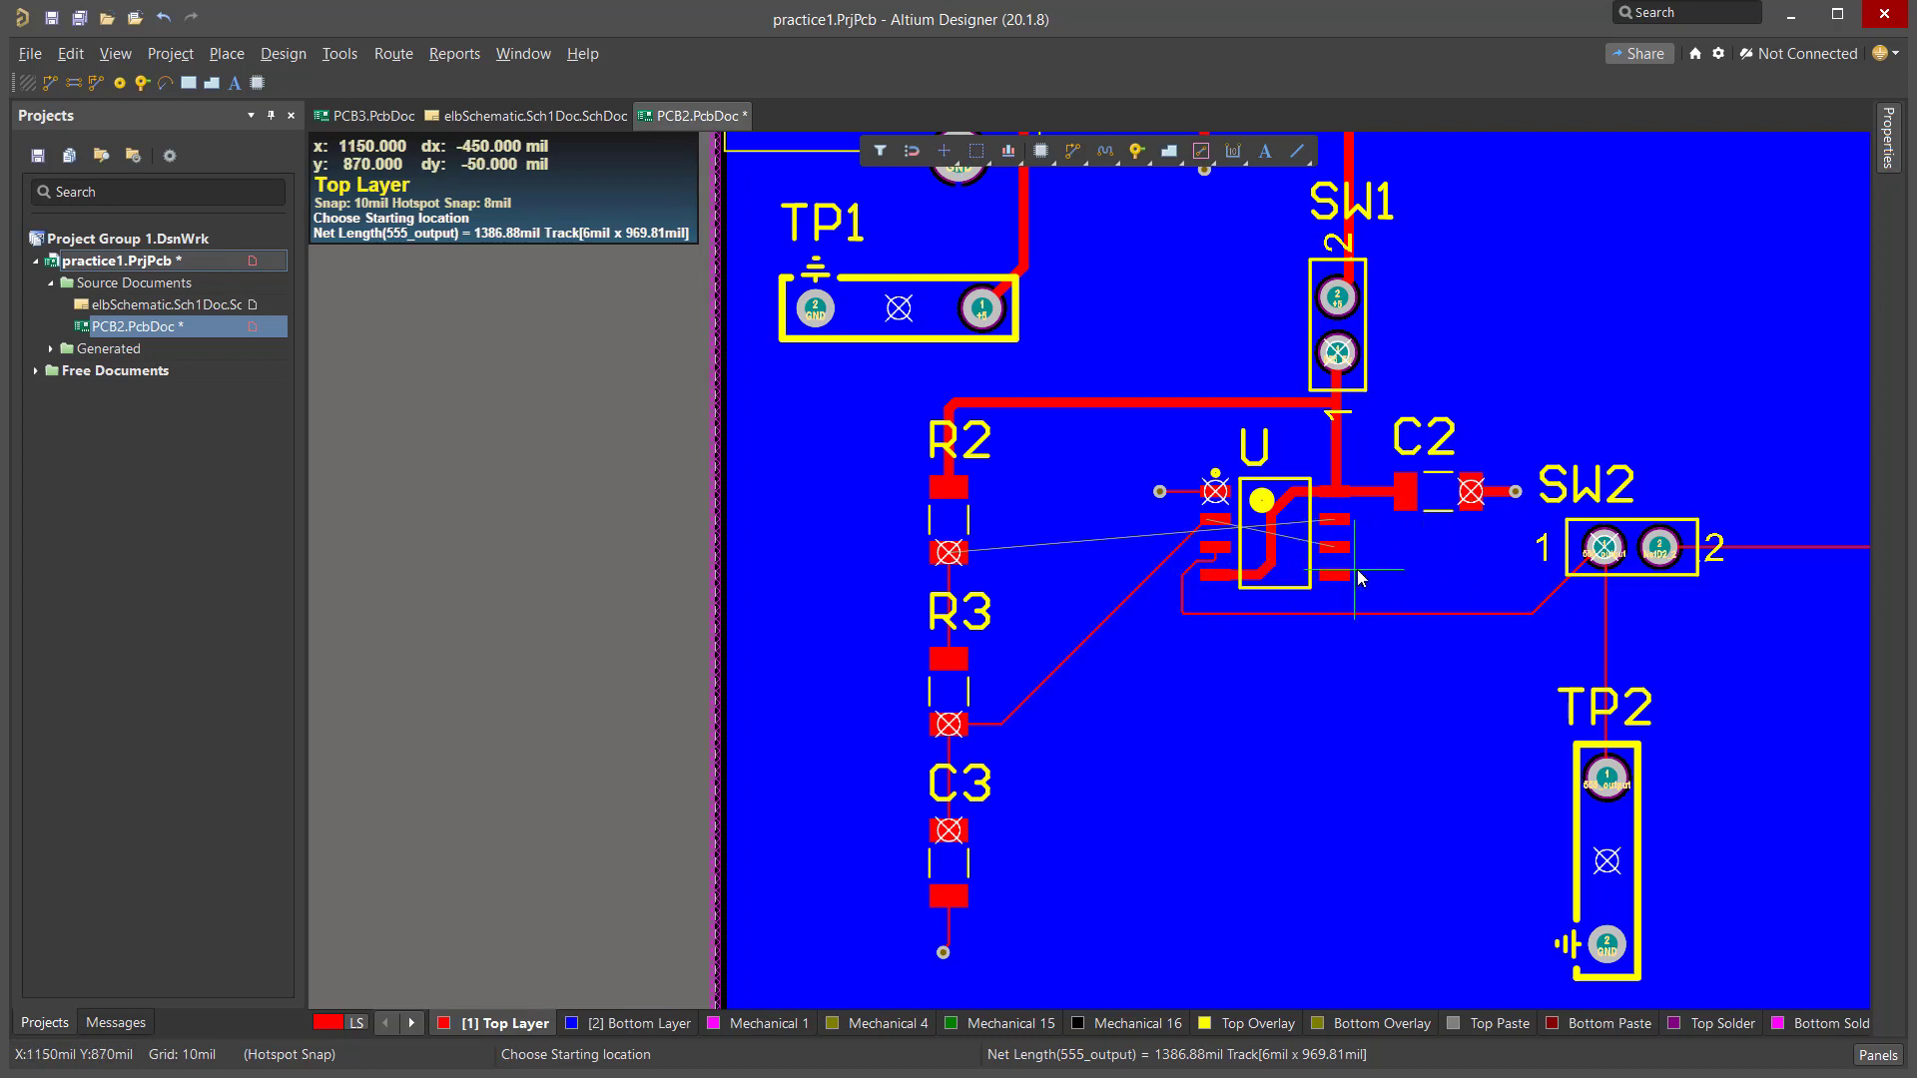
mouse_move(1335, 550)
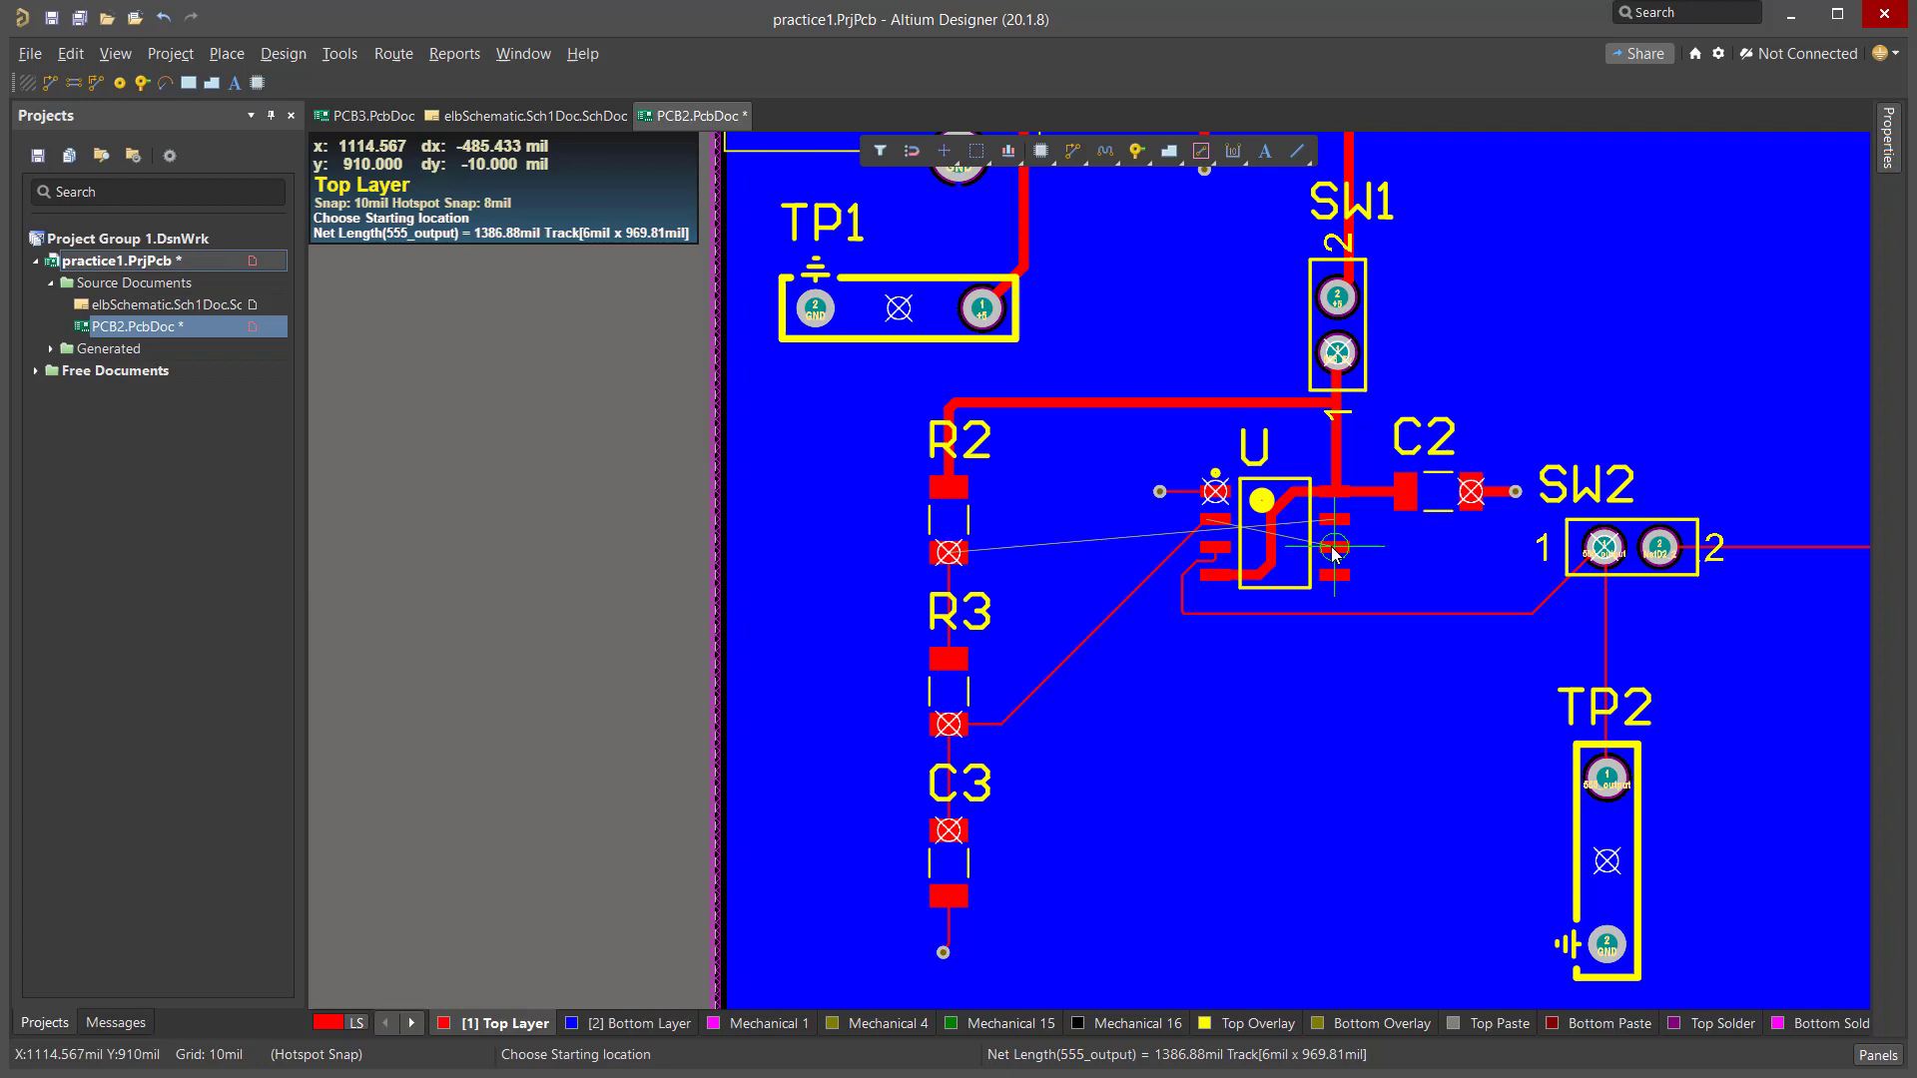
mouse_move(1204, 523)
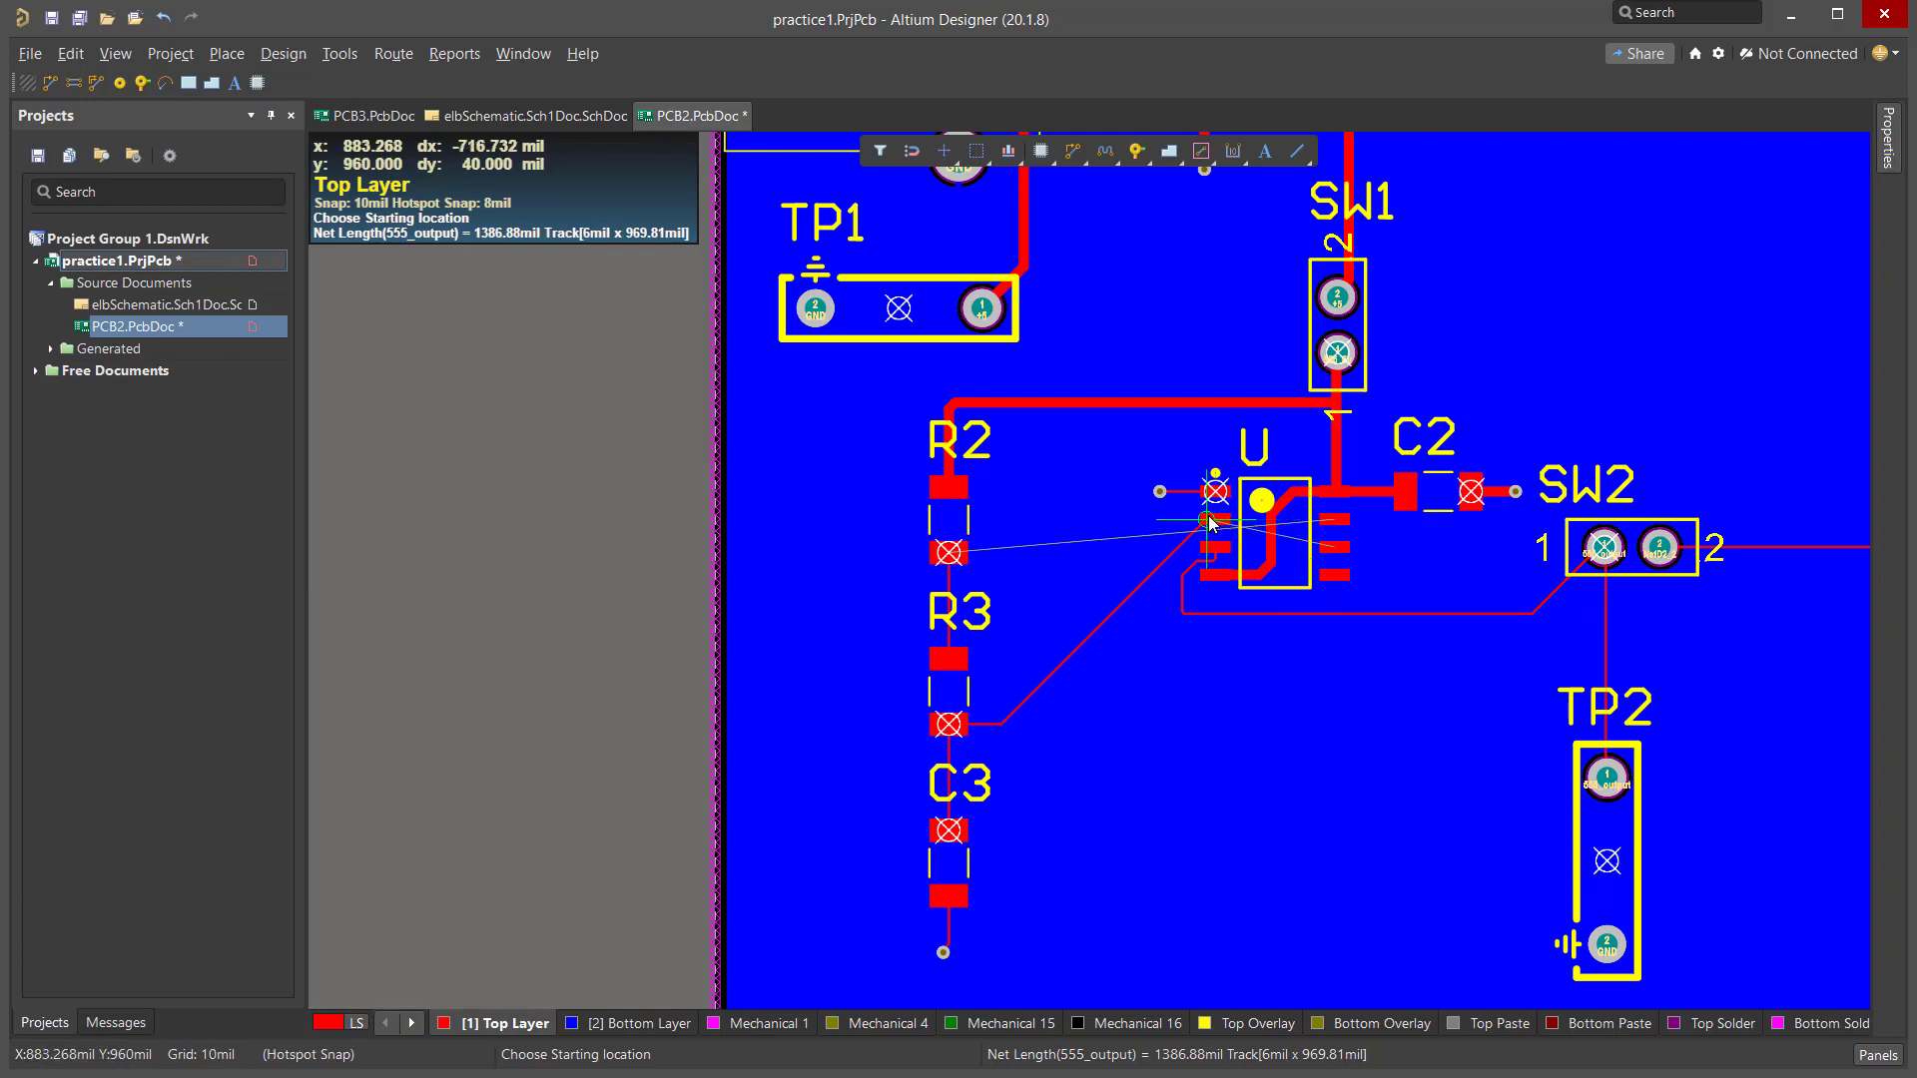
mouse_move(1354, 549)
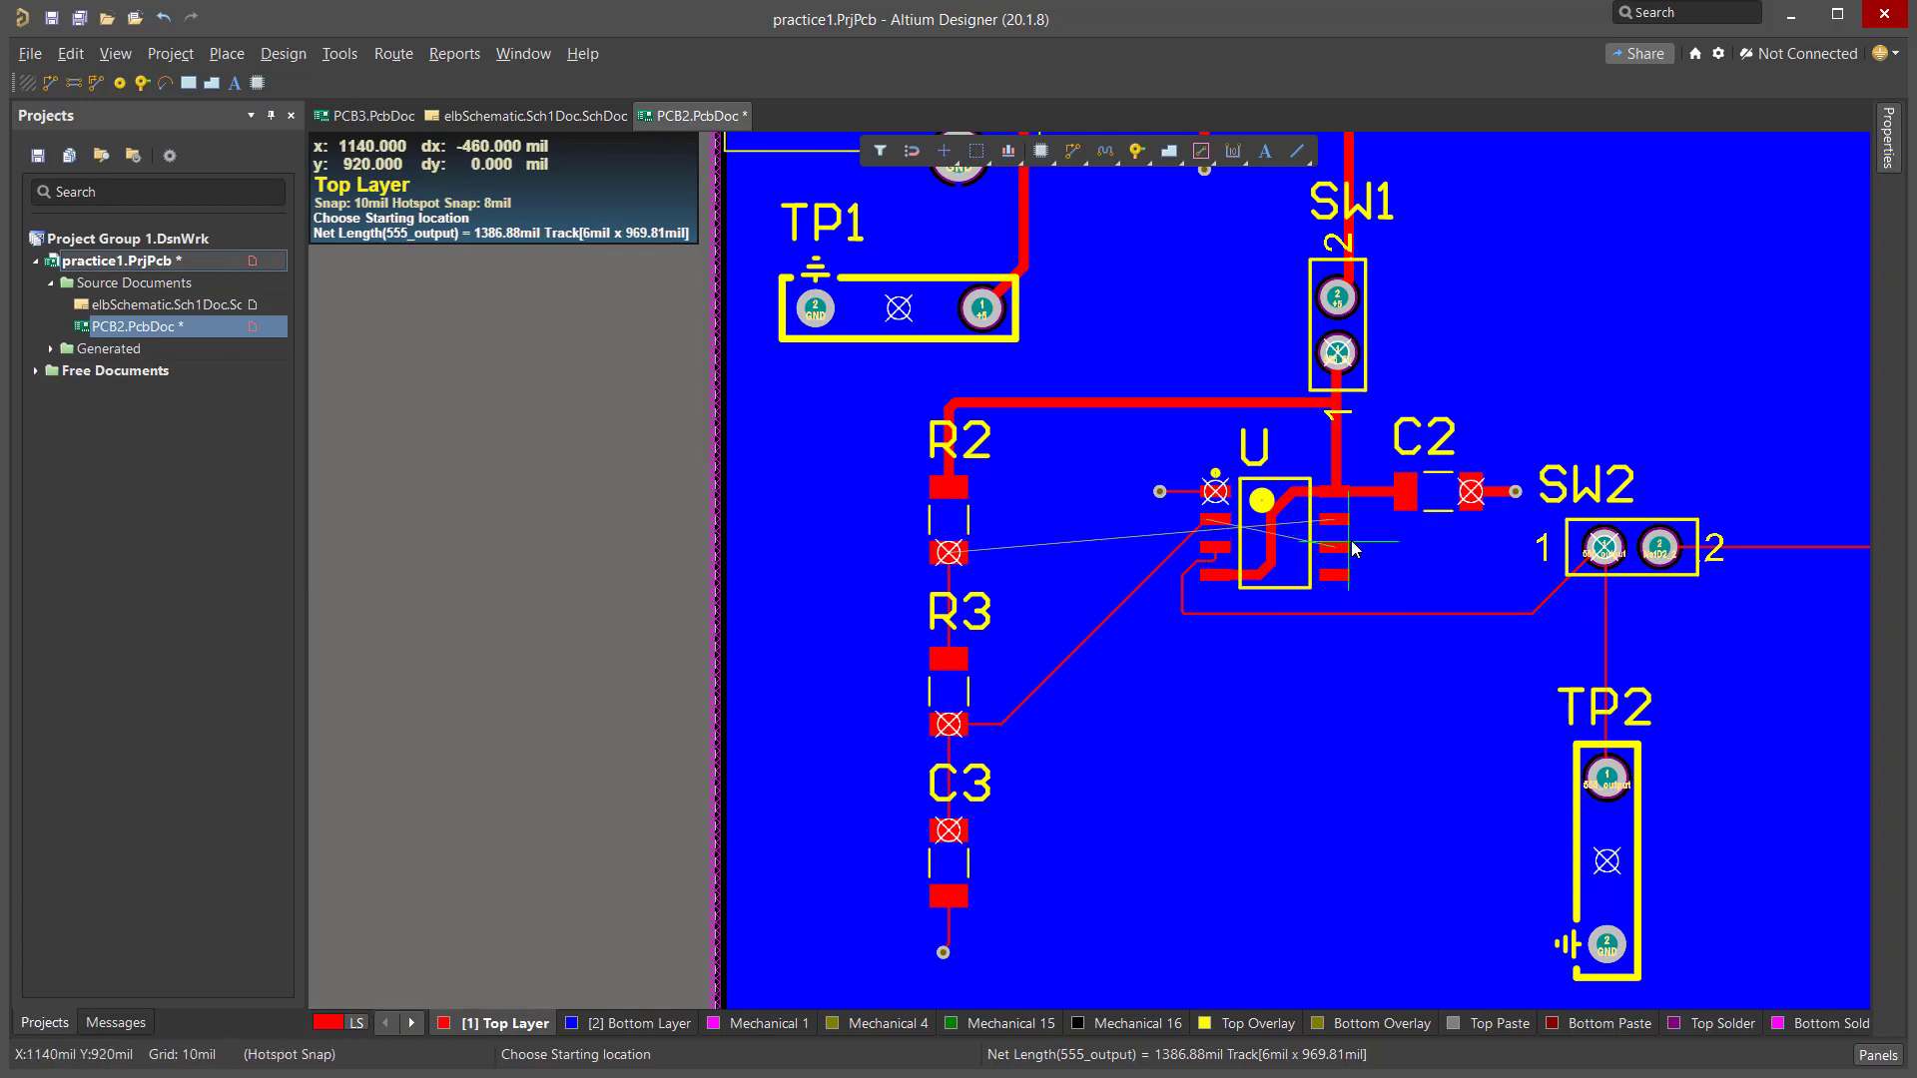
mouse_move(1449, 536)
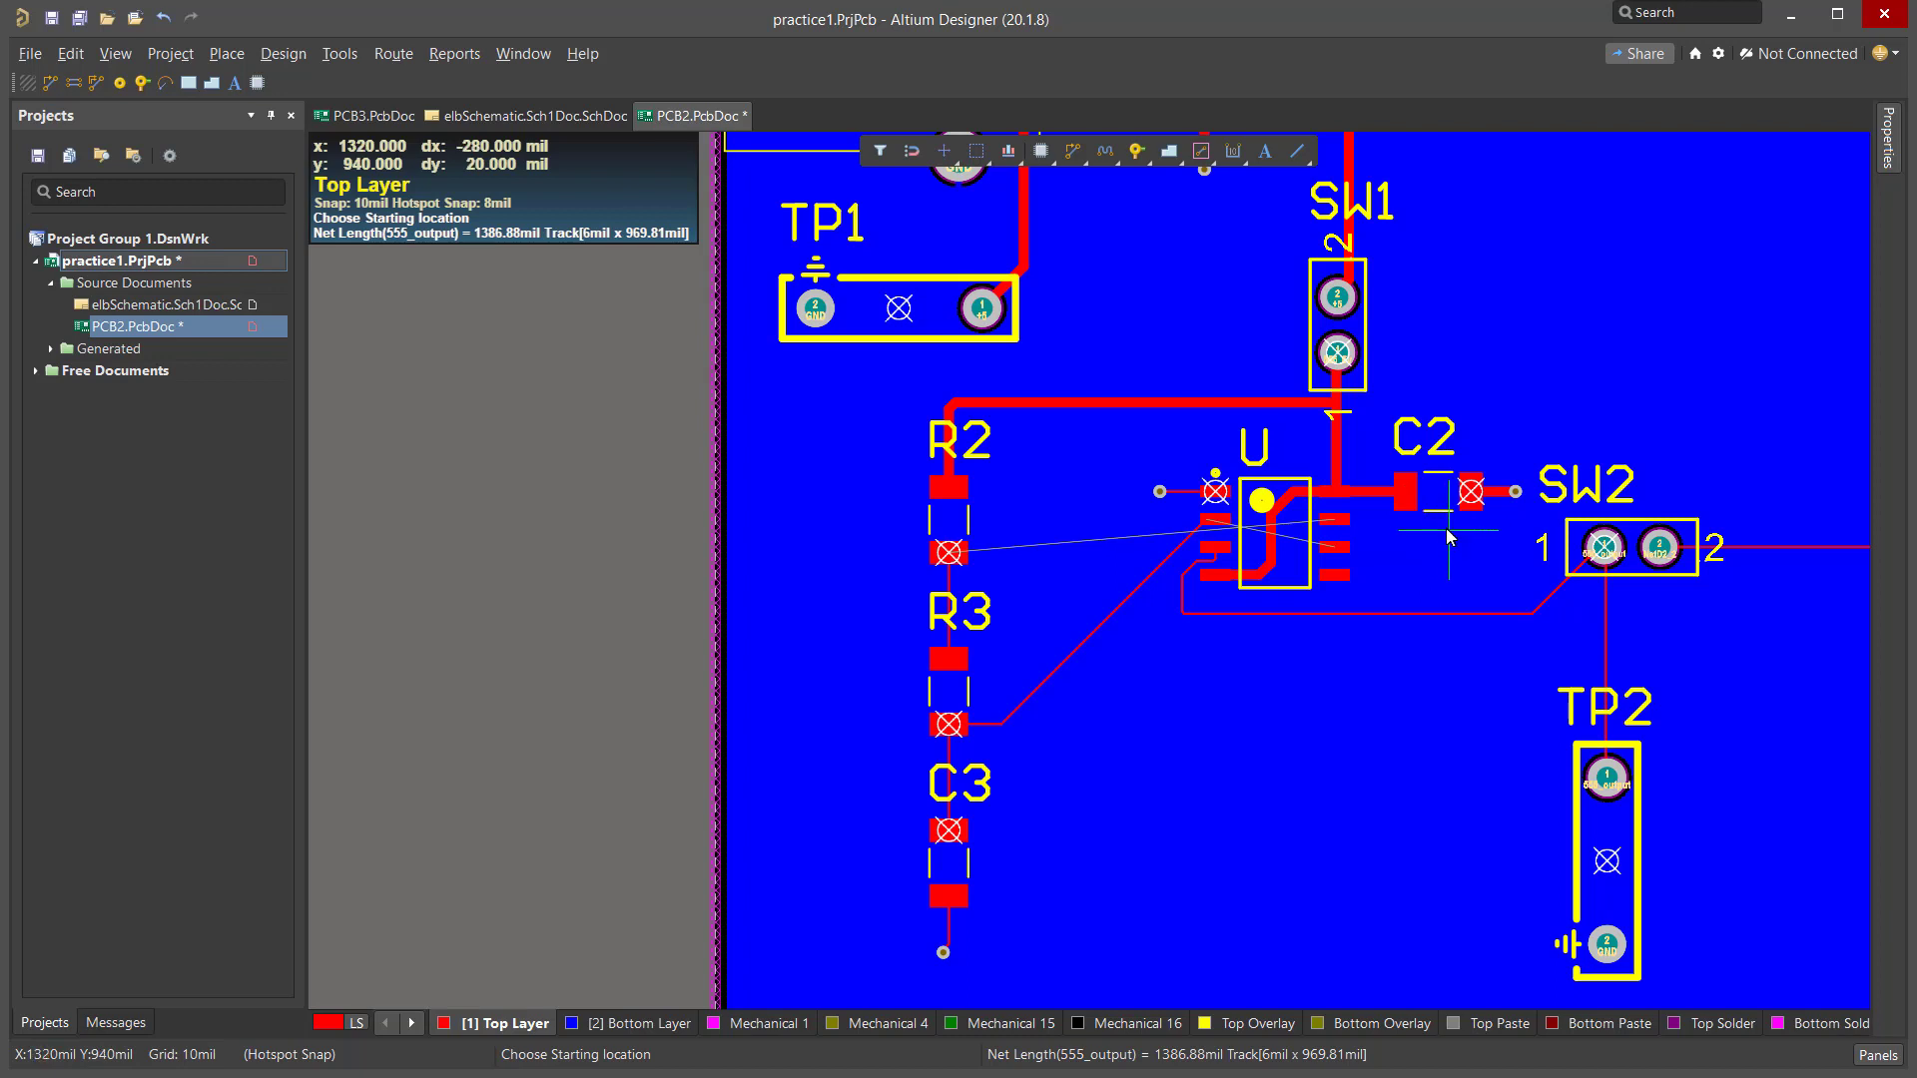
mouse_move(1464, 338)
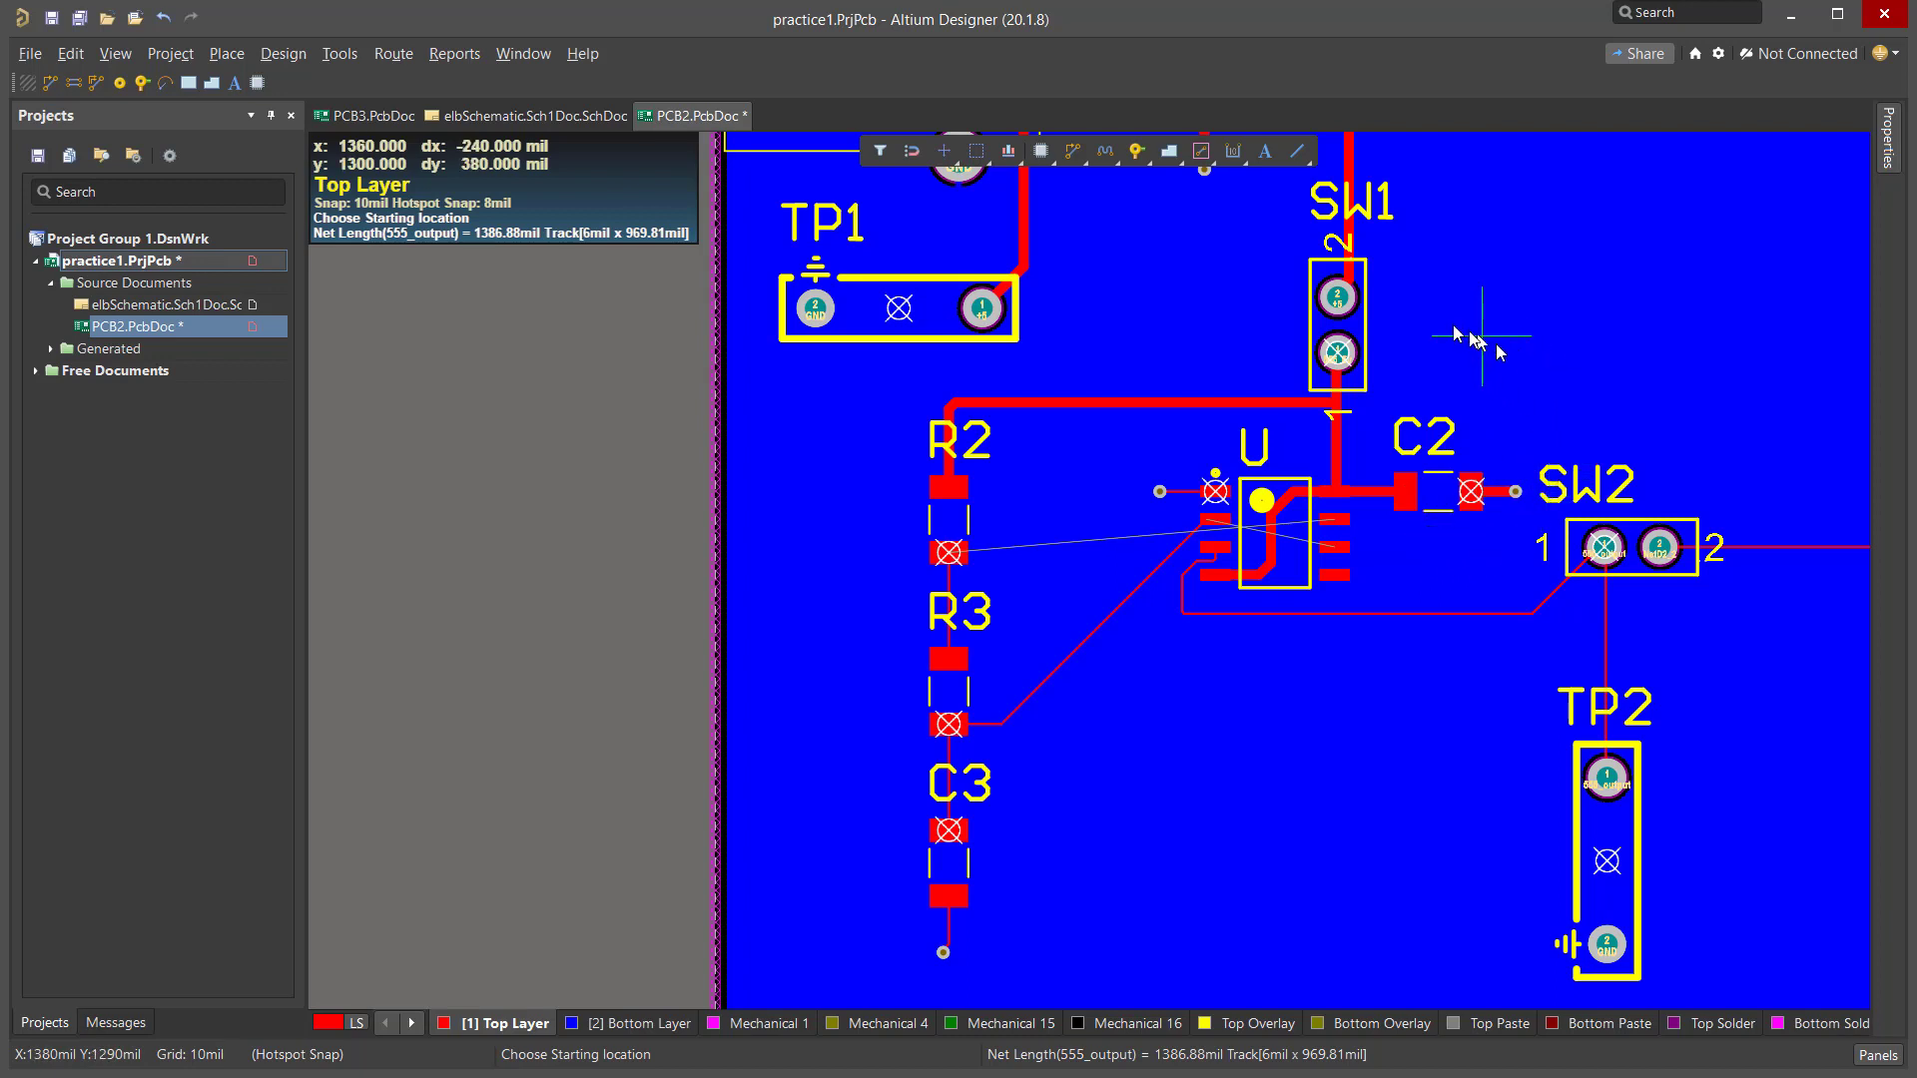
mouse_move(1199, 332)
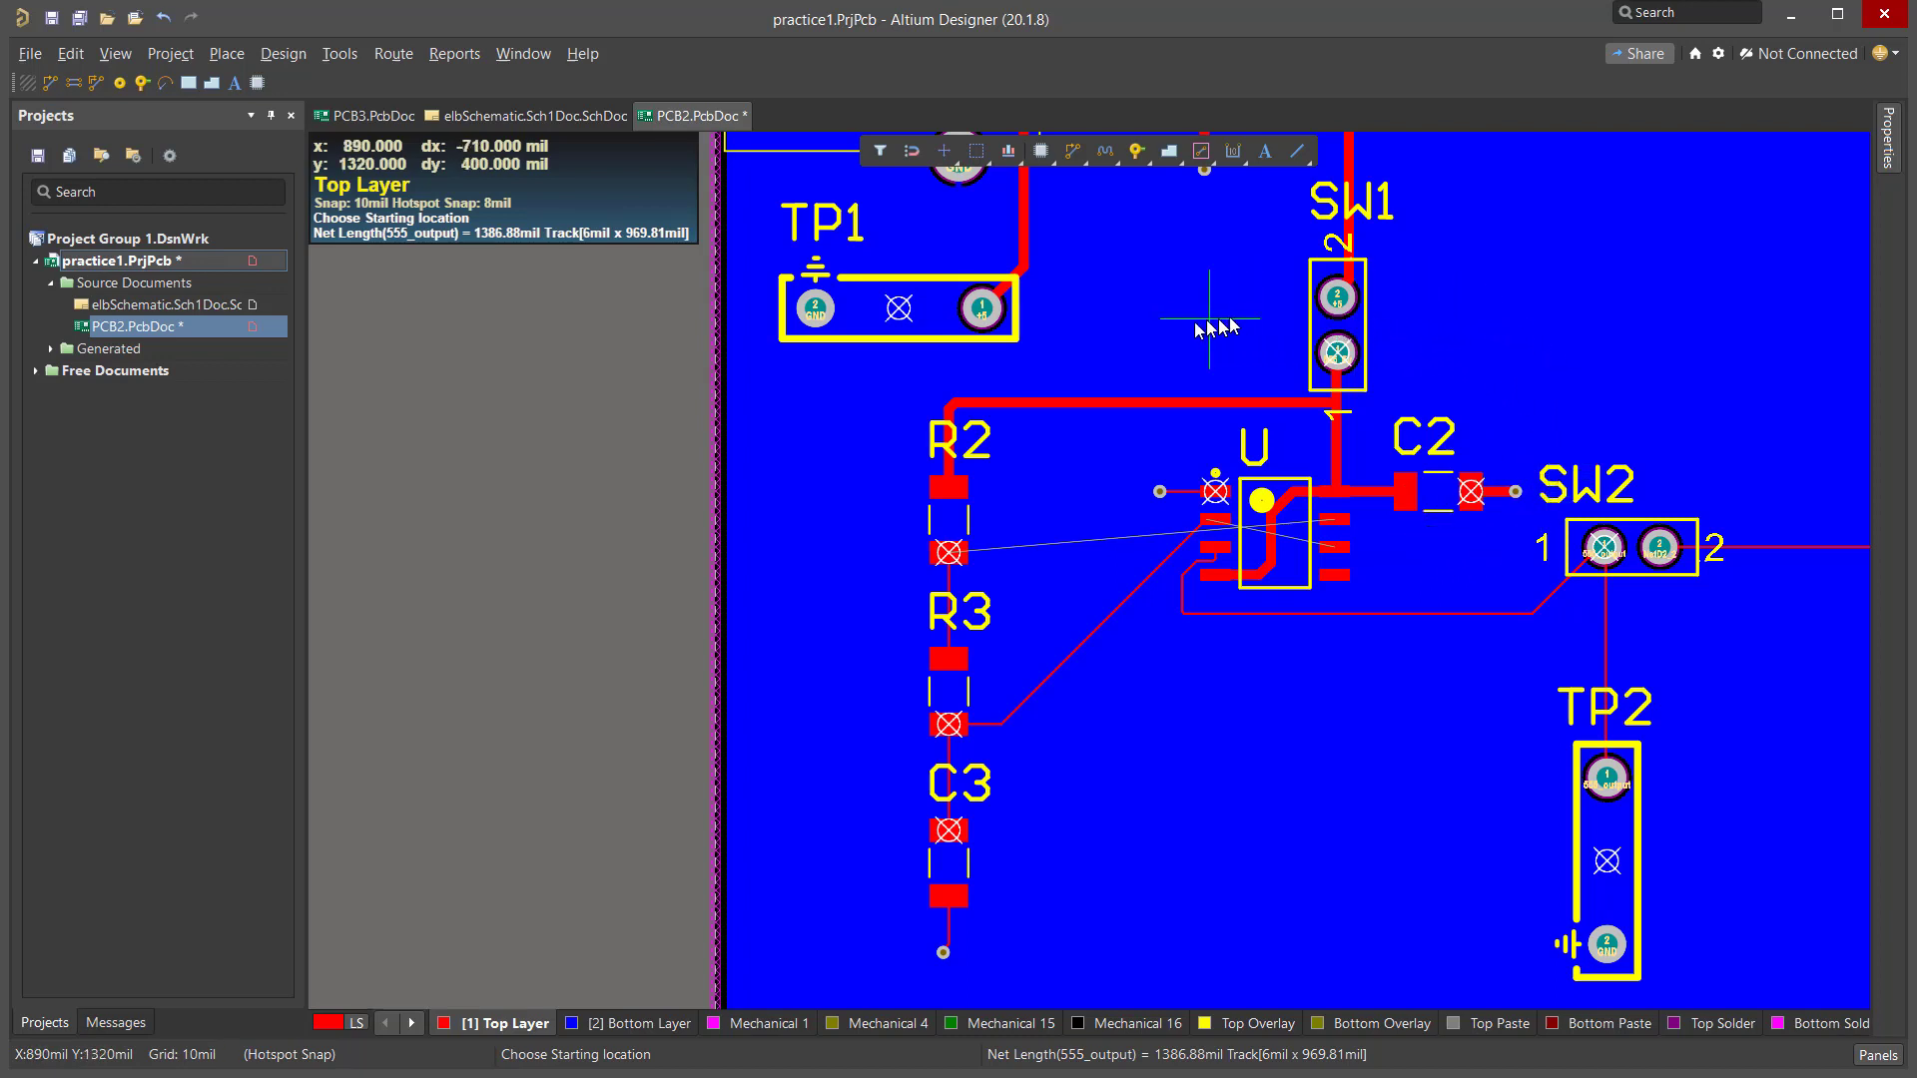
mouse_move(1182, 492)
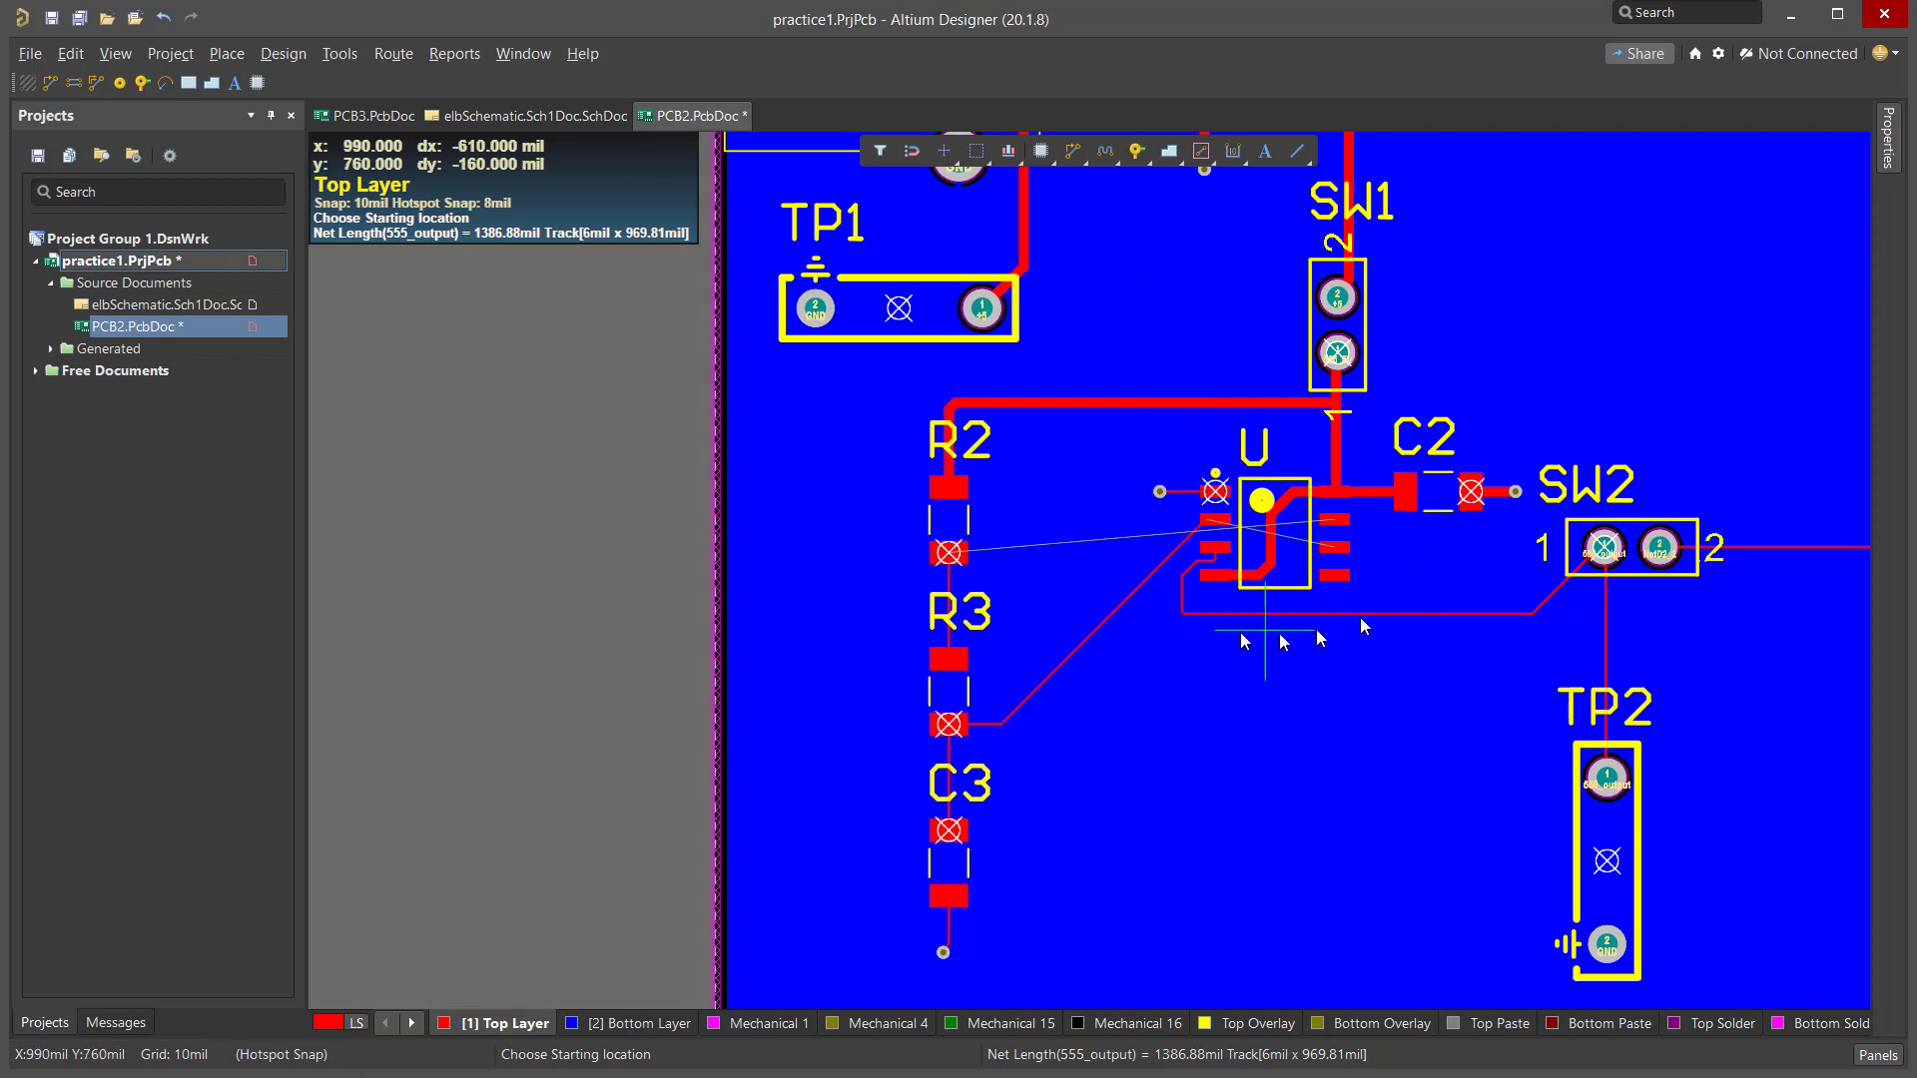
mouse_move(1376, 571)
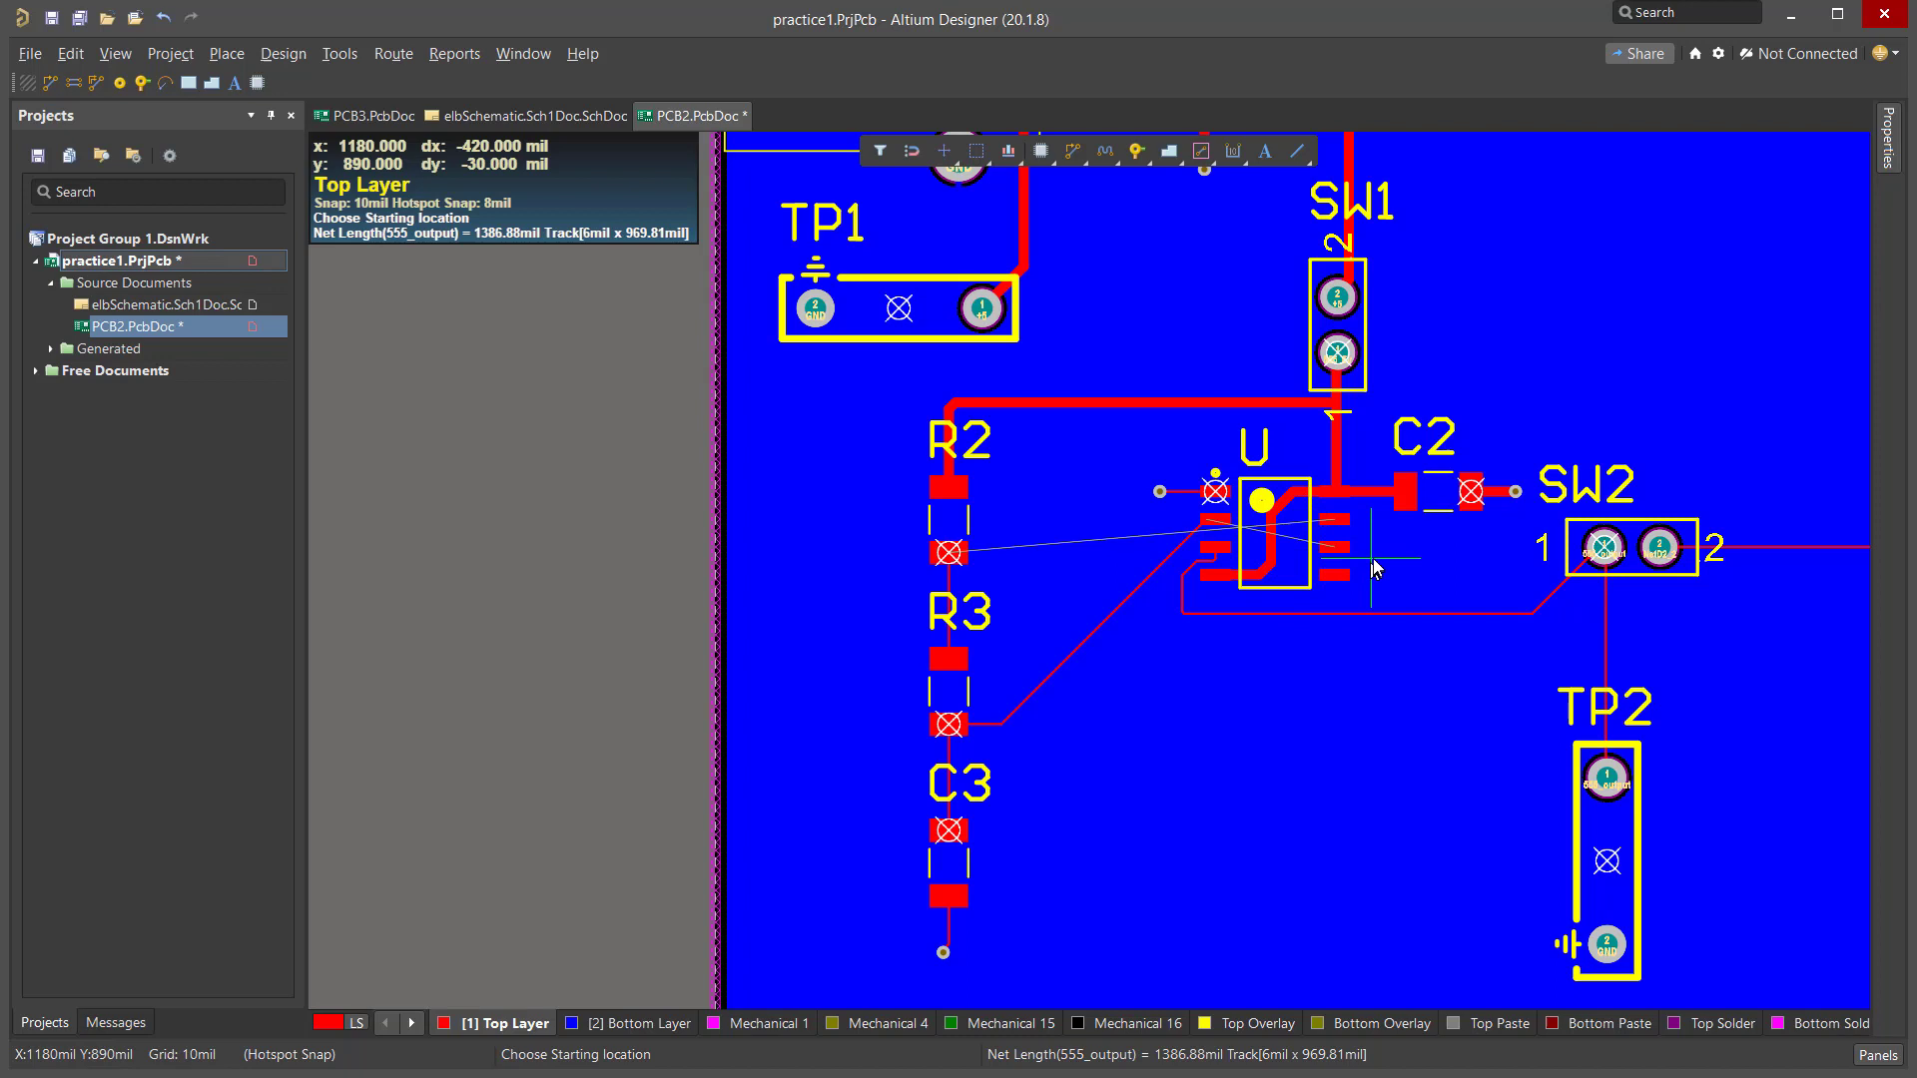
mouse_move(1331, 525)
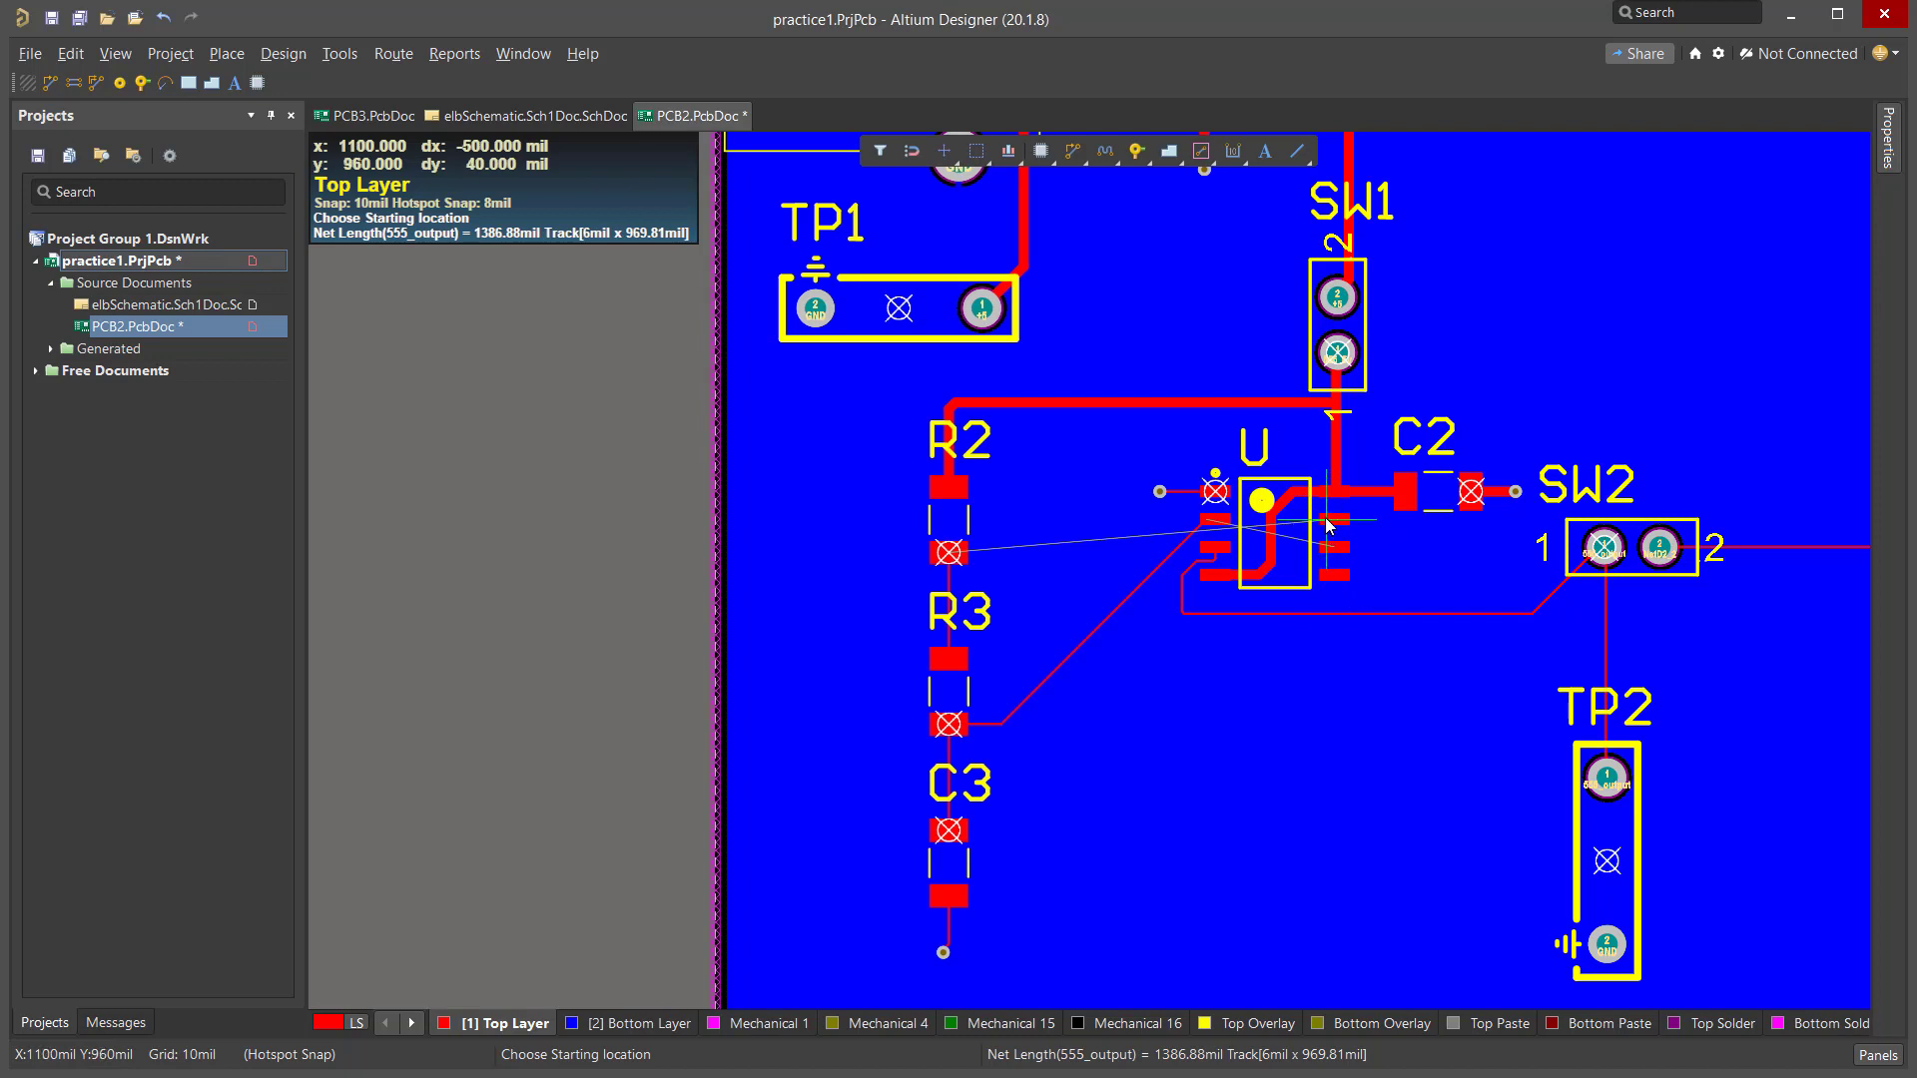
mouse_move(1197, 557)
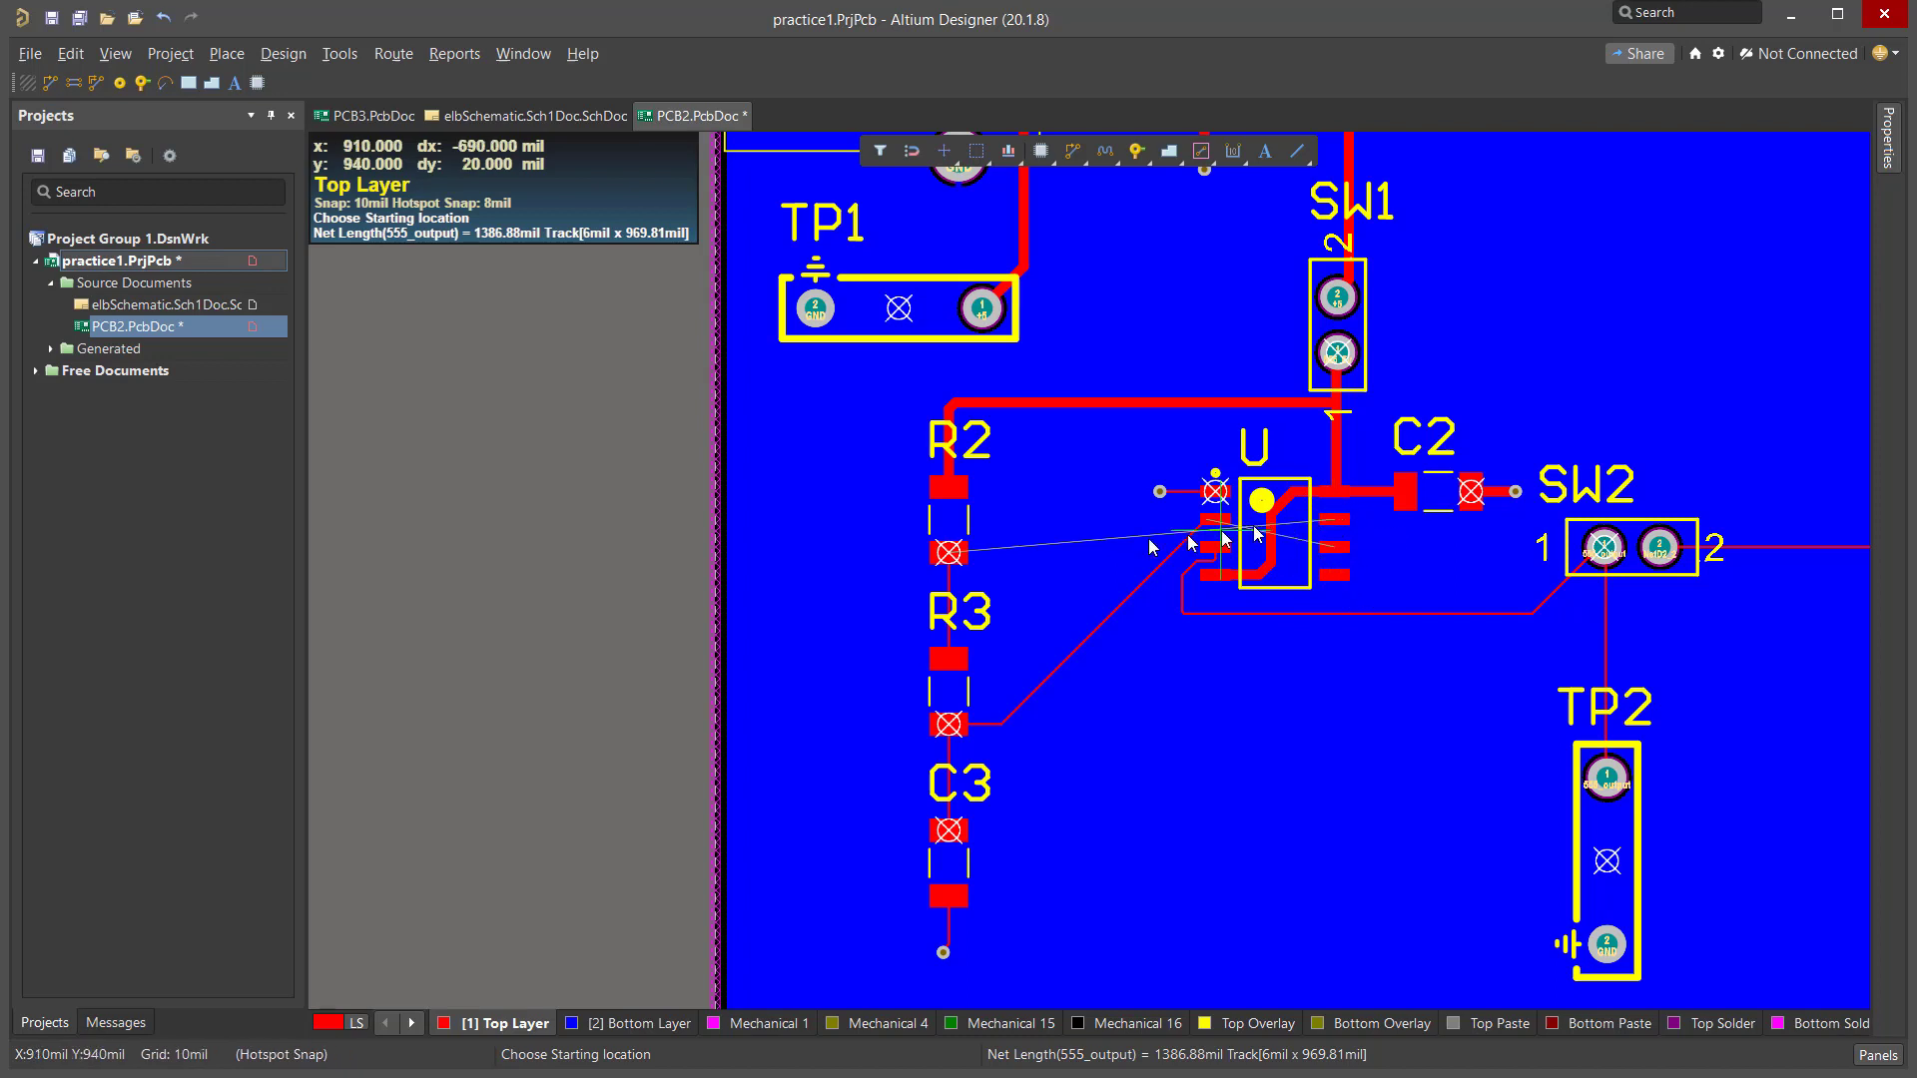
mouse_move(951, 562)
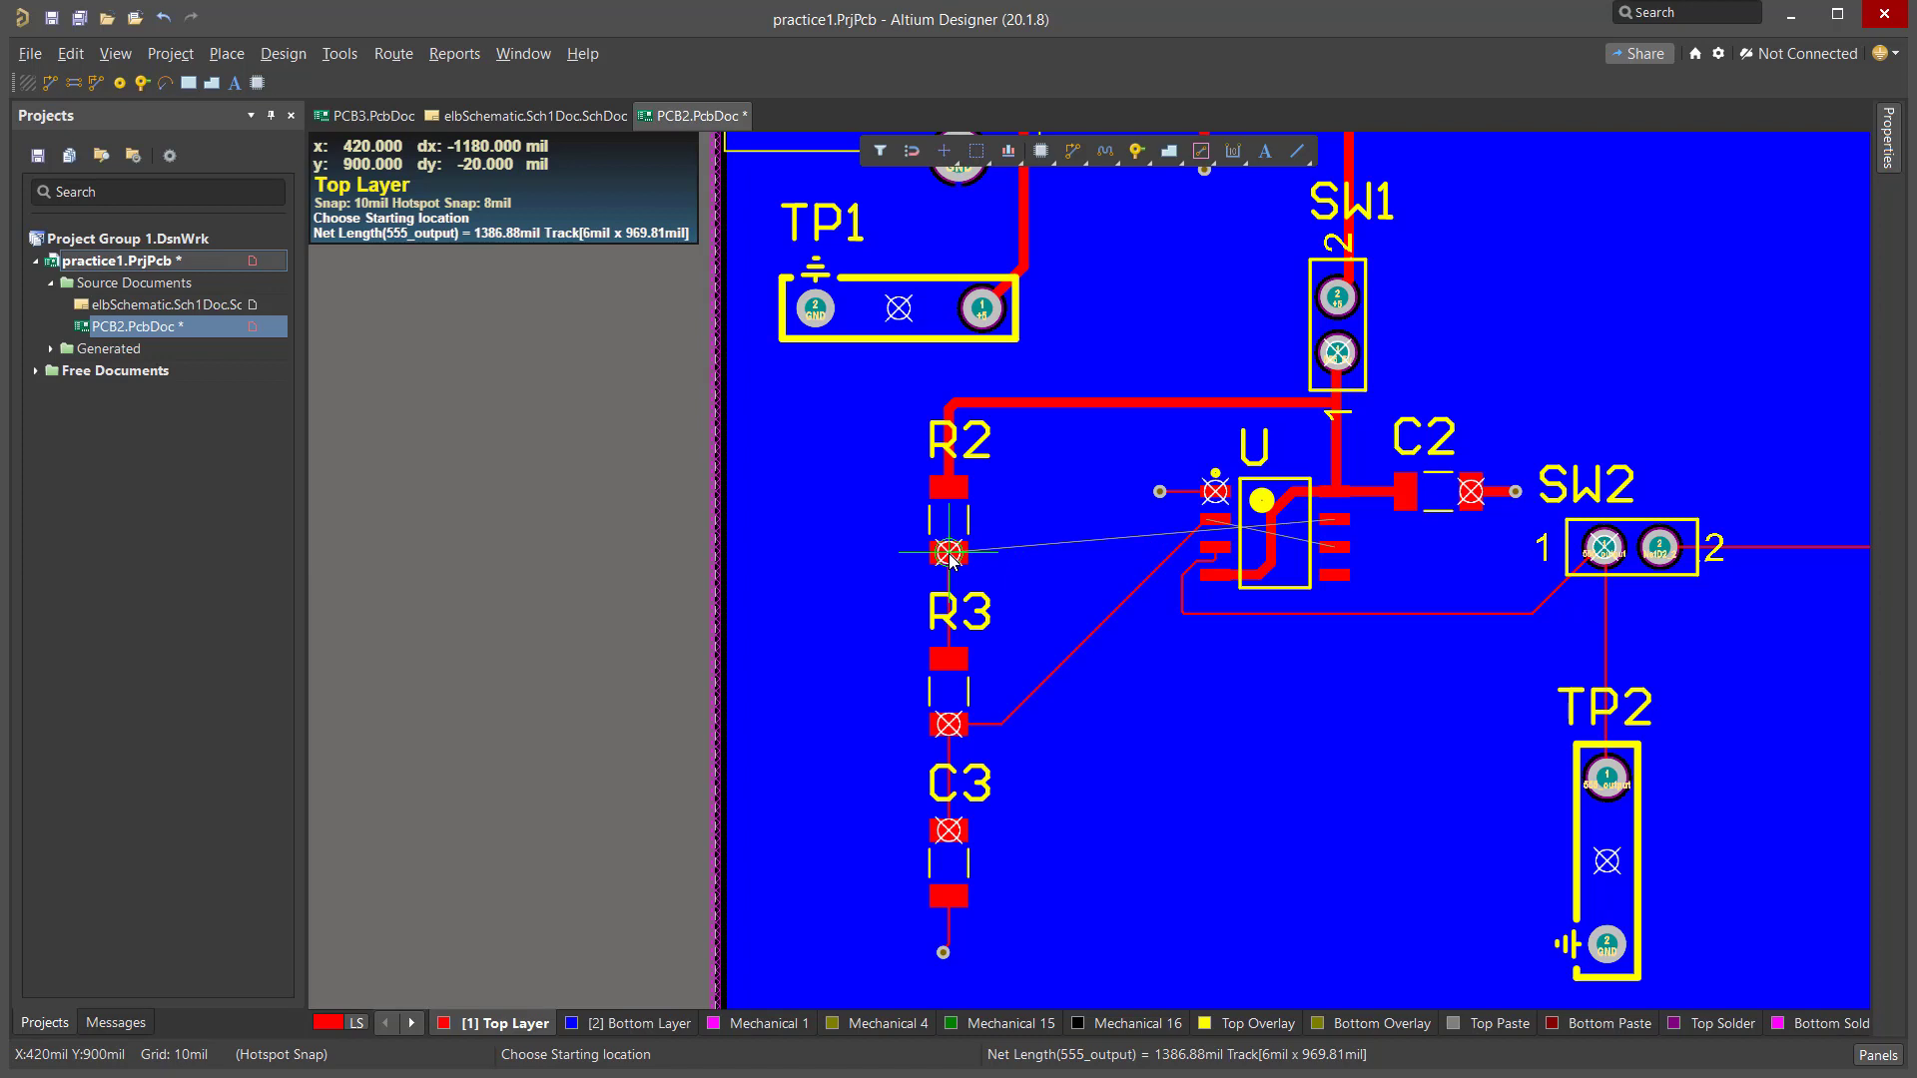
mouse_move(1332, 527)
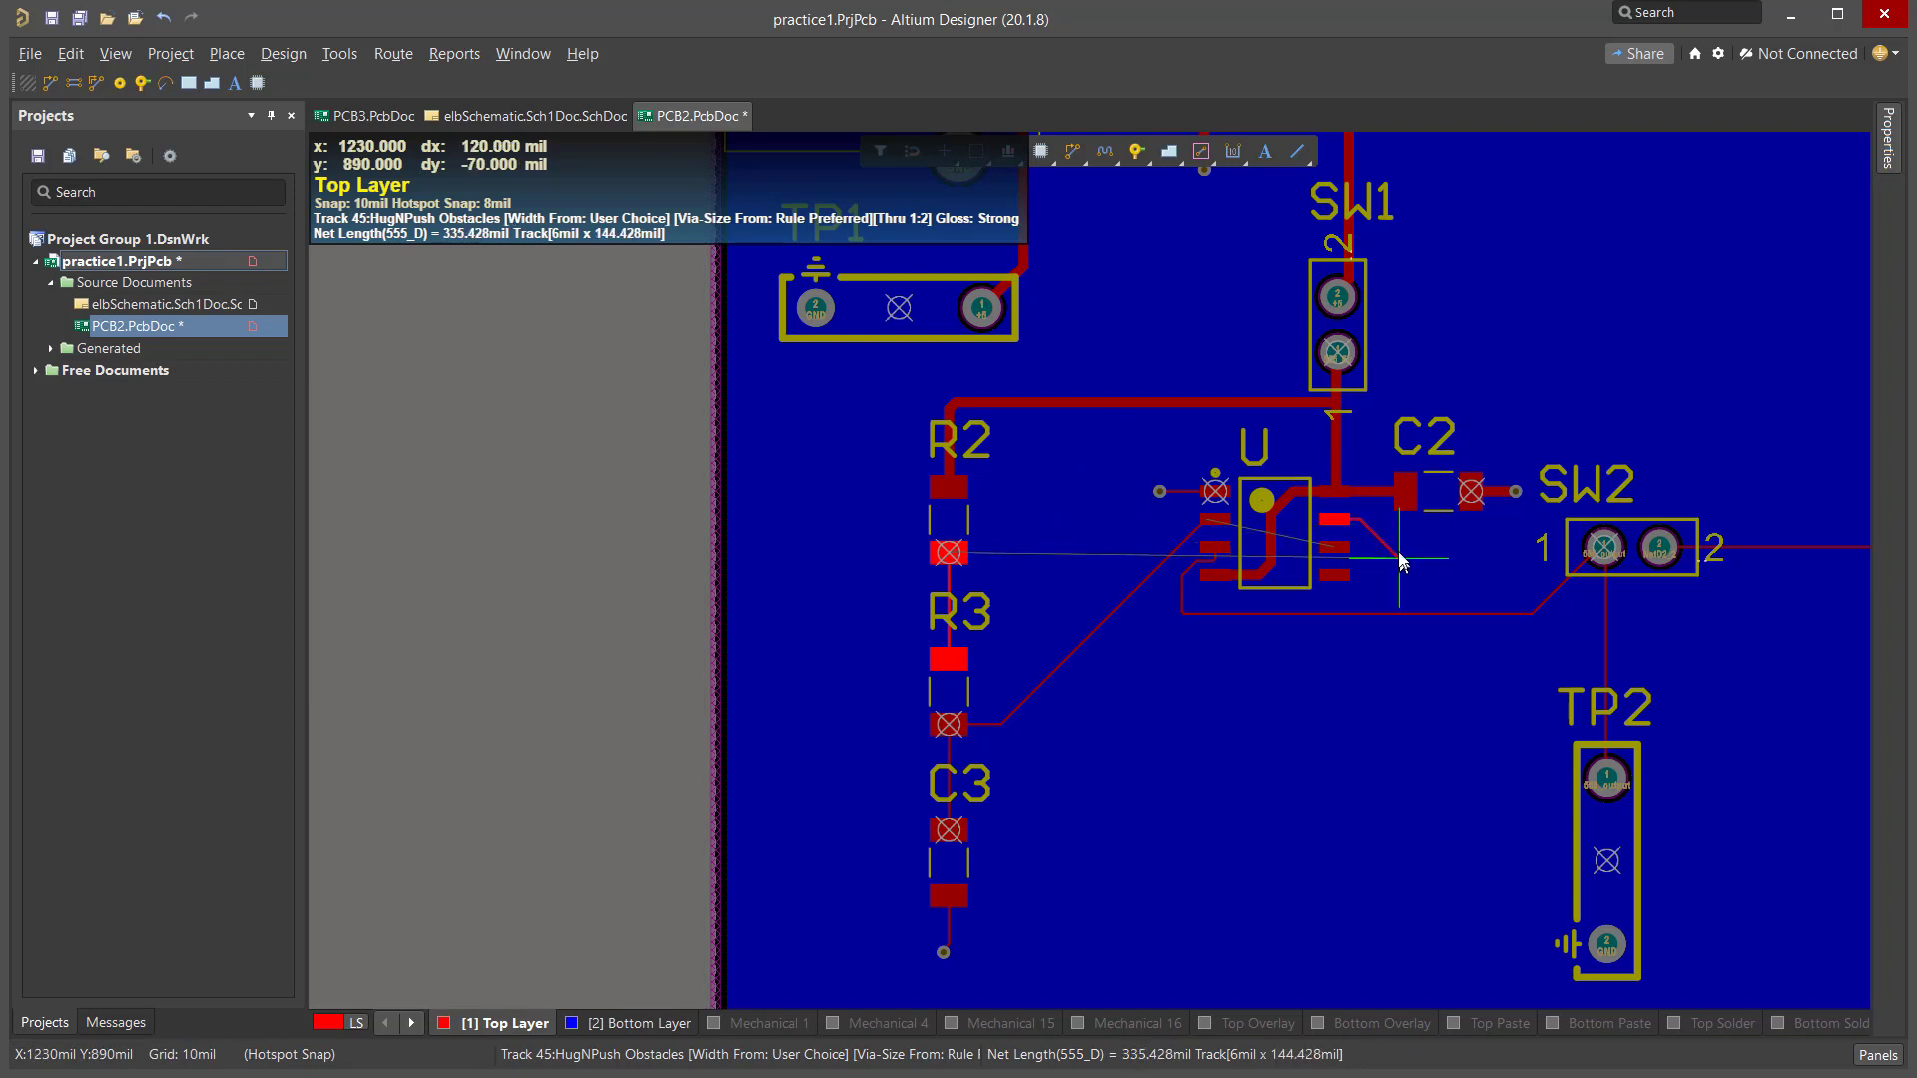
mouse_move(1353, 540)
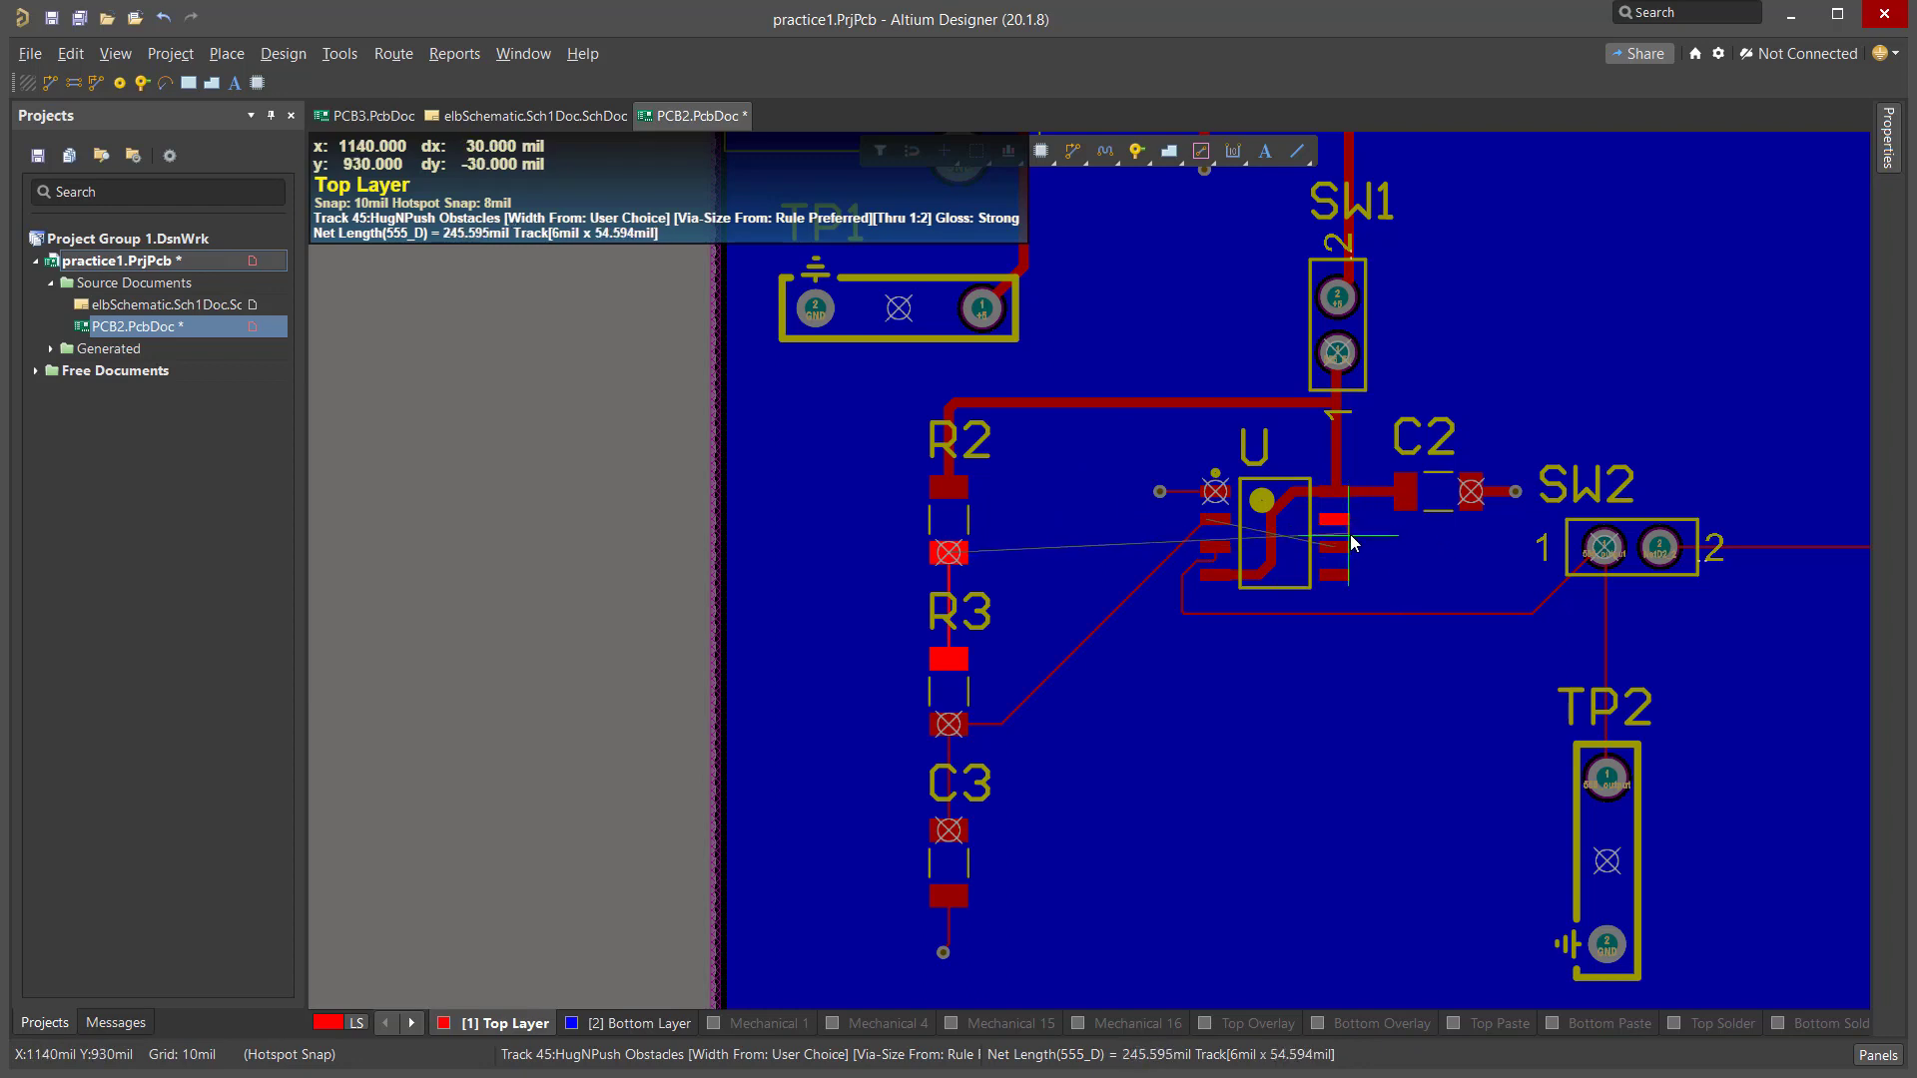
mouse_move(1379, 548)
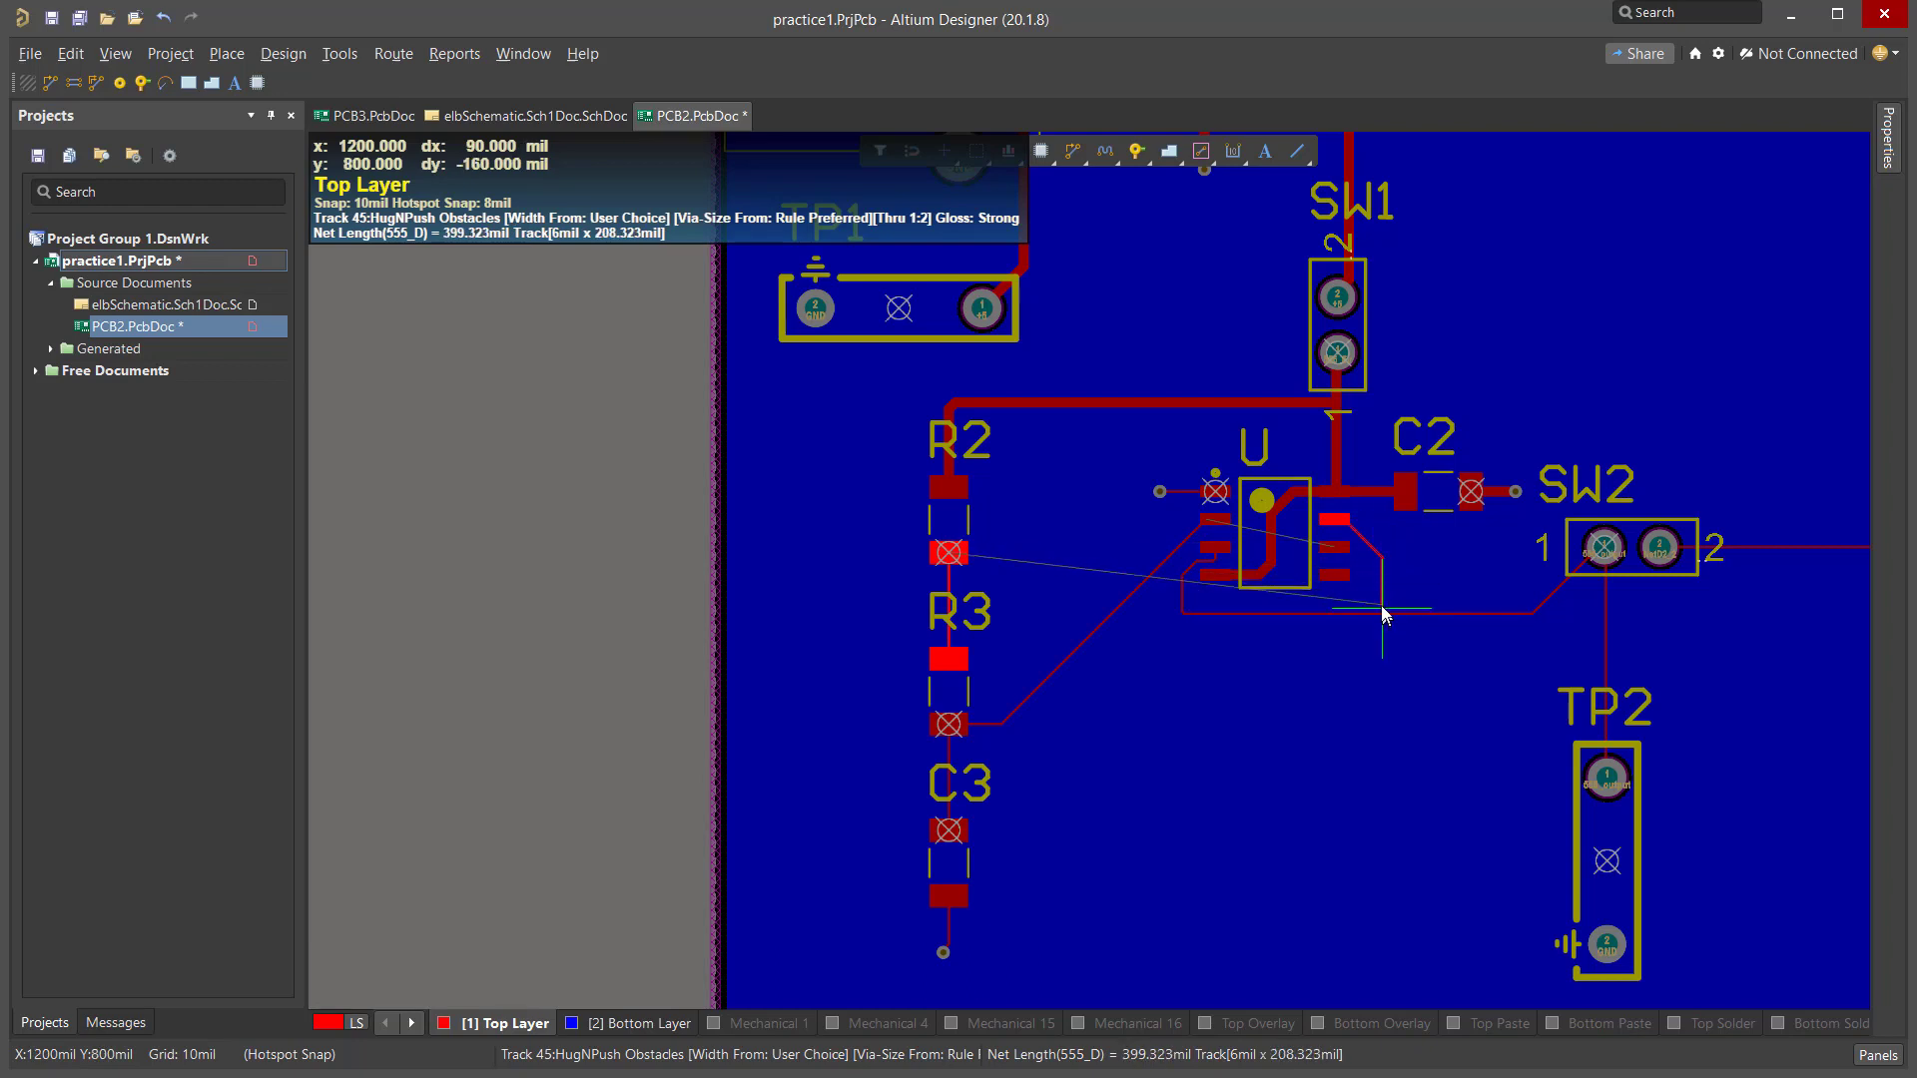
mouse_move(1361, 579)
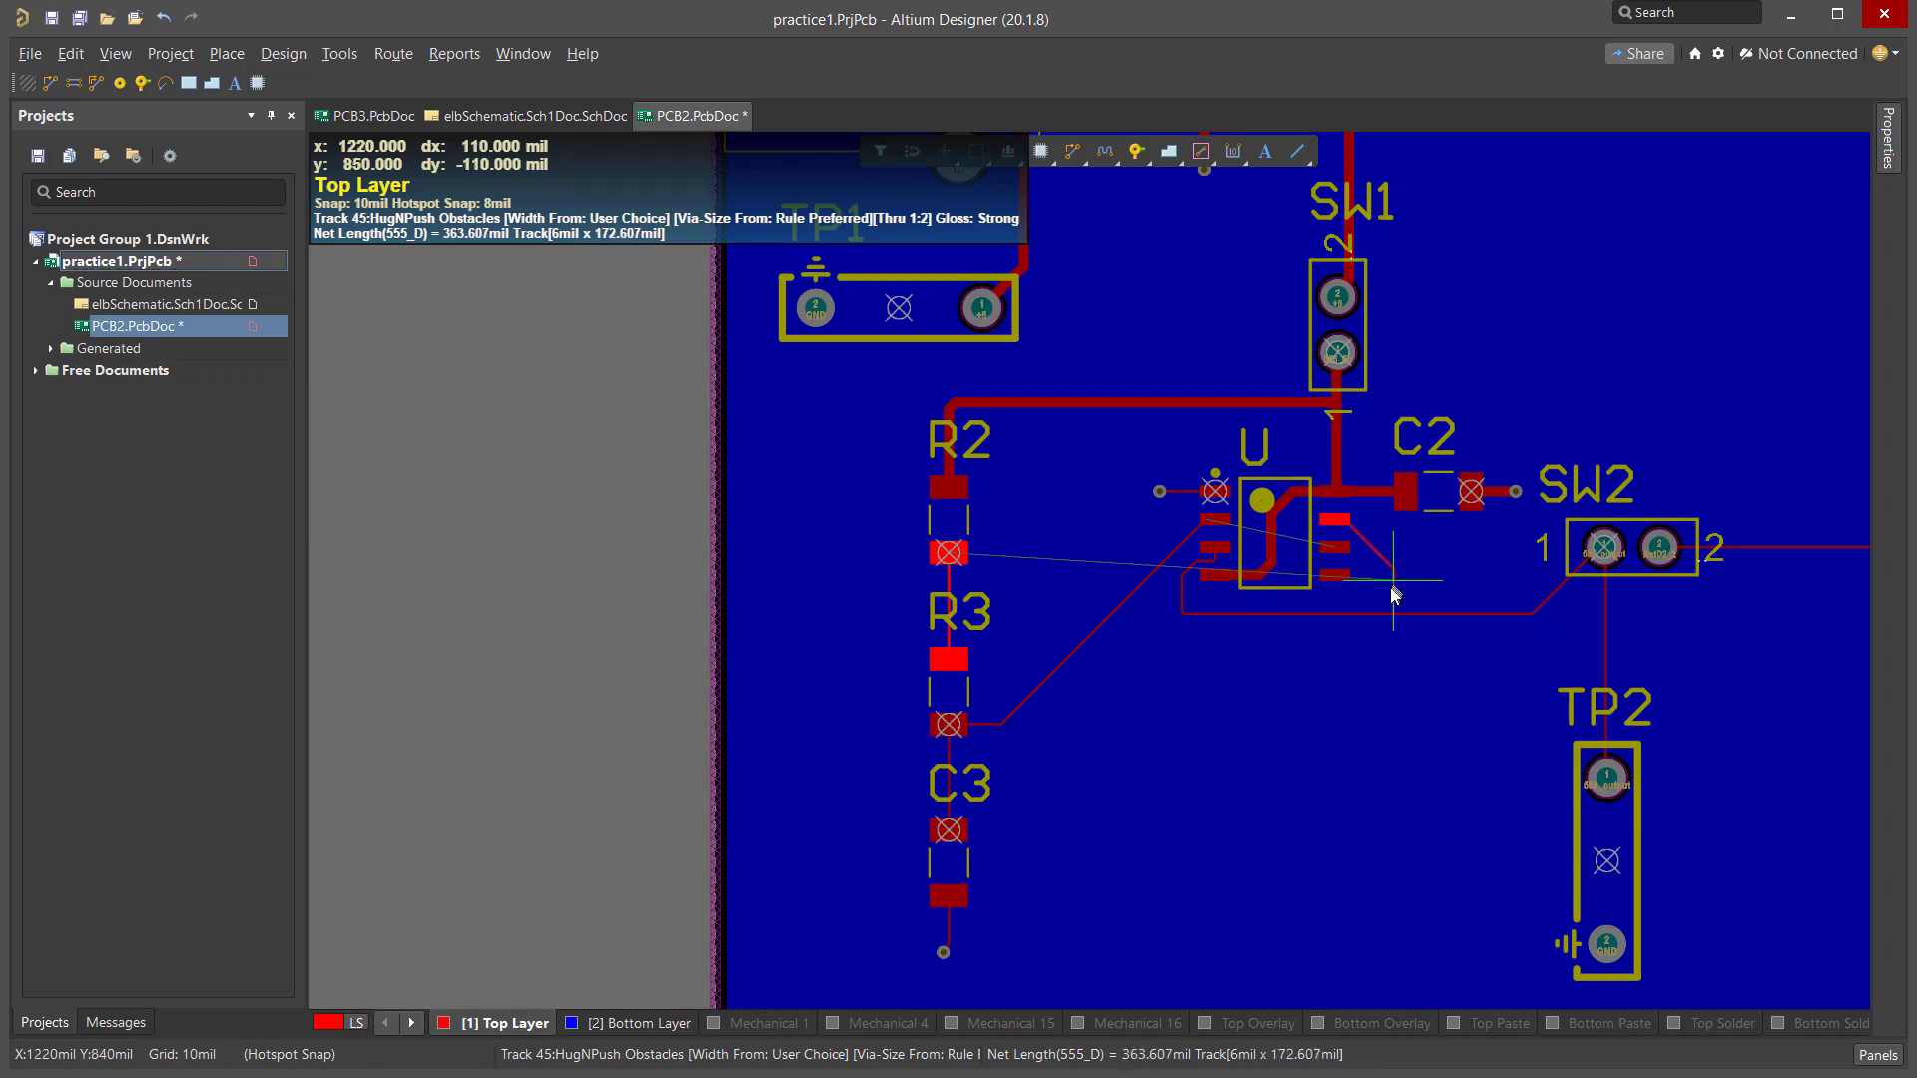
mouse_move(1392, 601)
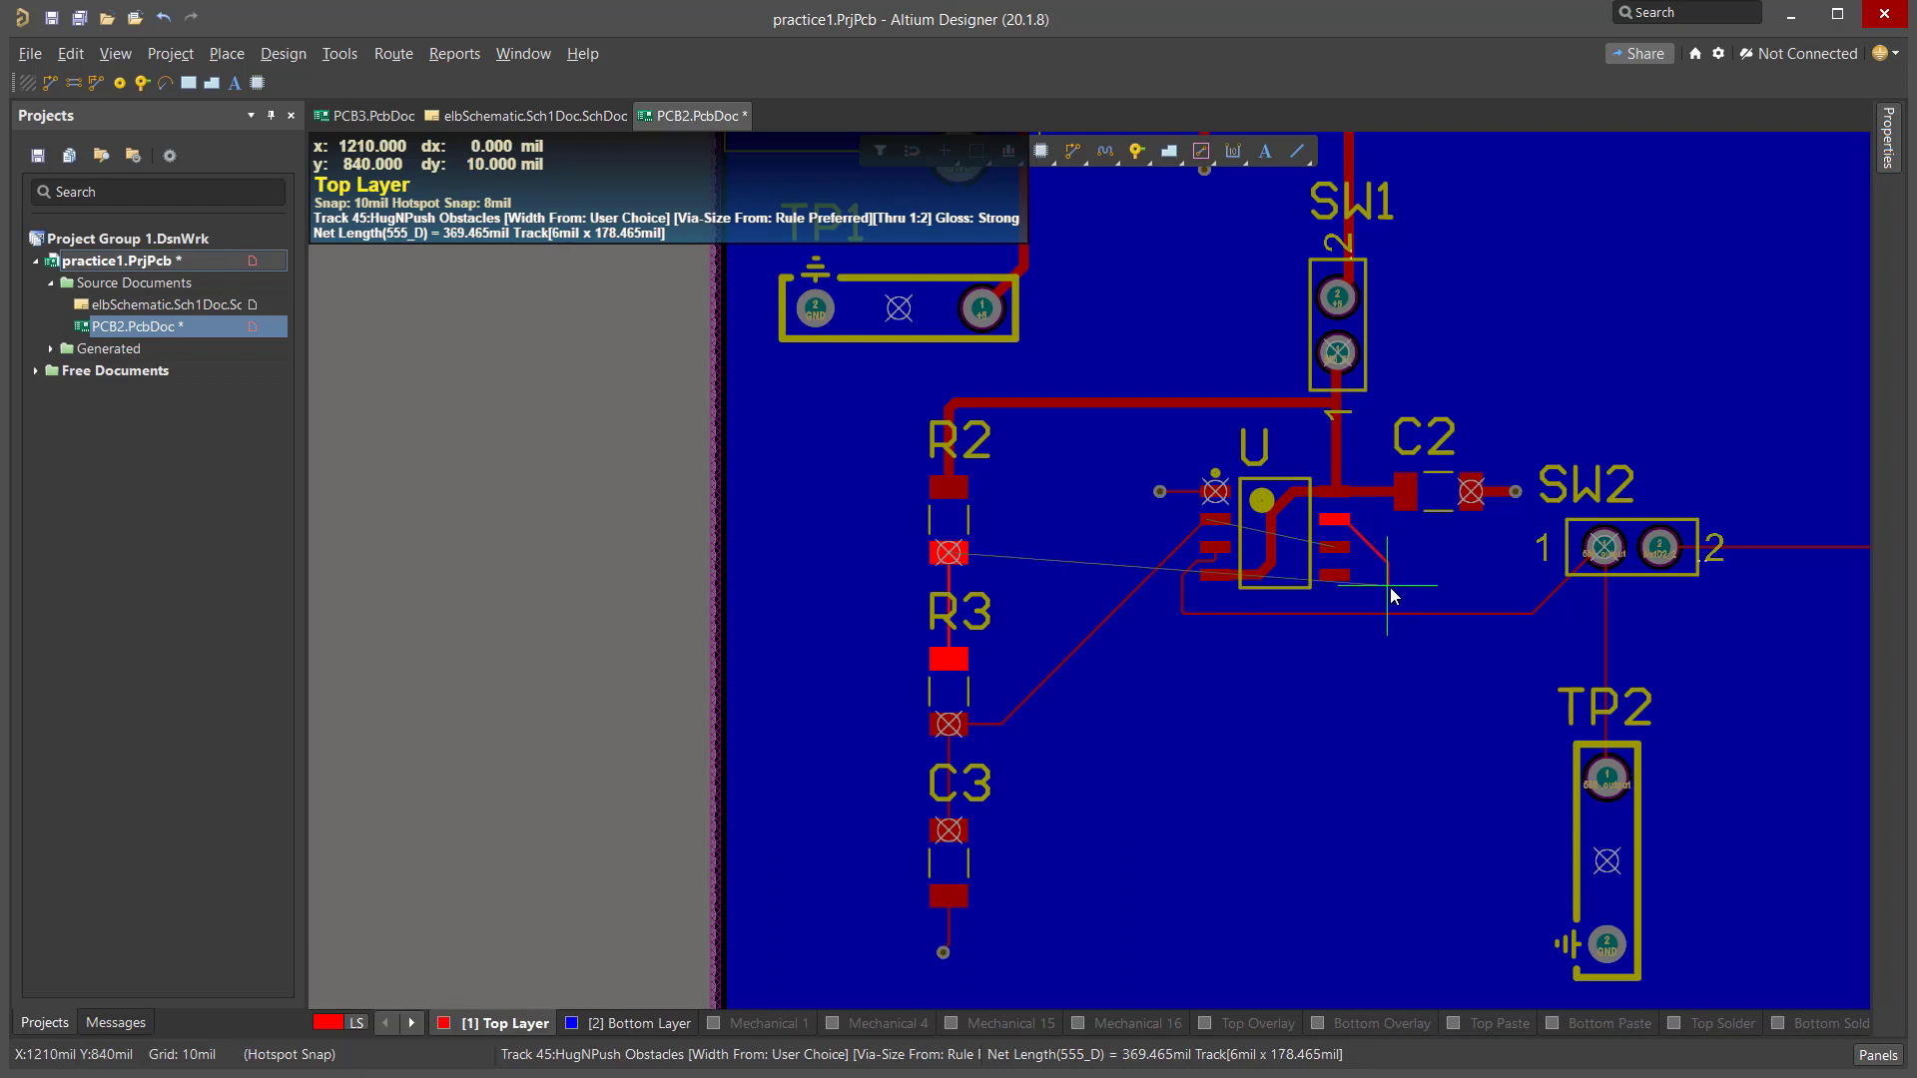
mouse_move(1440, 594)
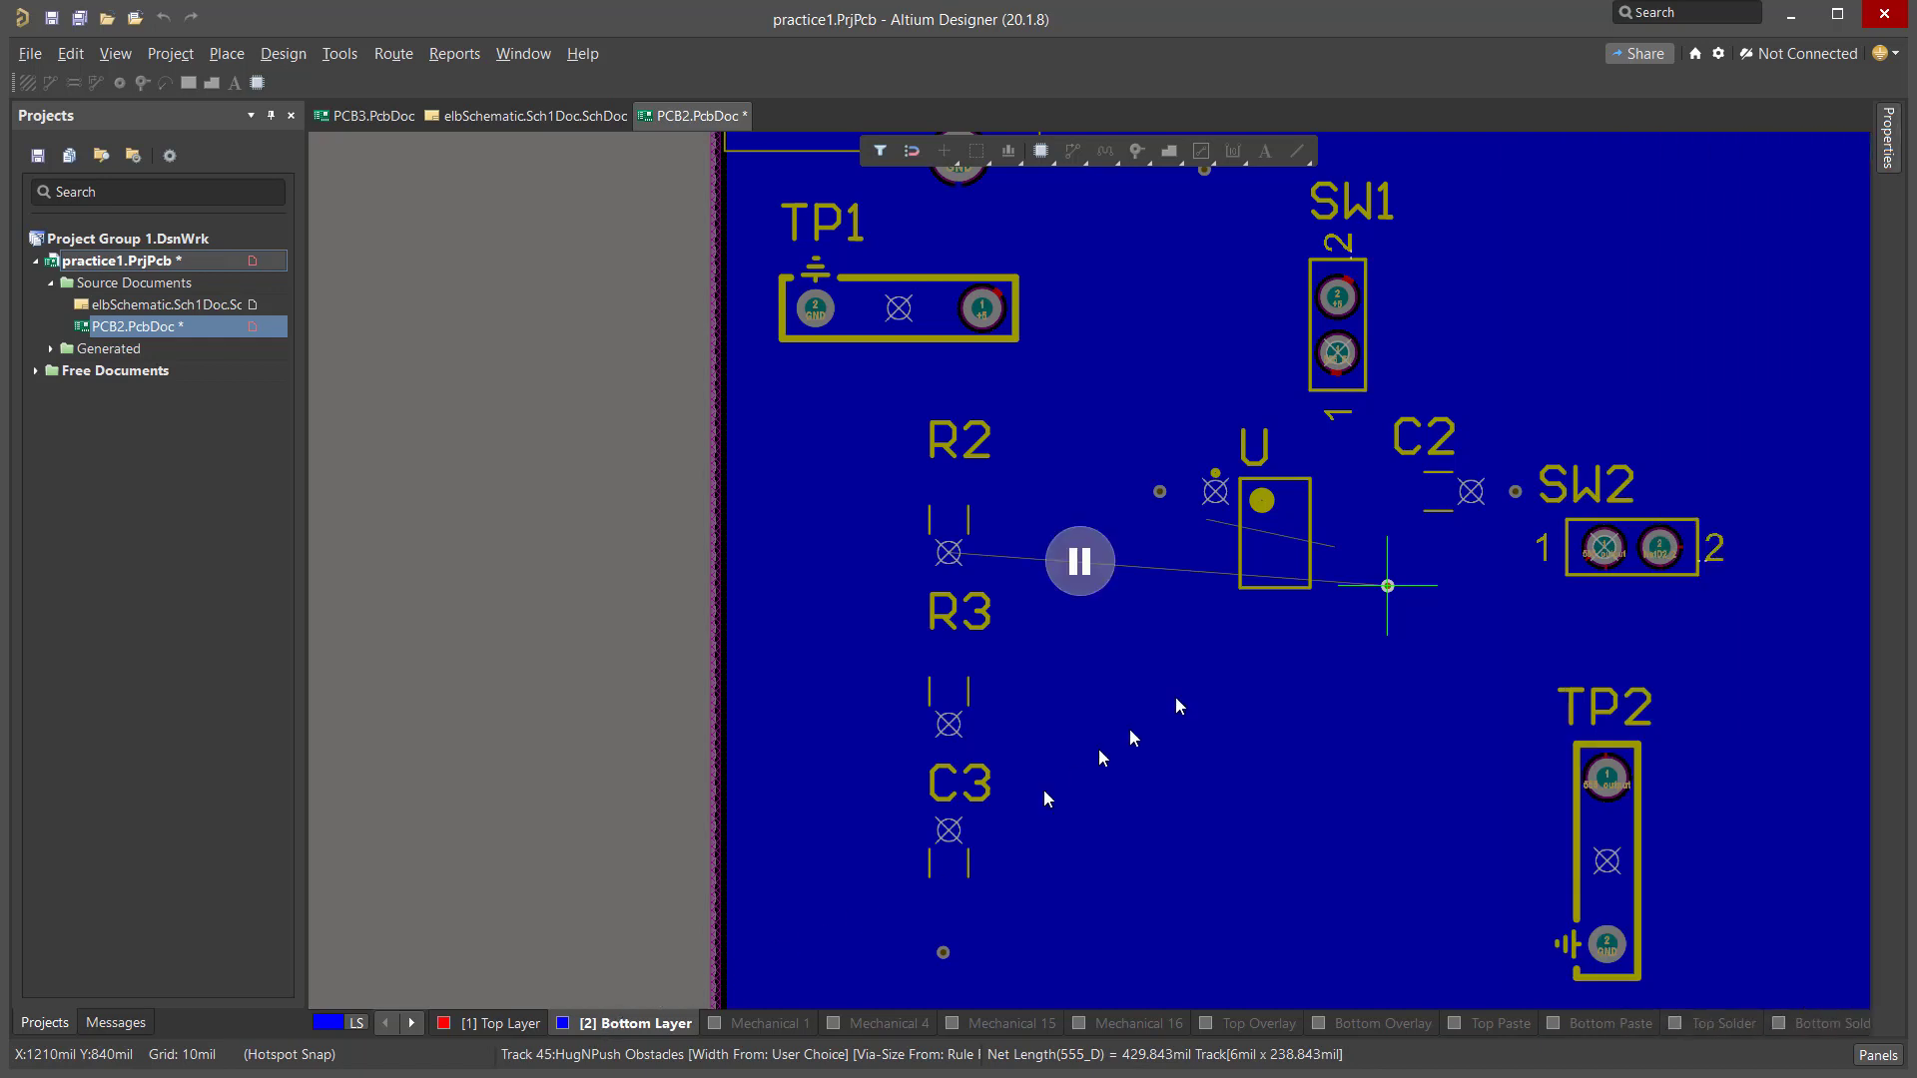
mouse_move(1386, 589)
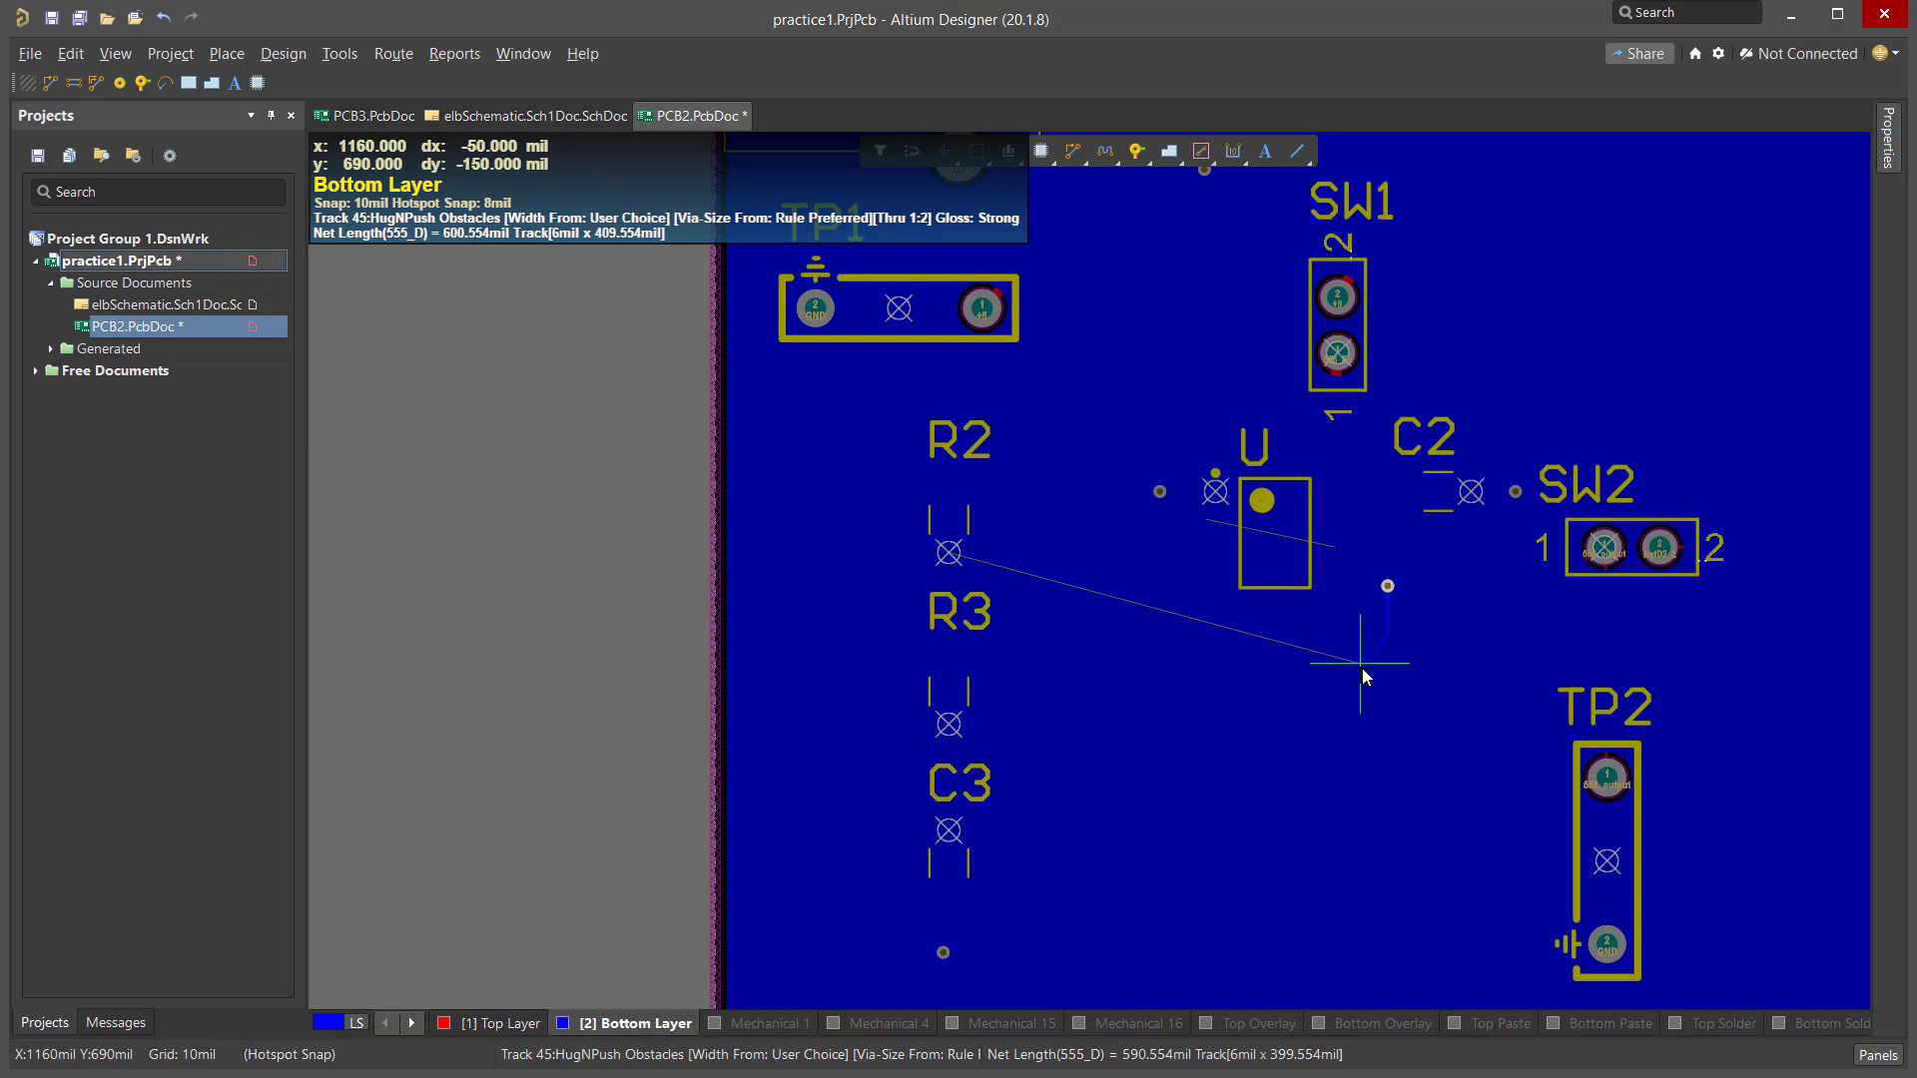
mouse_move(1389, 616)
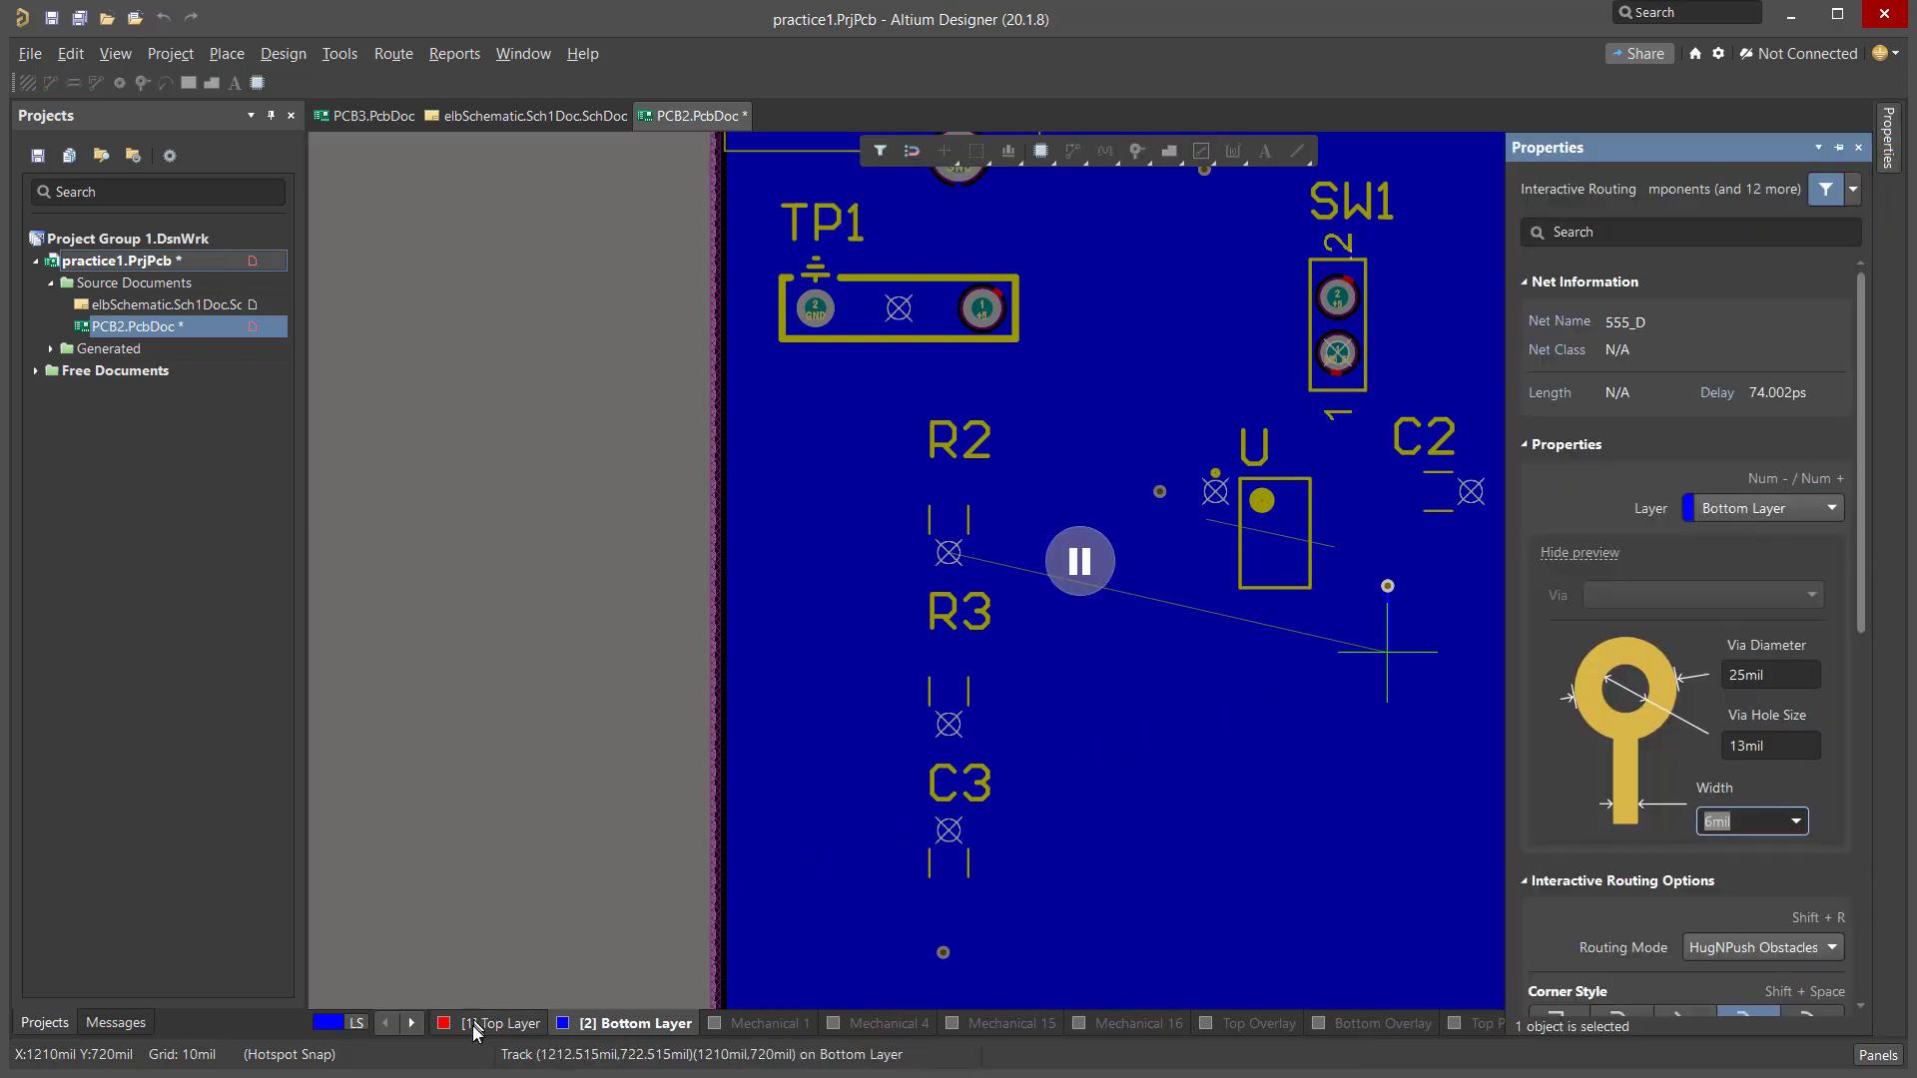
Switch to the Top Layer to continue the 555_D route.
click(499, 1024)
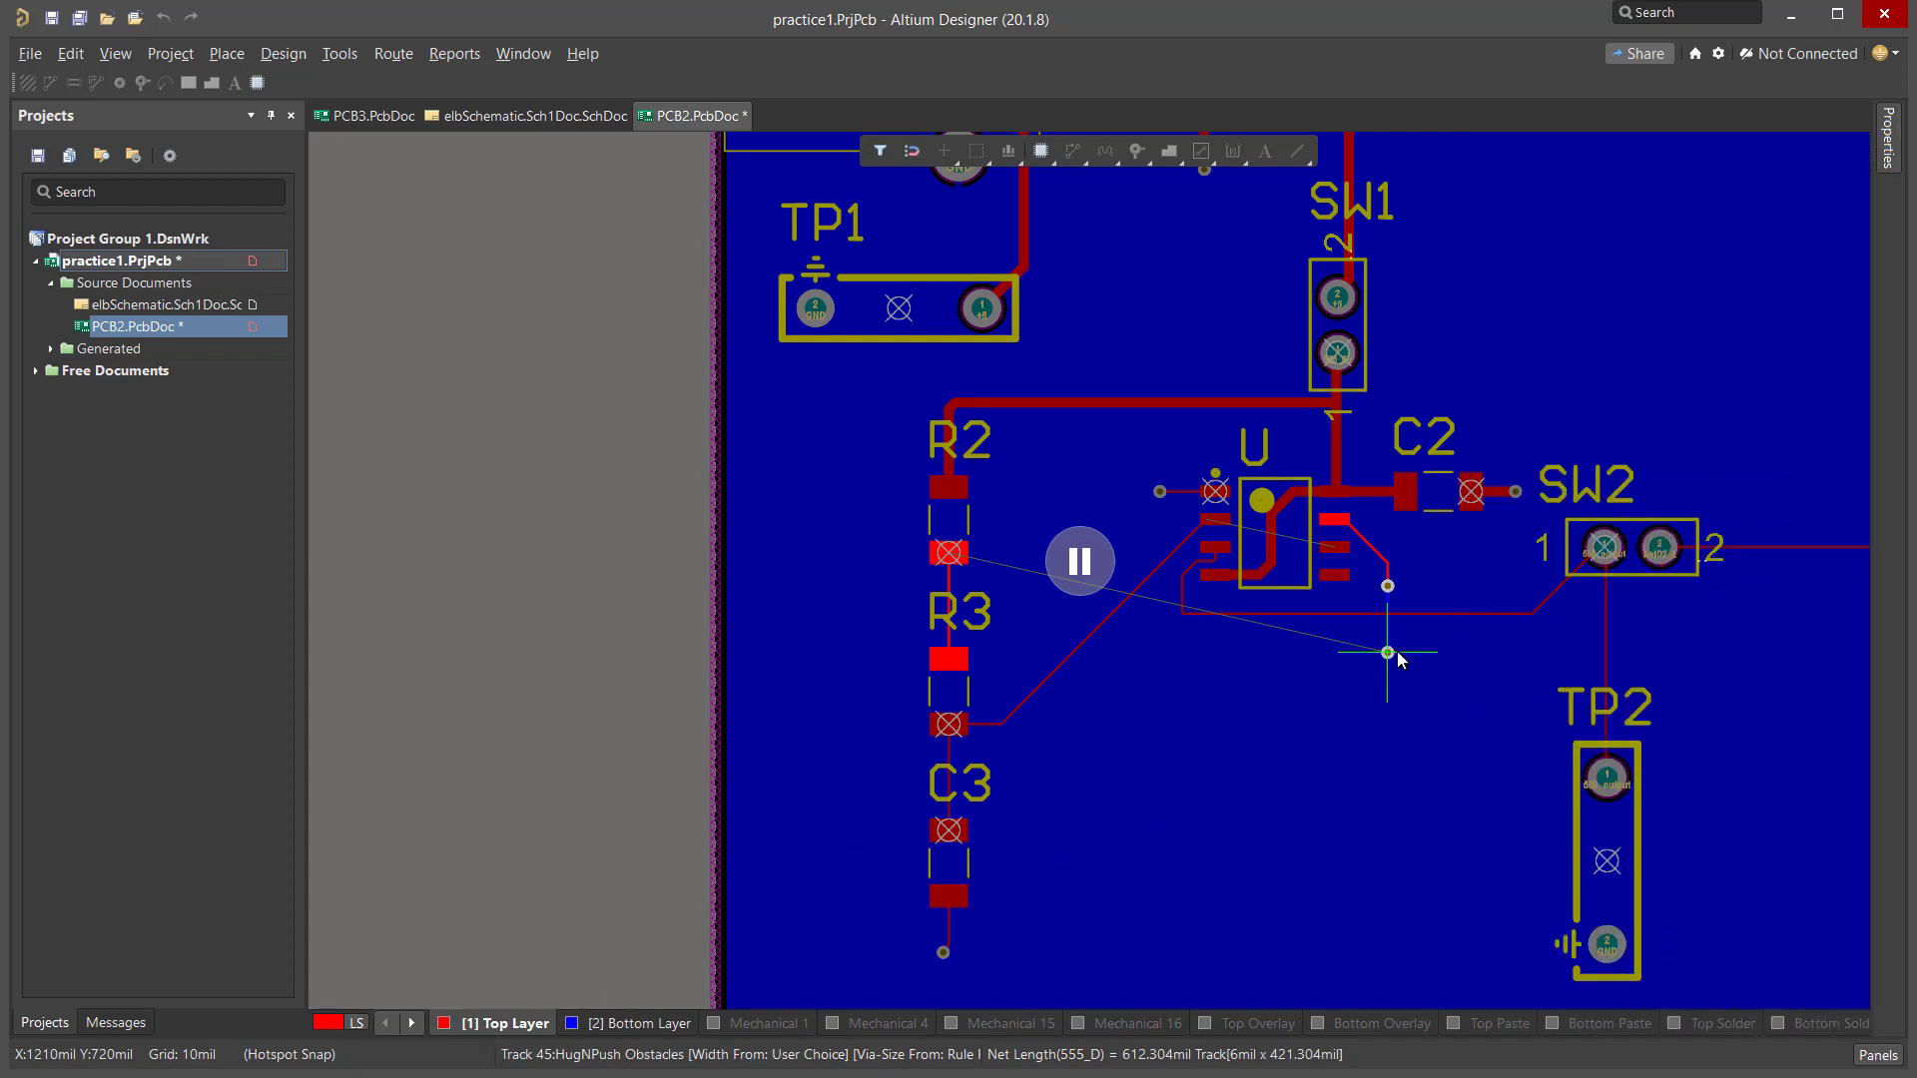
mouse_move(1389, 653)
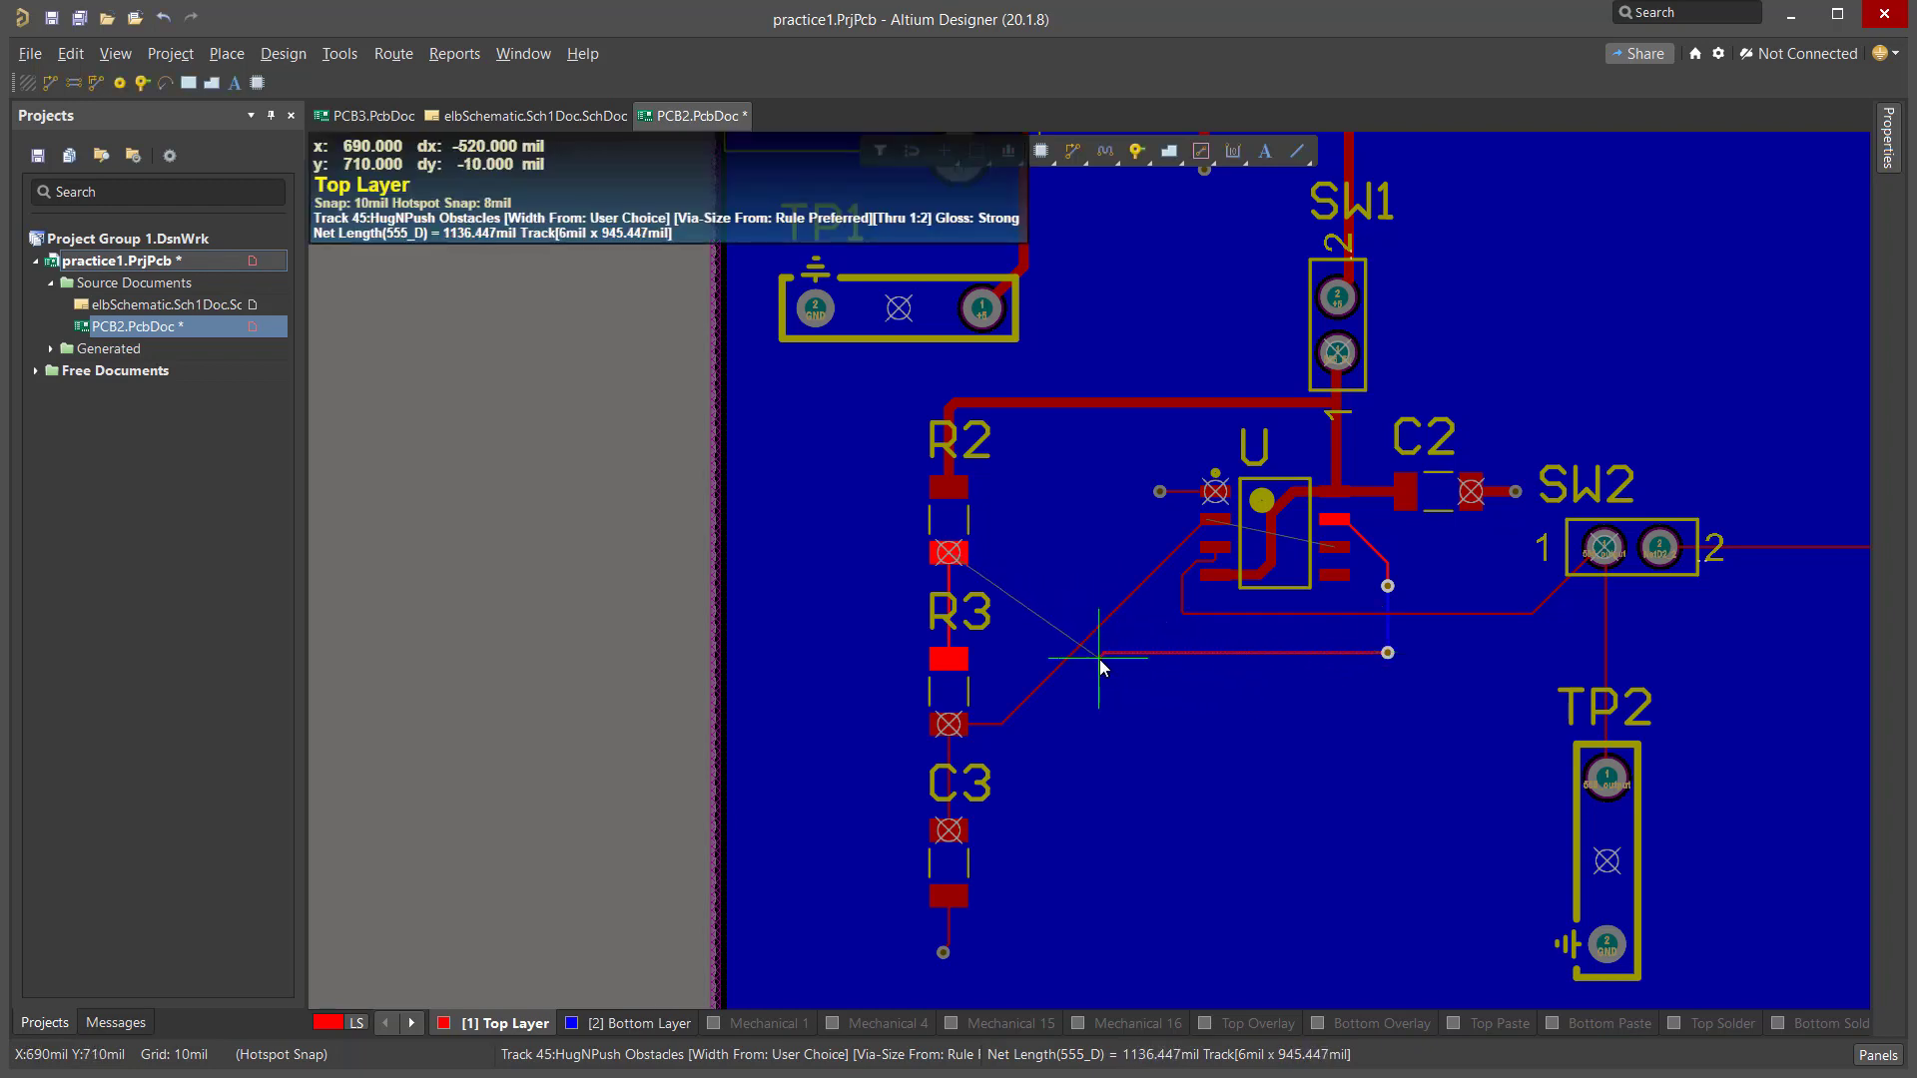
mouse_move(1021, 748)
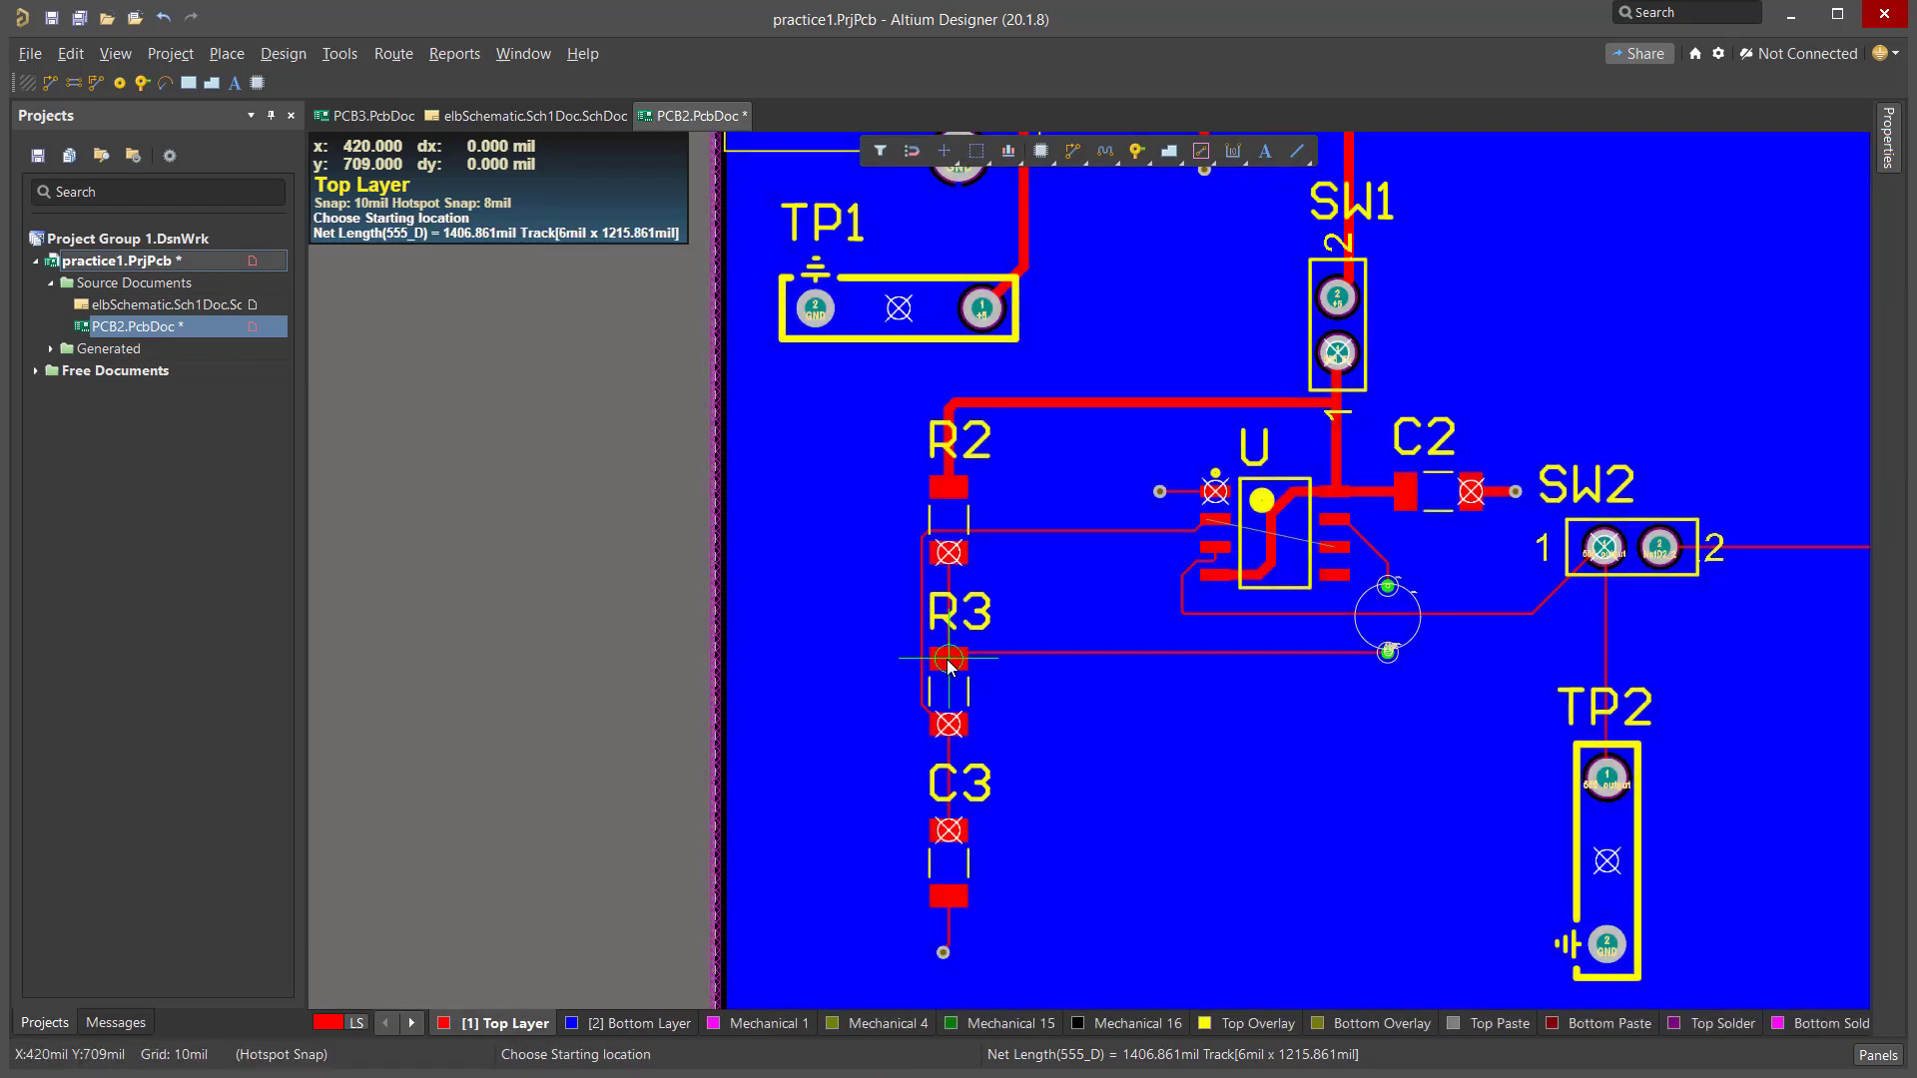
mouse_move(1381, 586)
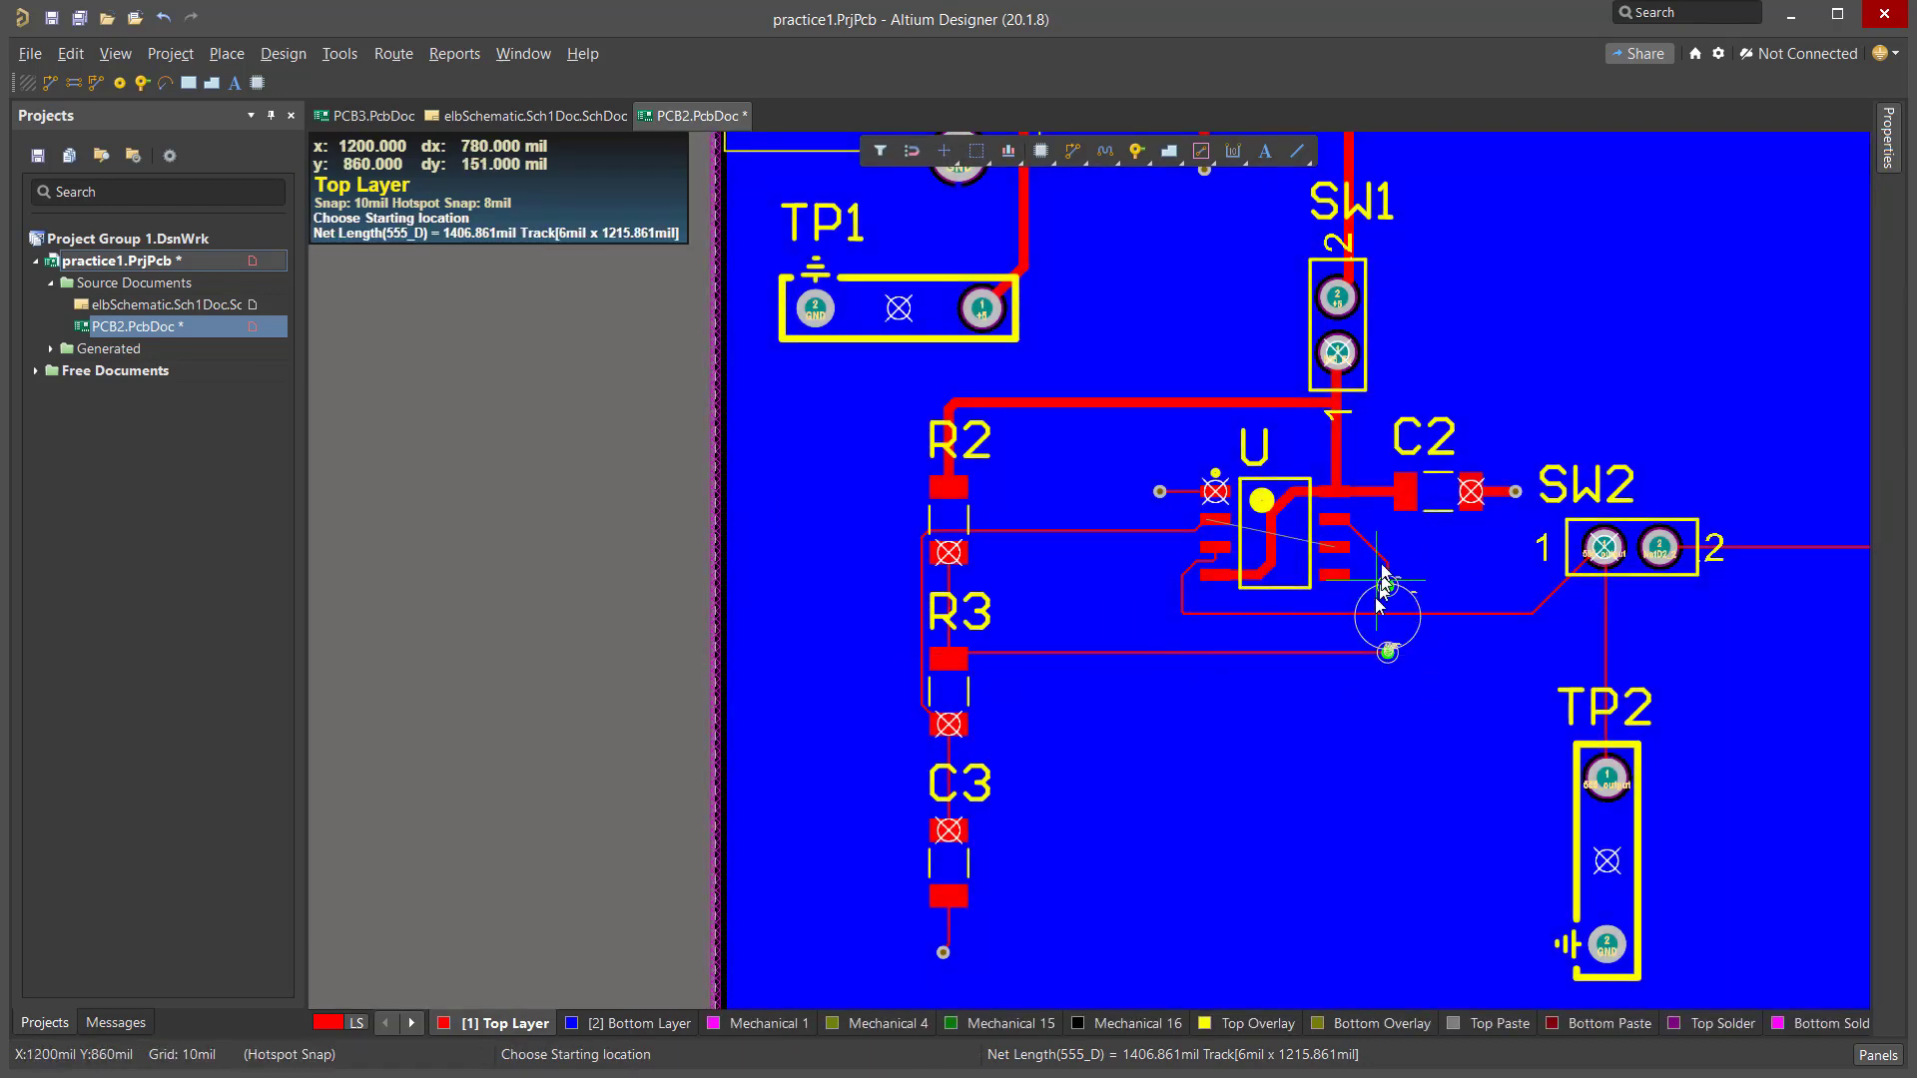
mouse_move(957, 657)
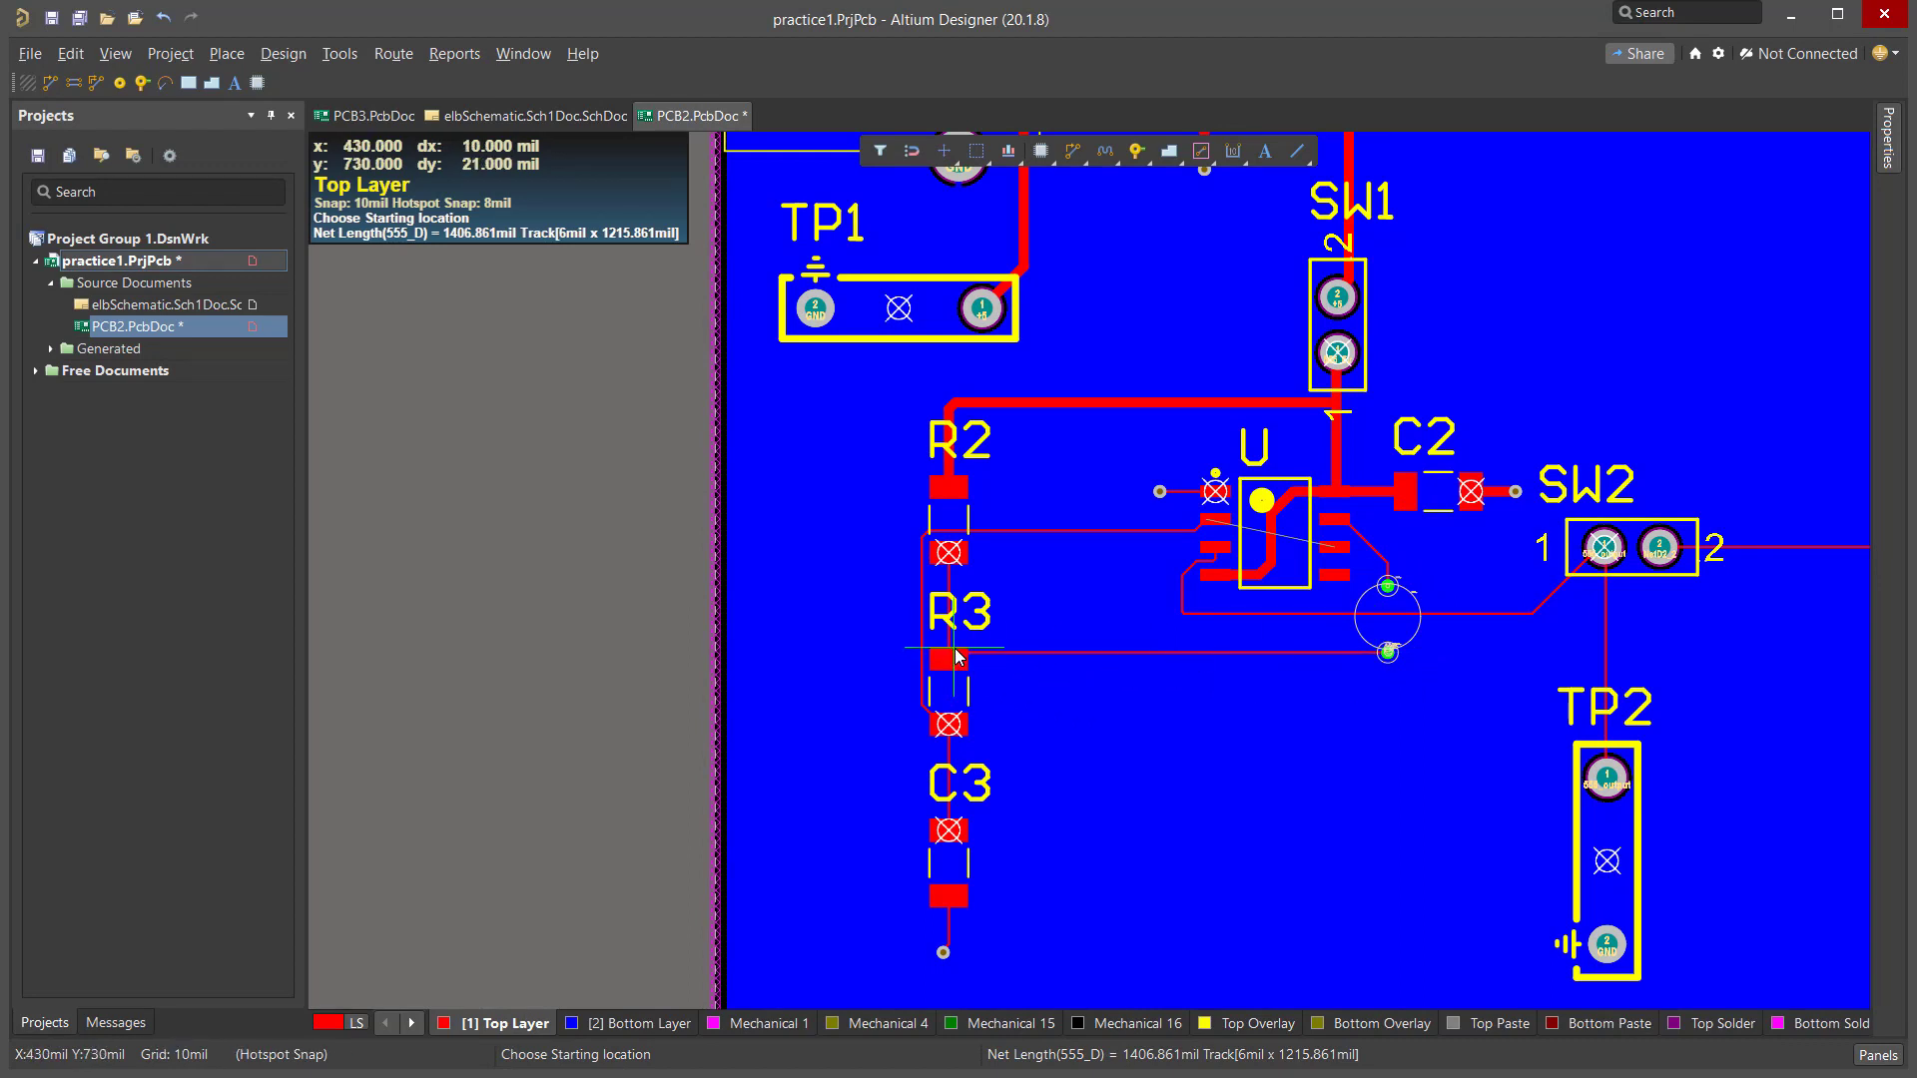
mouse_move(981, 513)
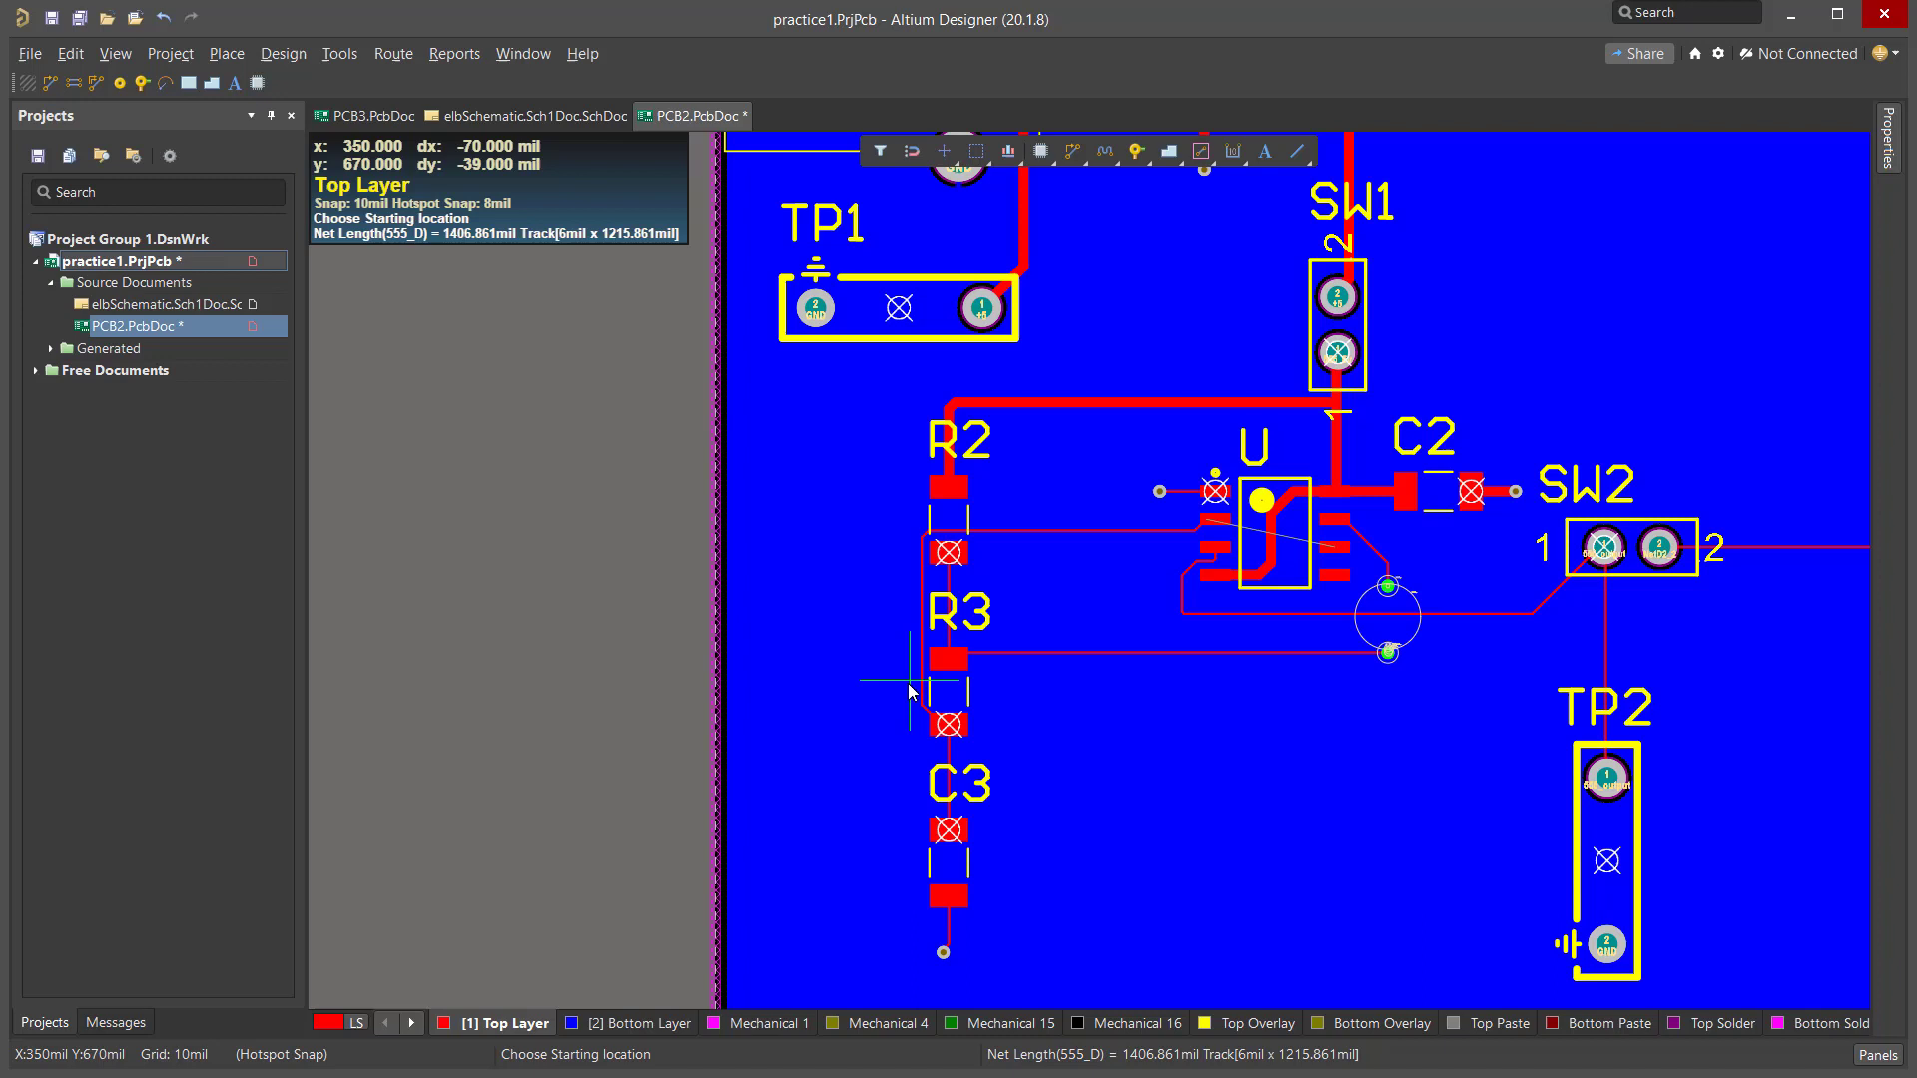
mouse_move(917, 673)
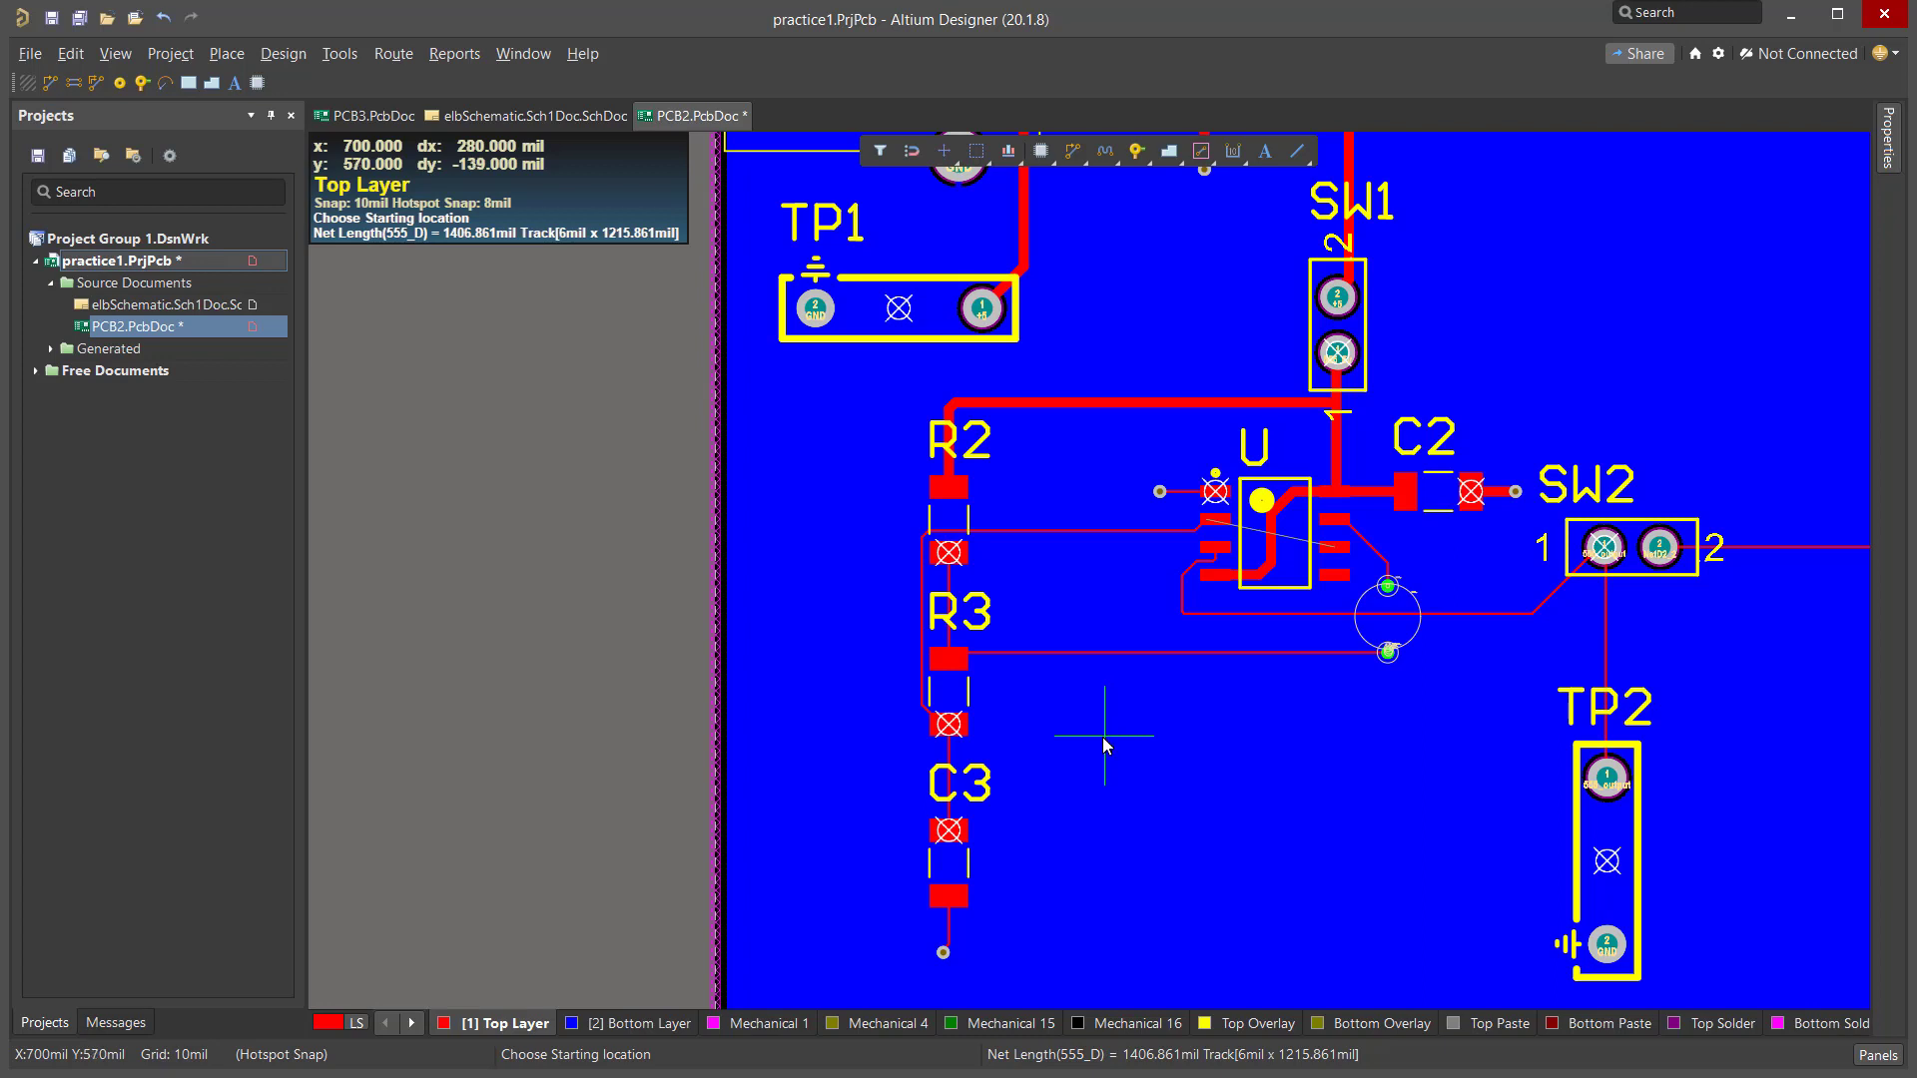
mouse_move(895, 548)
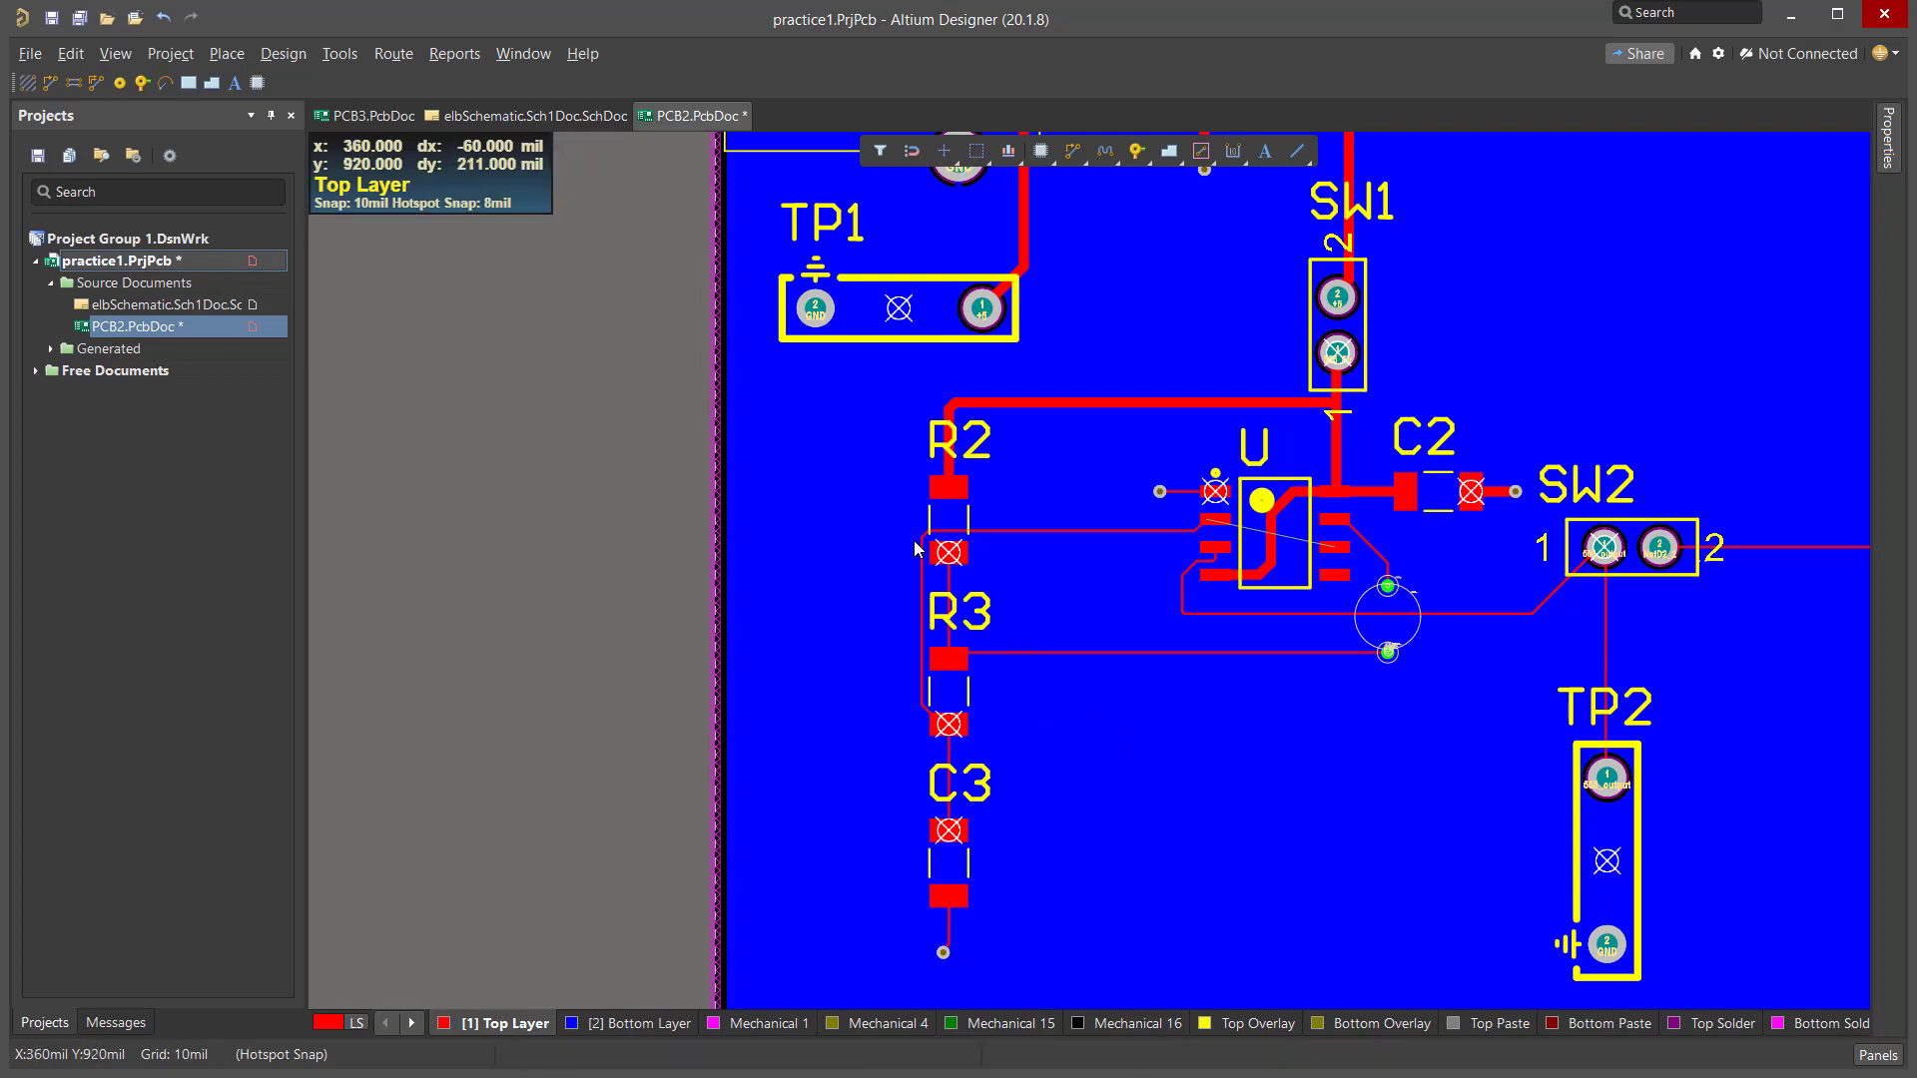
mouse_move(935, 568)
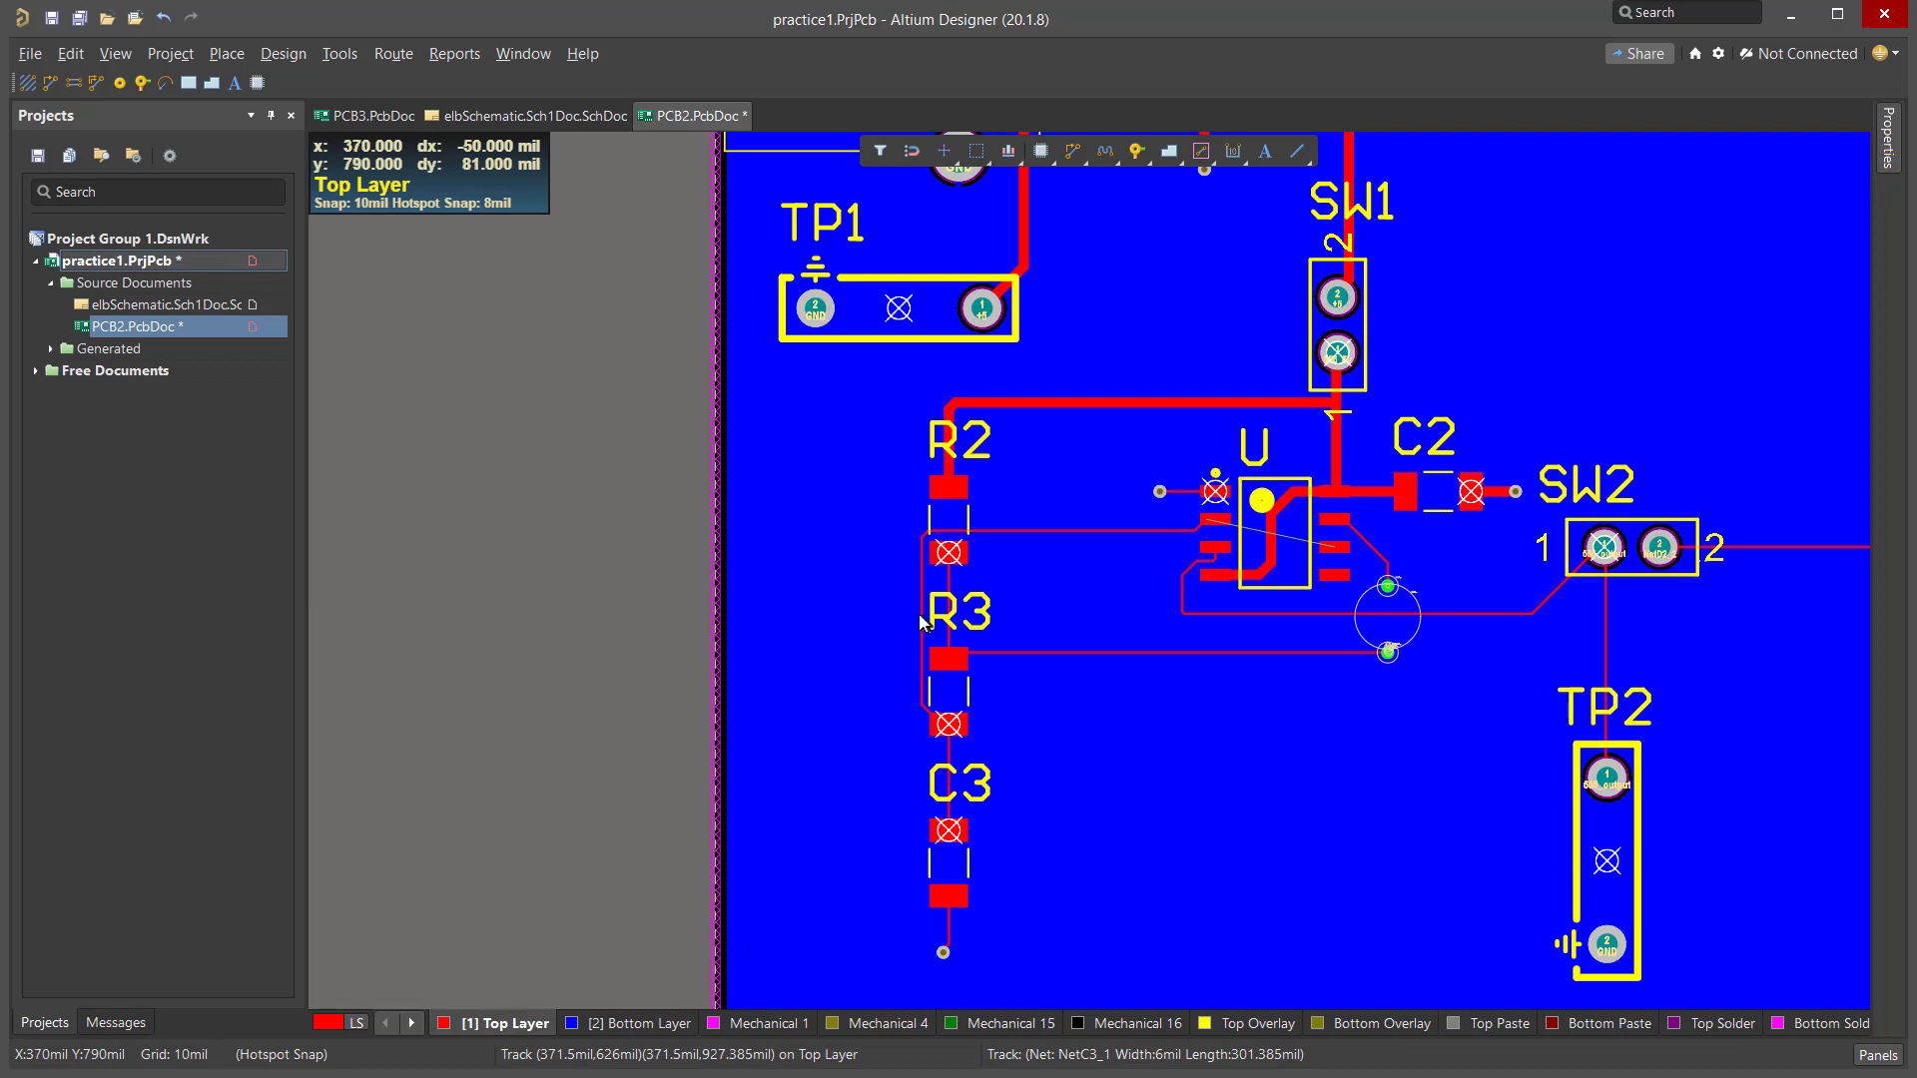
Select the NetC3_1 track segment between R2 and R3 for reshaping.
click(919, 621)
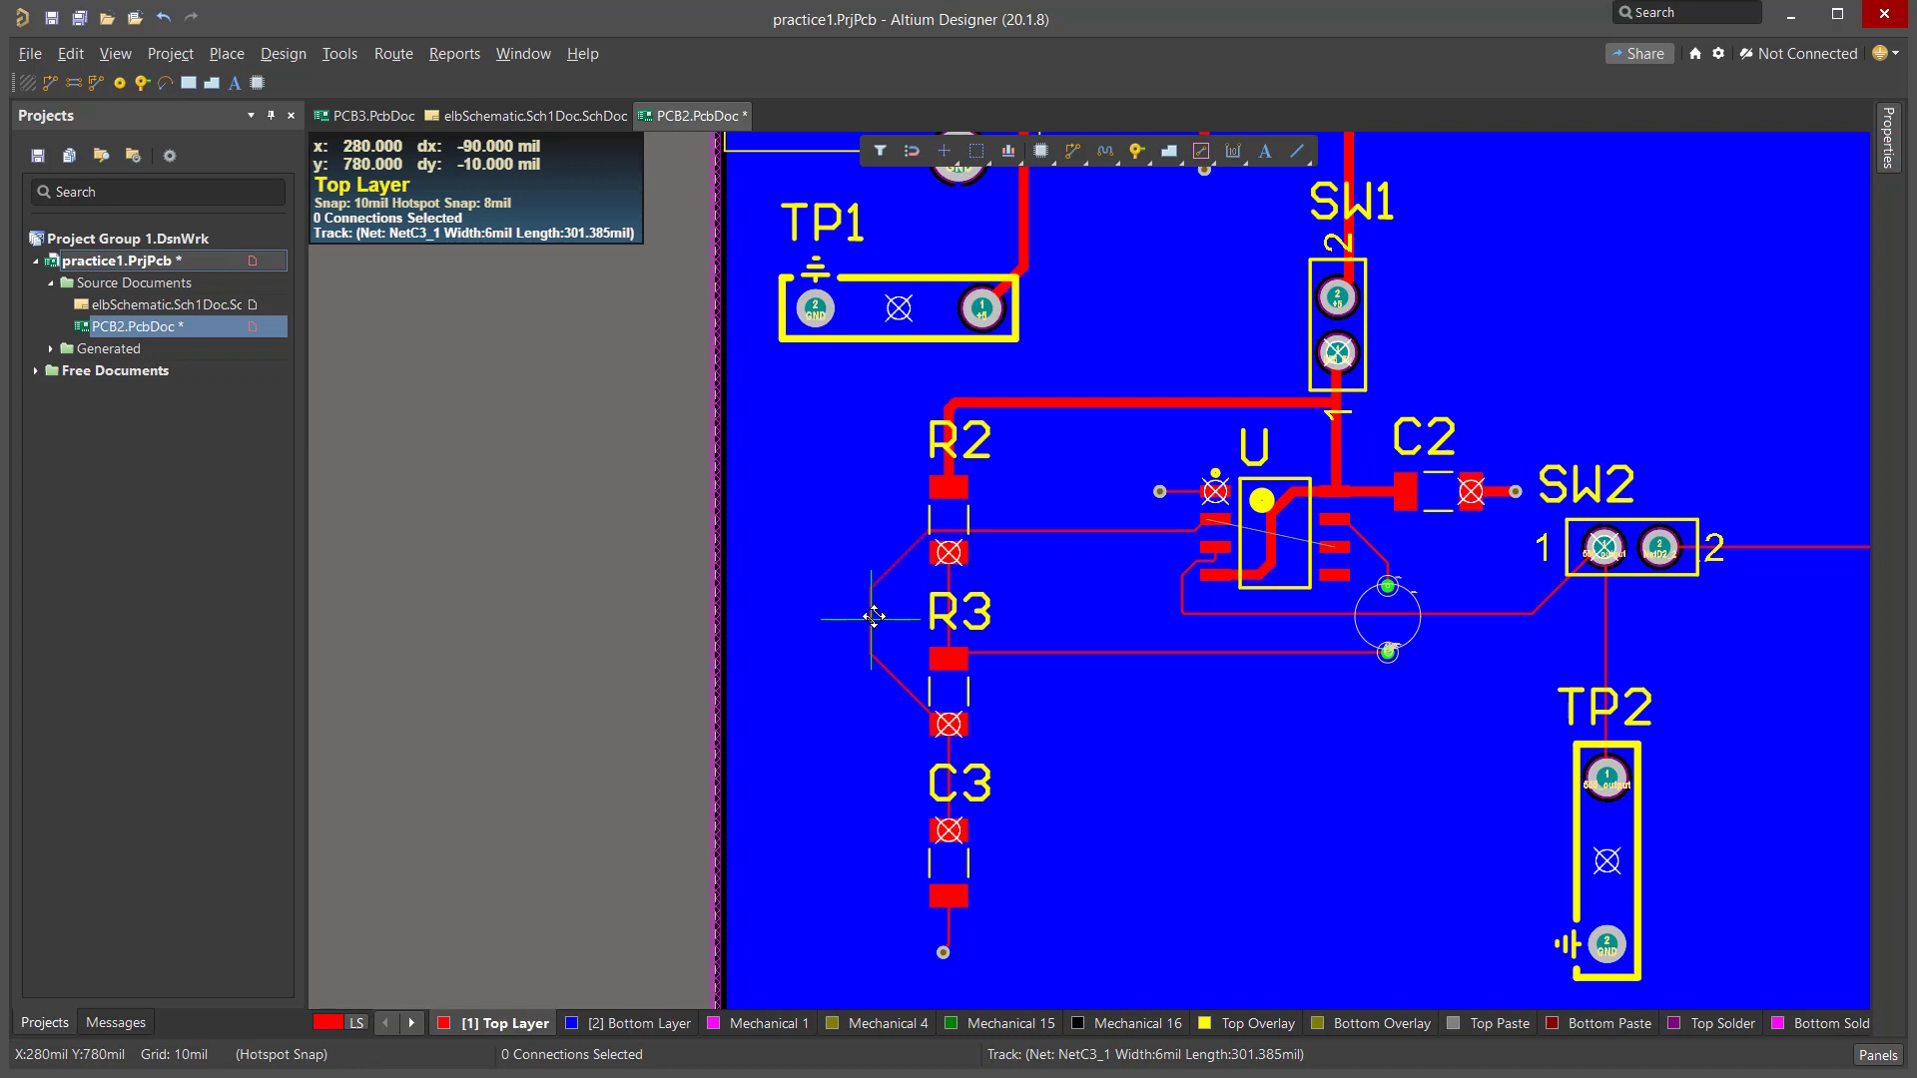
mouse_move(885, 706)
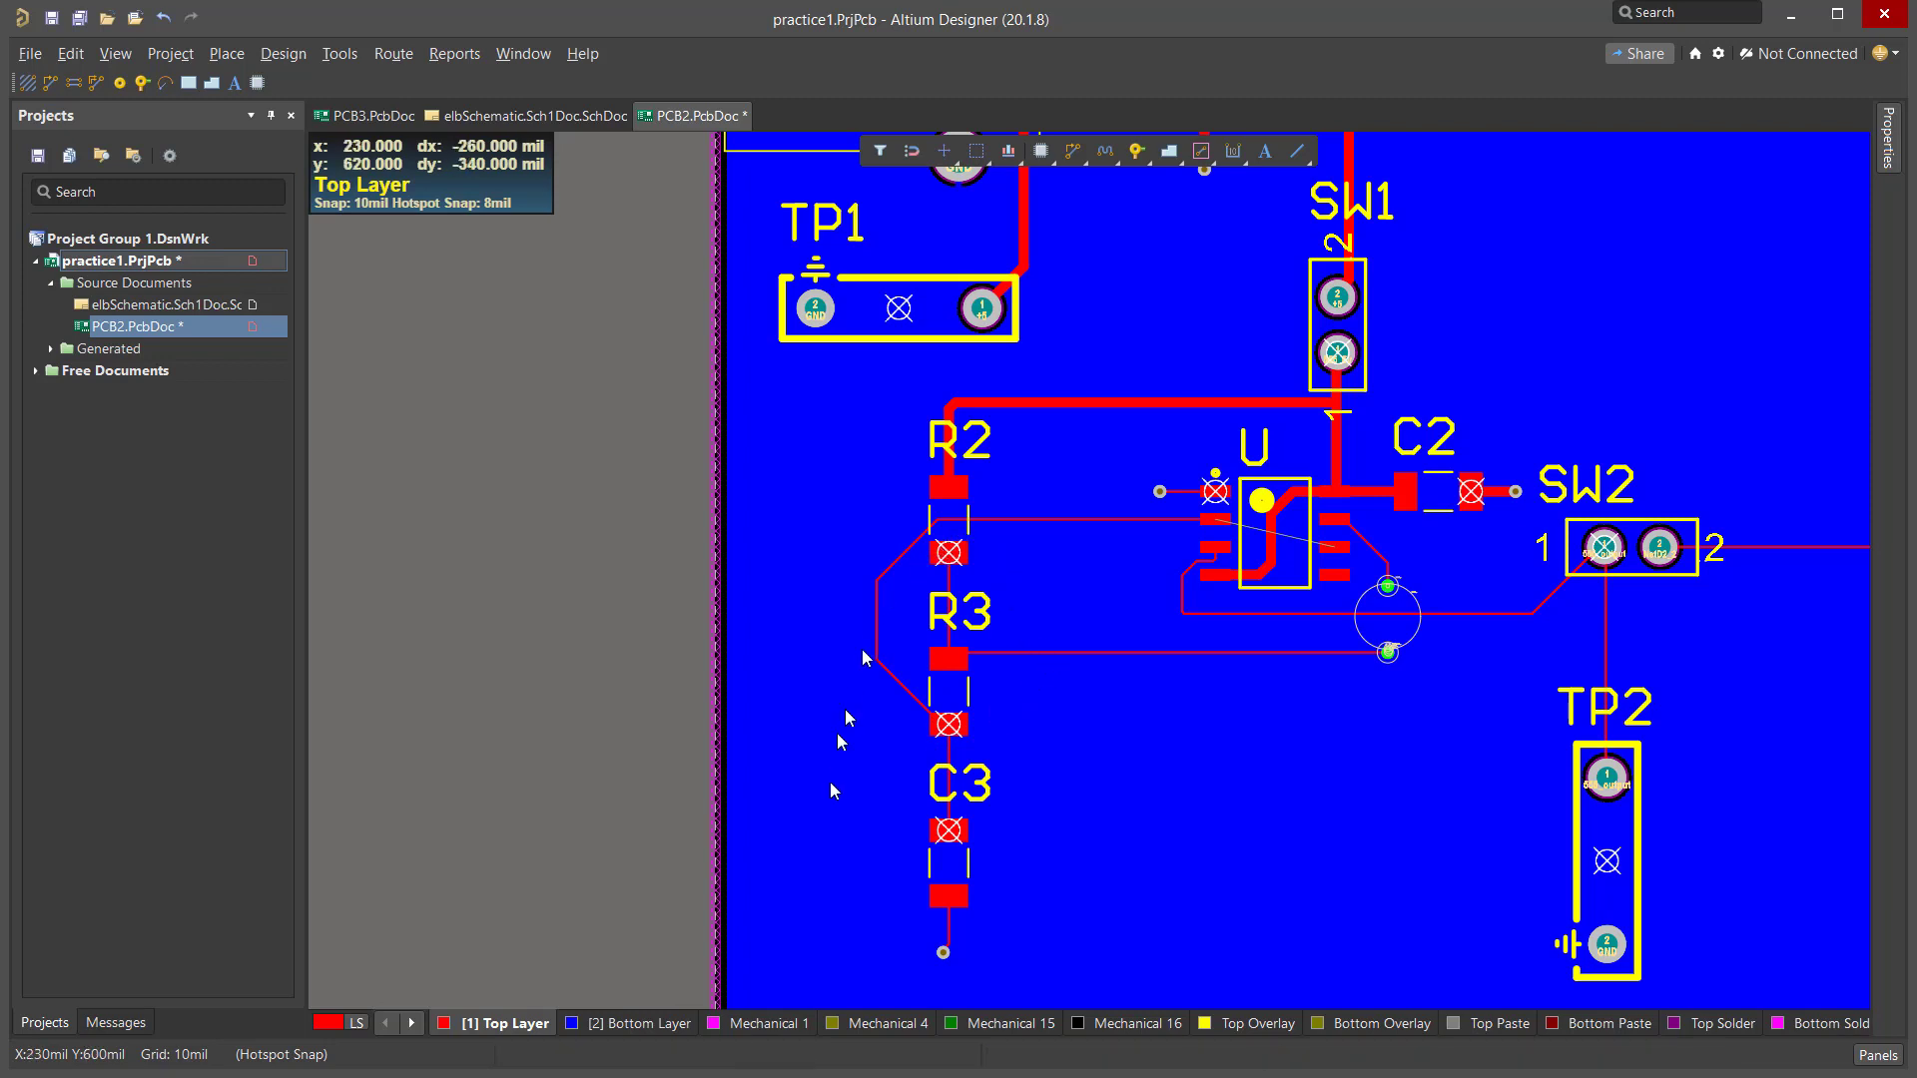
mouse_move(1006, 730)
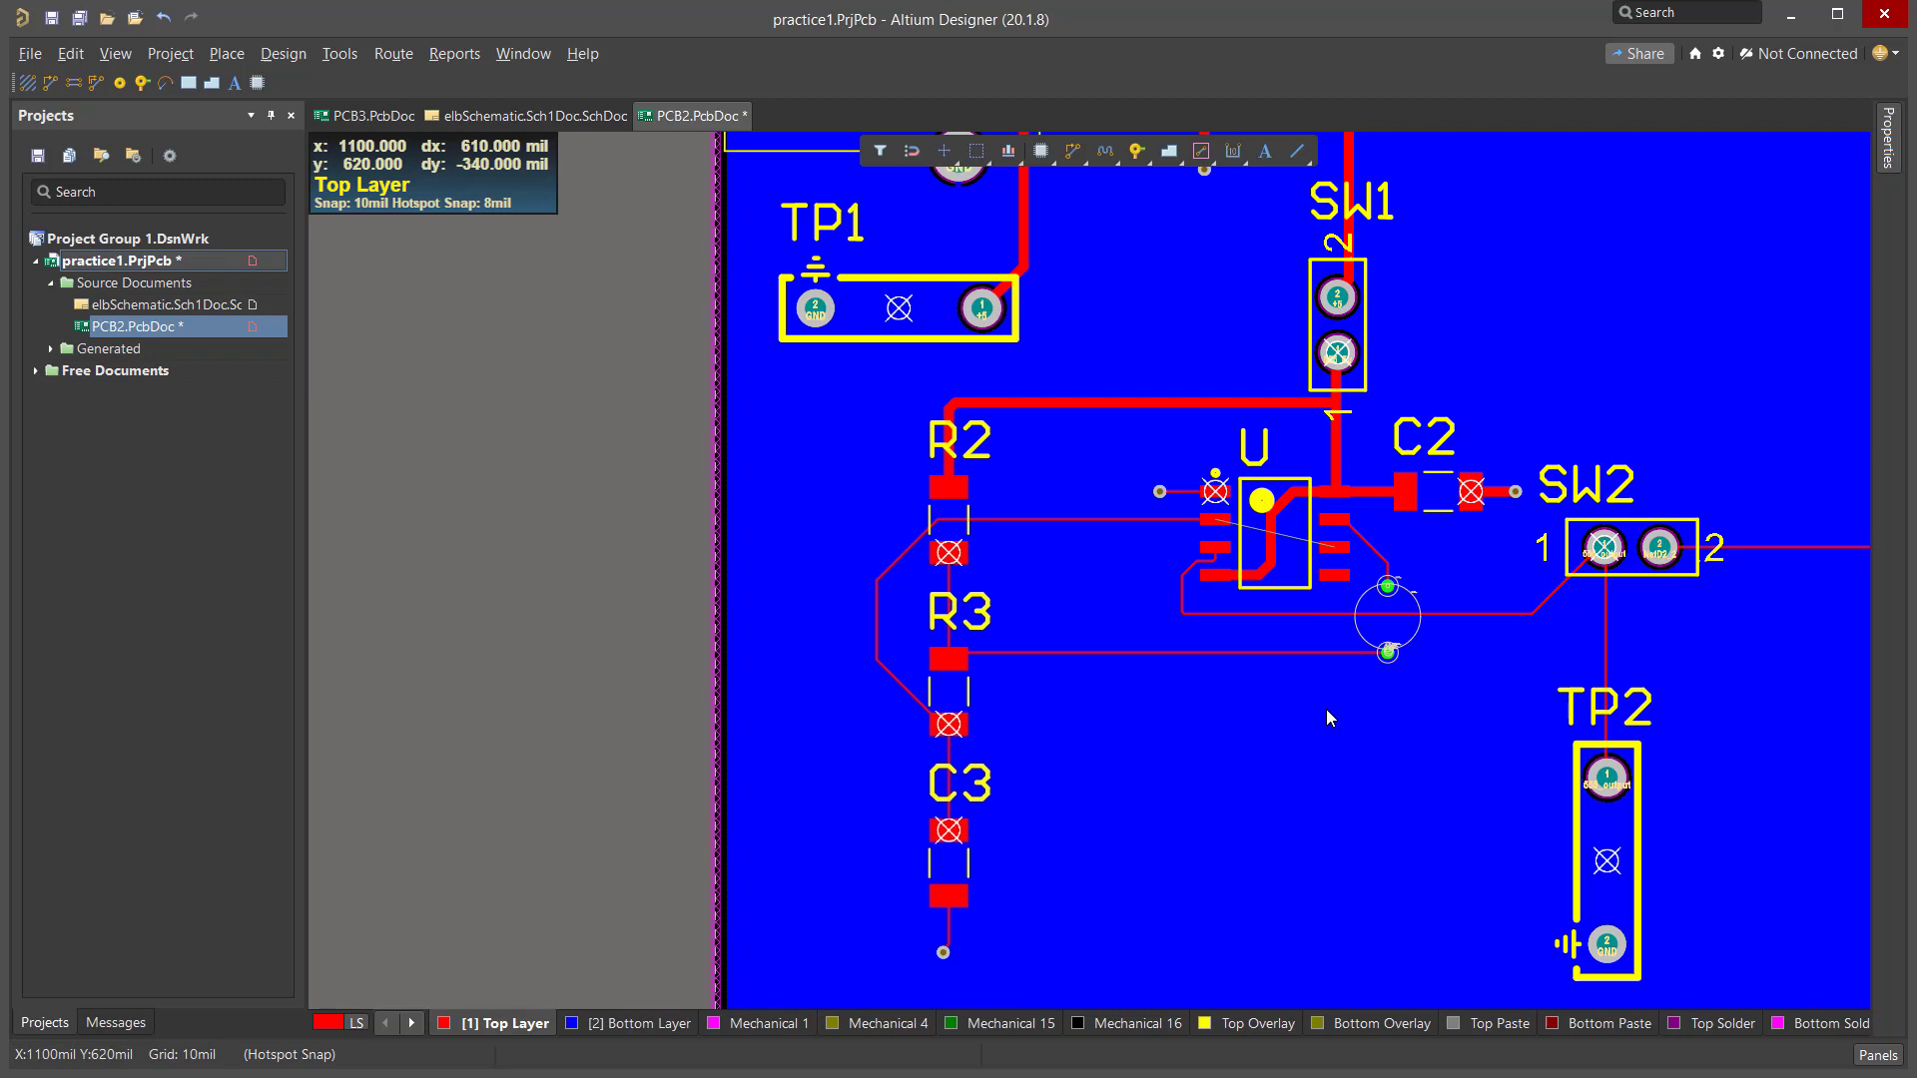
mouse_move(1171, 505)
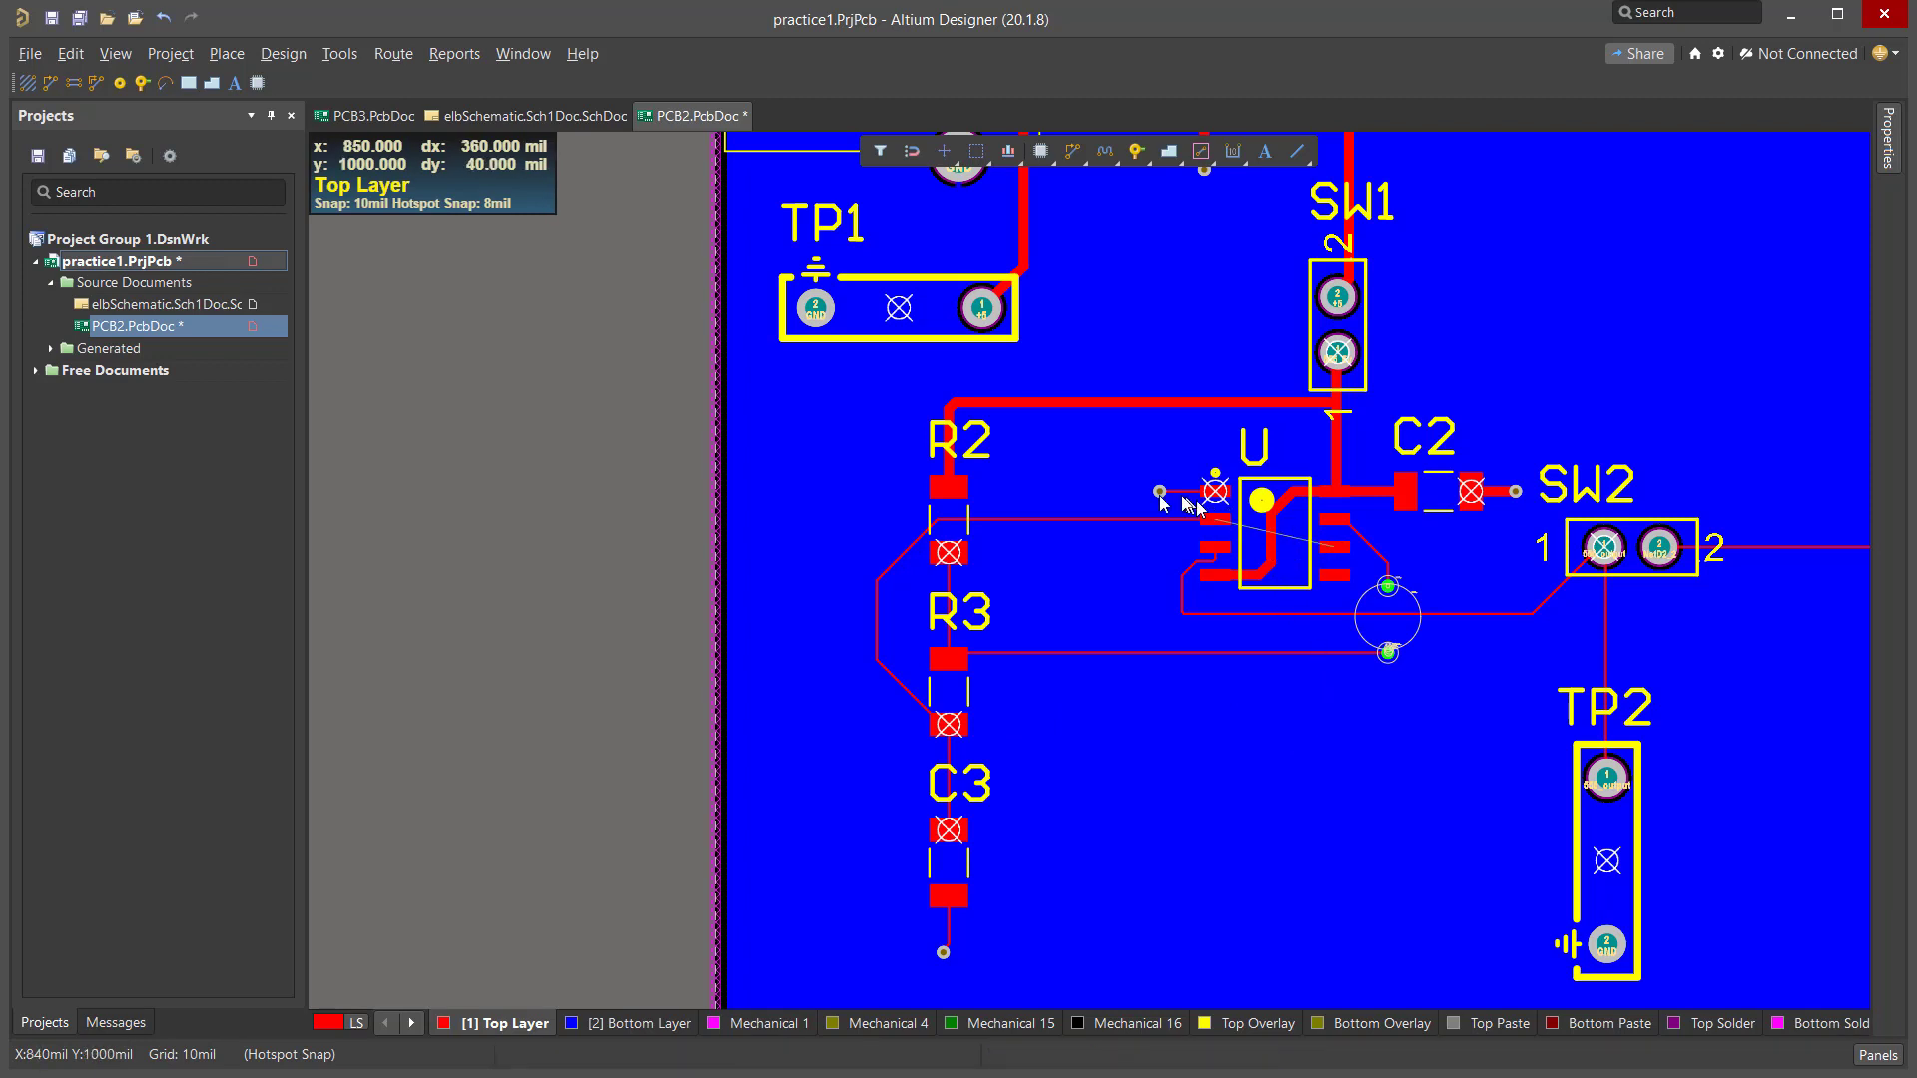
mouse_move(1224, 529)
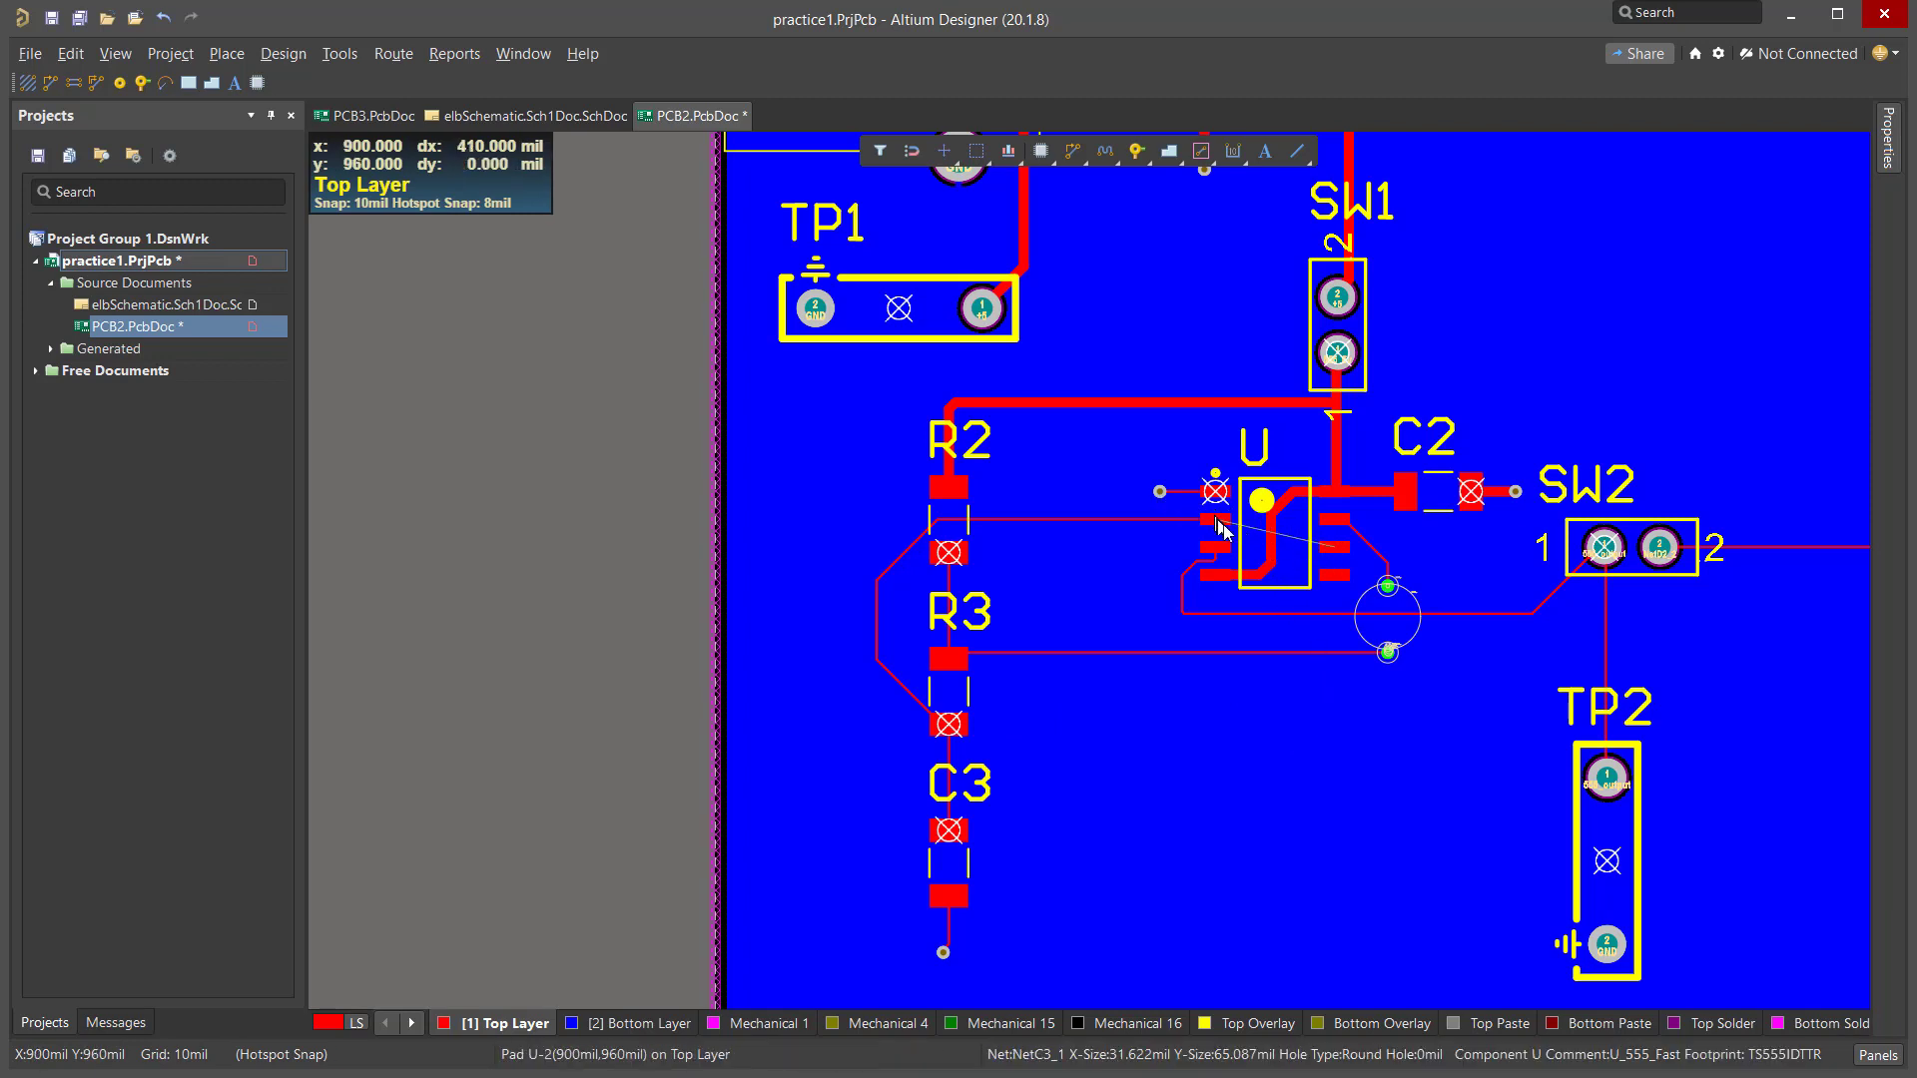
mouse_move(1364, 576)
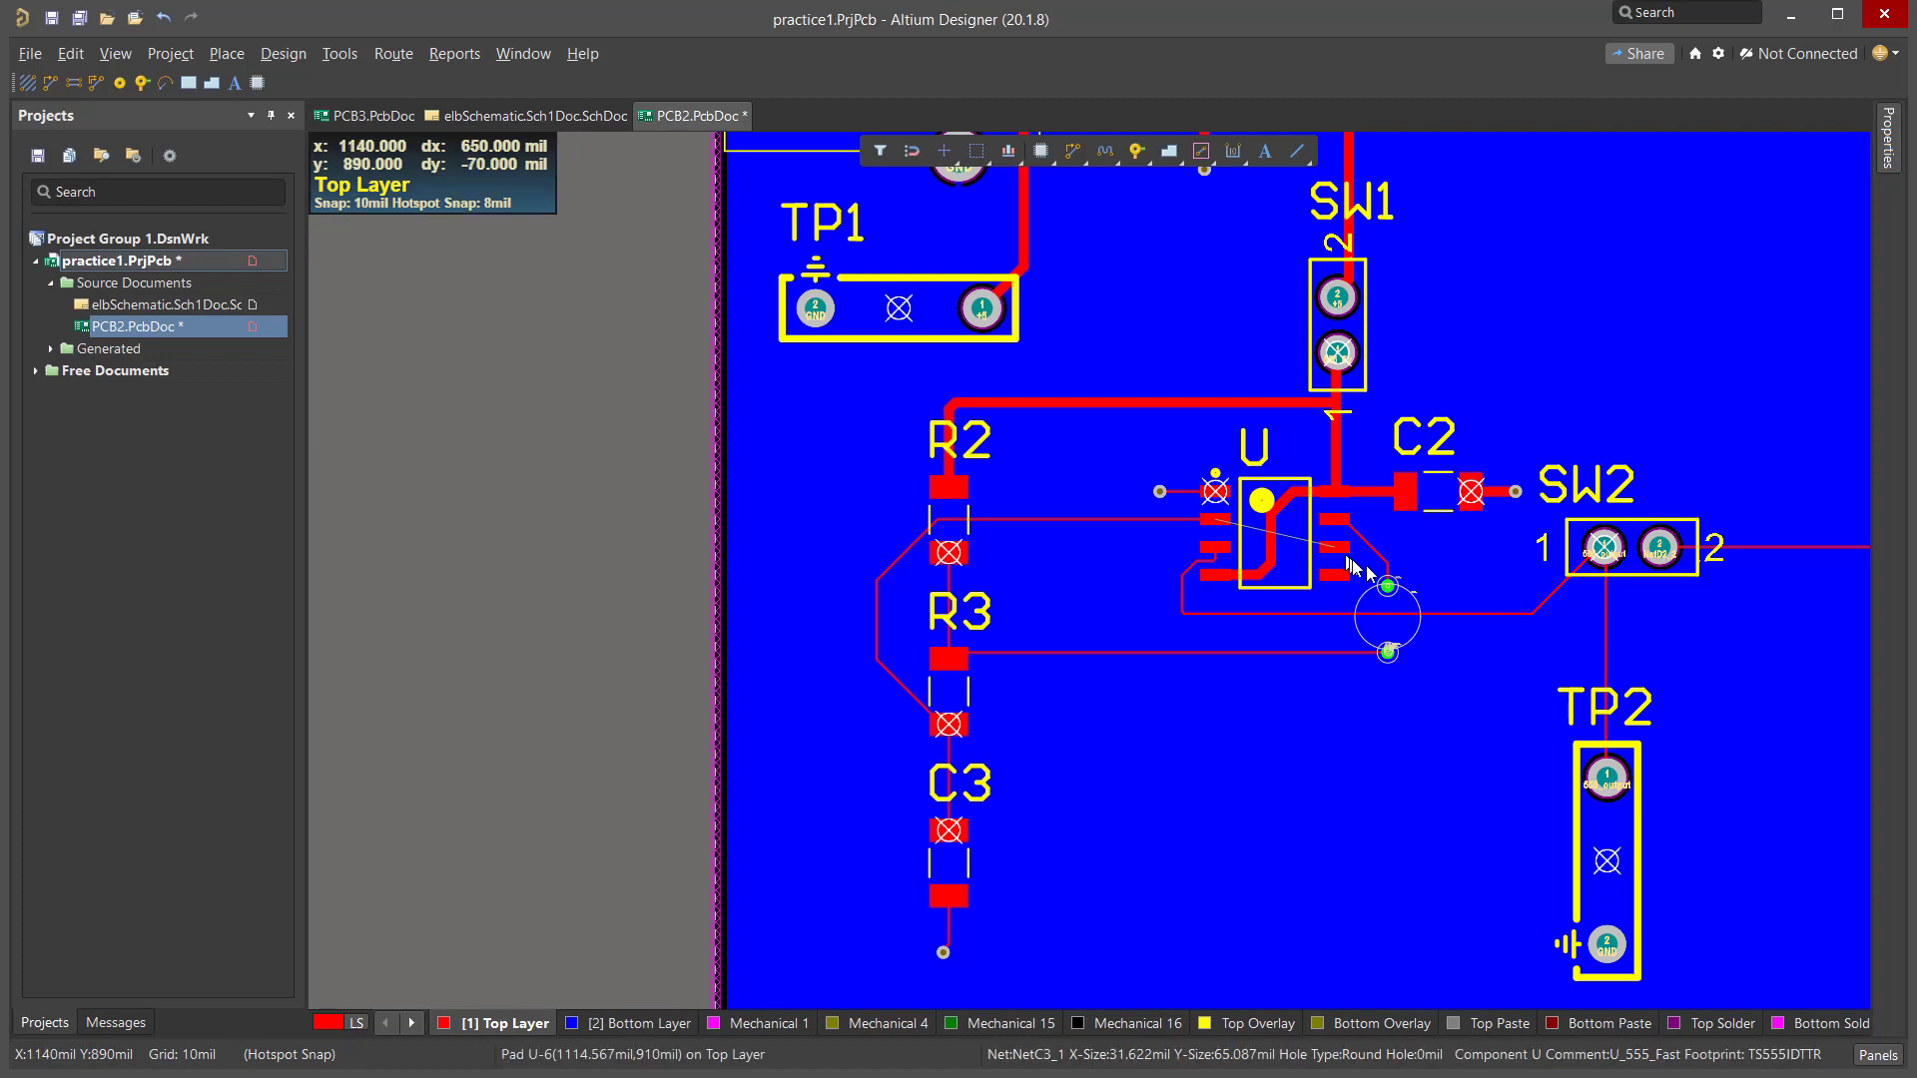
mouse_move(1389, 666)
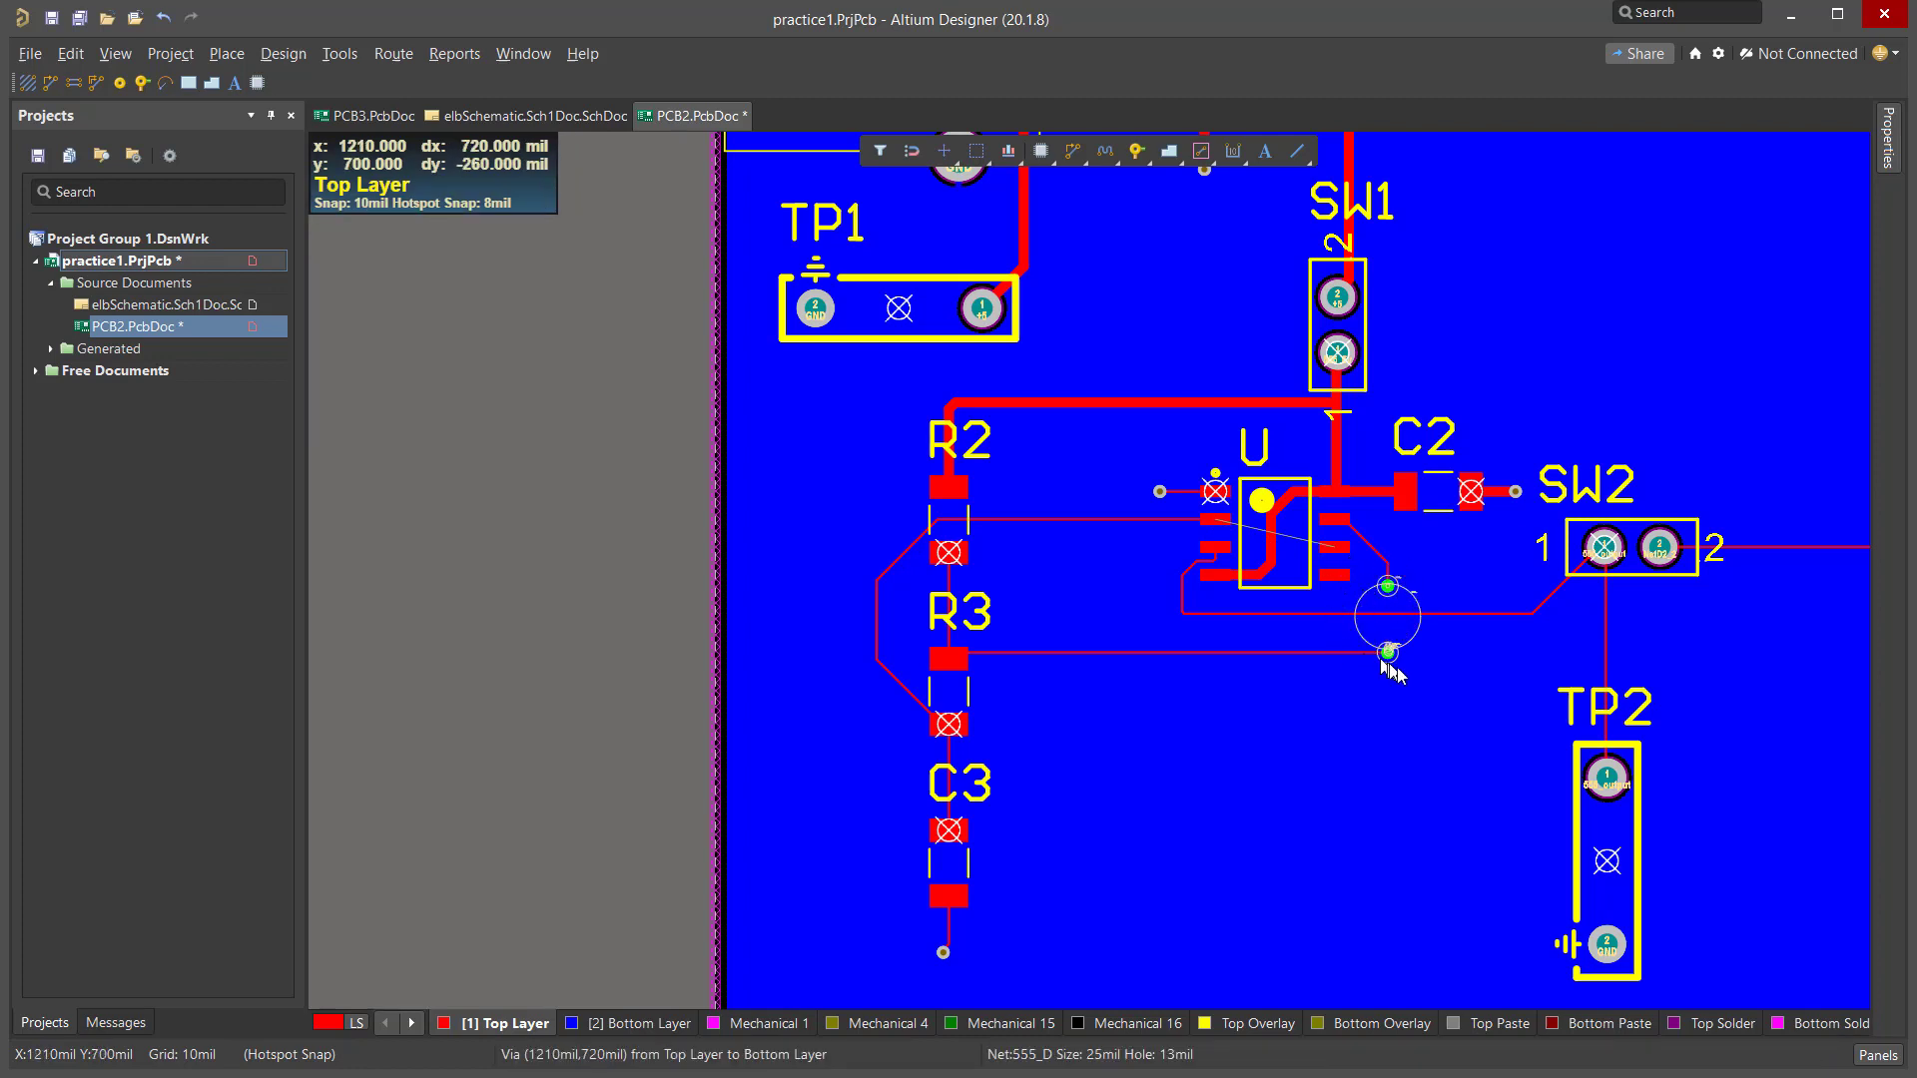
mouse_move(1395, 554)
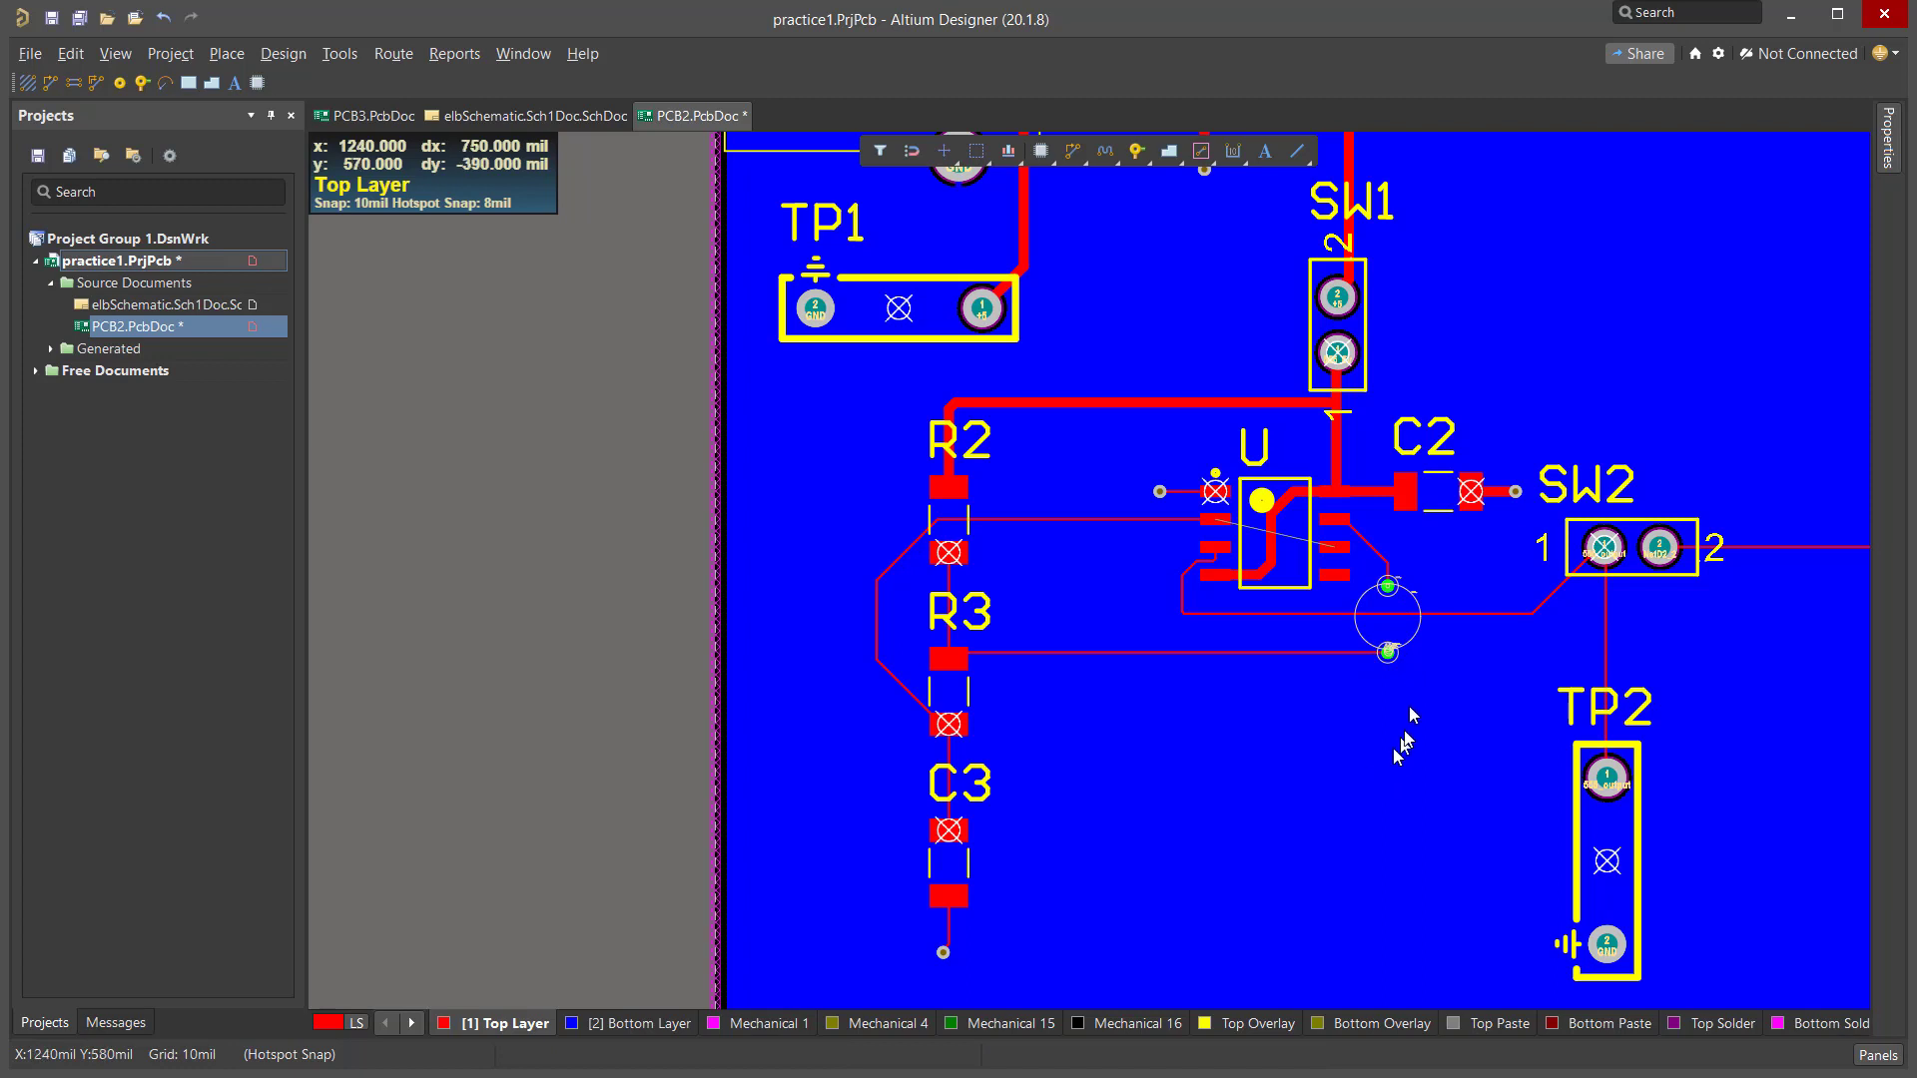
mouse_move(1388, 615)
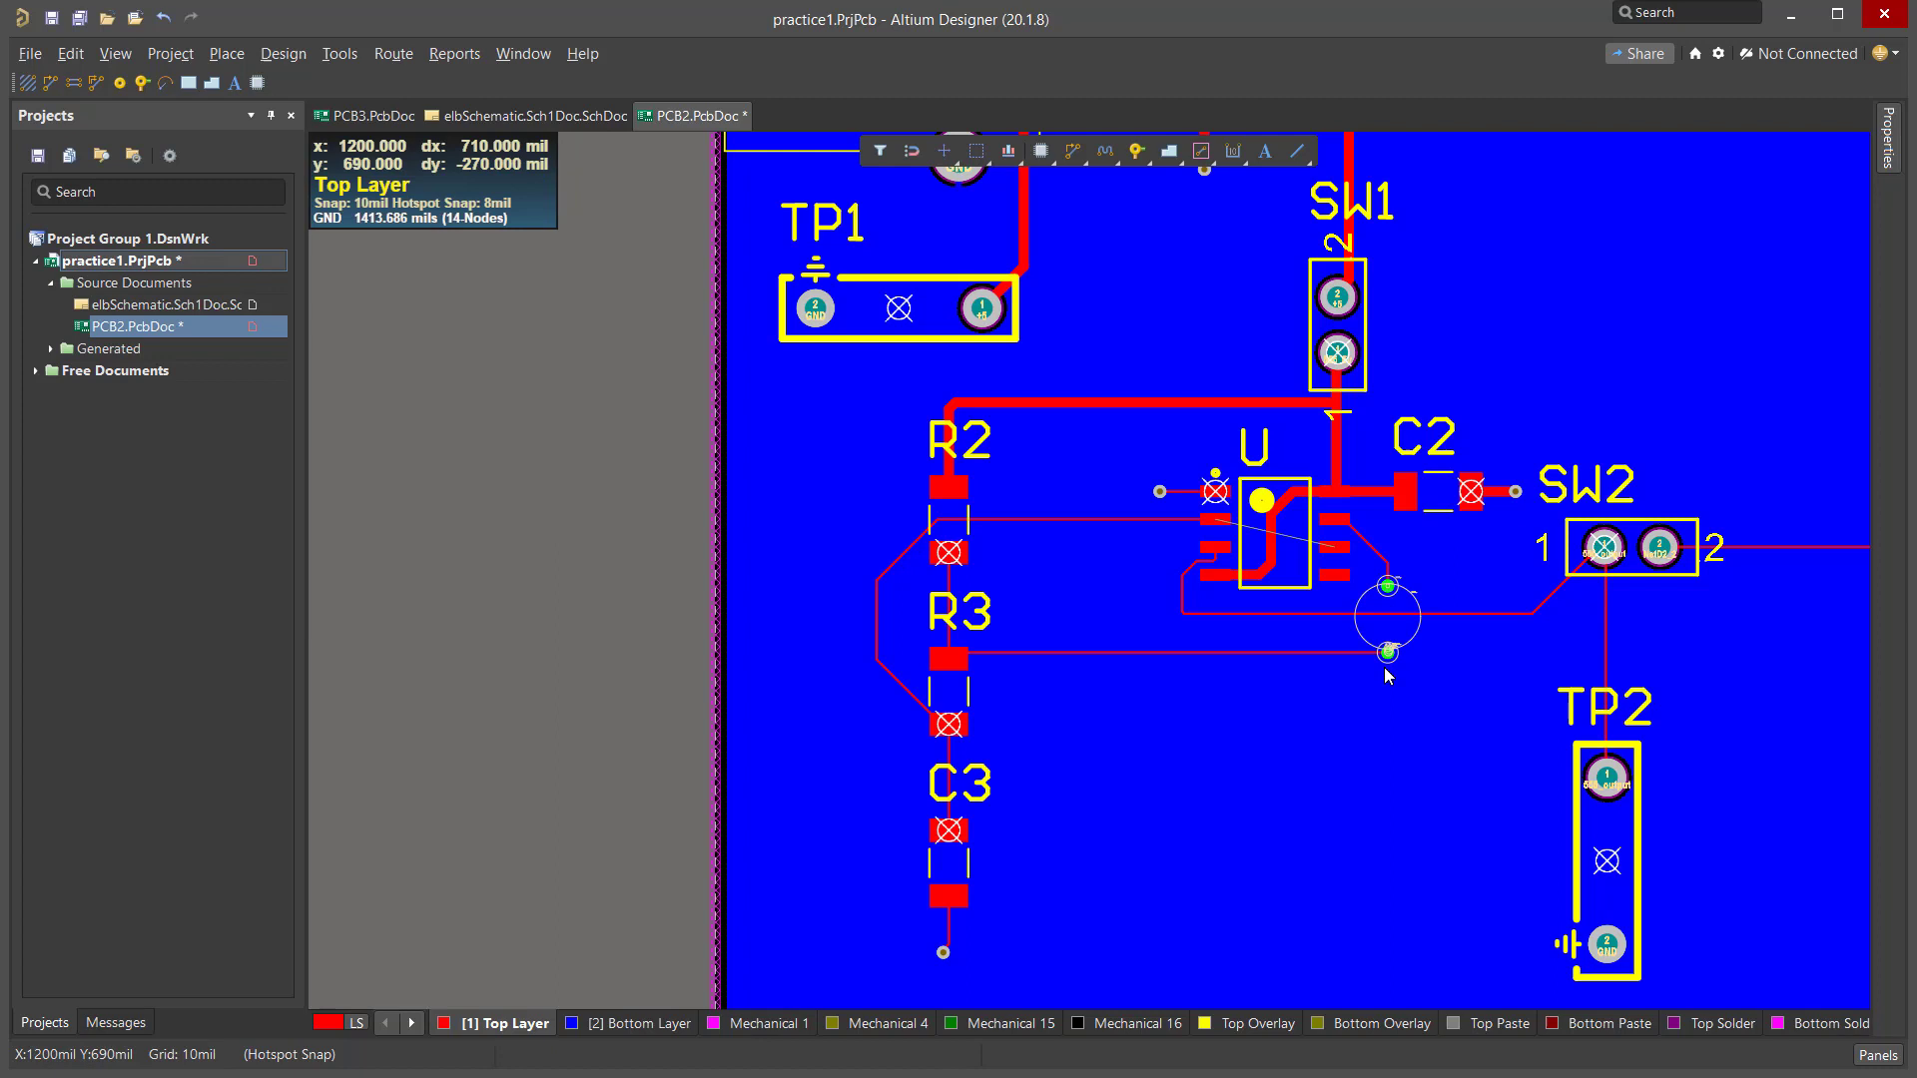
mouse_move(1397, 728)
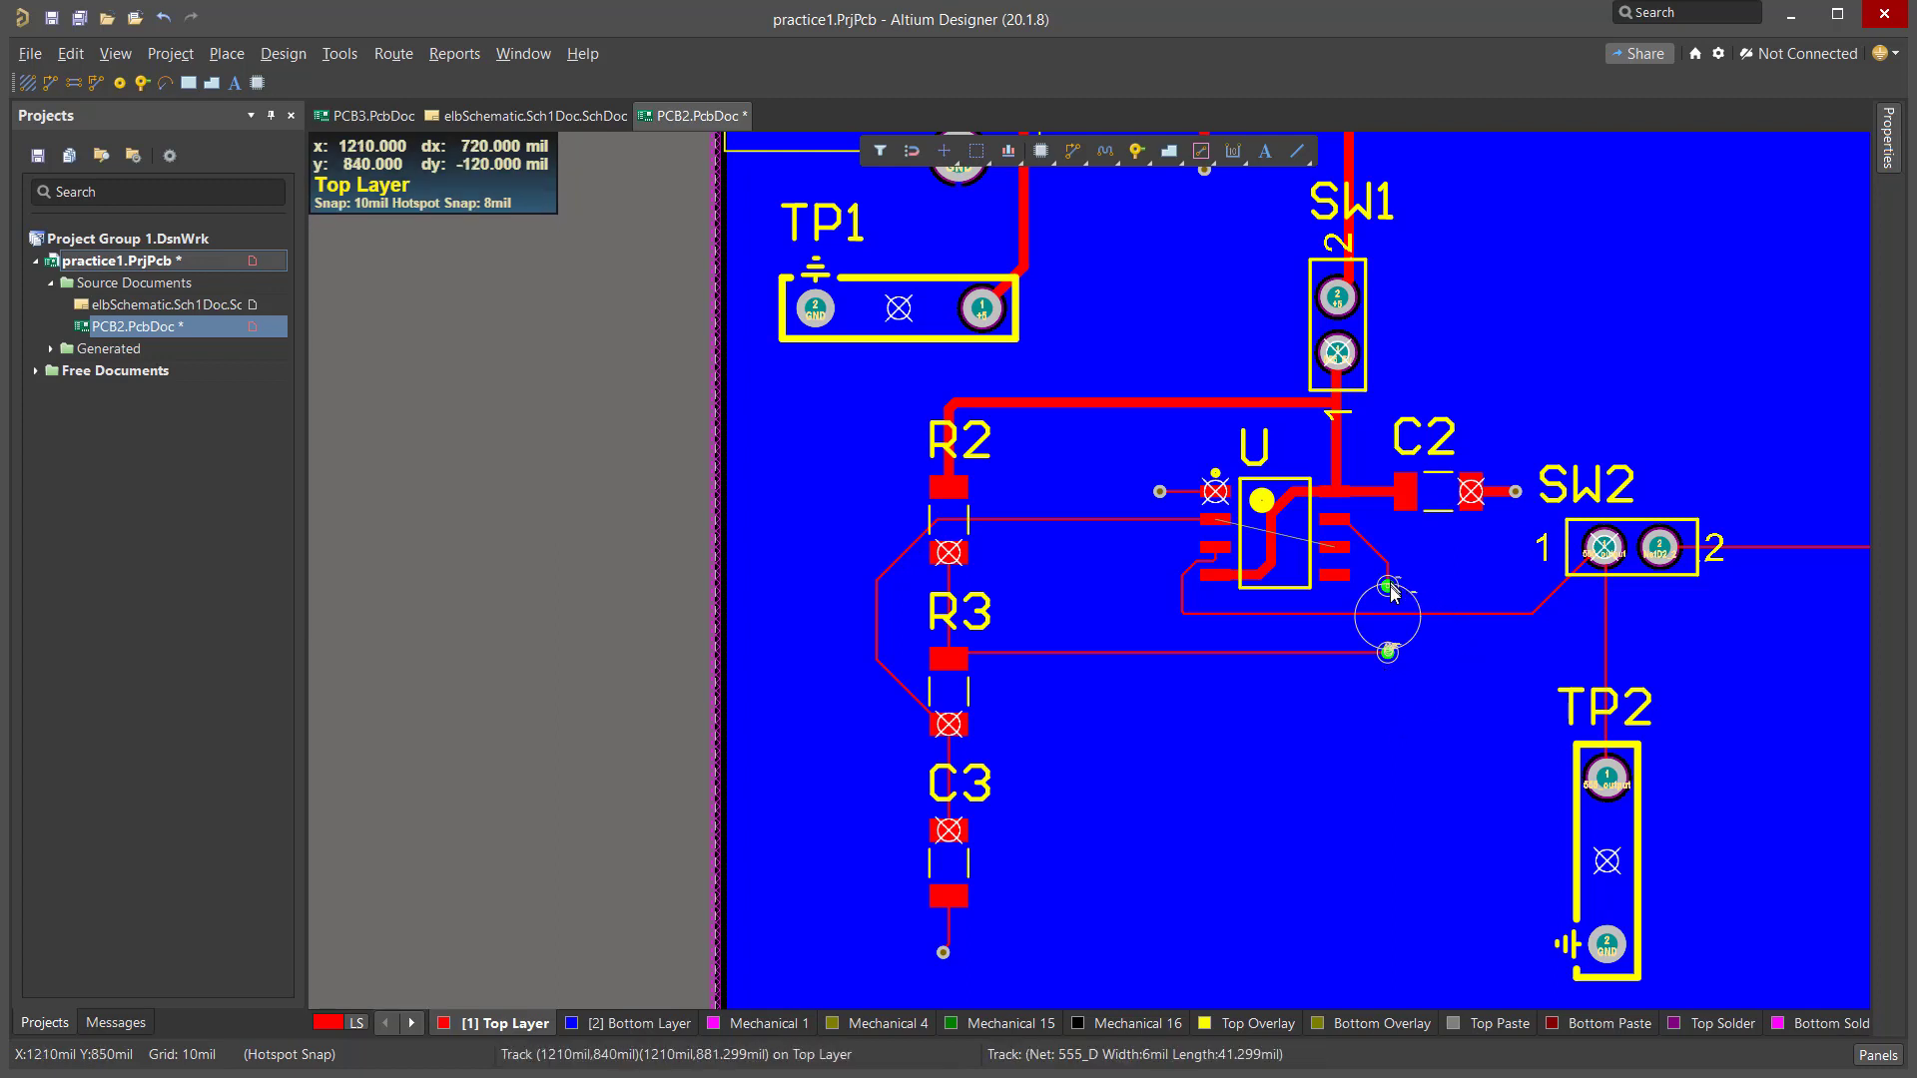
mouse_move(1349, 693)
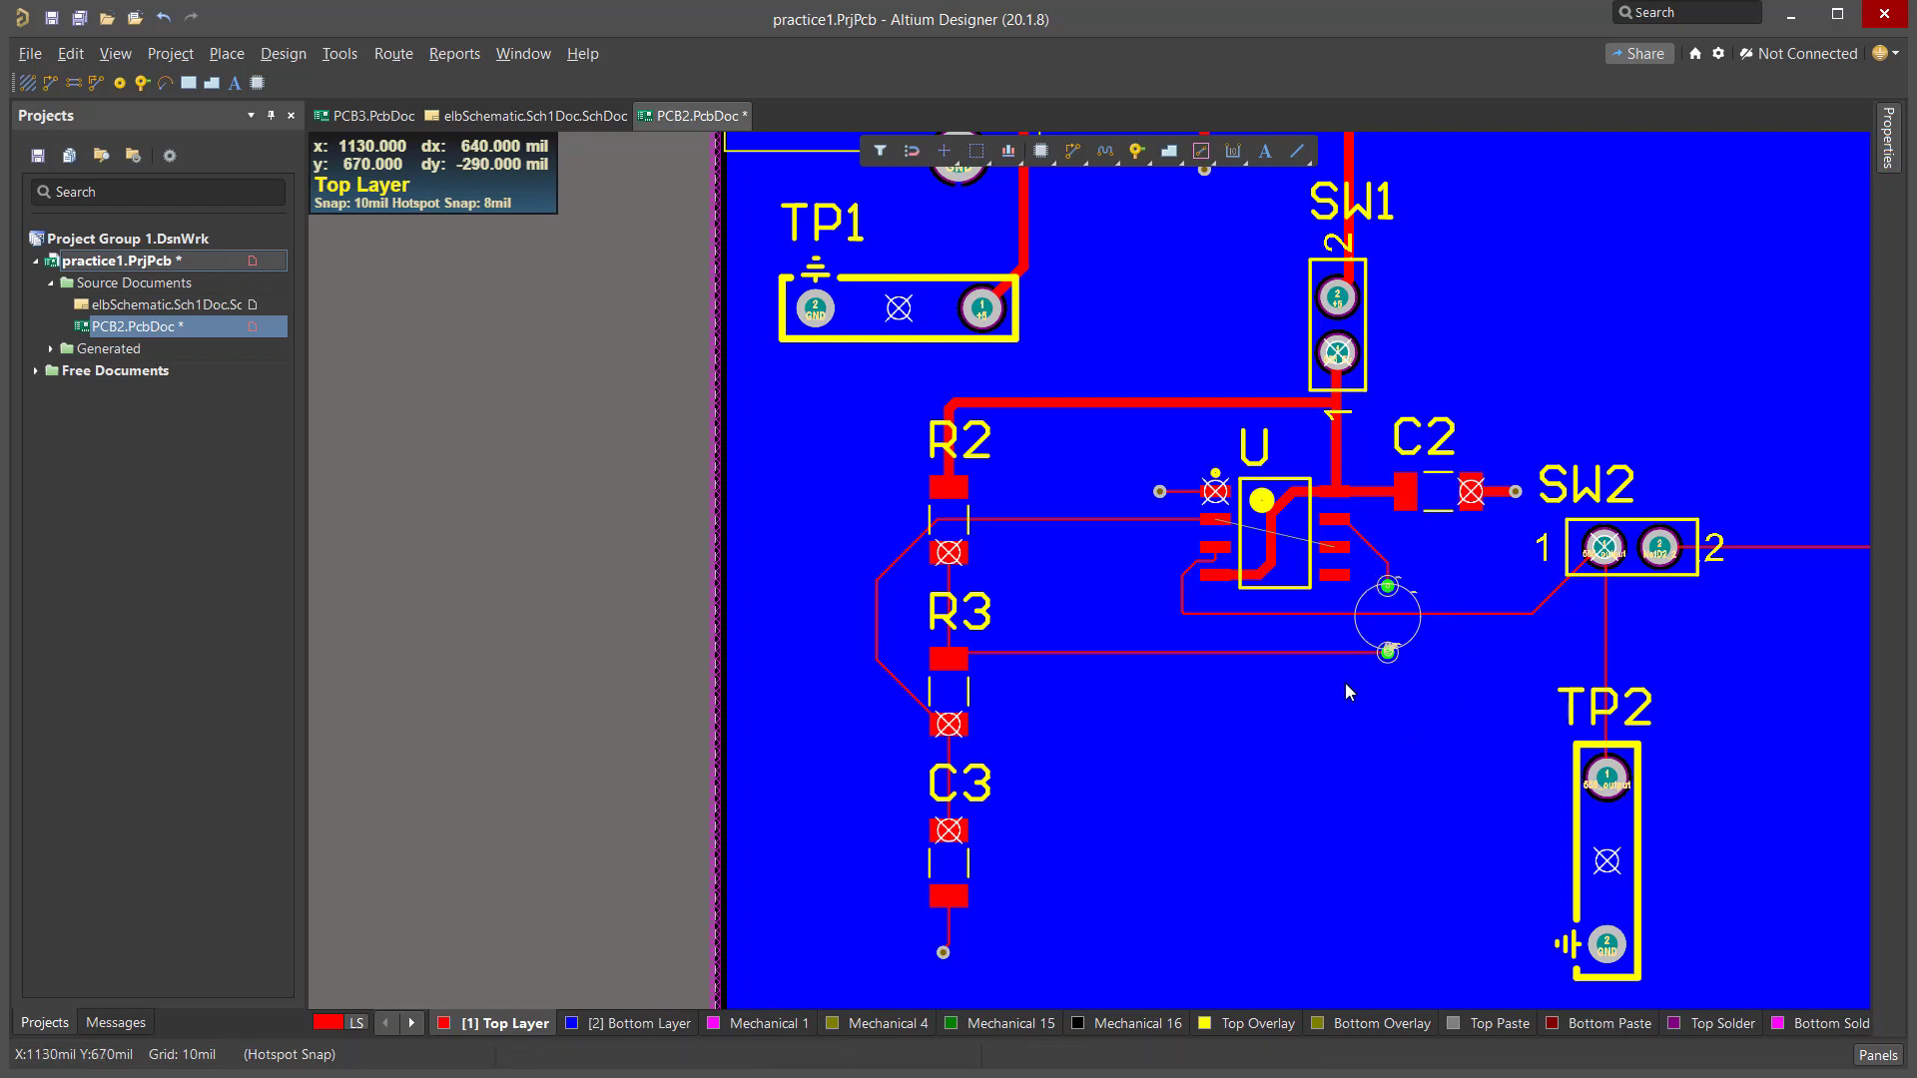
mouse_move(1375, 761)
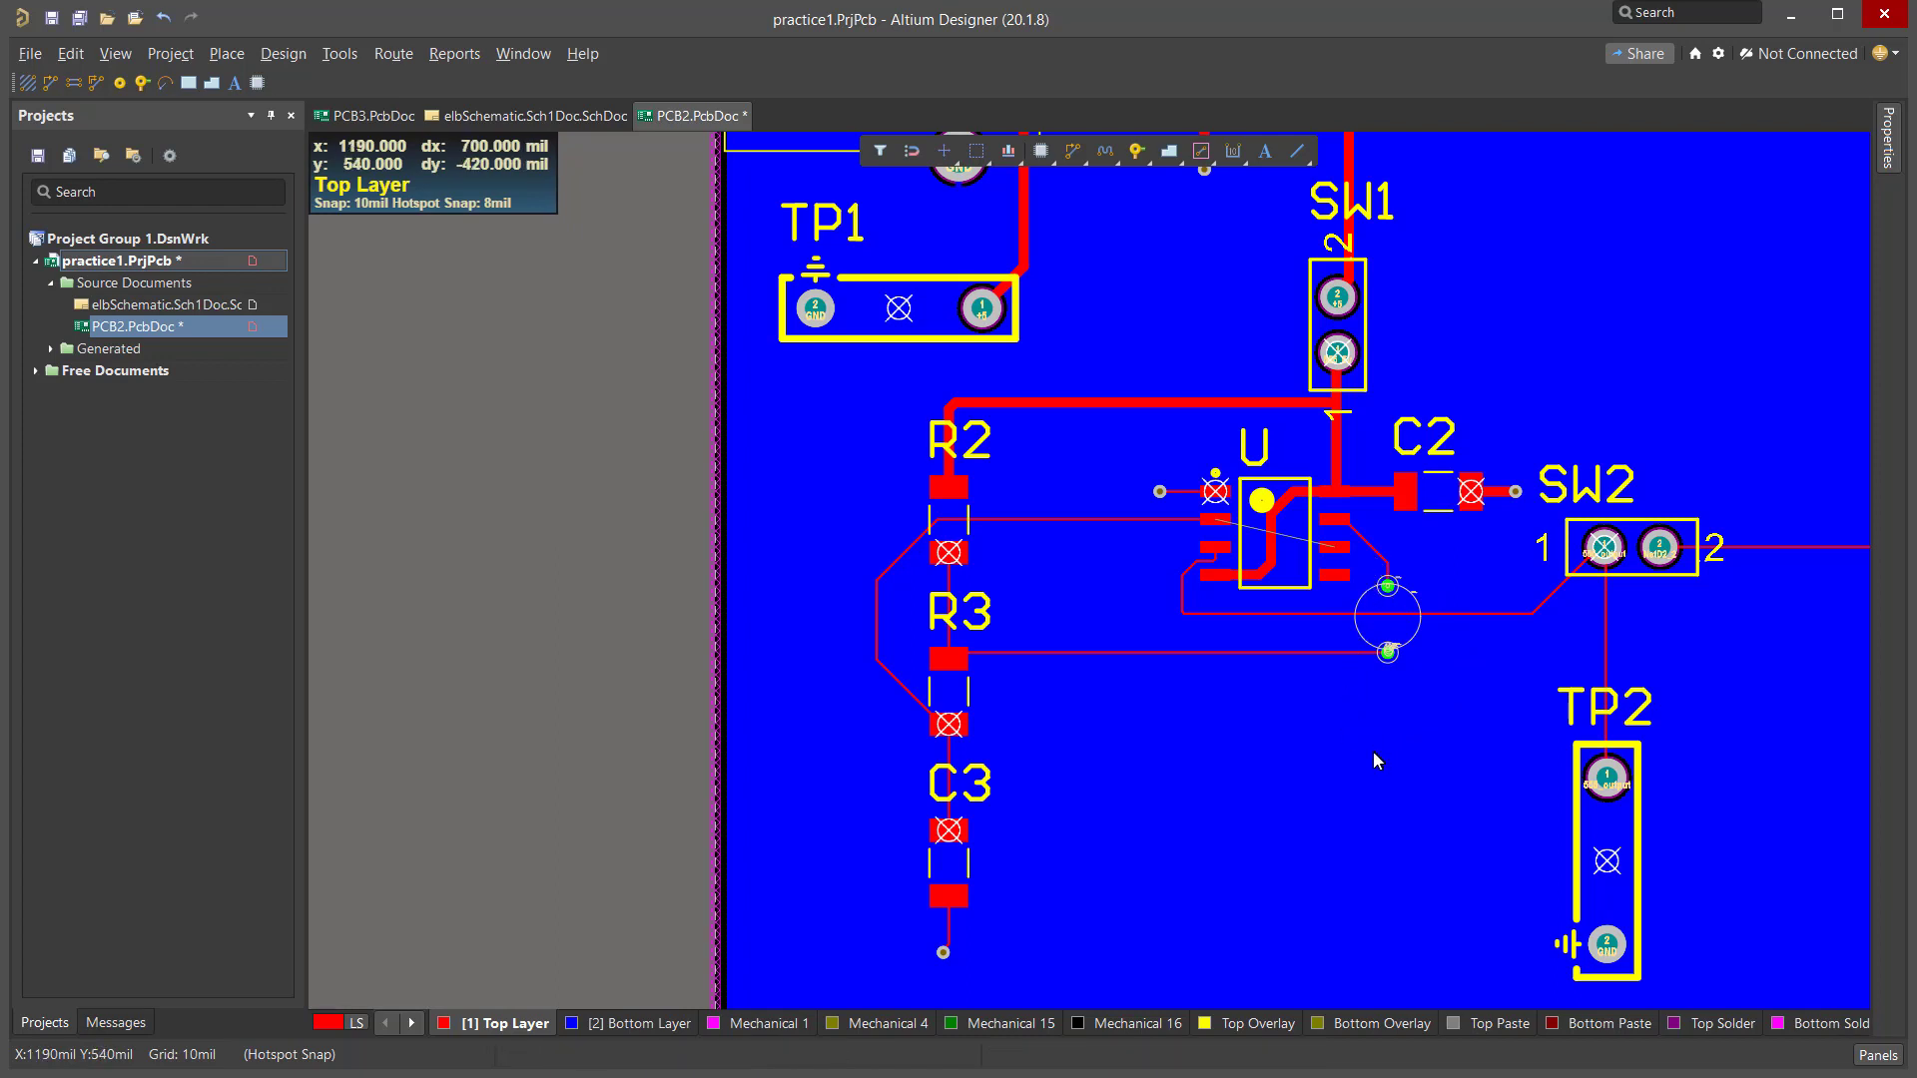
mouse_move(632, 933)
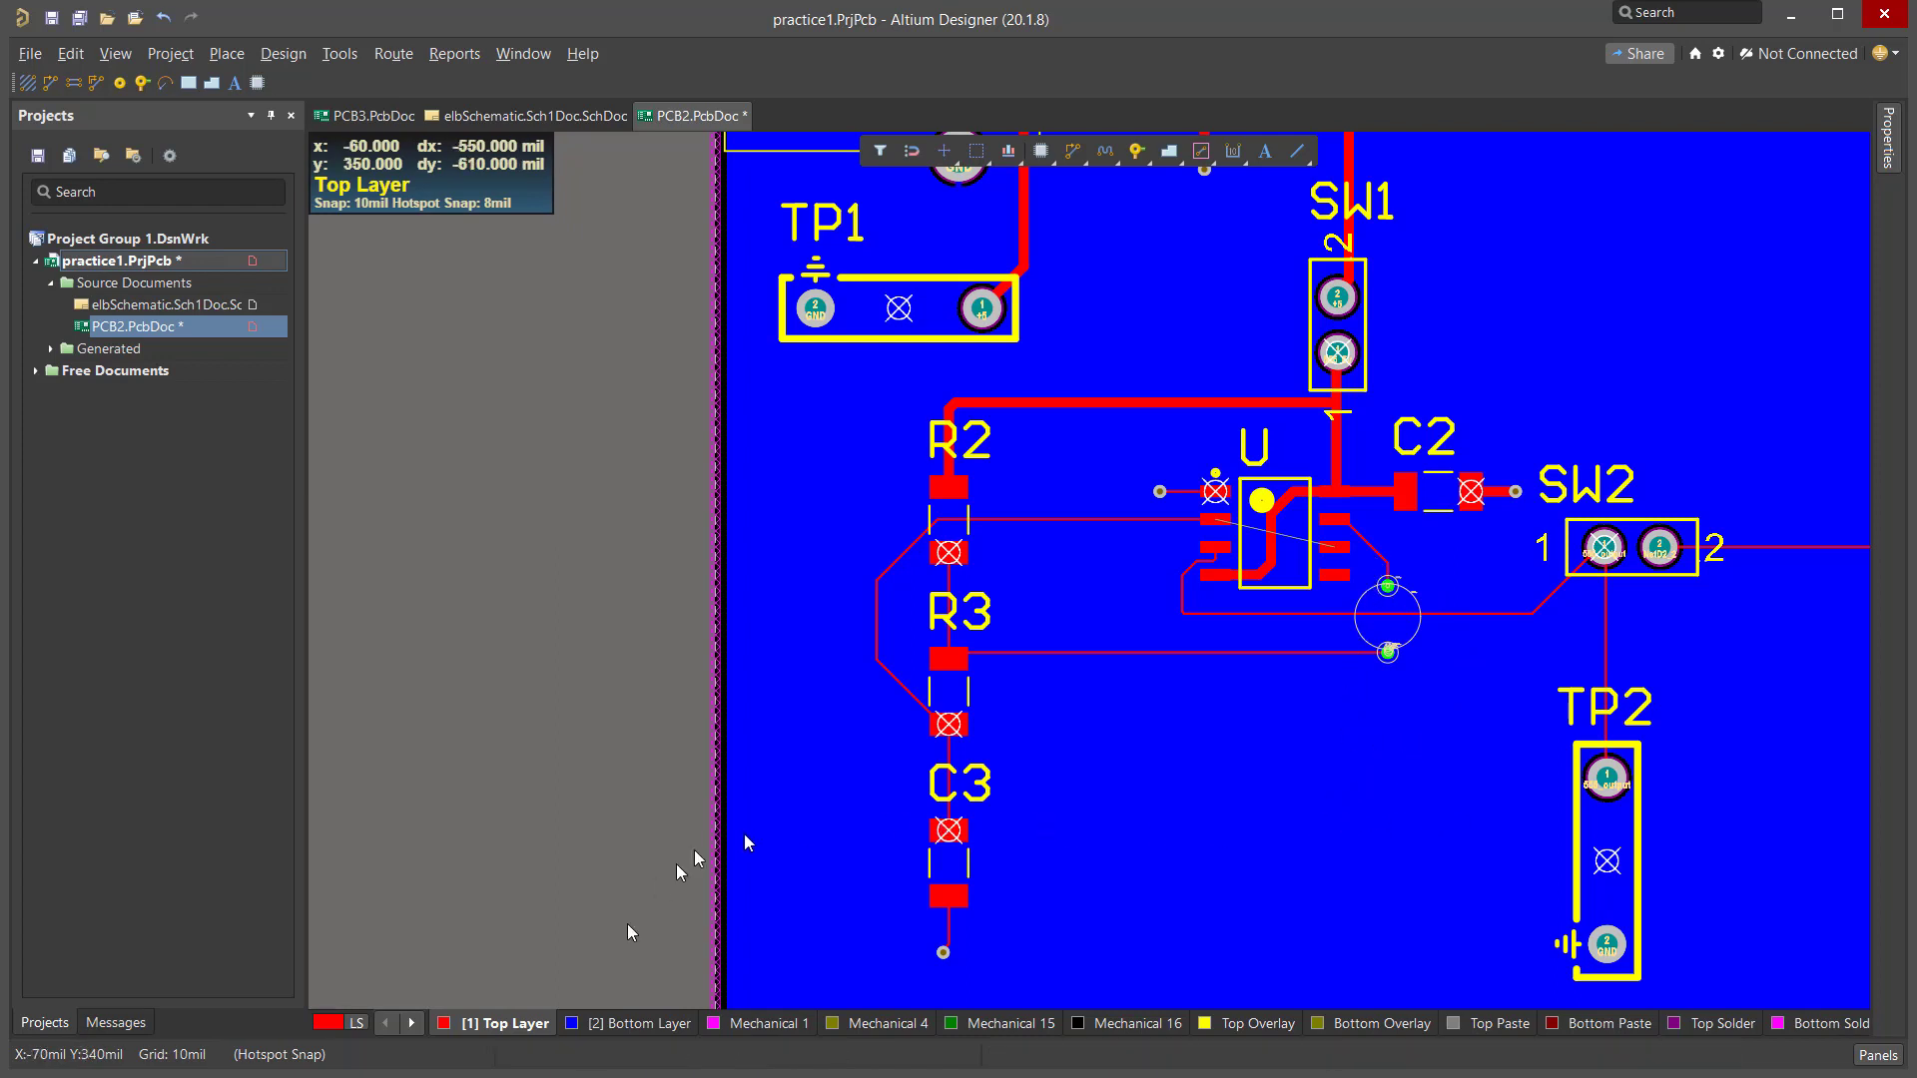
click(626, 1023)
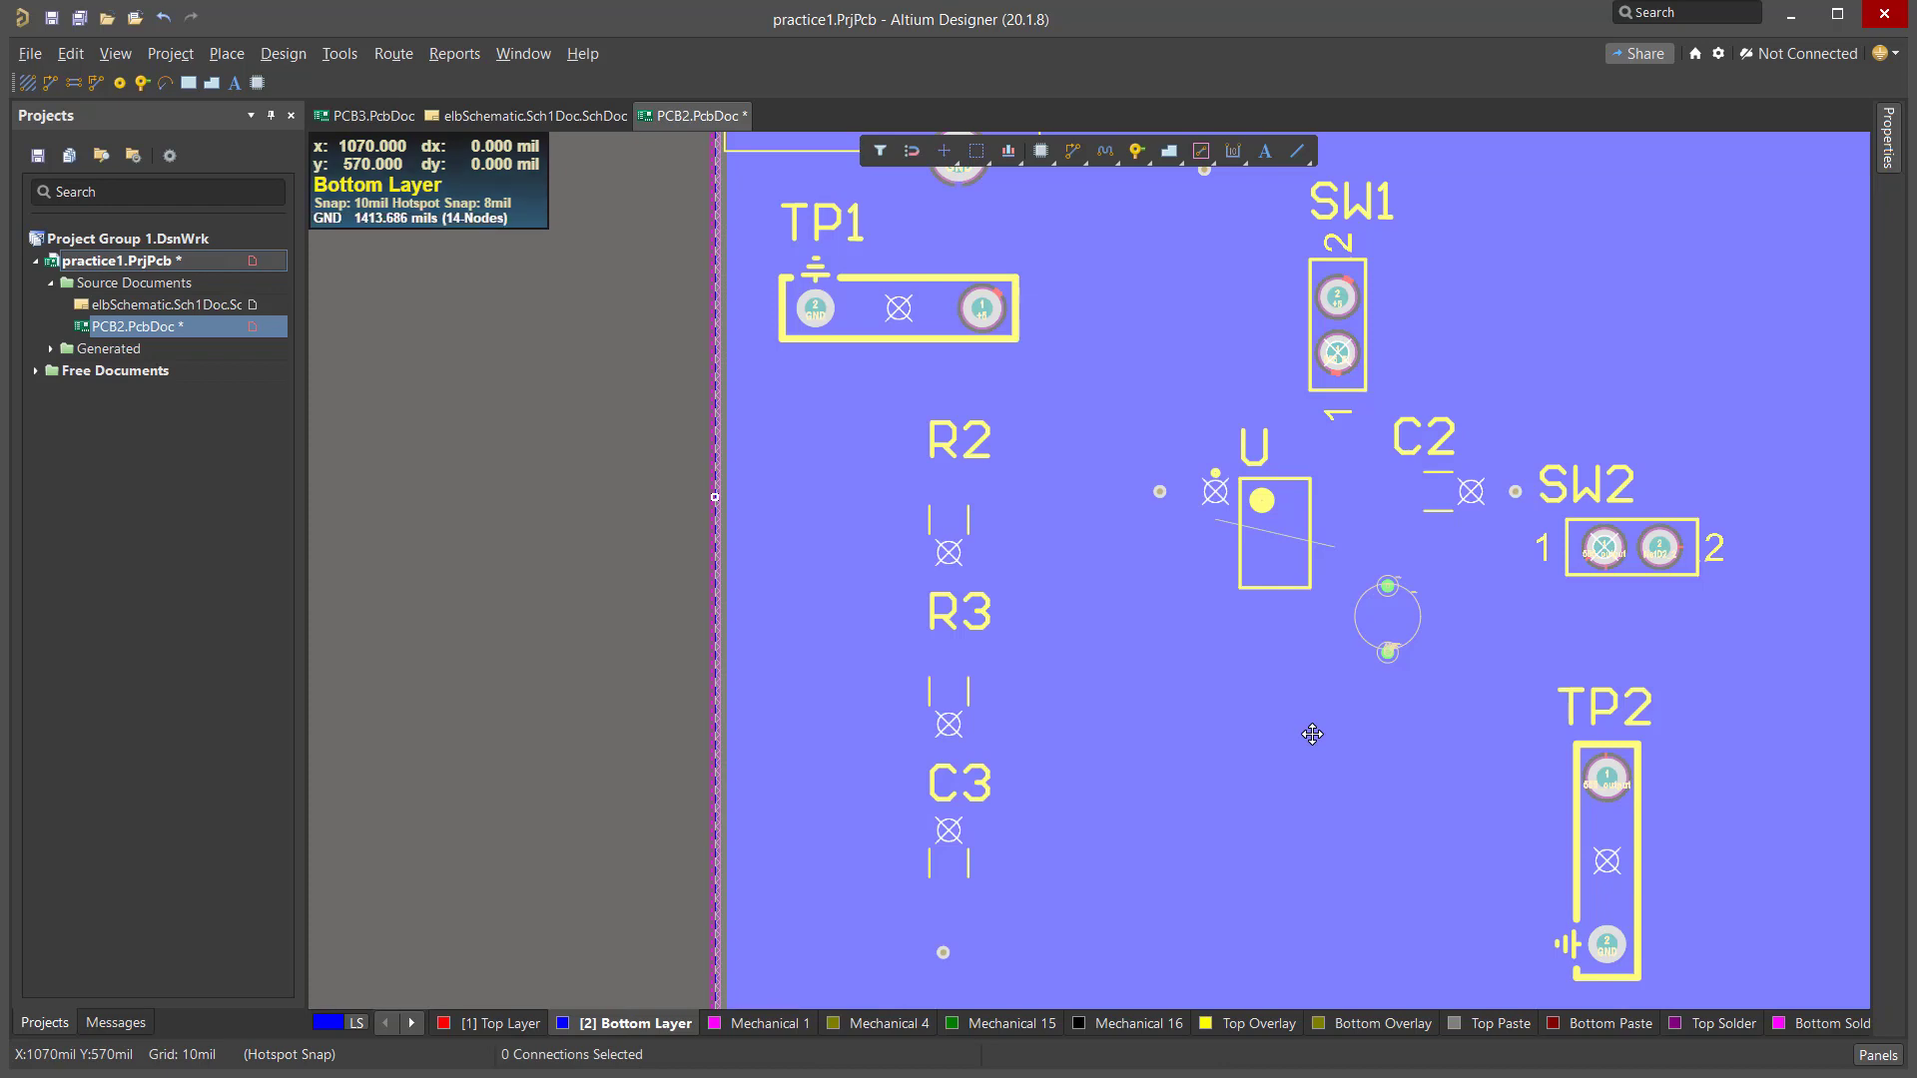
mouse_move(1224, 712)
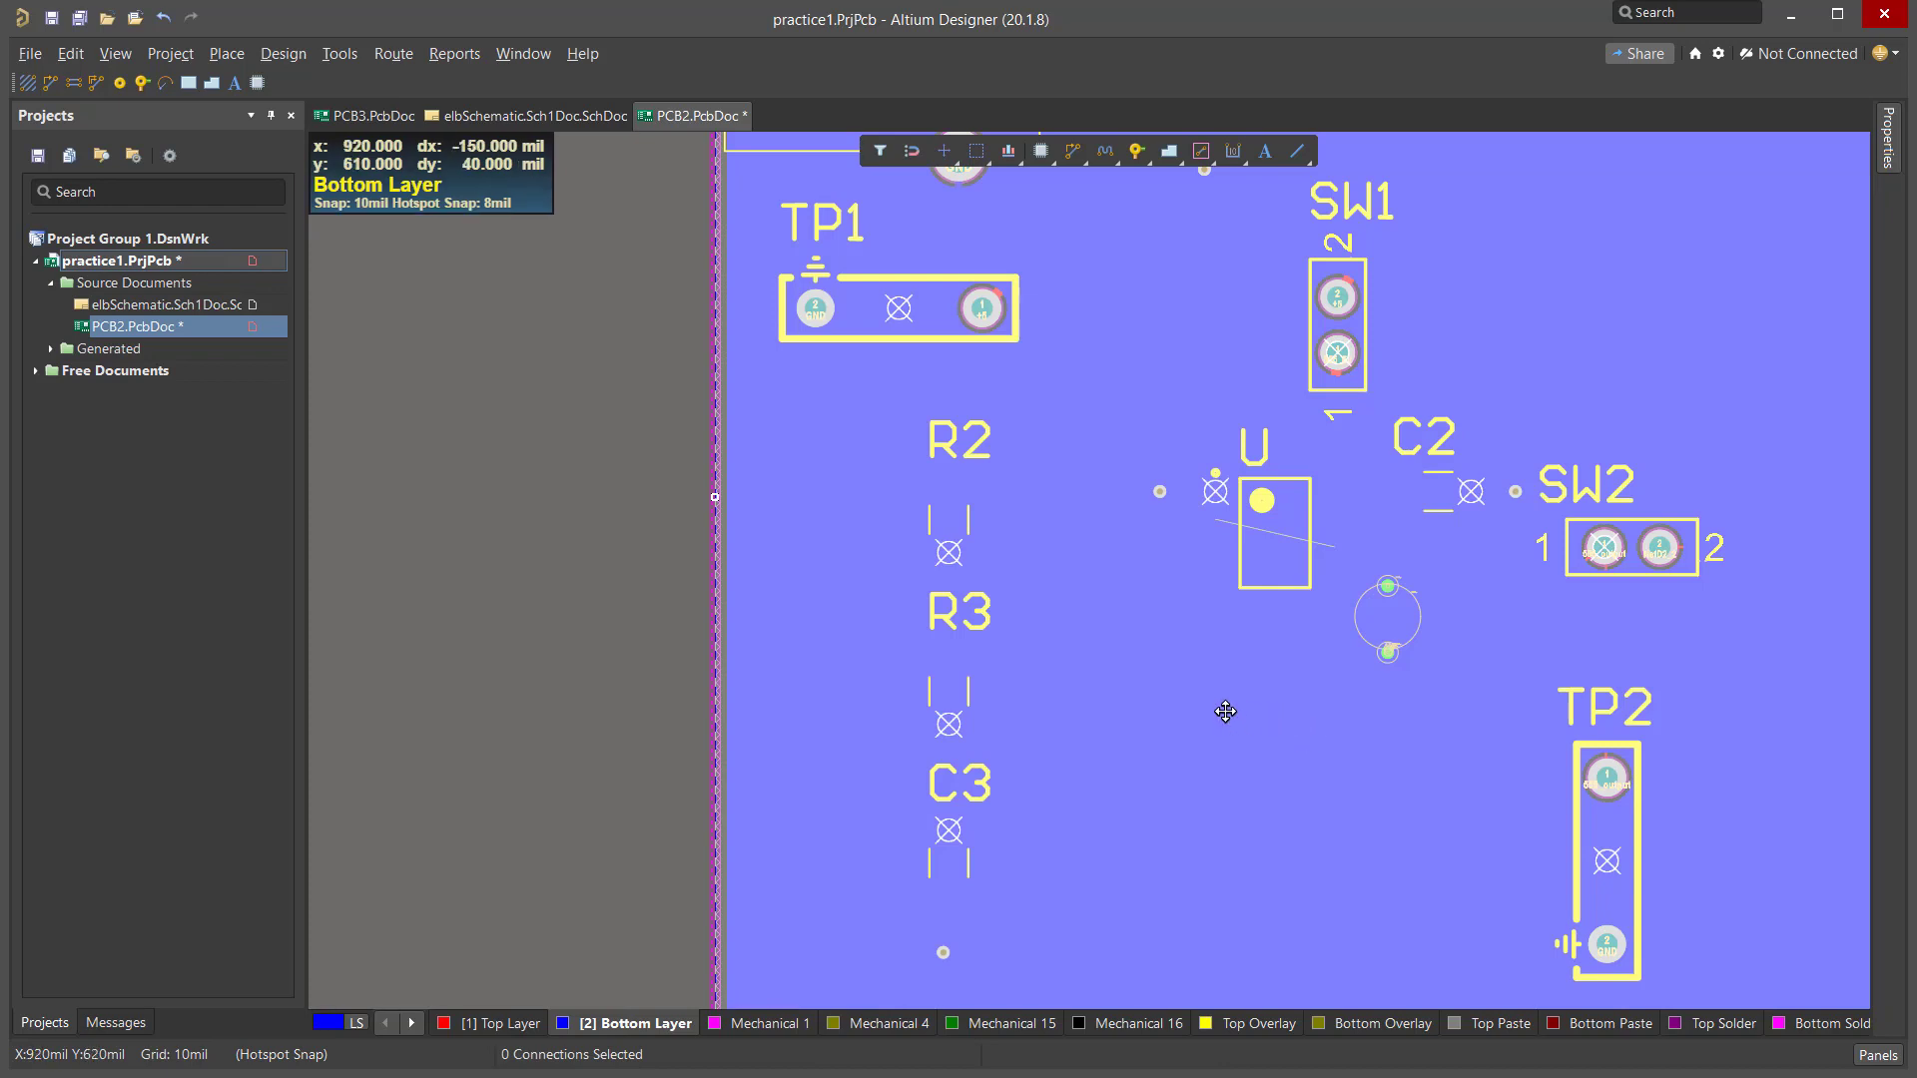
Bring up the context menu on the bottom-layer copper polygon.
right_click(1226, 712)
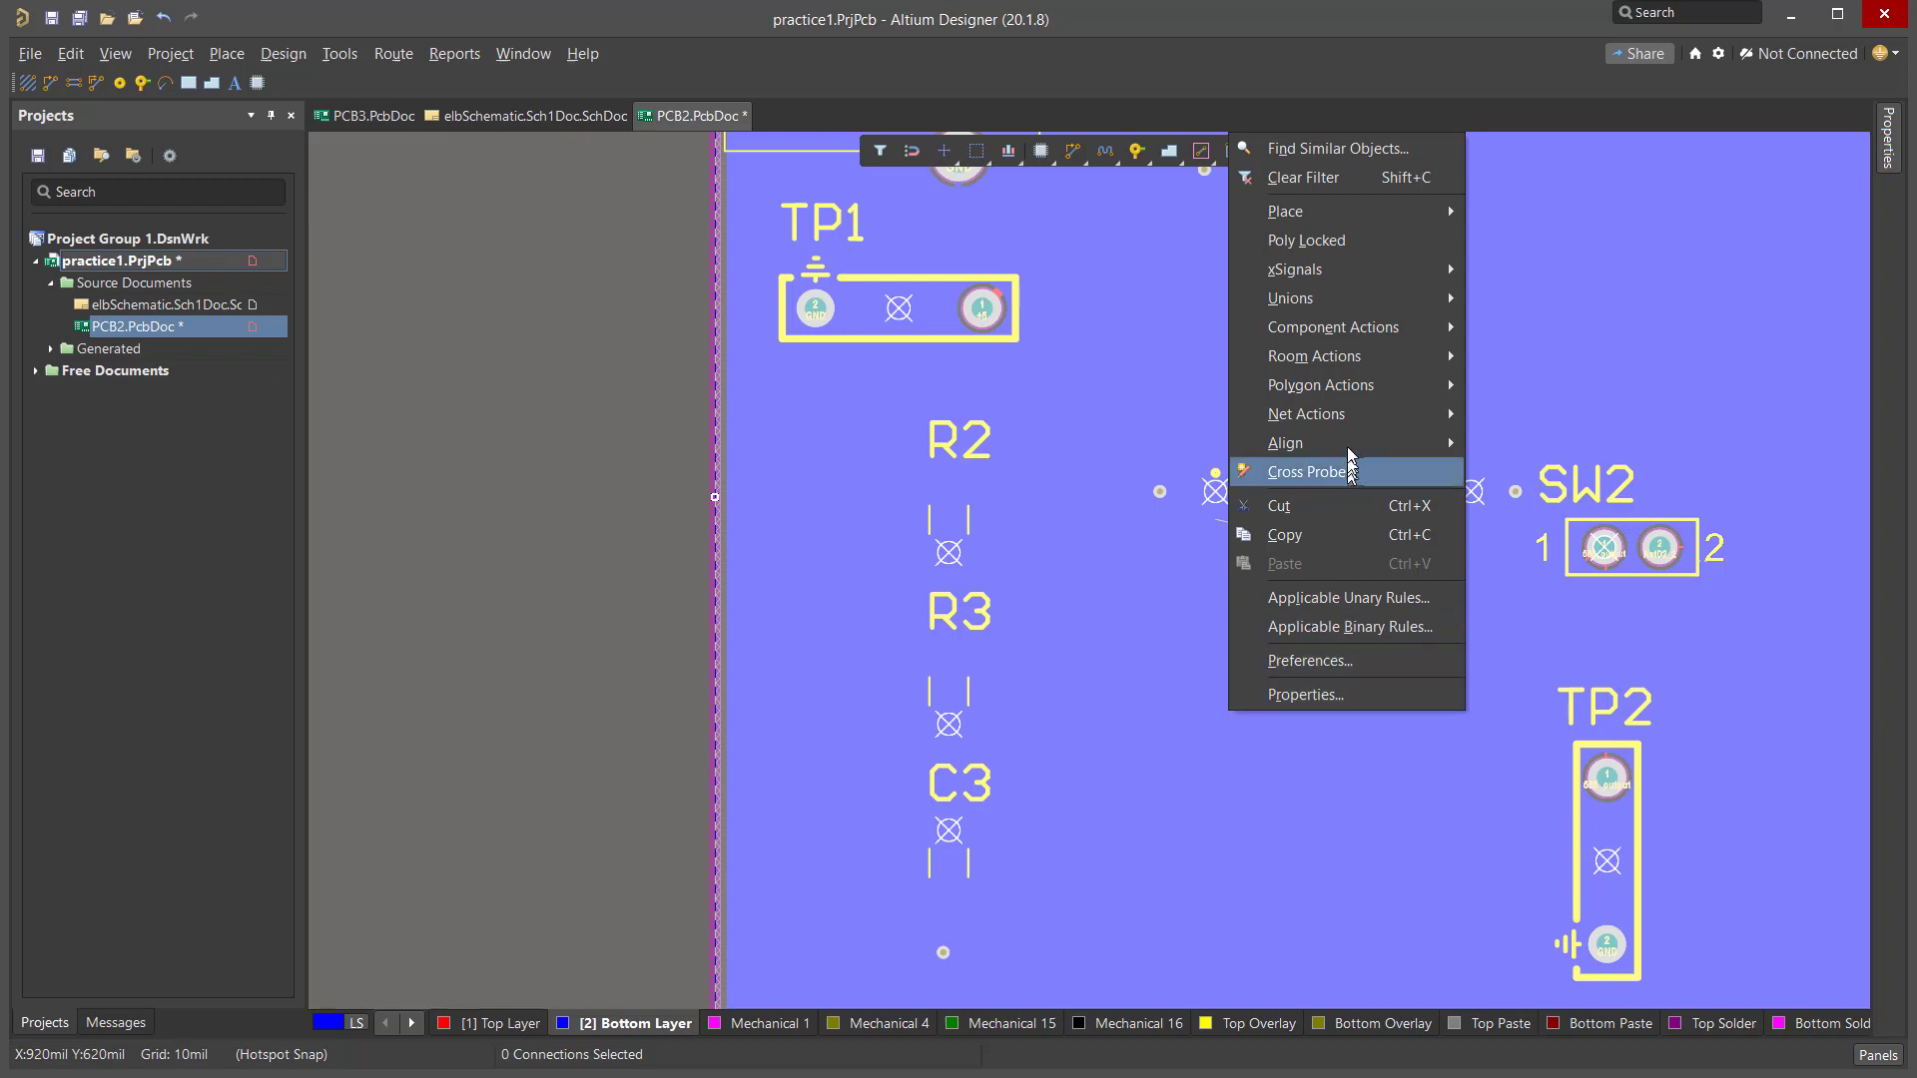
mouse_move(1320, 384)
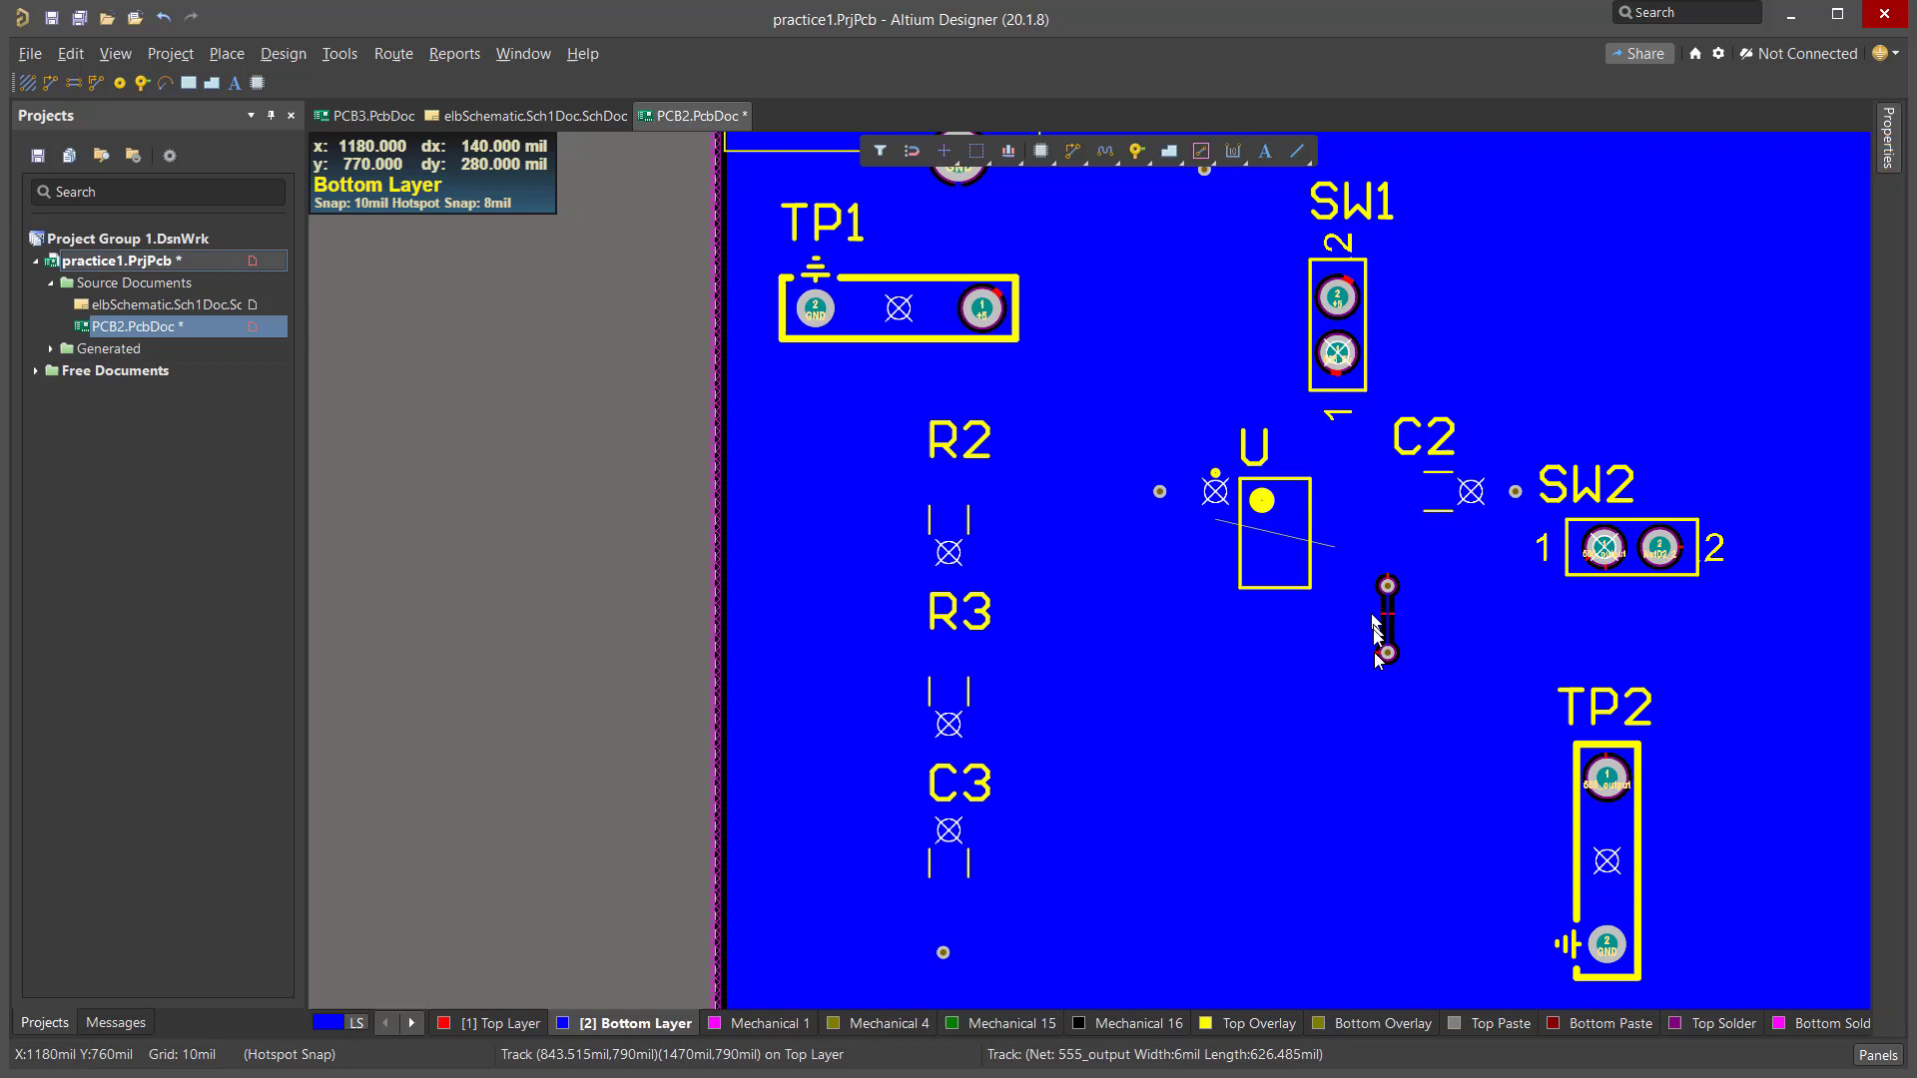
mouse_move(1392, 669)
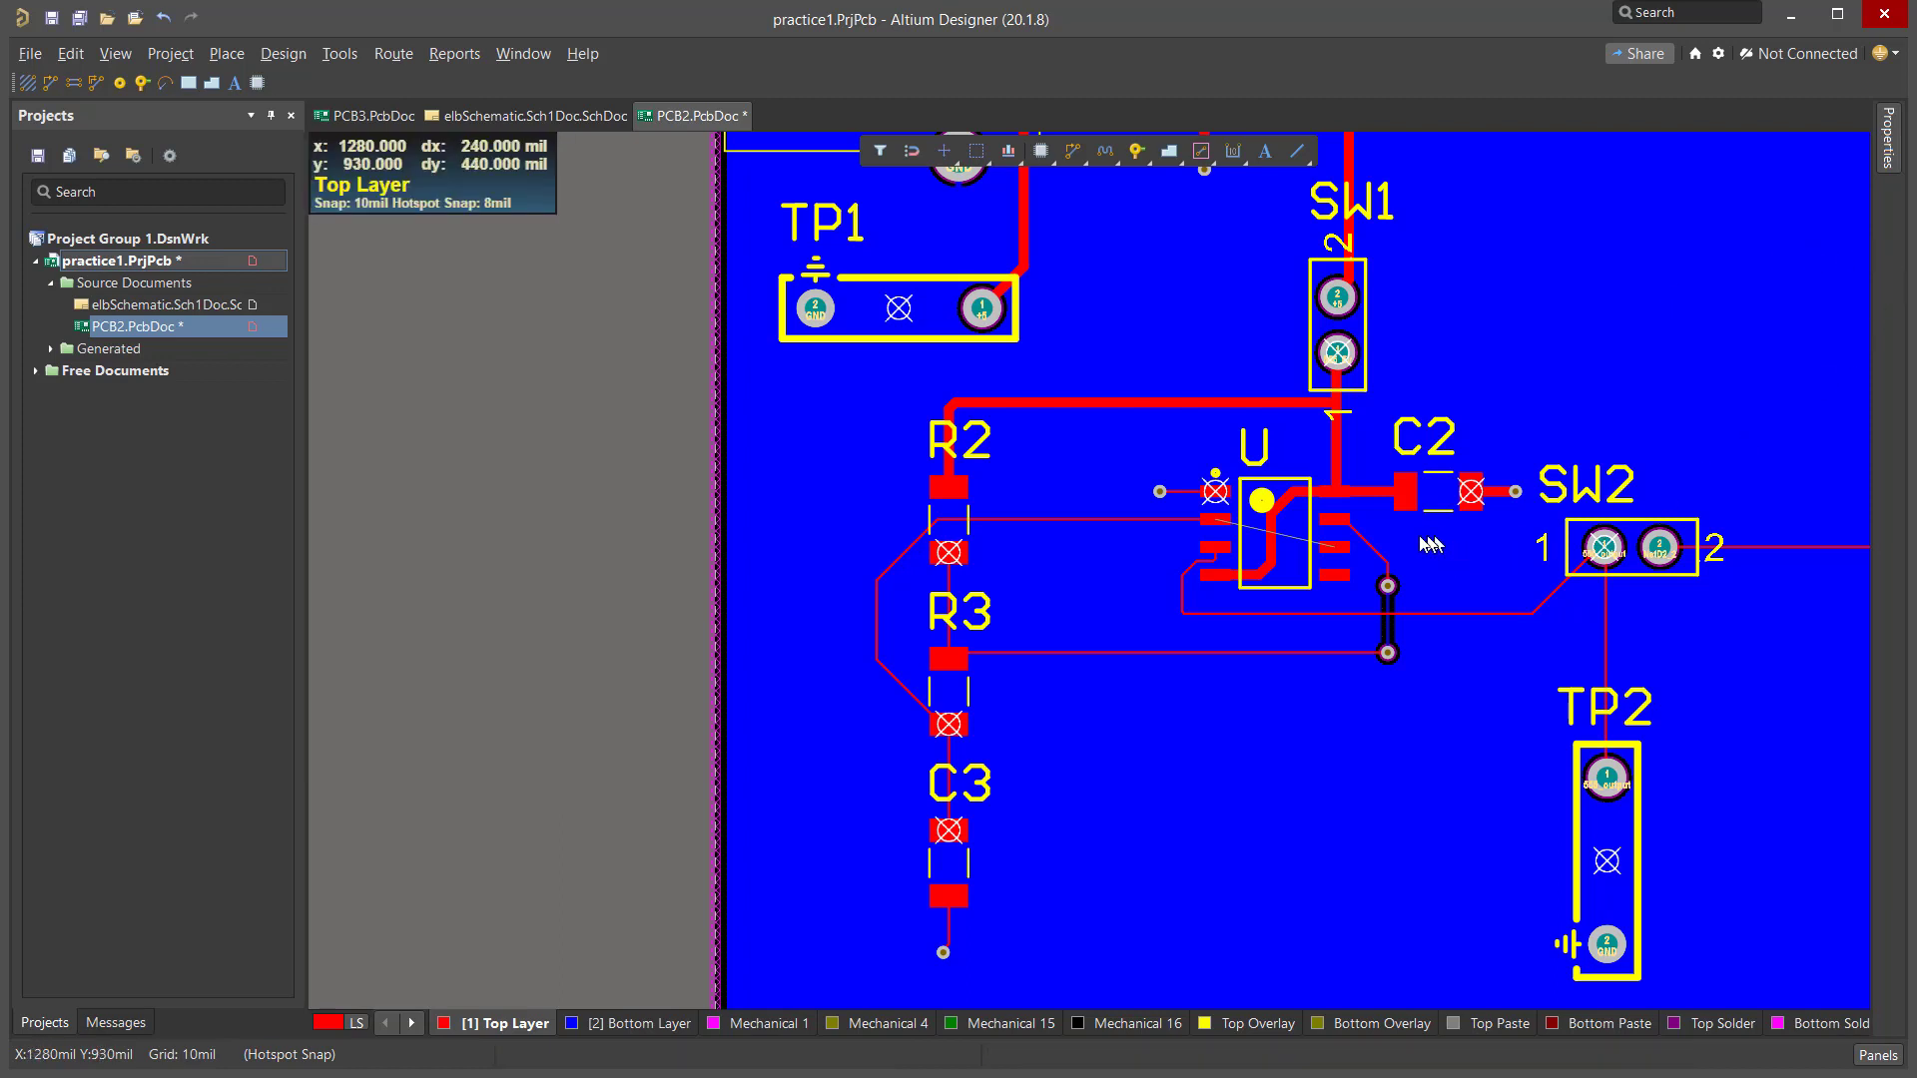
mouse_move(924, 682)
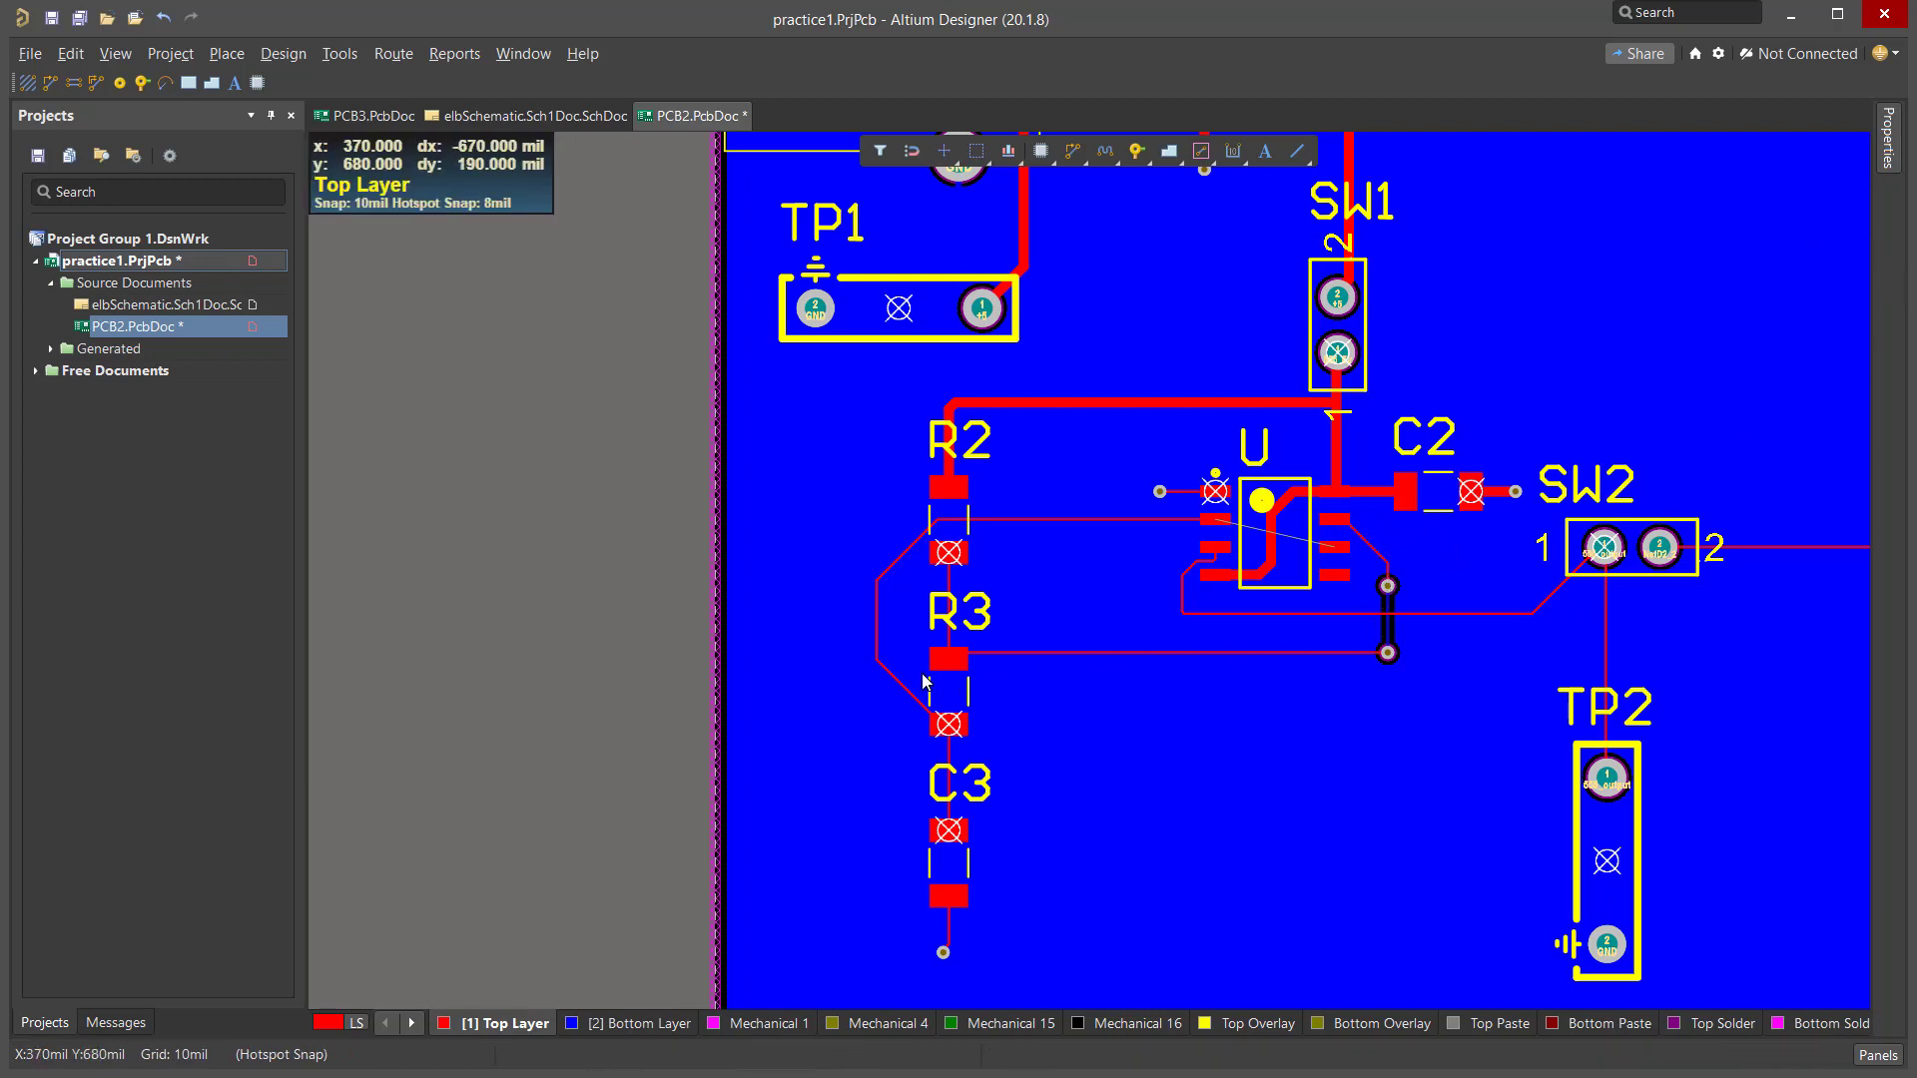
mouse_move(1268, 567)
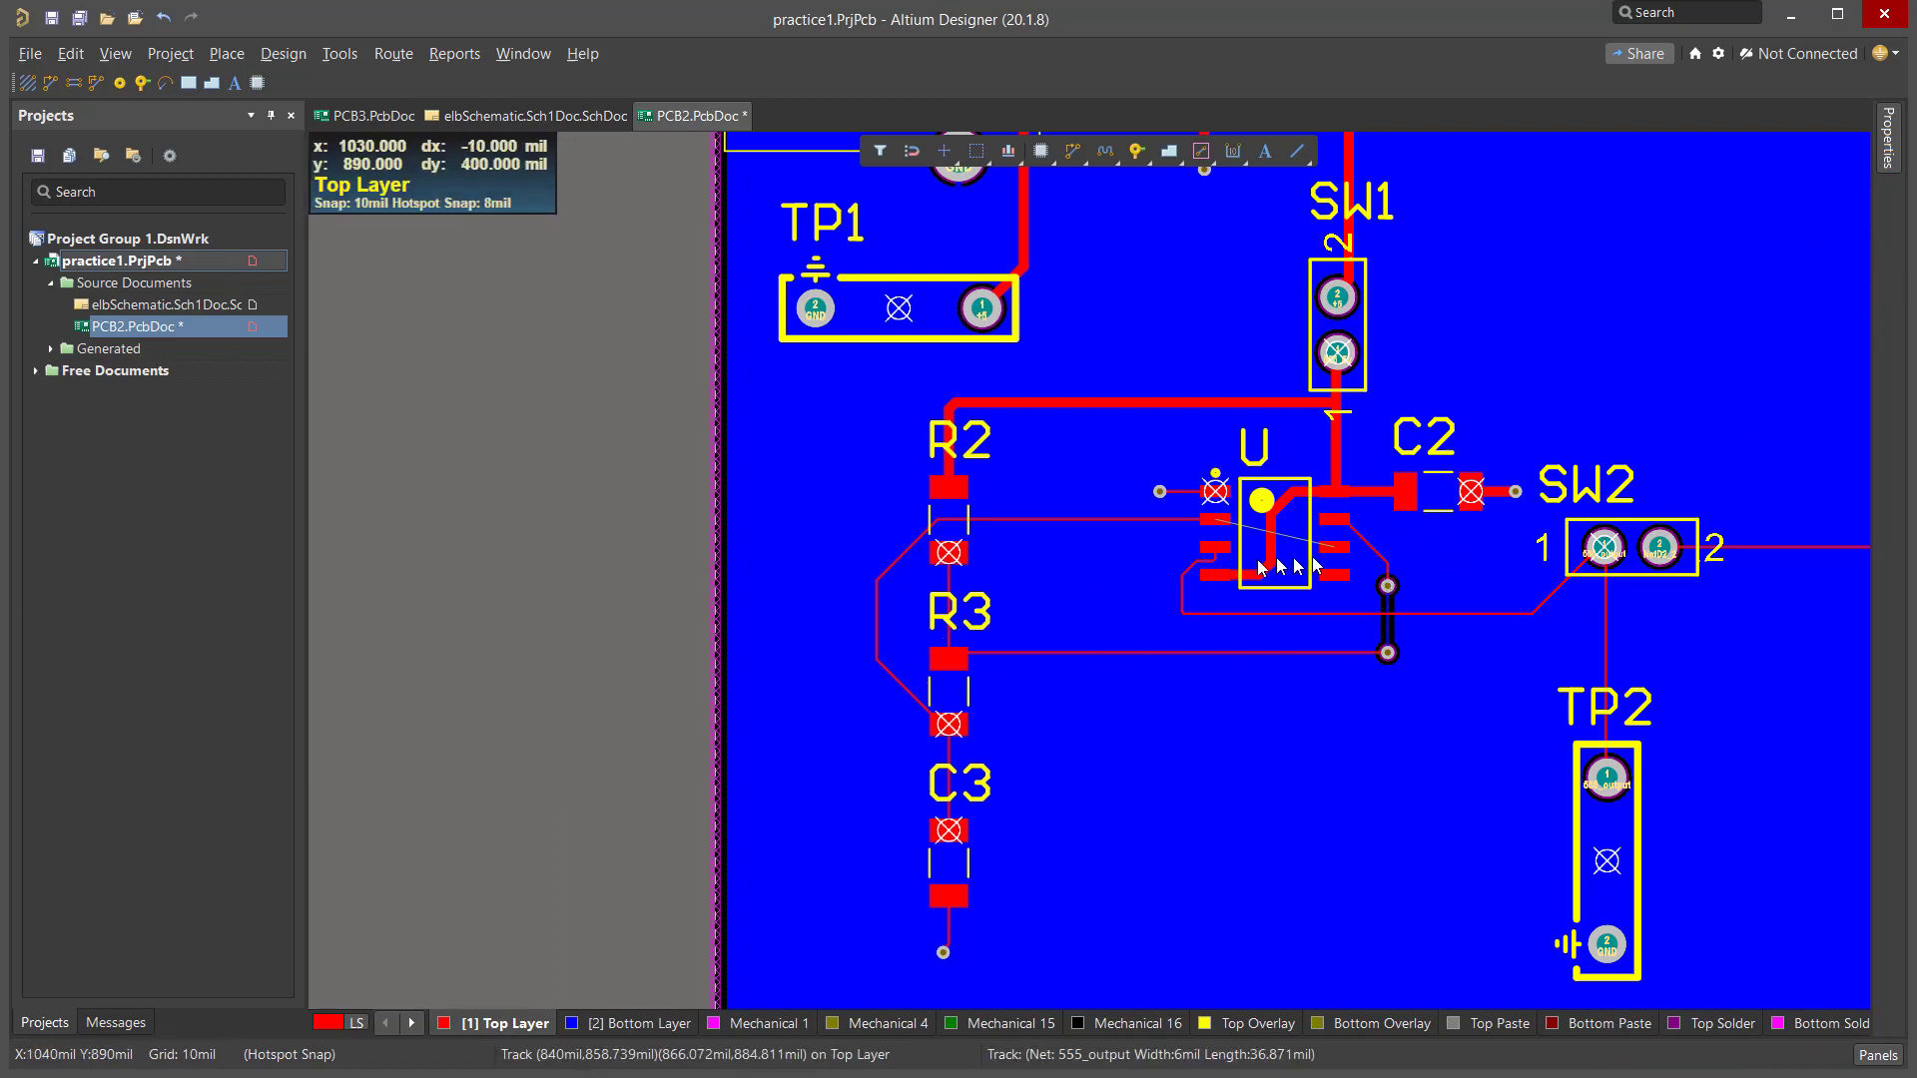
mouse_move(1327, 549)
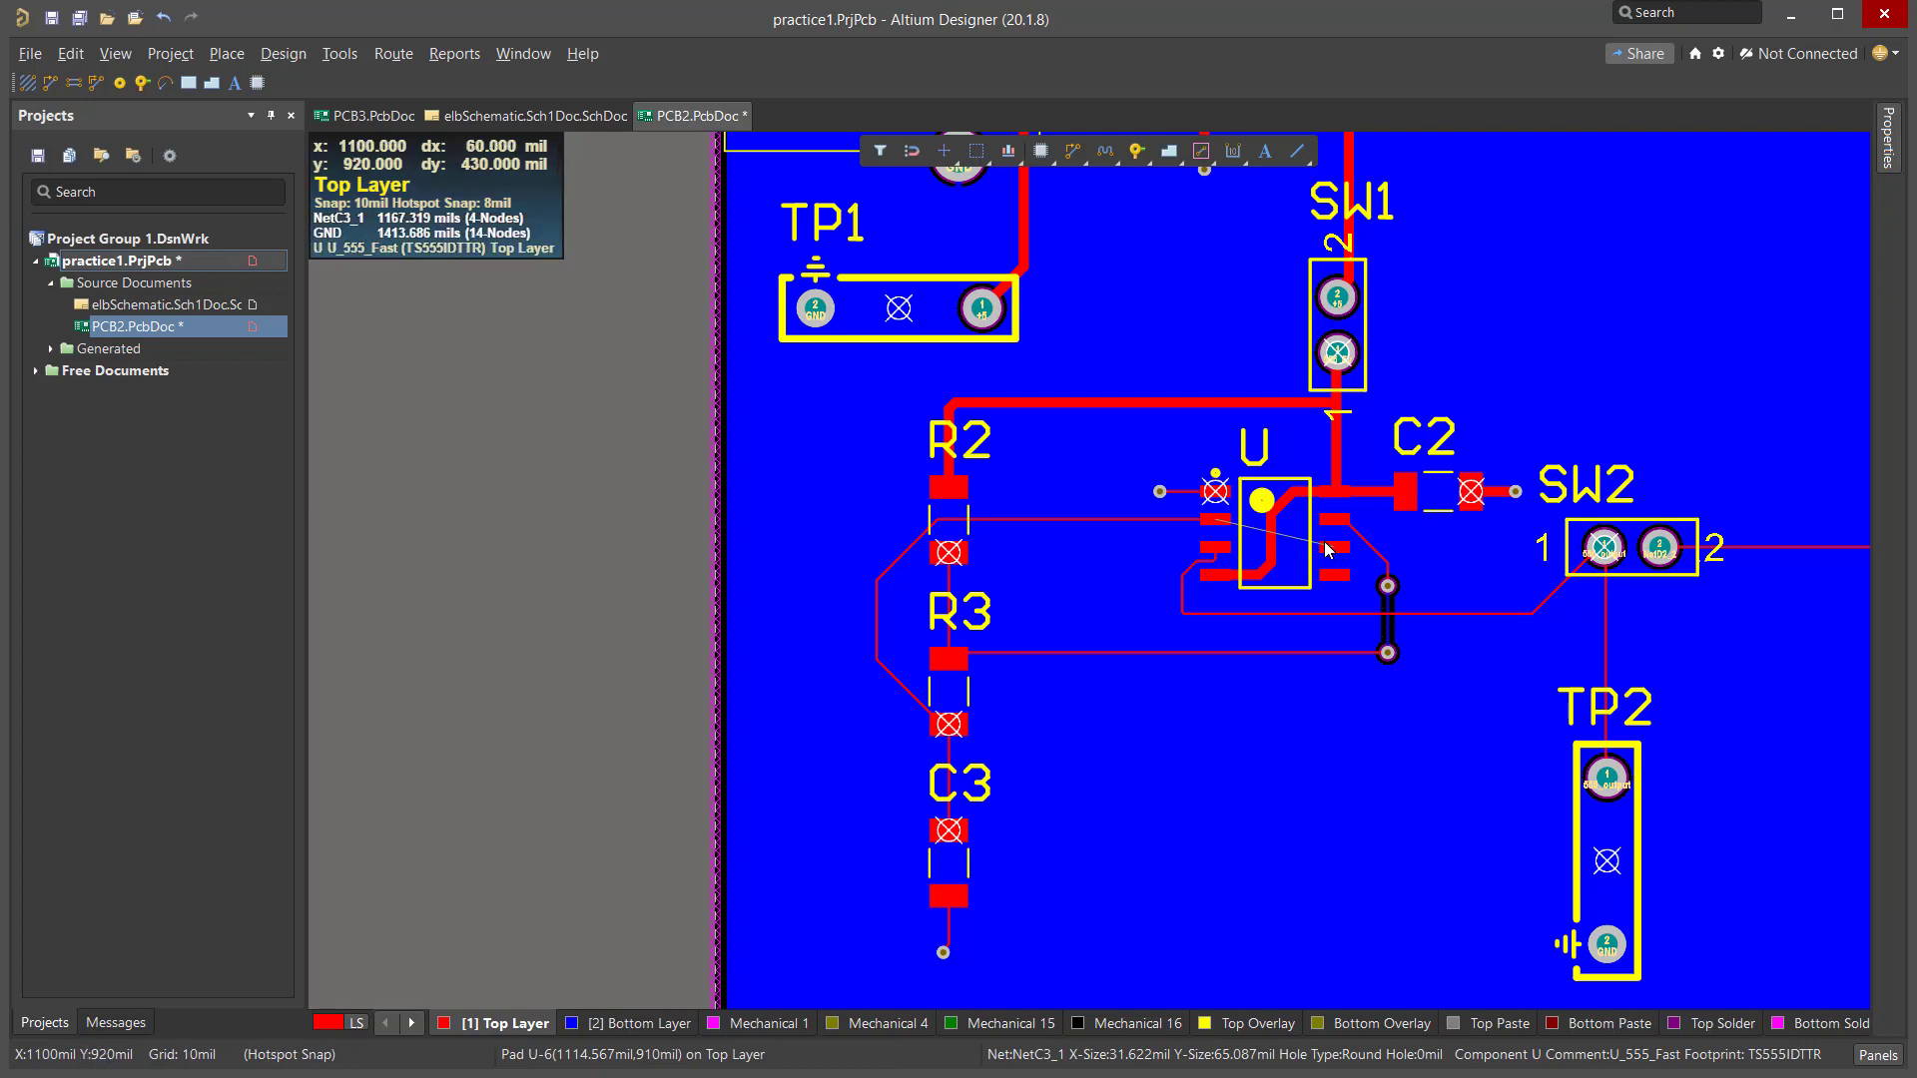
mouse_move(1334, 561)
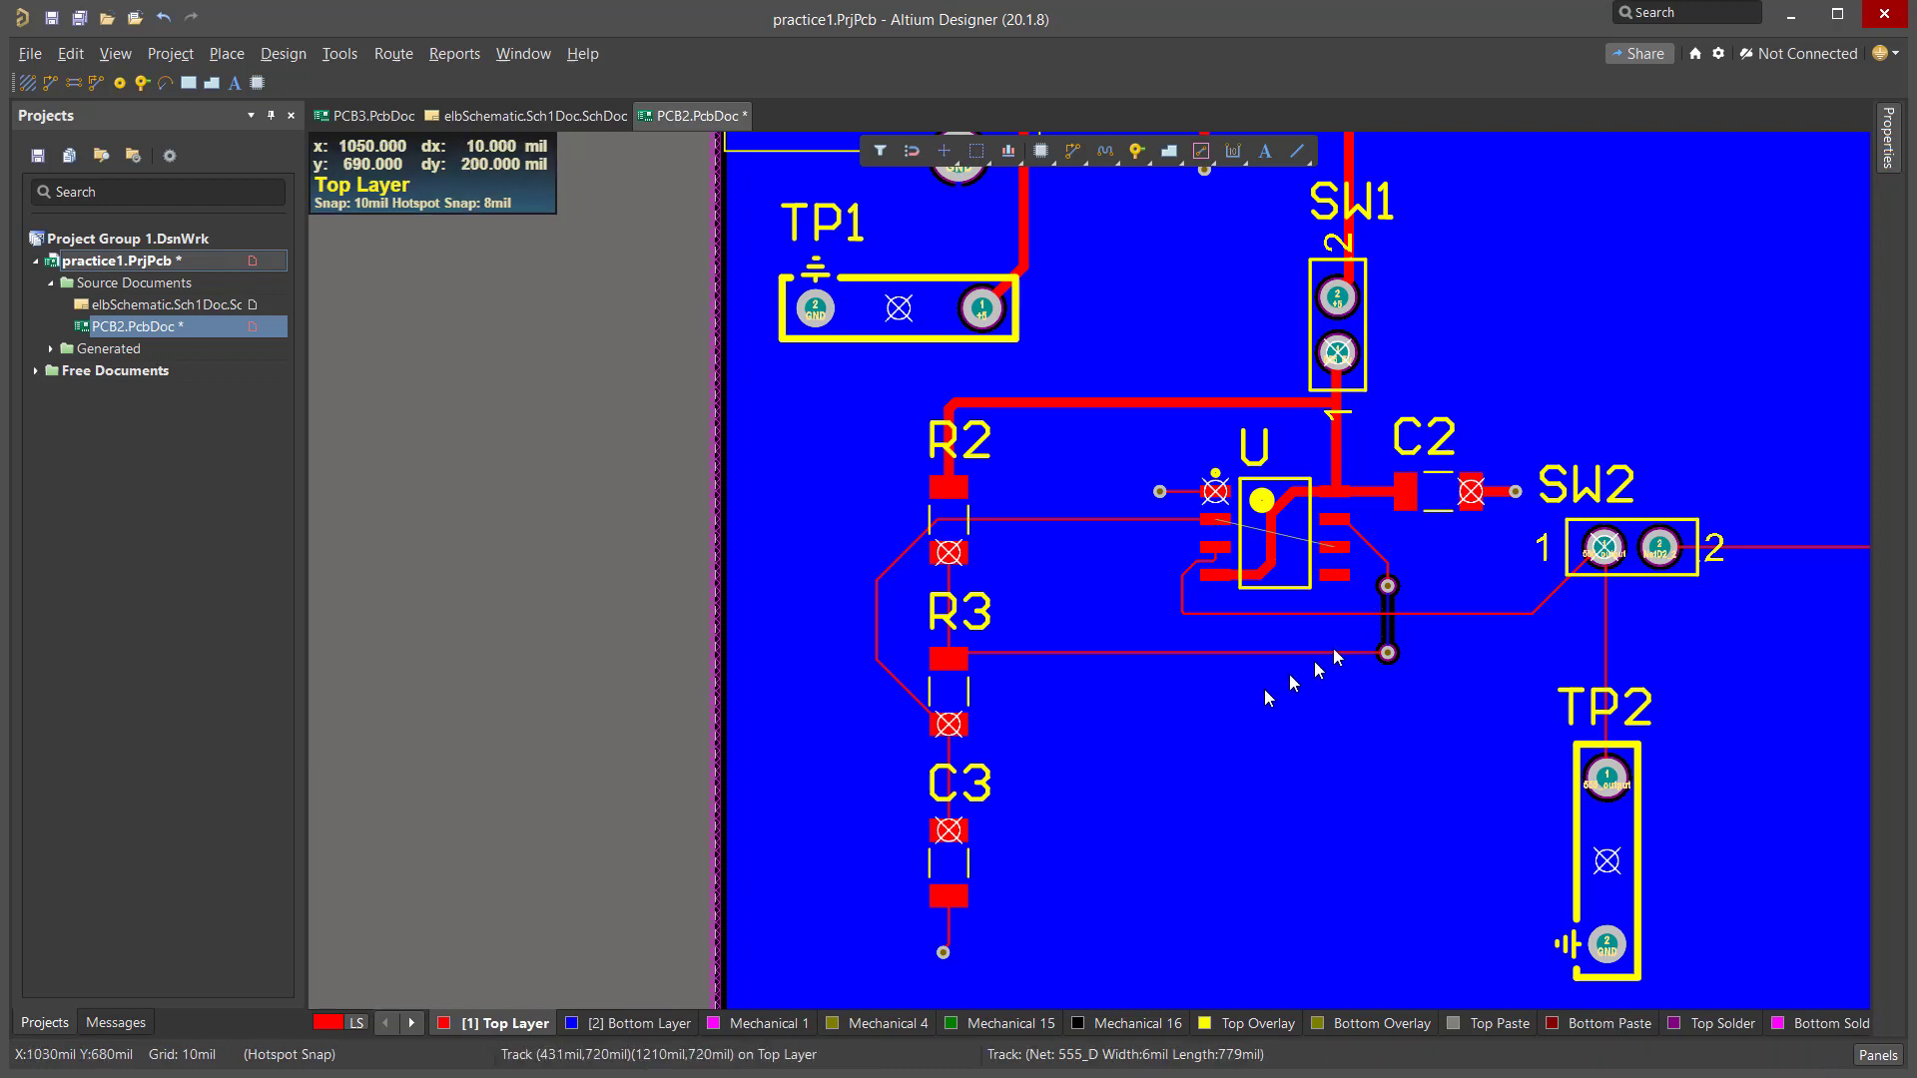
mouse_move(1346, 676)
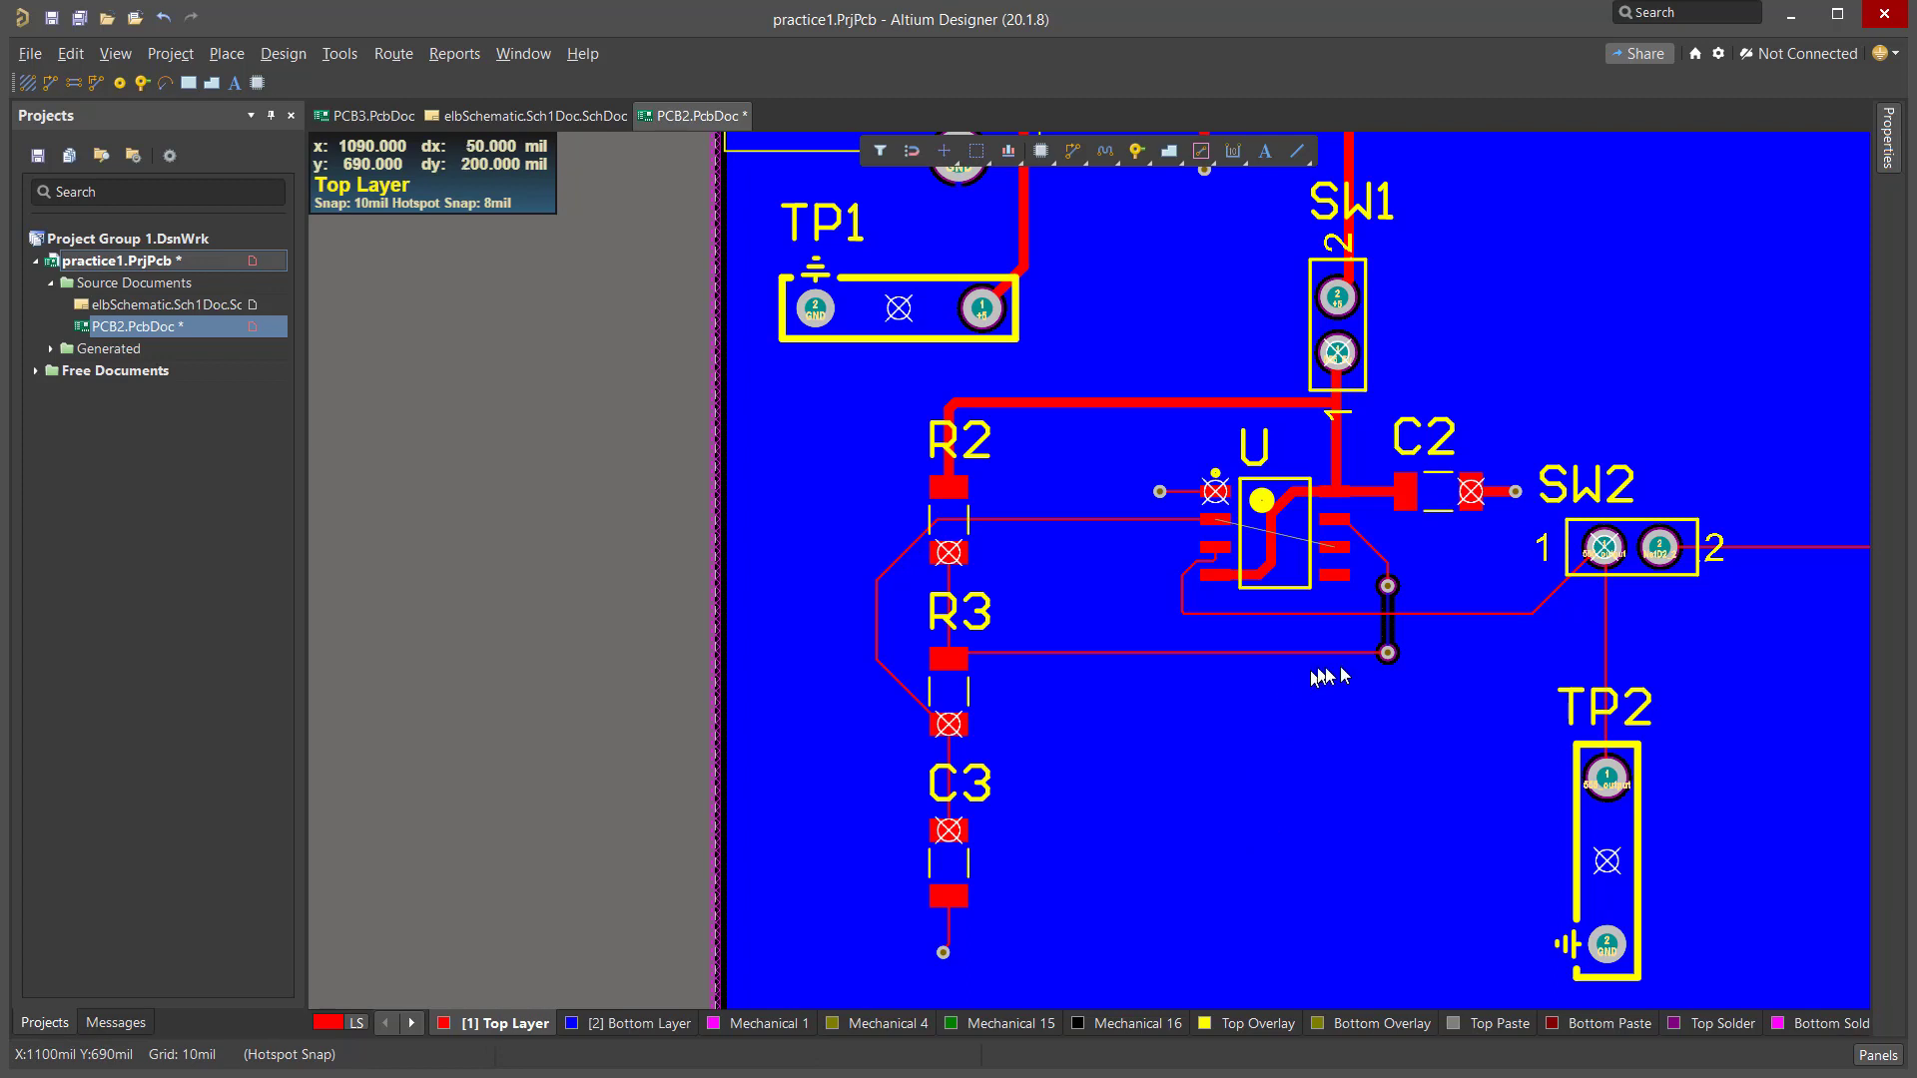
mouse_move(1249, 534)
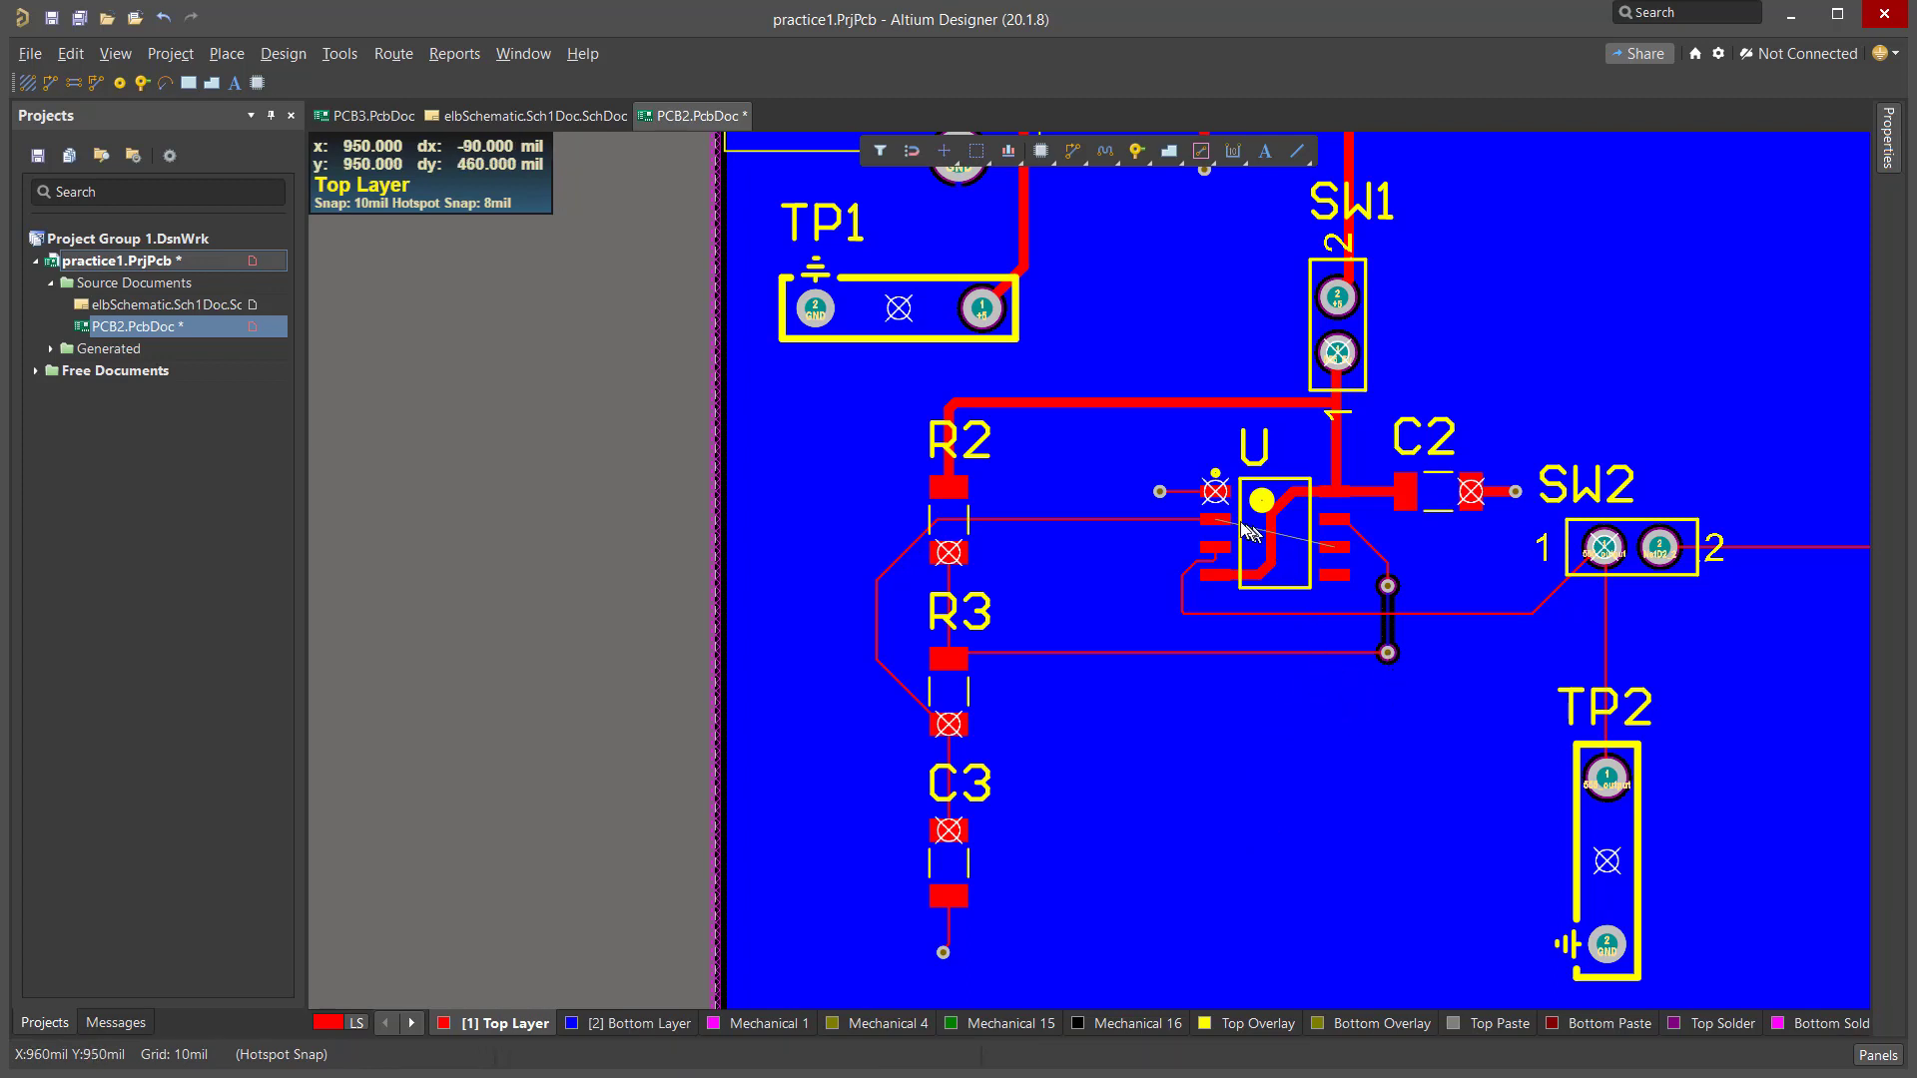
mouse_move(1207, 520)
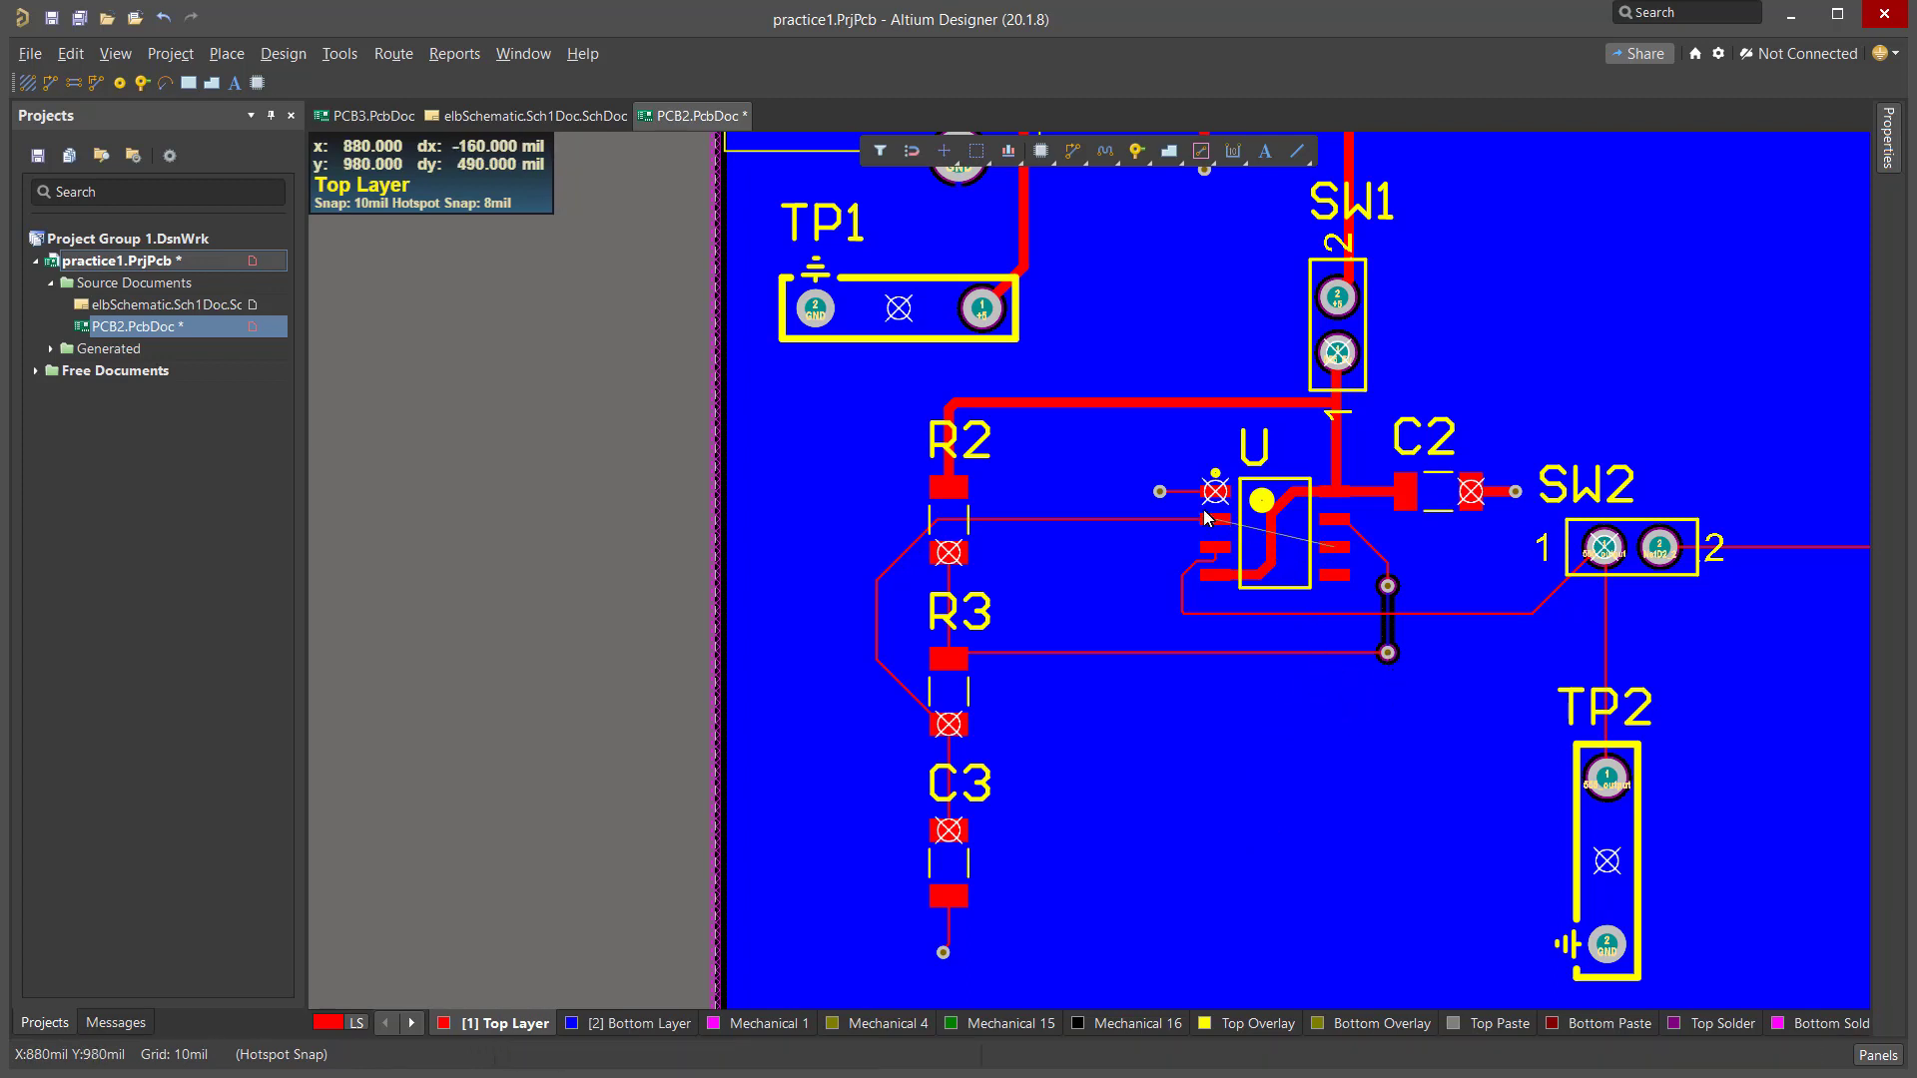
mouse_move(1348, 559)
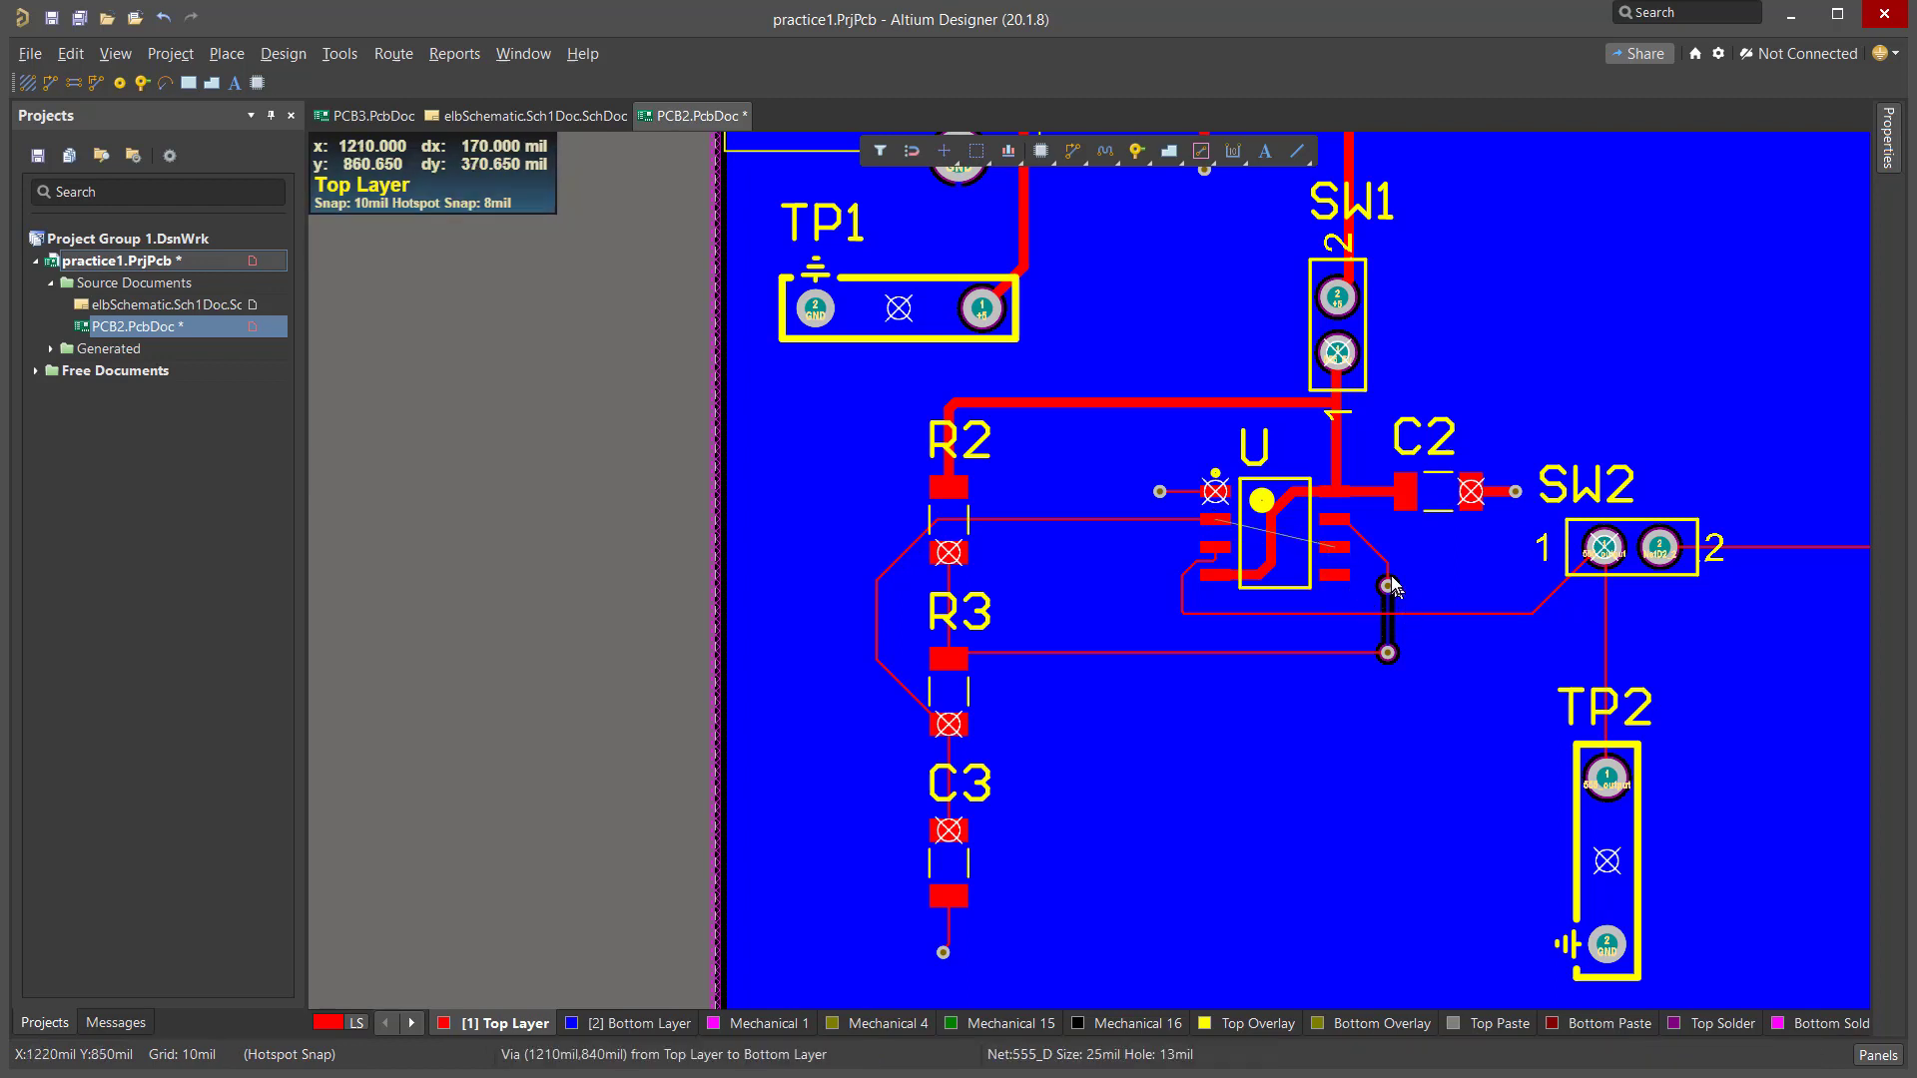
mouse_move(1400, 653)
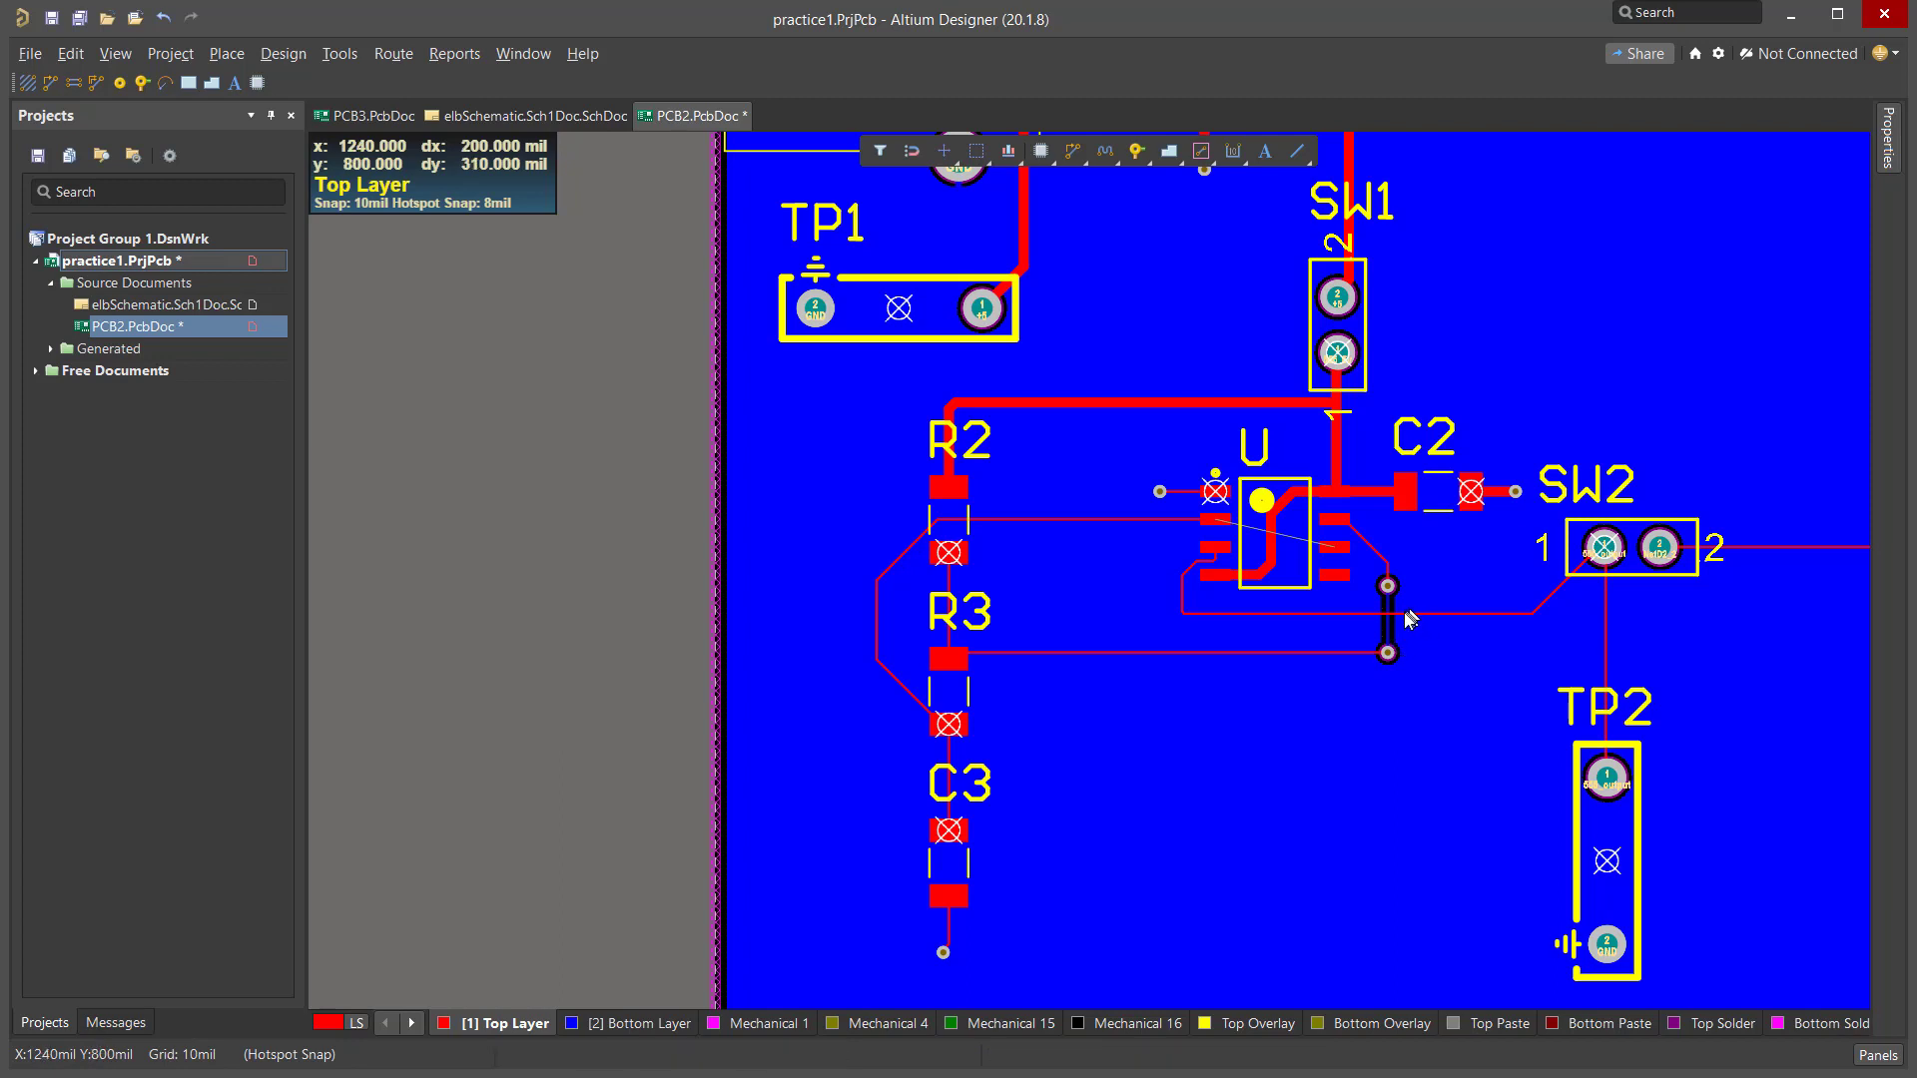
mouse_move(1288, 634)
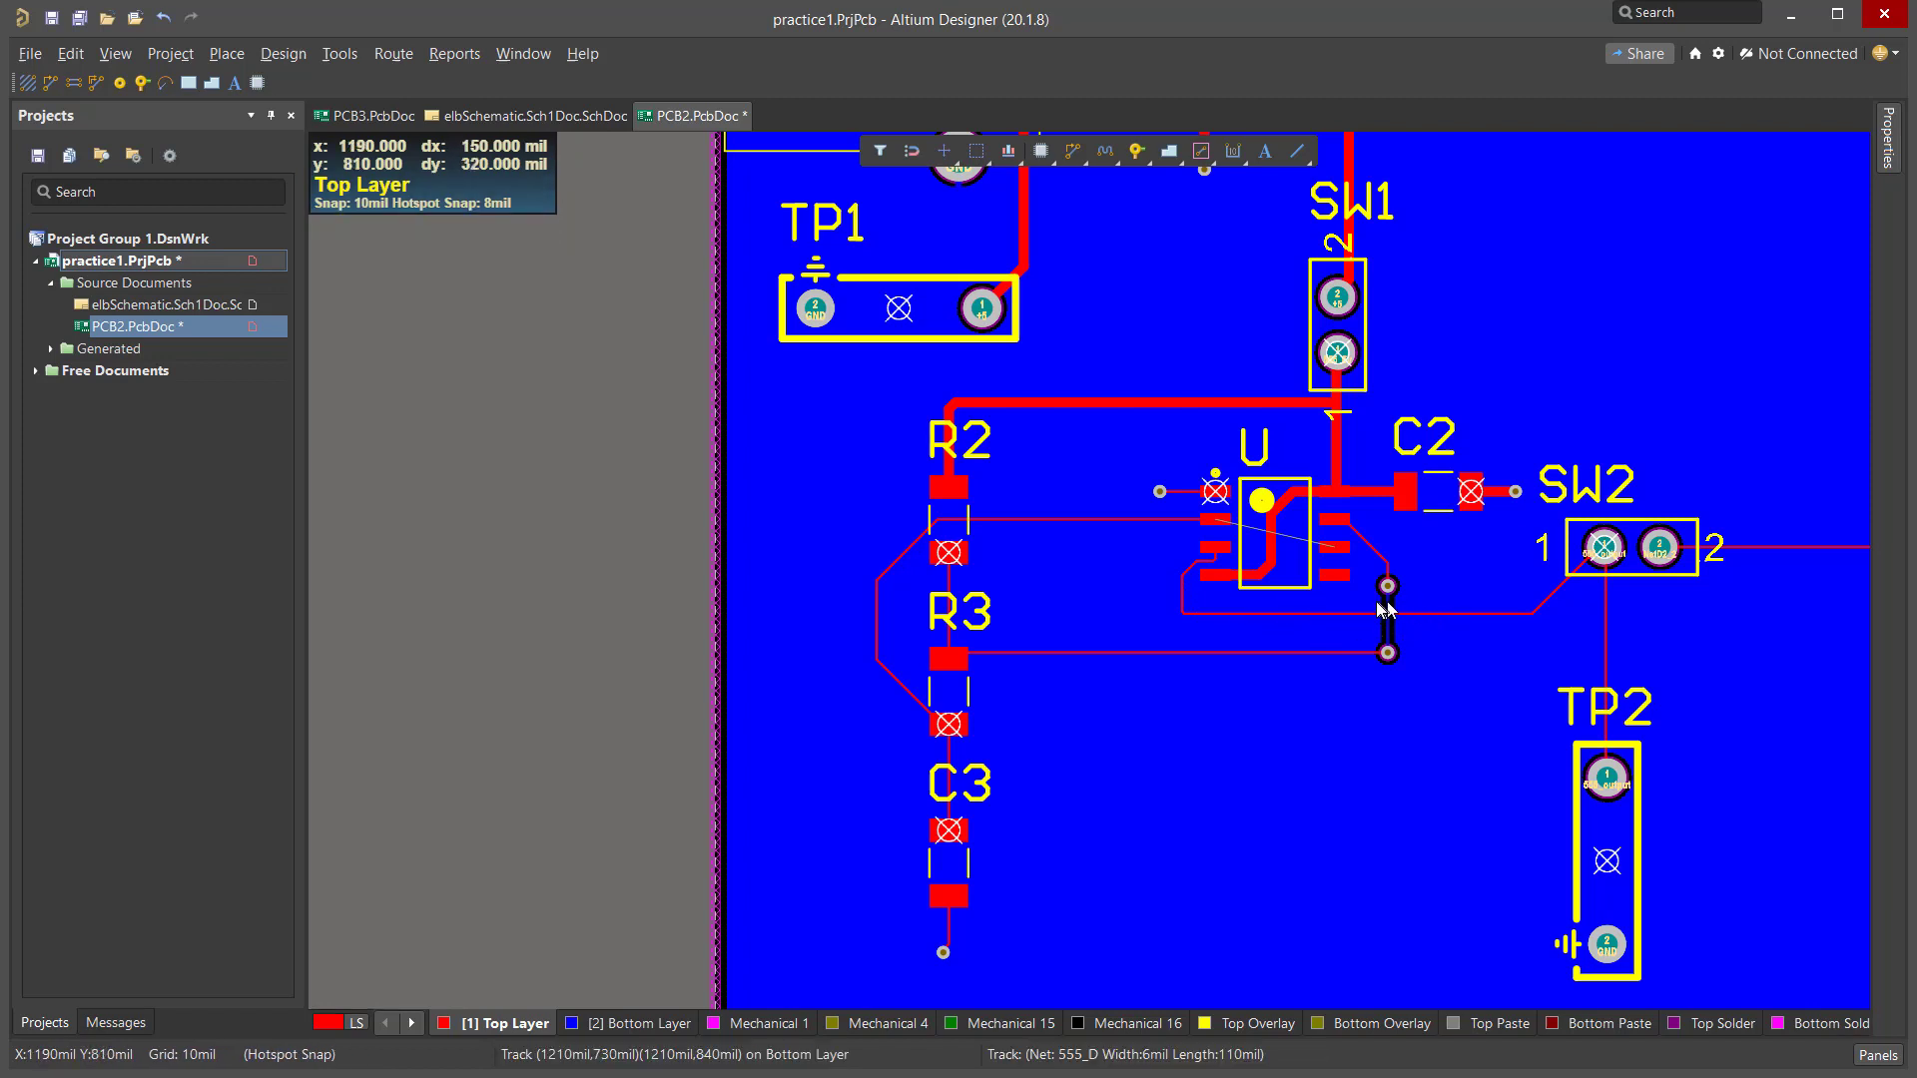
mouse_move(1310, 617)
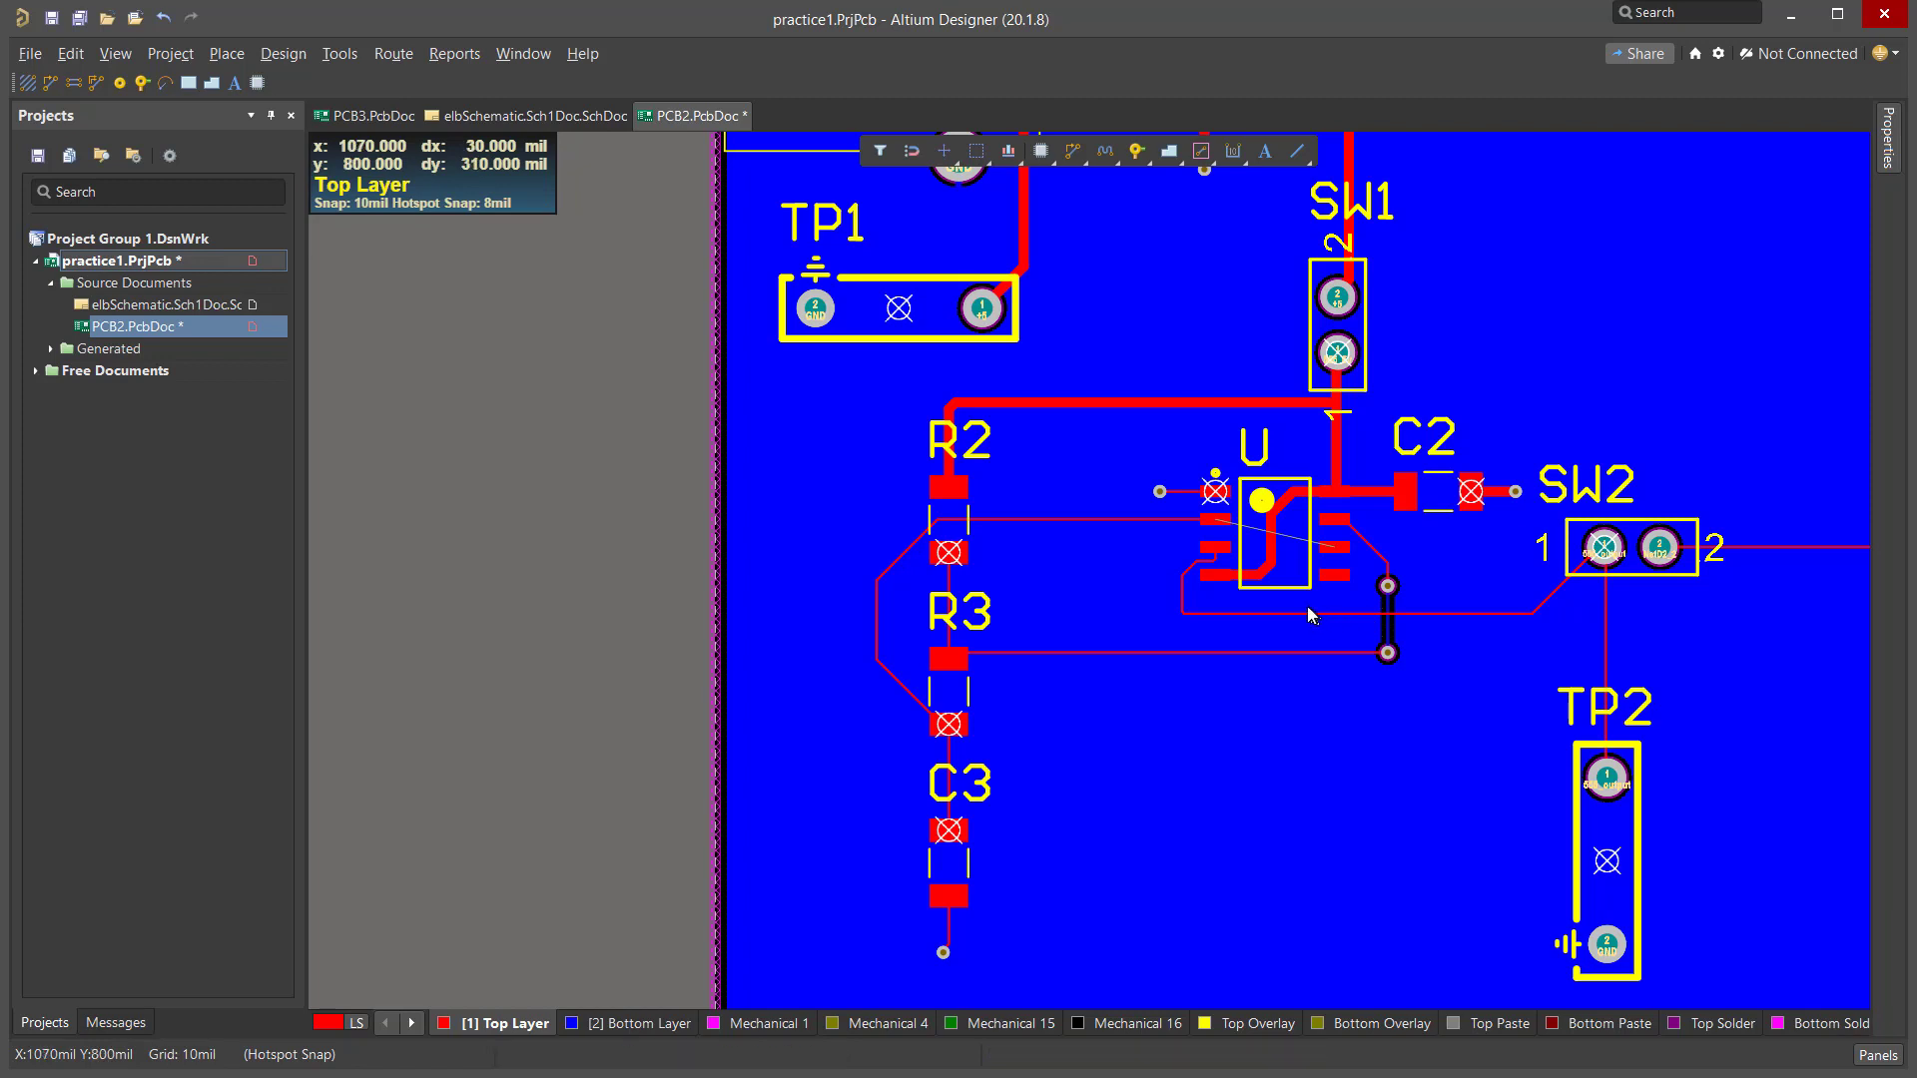
mouse_move(1369, 616)
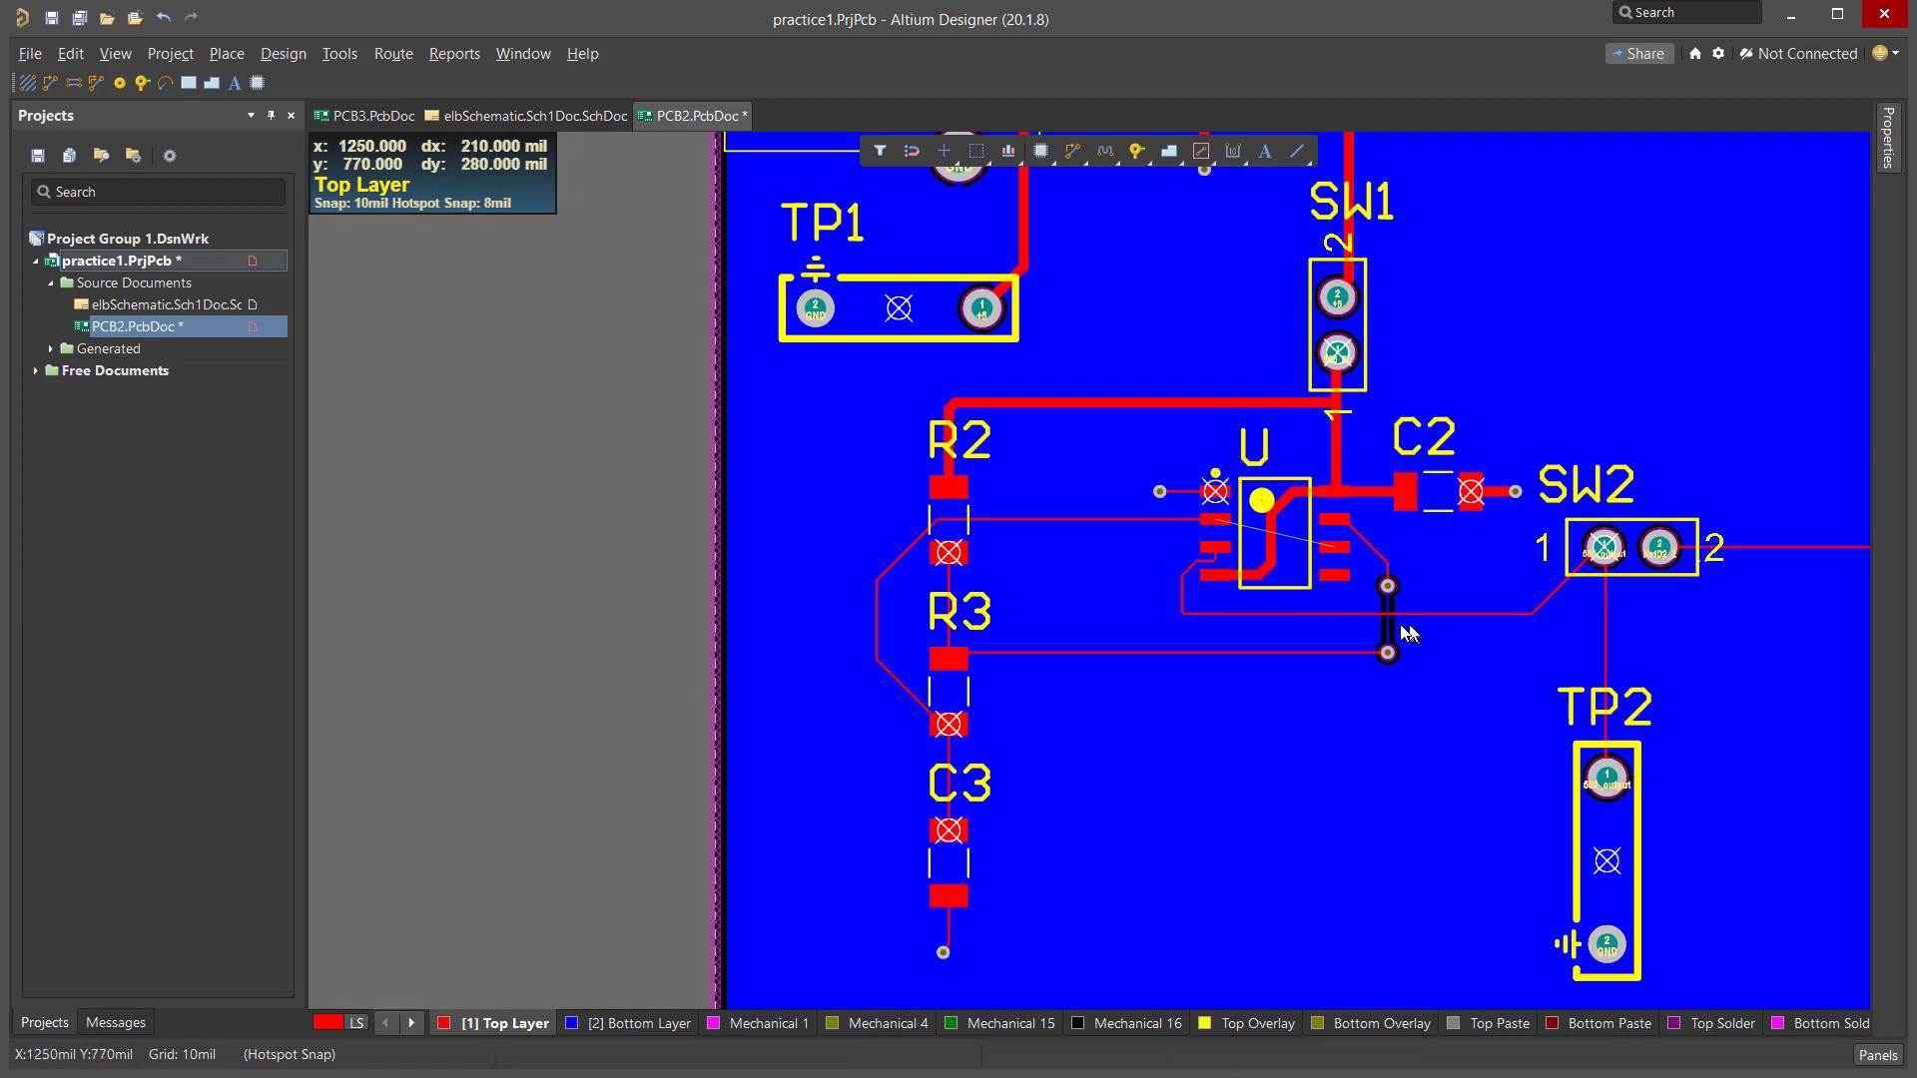
mouse_move(1378, 571)
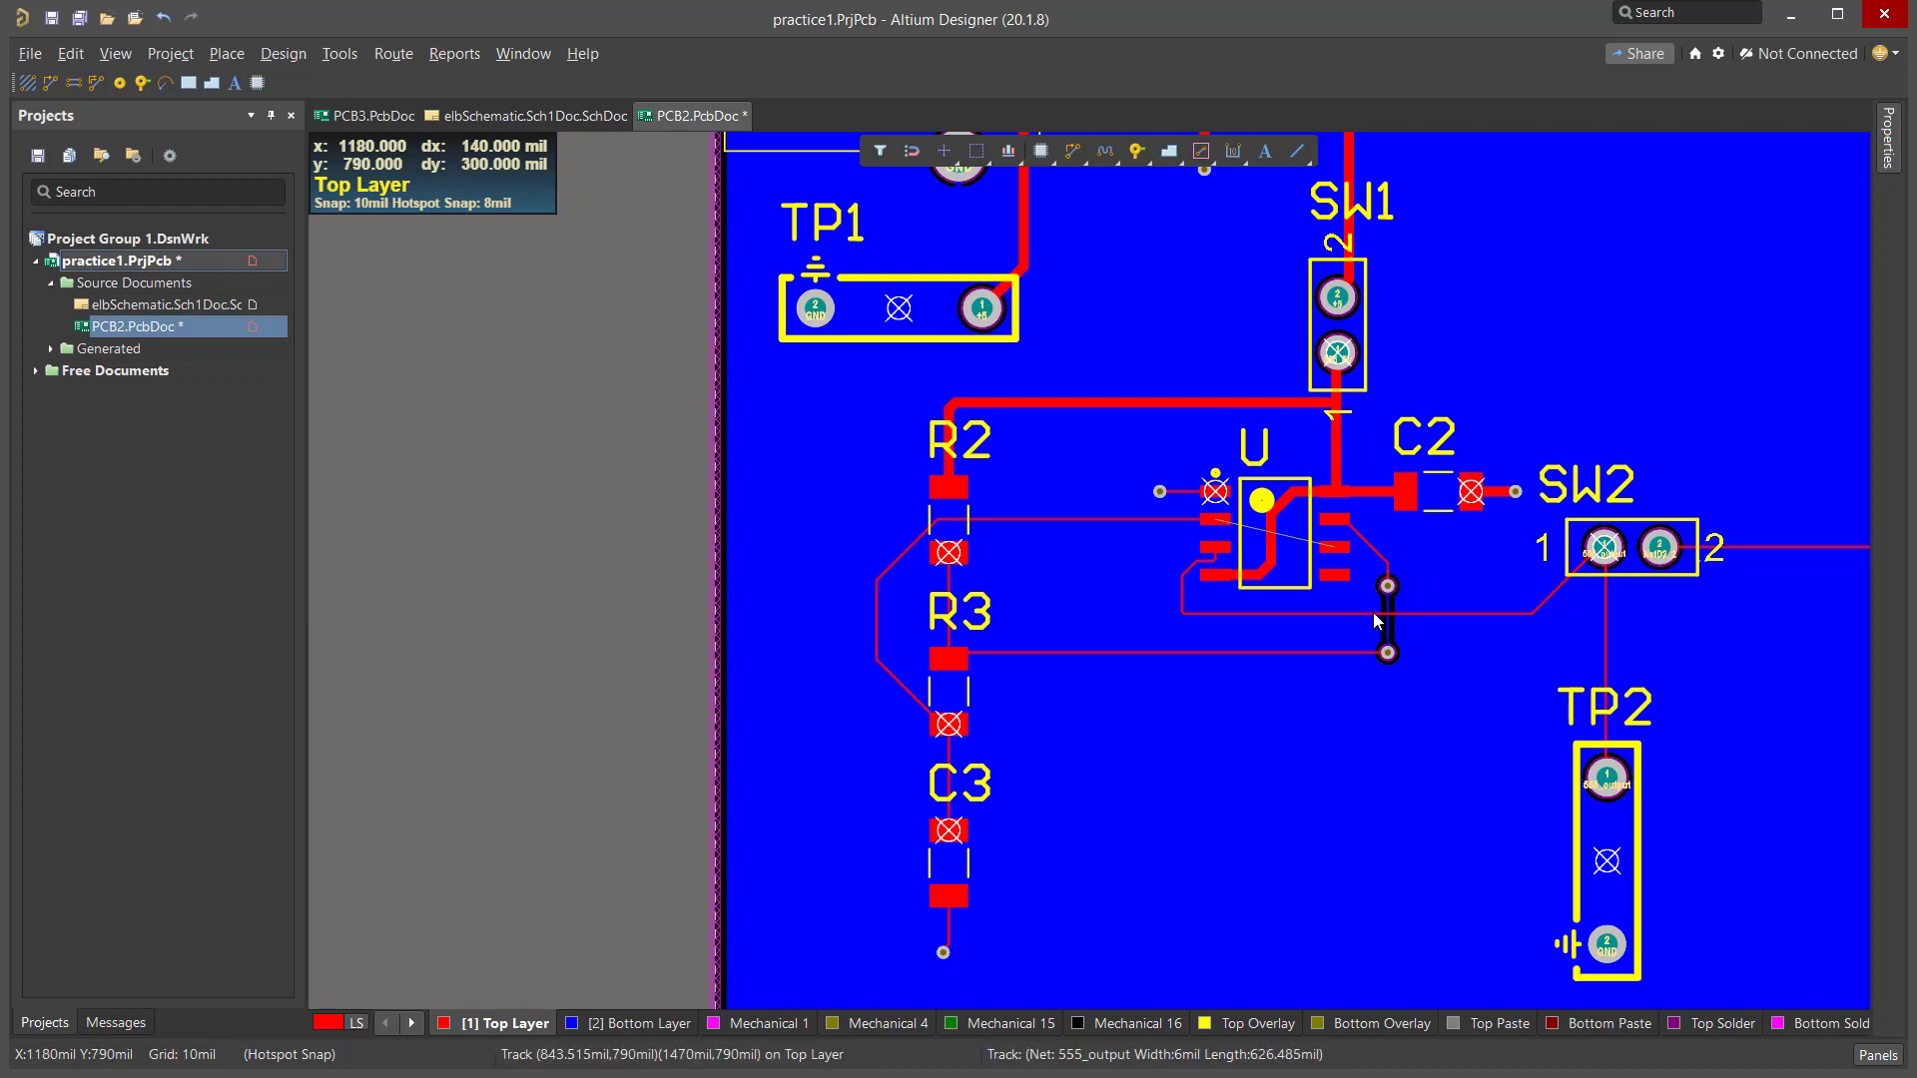
mouse_move(1384, 686)
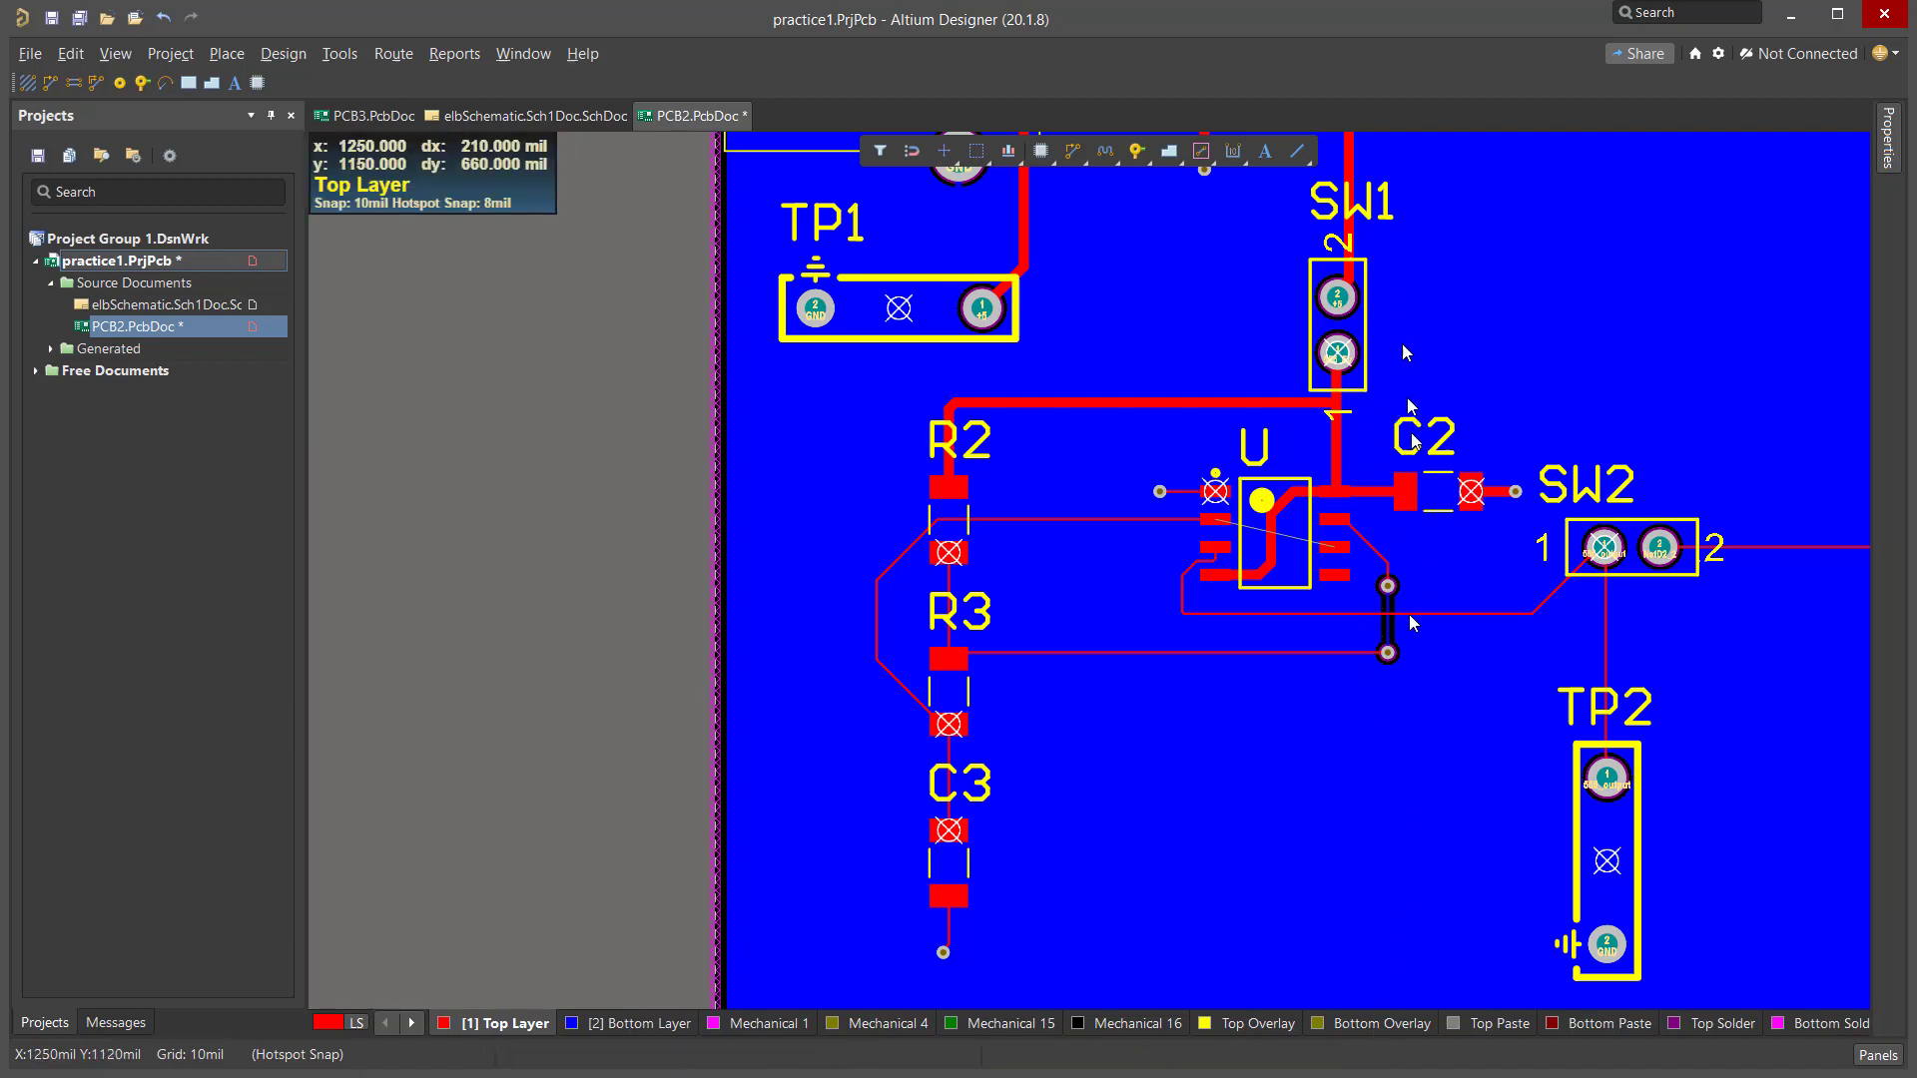
mouse_move(1380, 904)
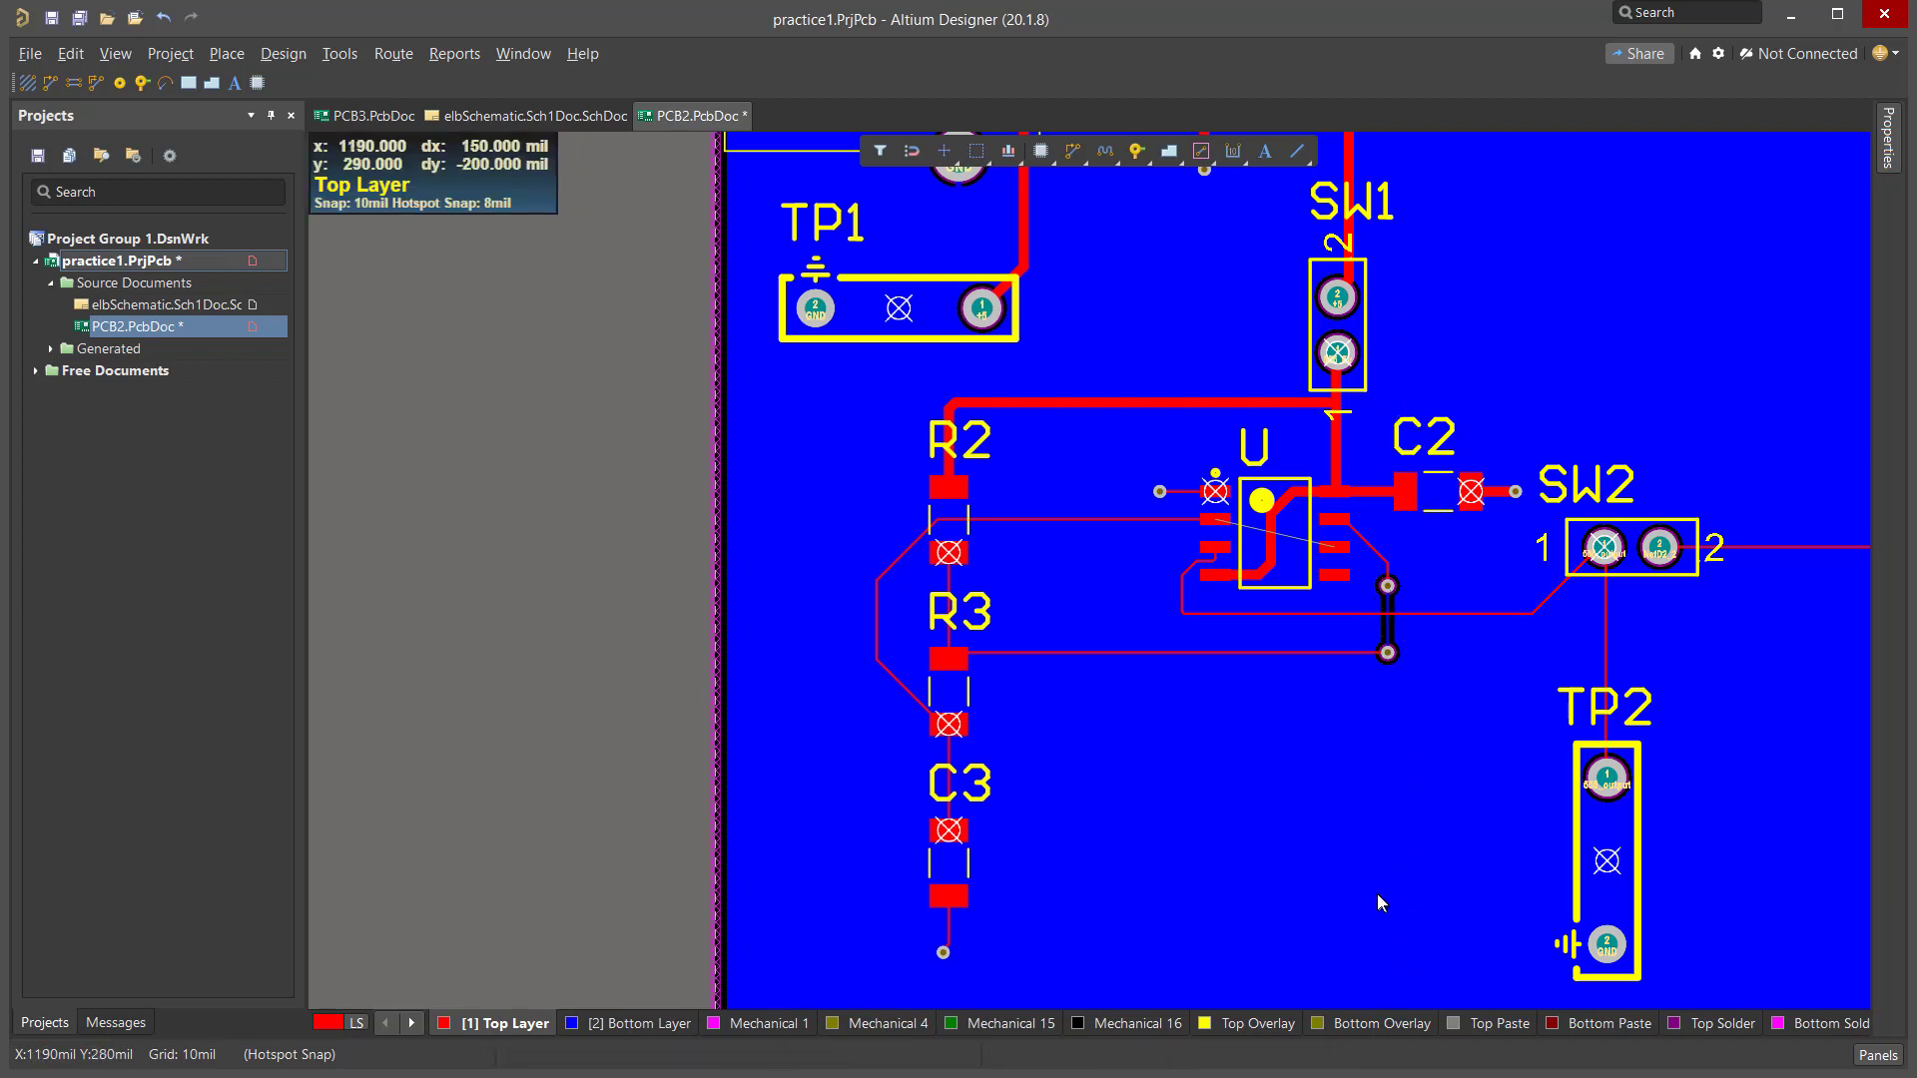
mouse_move(1379, 662)
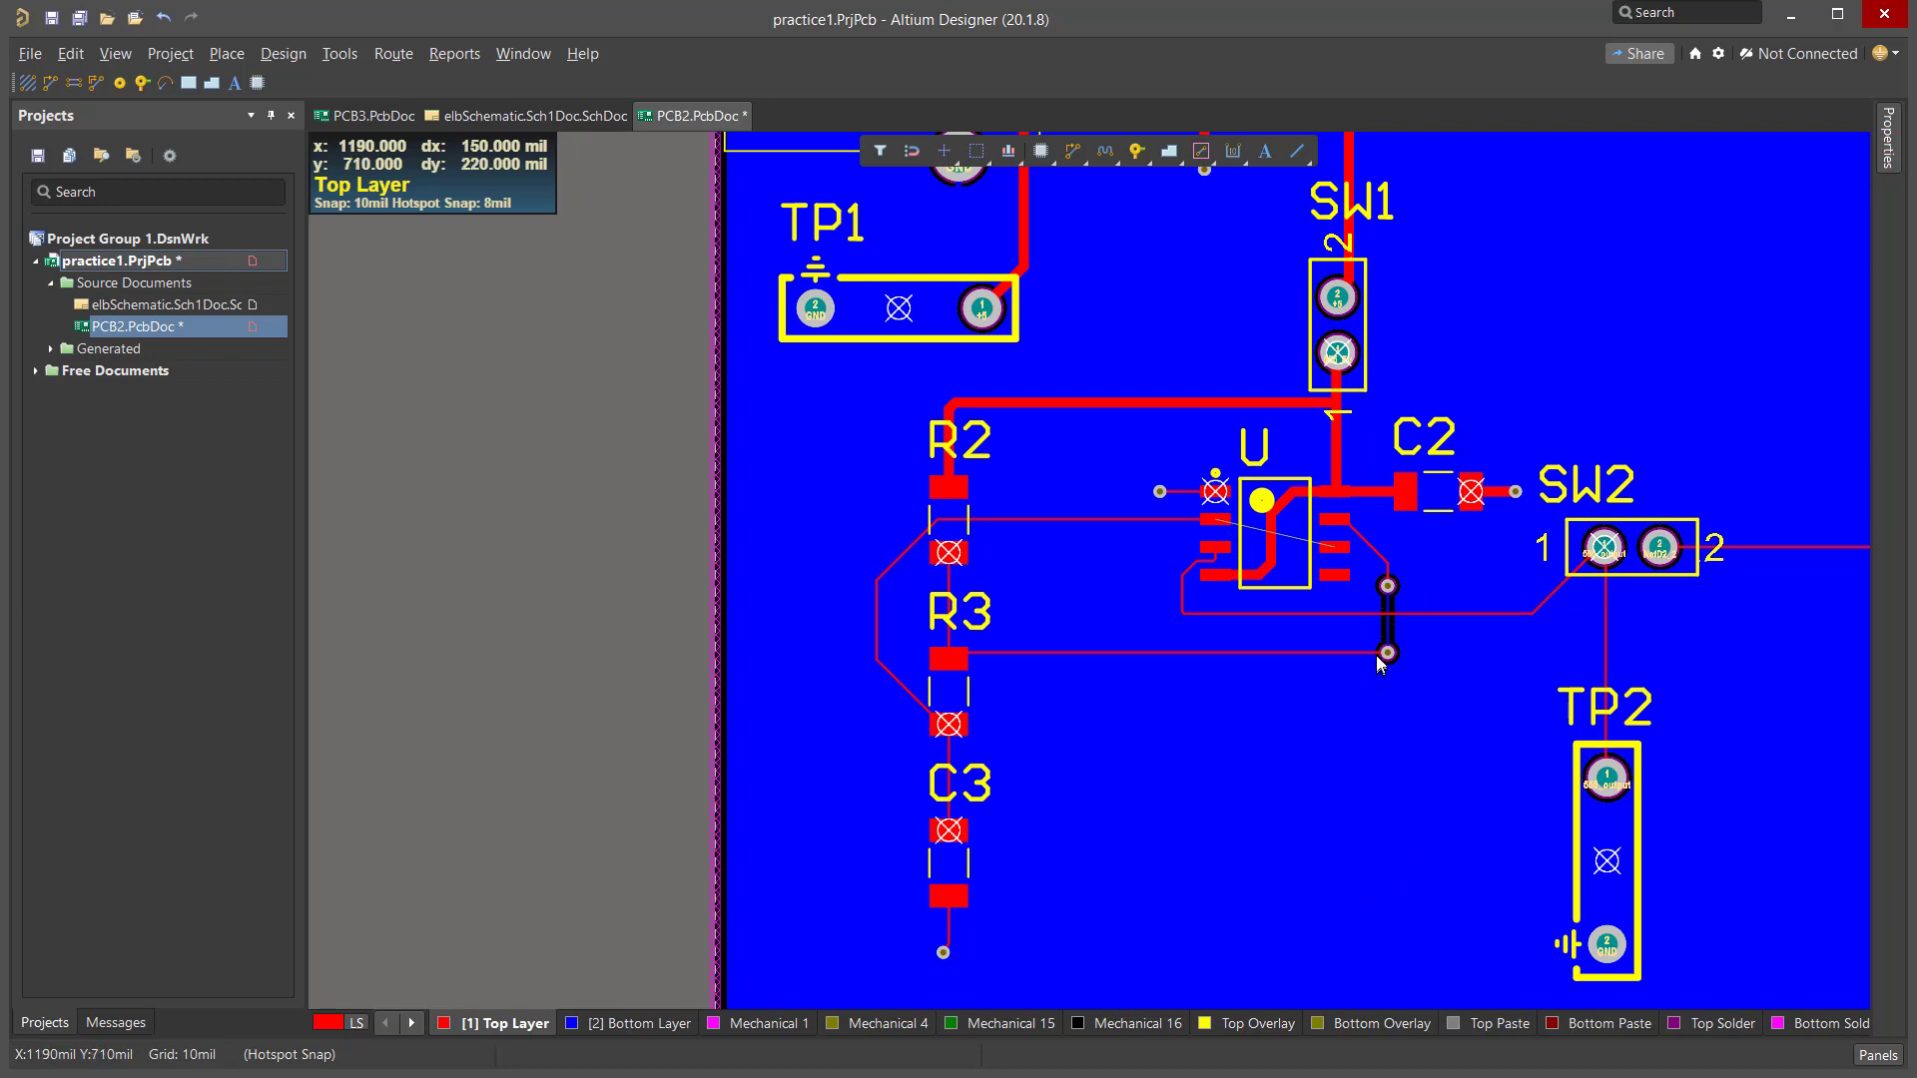
mouse_move(1401, 597)
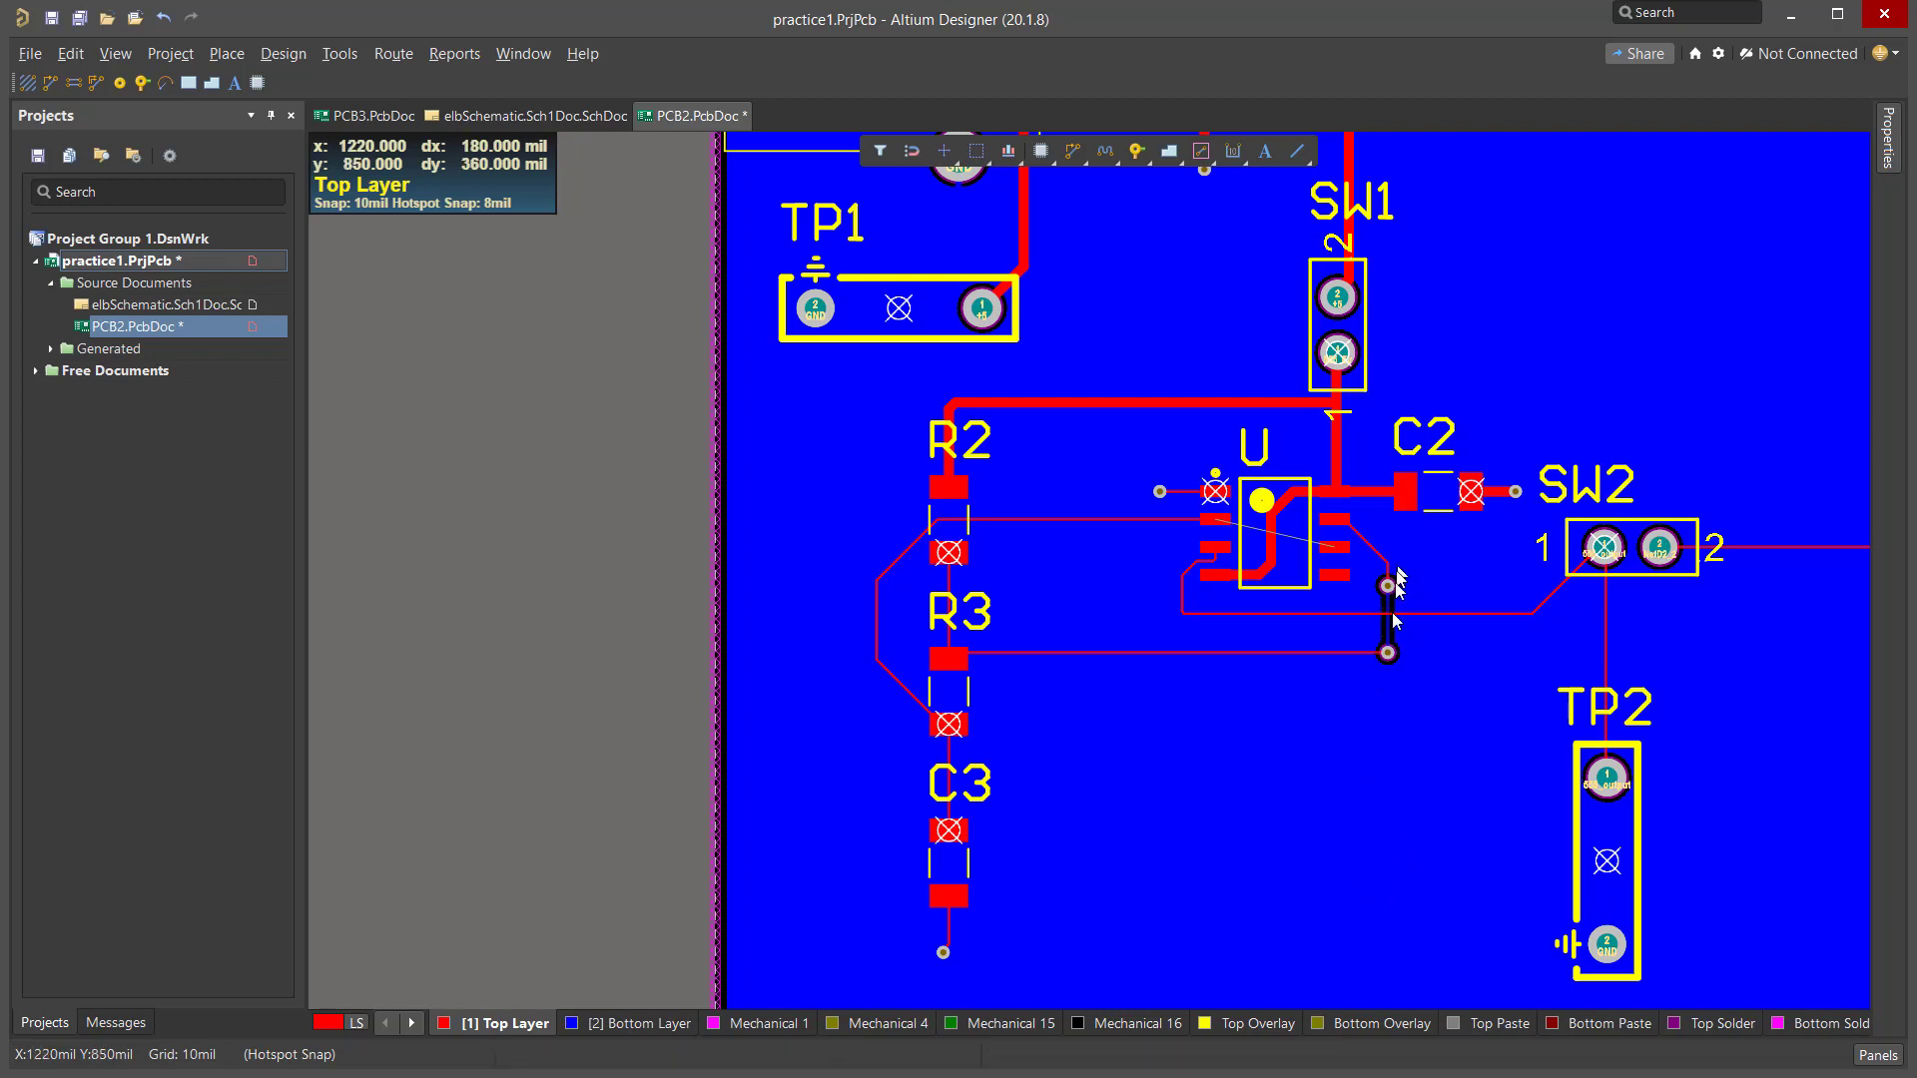
mouse_move(1397, 584)
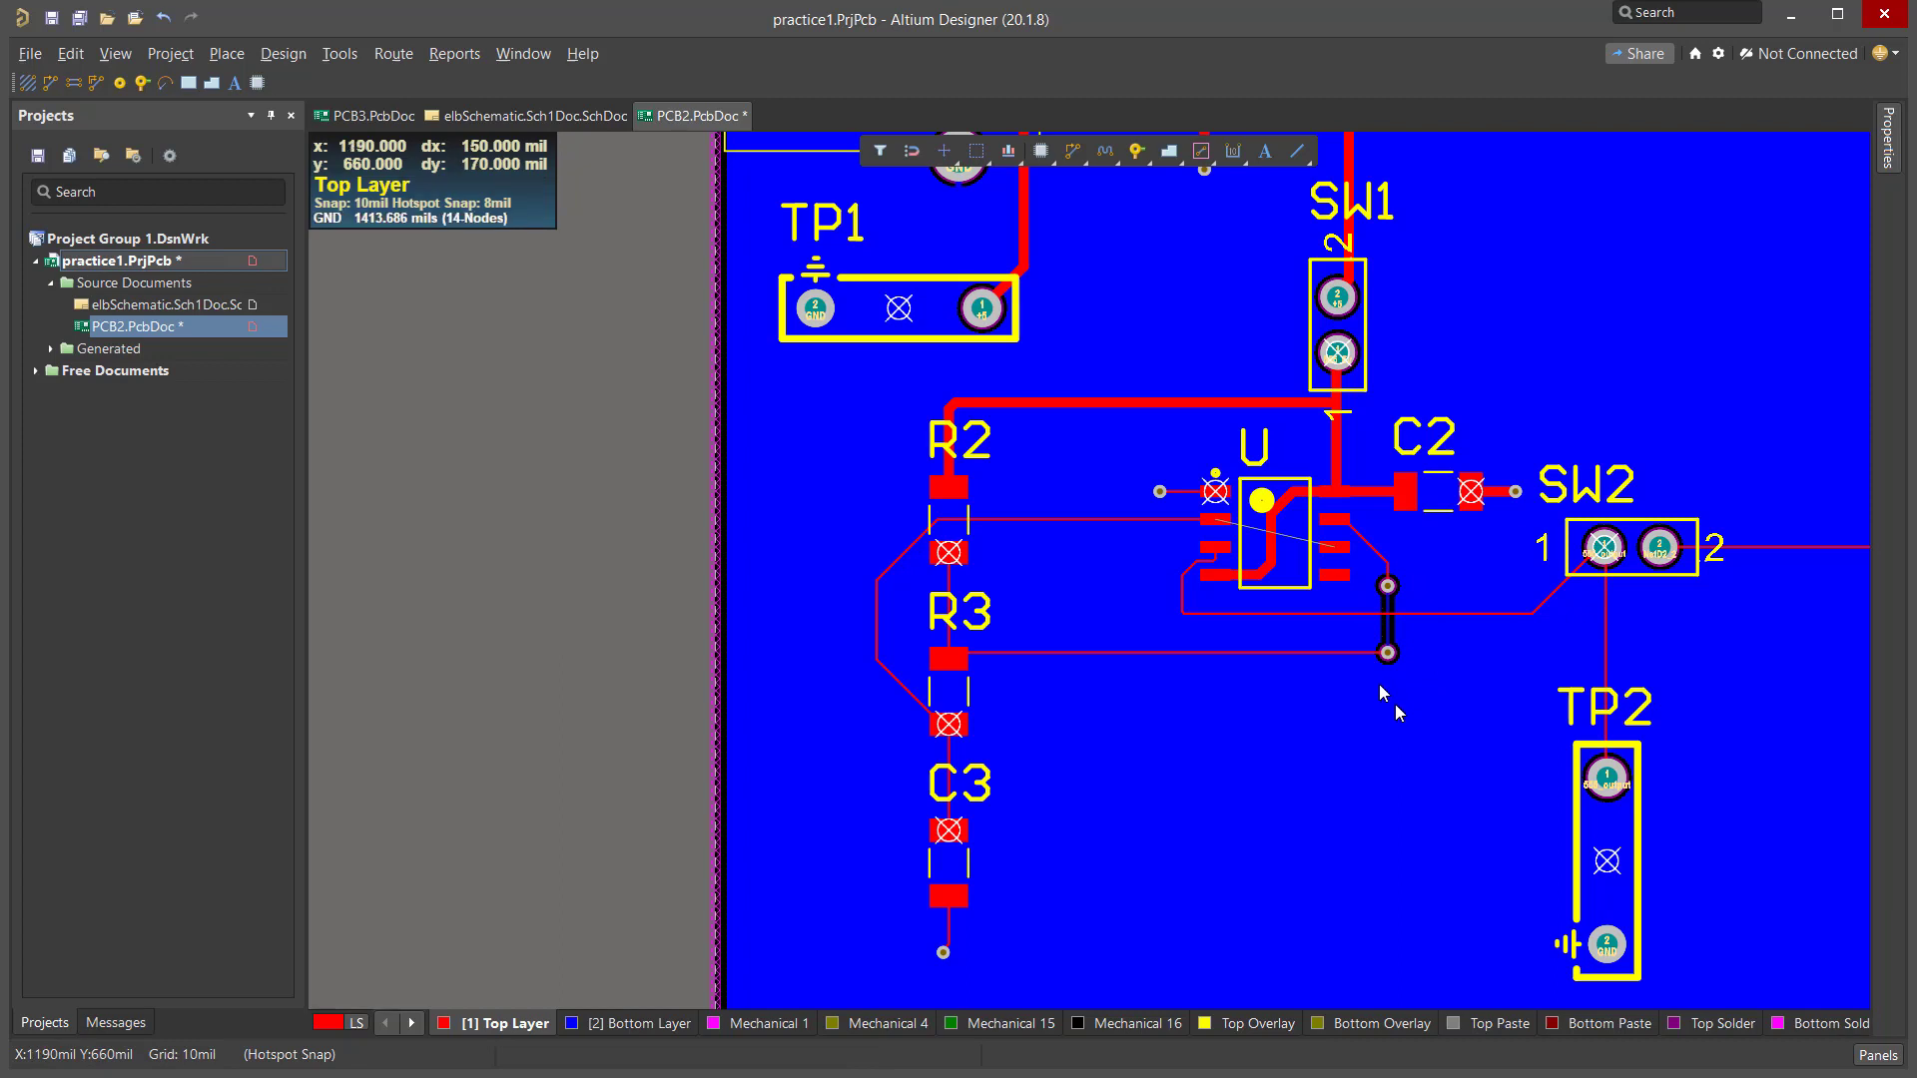
mouse_move(1302, 826)
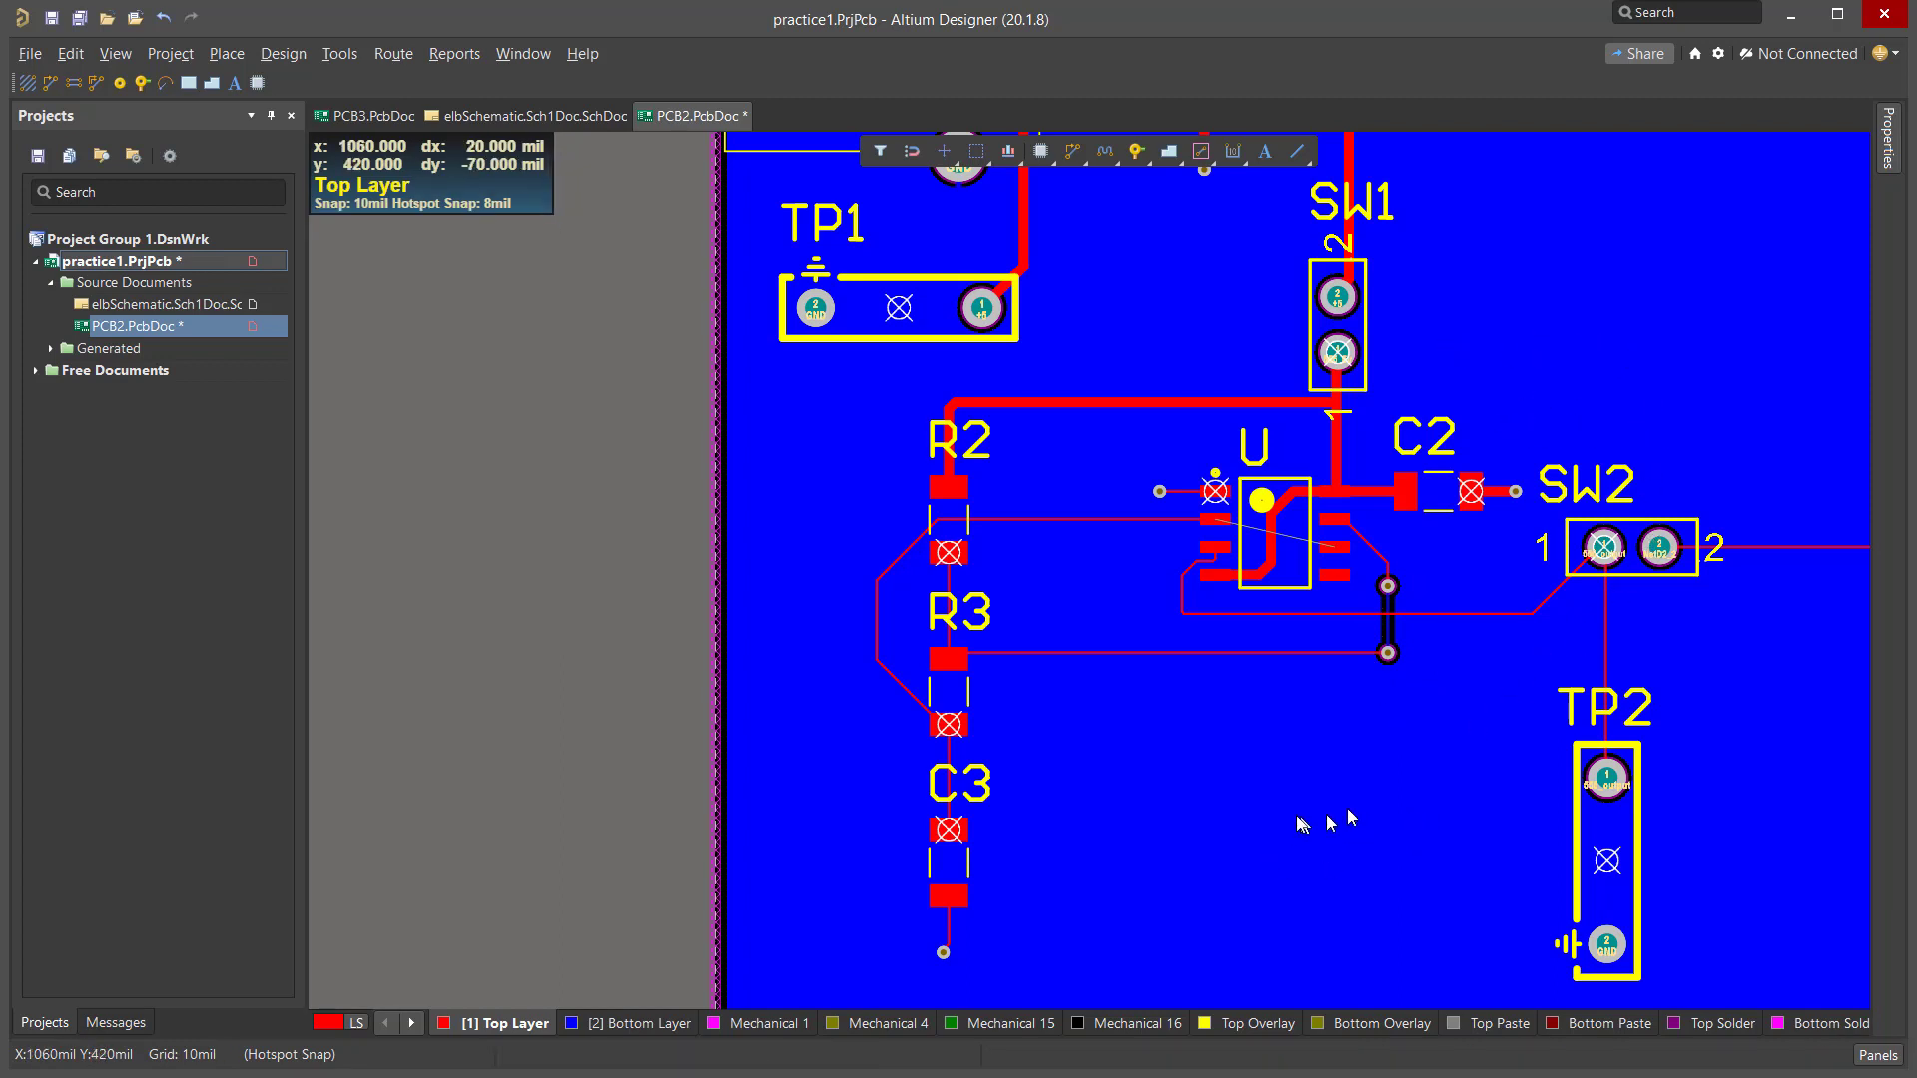
mouse_move(1387, 613)
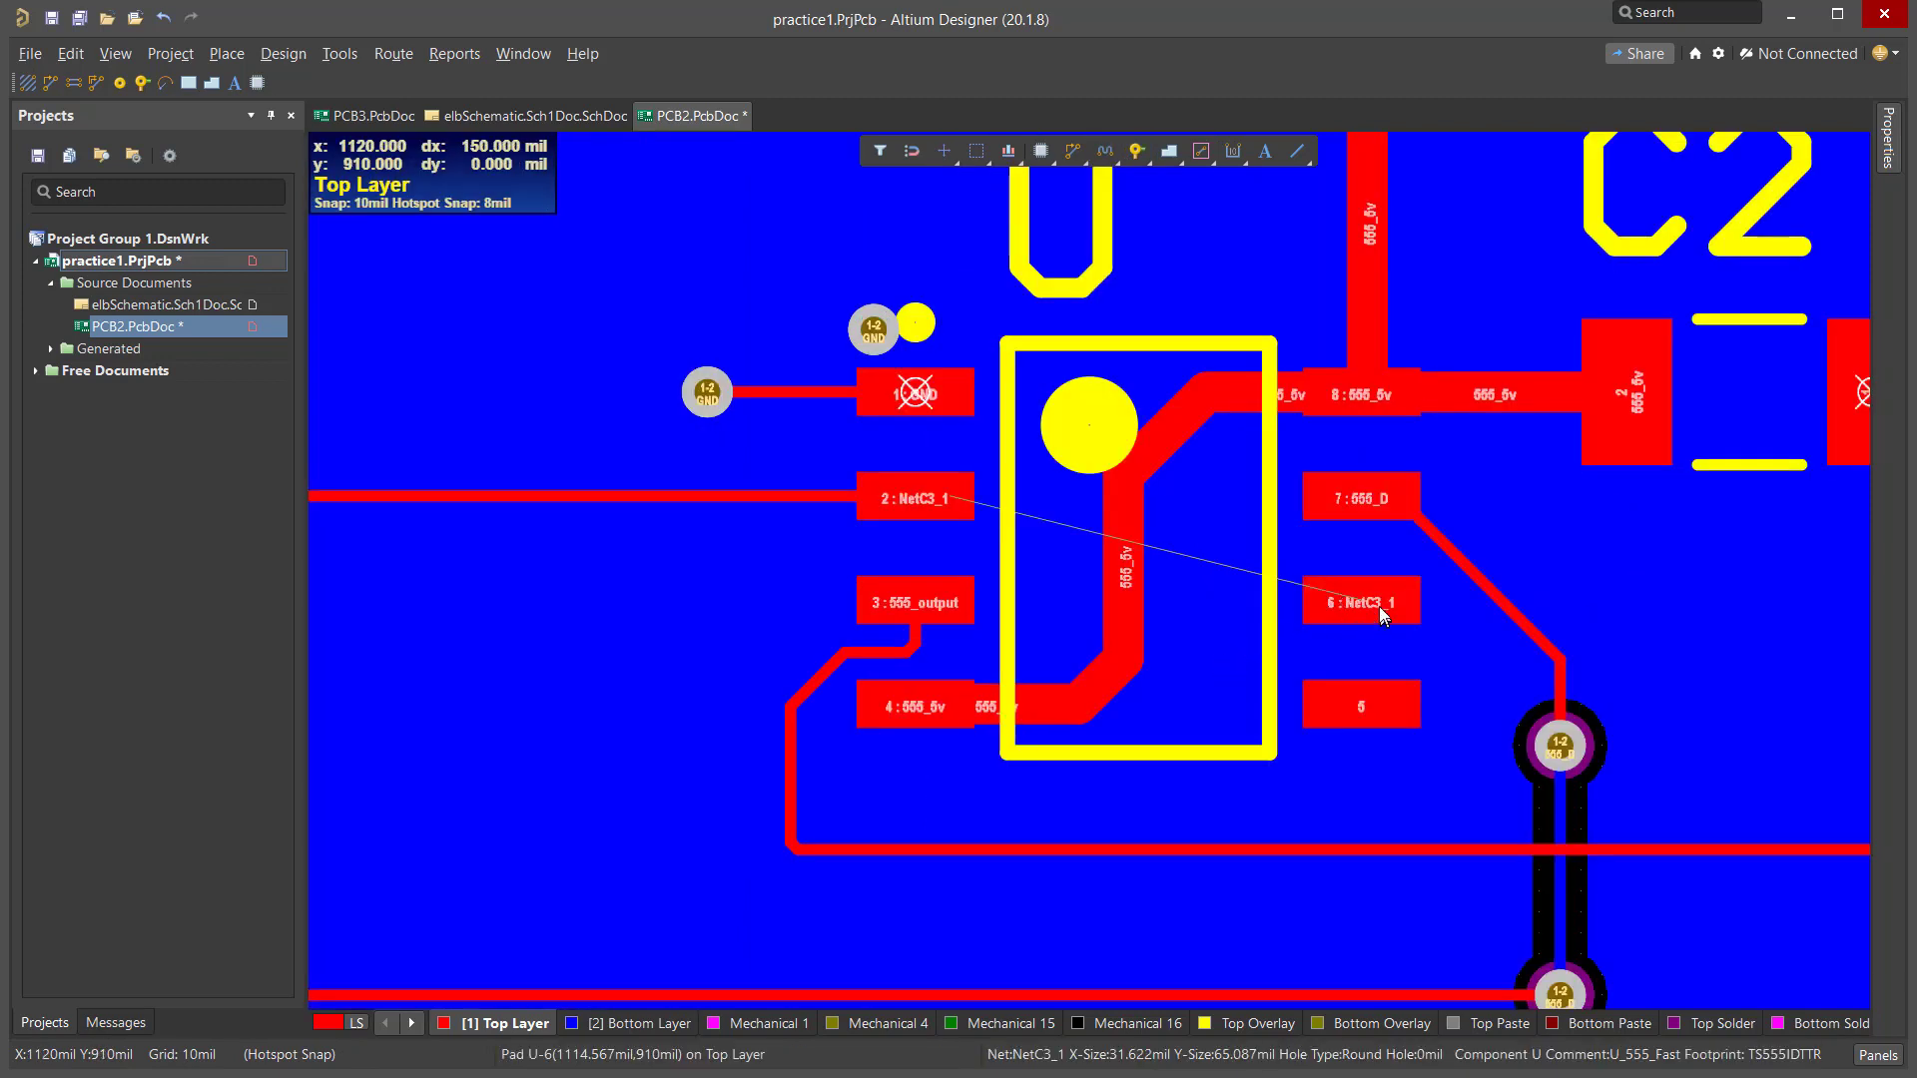
mouse_move(1371, 606)
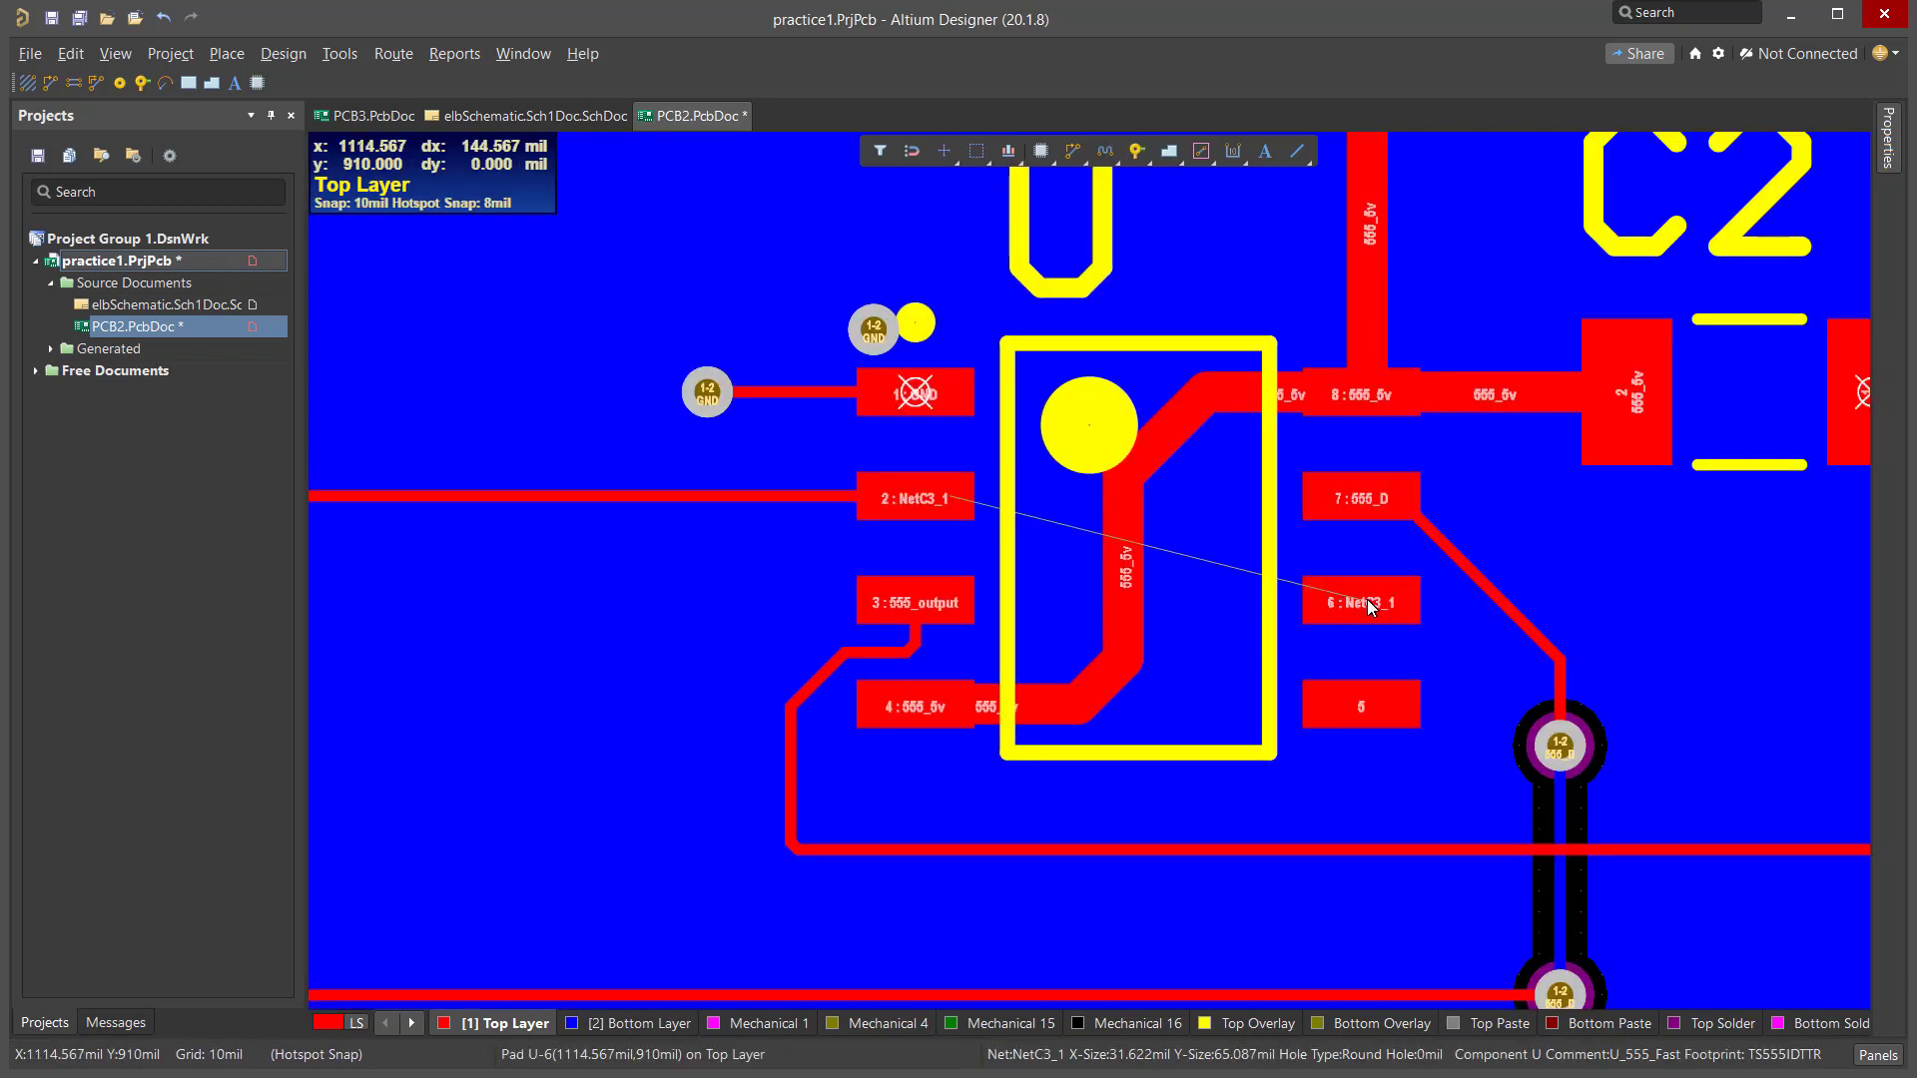
mouse_move(1253, 614)
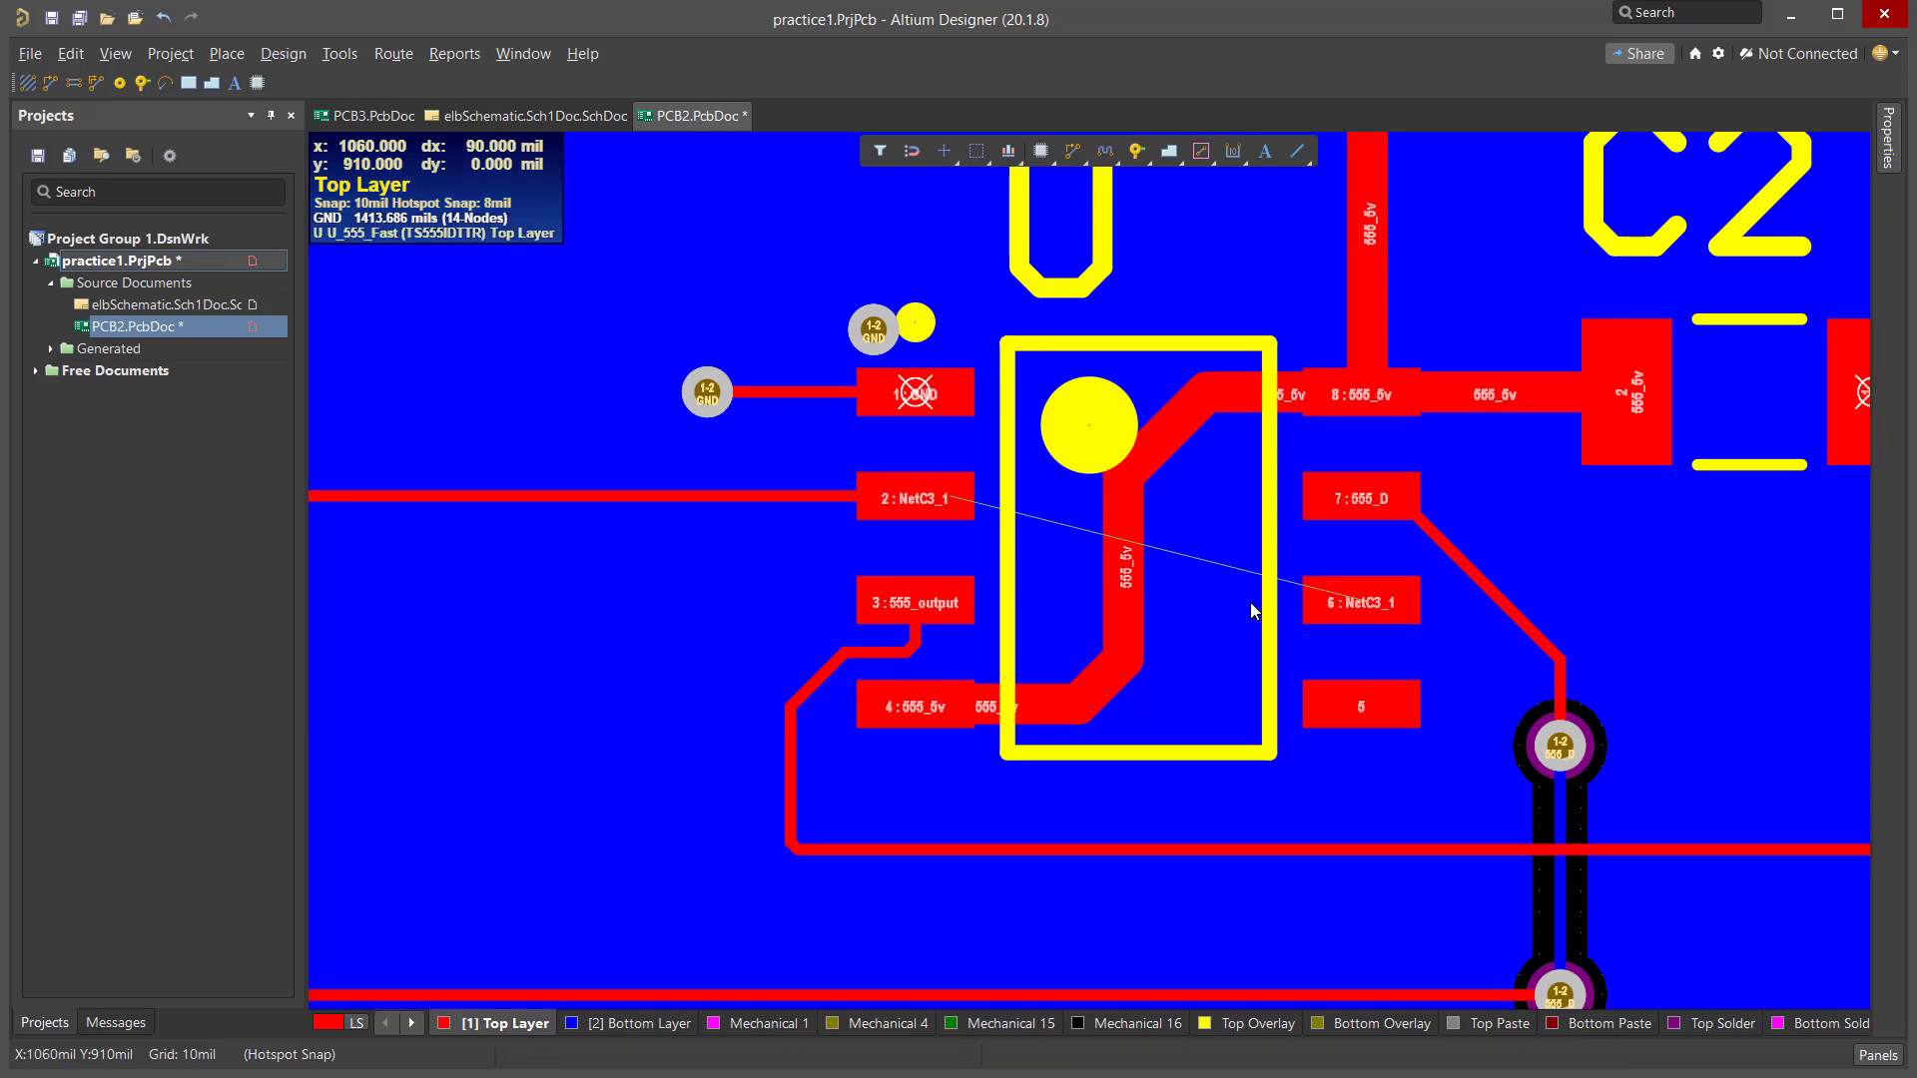
mouse_move(1232, 616)
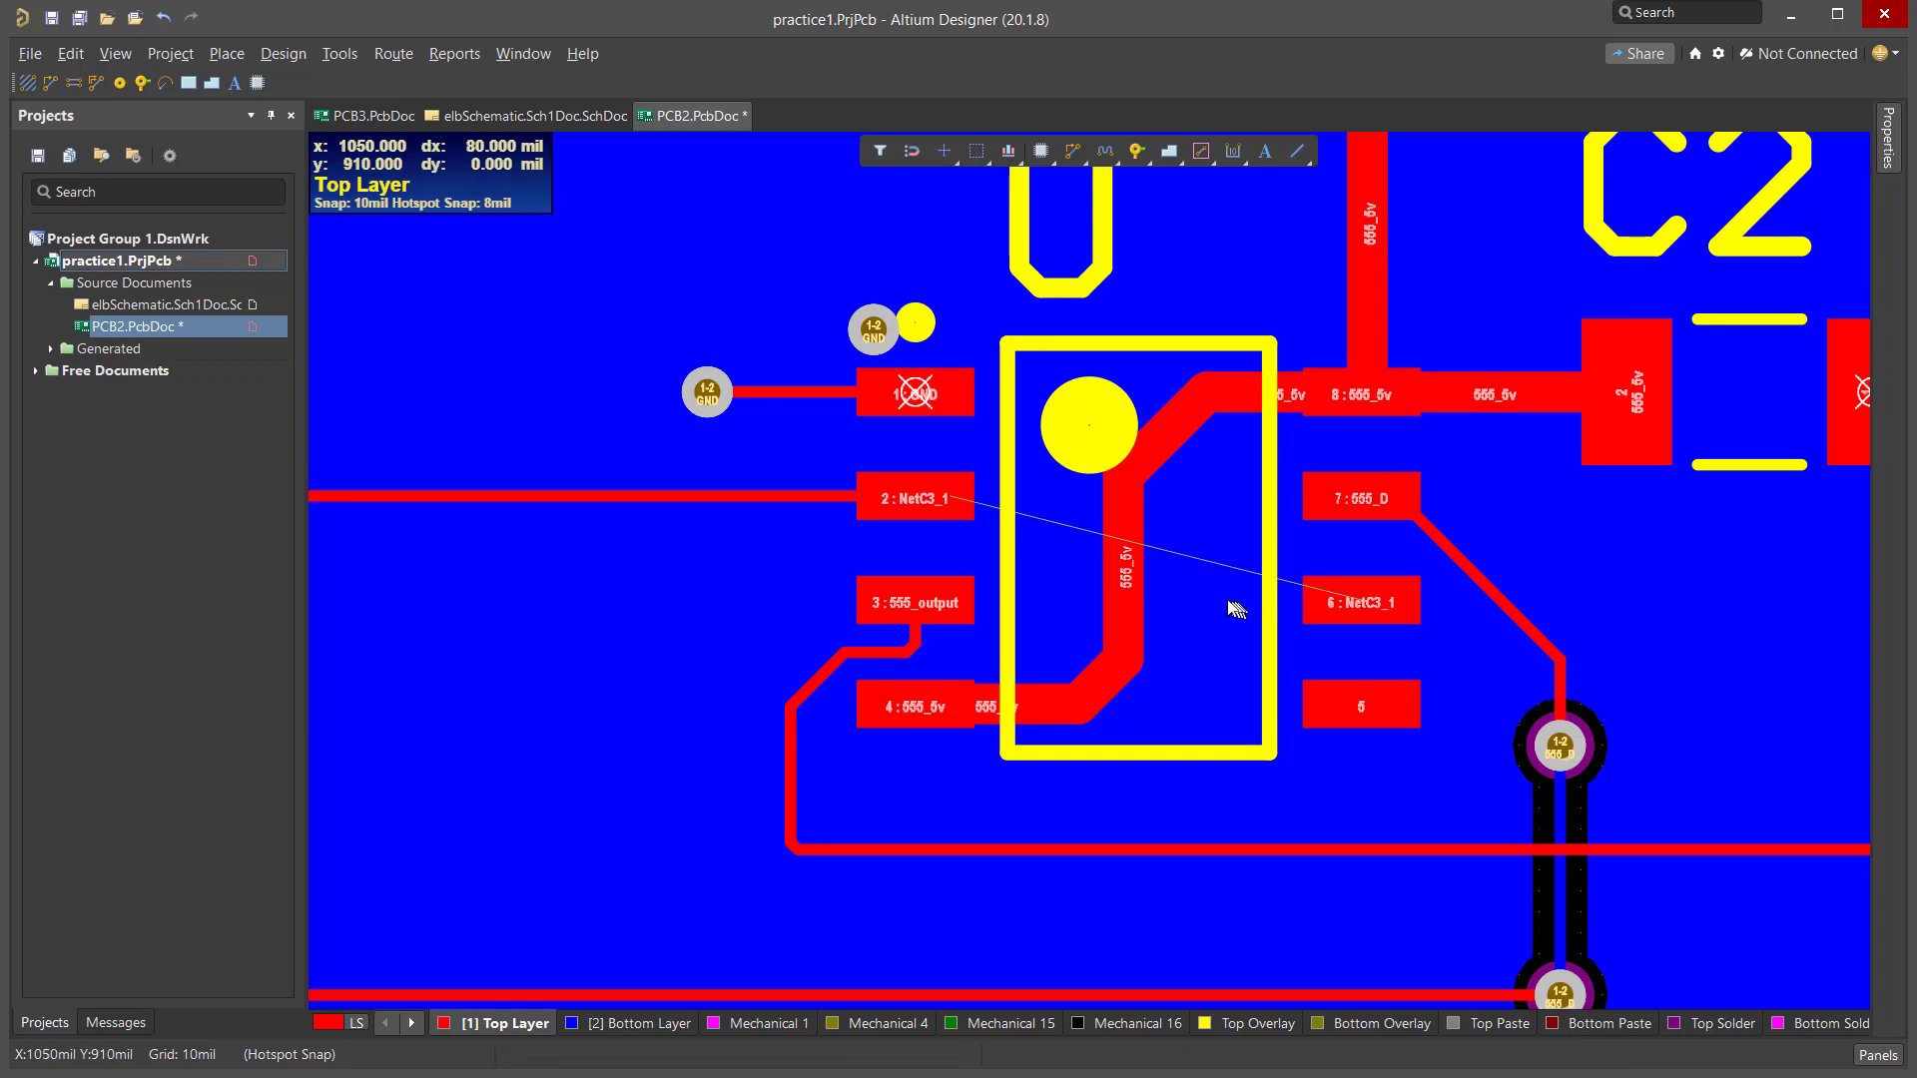
mouse_move(1043, 613)
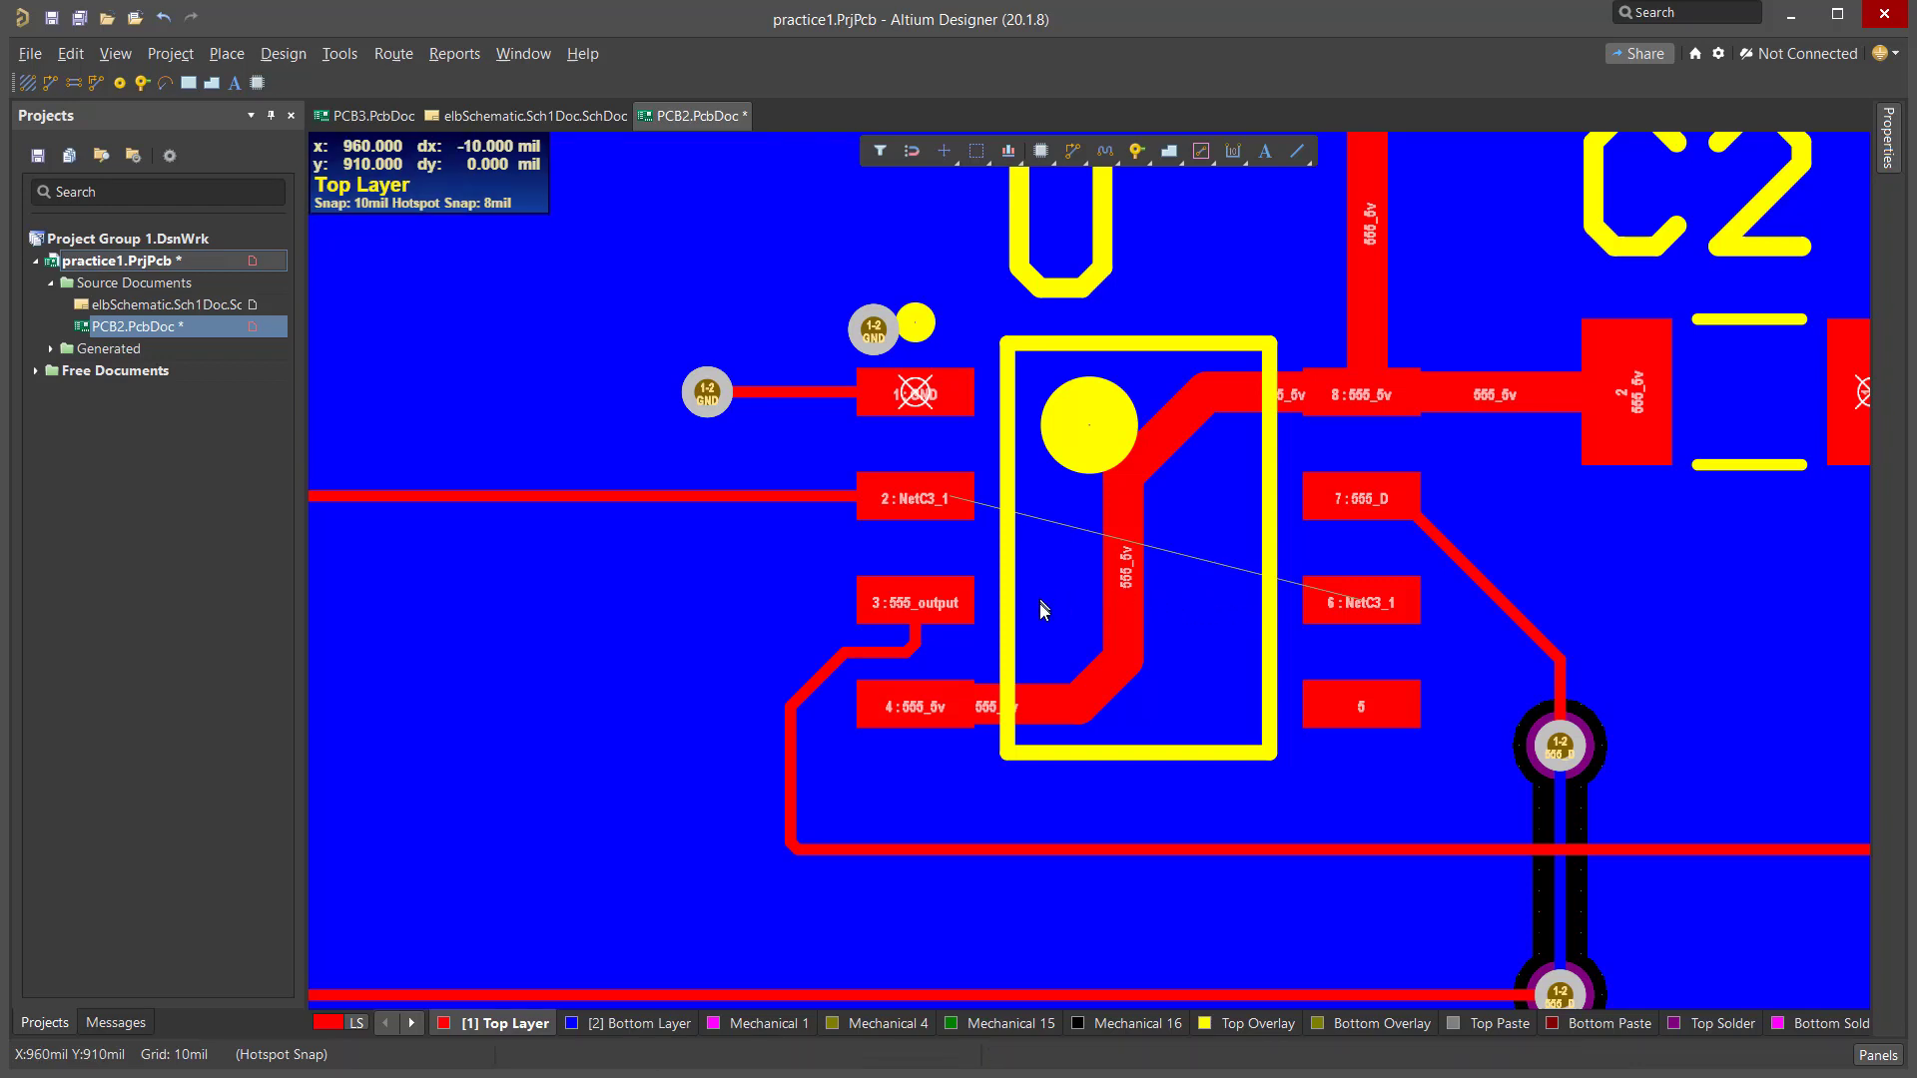
mouse_move(1215, 525)
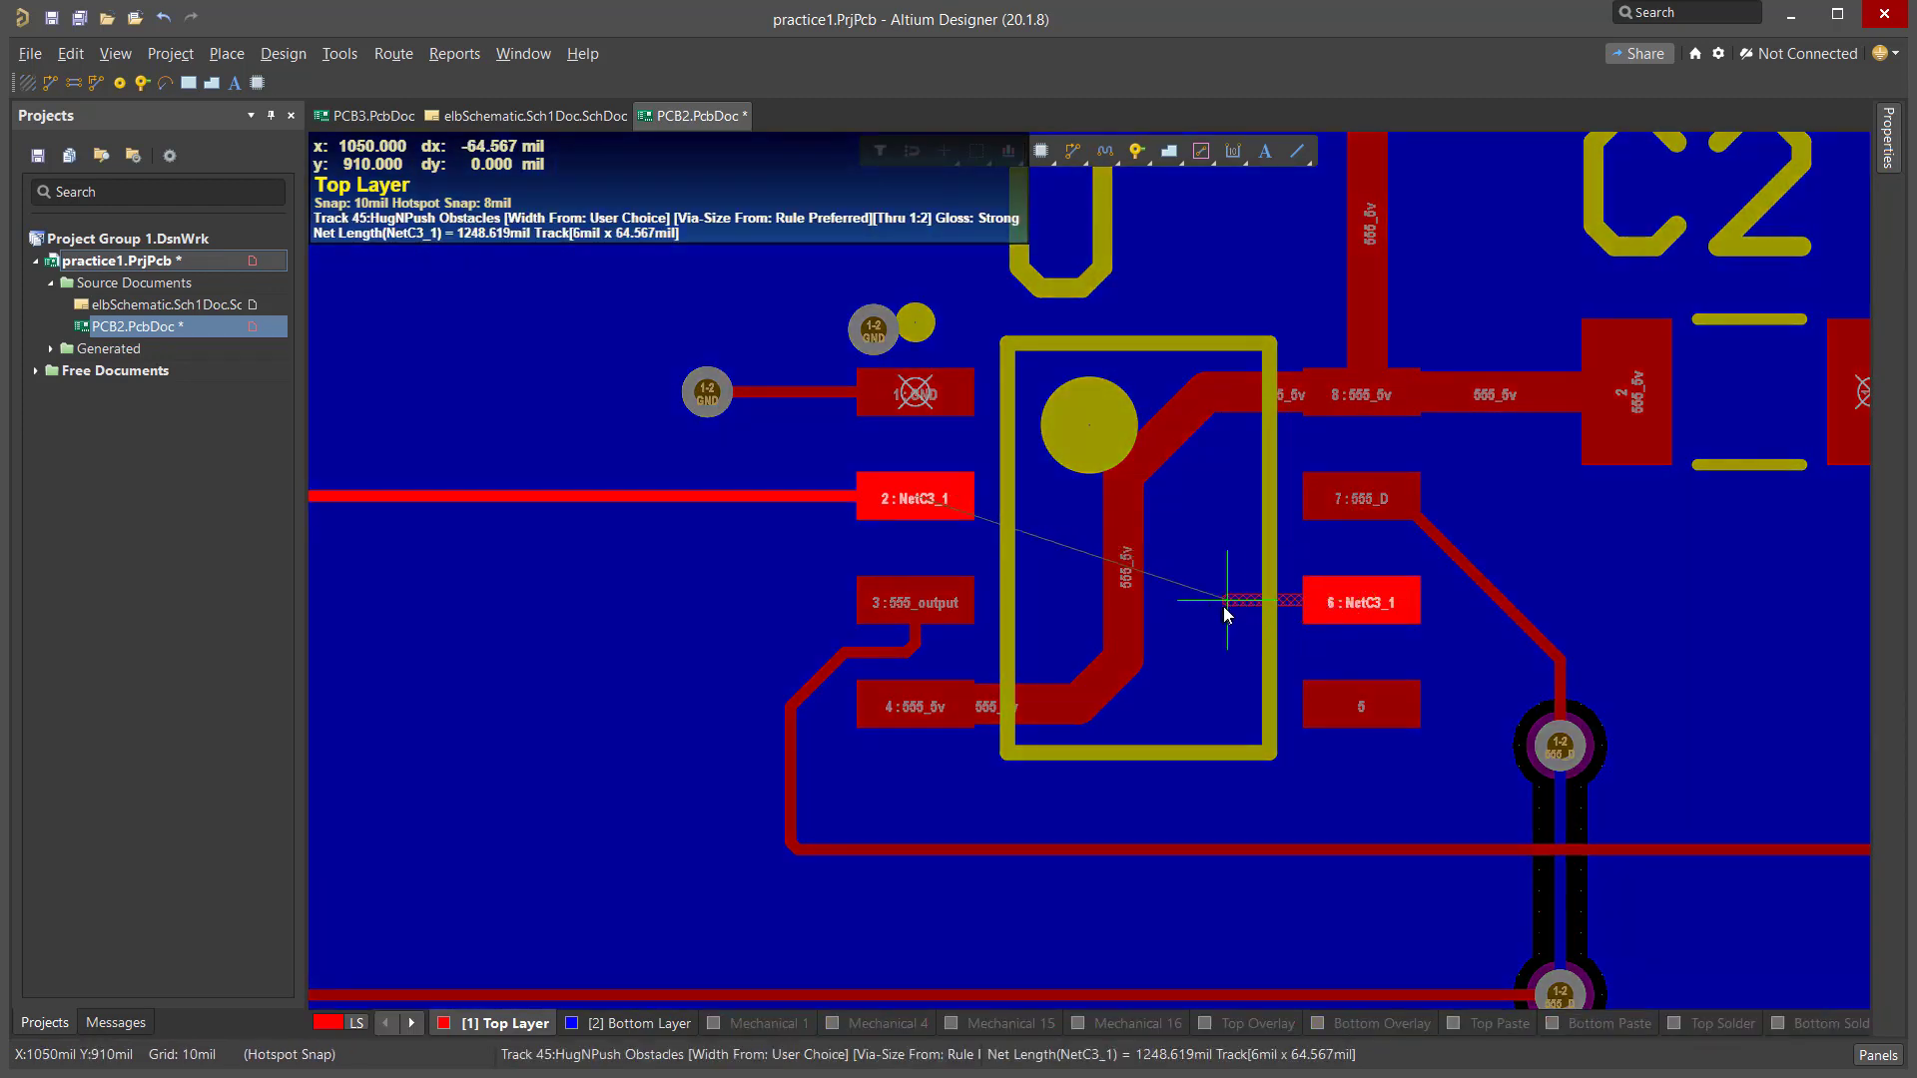
Continue the NetC3_1 route from U pin 6 onto the Bottom Layer.
click(1221, 602)
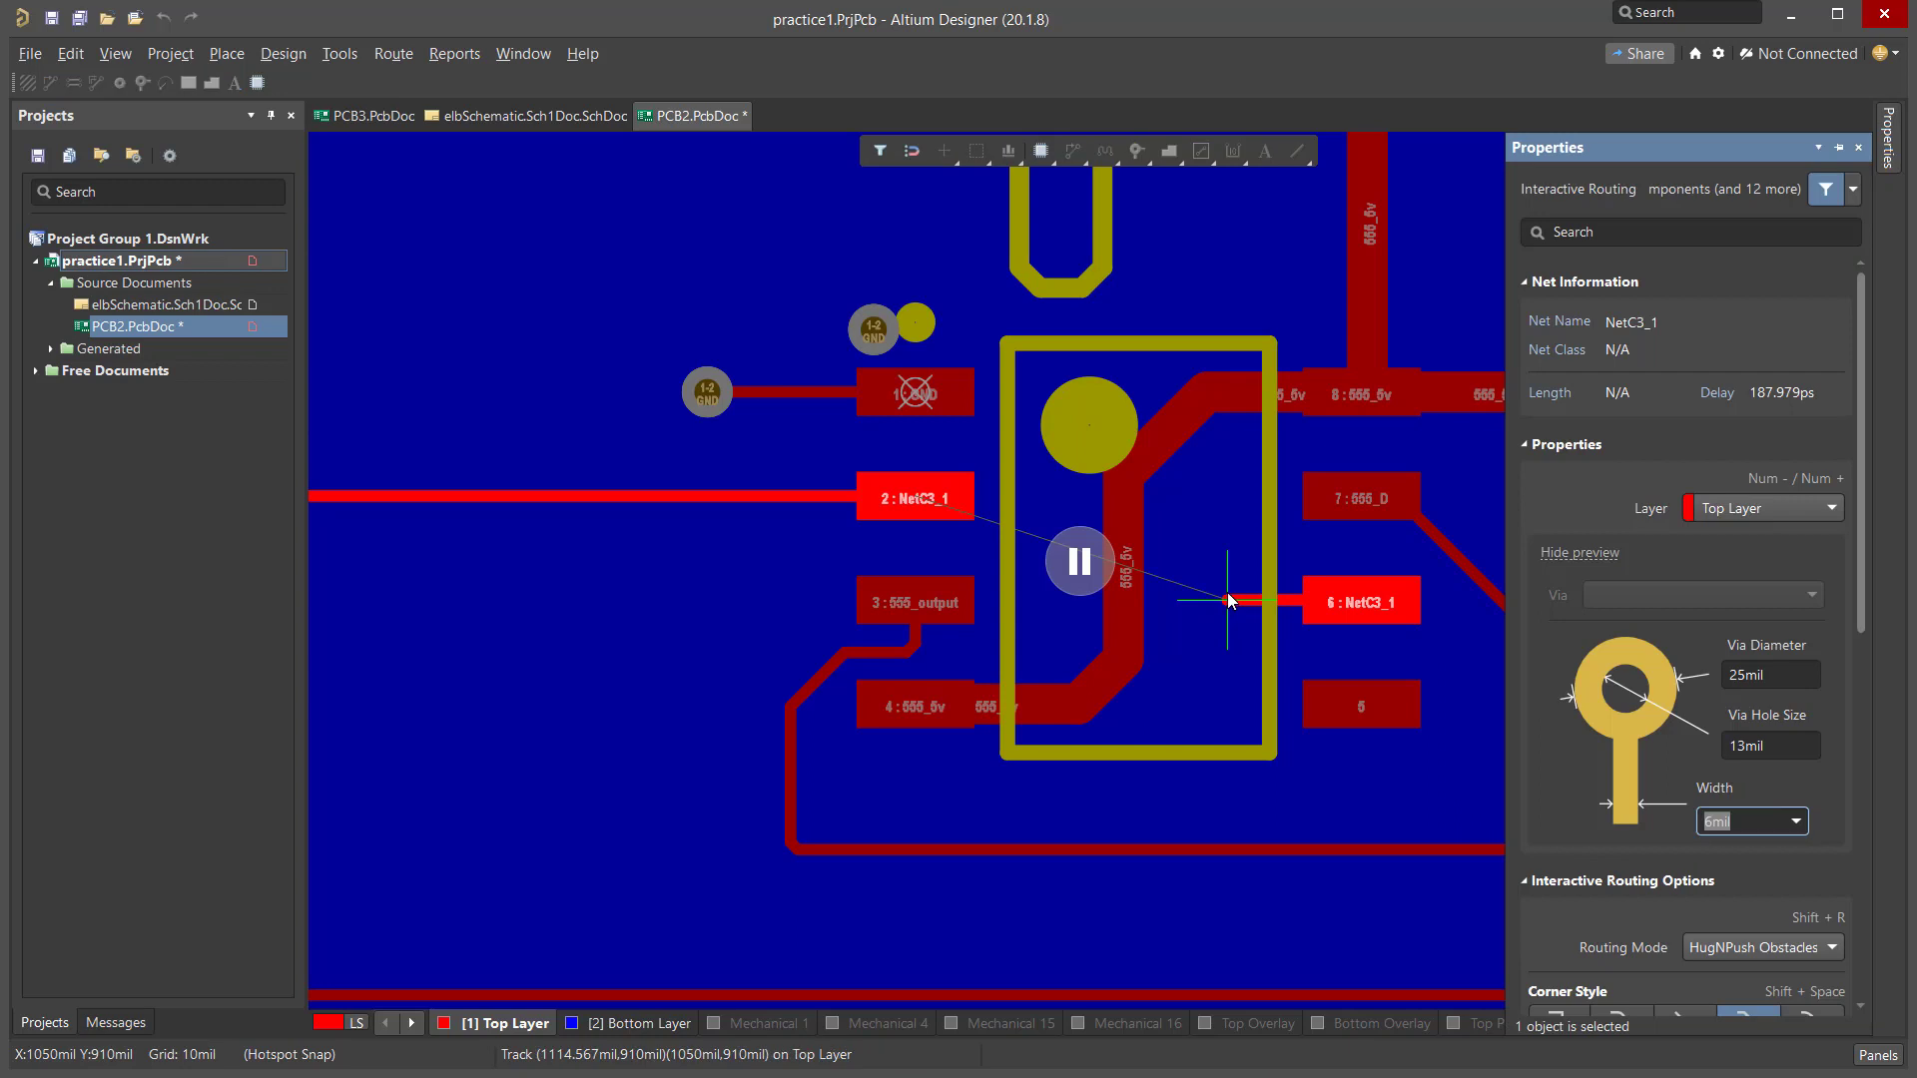
click(628, 1024)
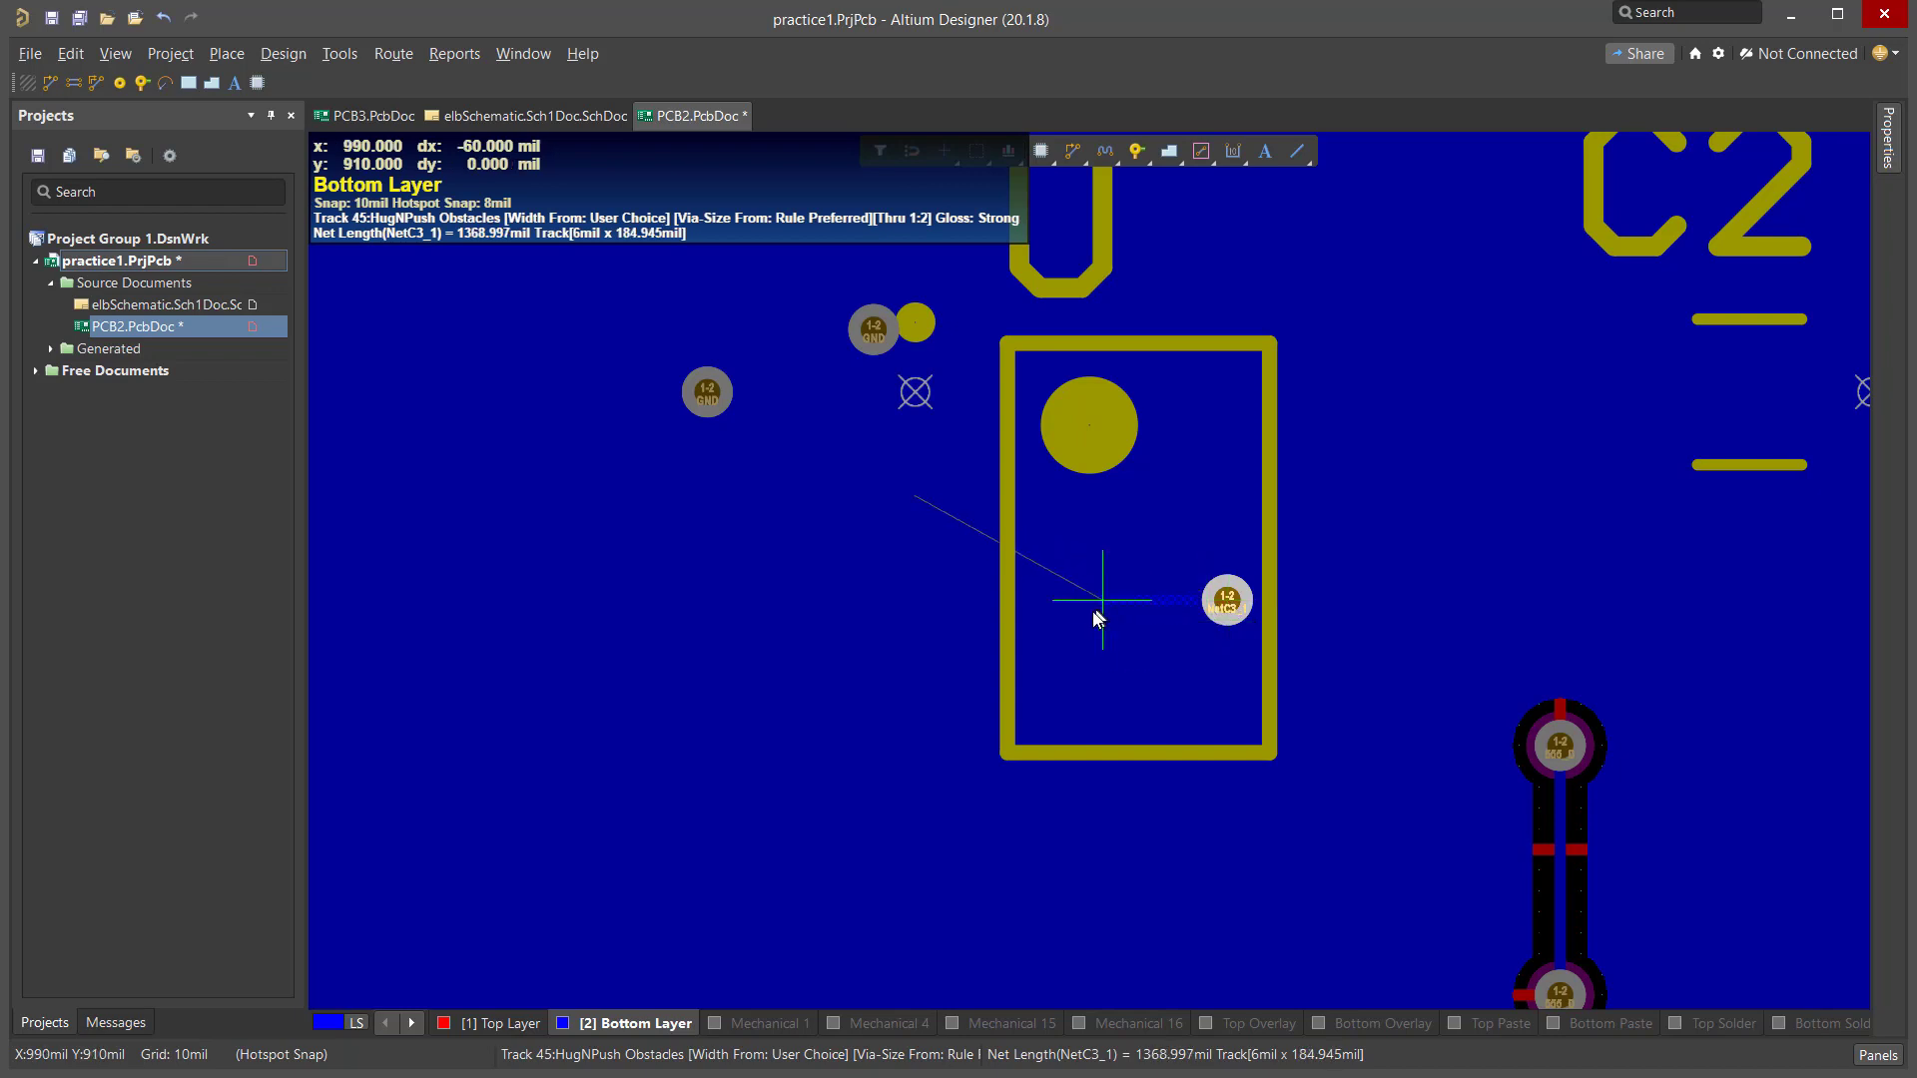
mouse_move(1063, 611)
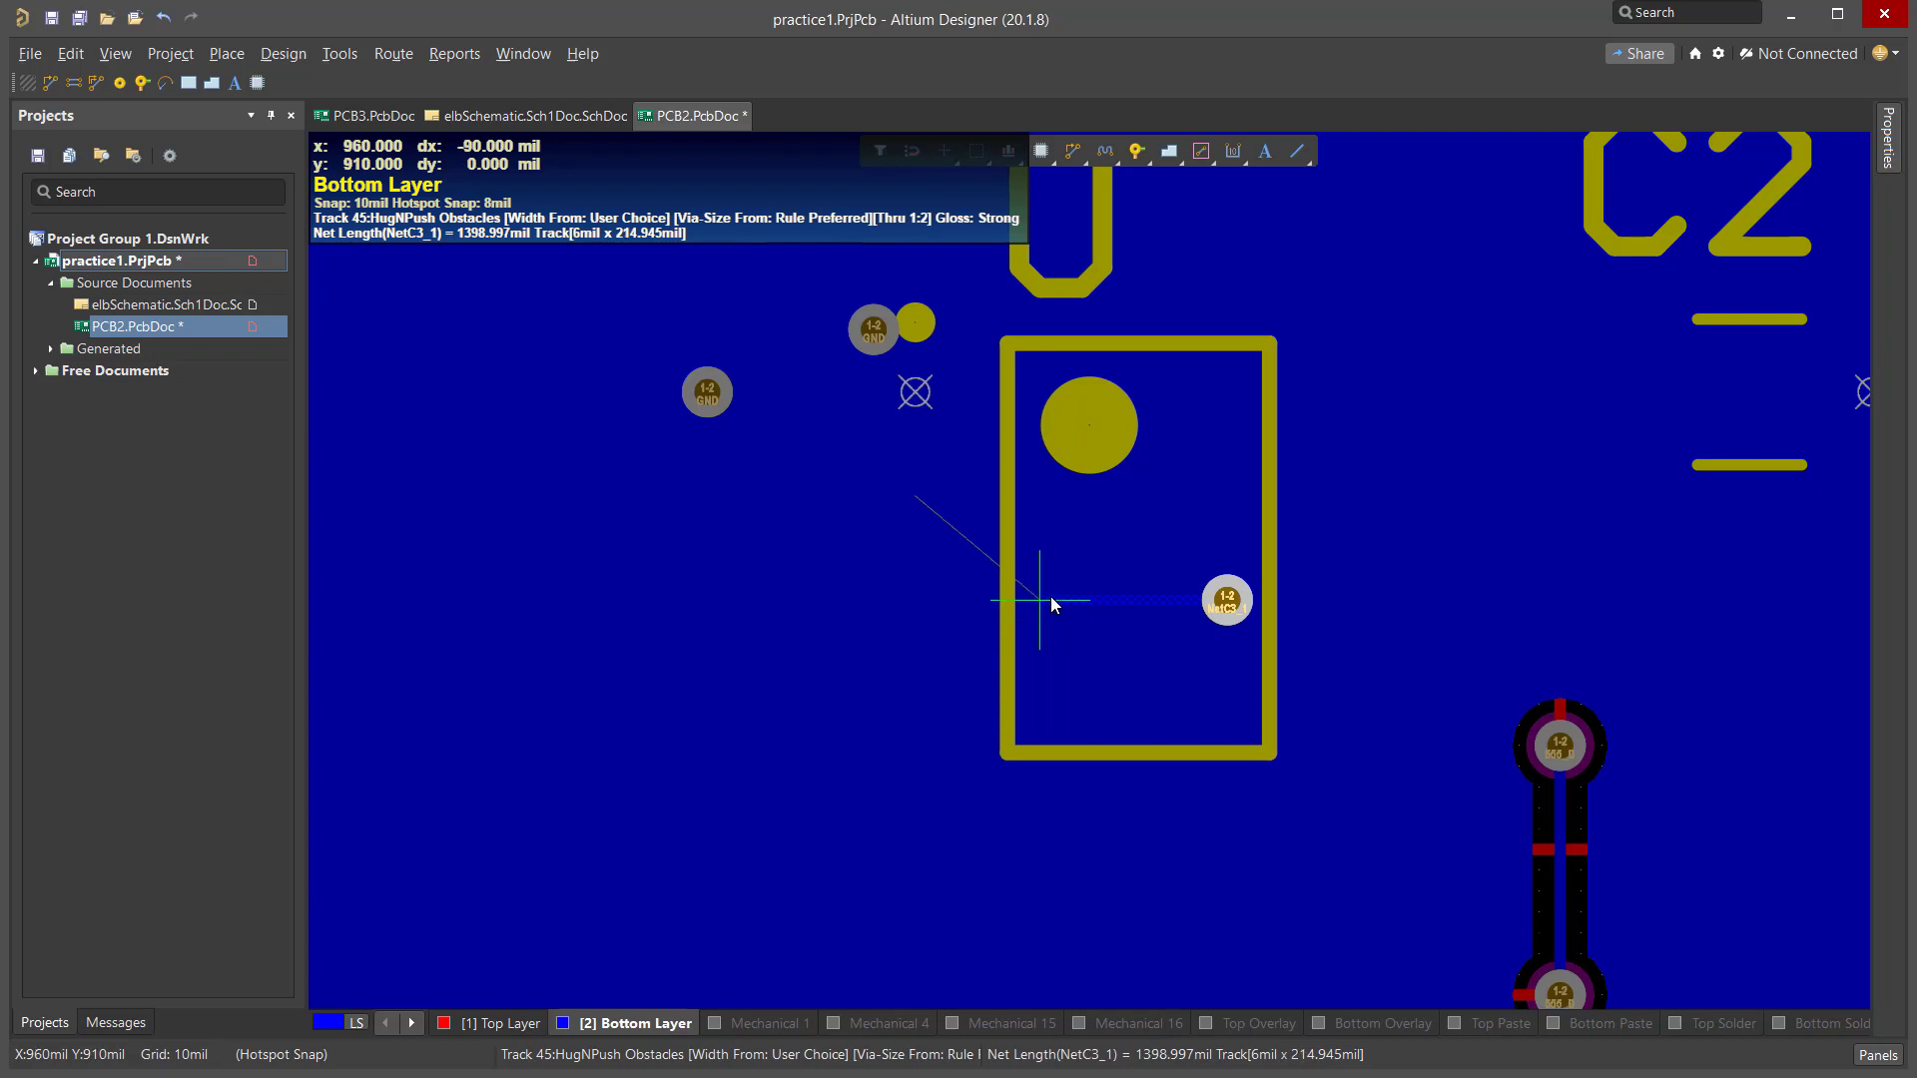
mouse_move(1058, 607)
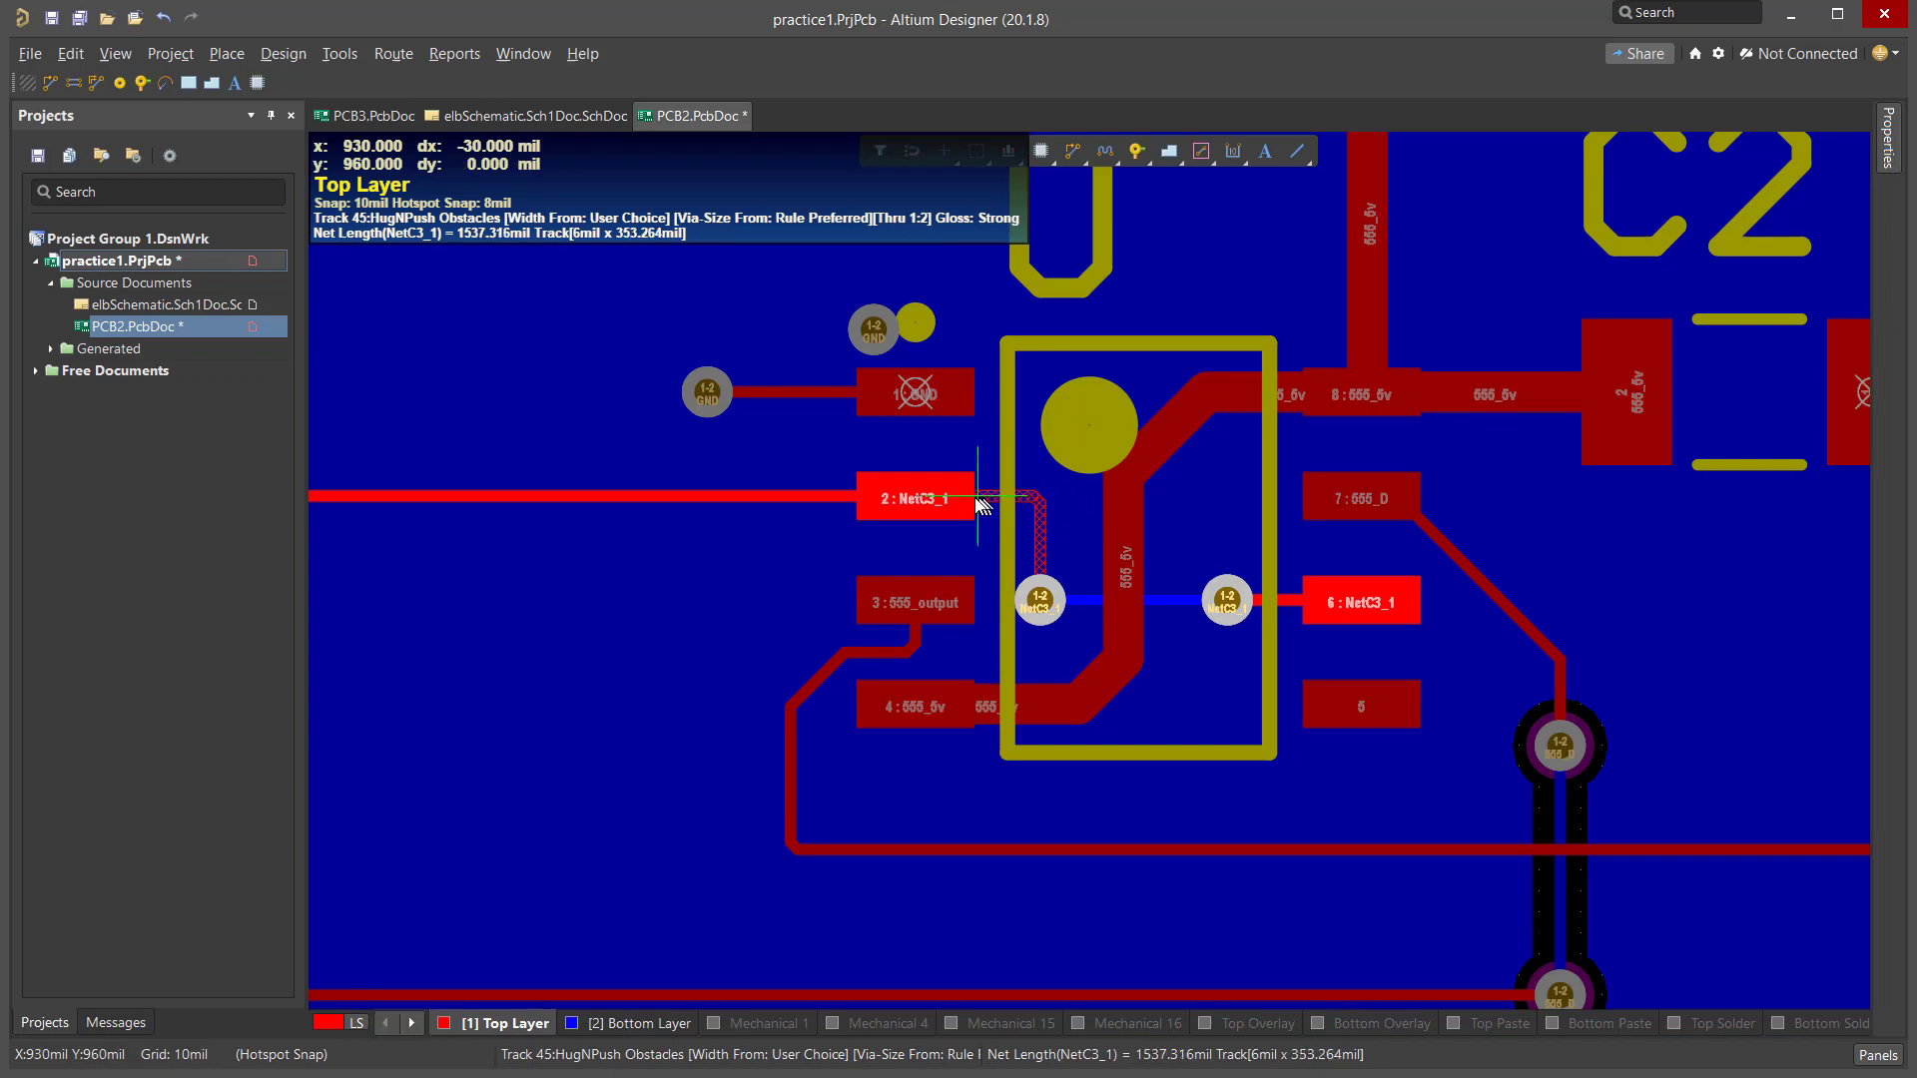
mouse_move(931, 512)
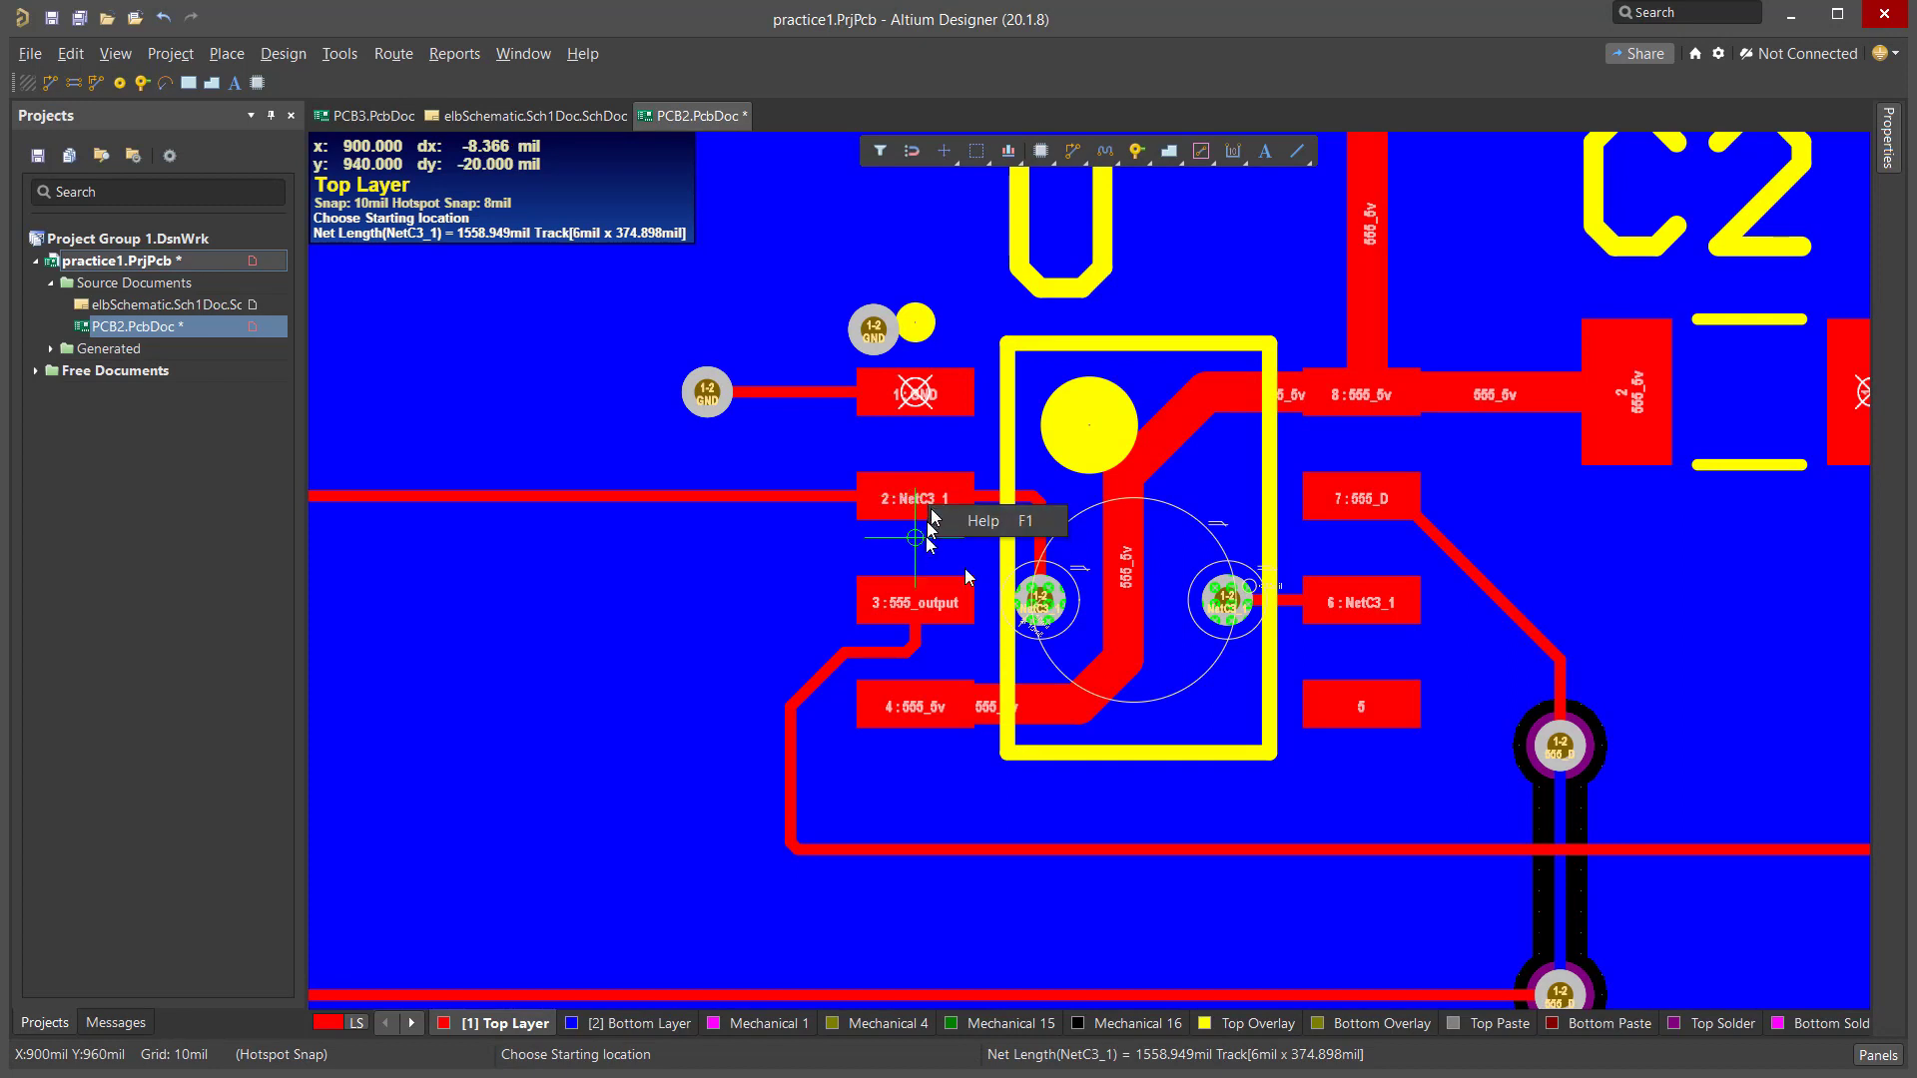
mouse_move(728, 629)
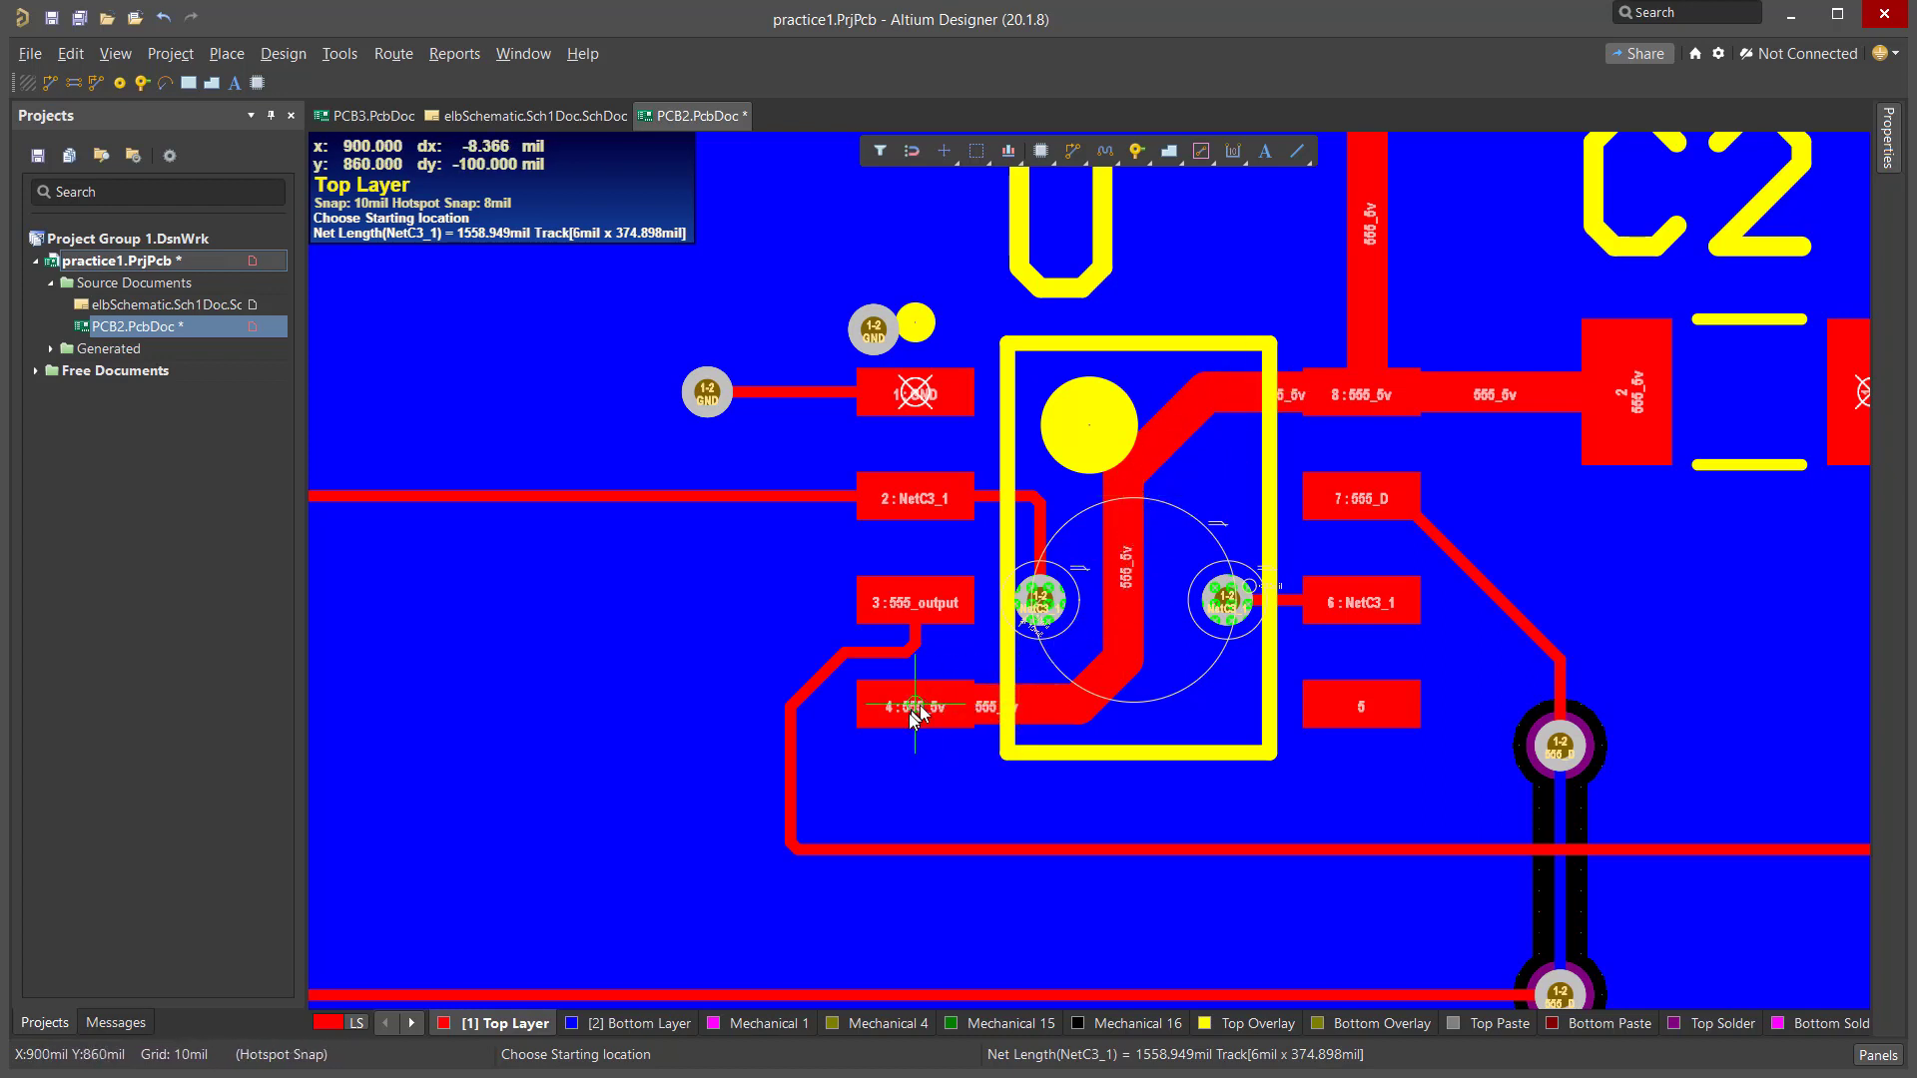
mouse_move(974, 733)
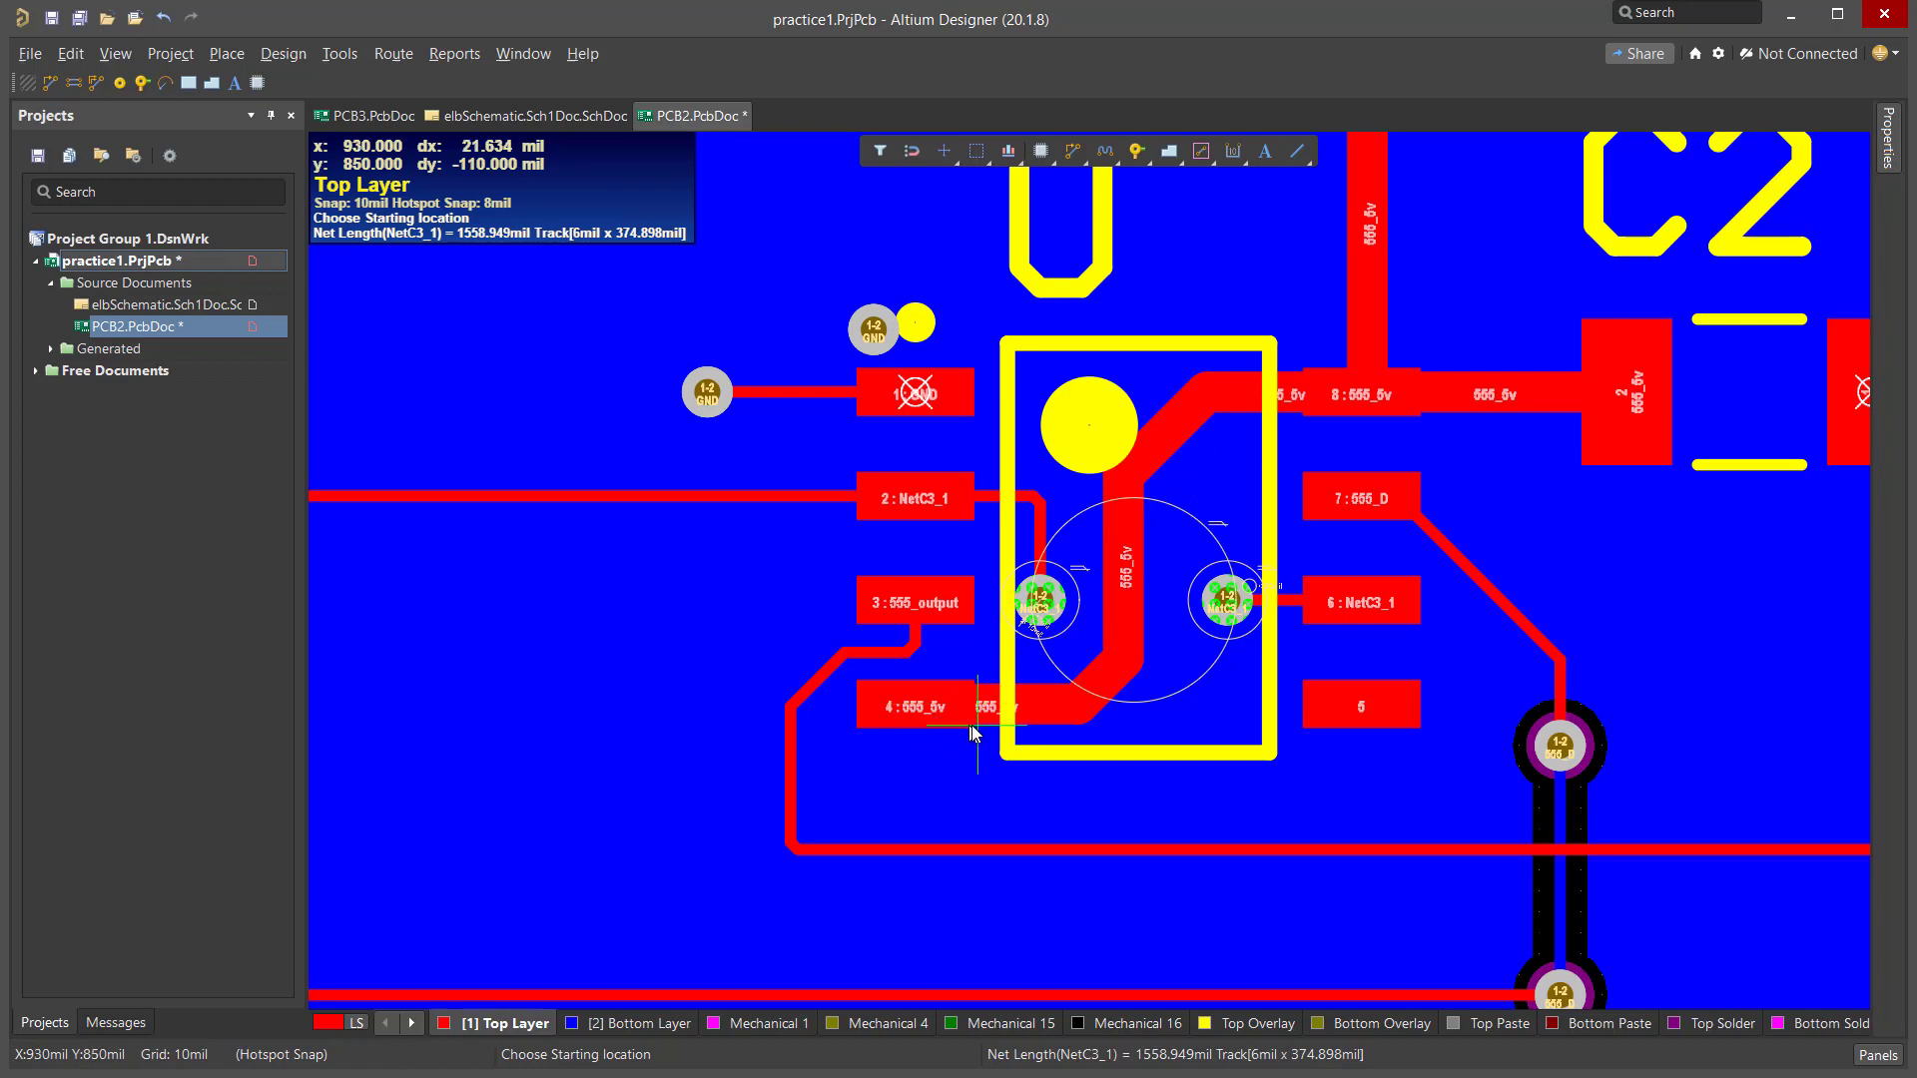
mouse_move(1115, 662)
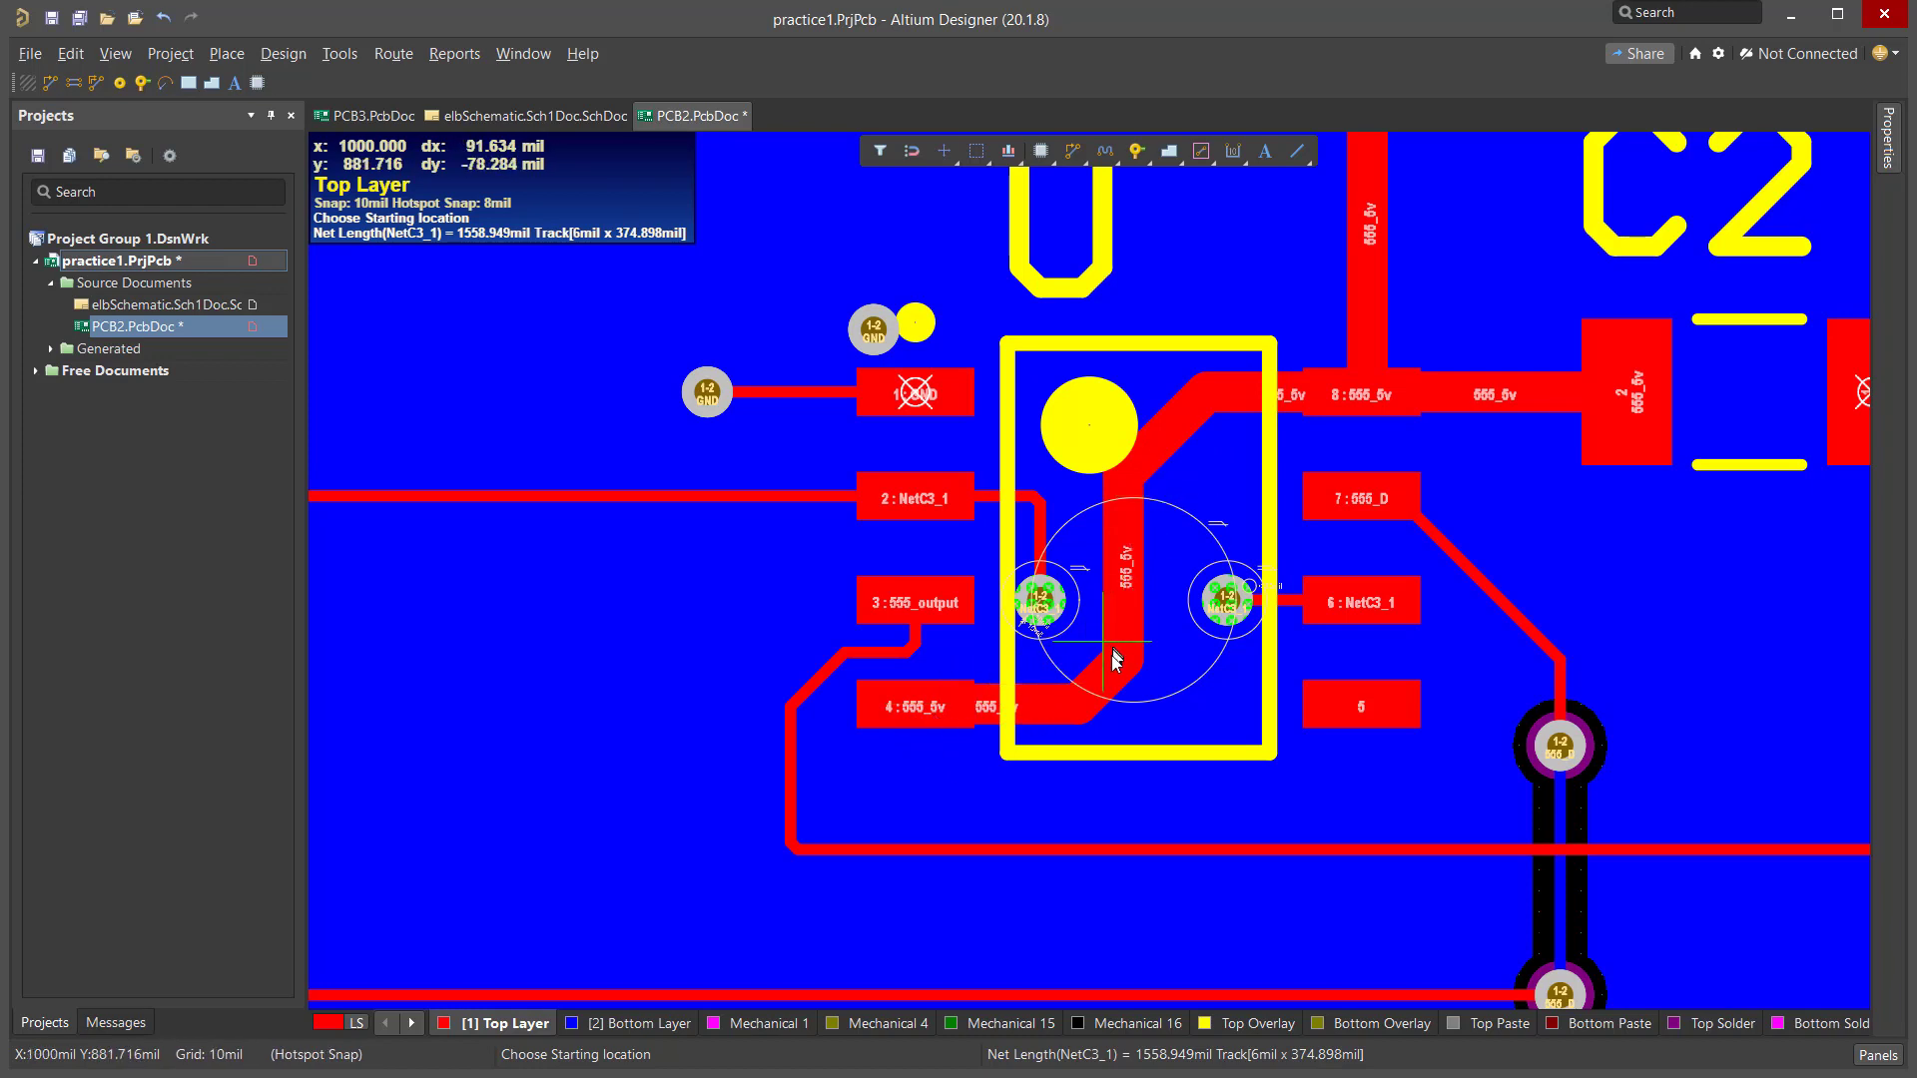
mouse_move(1094, 627)
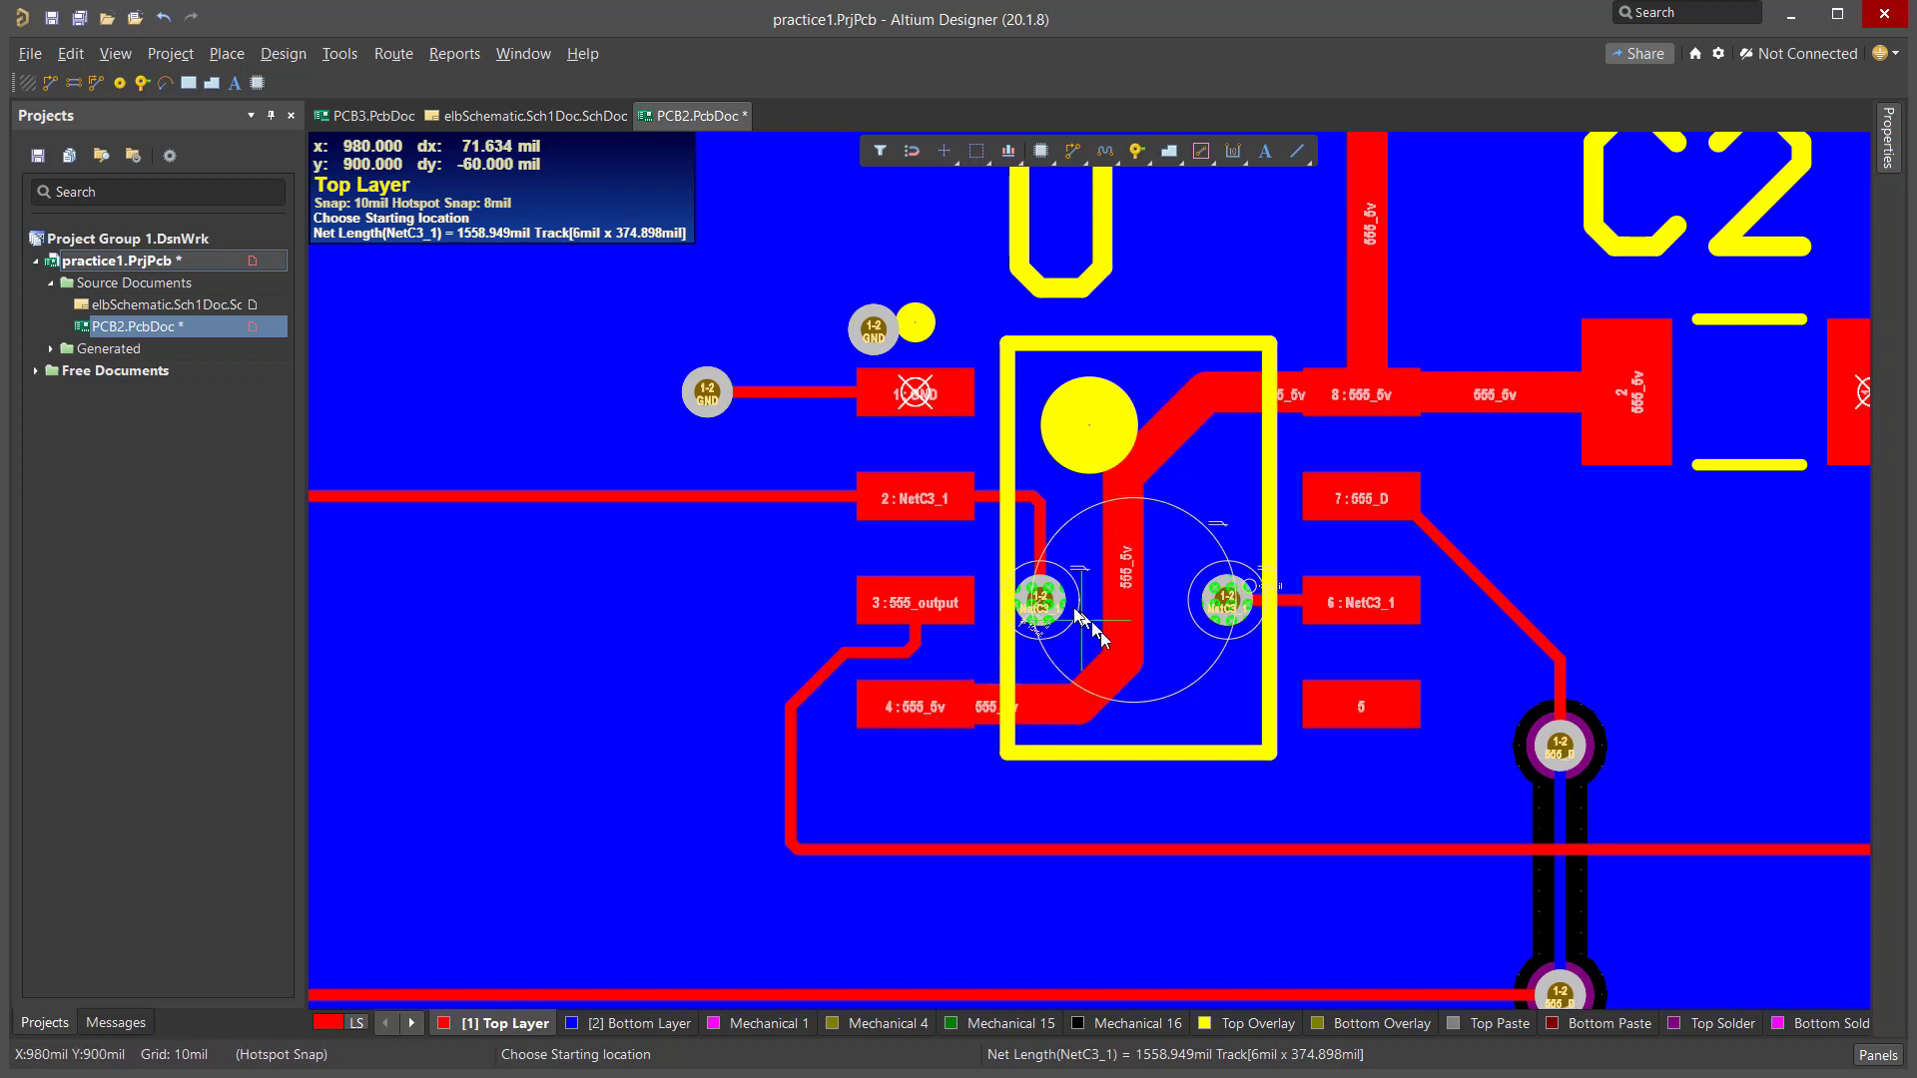
mouse_move(1136, 638)
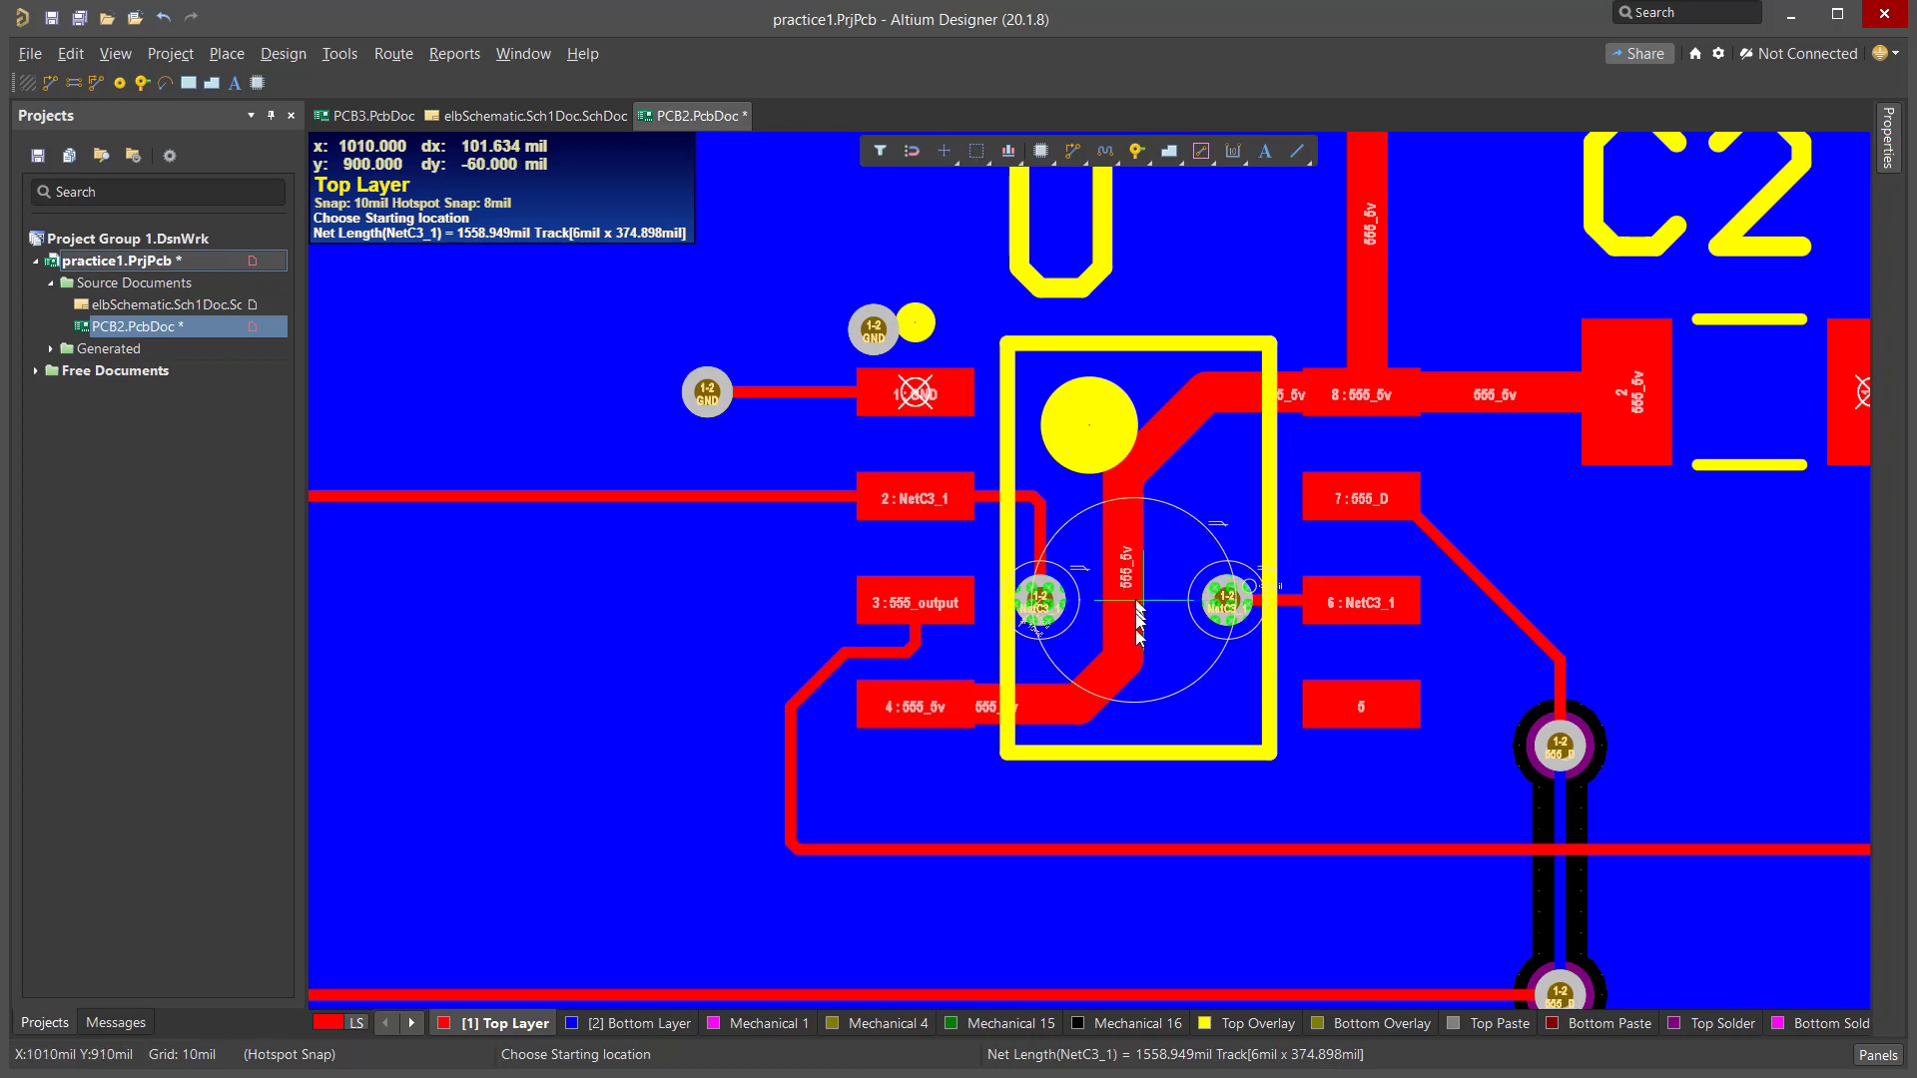
mouse_move(1290, 519)
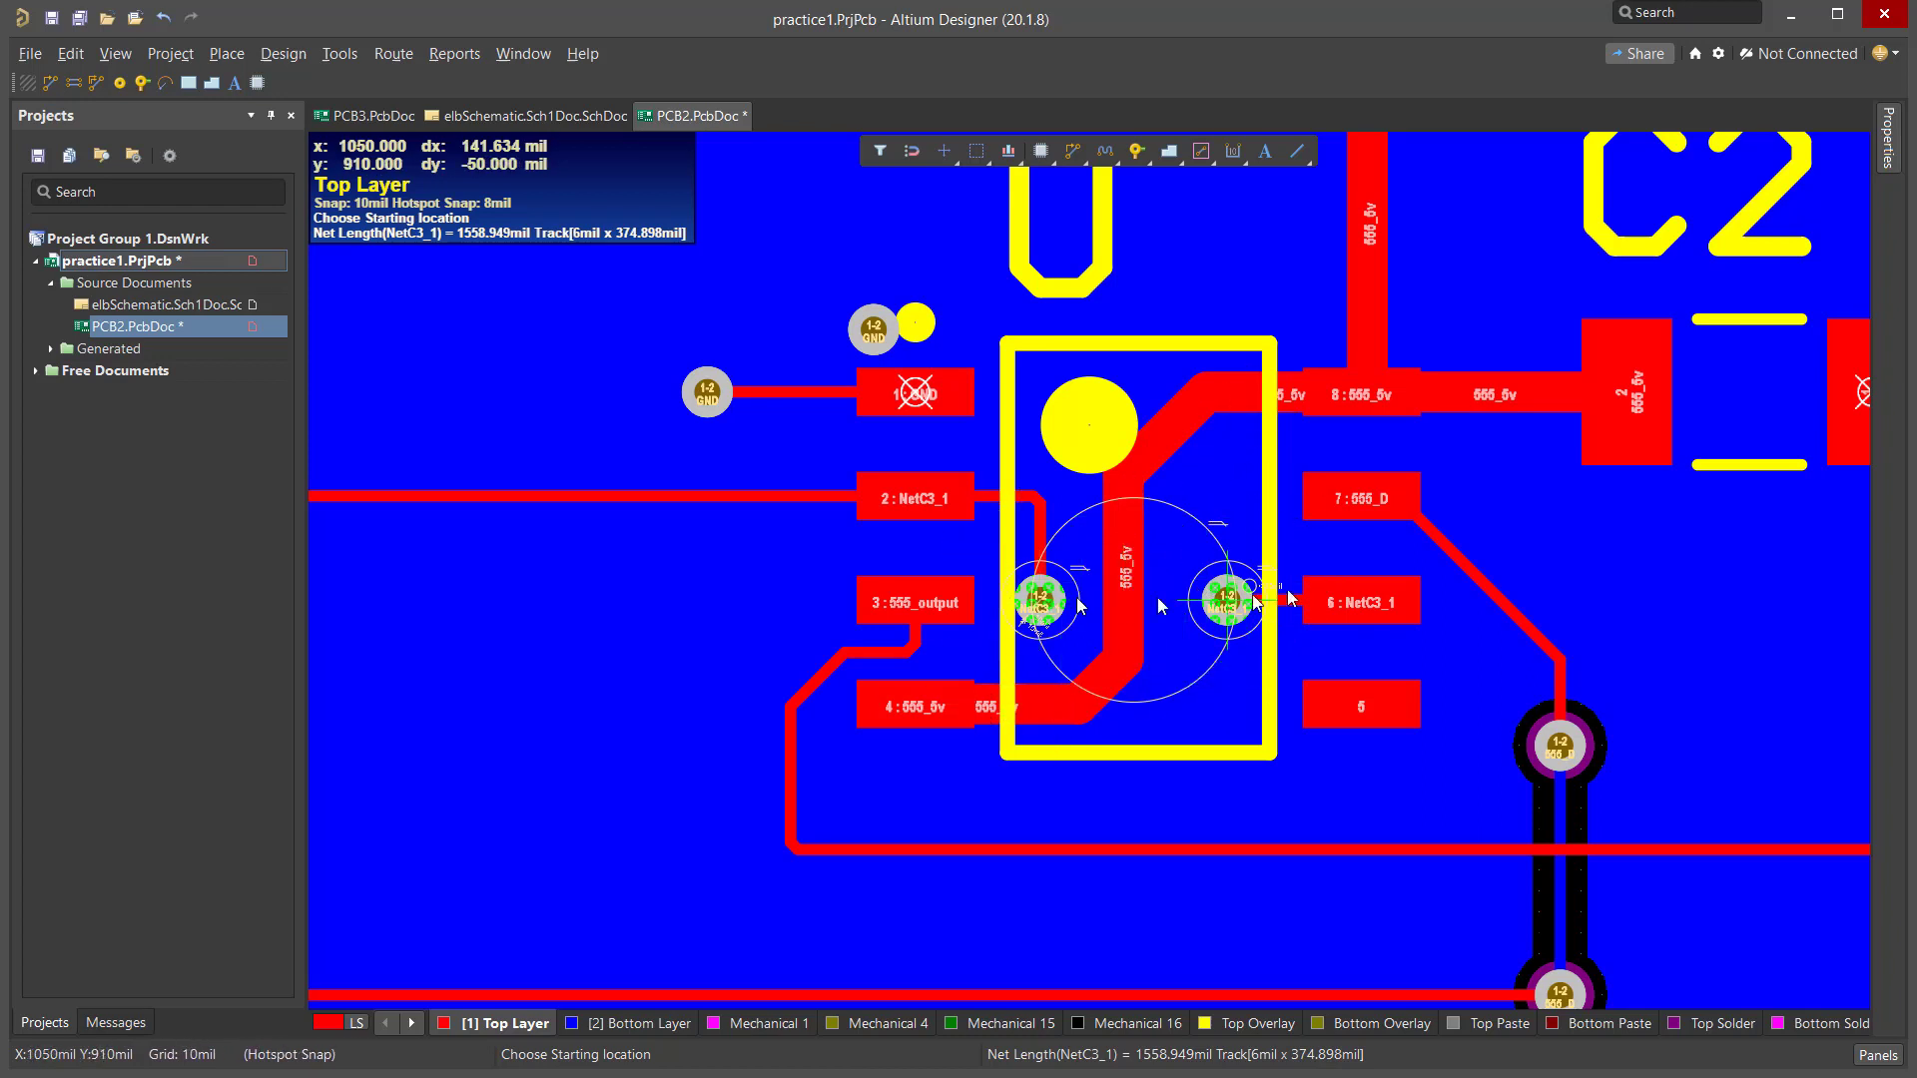
mouse_move(891, 733)
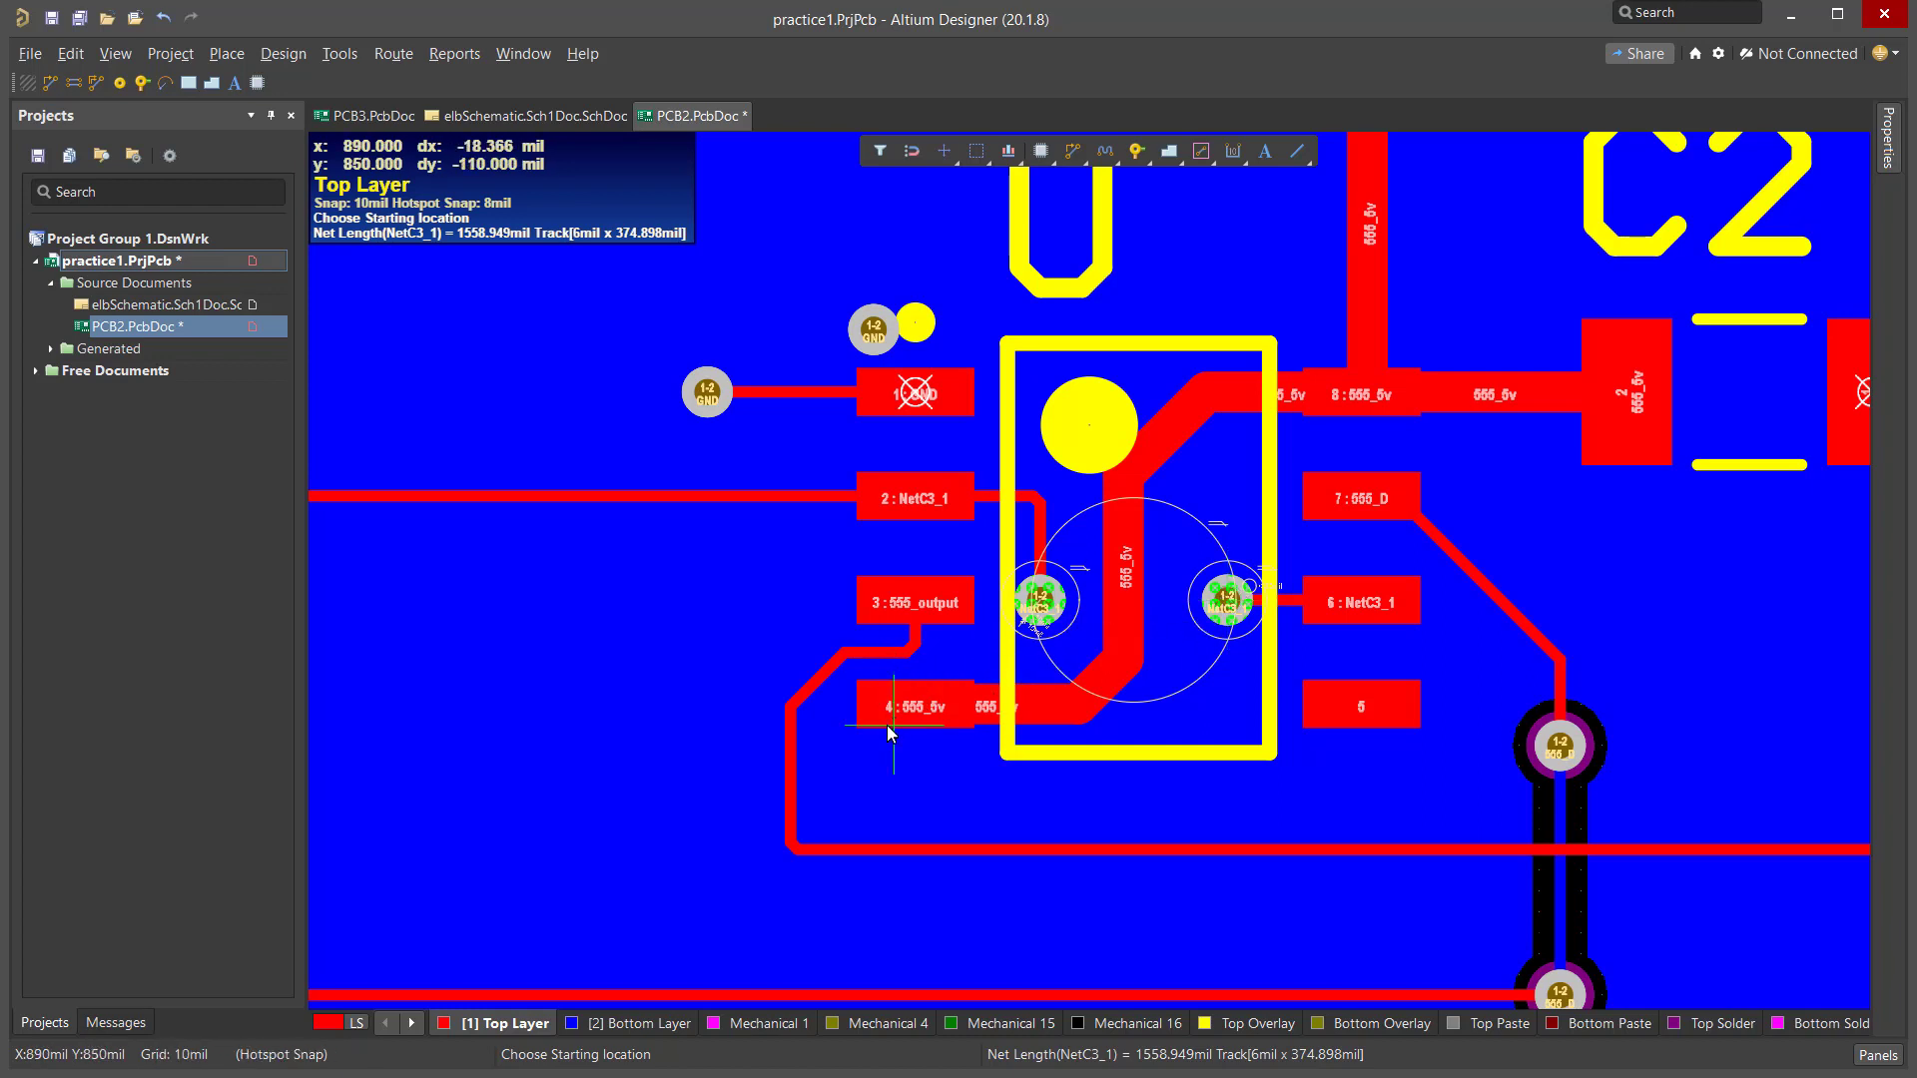
mouse_move(1184, 705)
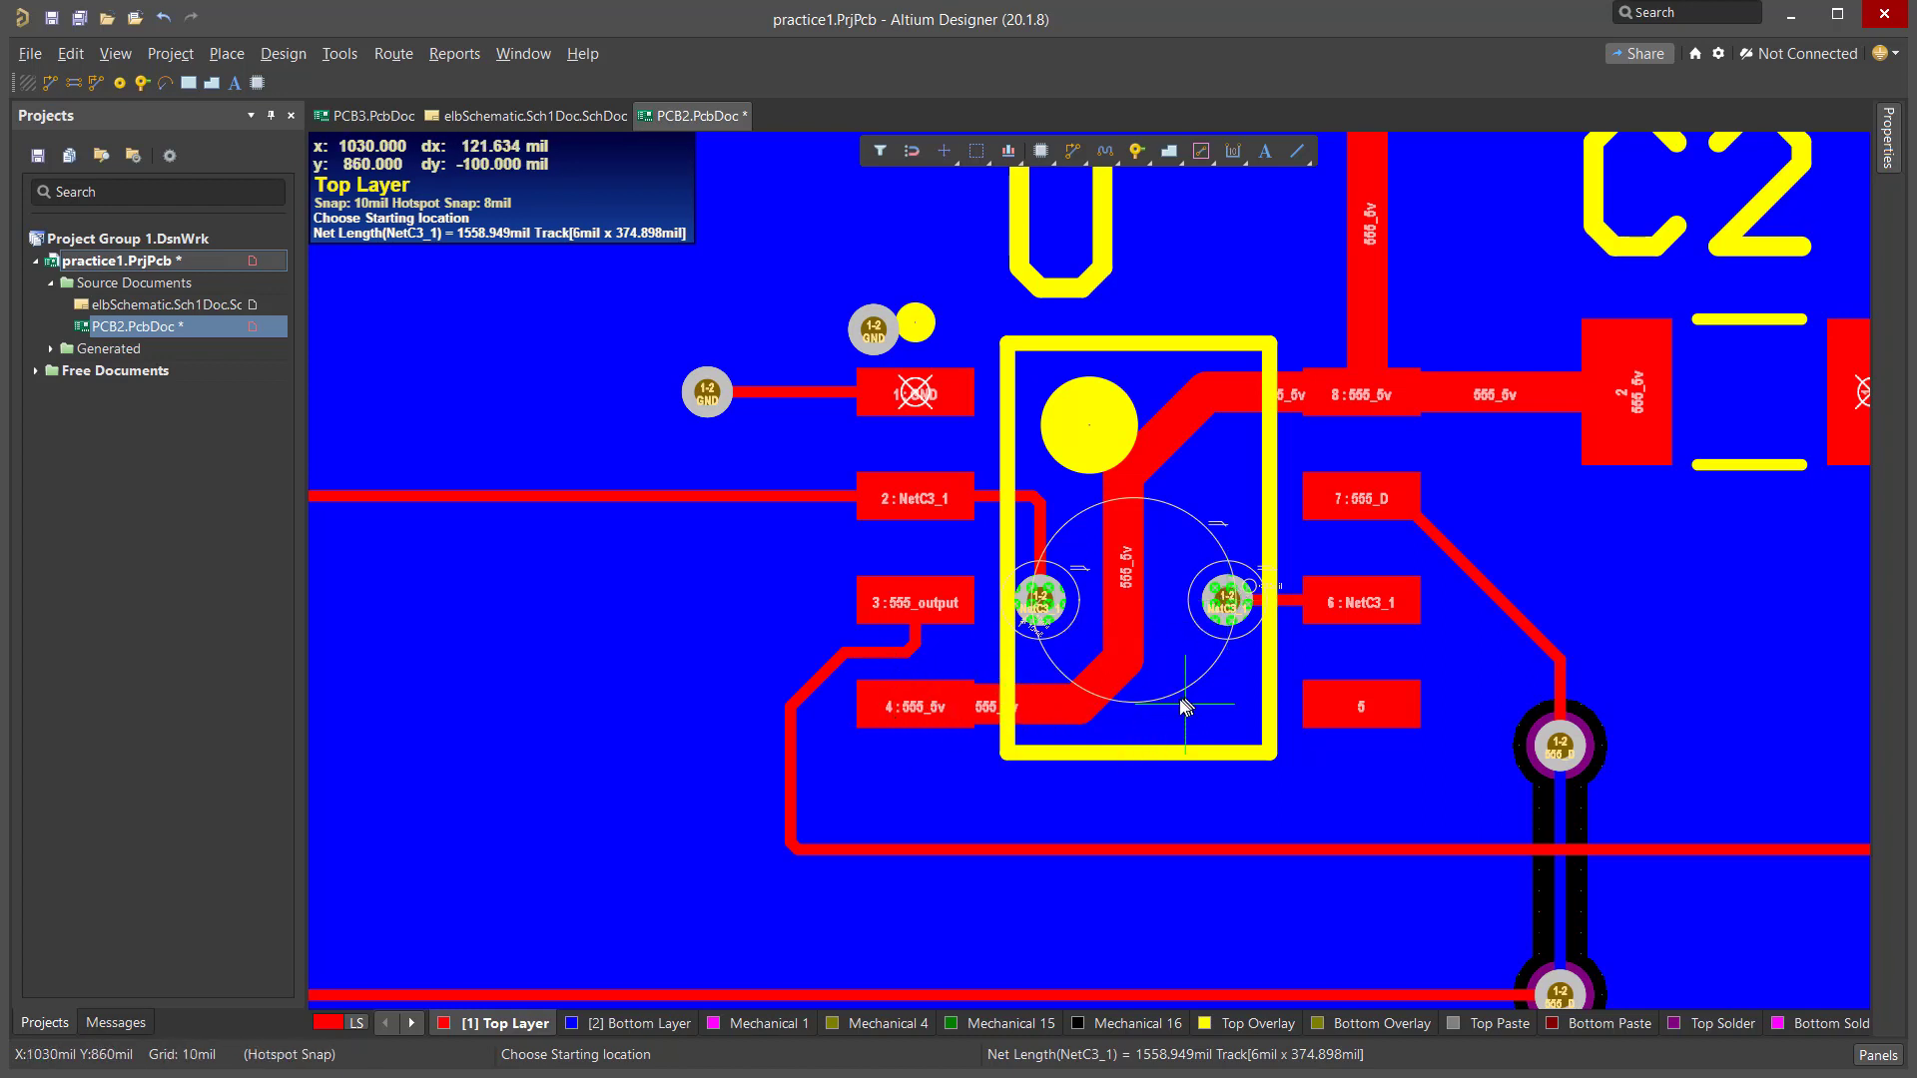
mouse_move(684, 728)
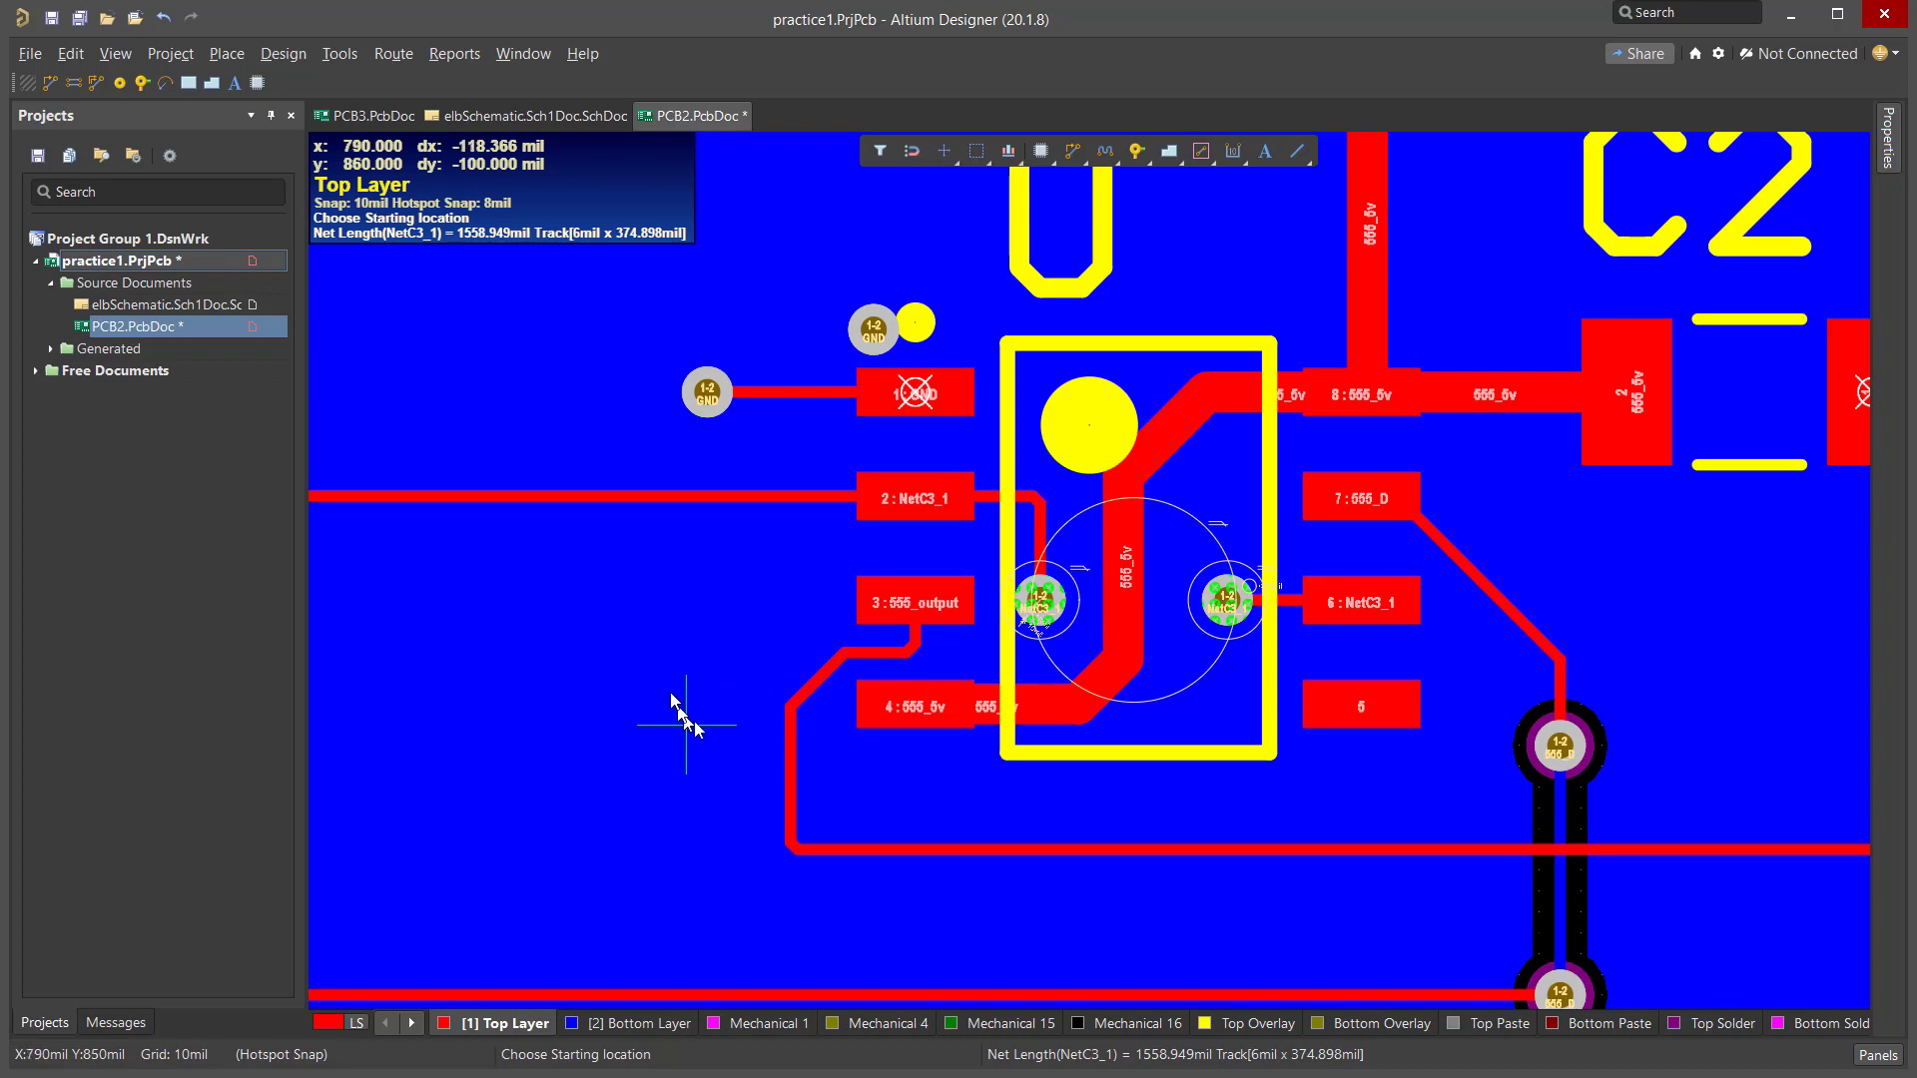
mouse_move(602, 666)
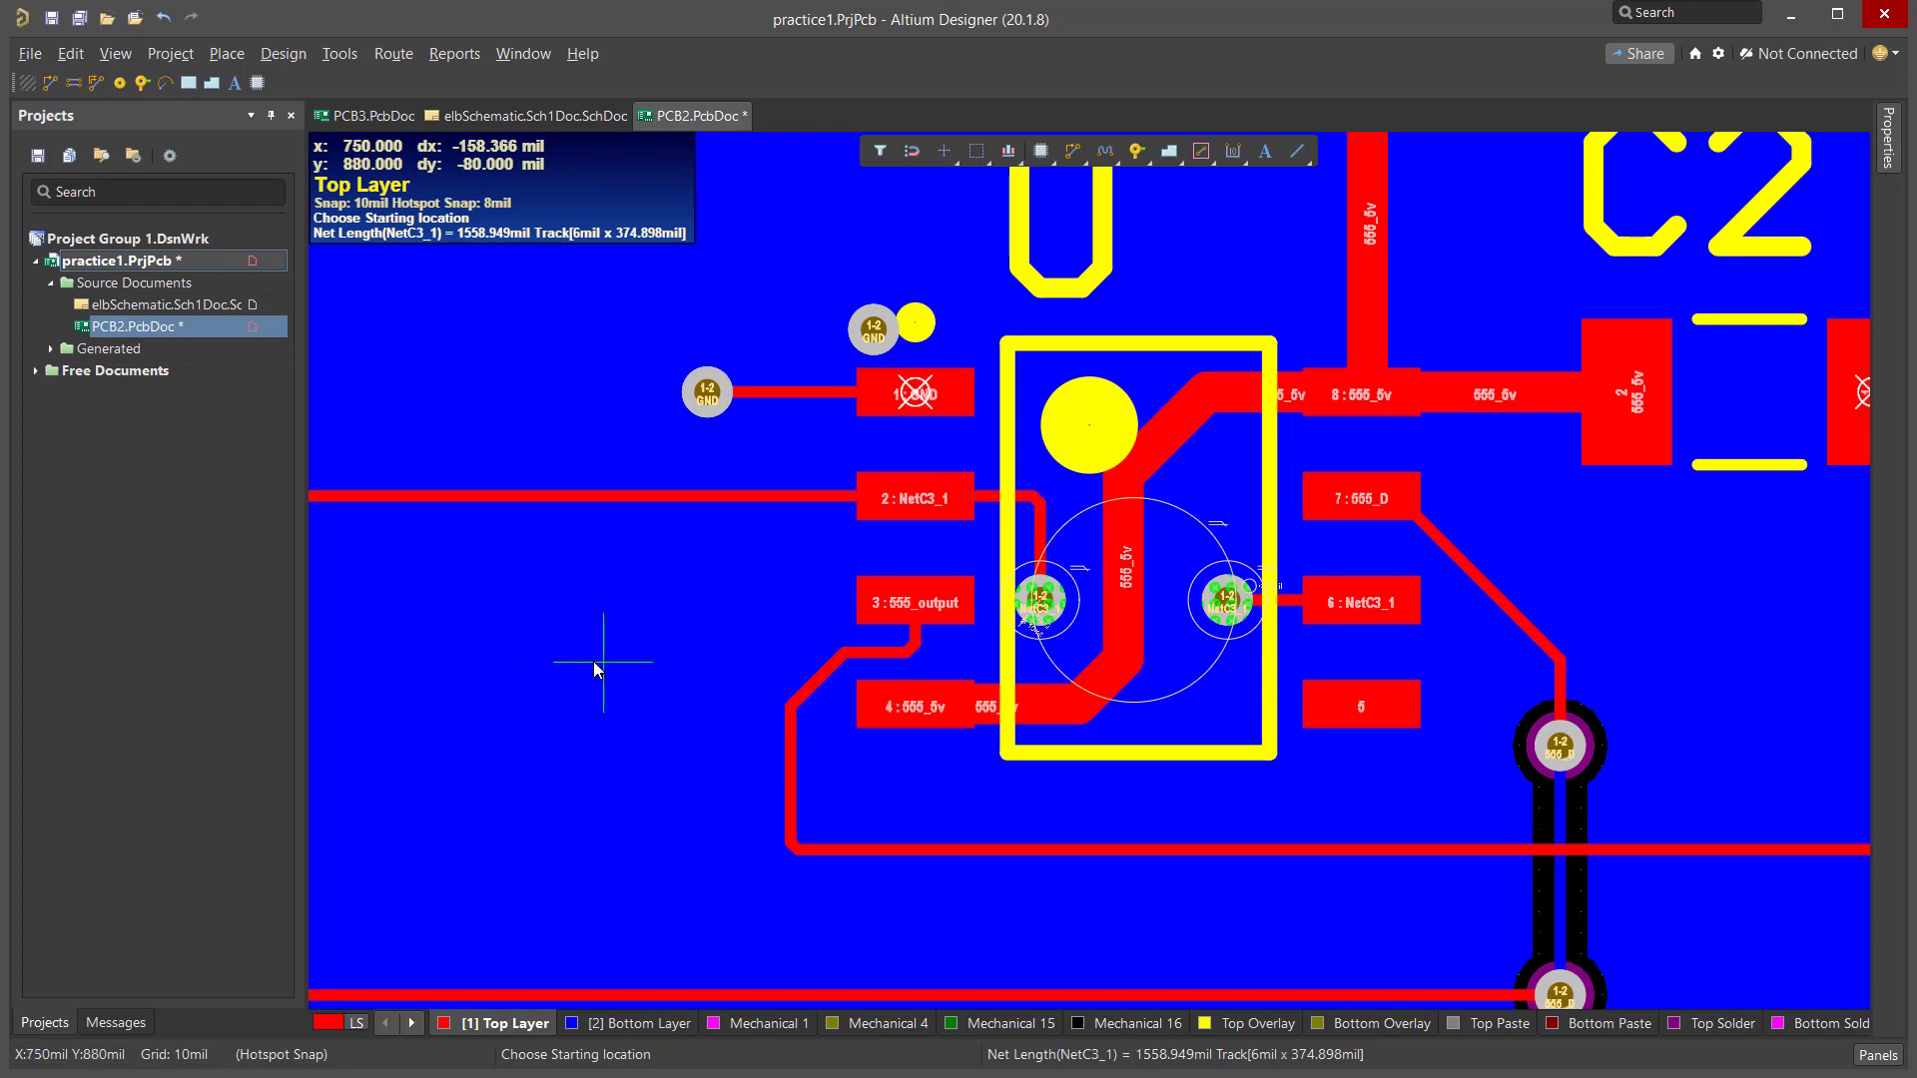
mouse_move(593, 654)
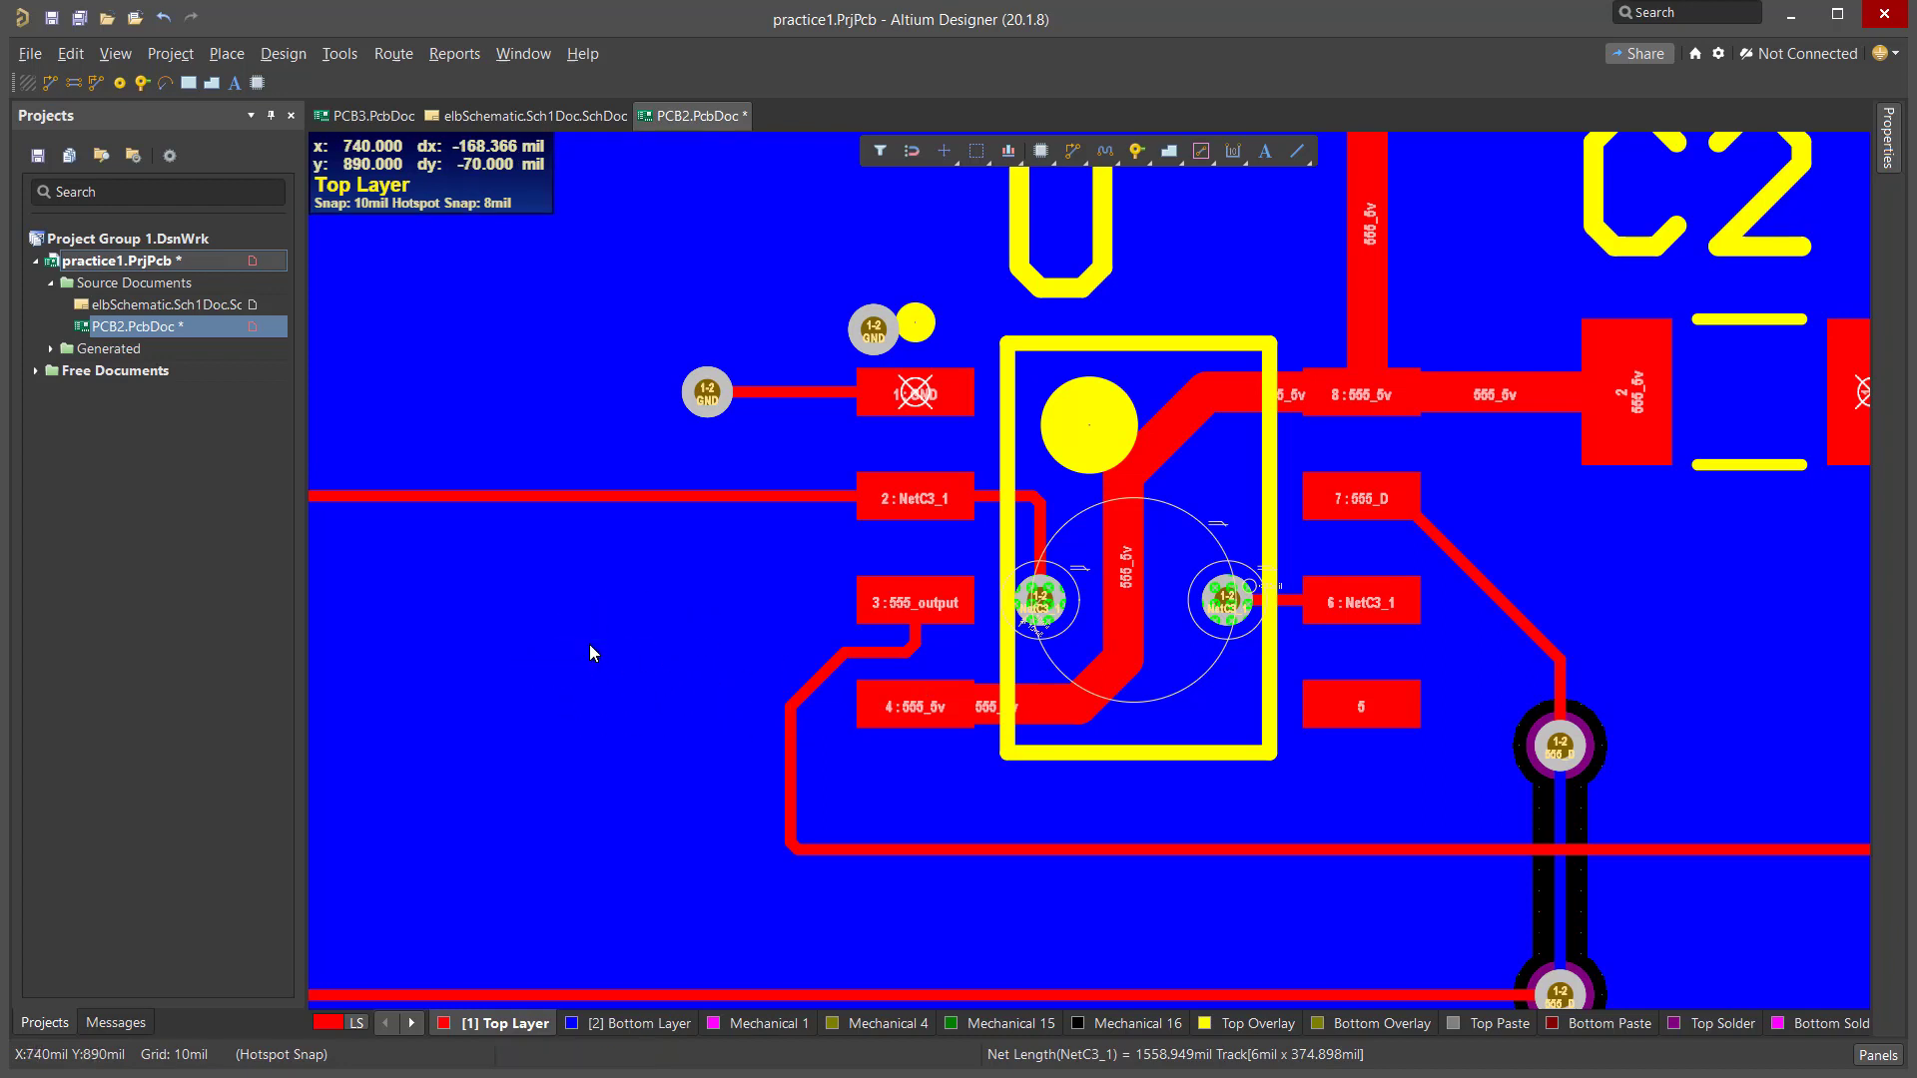
mouse_move(666, 872)
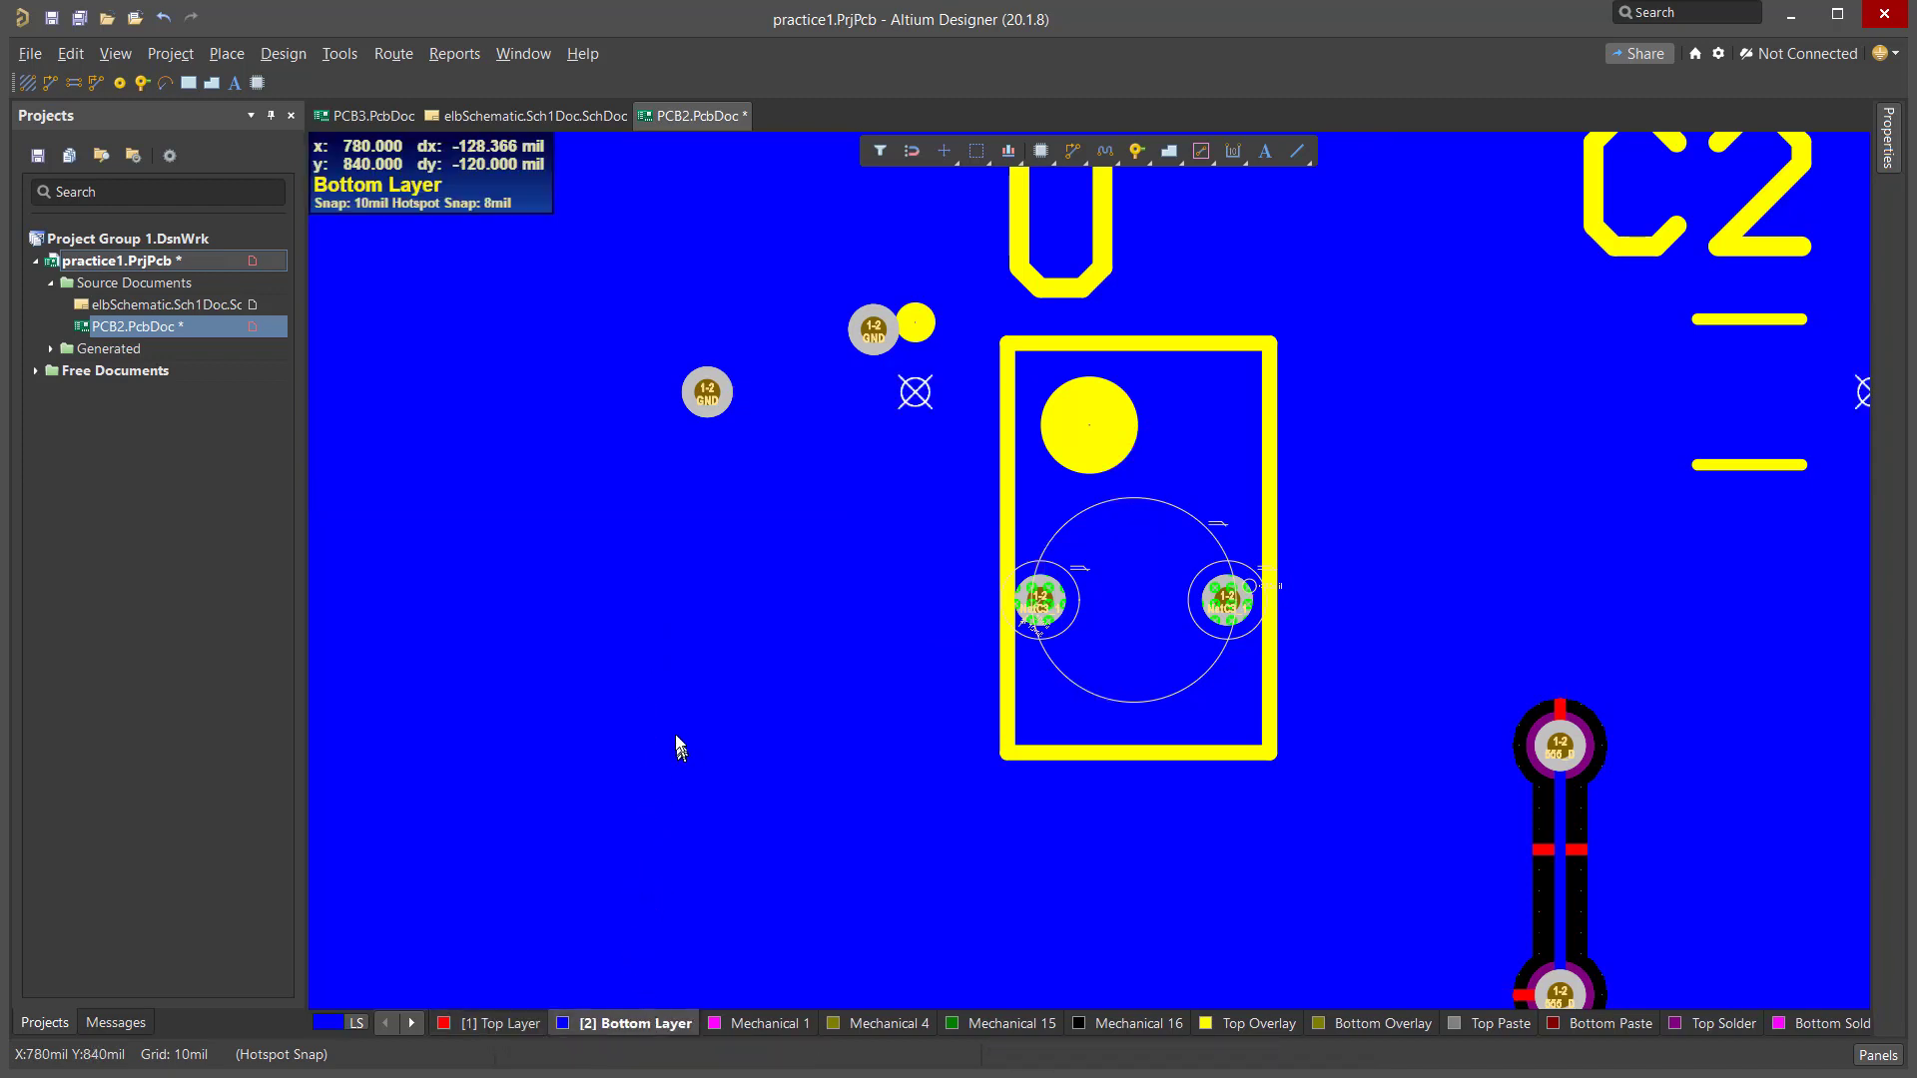
mouse_move(730, 677)
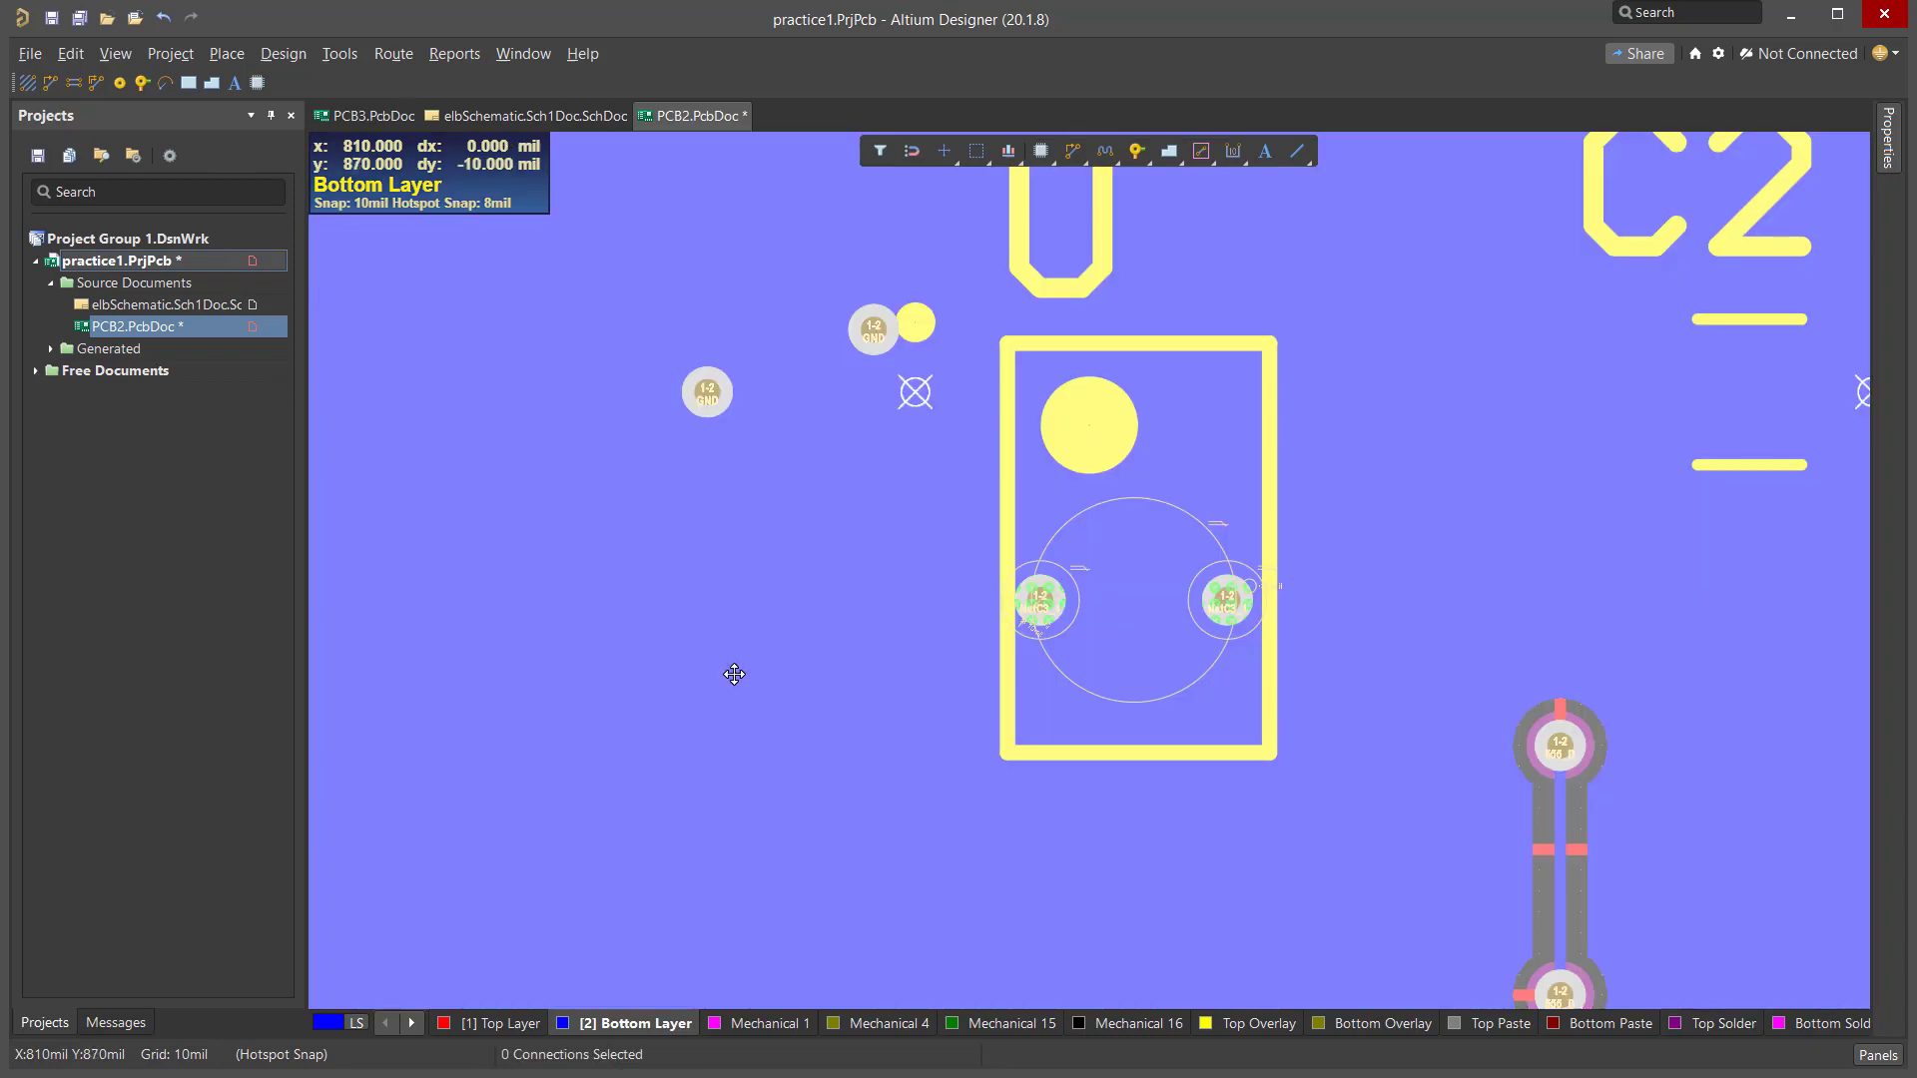
Repour all copper fills from the bottom-layer board context menu.
right_click(734, 675)
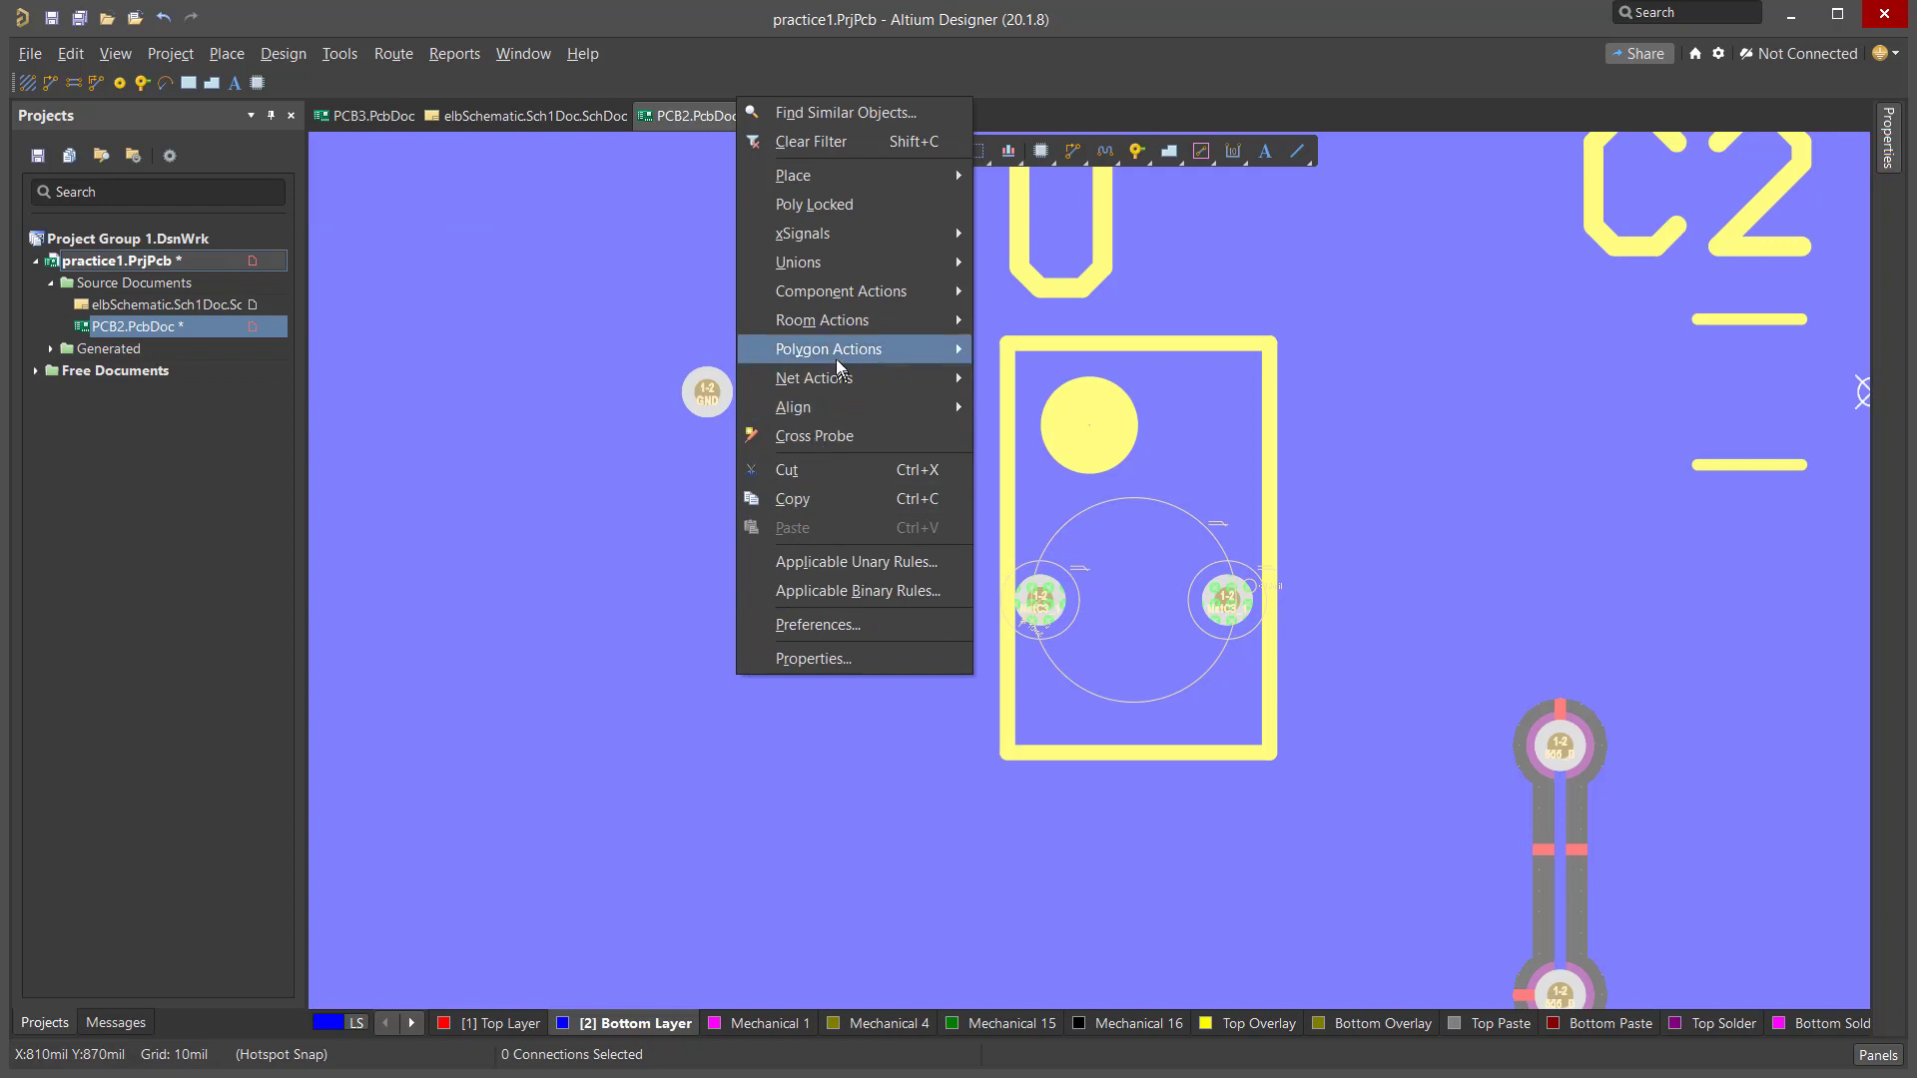
mouse_move(828, 349)
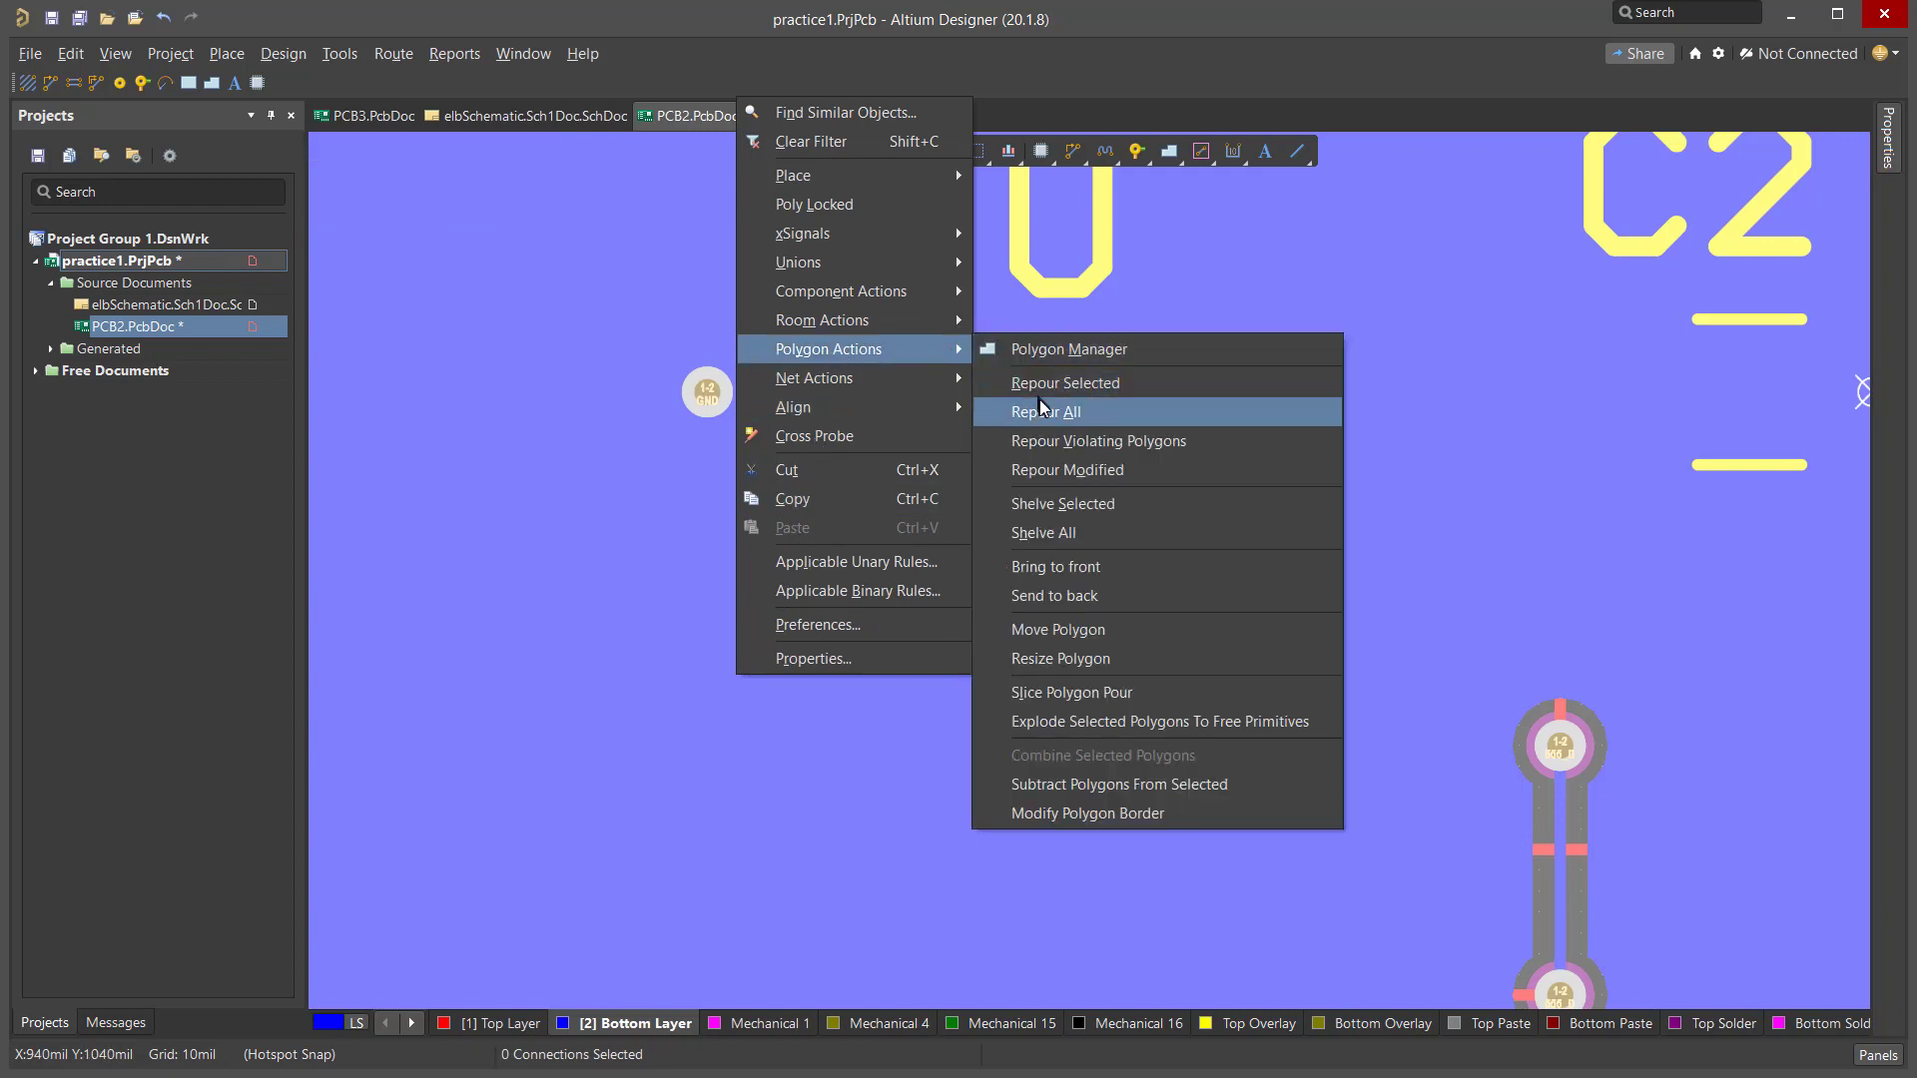
click(1043, 411)
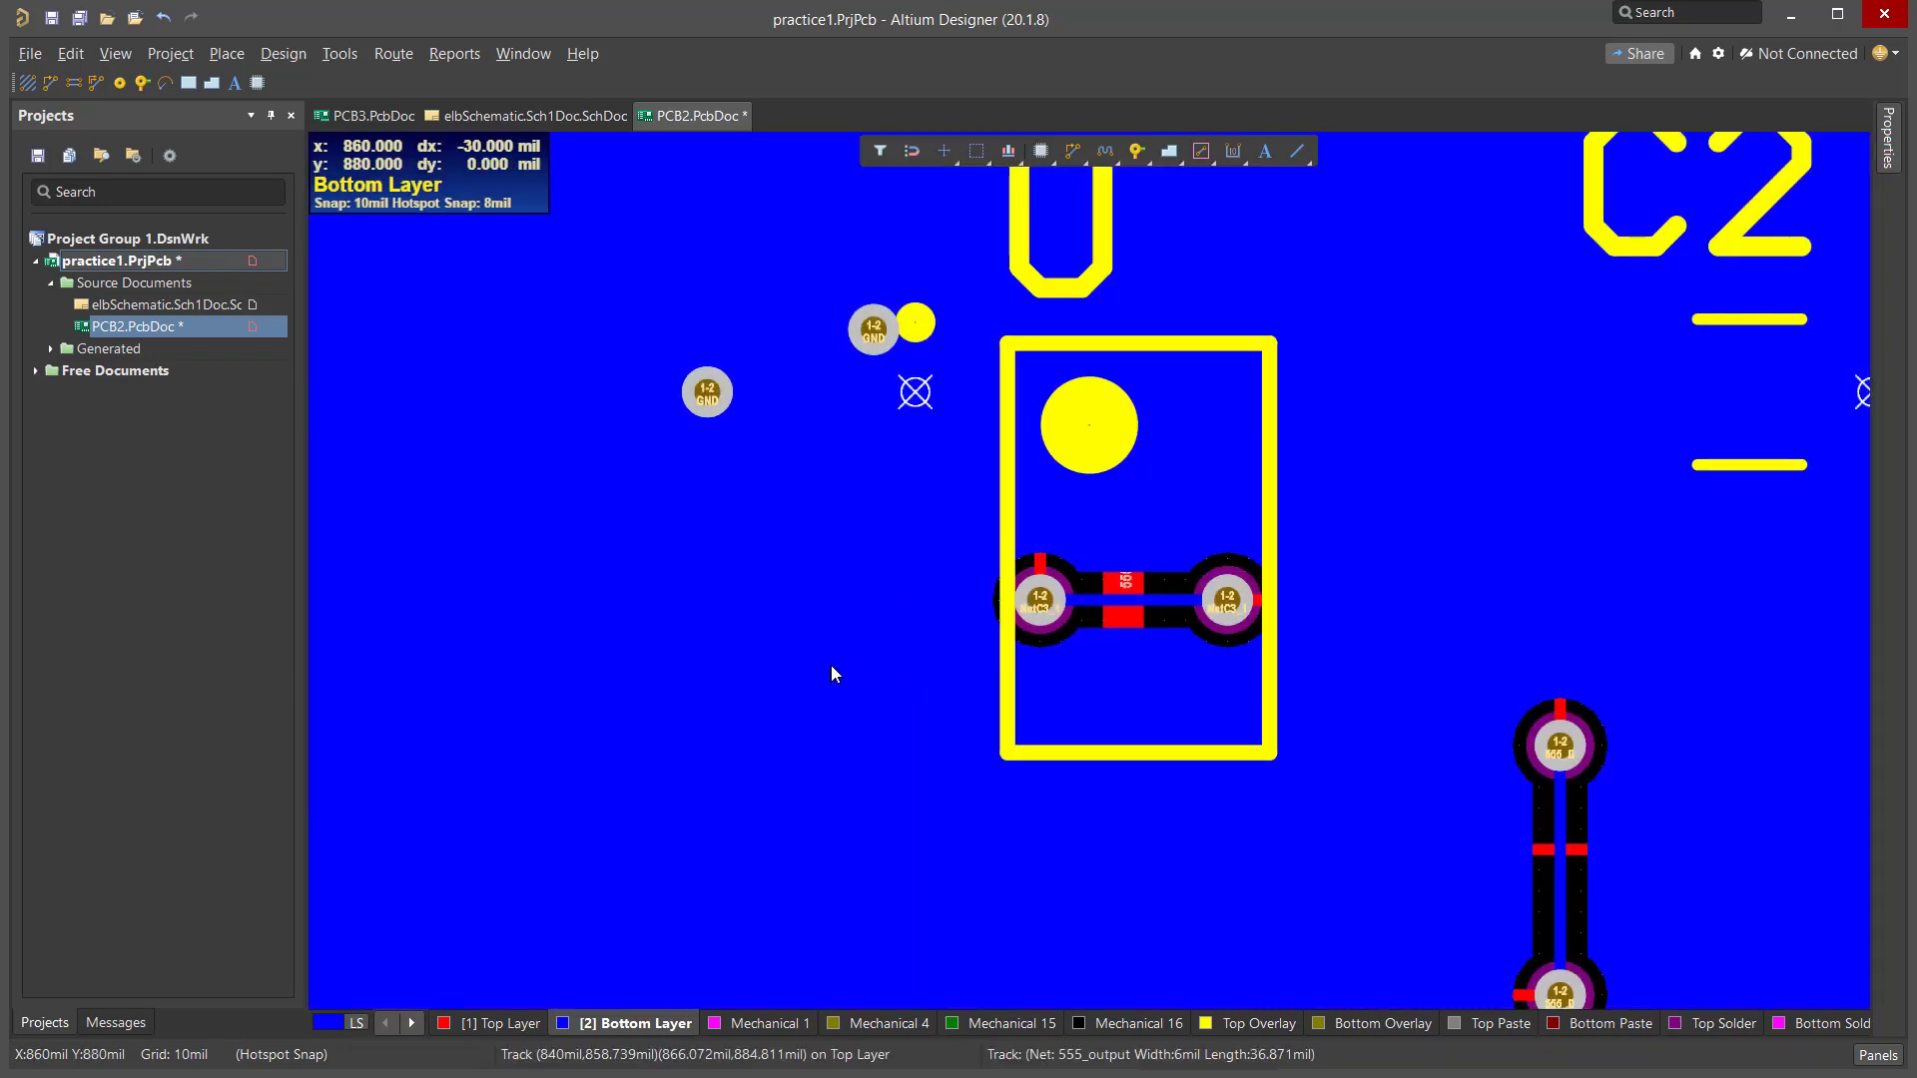
Switch the board view back to the Top Layer.
click(495, 1024)
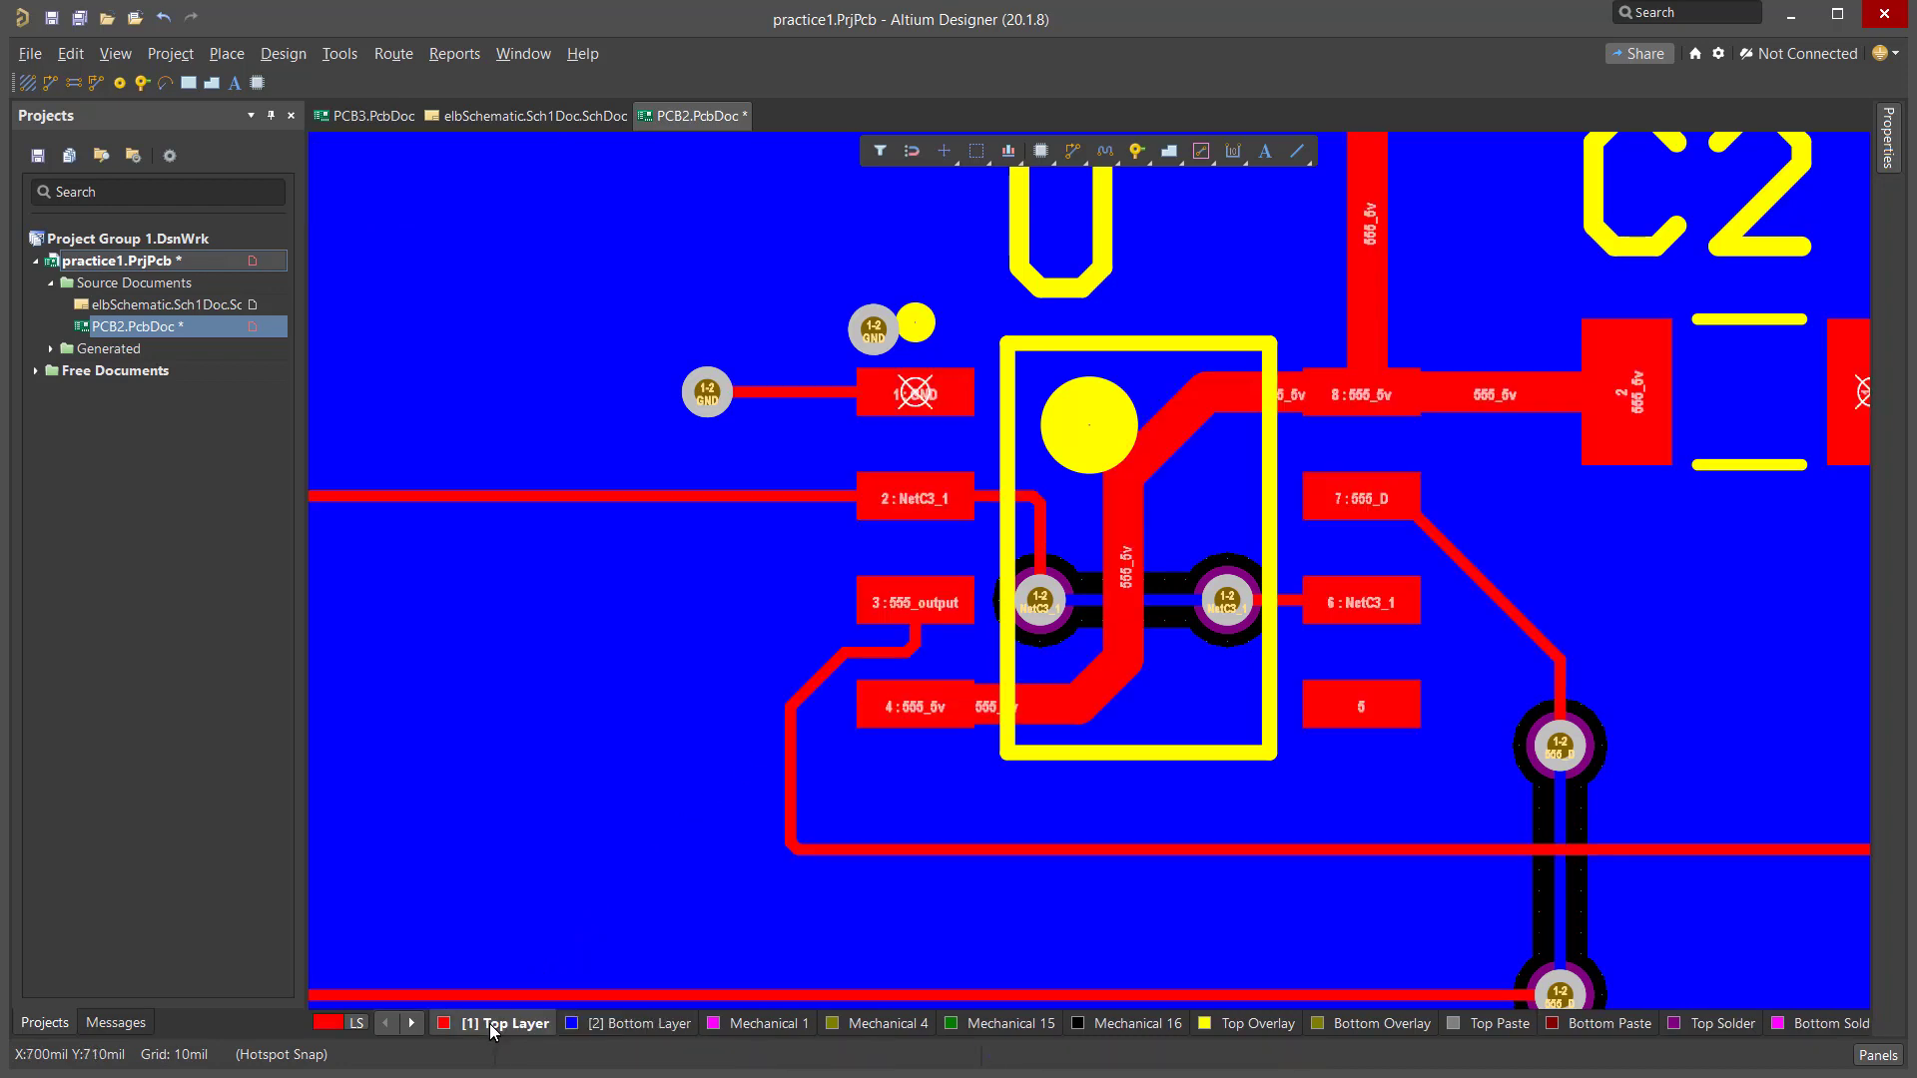
mouse_move(875, 338)
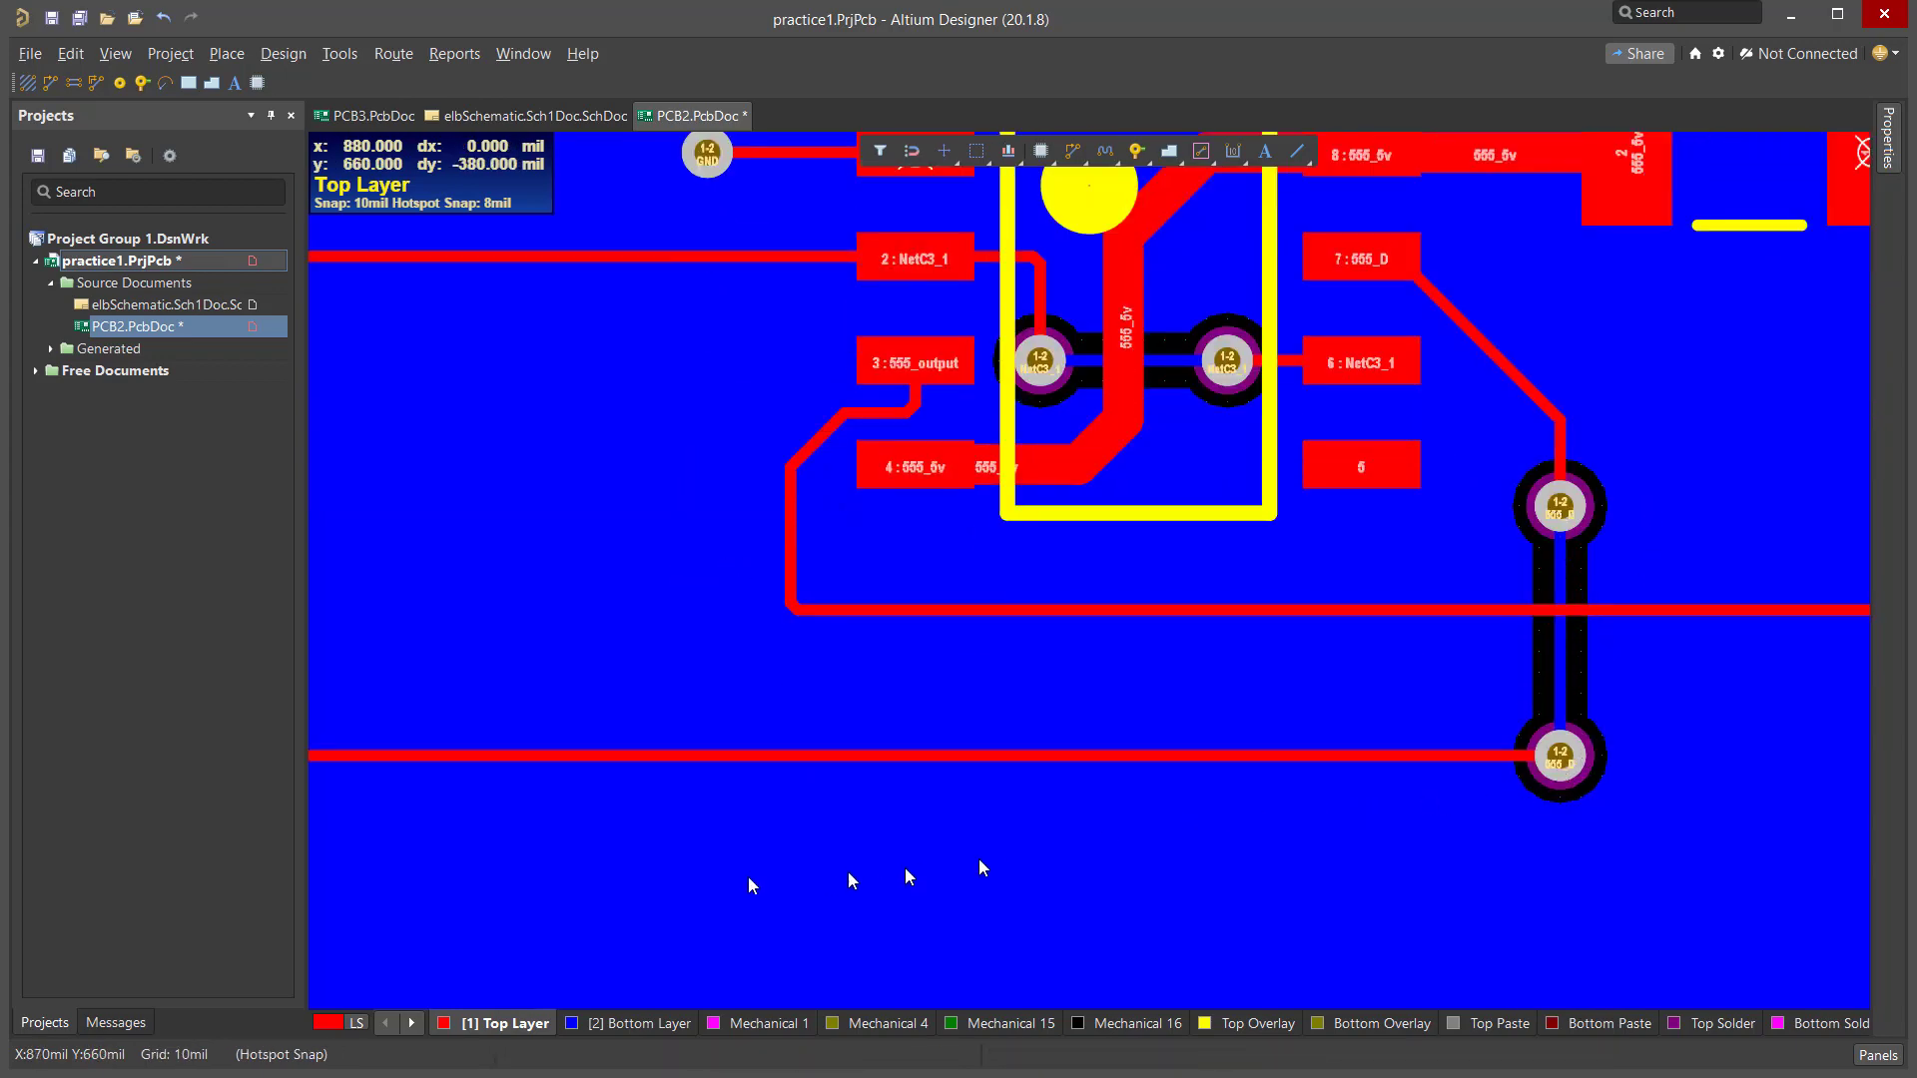
mouse_move(1065, 413)
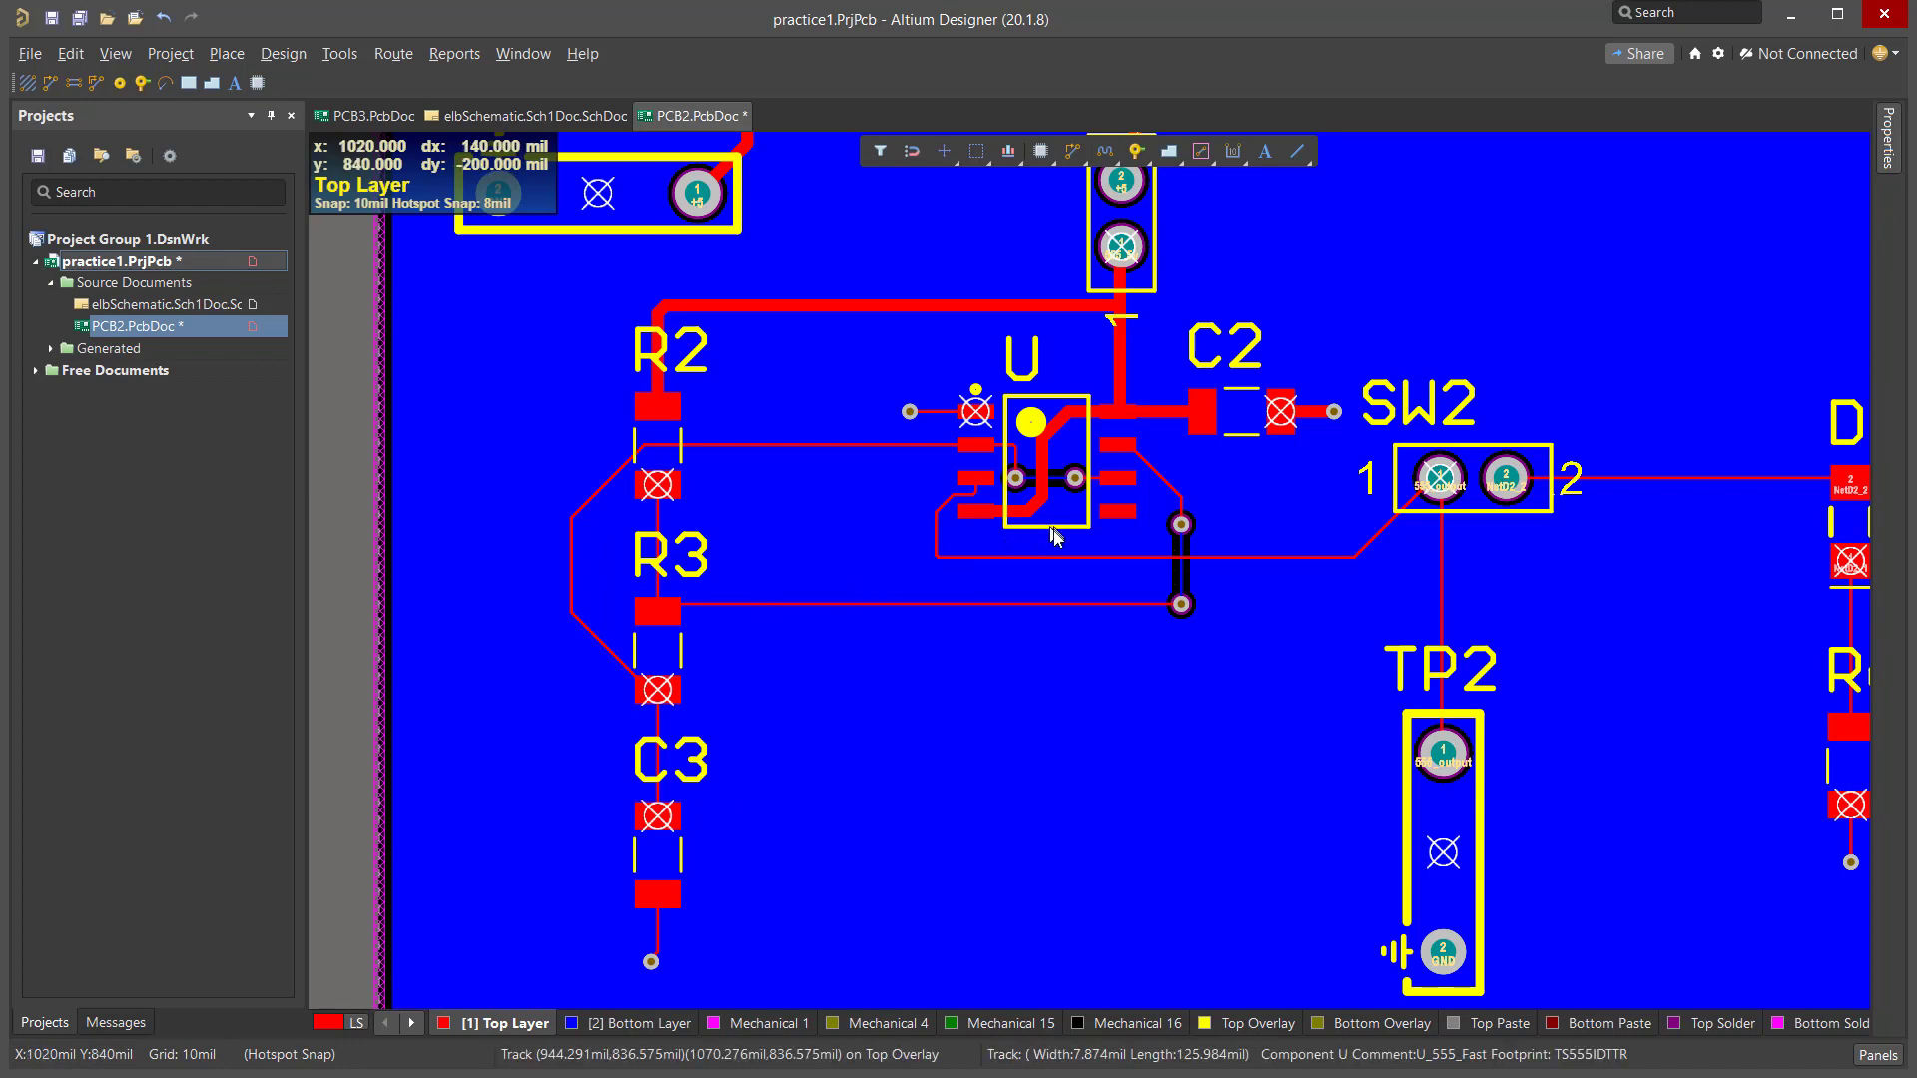
mouse_move(656, 635)
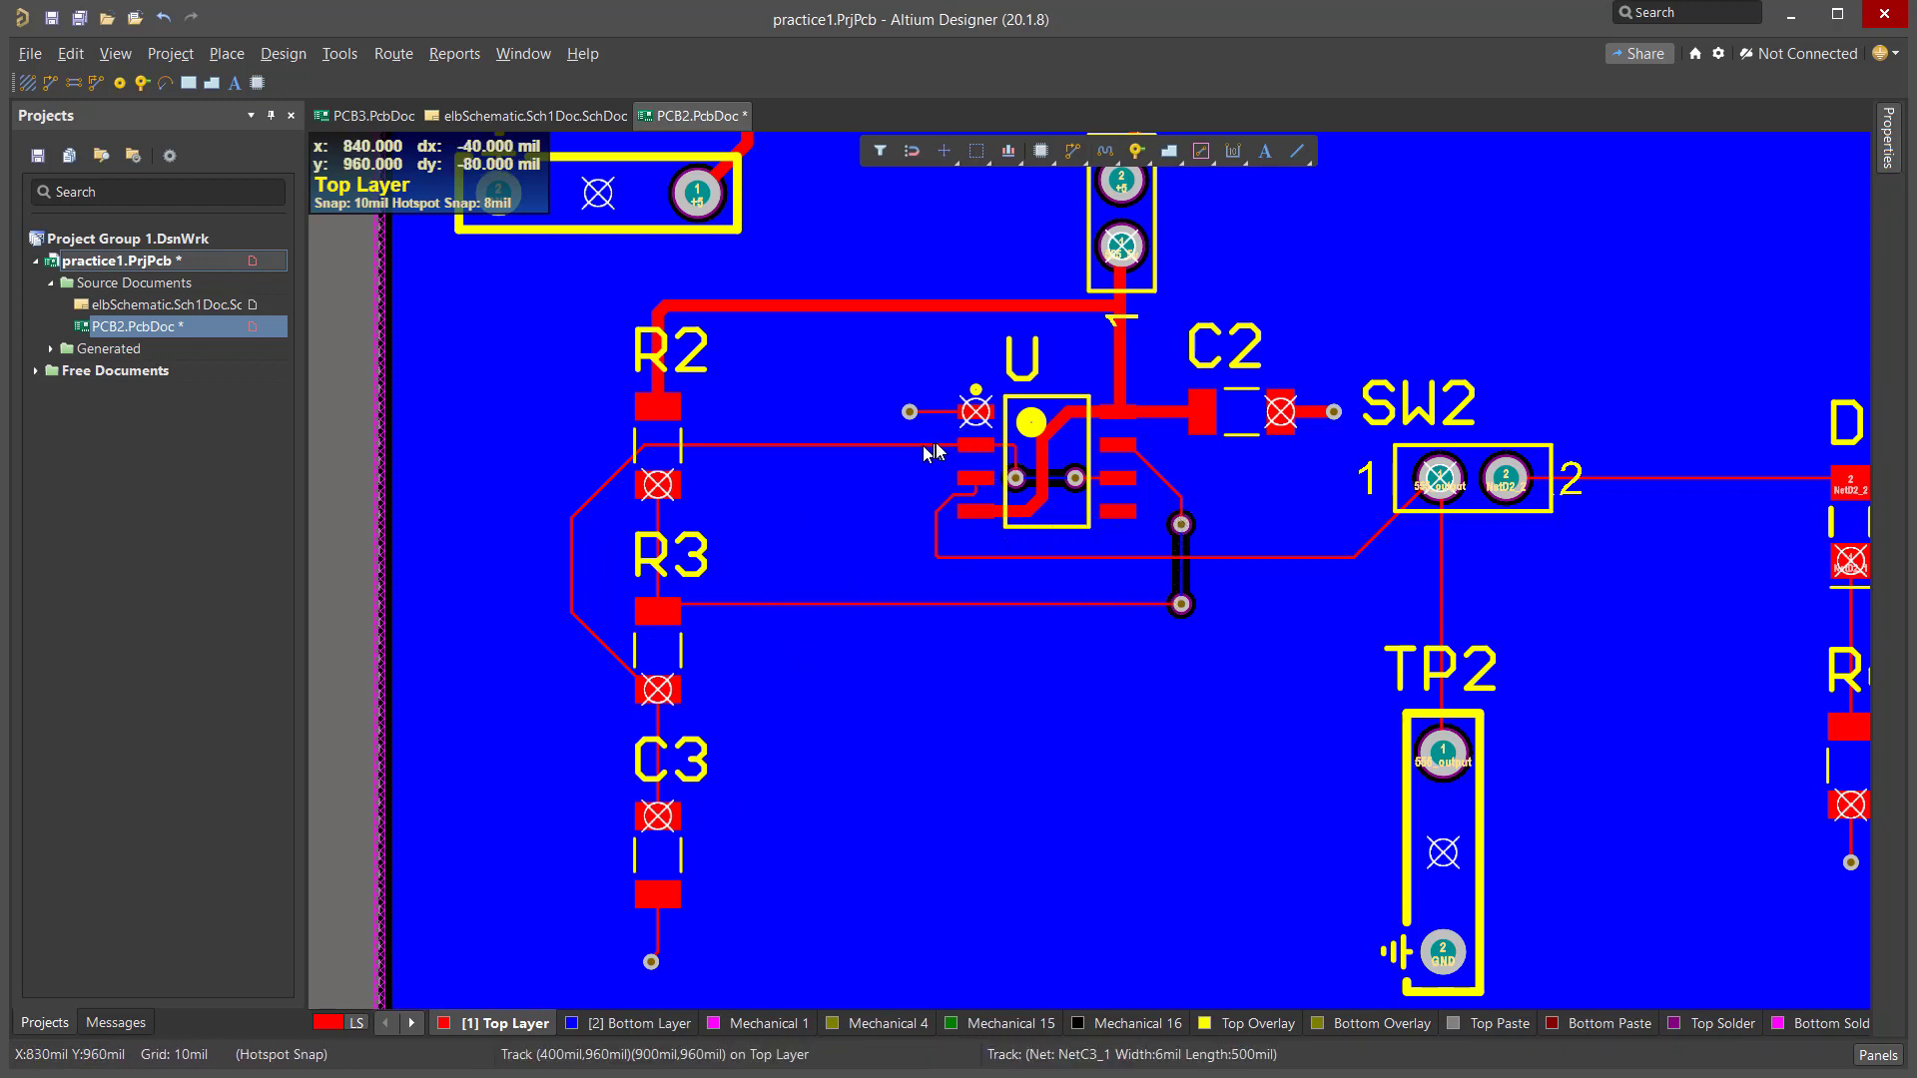
mouse_move(630, 685)
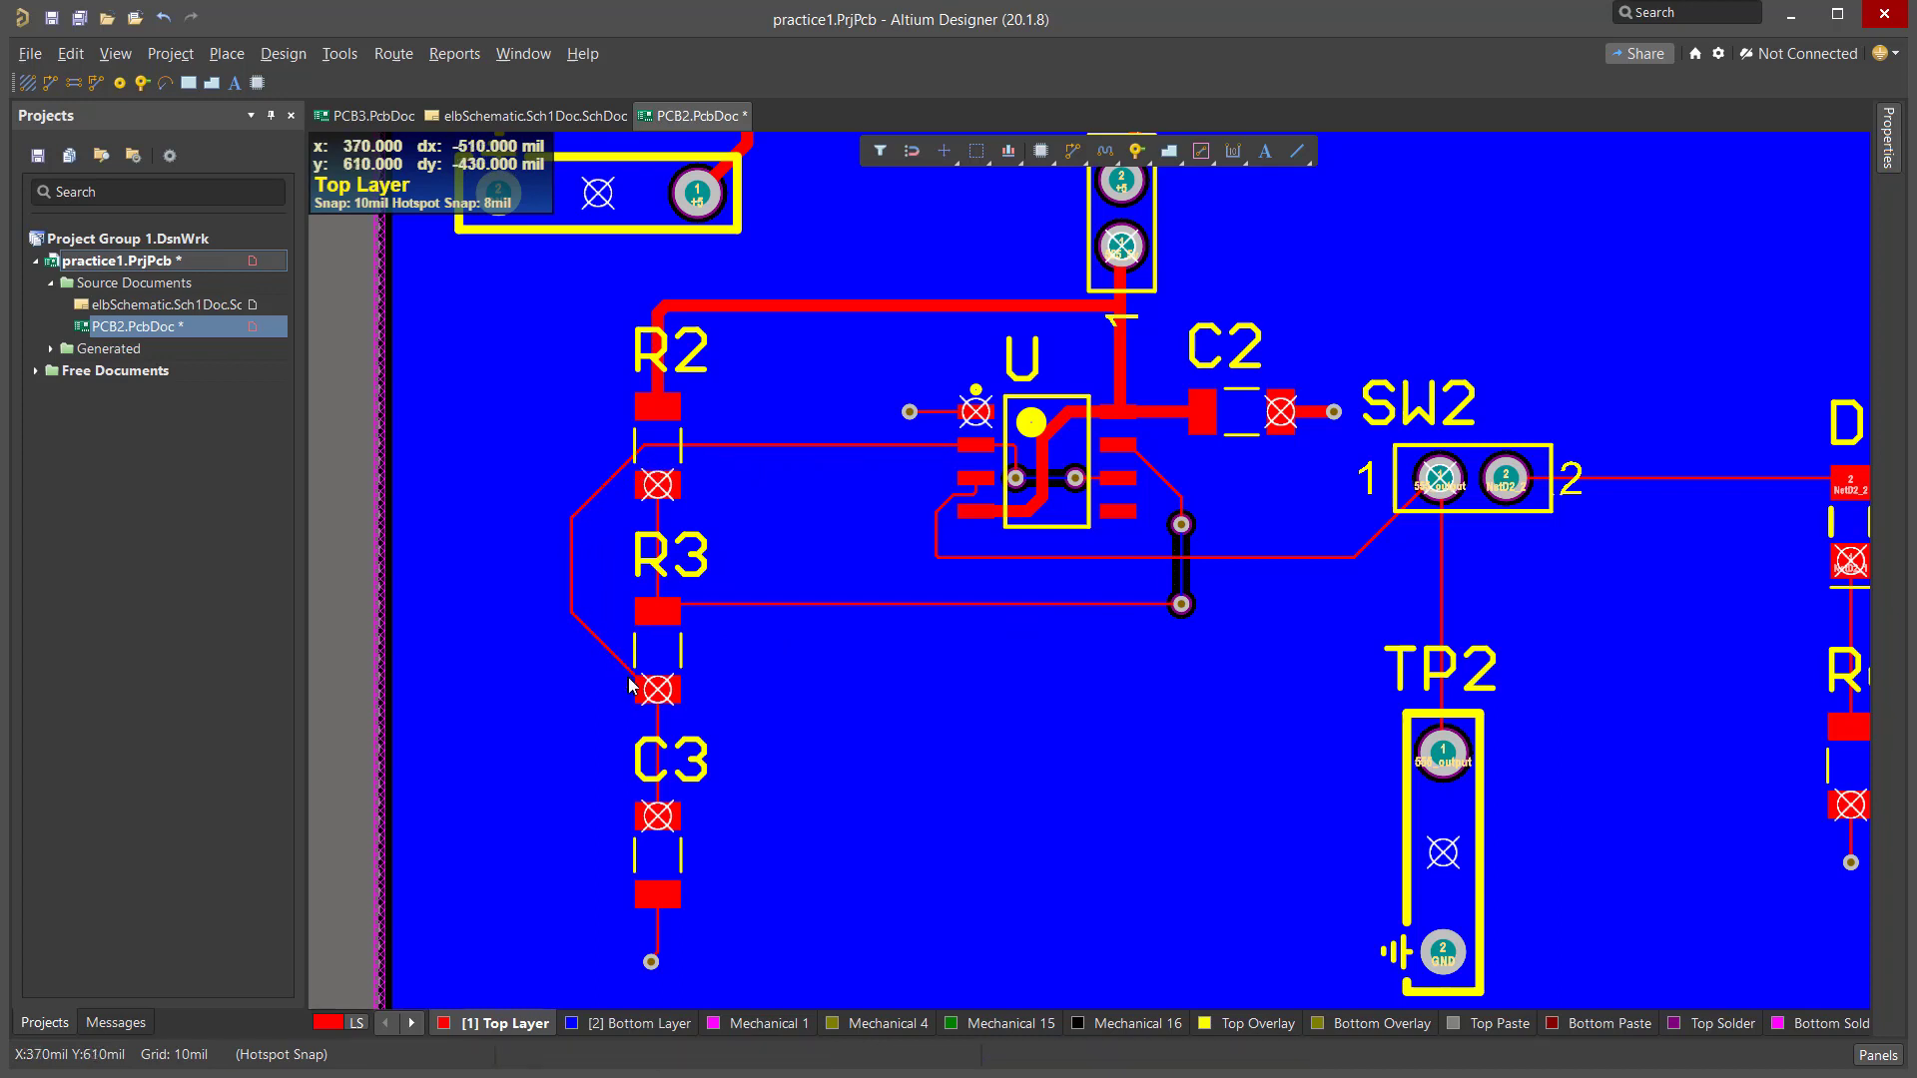
mouse_move(704, 676)
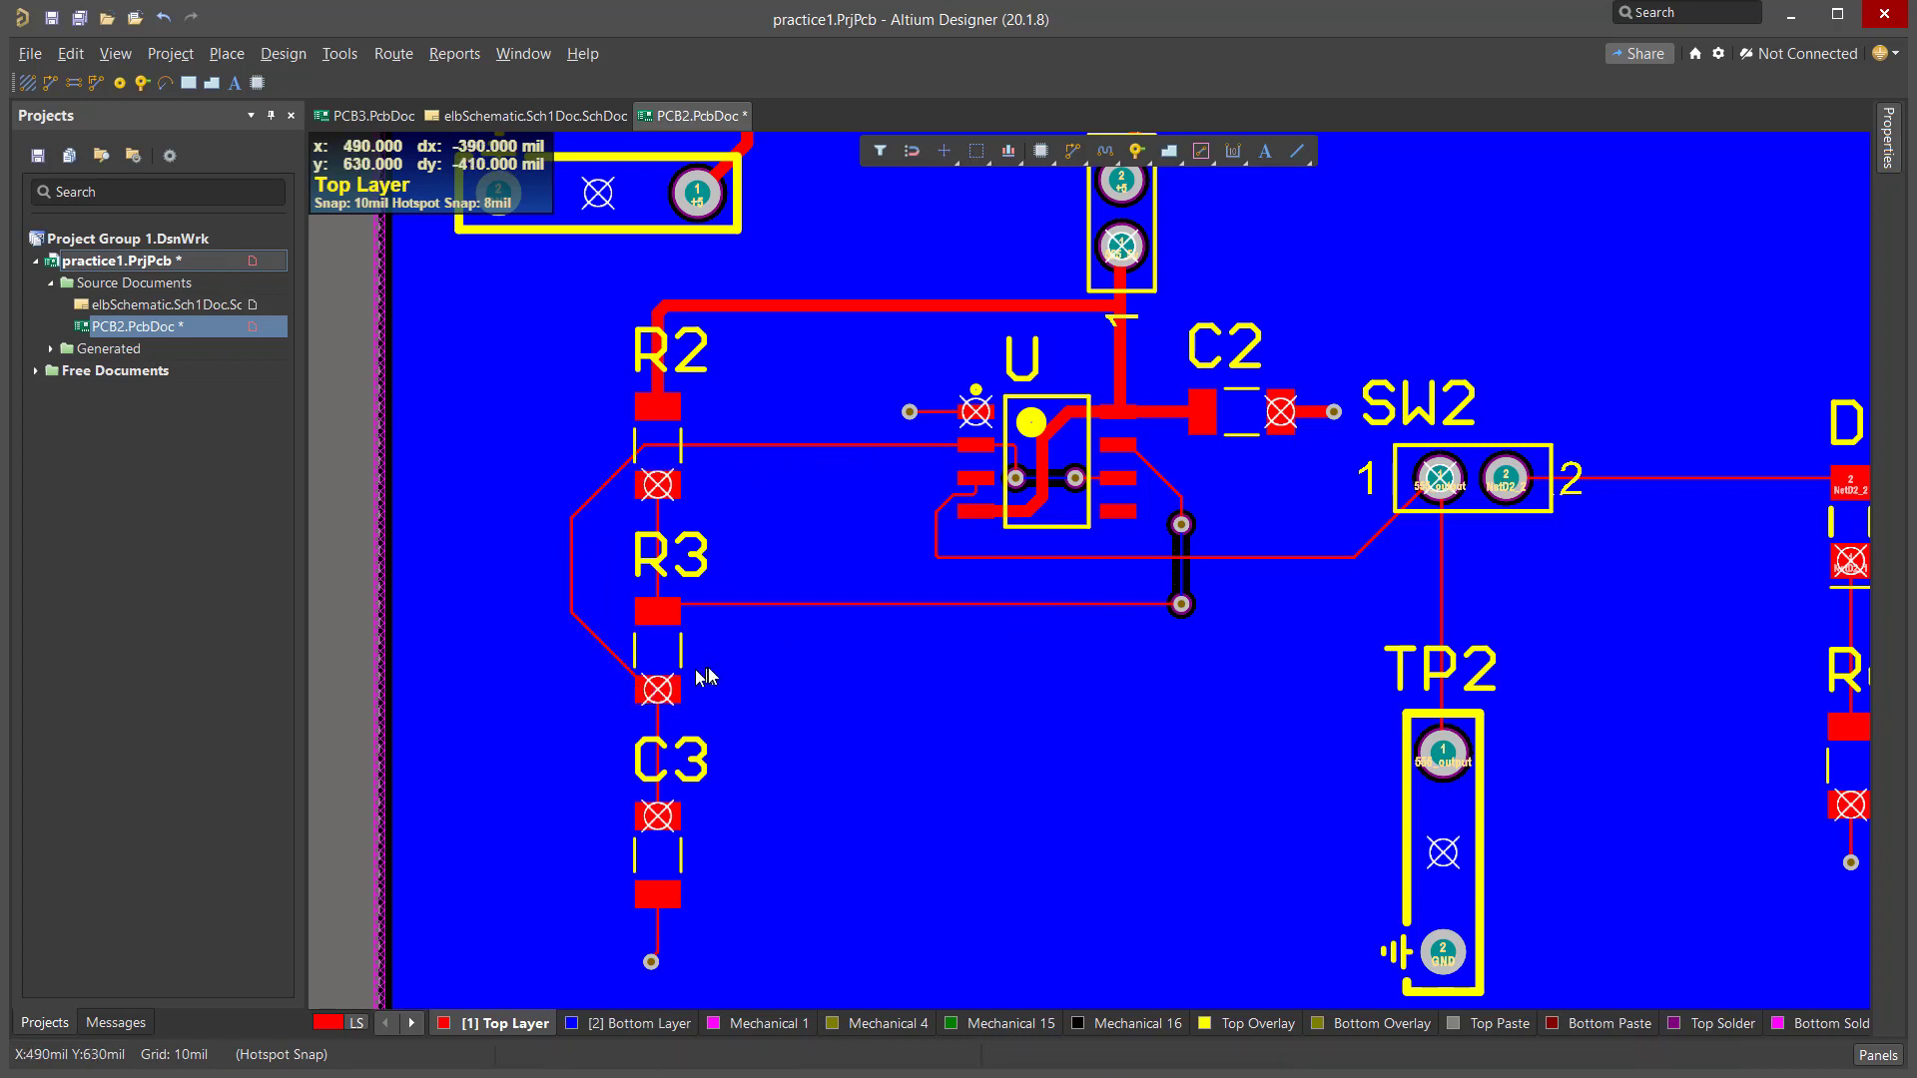
mouse_move(1054, 433)
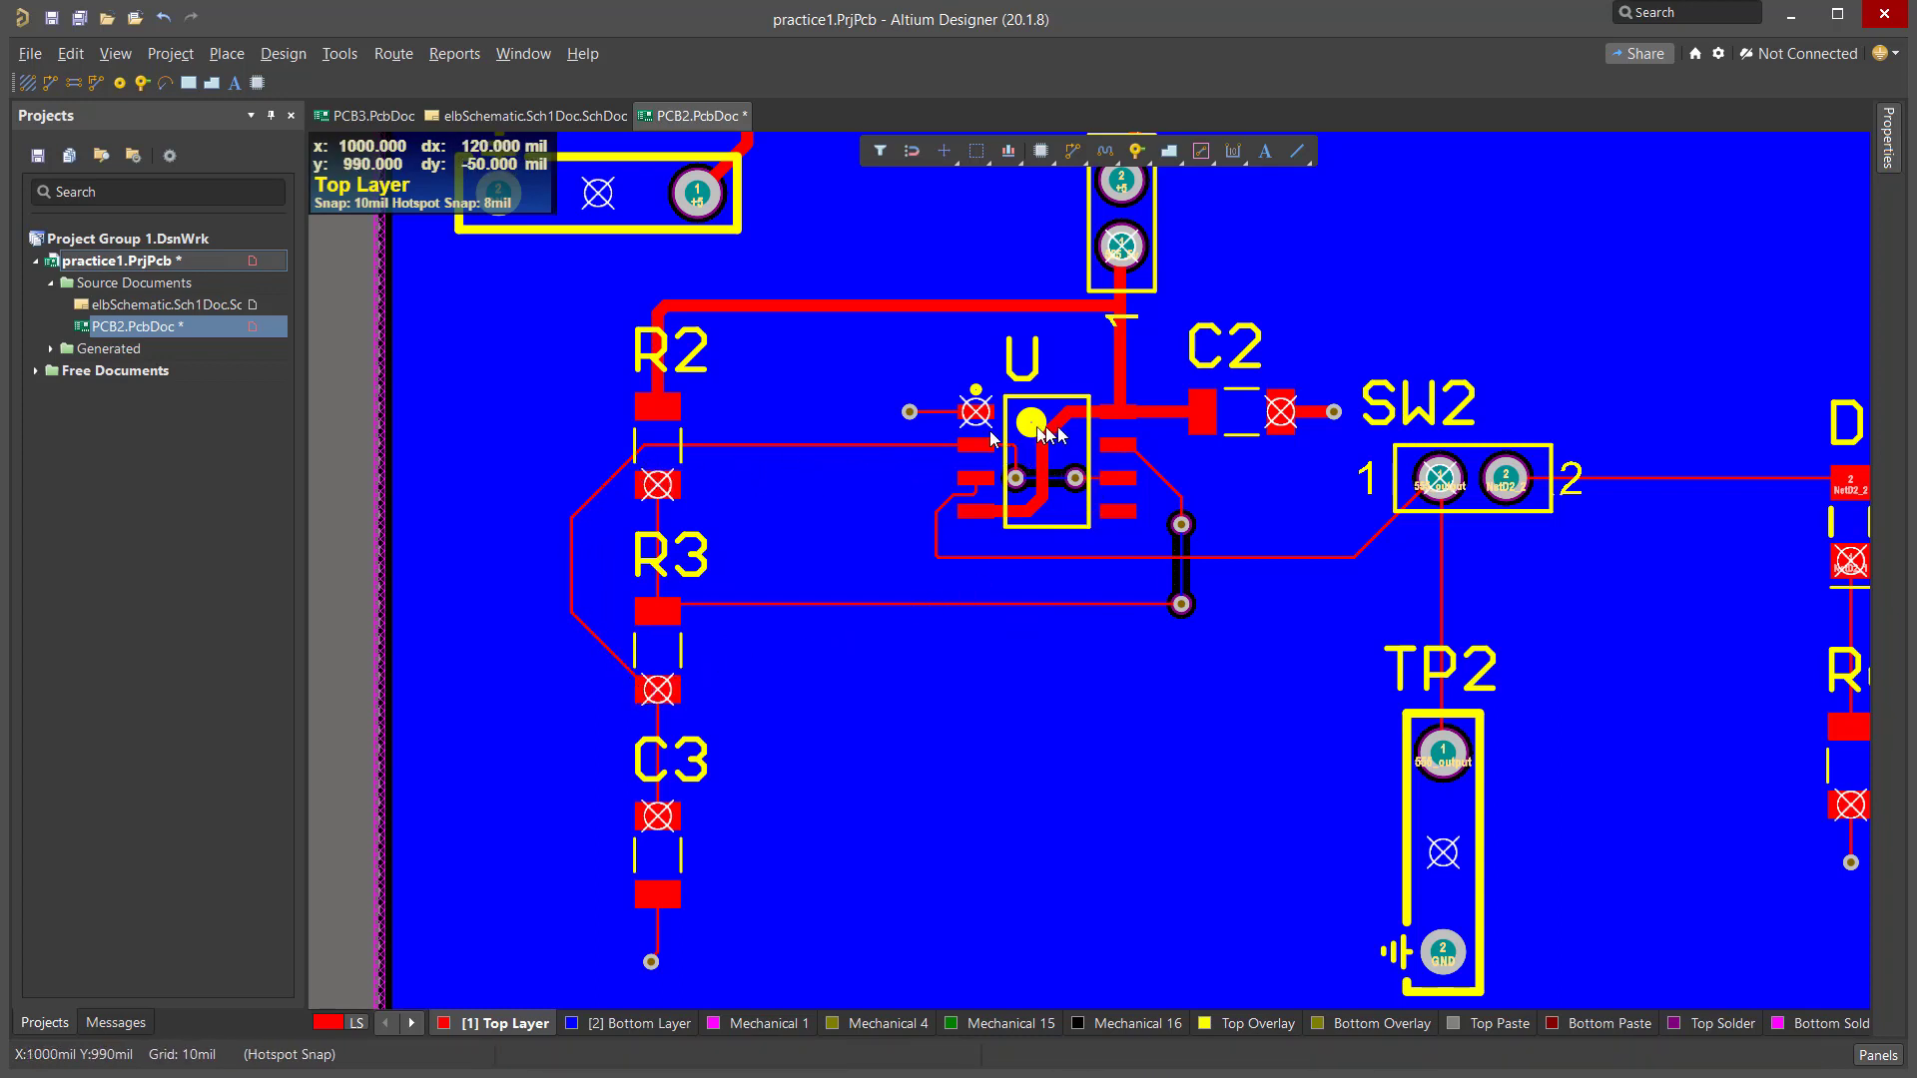
mouse_move(1131, 481)
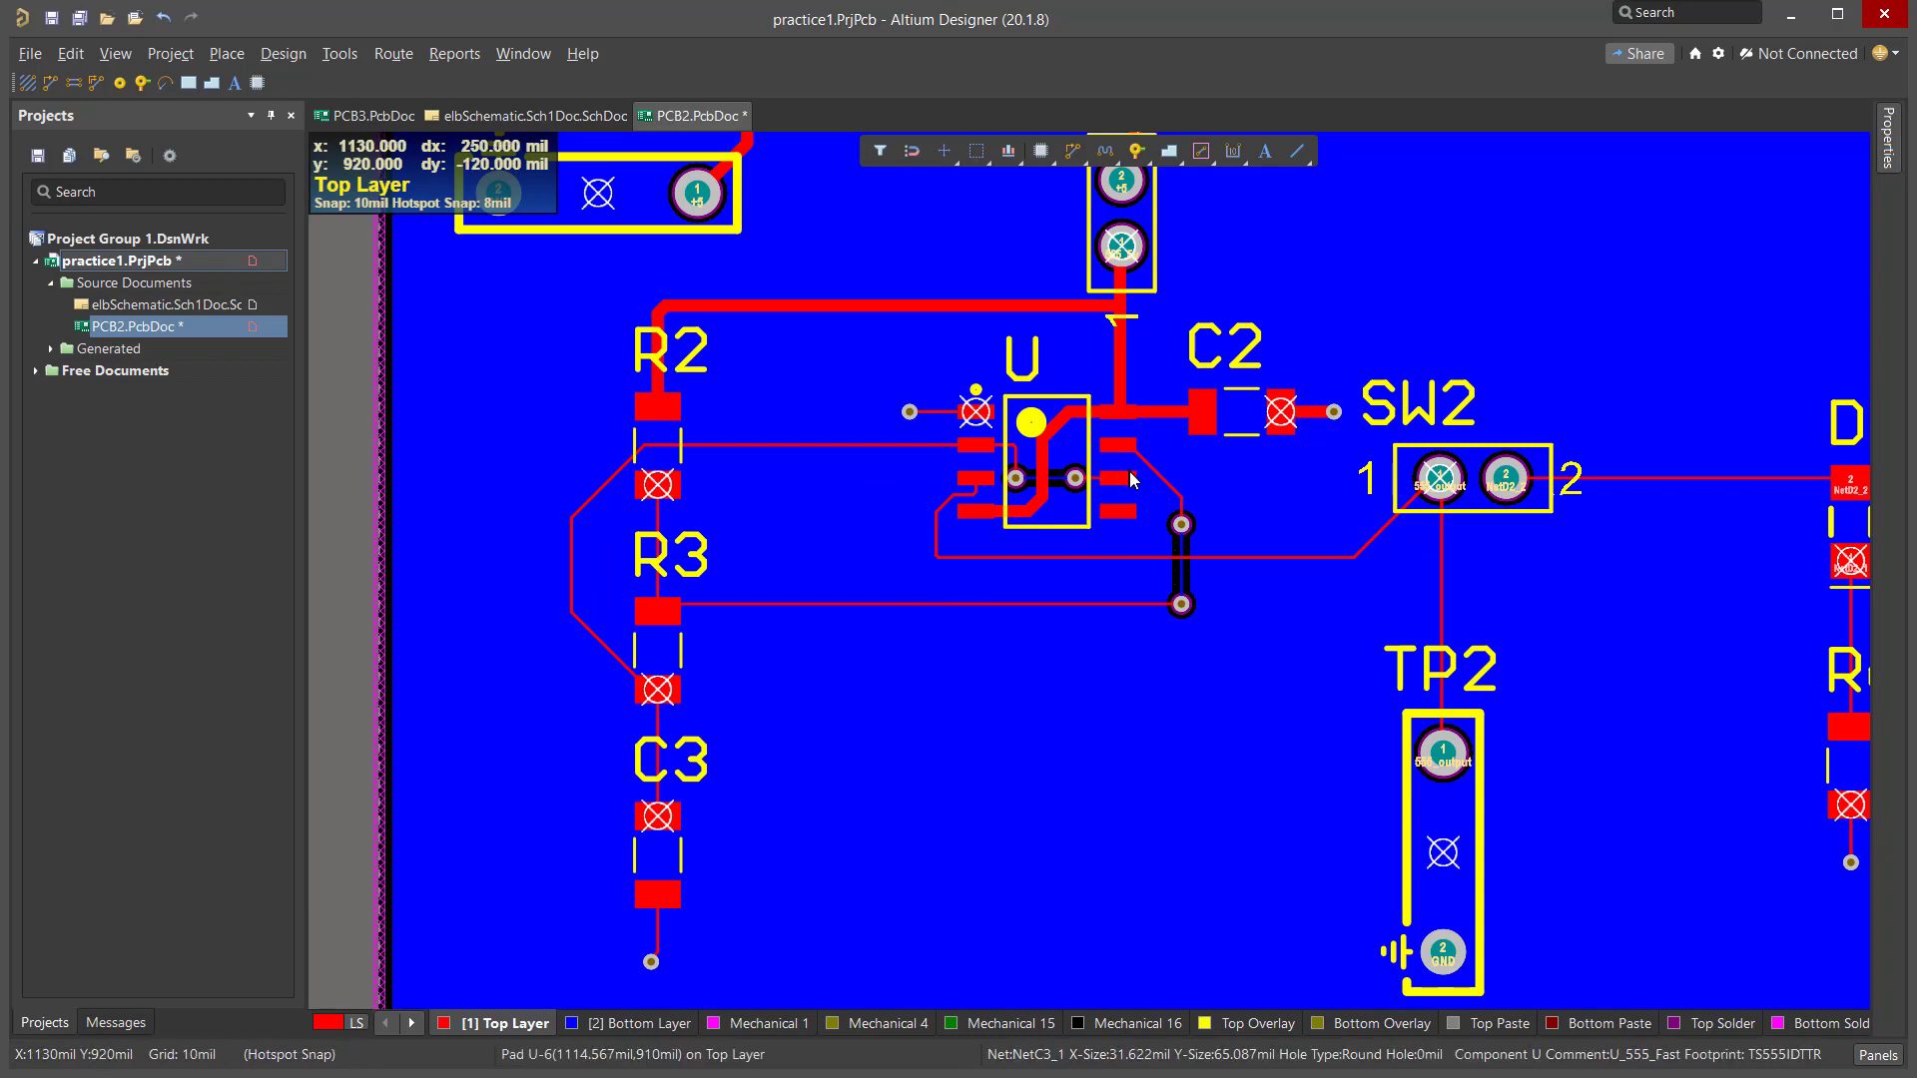
mouse_move(1147, 683)
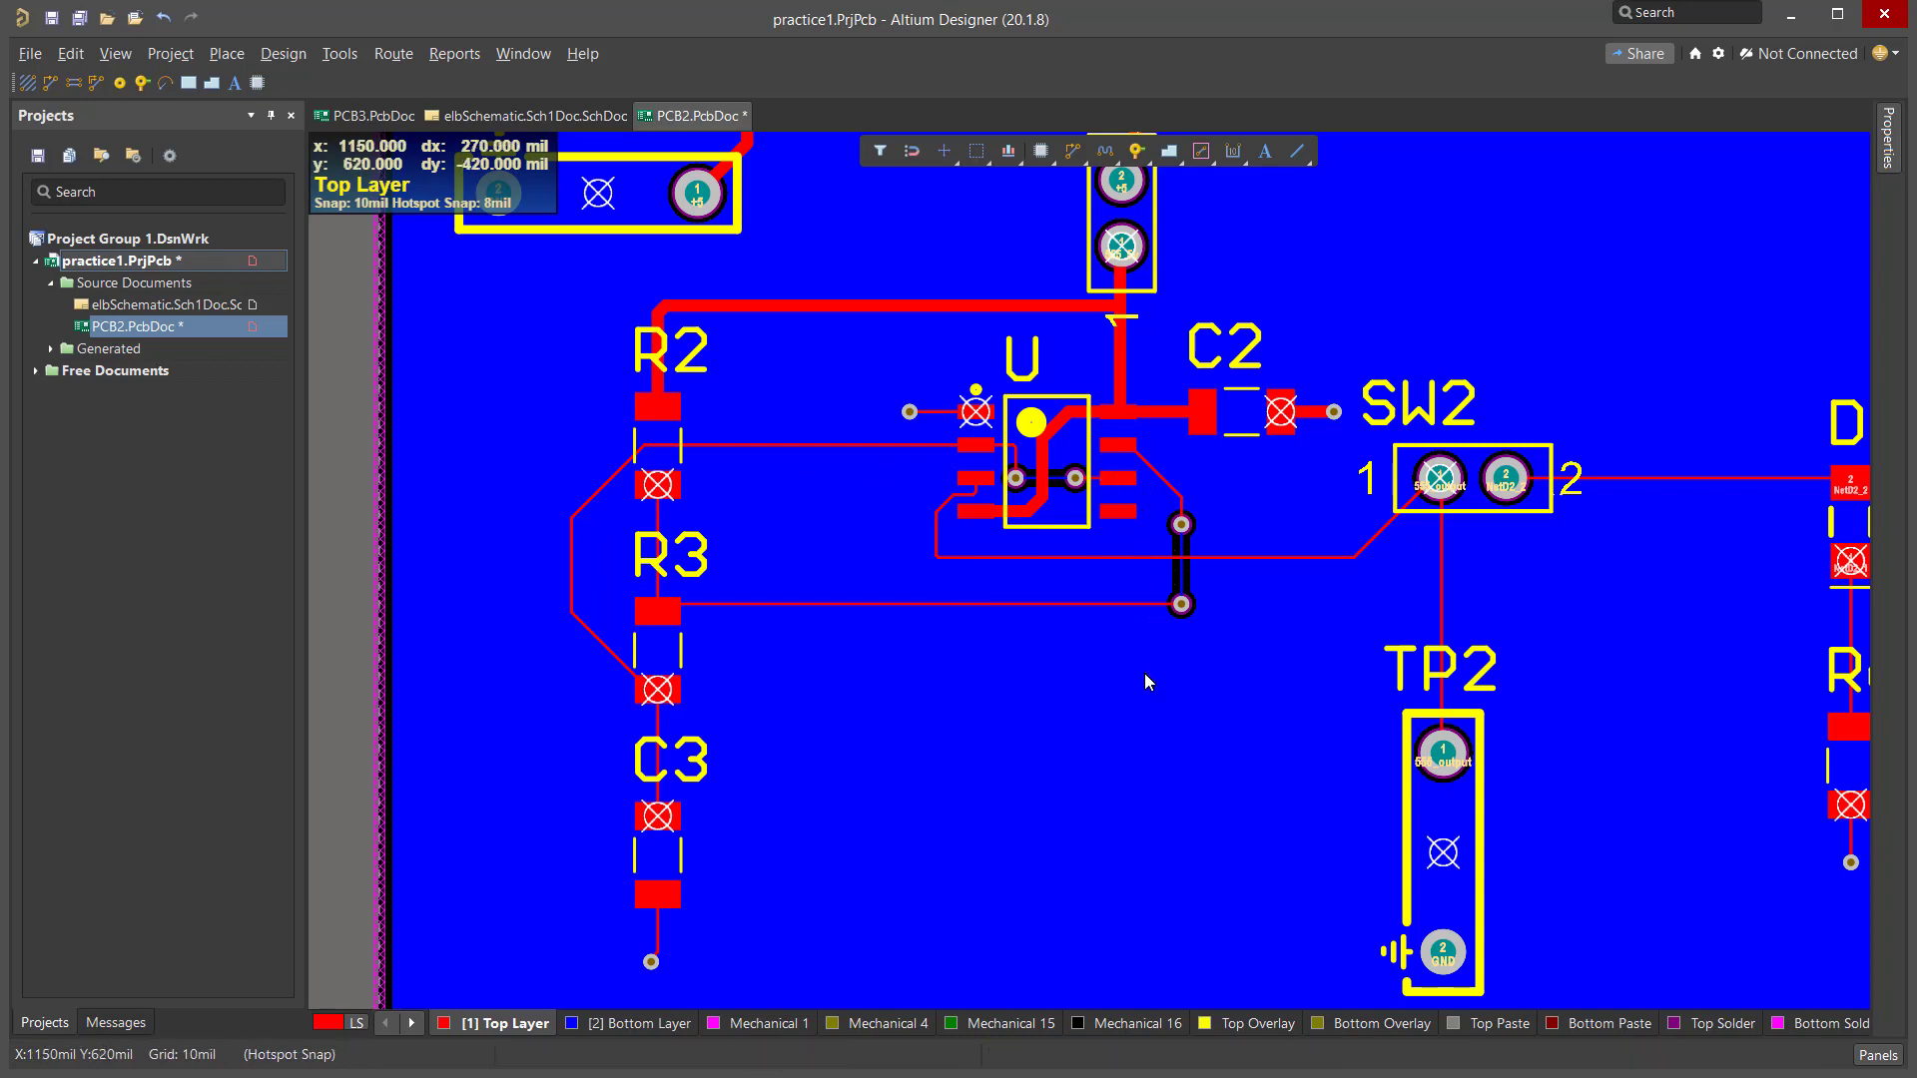
mouse_move(663, 702)
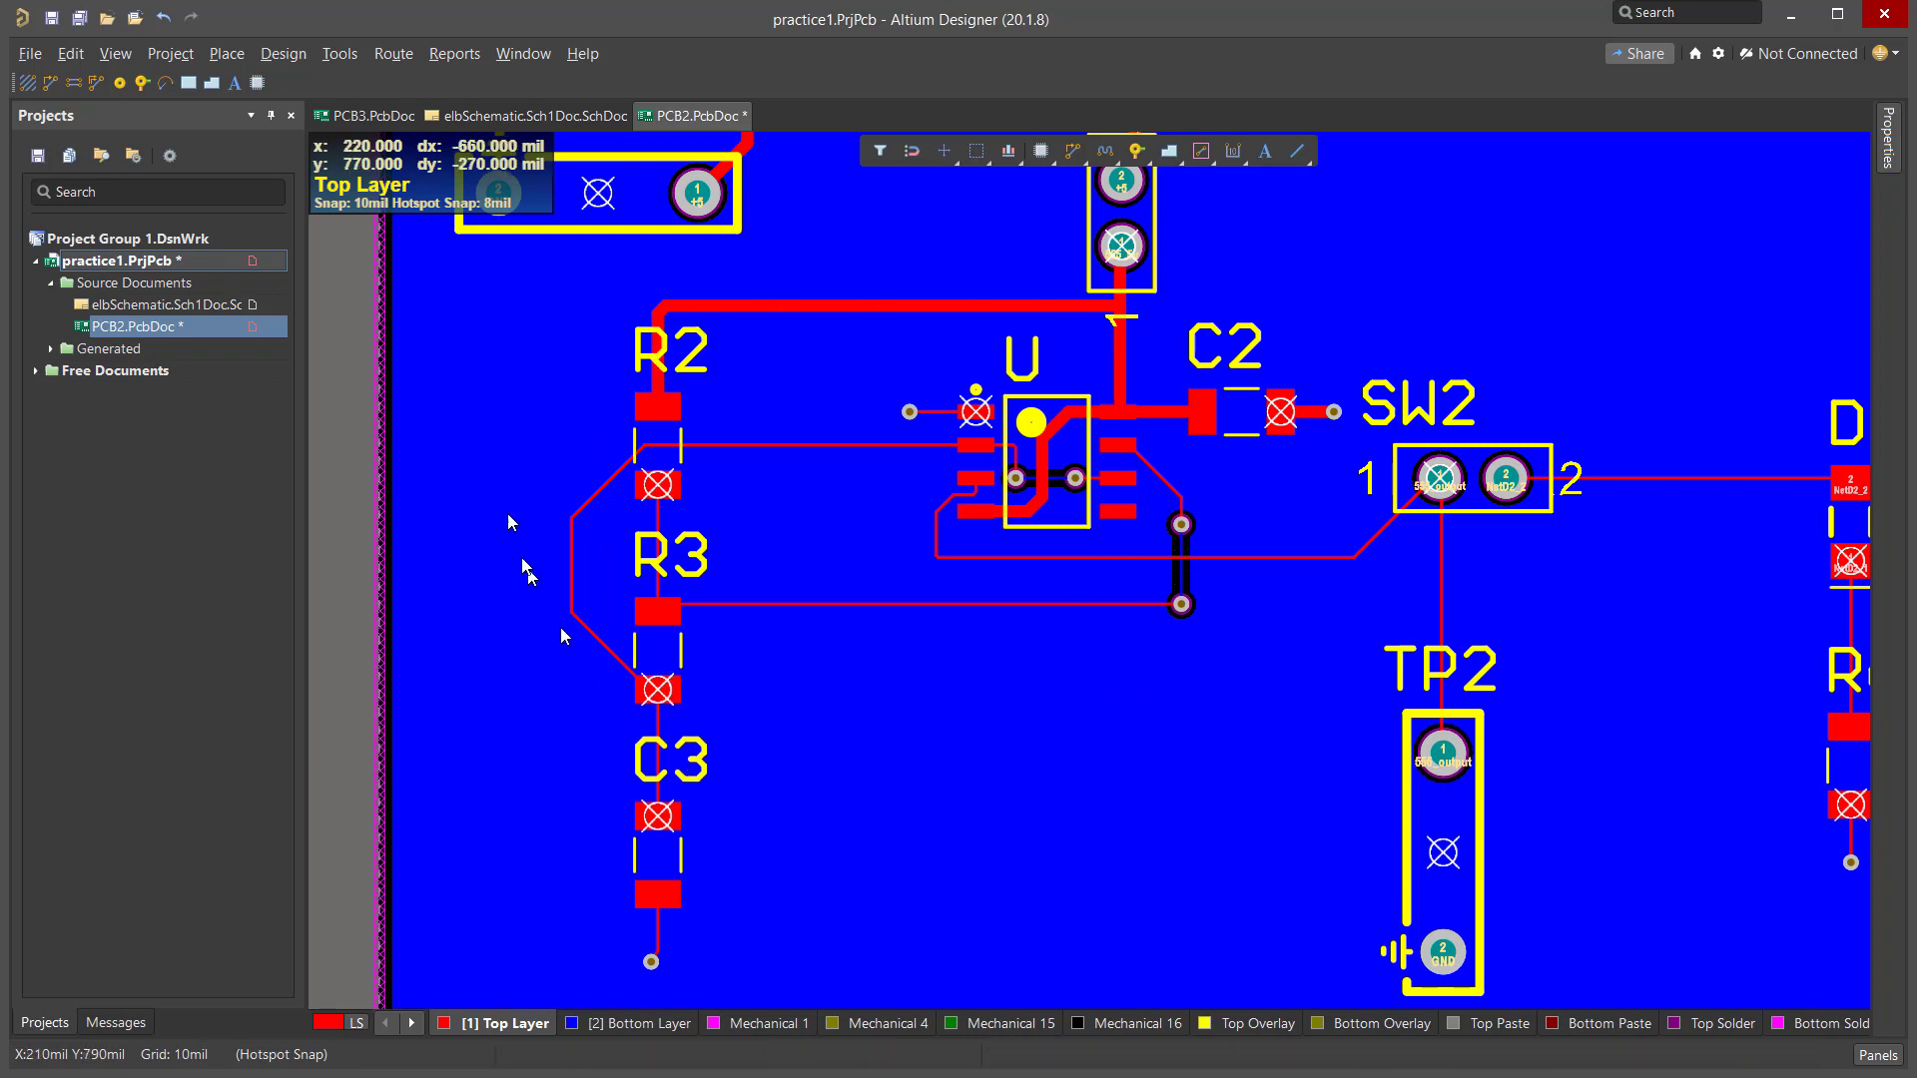
mouse_move(930, 719)
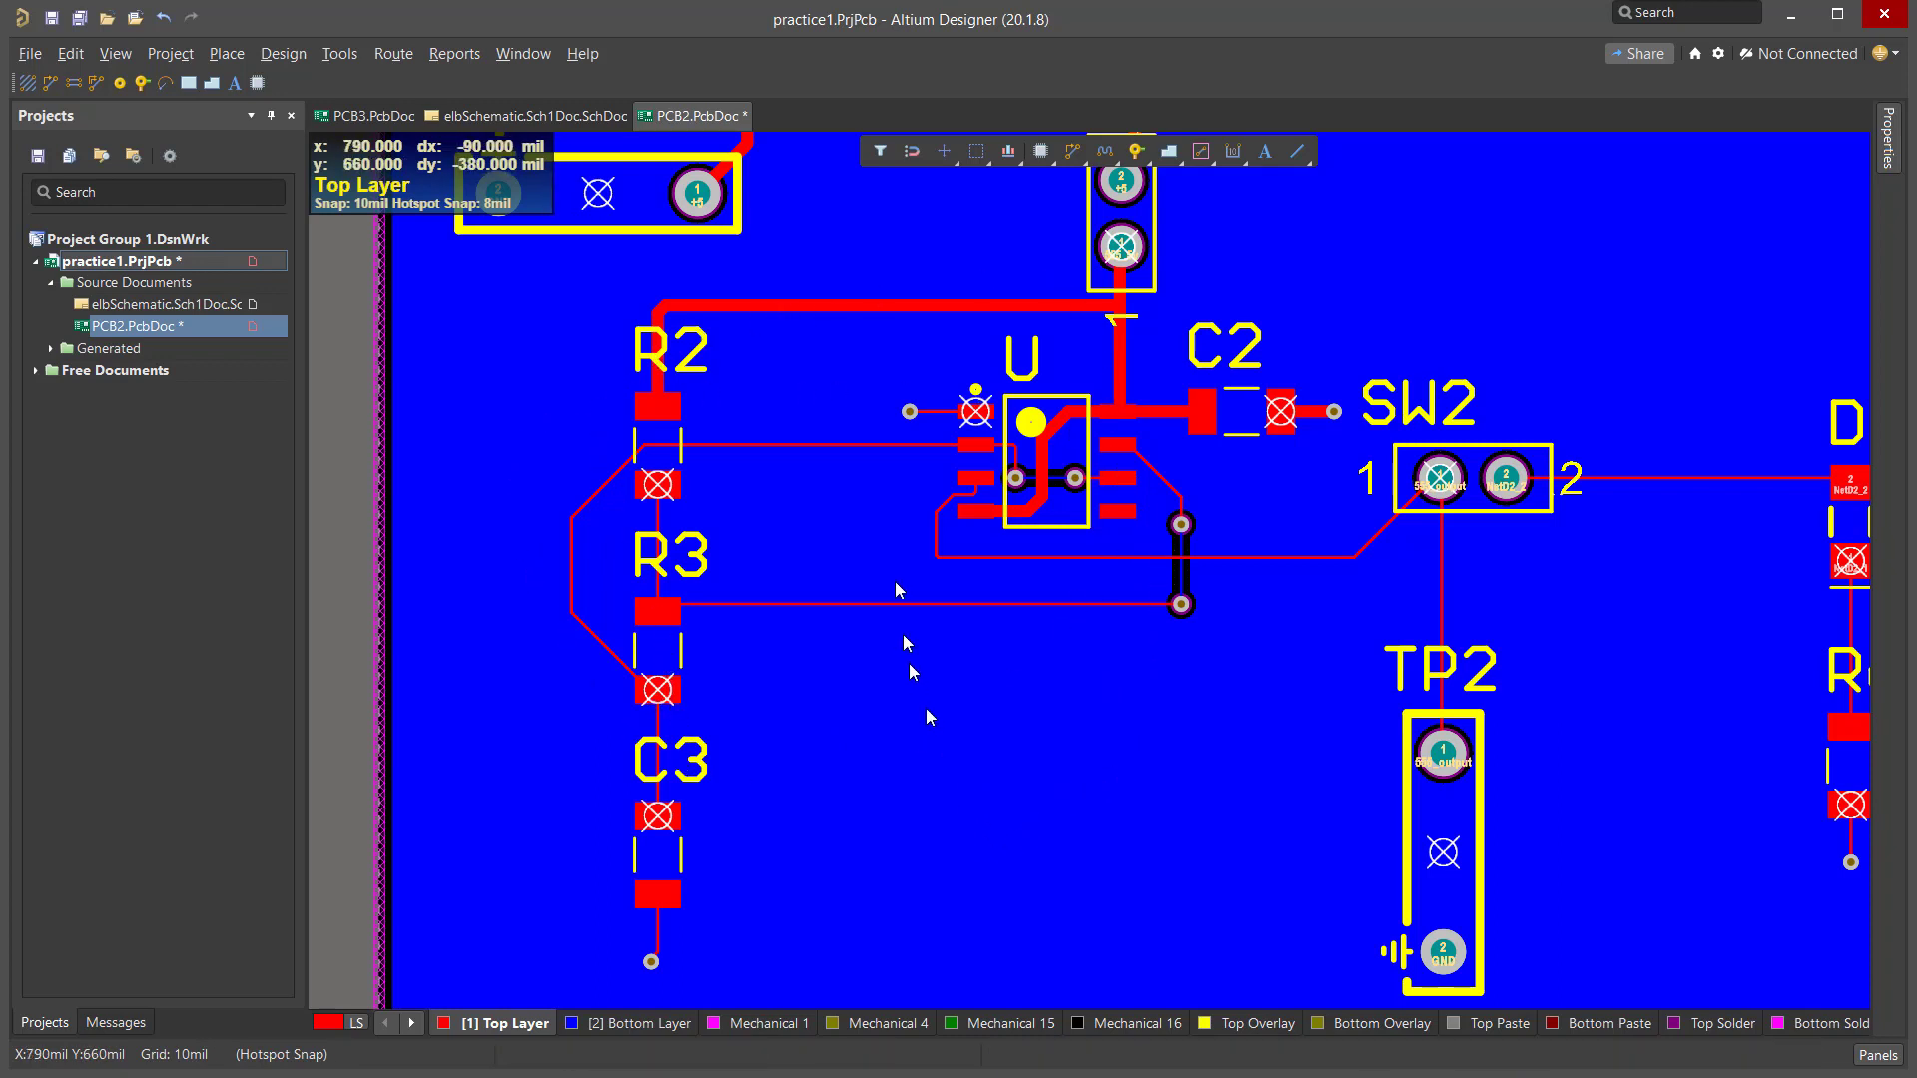
mouse_move(698, 479)
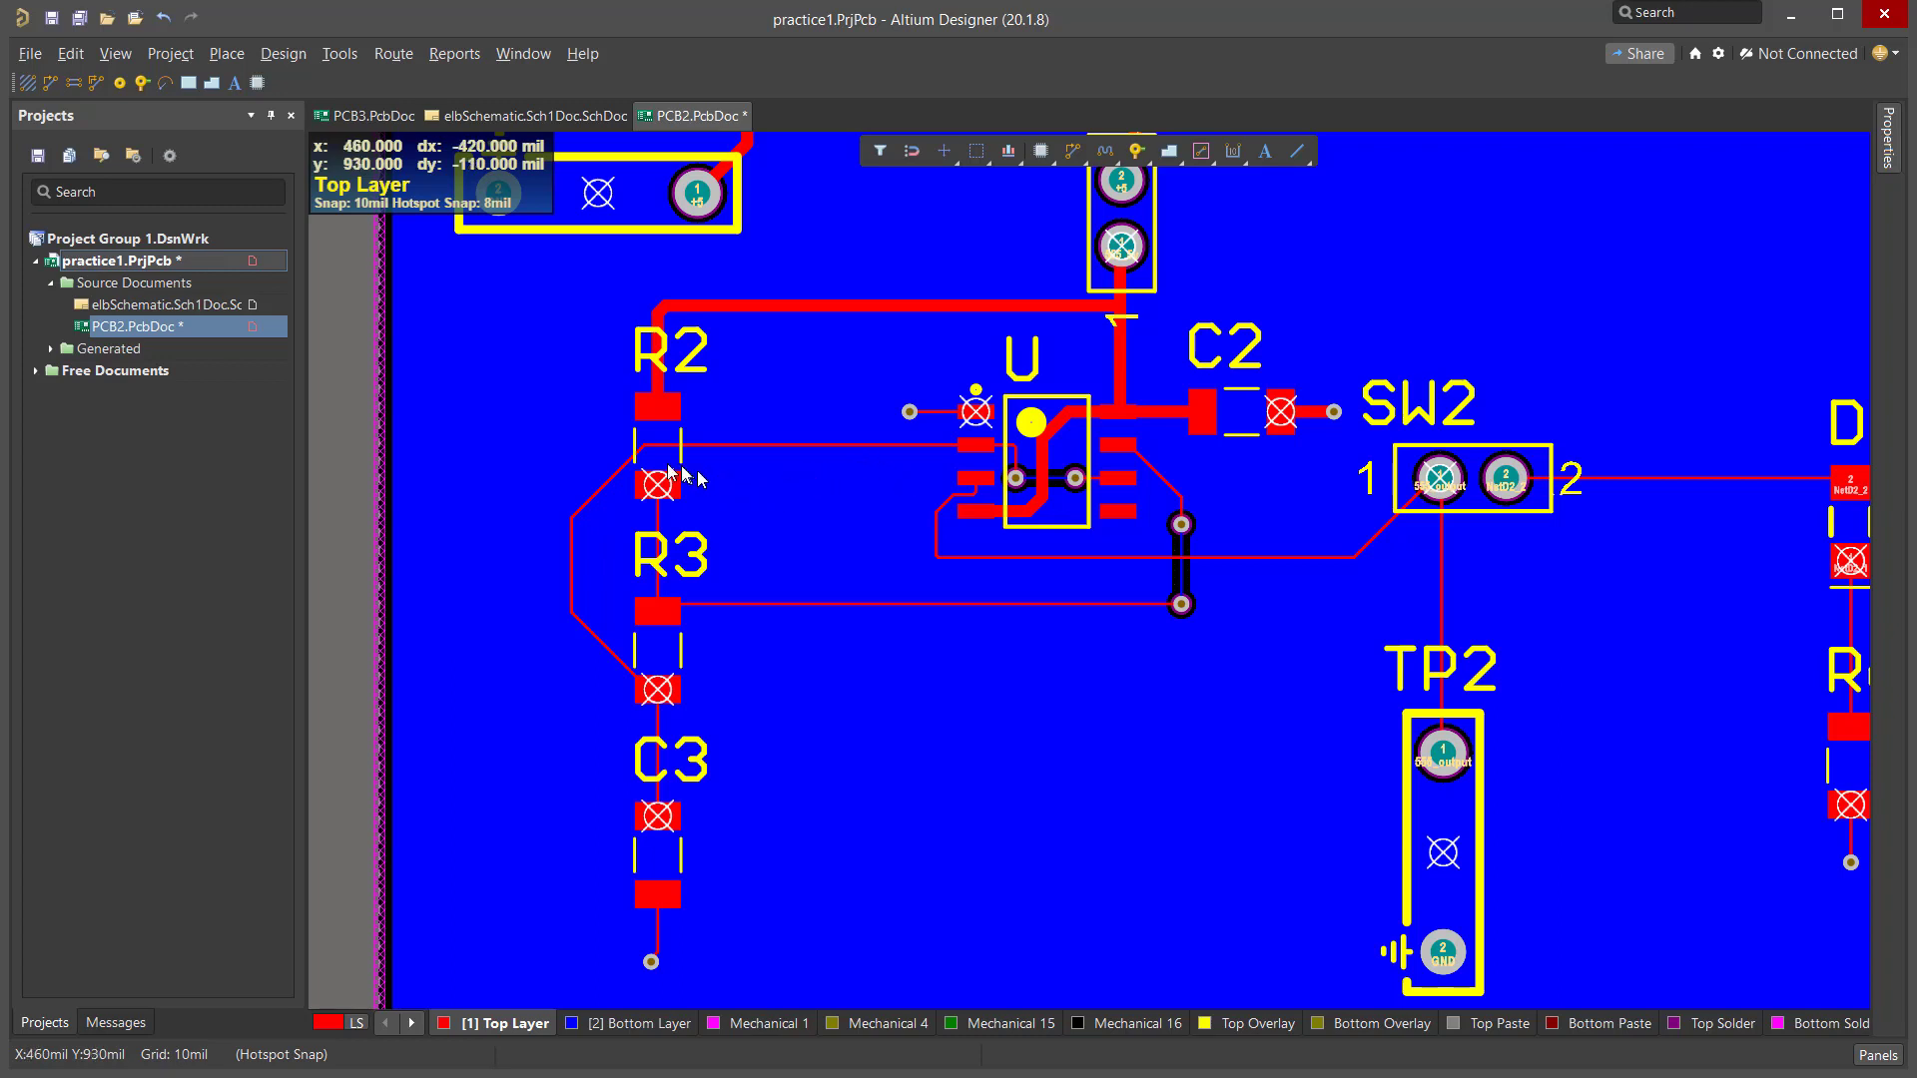
mouse_move(548, 596)
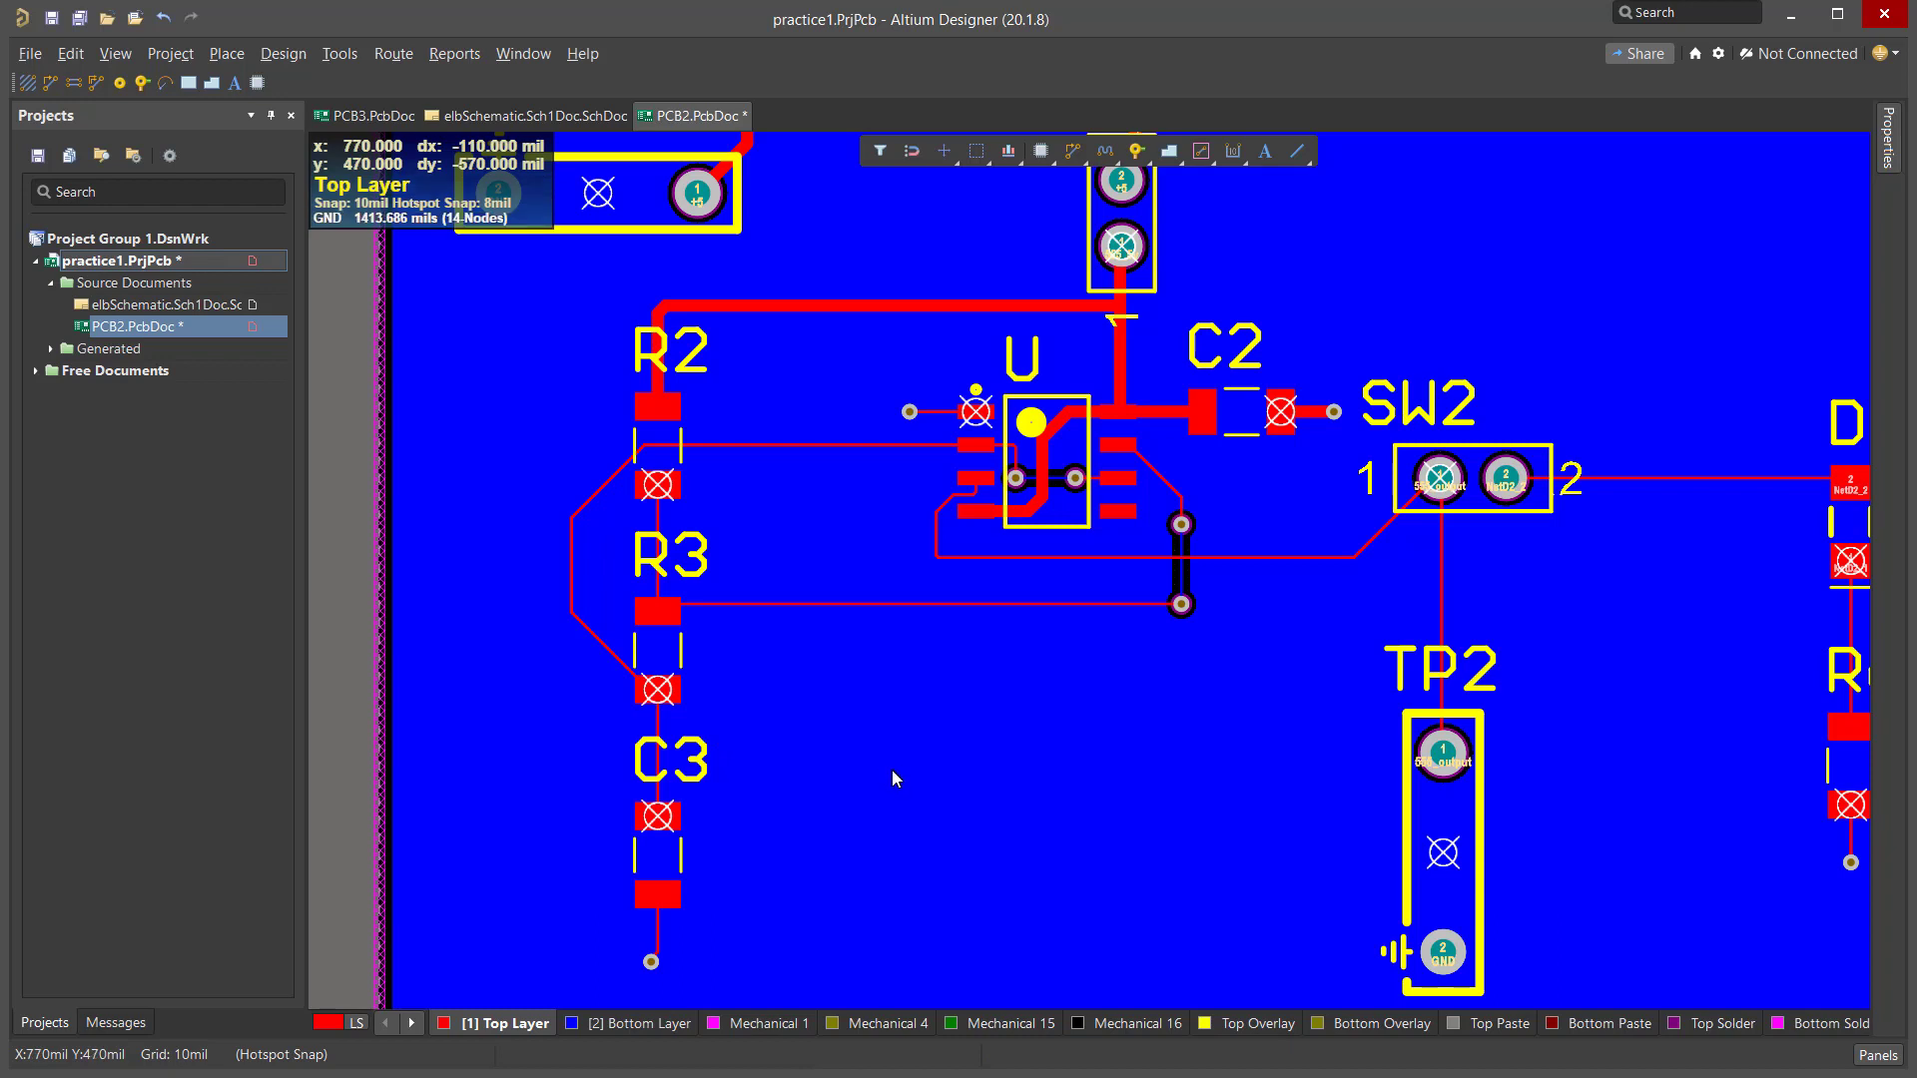
mouse_move(958, 803)
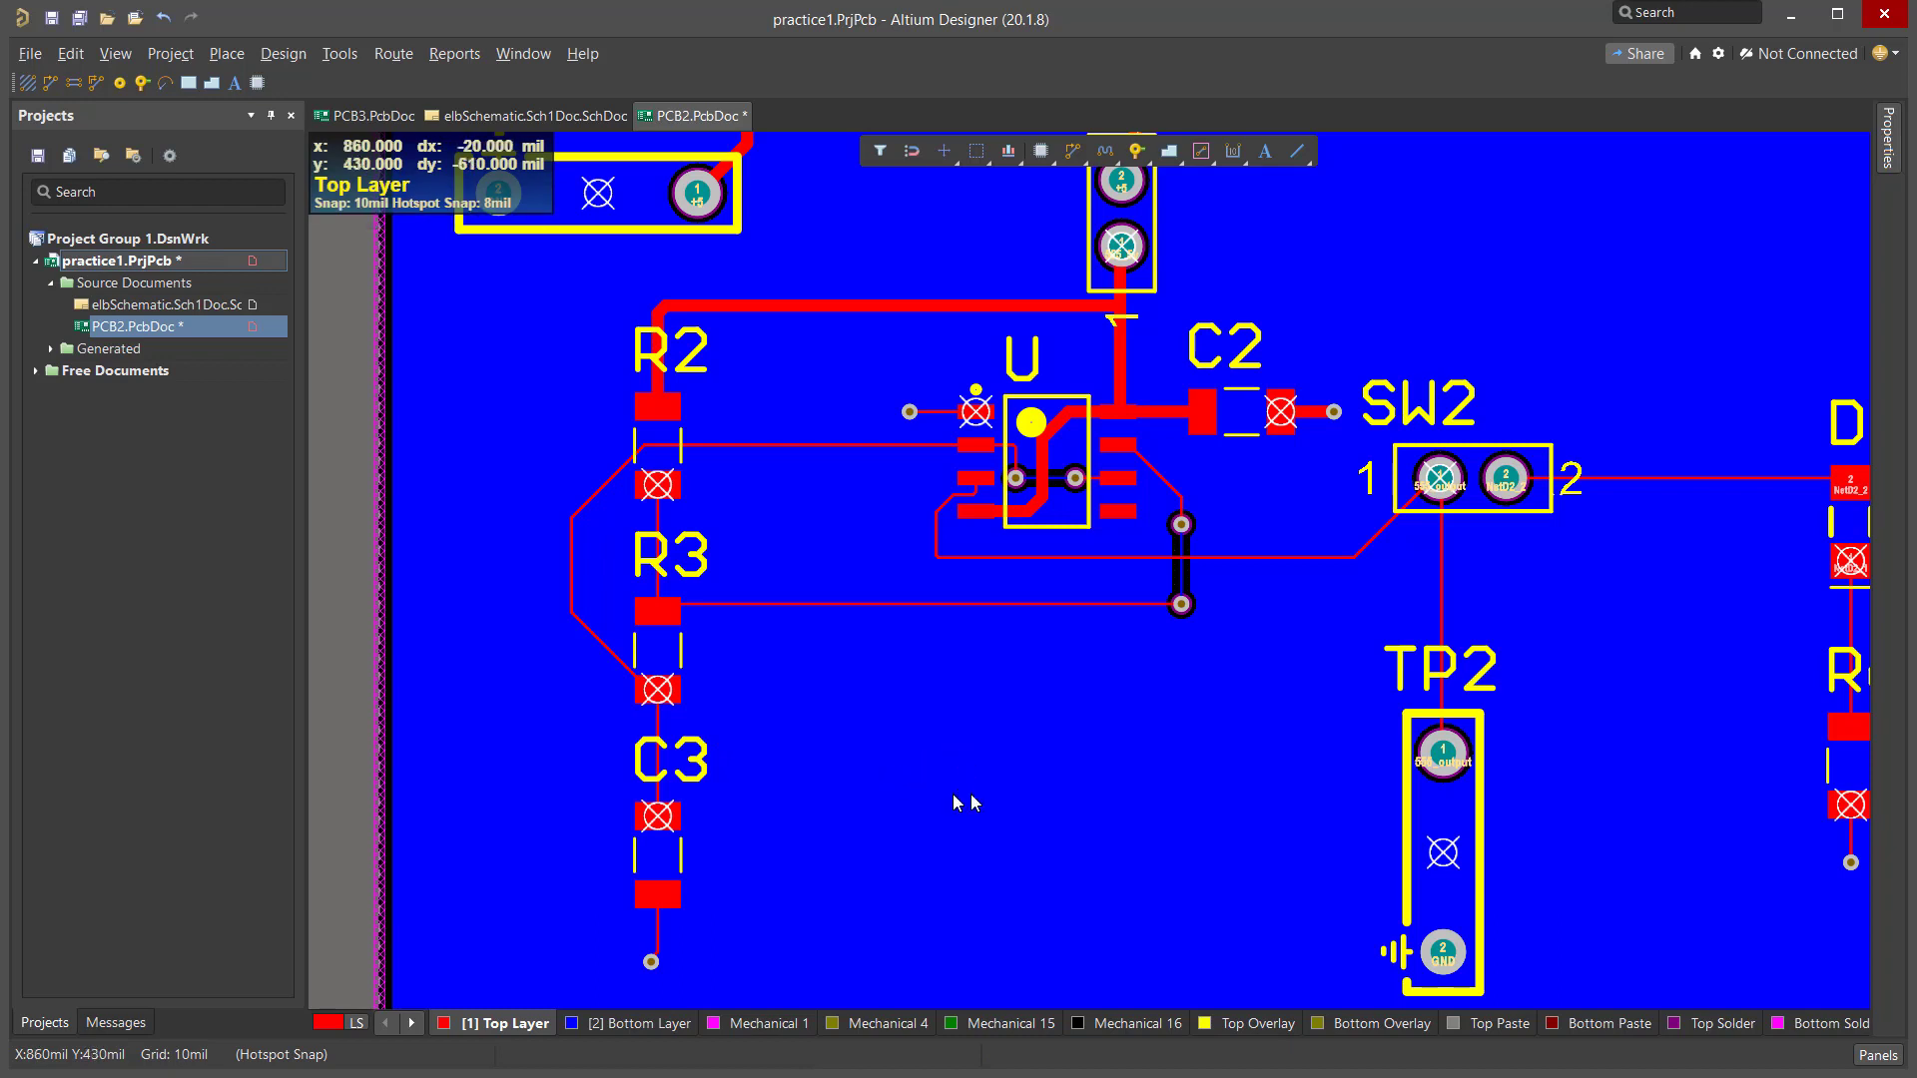
mouse_move(1159, 779)
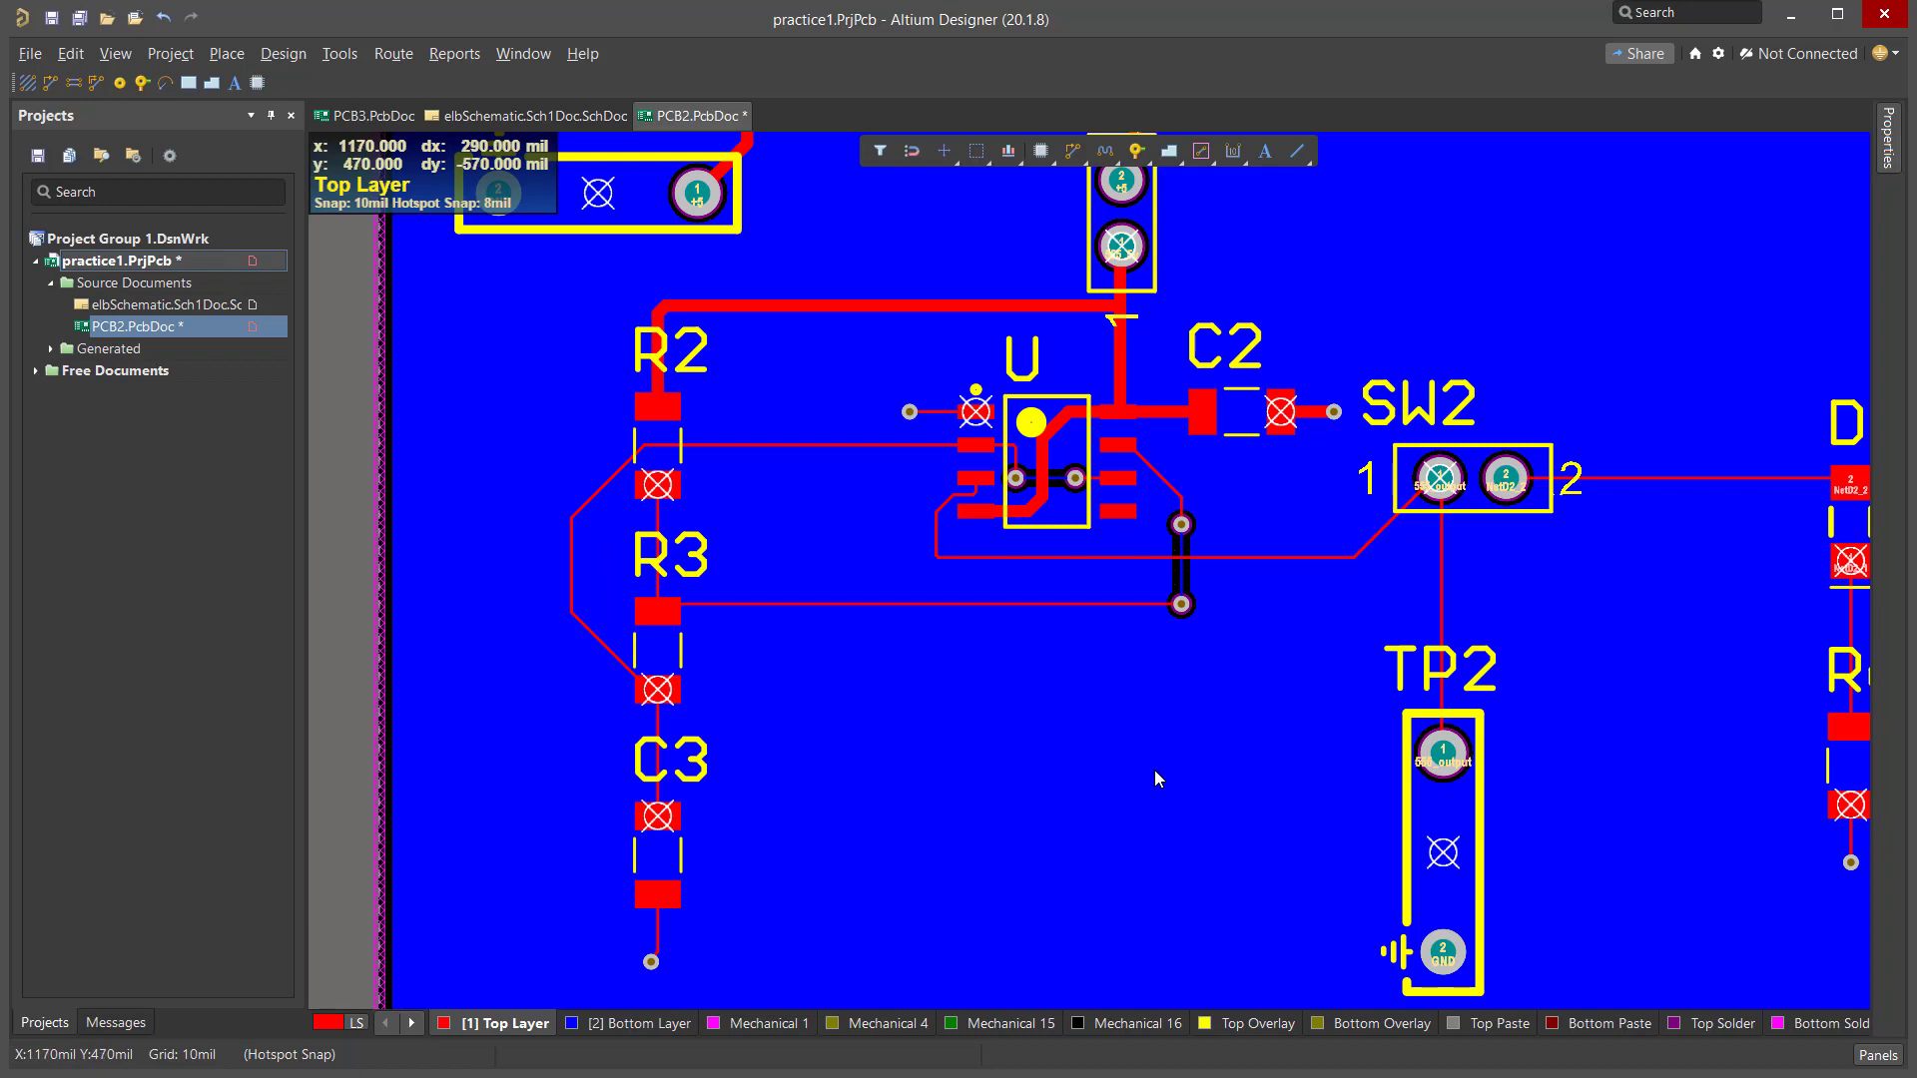
mouse_move(1145, 774)
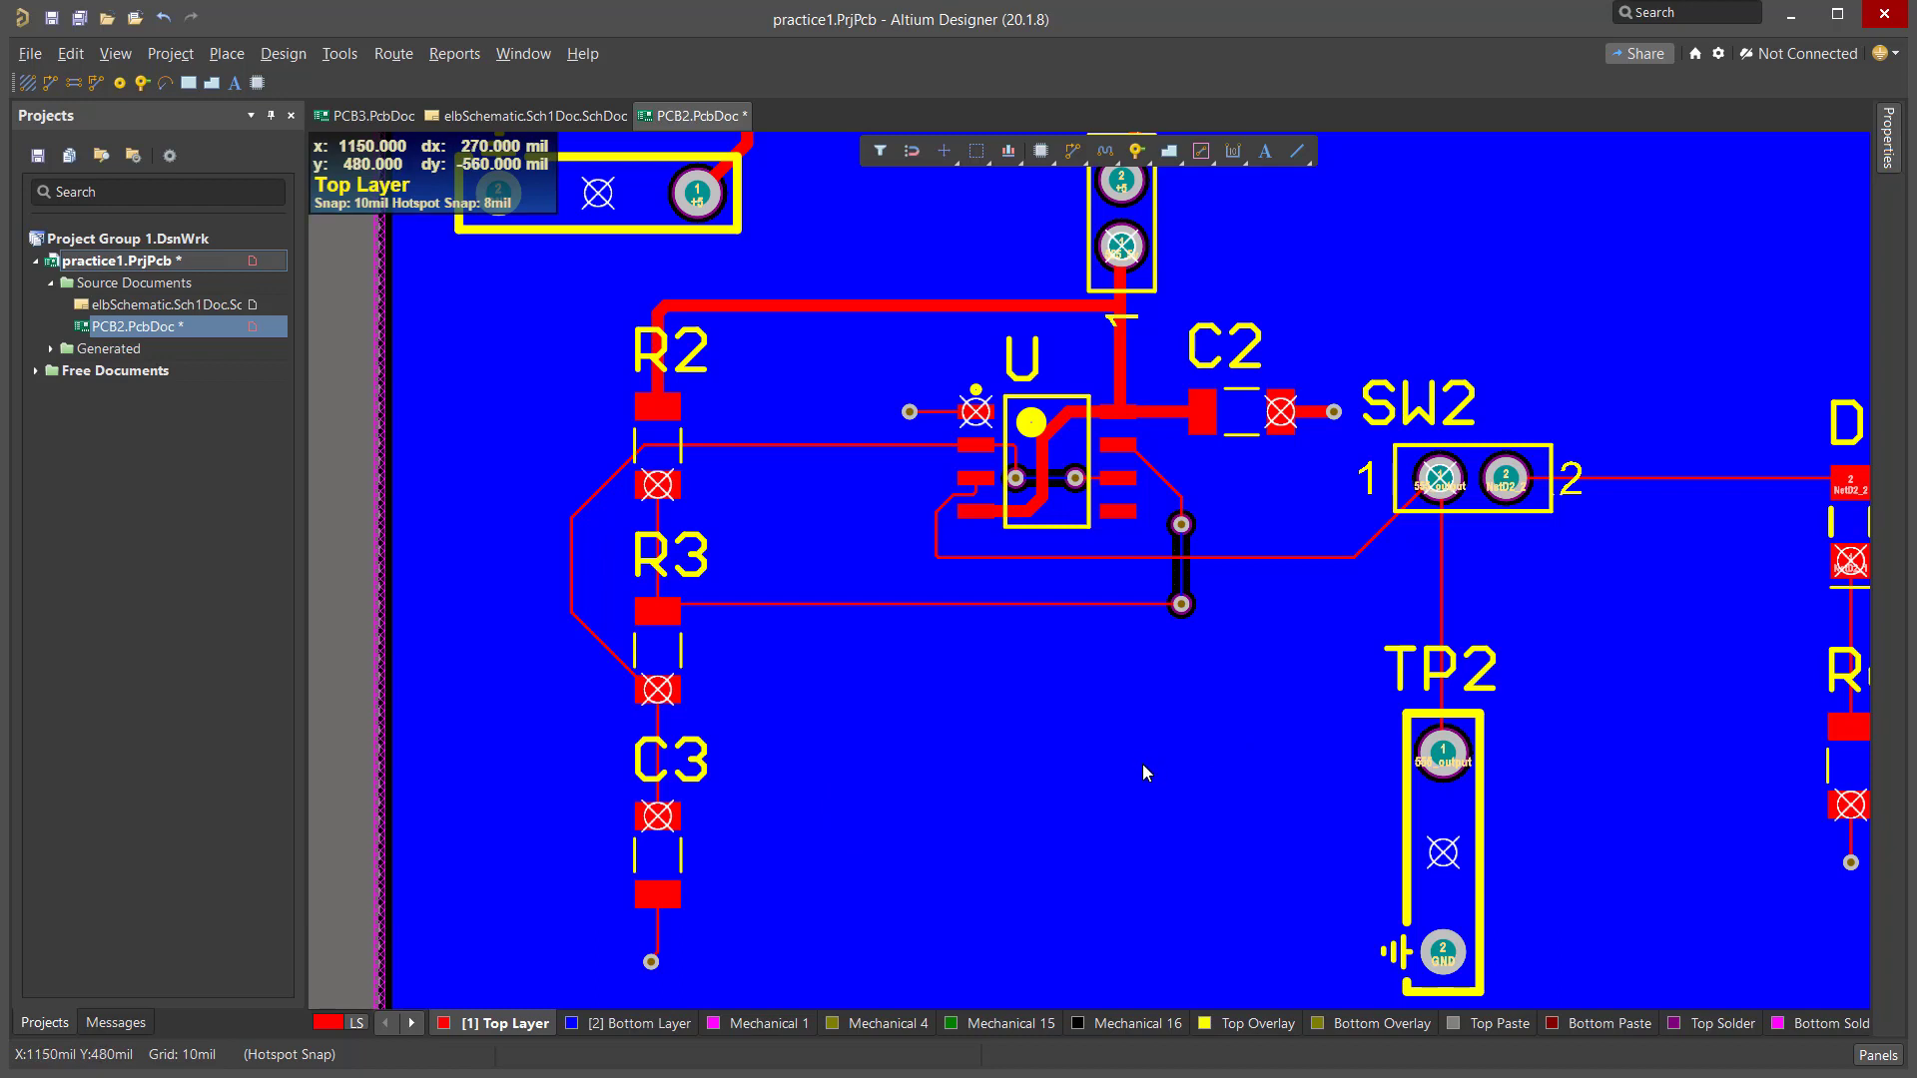